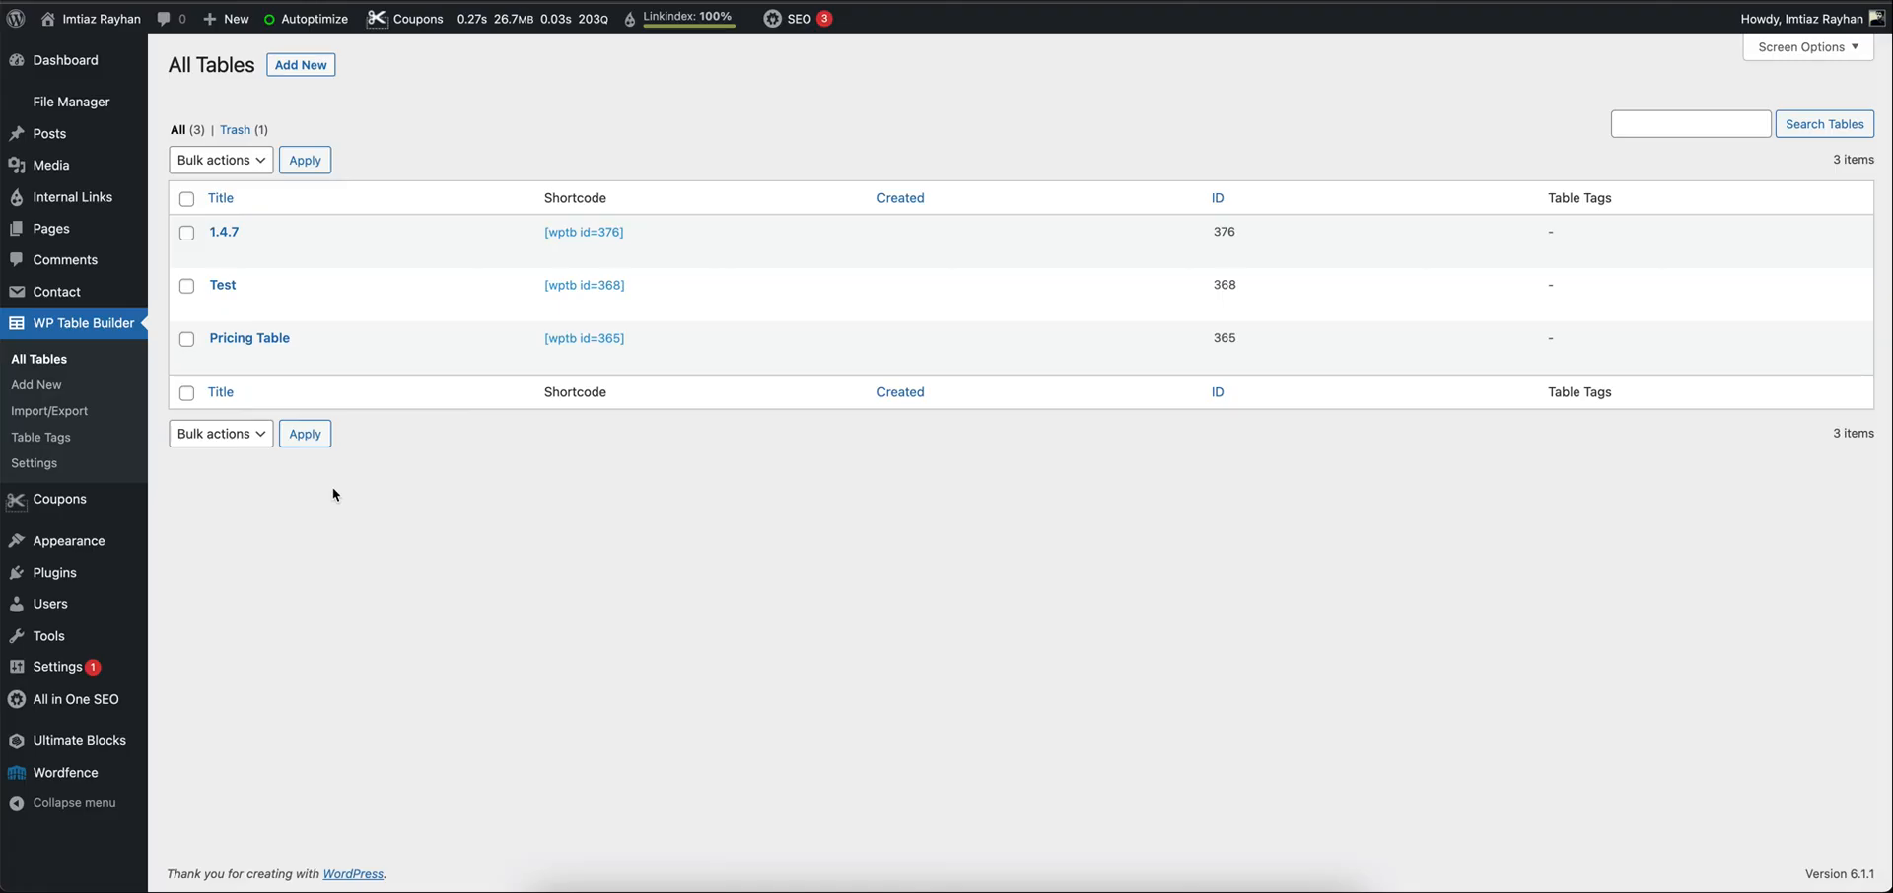
mouse_move(42, 339)
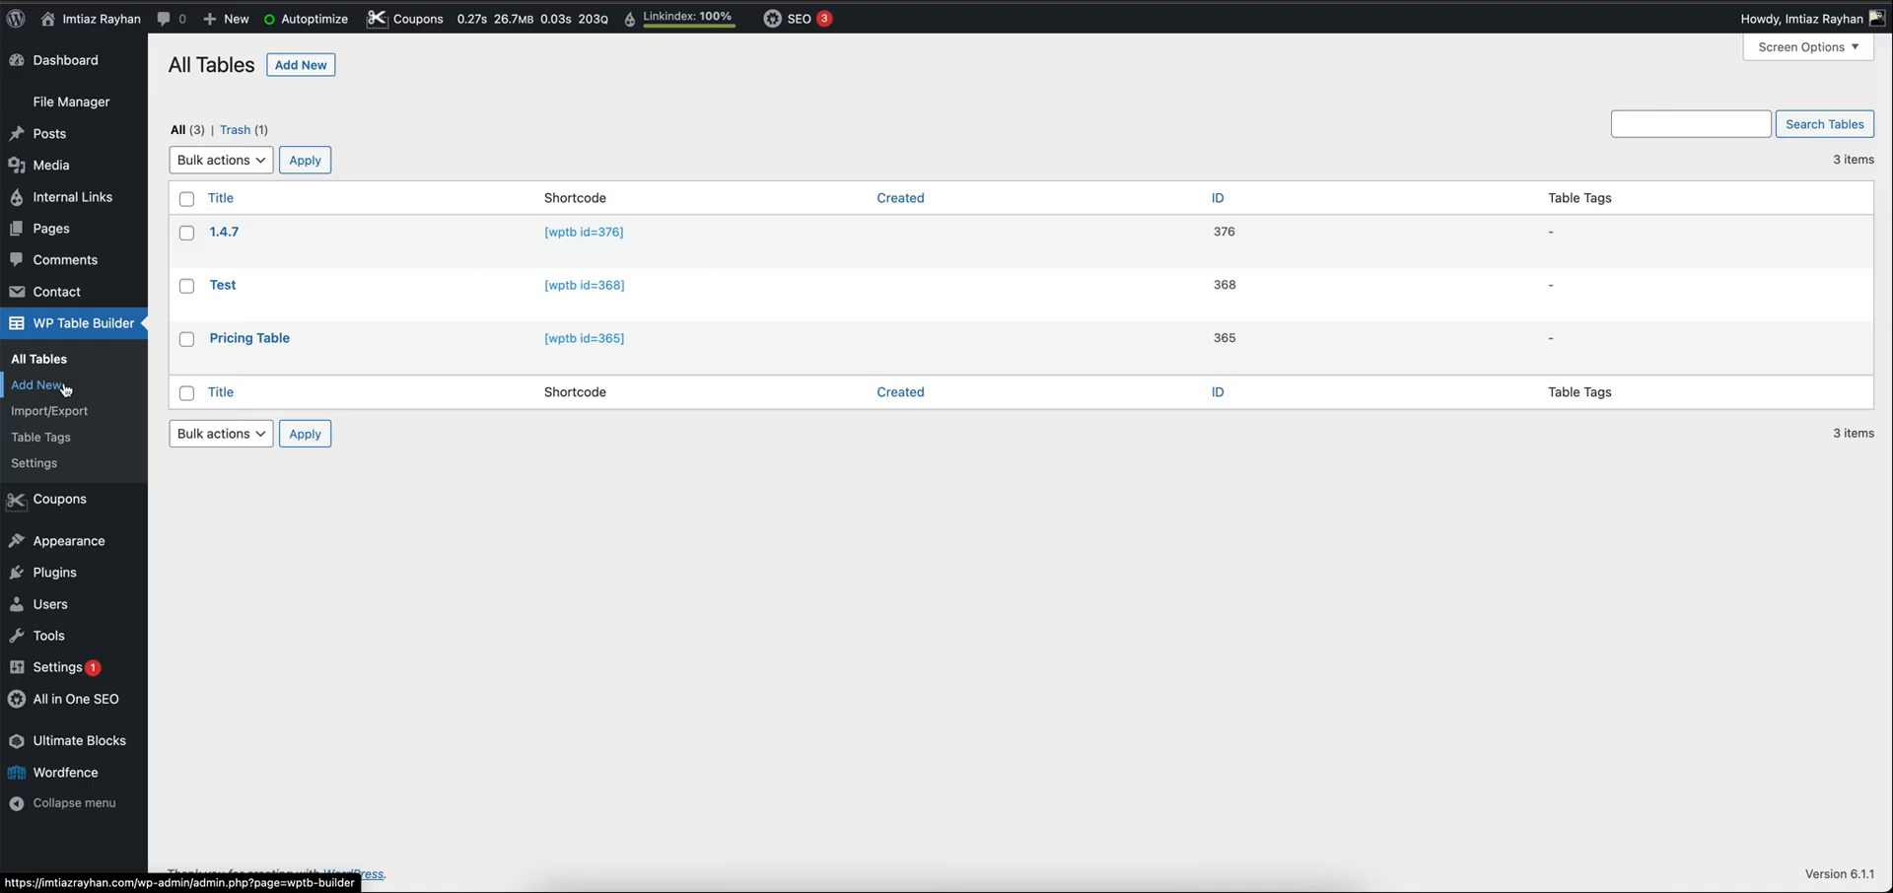
Start a new table from the WP Table Builder Add New menu
click(36, 384)
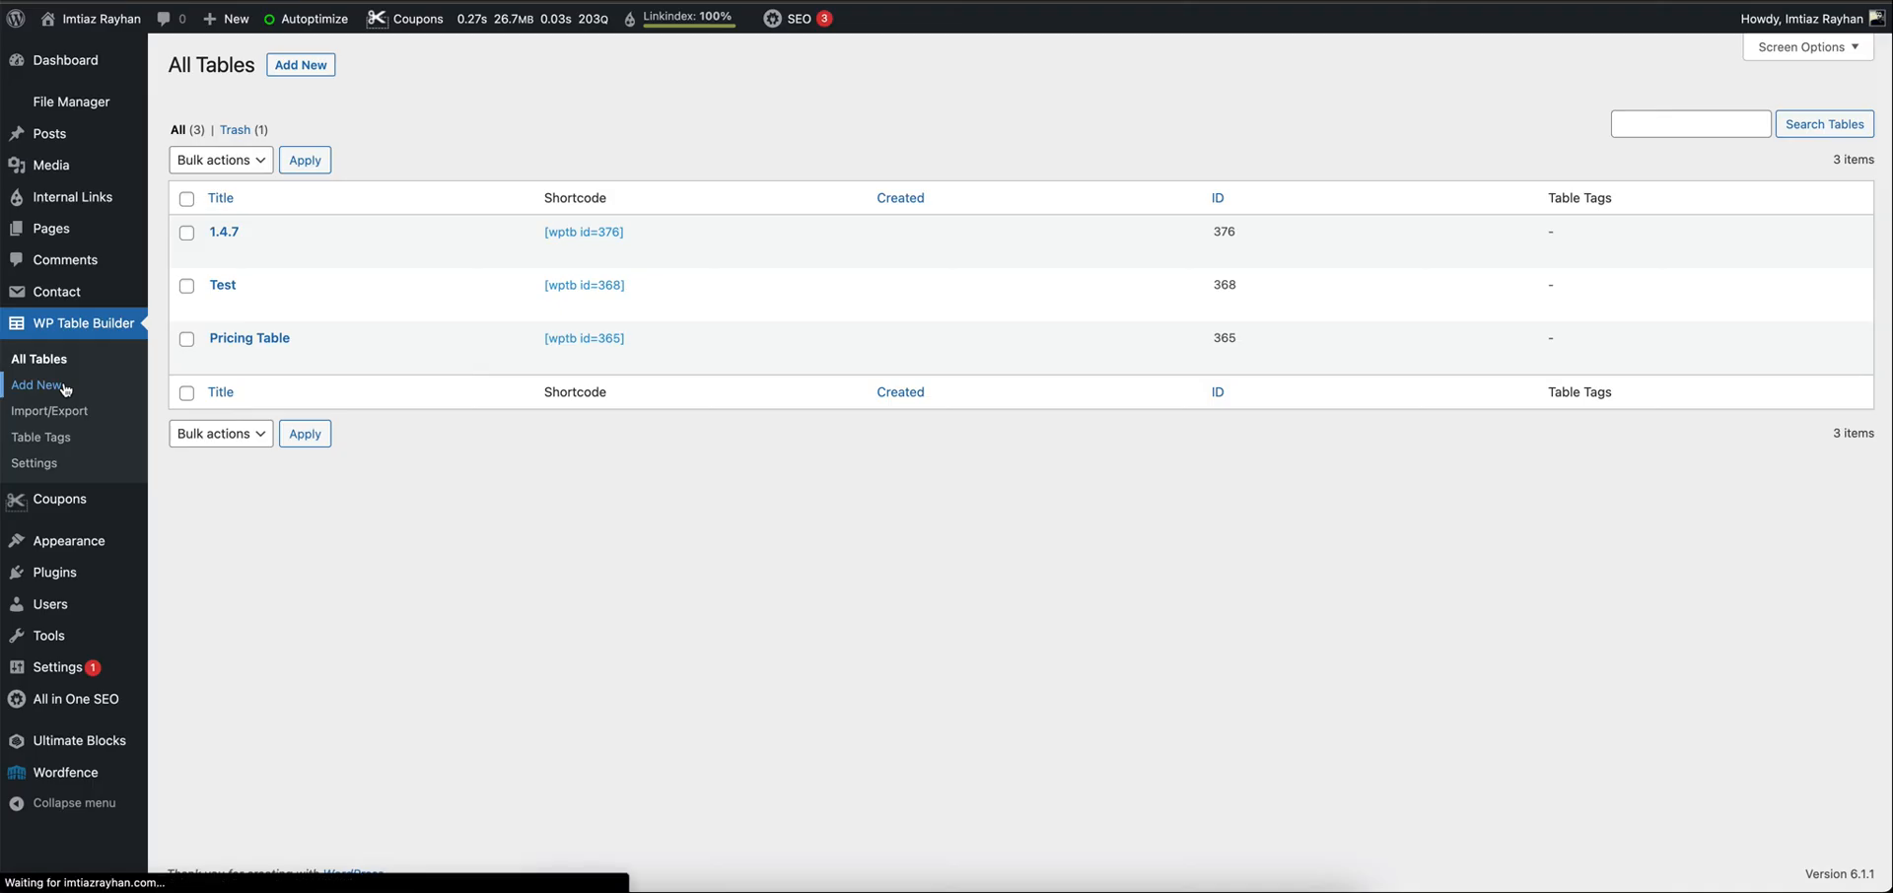
Load the new table editor and browse its template gallery
click(35, 384)
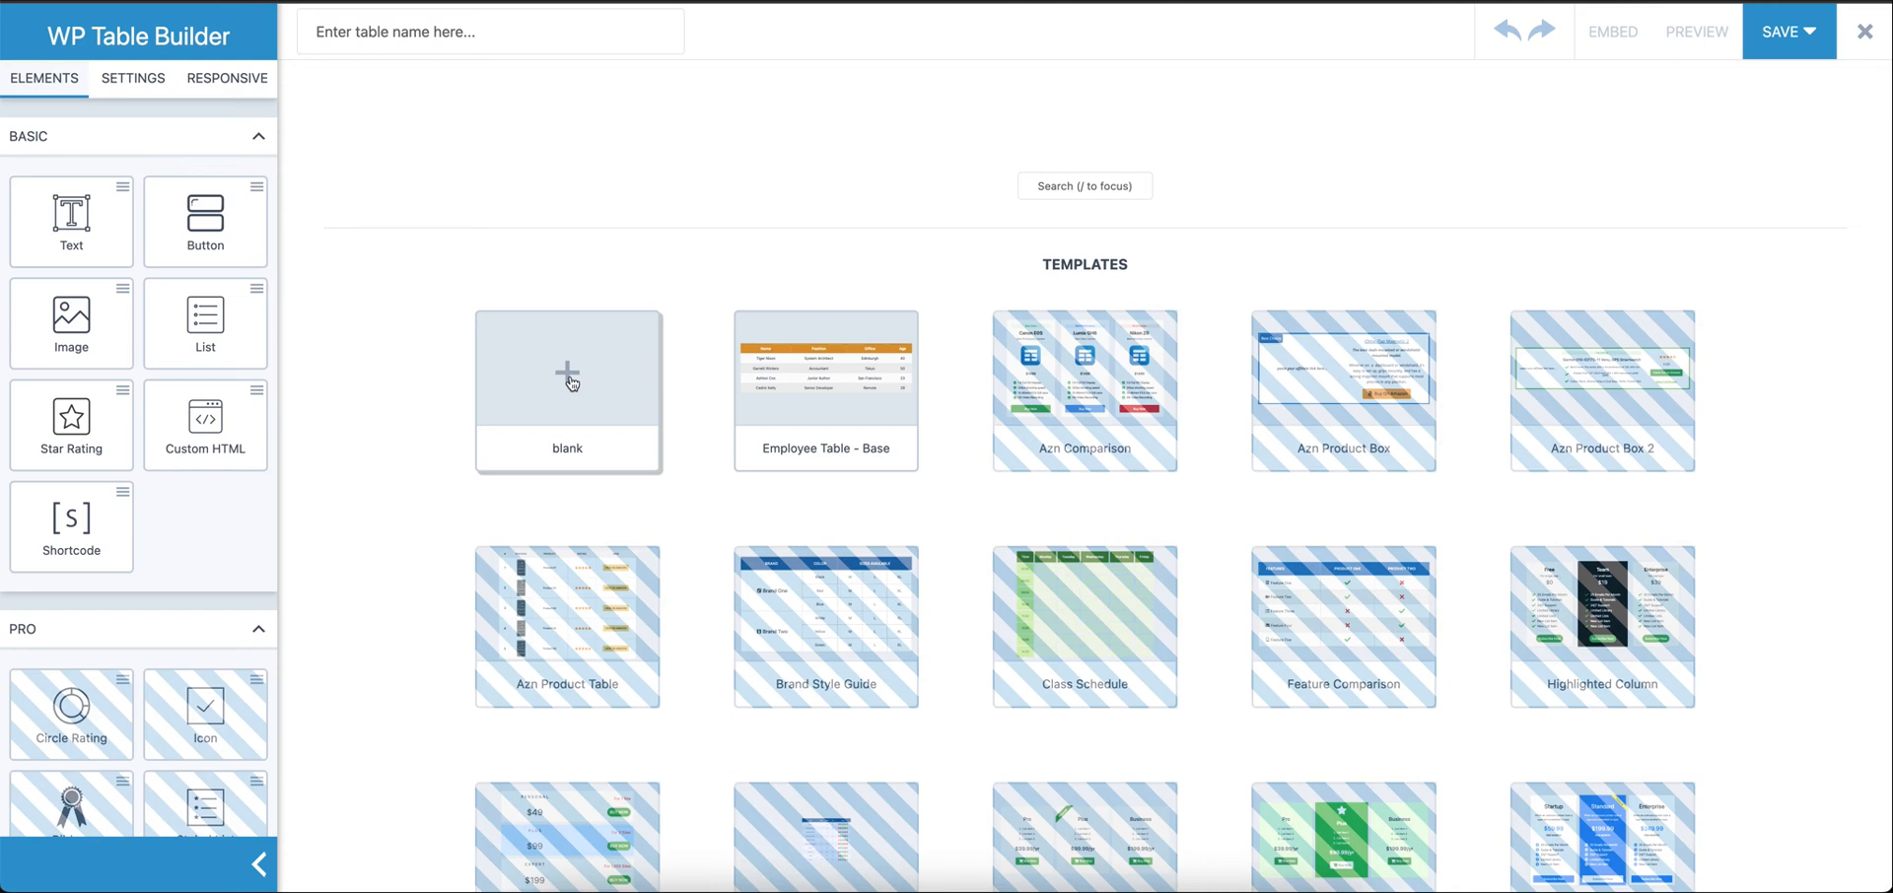
mouse_move(1434, 525)
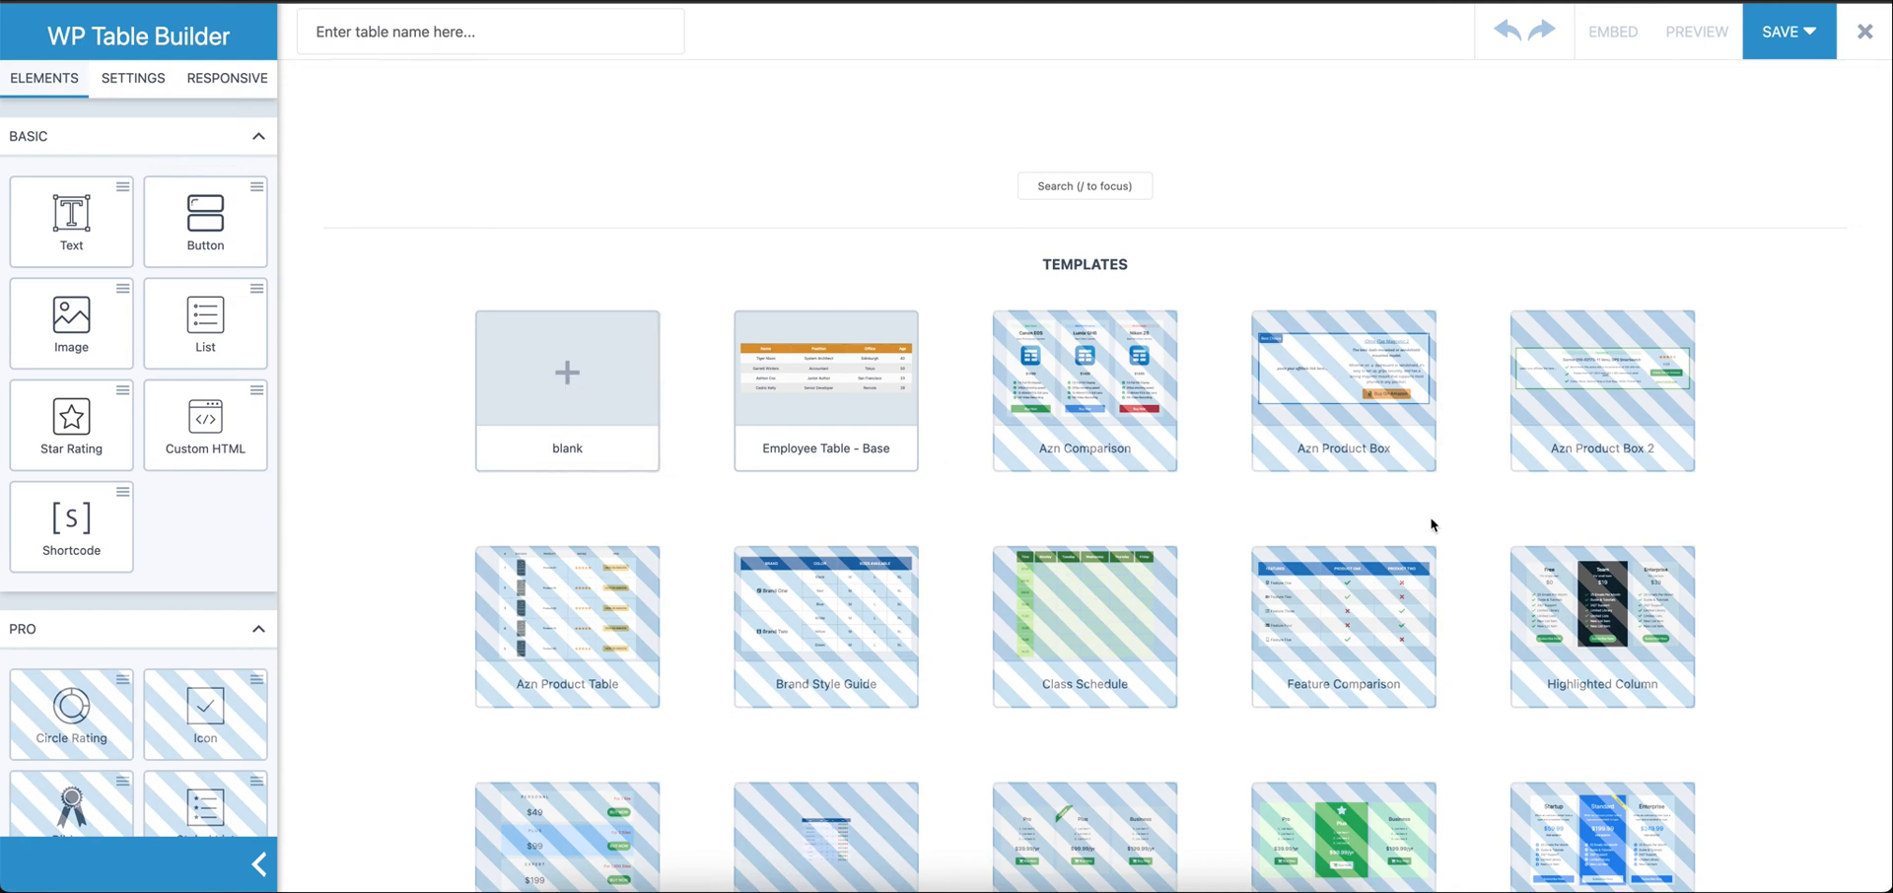
scroll(down, 3)
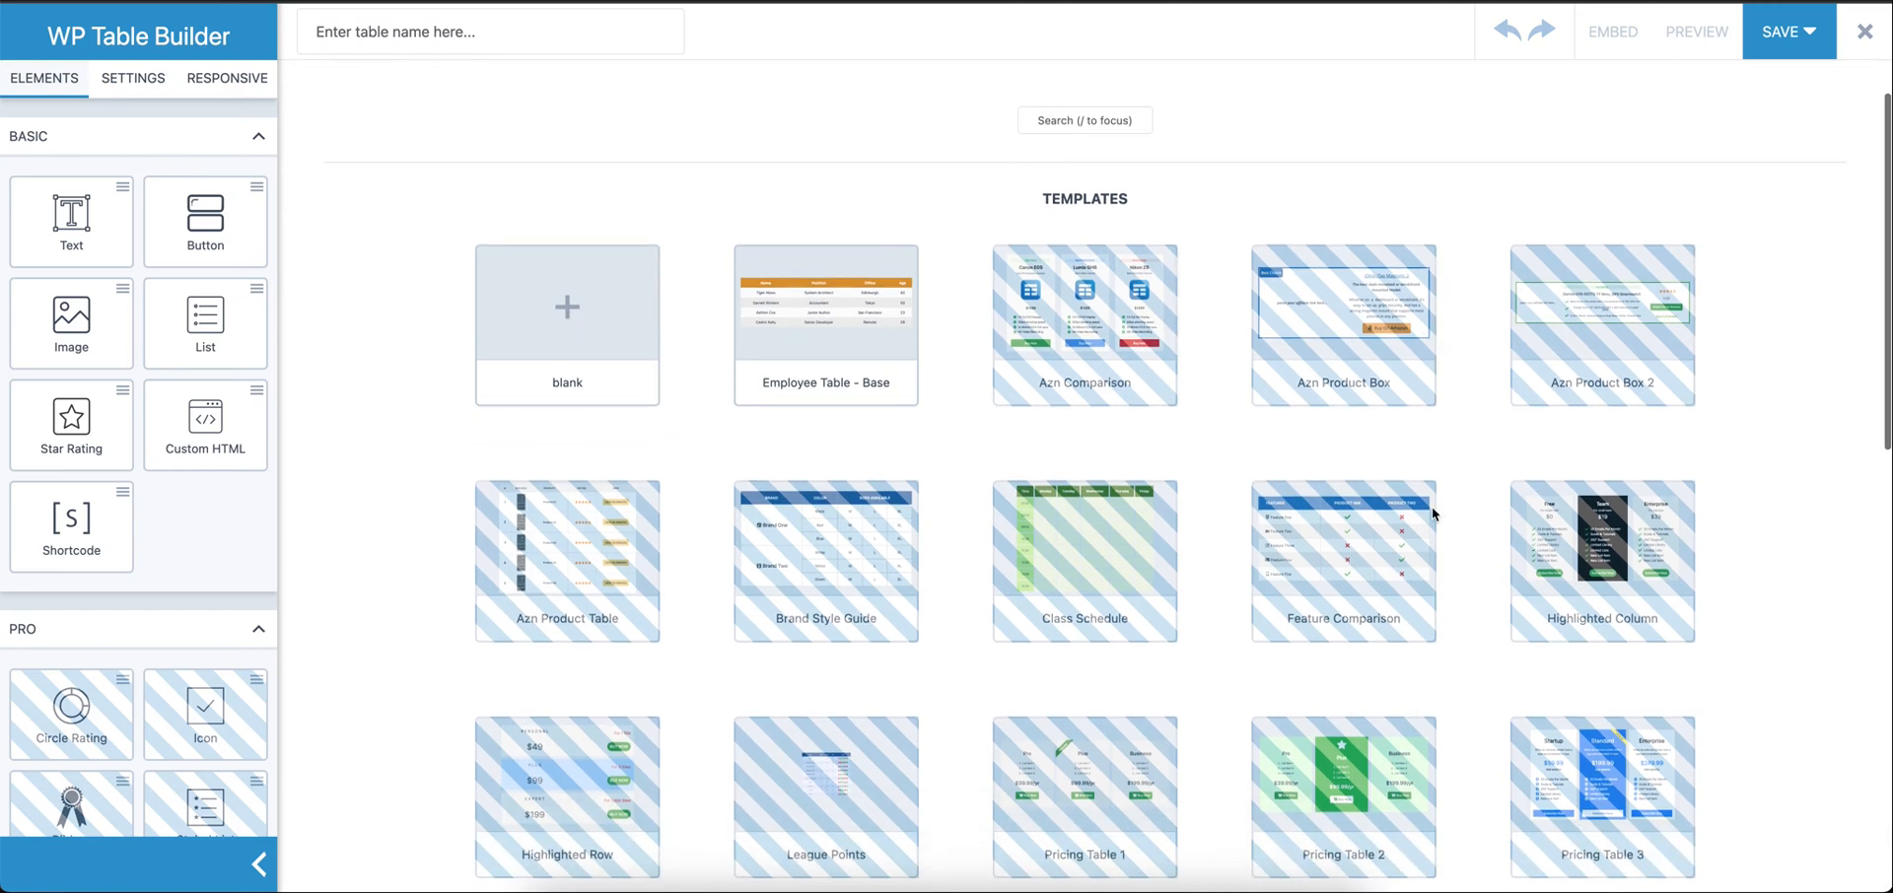
mouse_move(1136, 298)
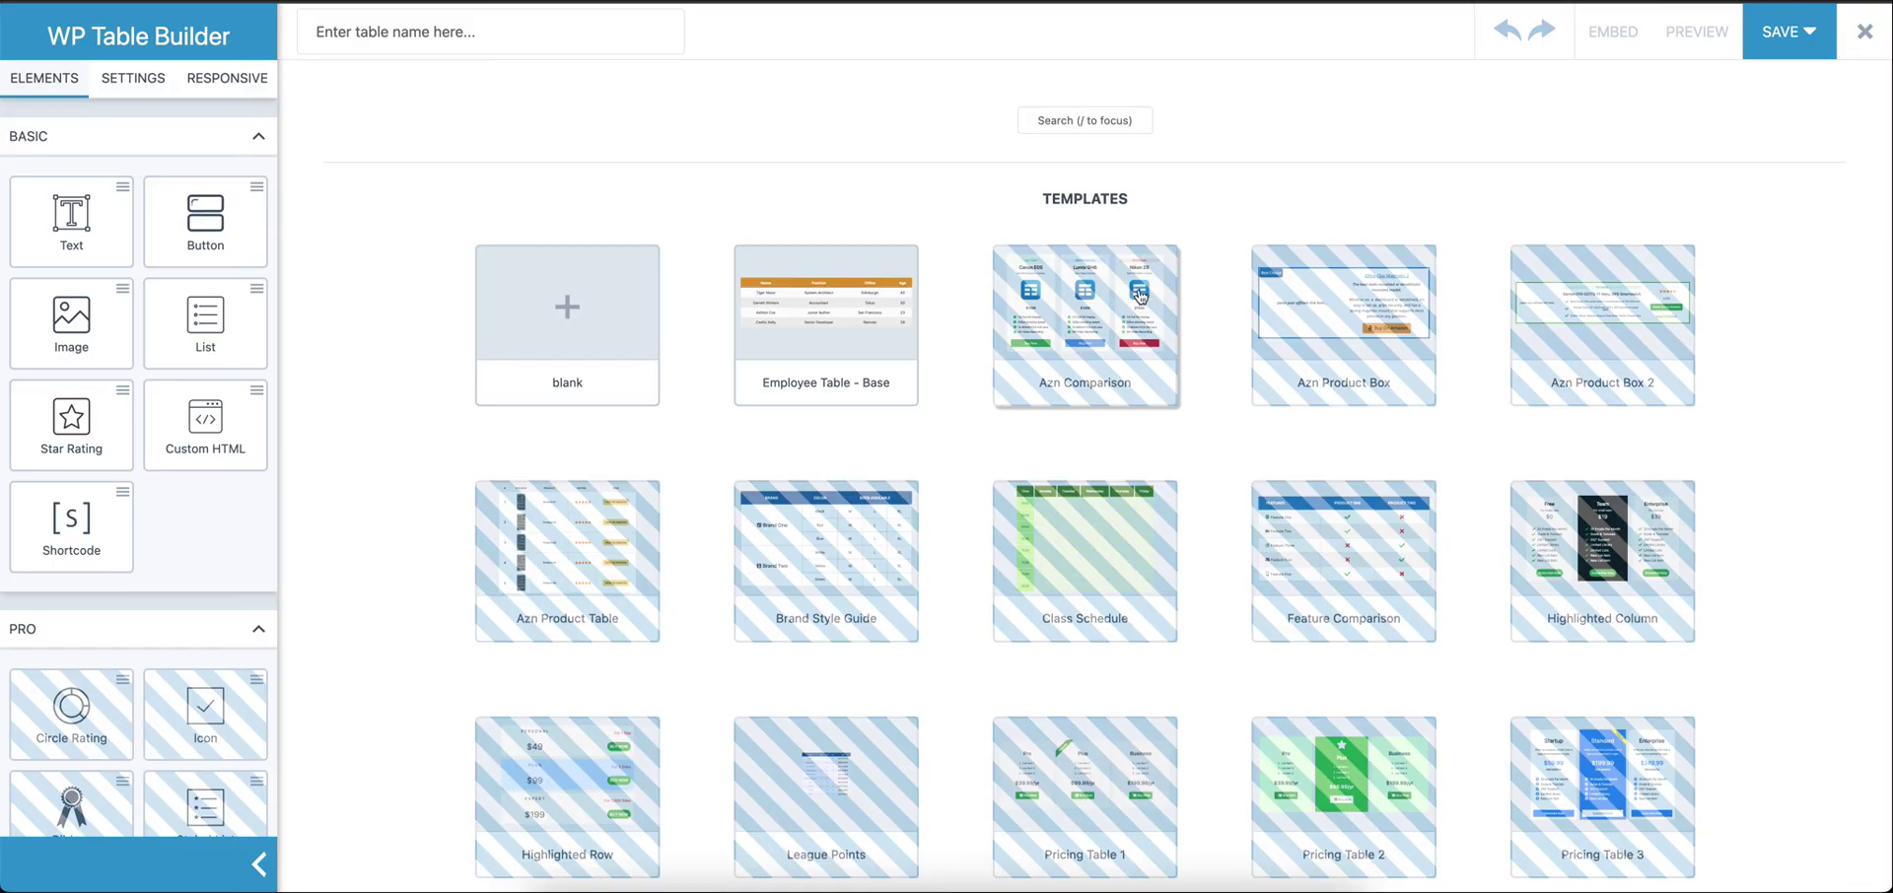
mouse_move(1387, 373)
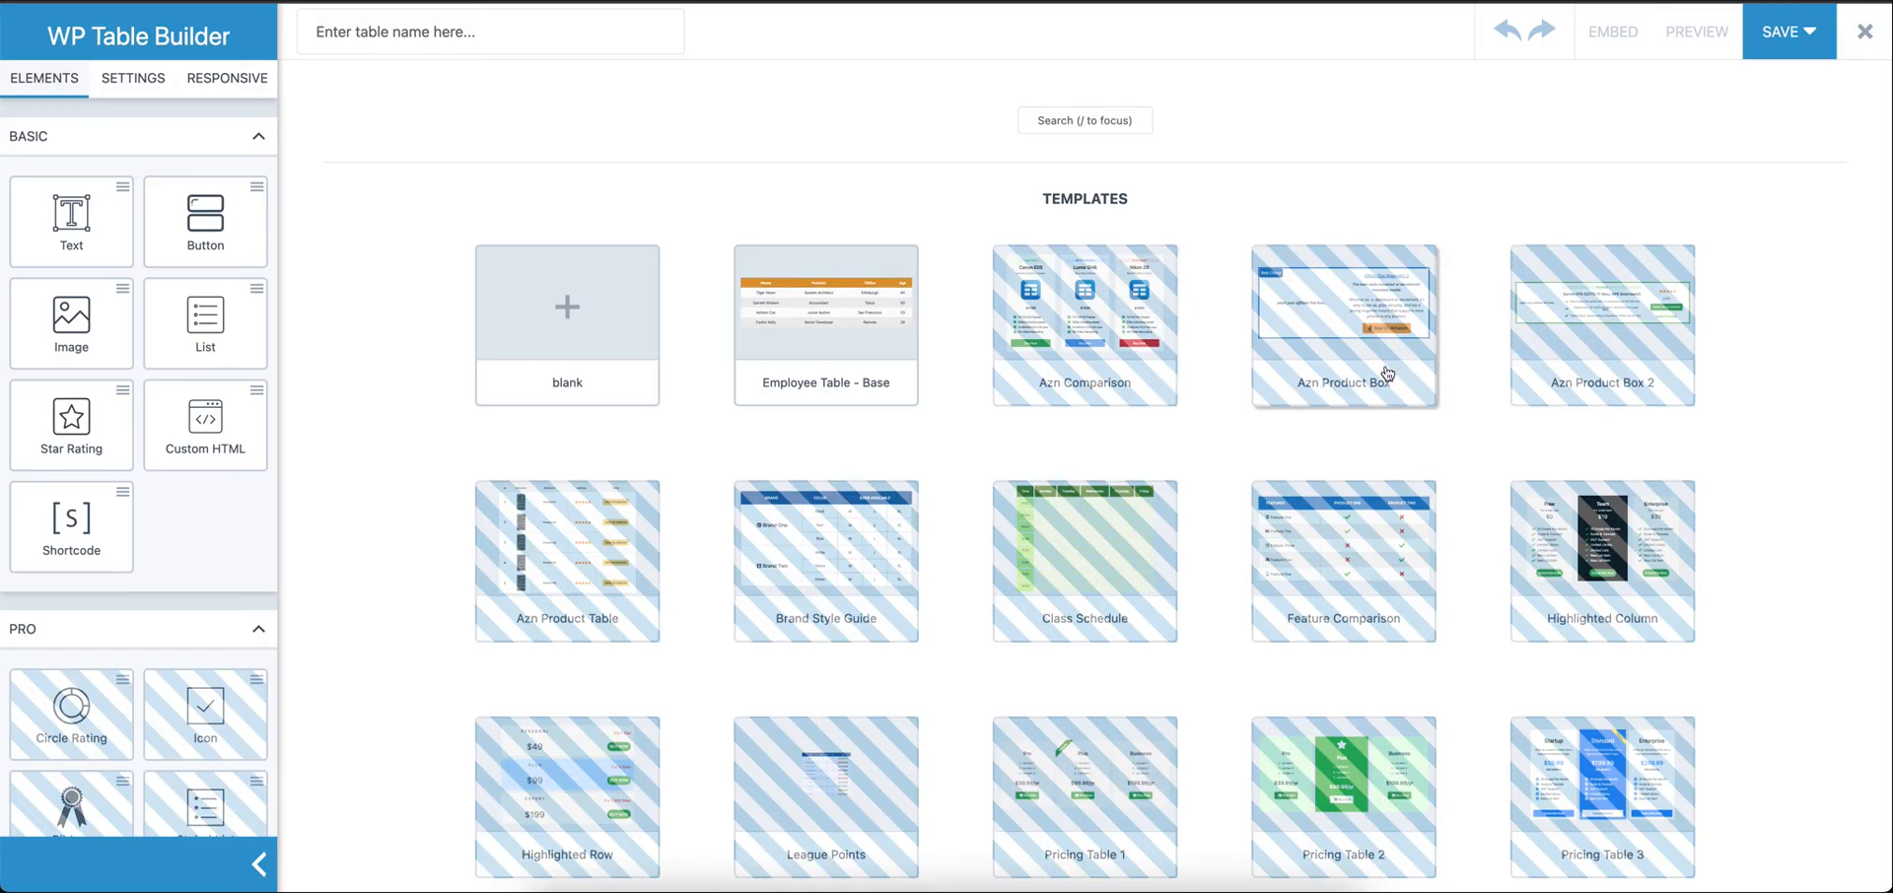
mouse_move(752, 581)
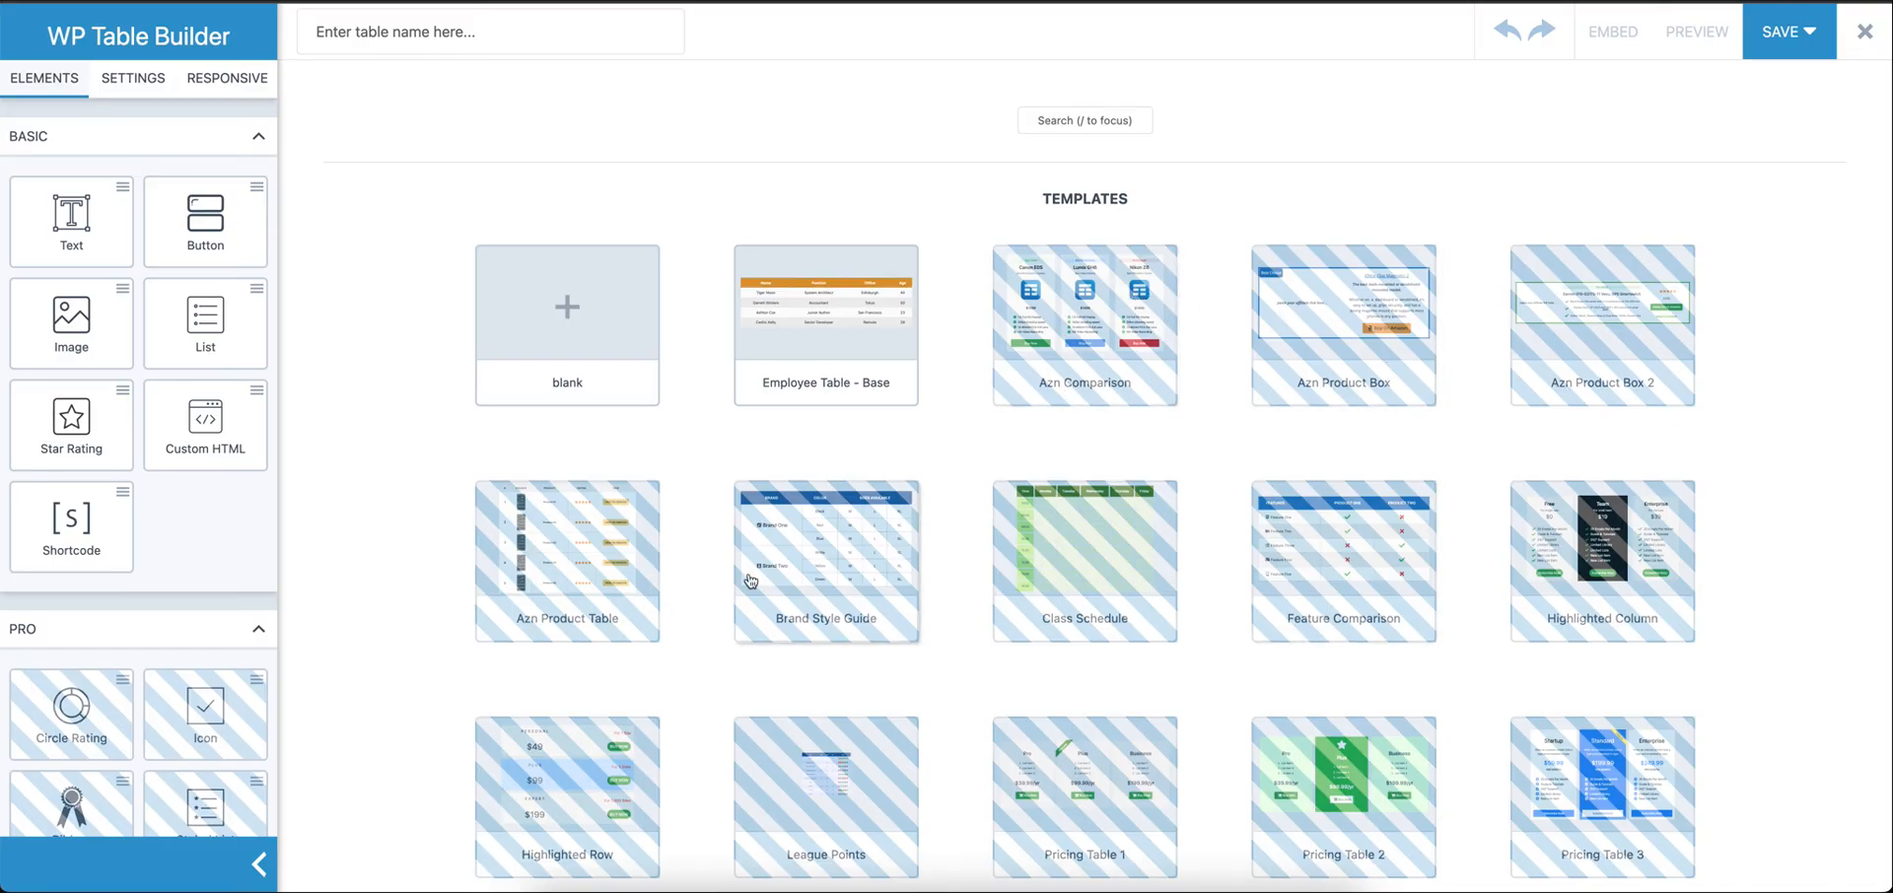
mouse_move(827, 382)
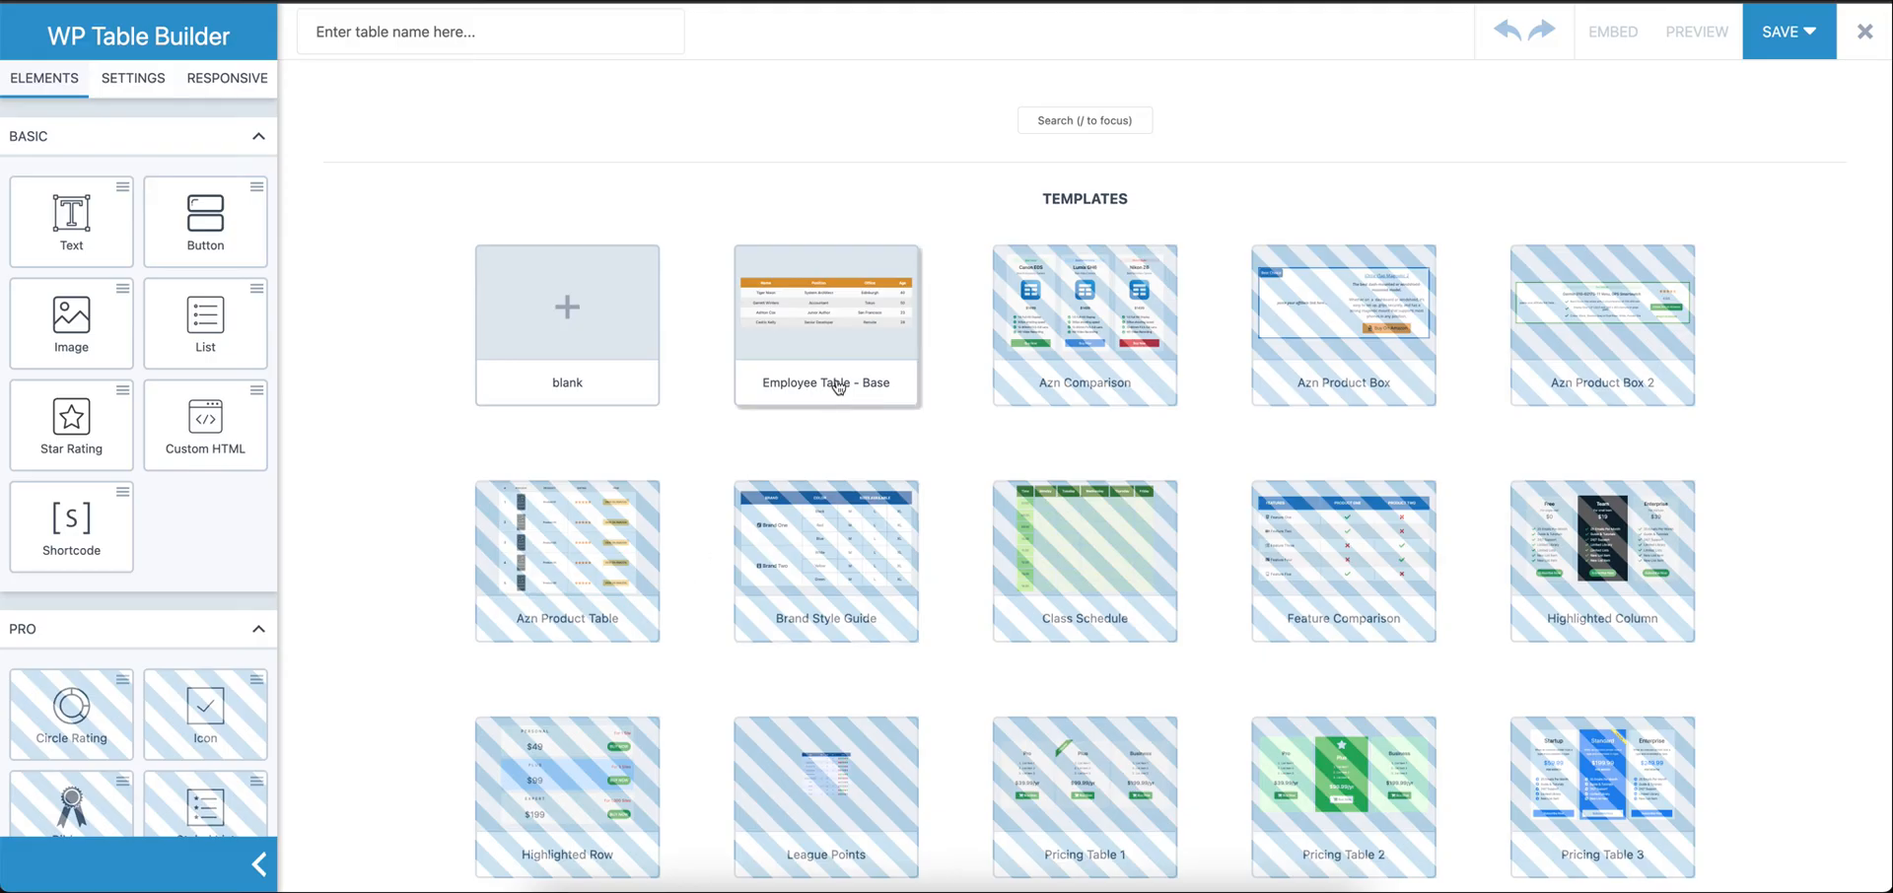
mouse_move(846, 387)
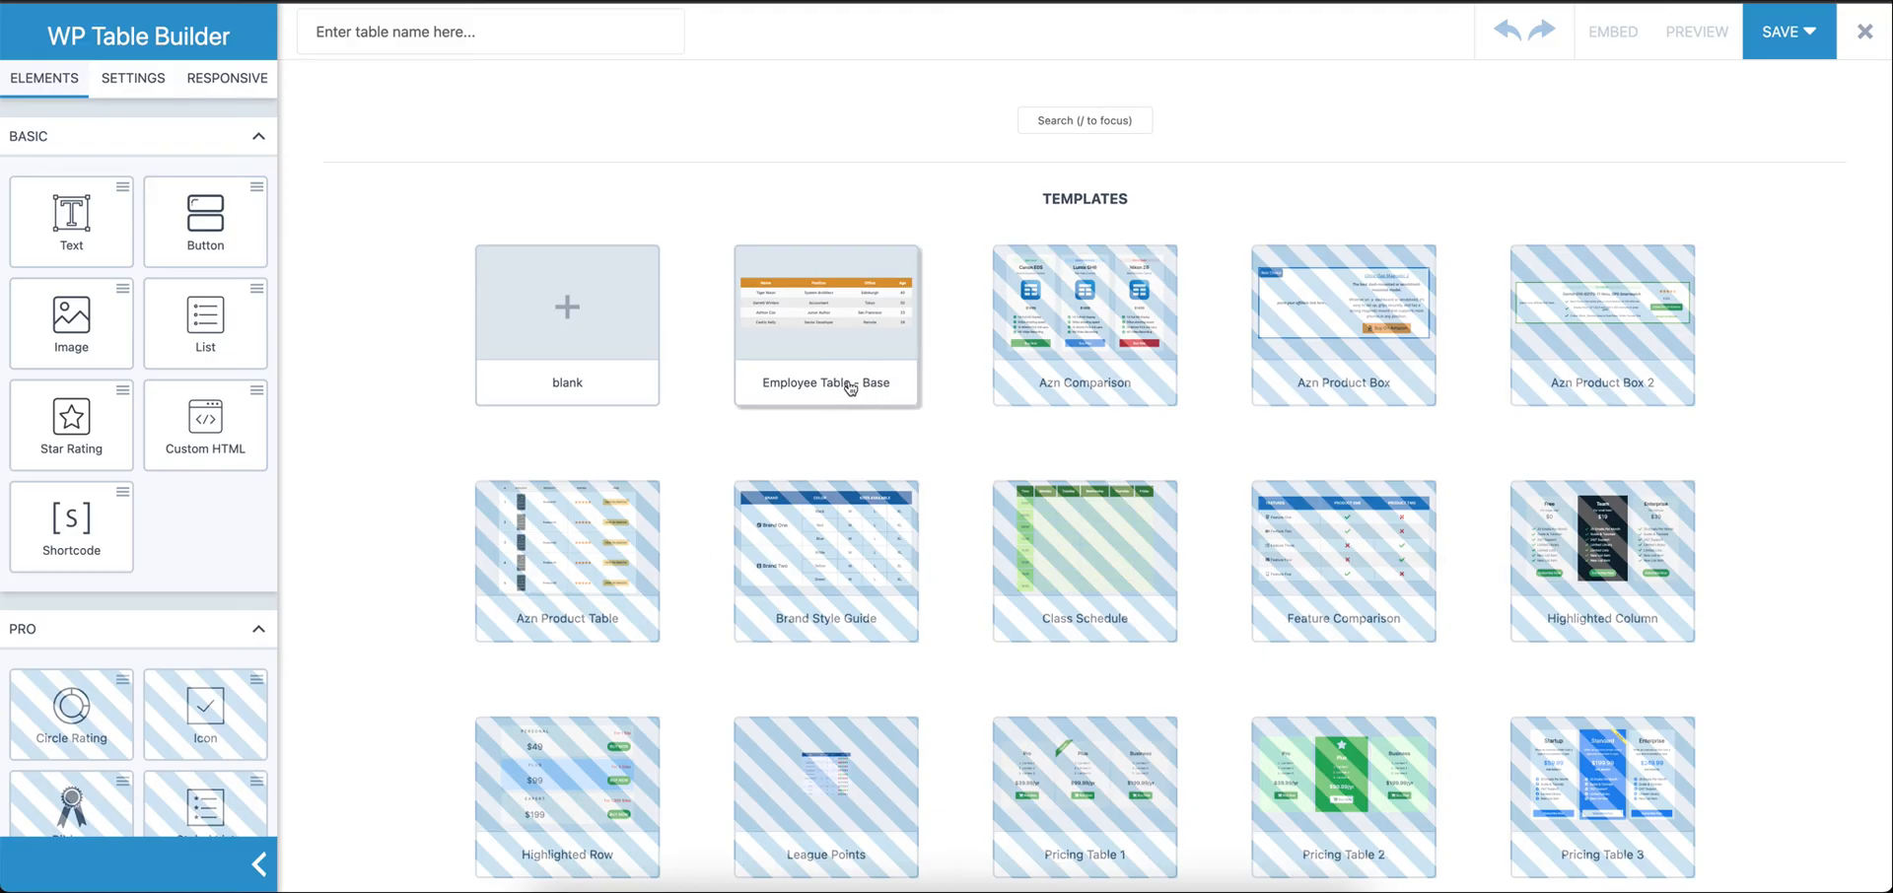
mouse_move(661, 462)
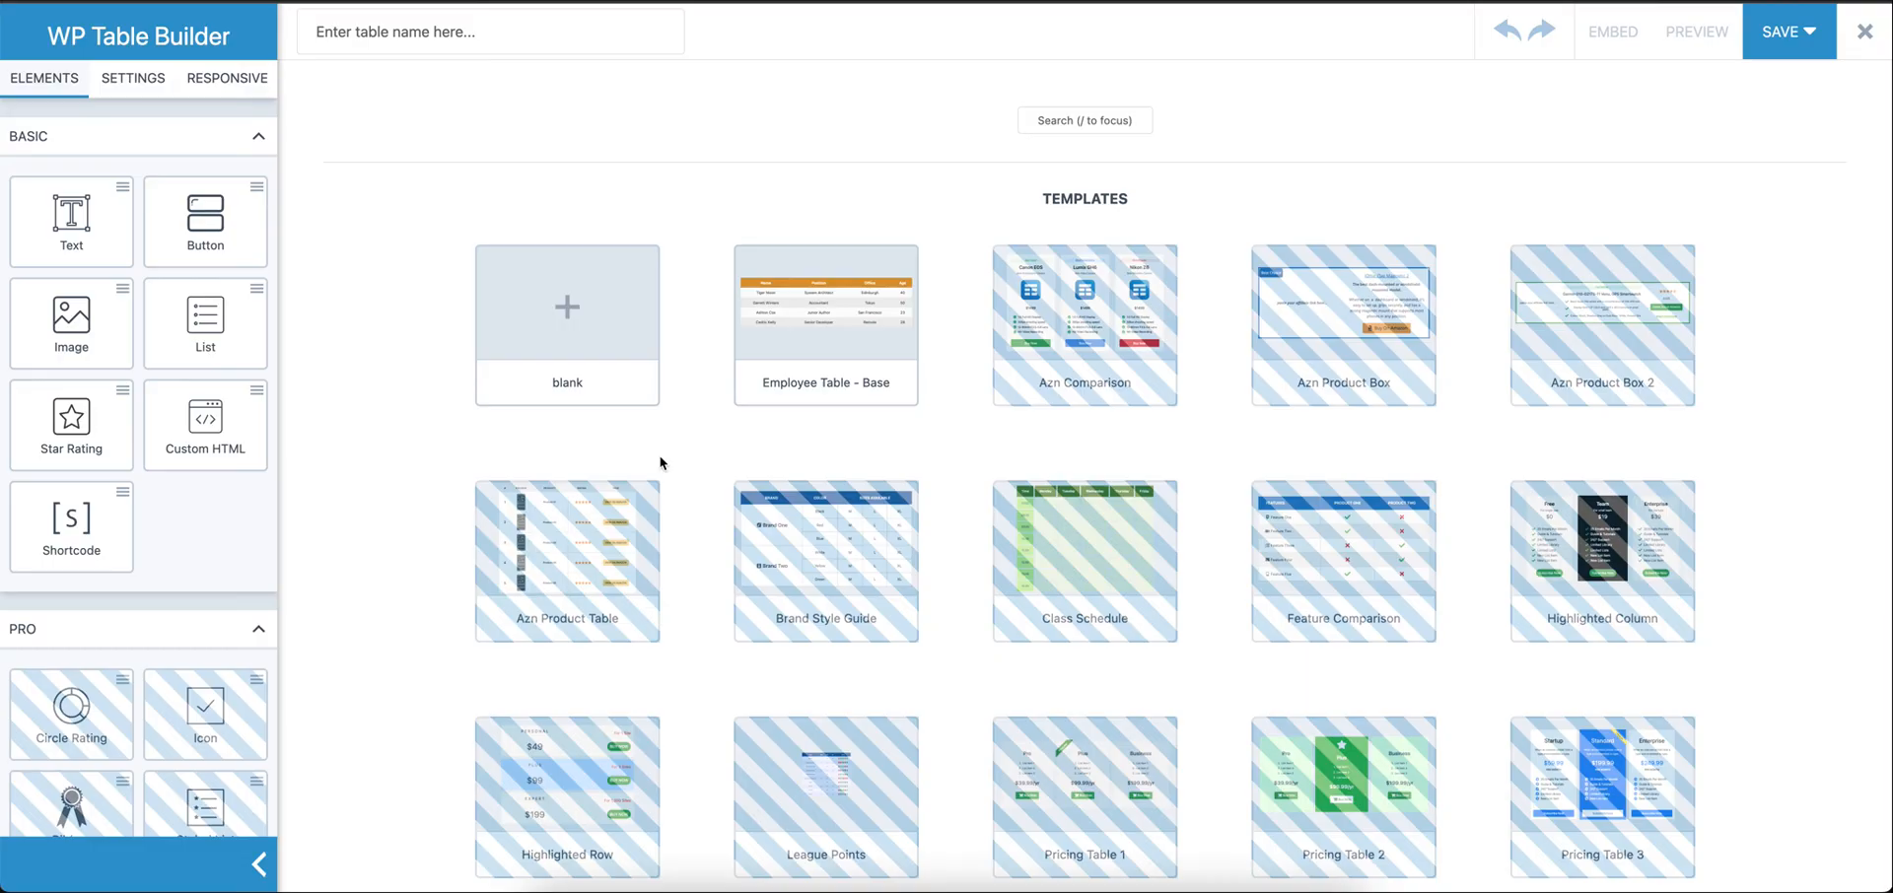
mouse_move(566, 325)
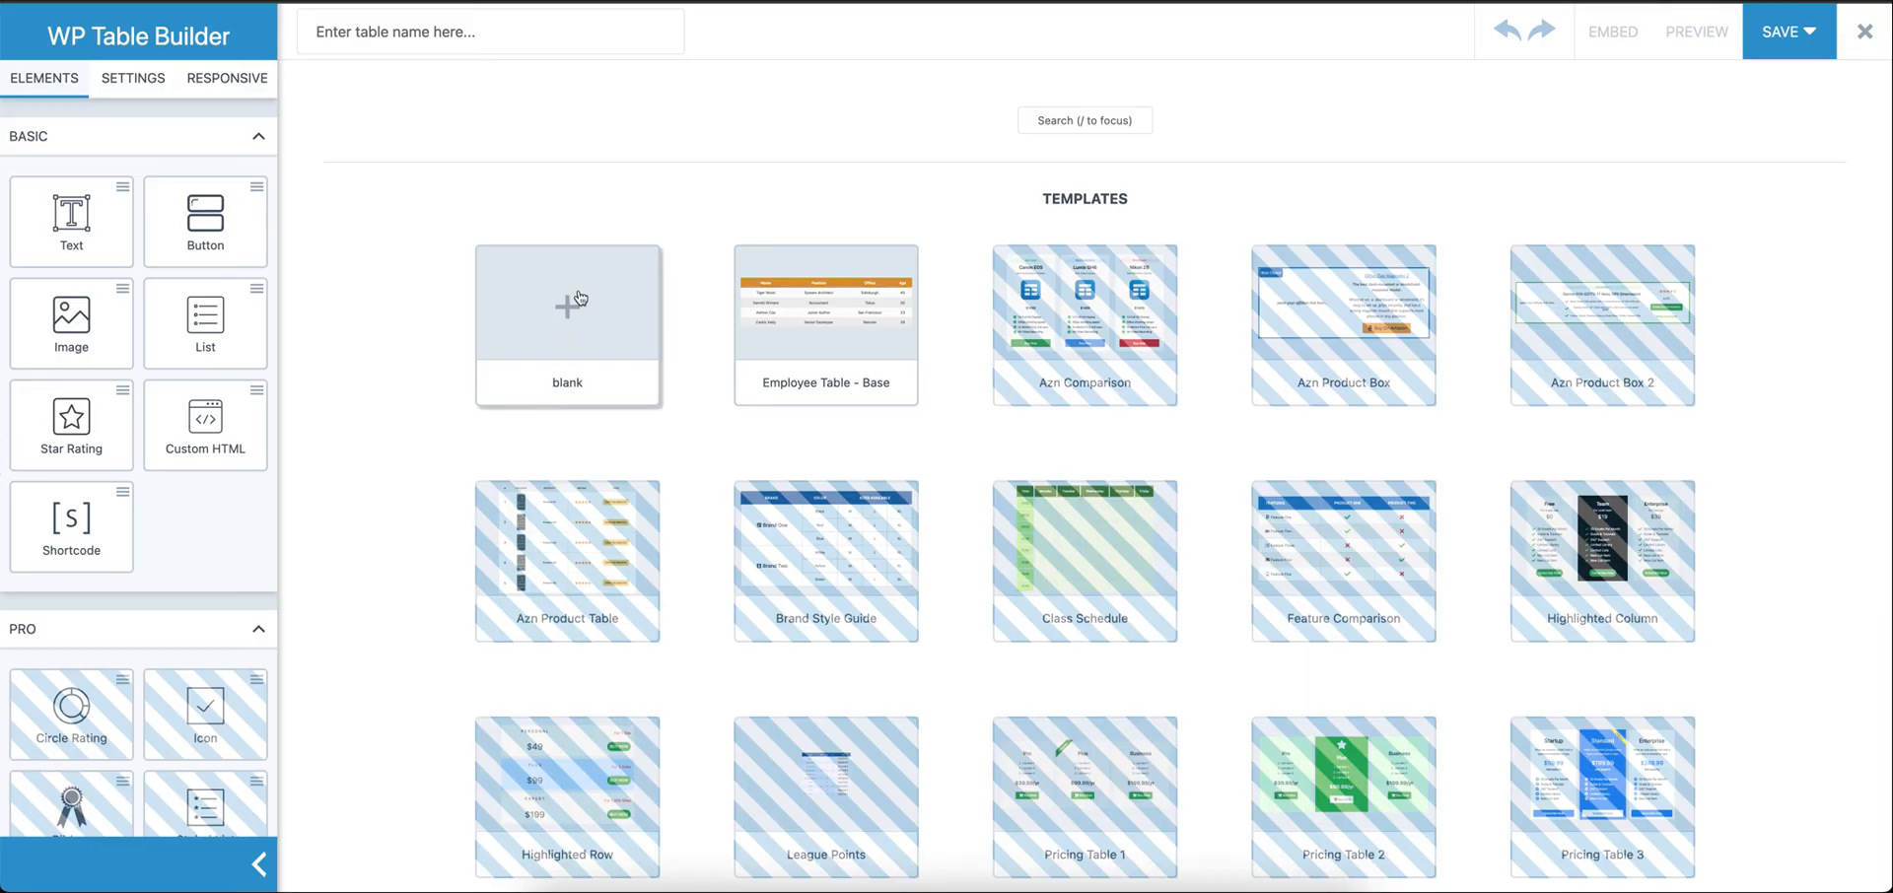
Generate a blank table with 5 rows and 4 columns
click(566, 300)
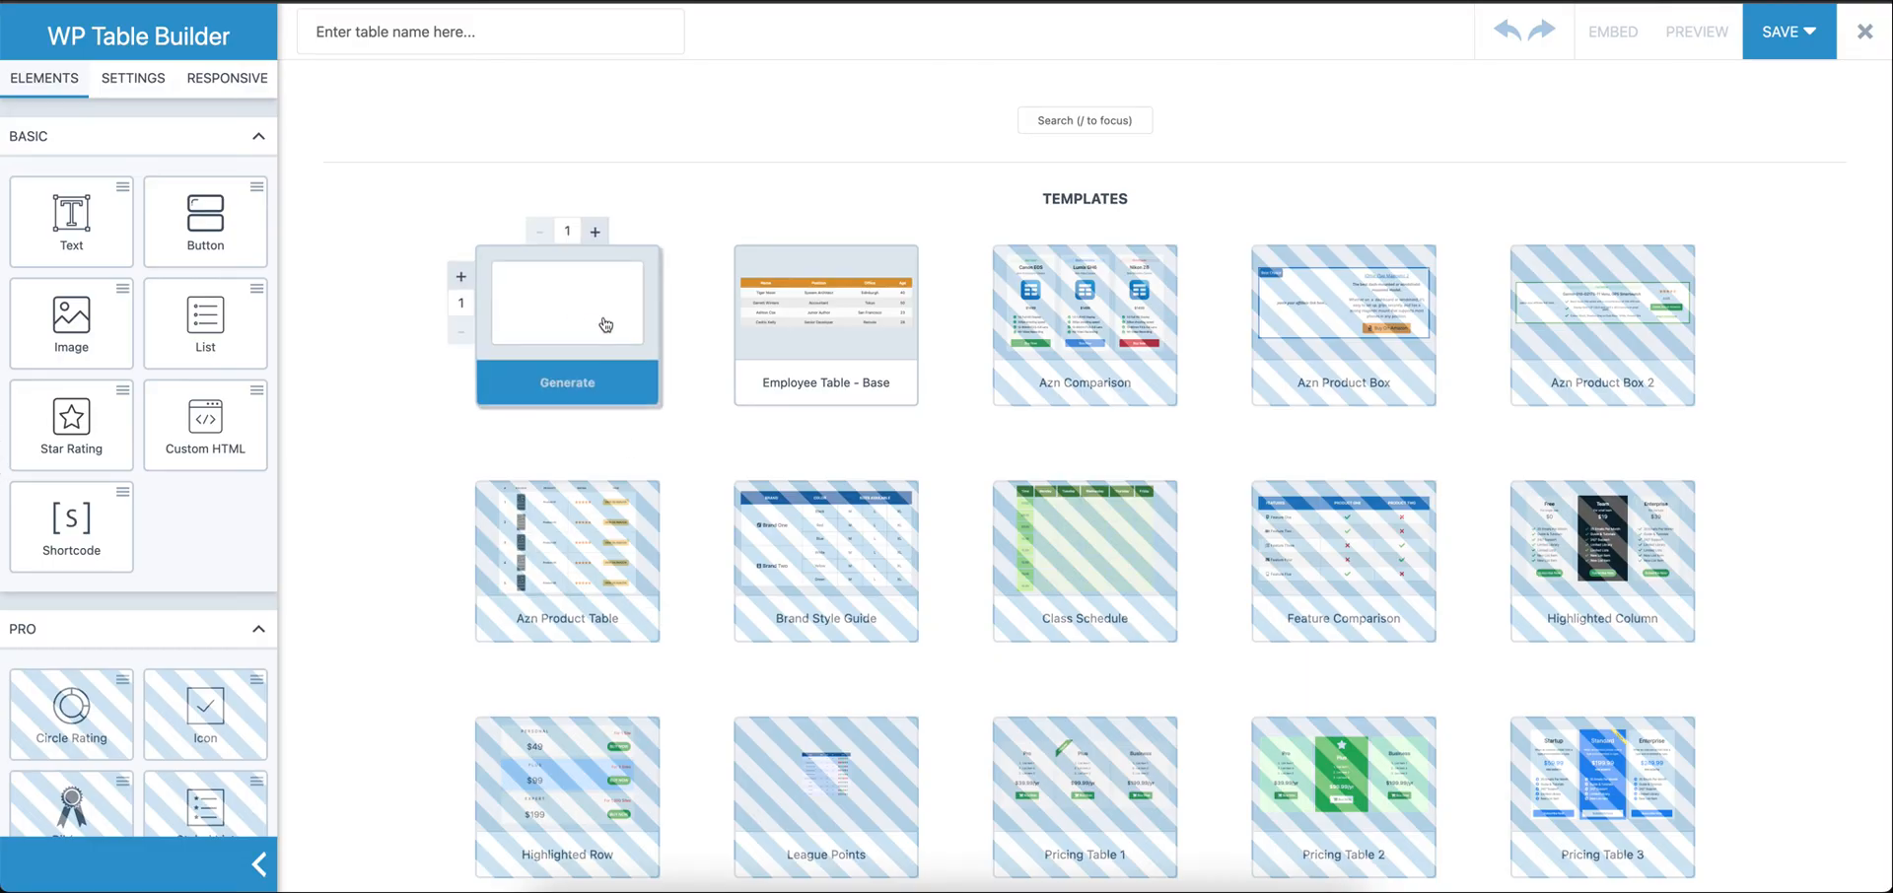
mouse_move(507, 273)
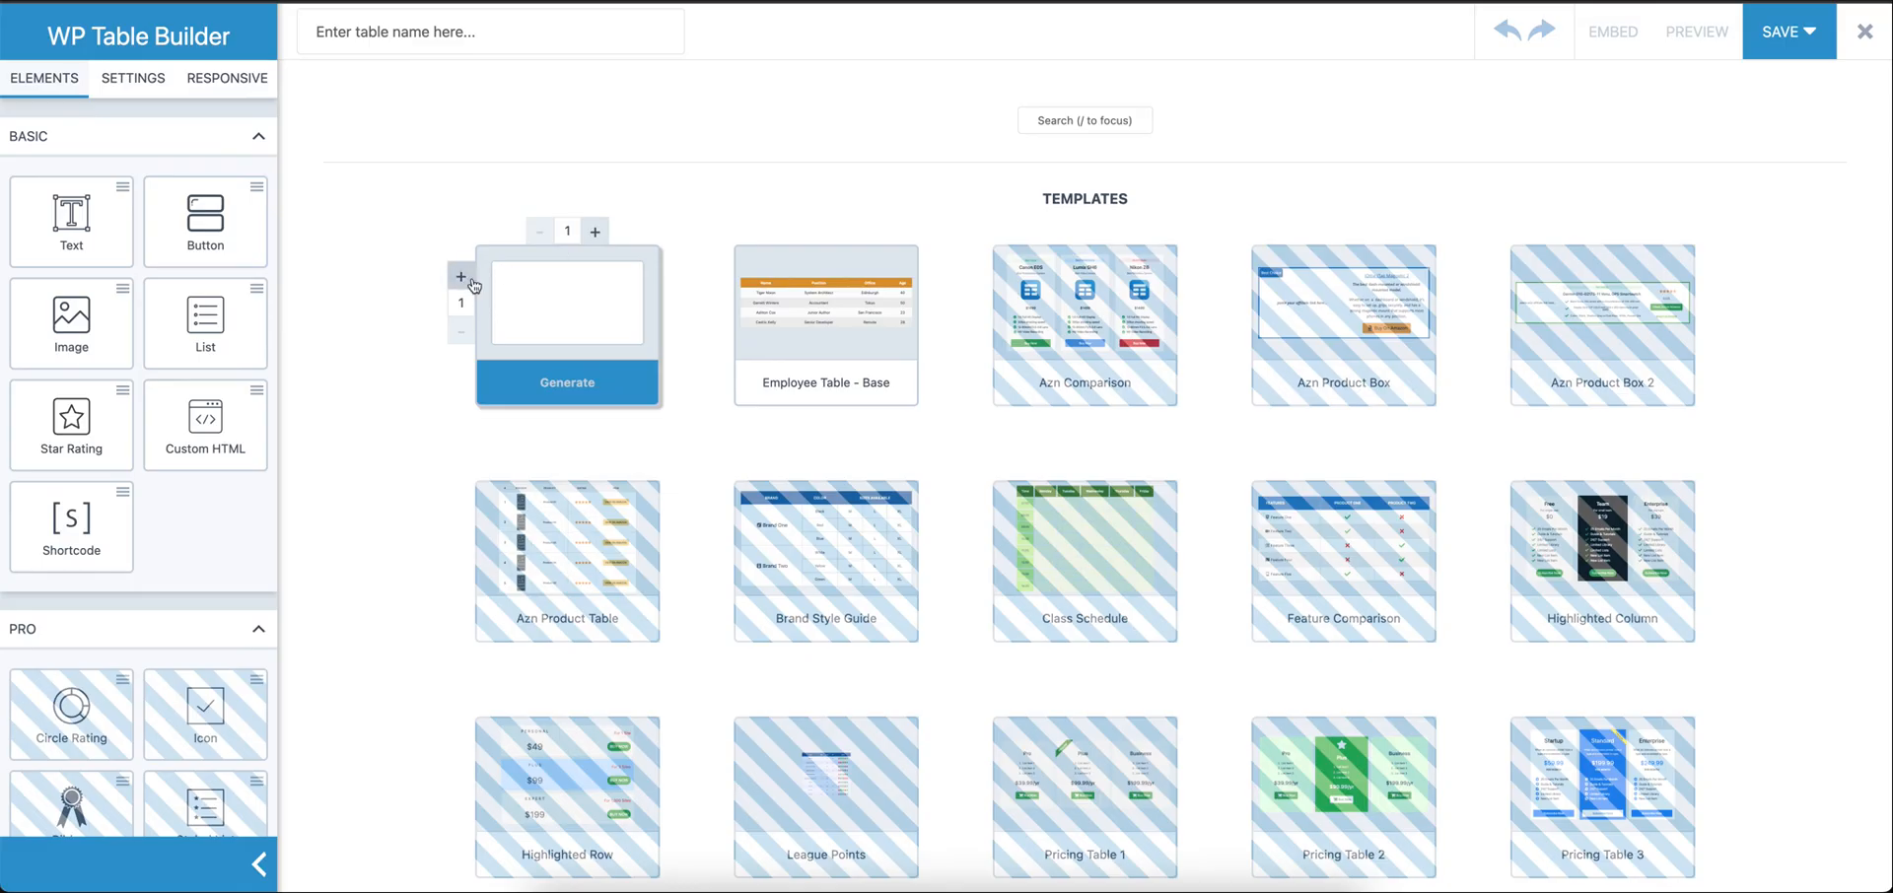
click(462, 276)
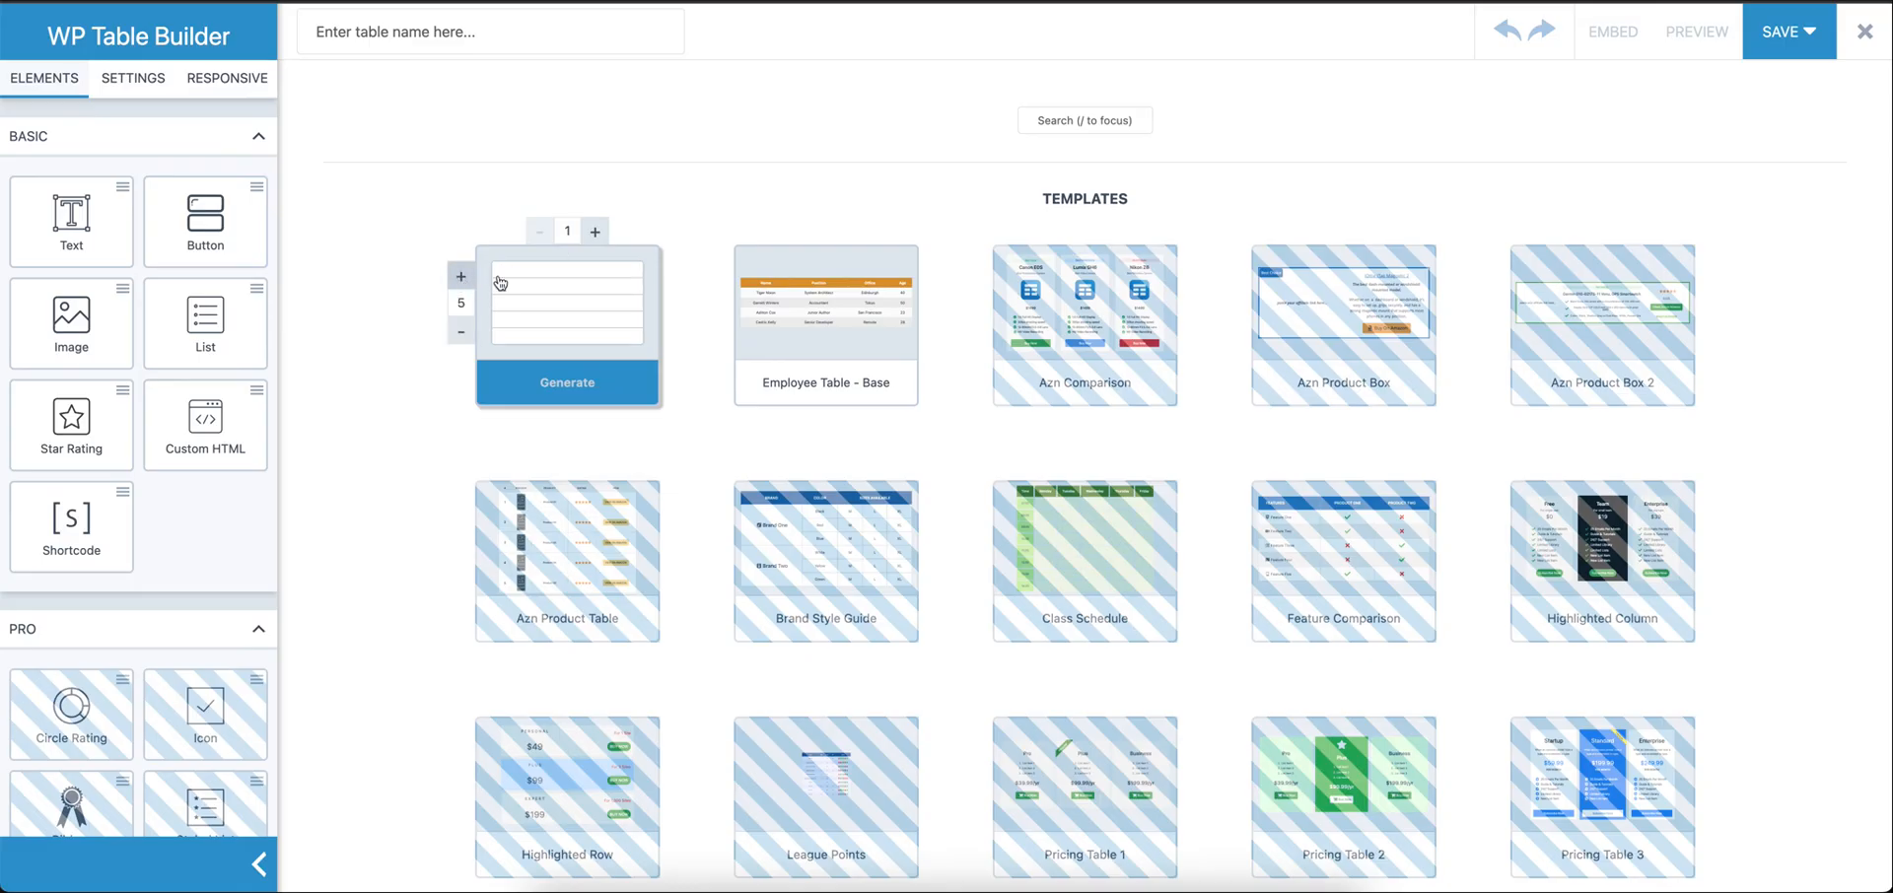
click(594, 232)
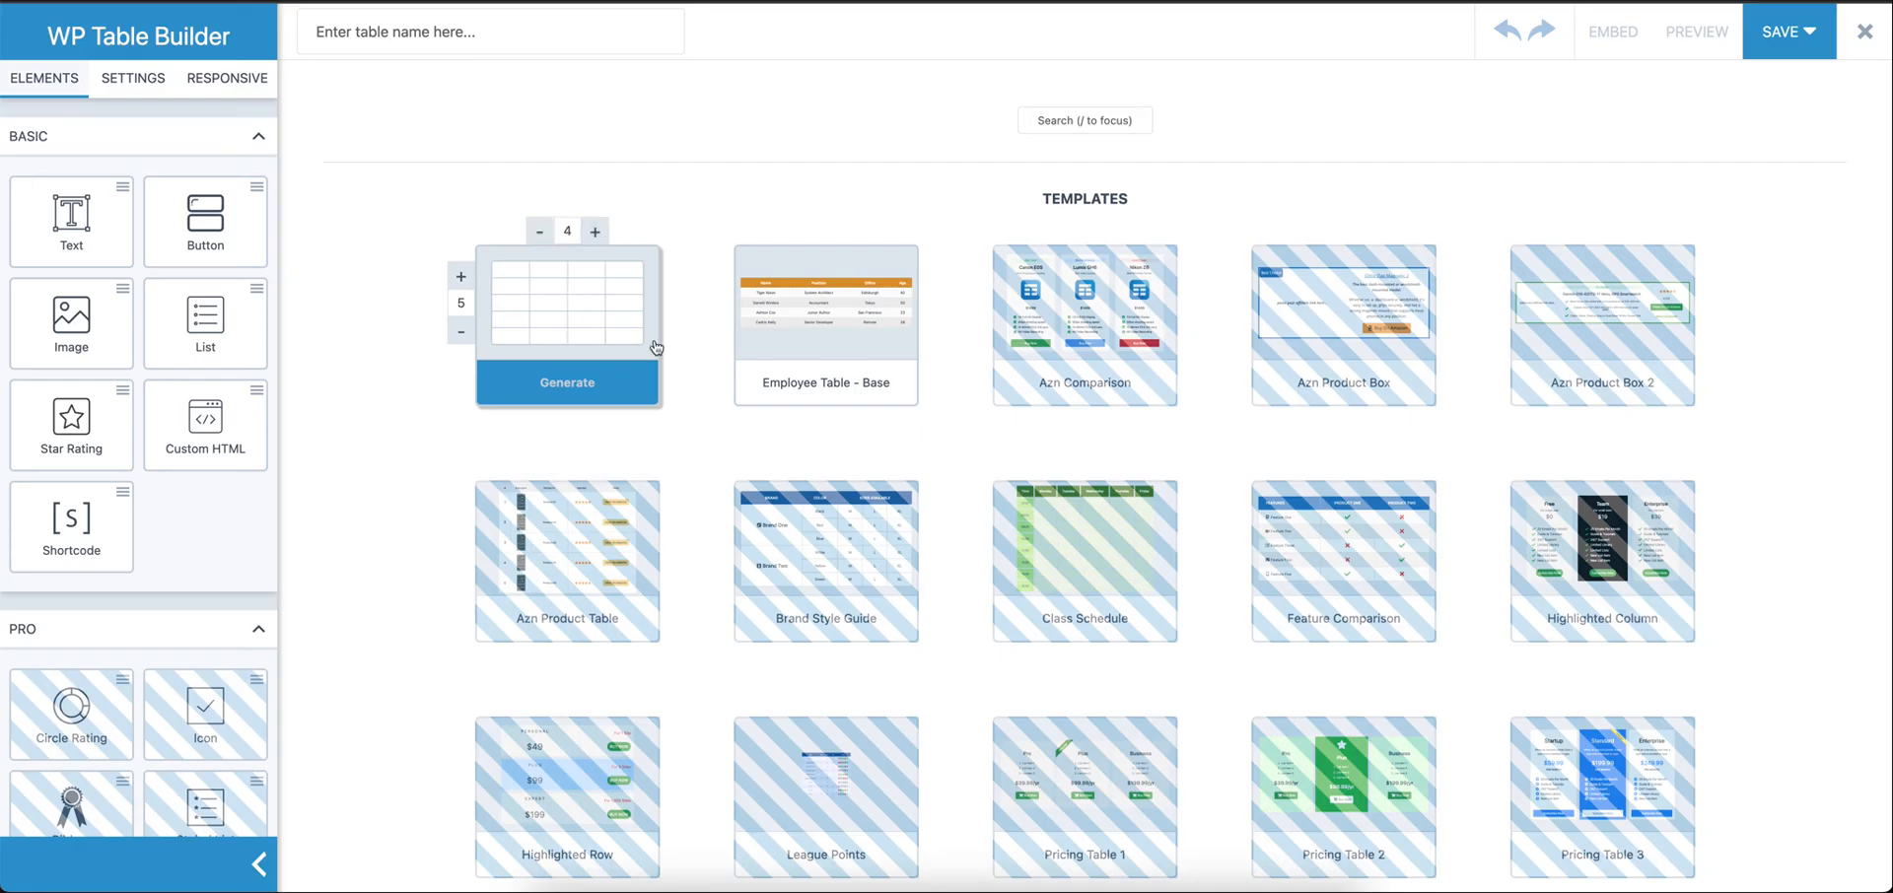
mouse_move(574, 398)
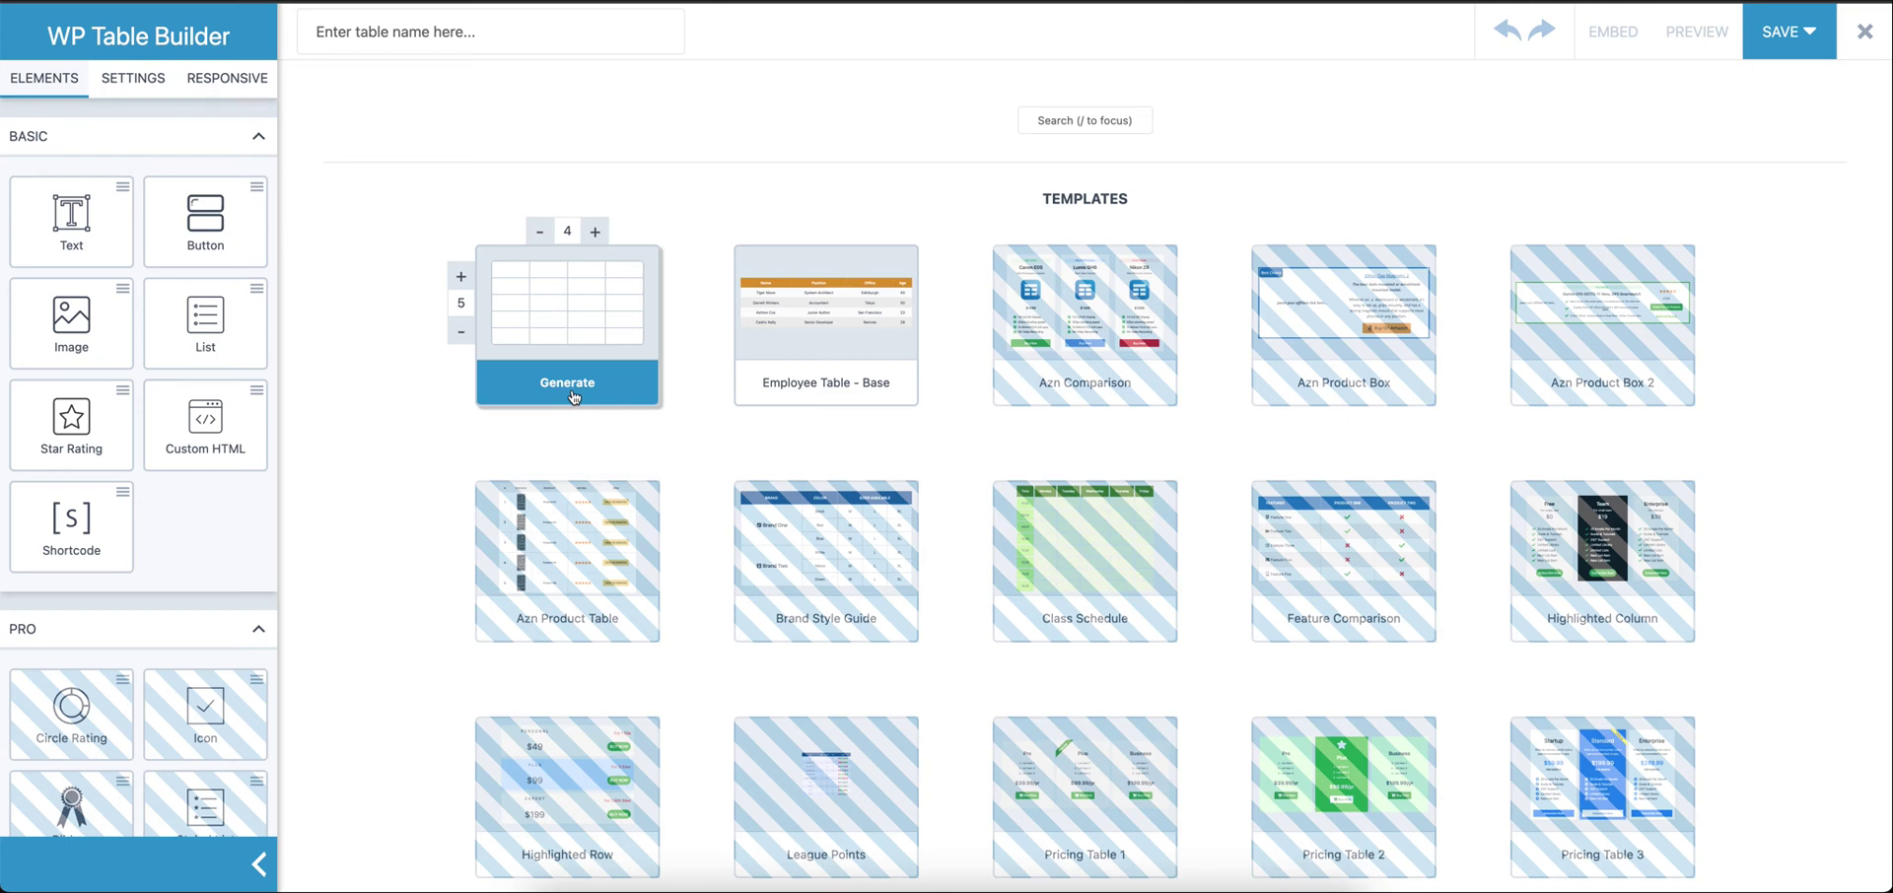
click(566, 380)
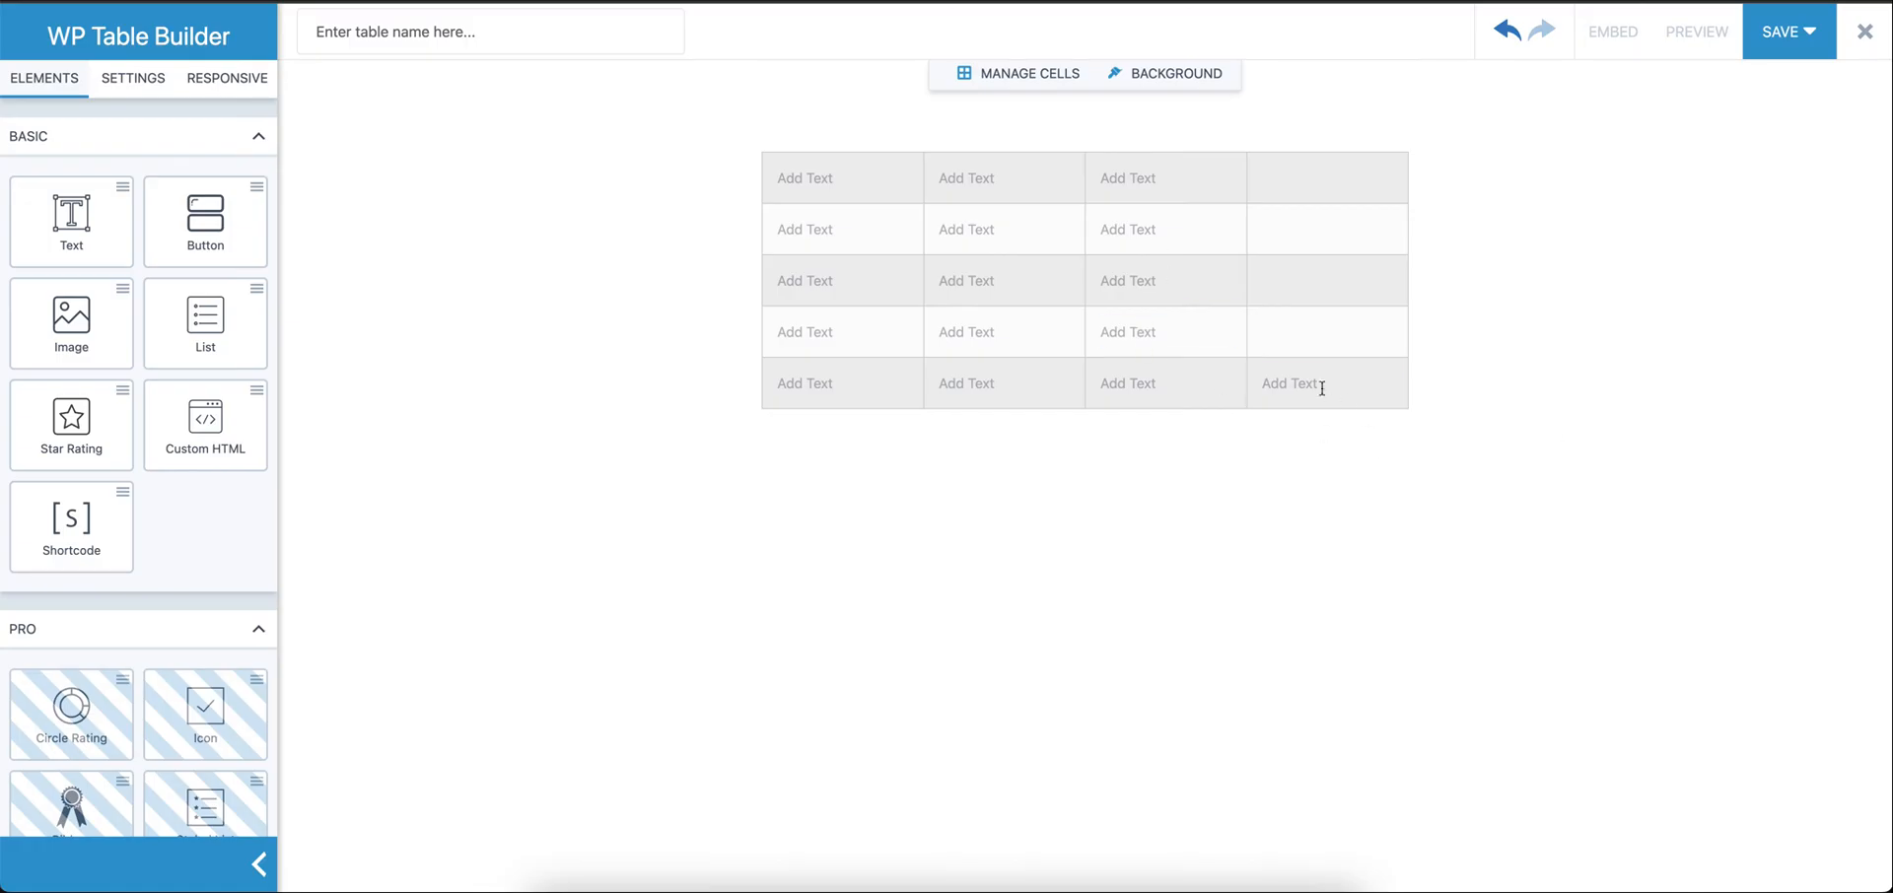
Enter the header texts Product Name, Image, Rating and Buy in the first row
click(1164, 177)
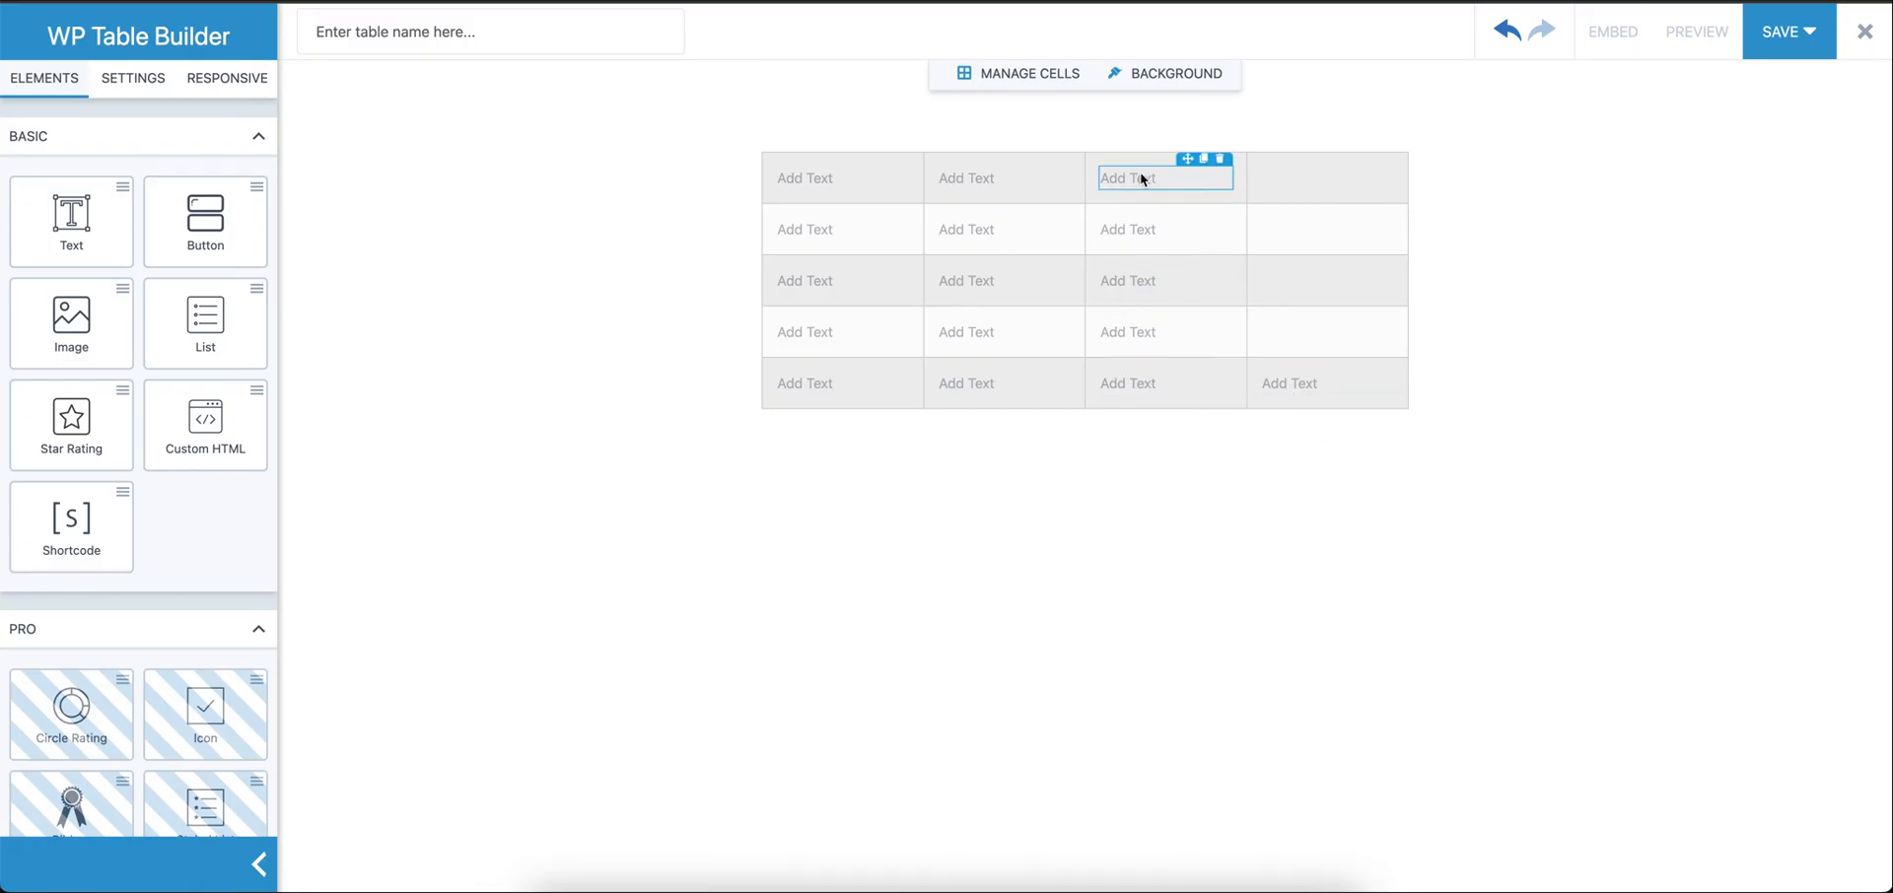
click(842, 178)
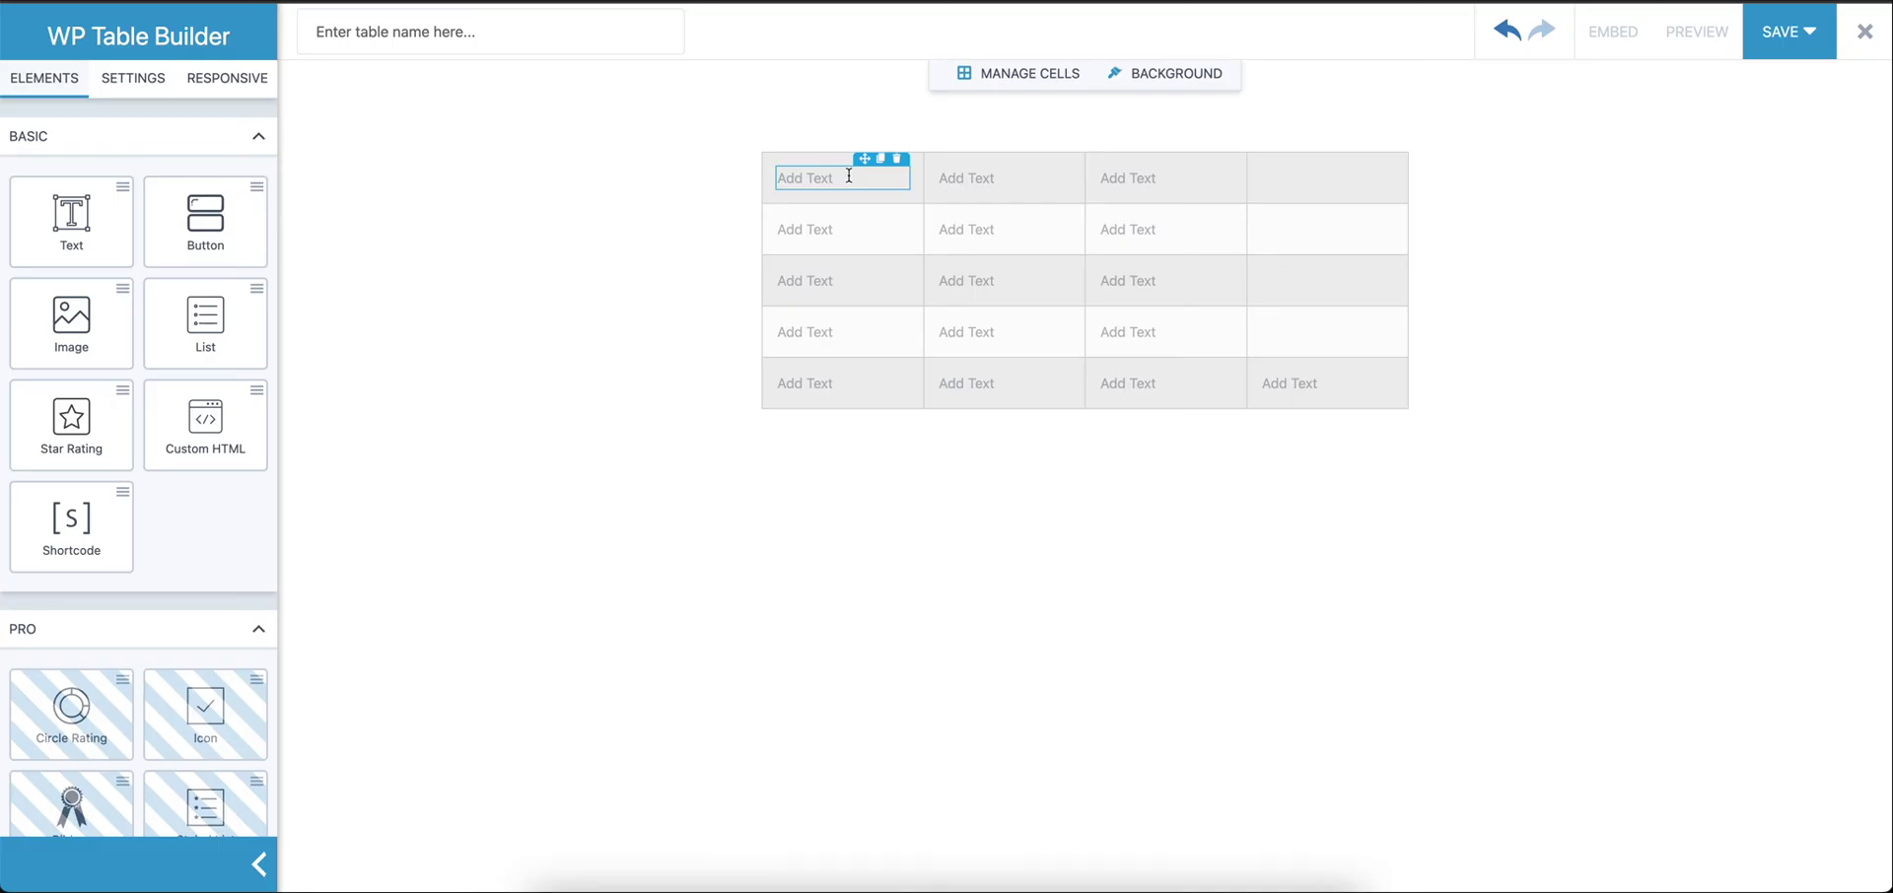
click(843, 177)
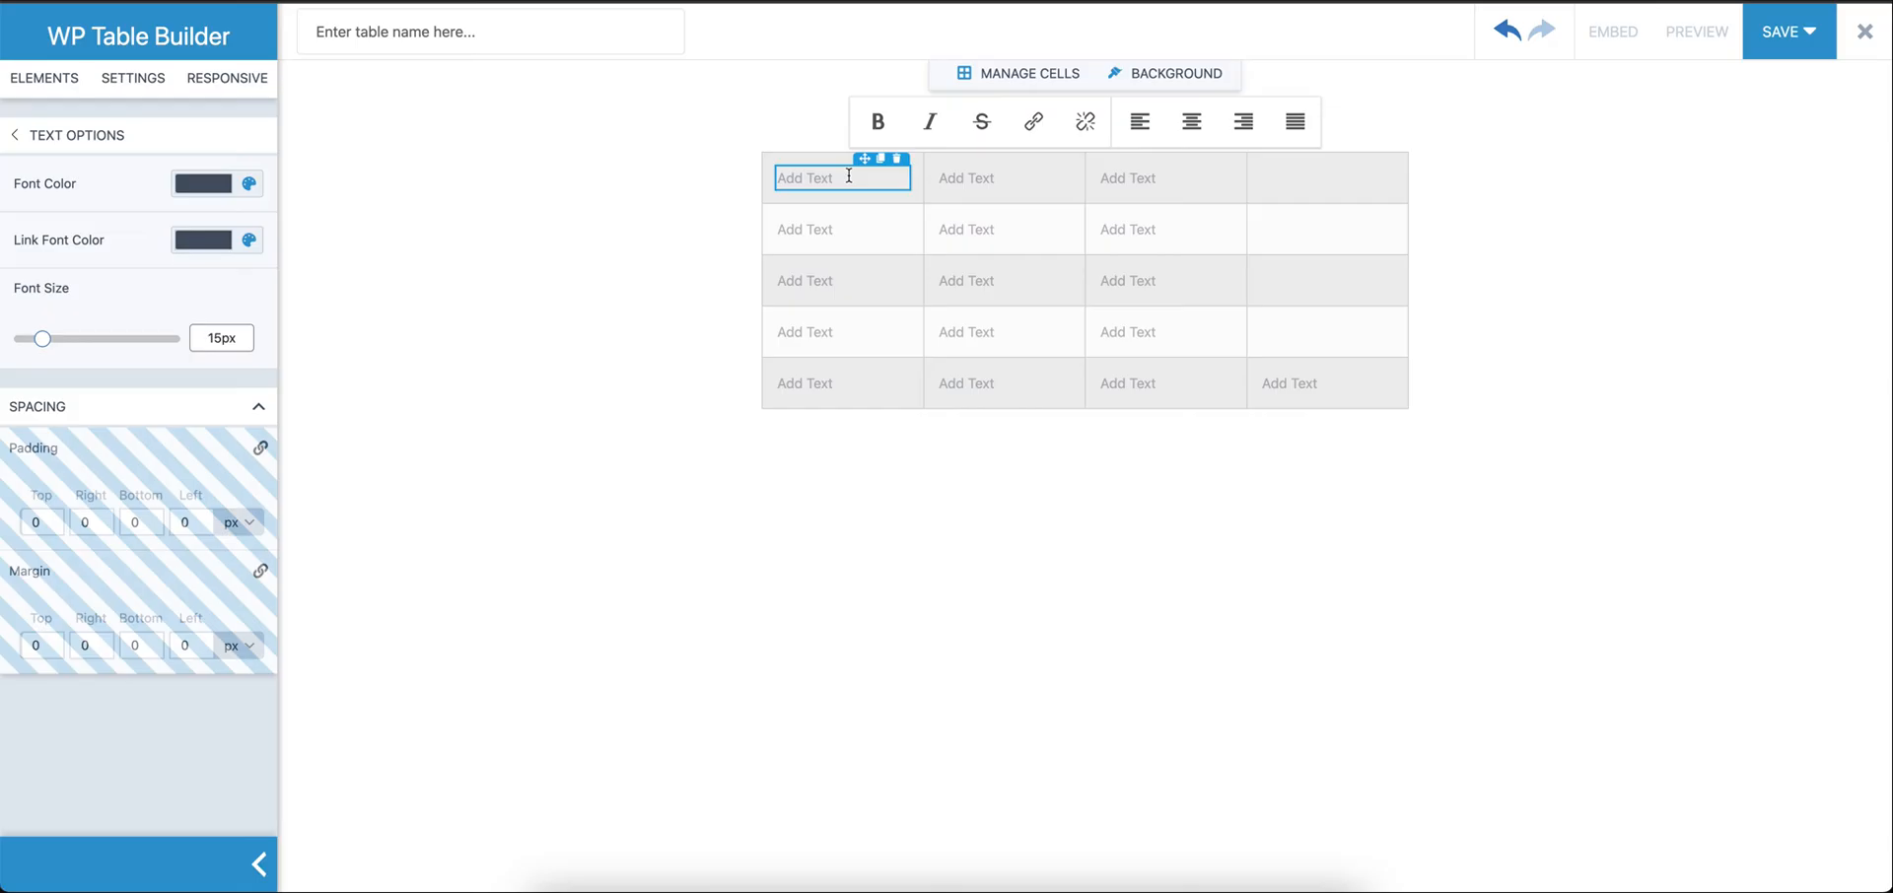
text(Prod)
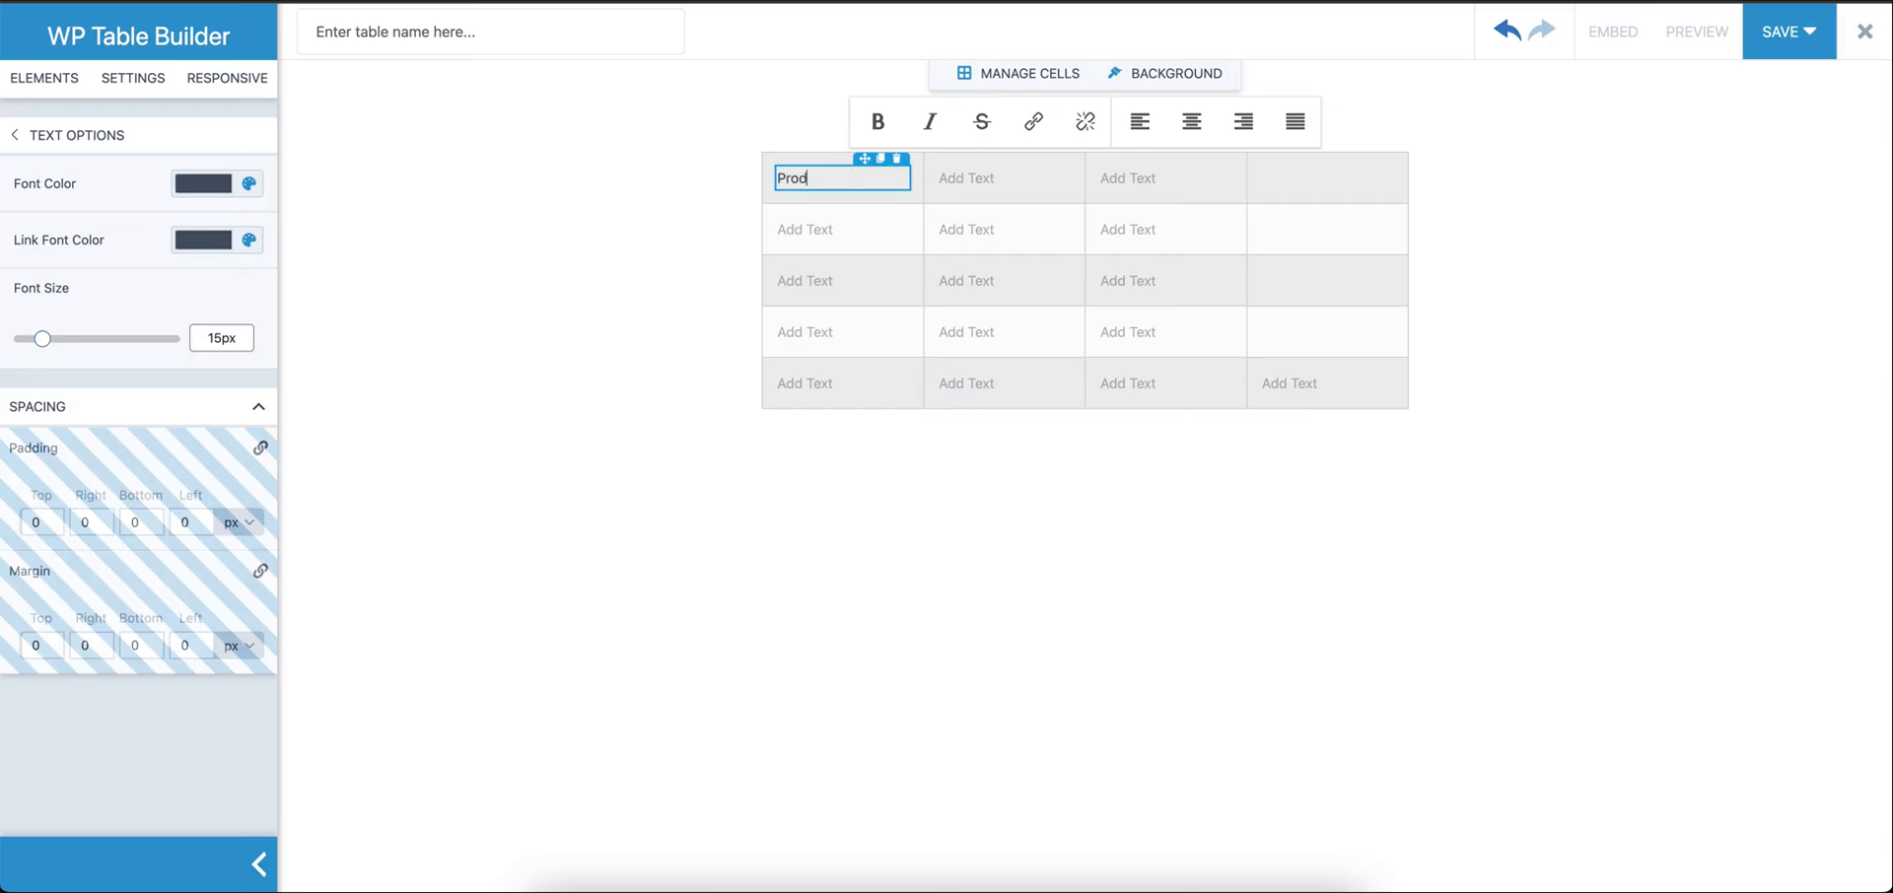
text(uct Name)
click(1004, 178)
text(Image)
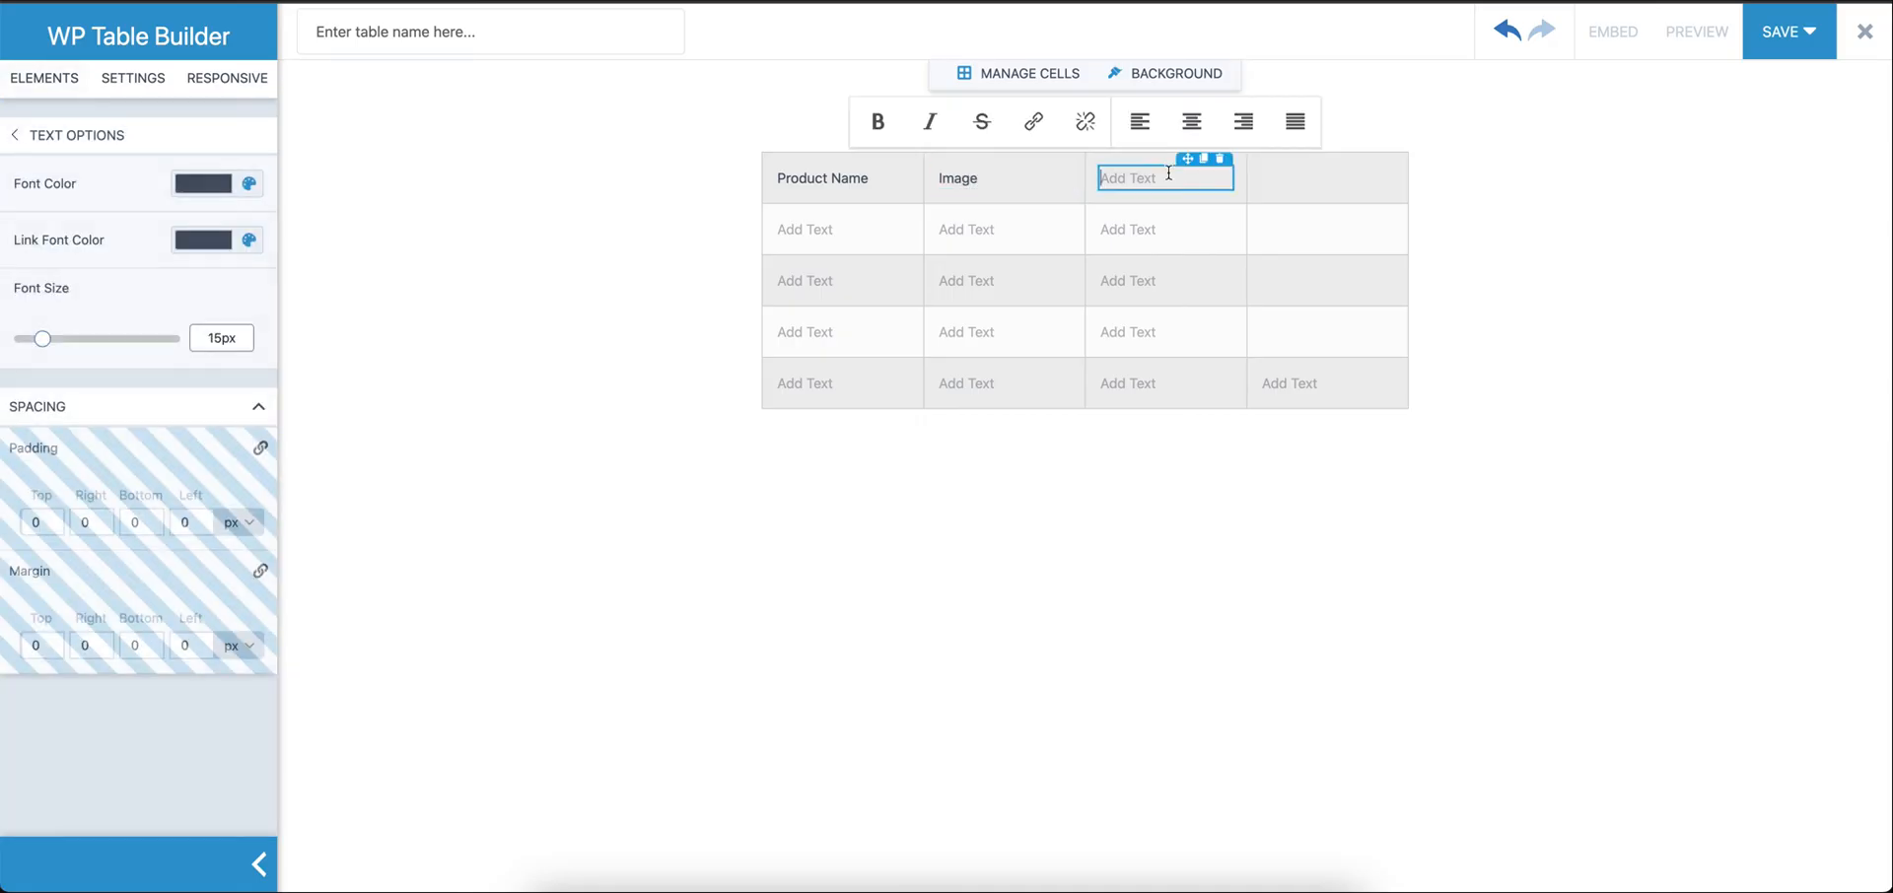
text(Rating)
click(1327, 178)
text(Buy)
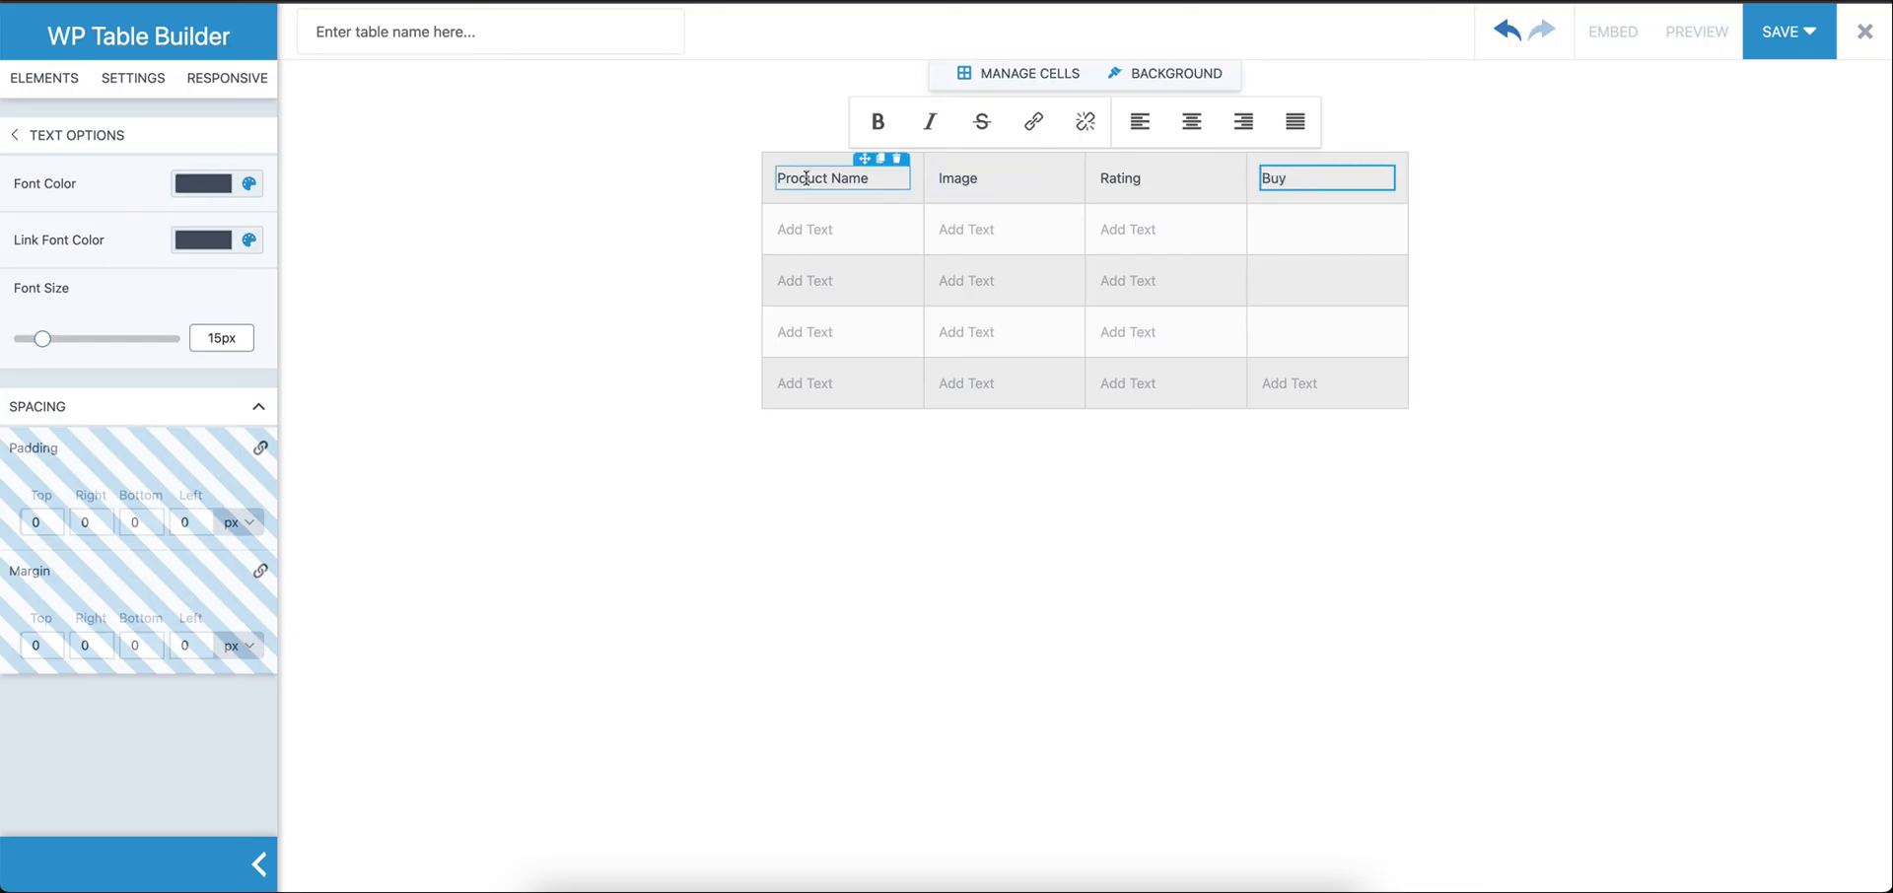
Make the Product Name, Image and Rating headers bold
click(1004, 178)
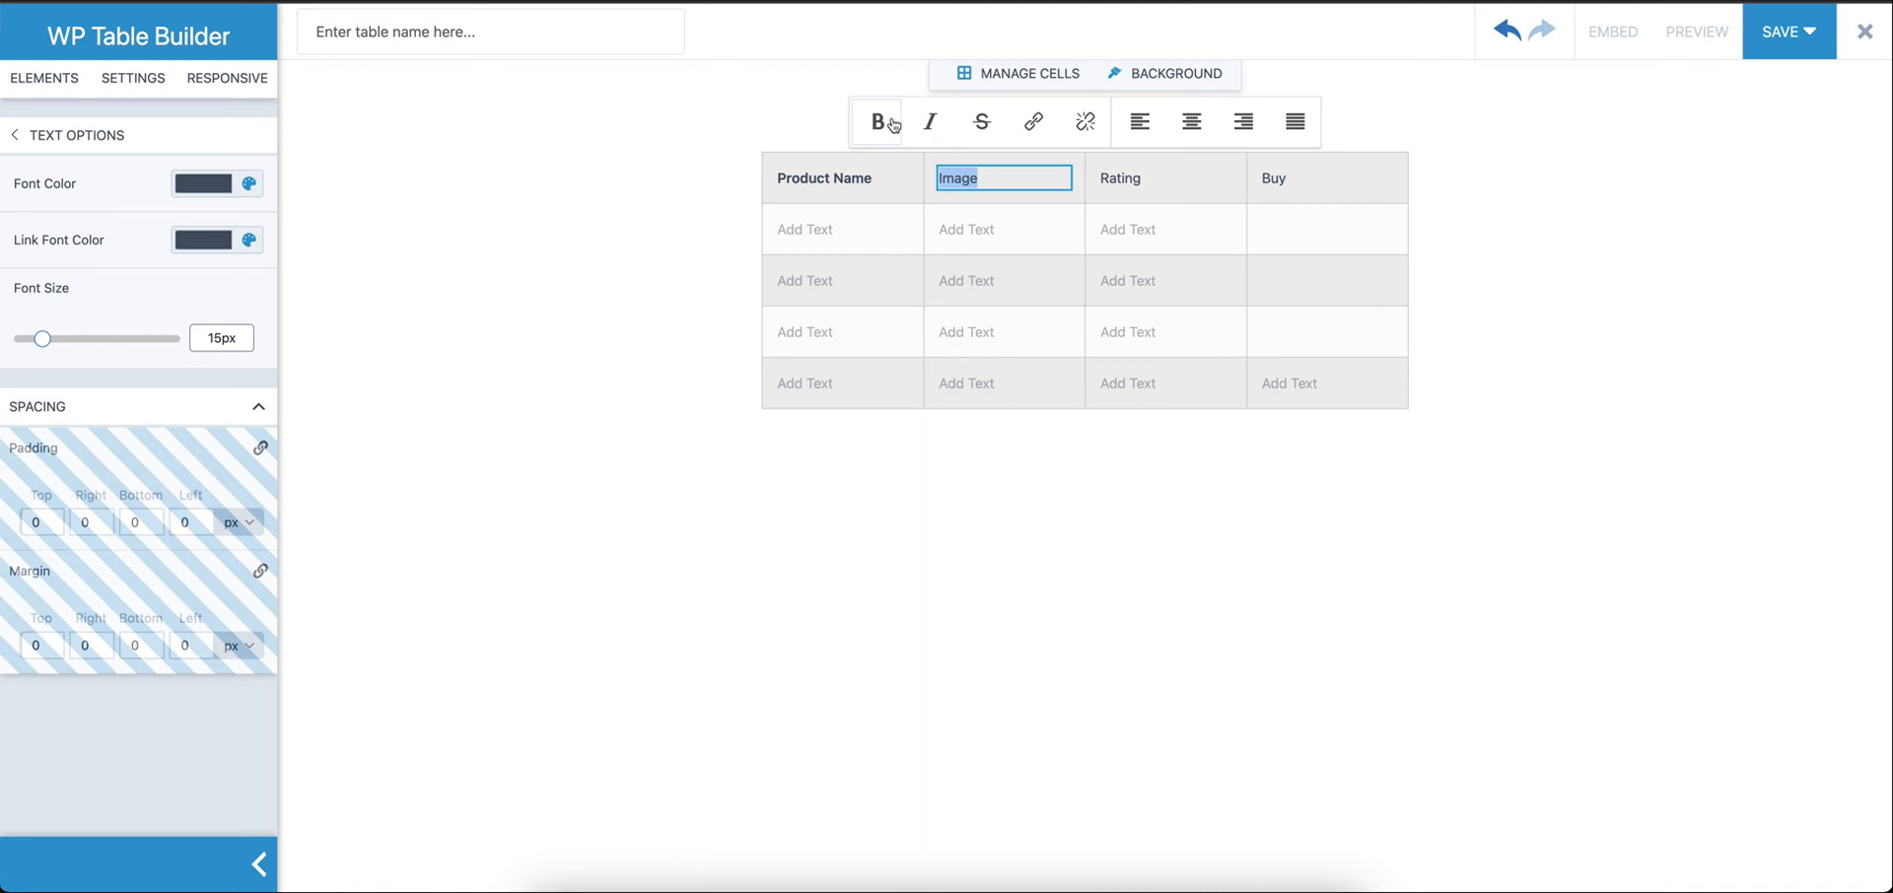
click(1164, 178)
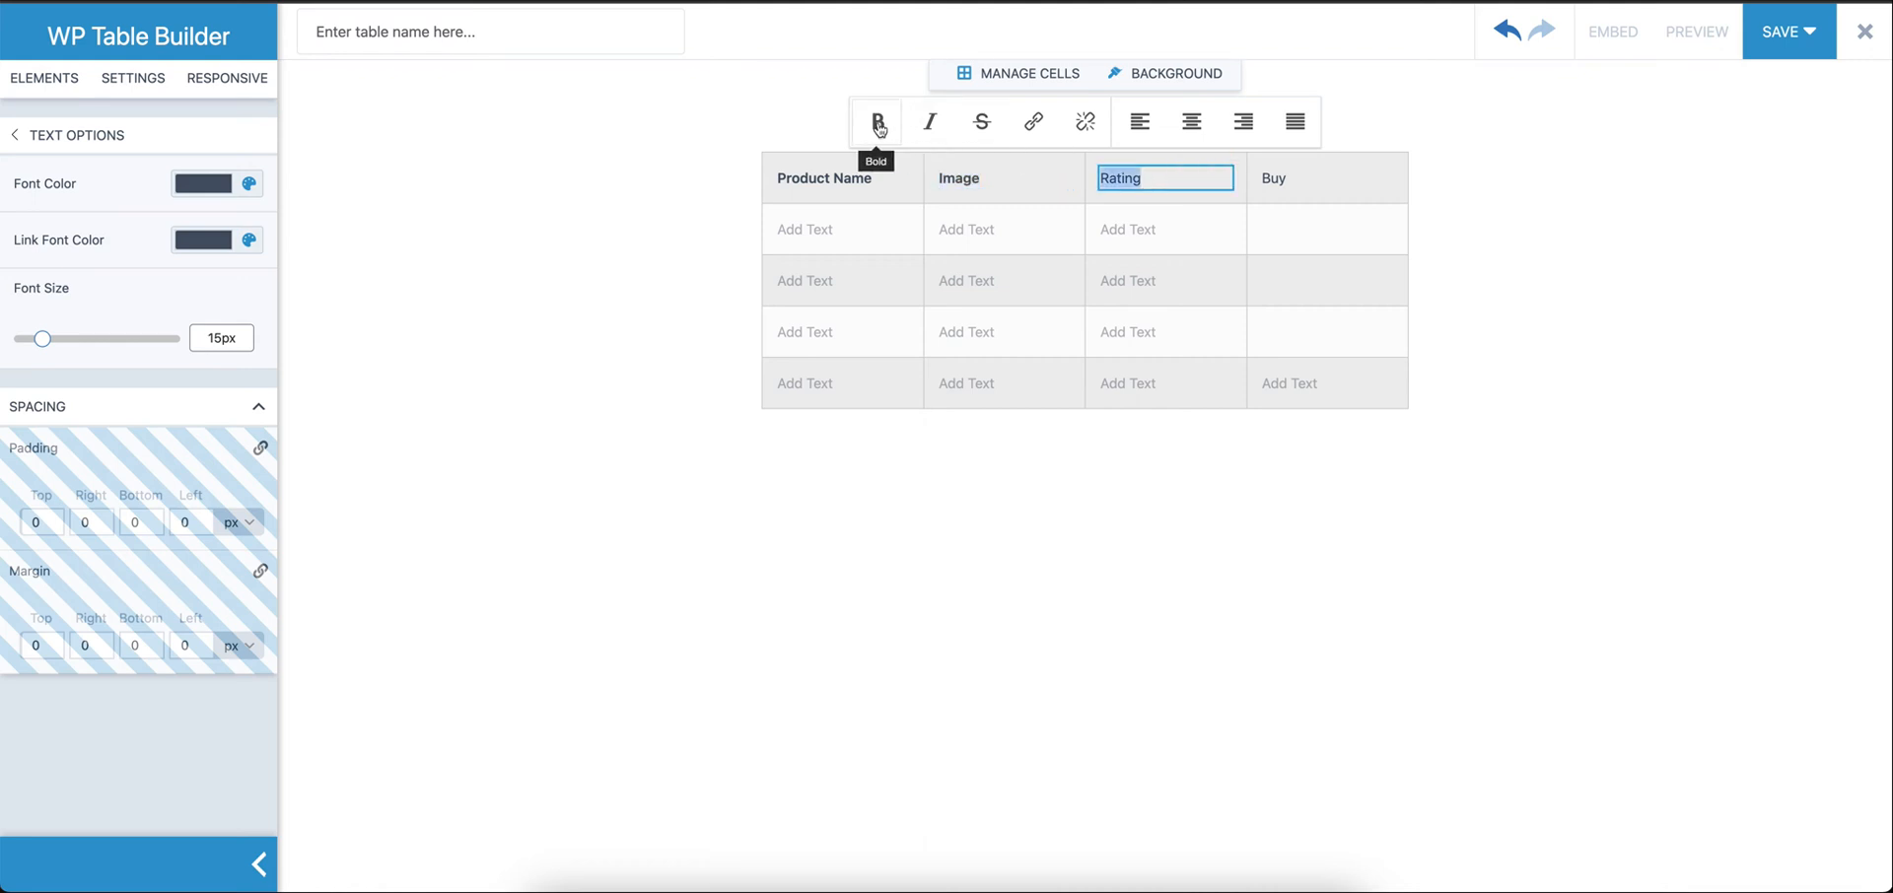
click(1325, 177)
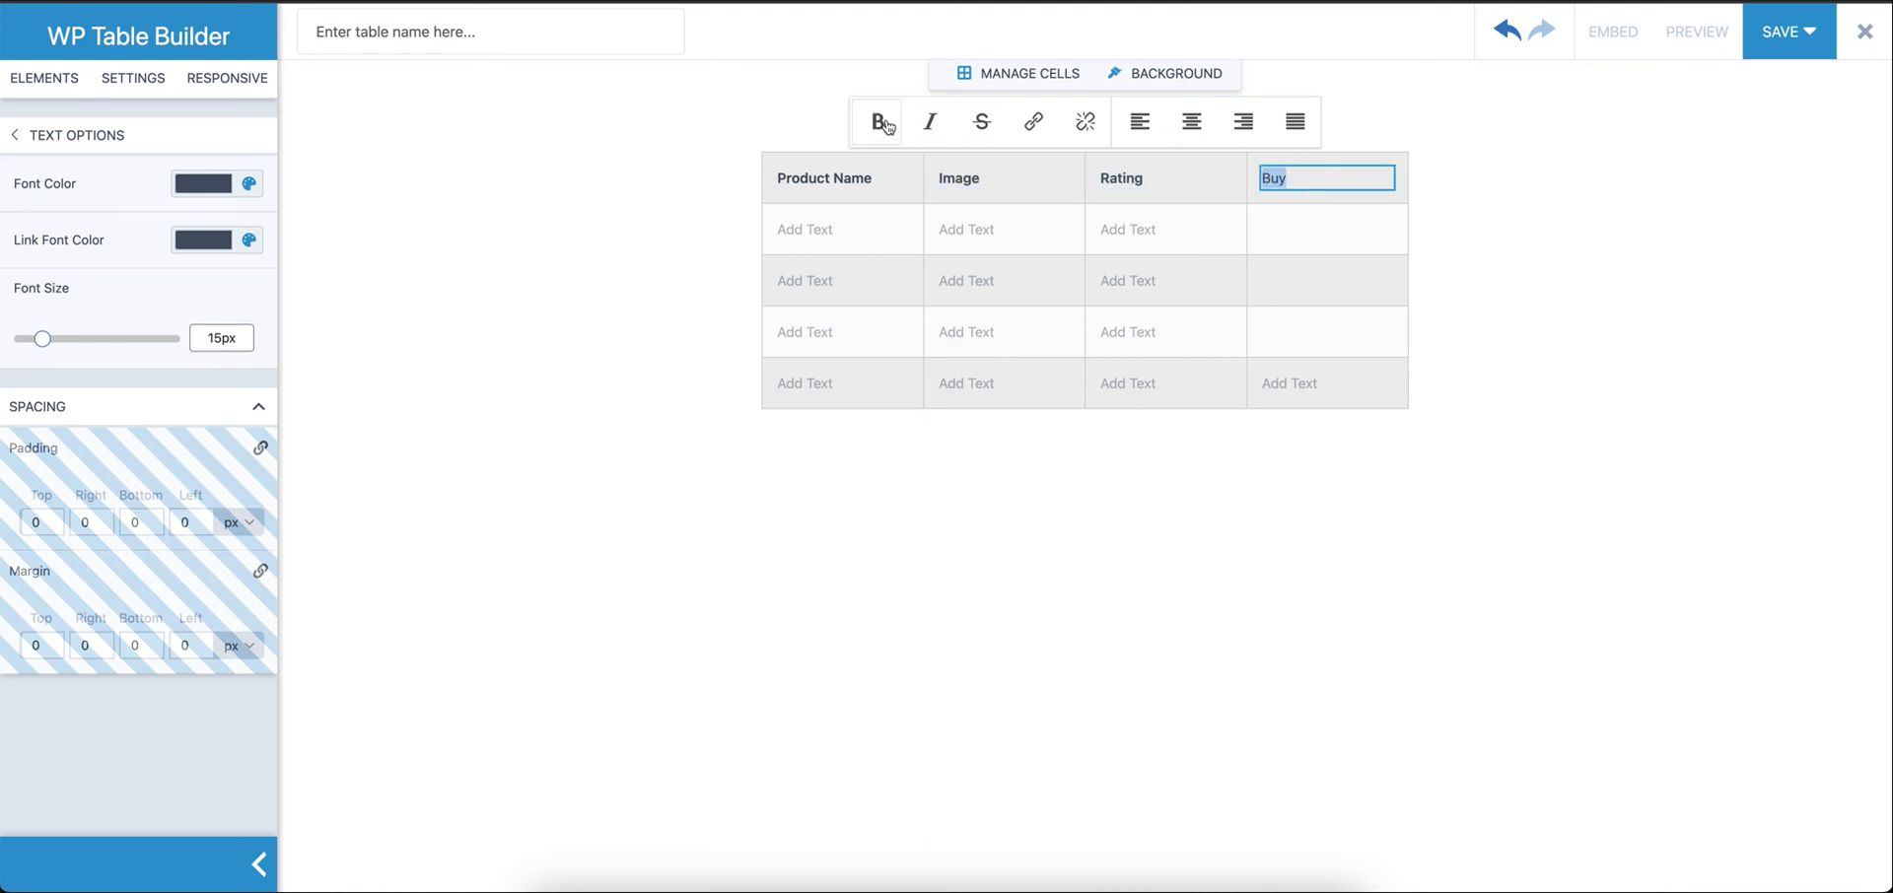
Enter Product One, Product Four, Poduct Two and Product Three in the Product Name column
click(842, 229)
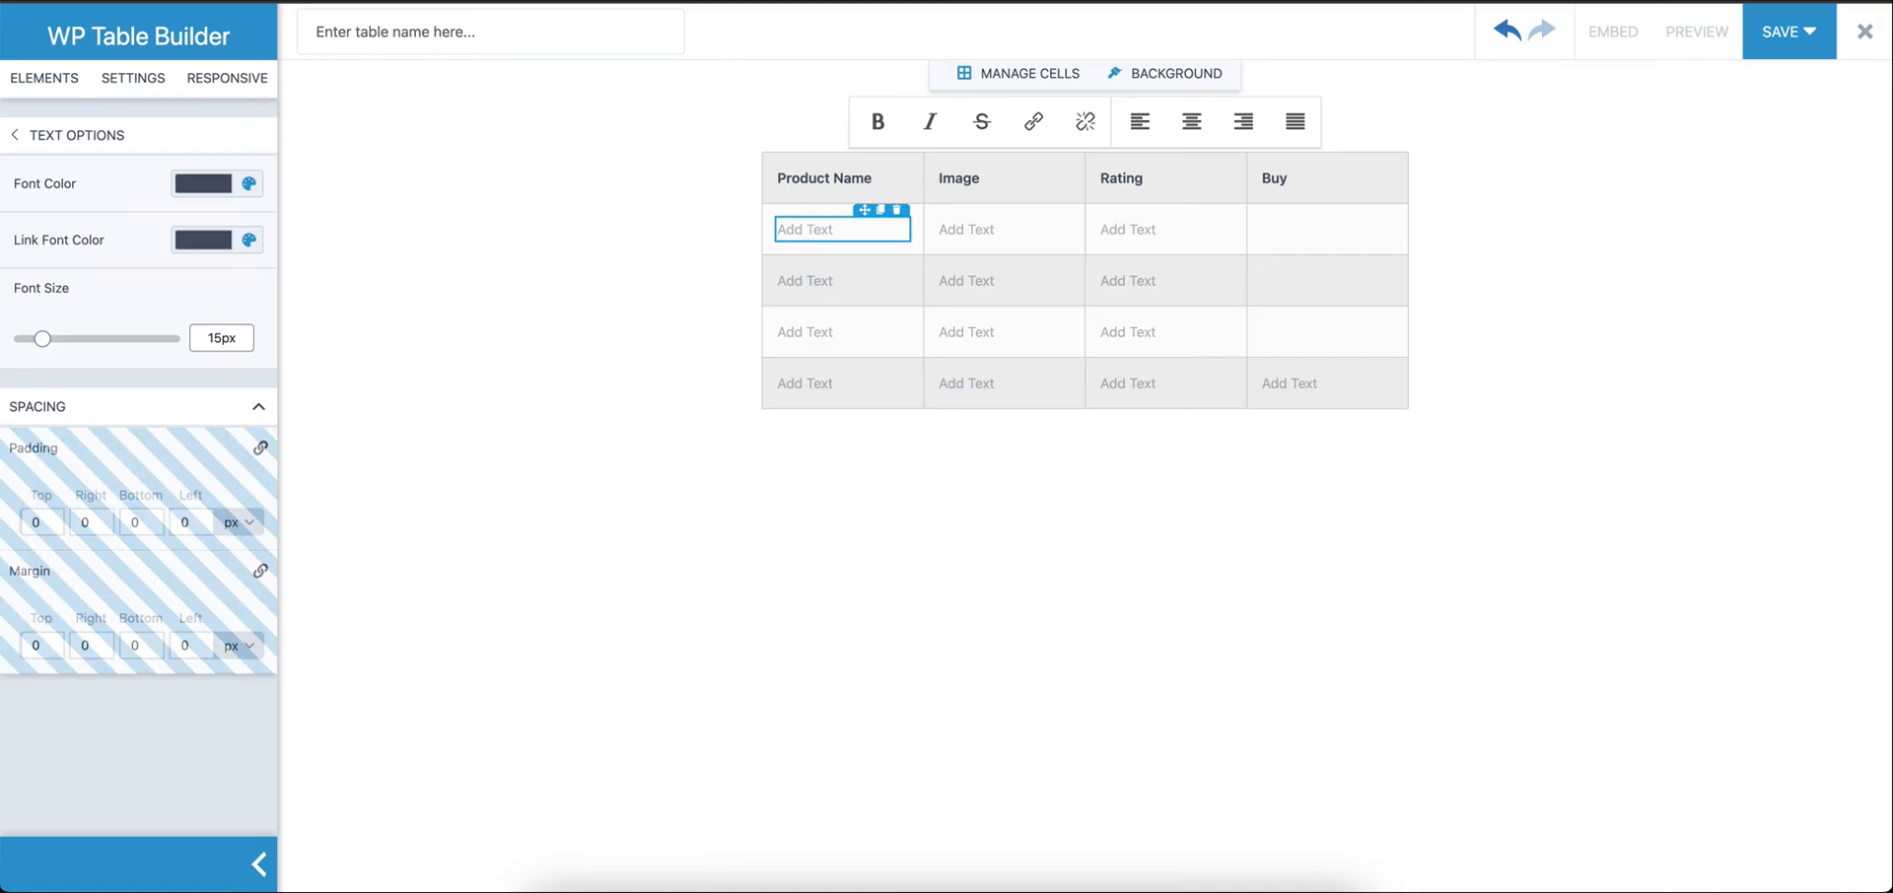
text(Product ONe)
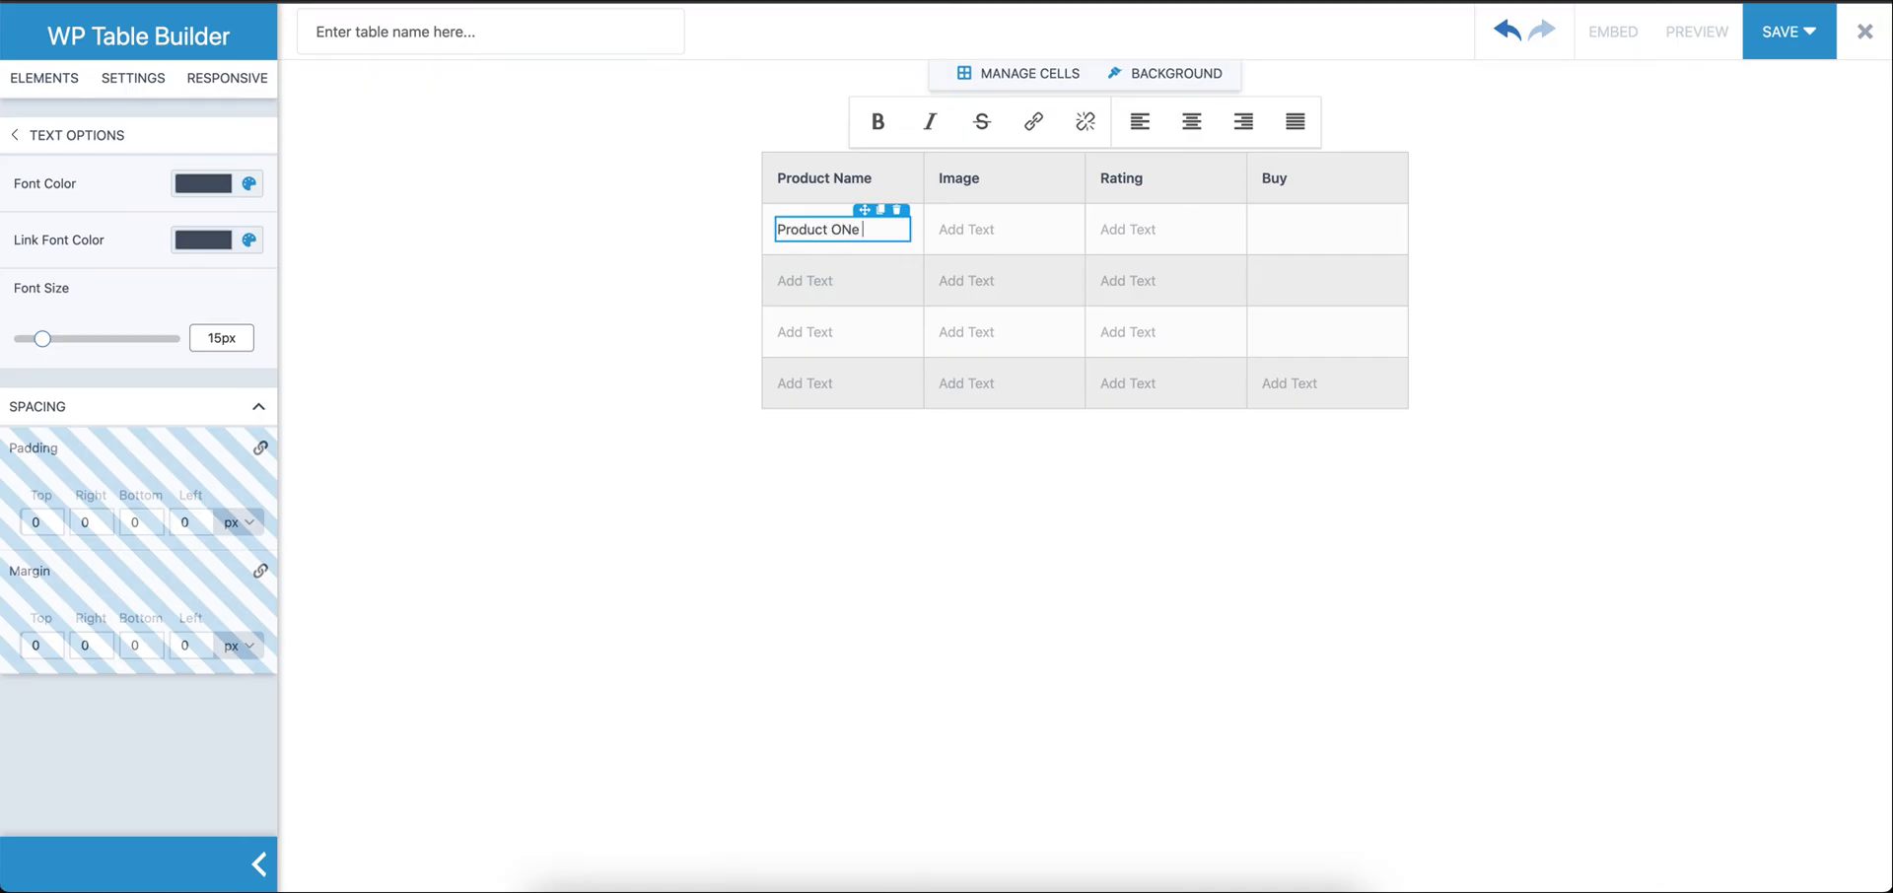
click(842, 280)
text(Po)
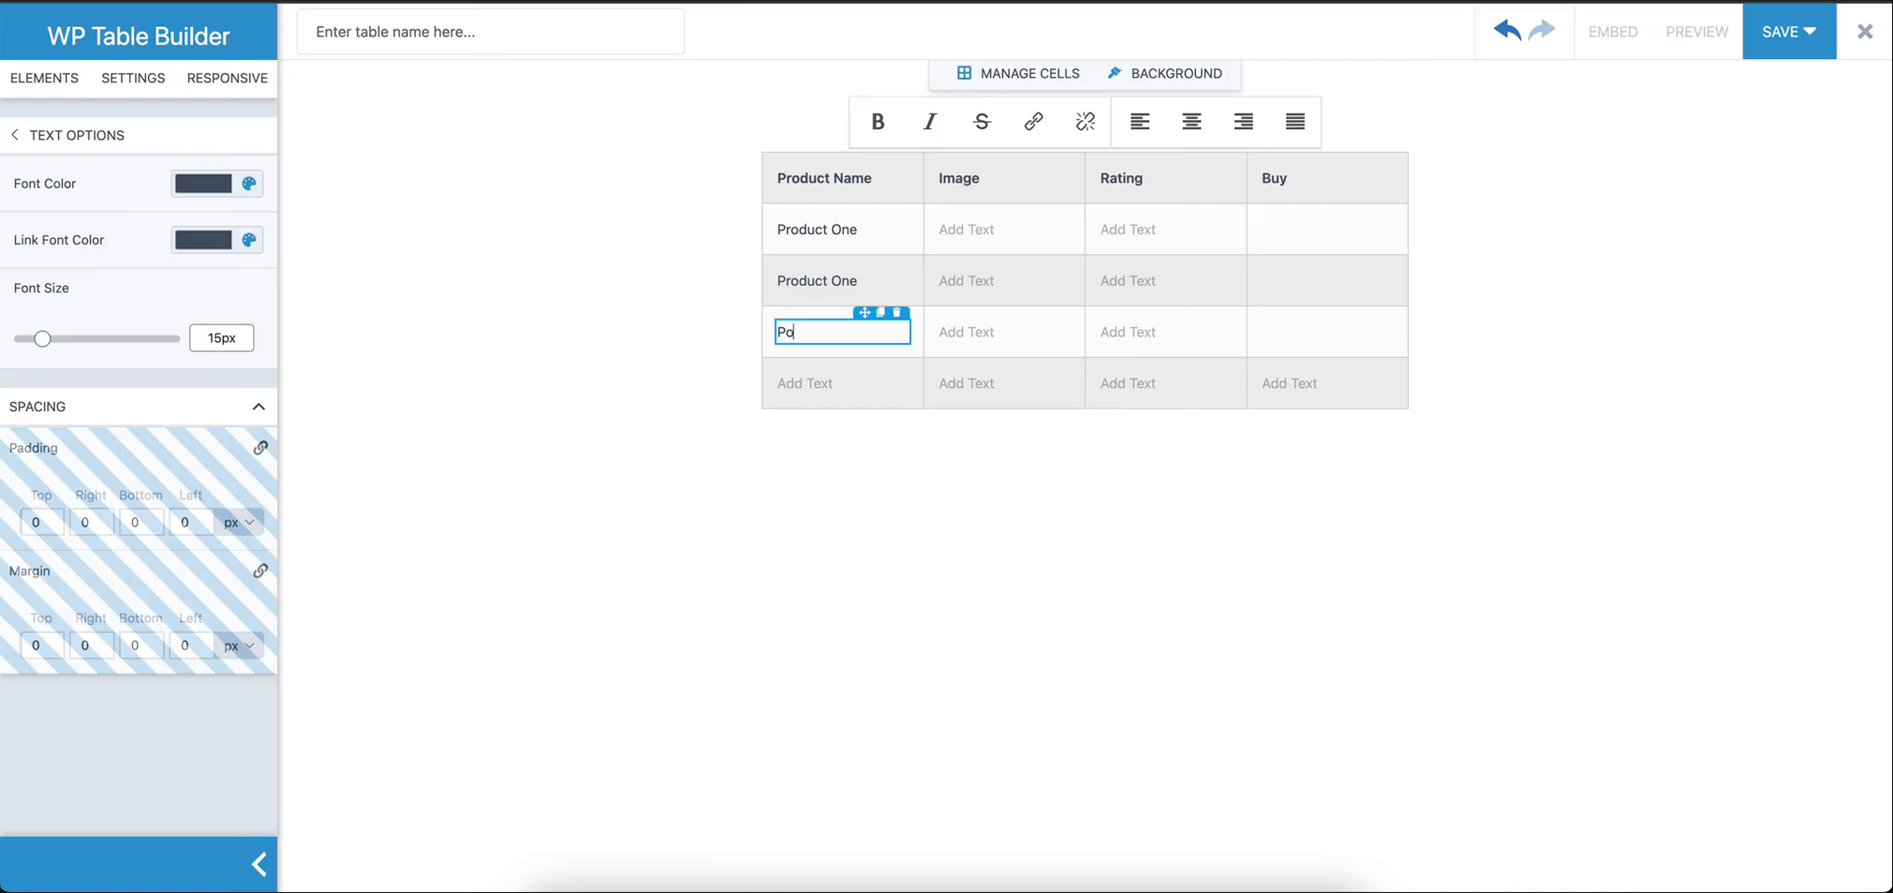
text(duct)
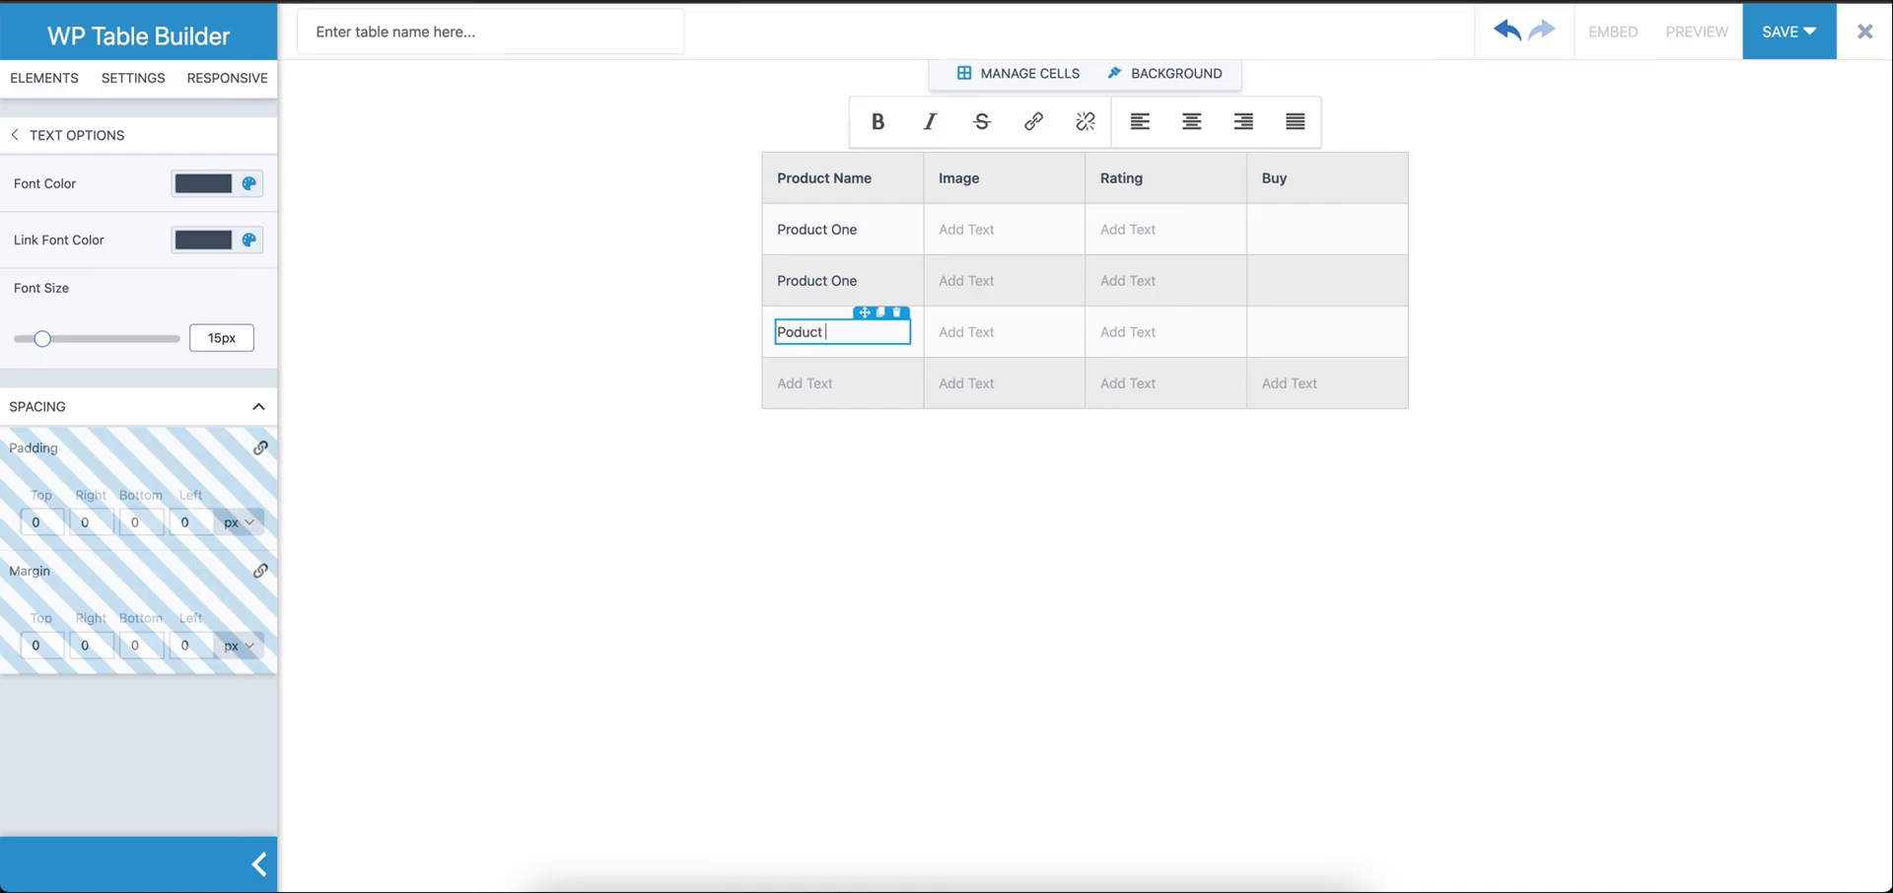
text(Two)
click(842, 382)
text(Pro)
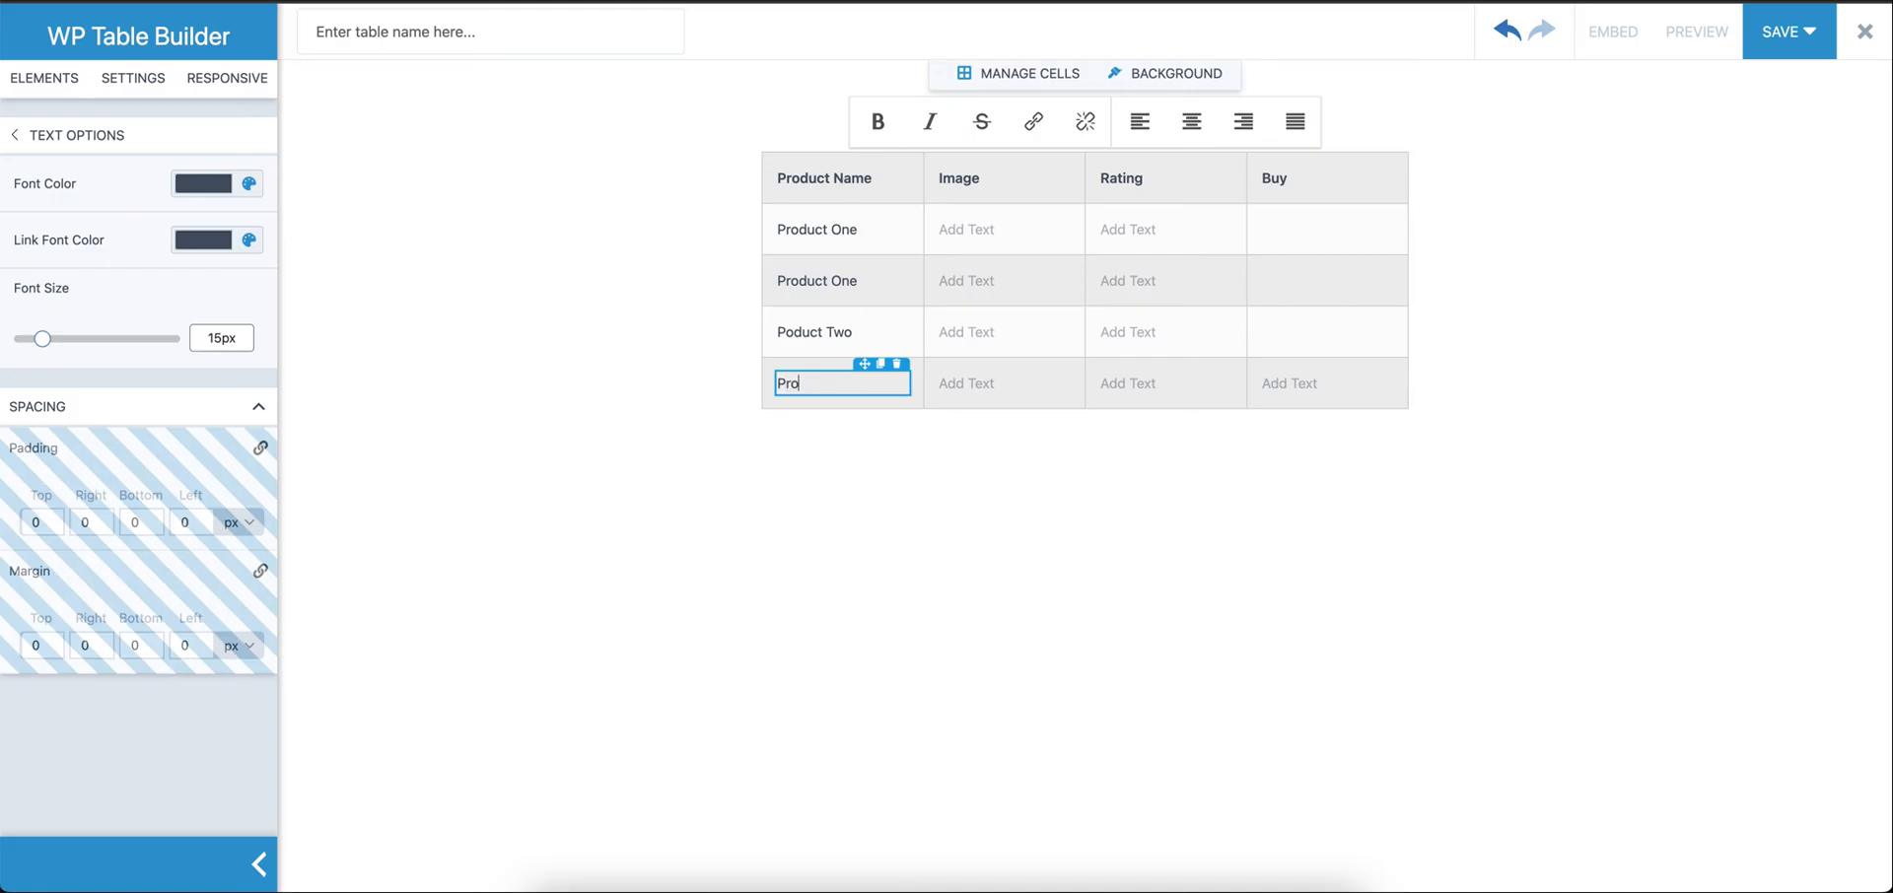
text(duct Three)
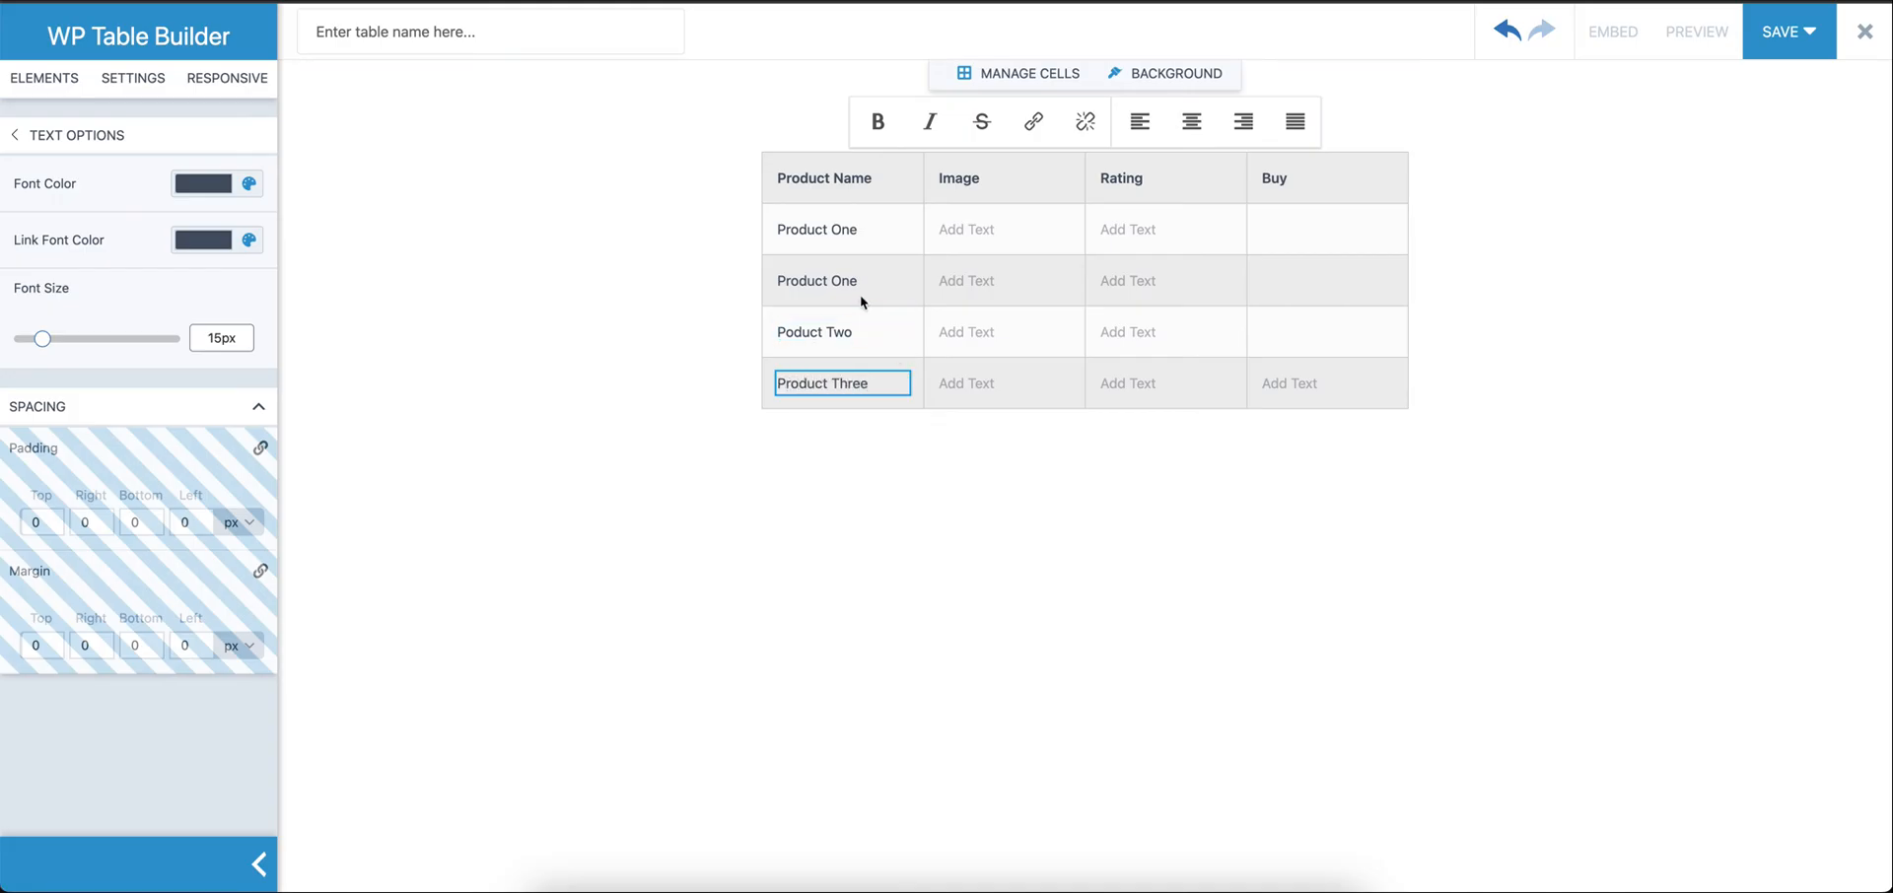
text(Product Four)
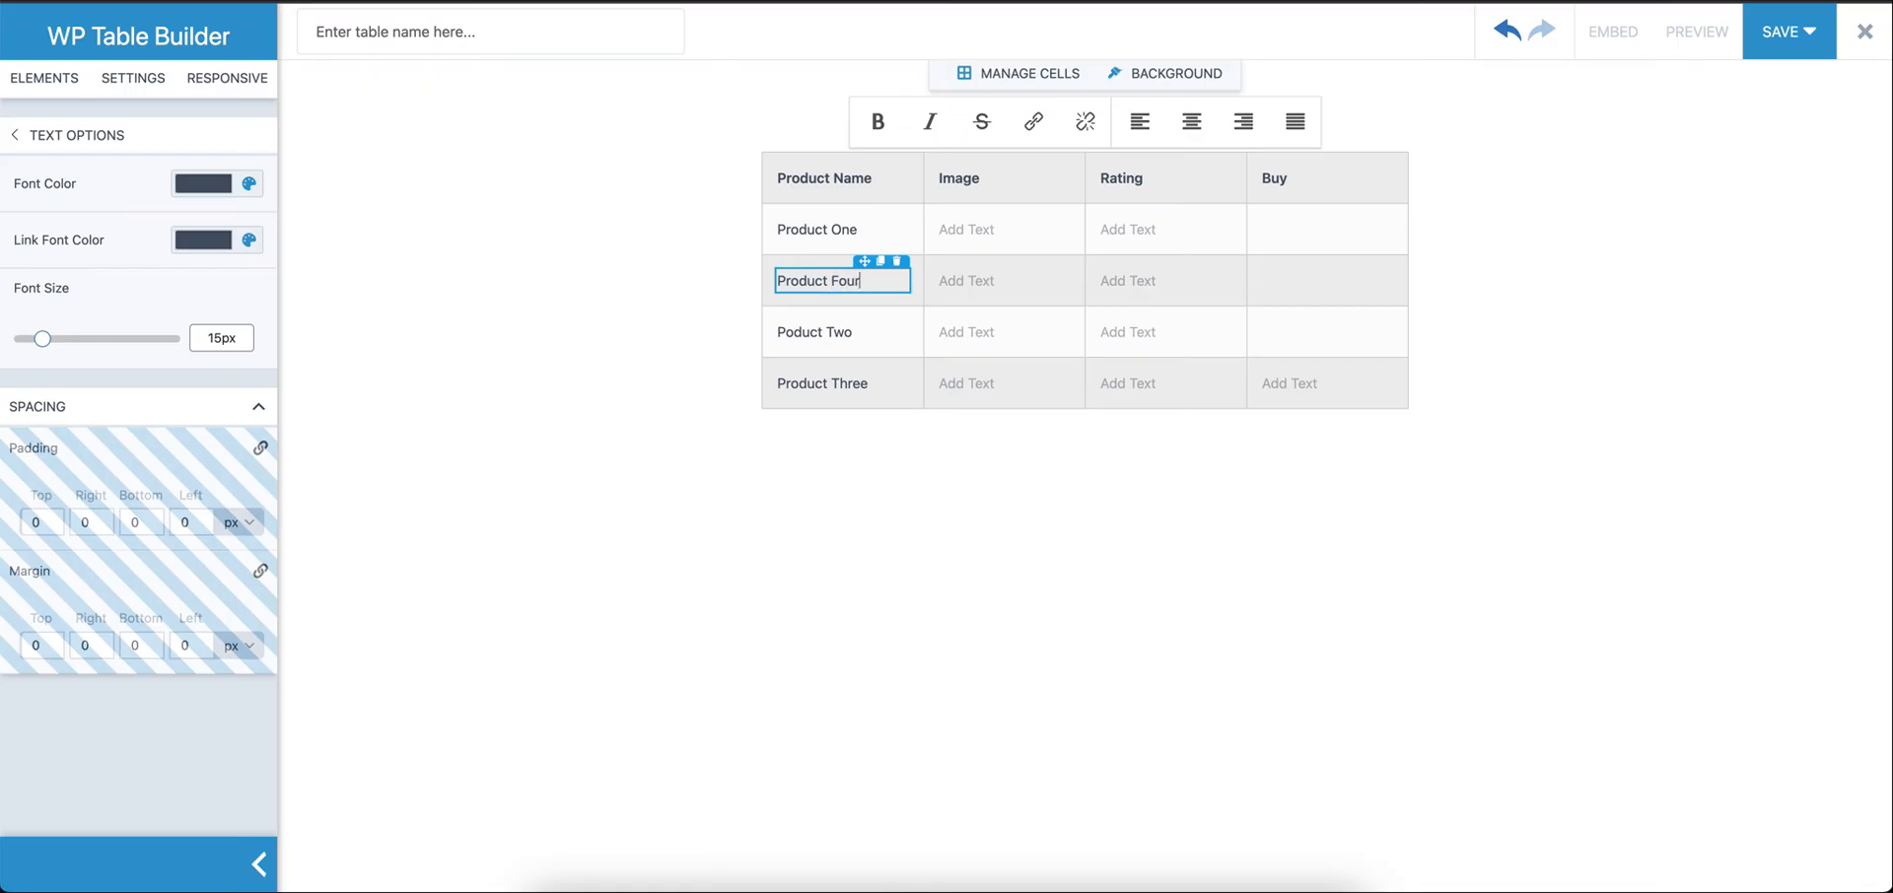
click(41, 78)
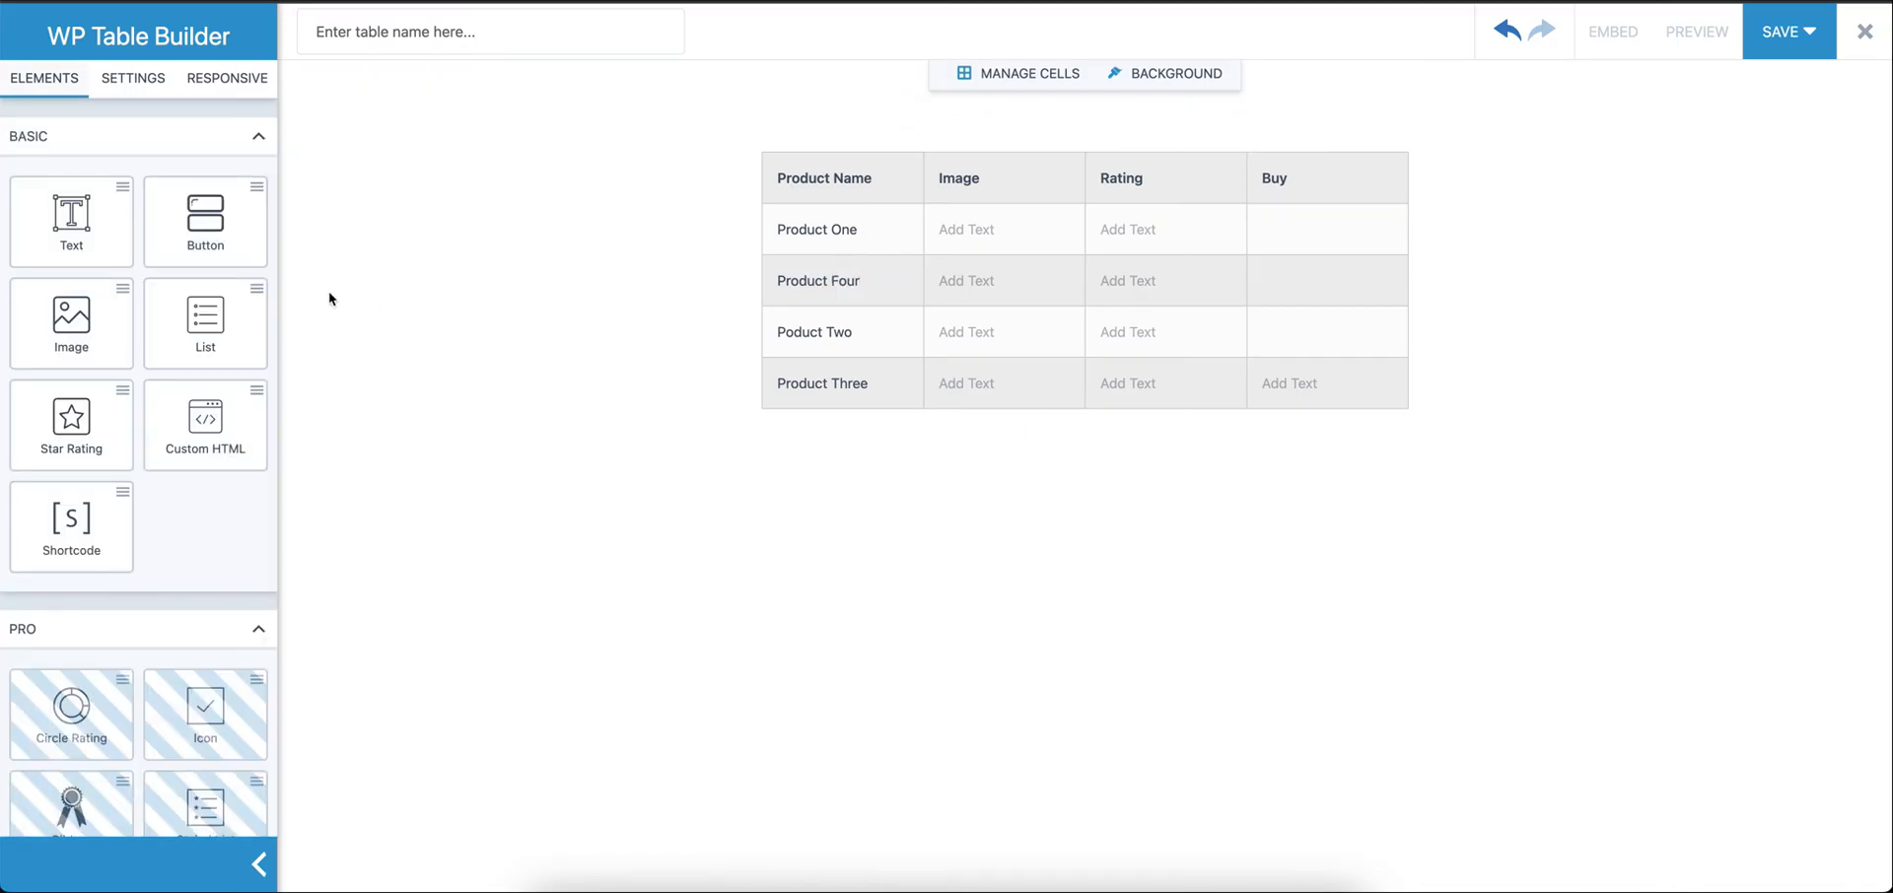
mouse_move(554, 343)
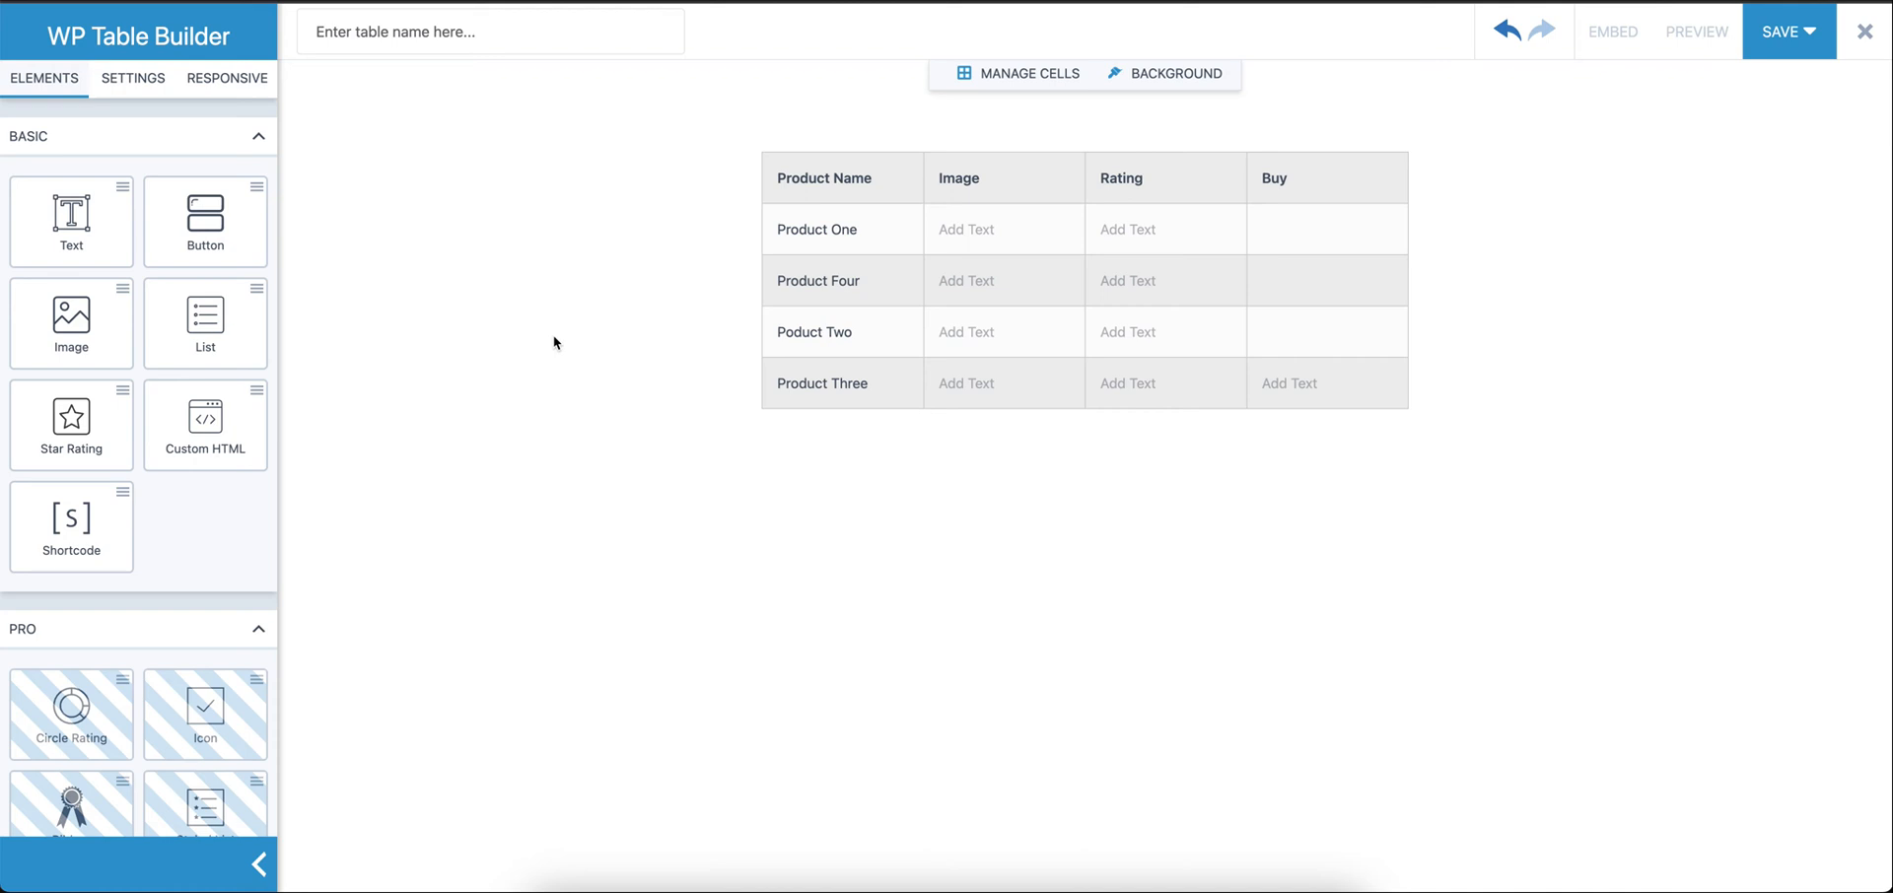
mouse_move(71, 318)
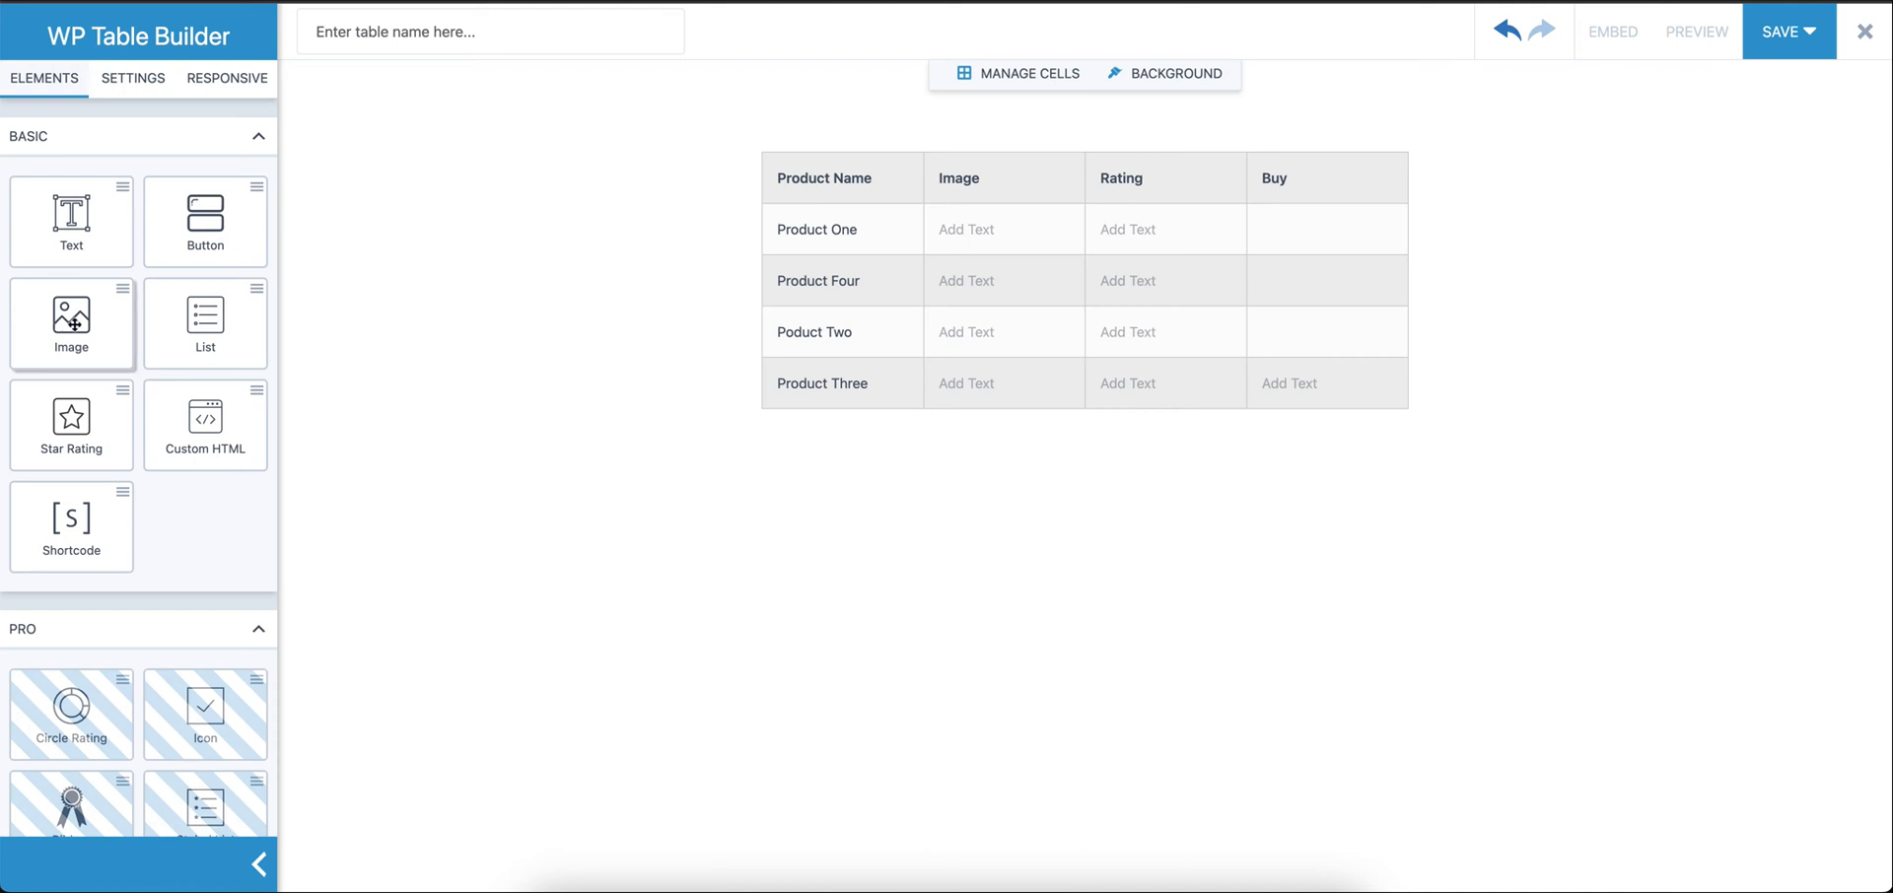
Insert the snake plant photo from the Media Library into Product One's Image cell
drag(71, 324, 1006, 229)
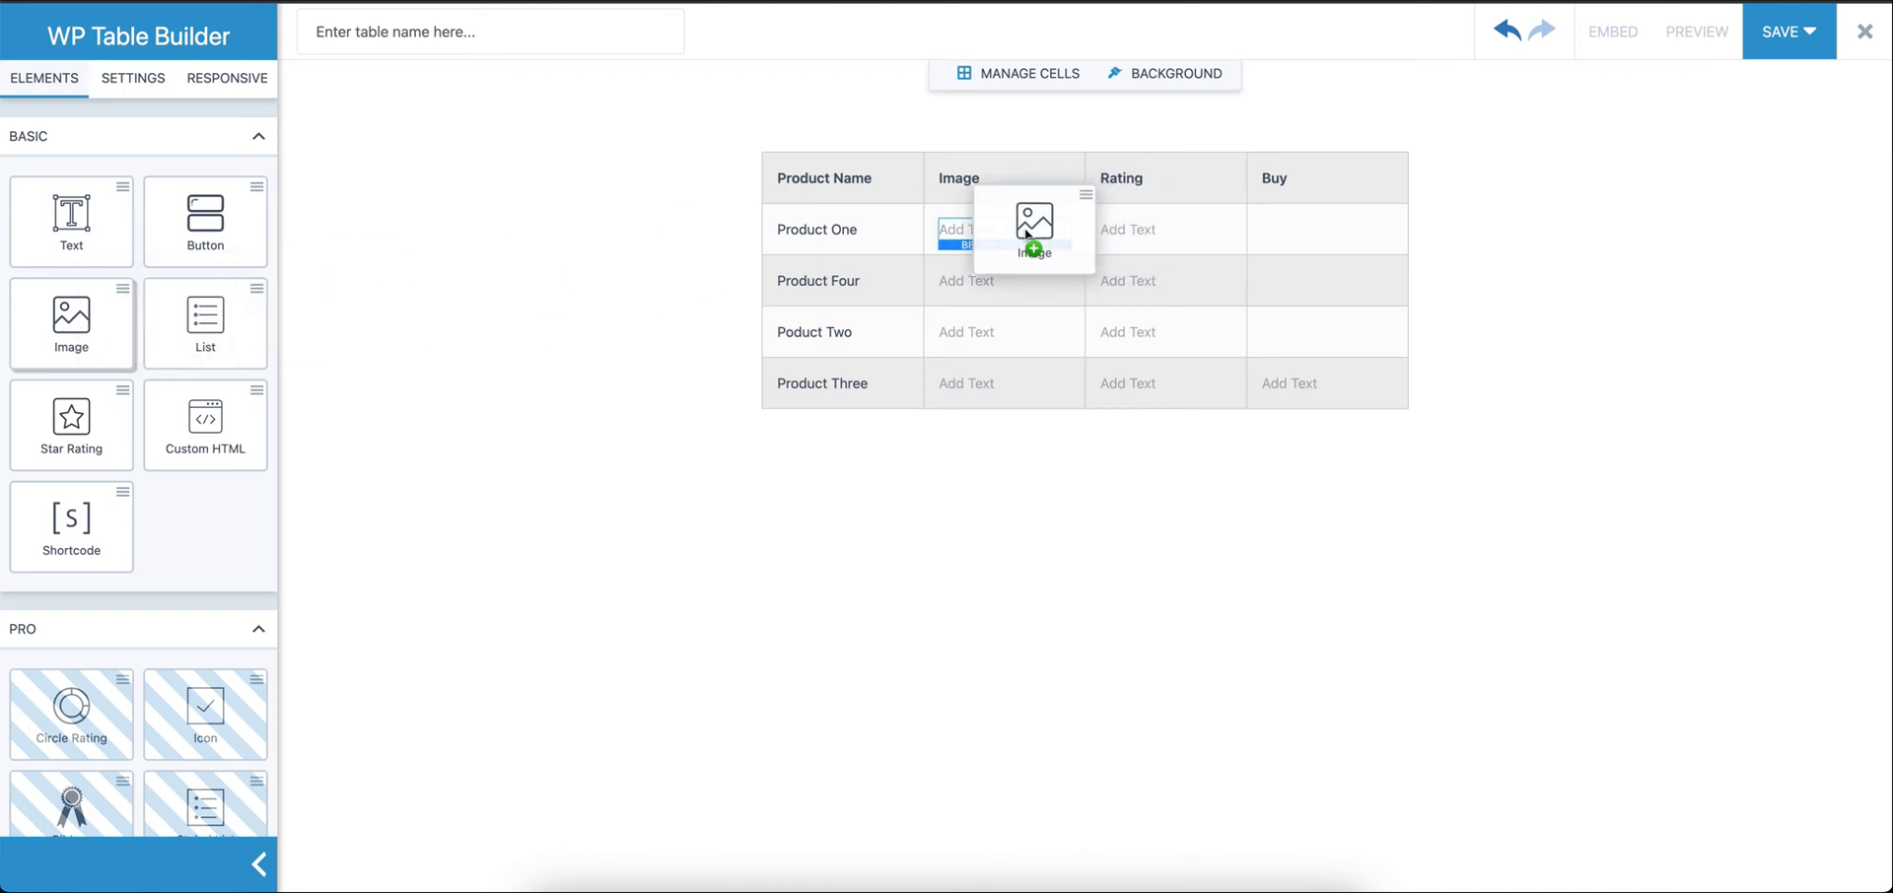
click(1031, 229)
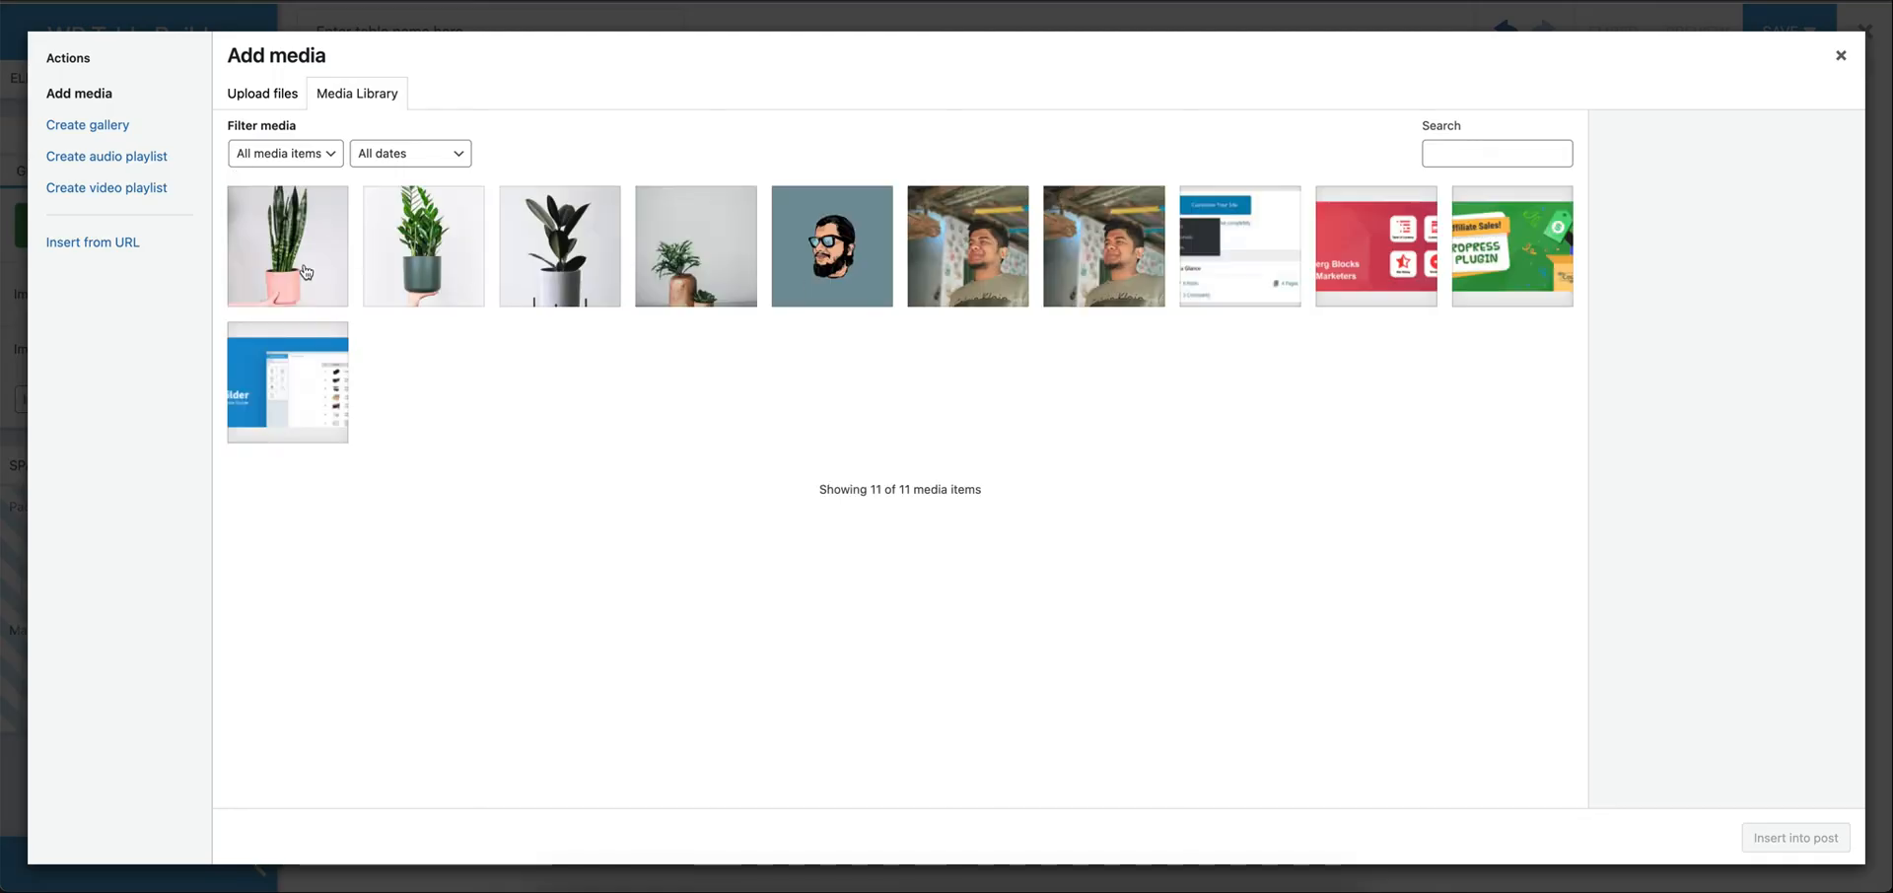
click(288, 246)
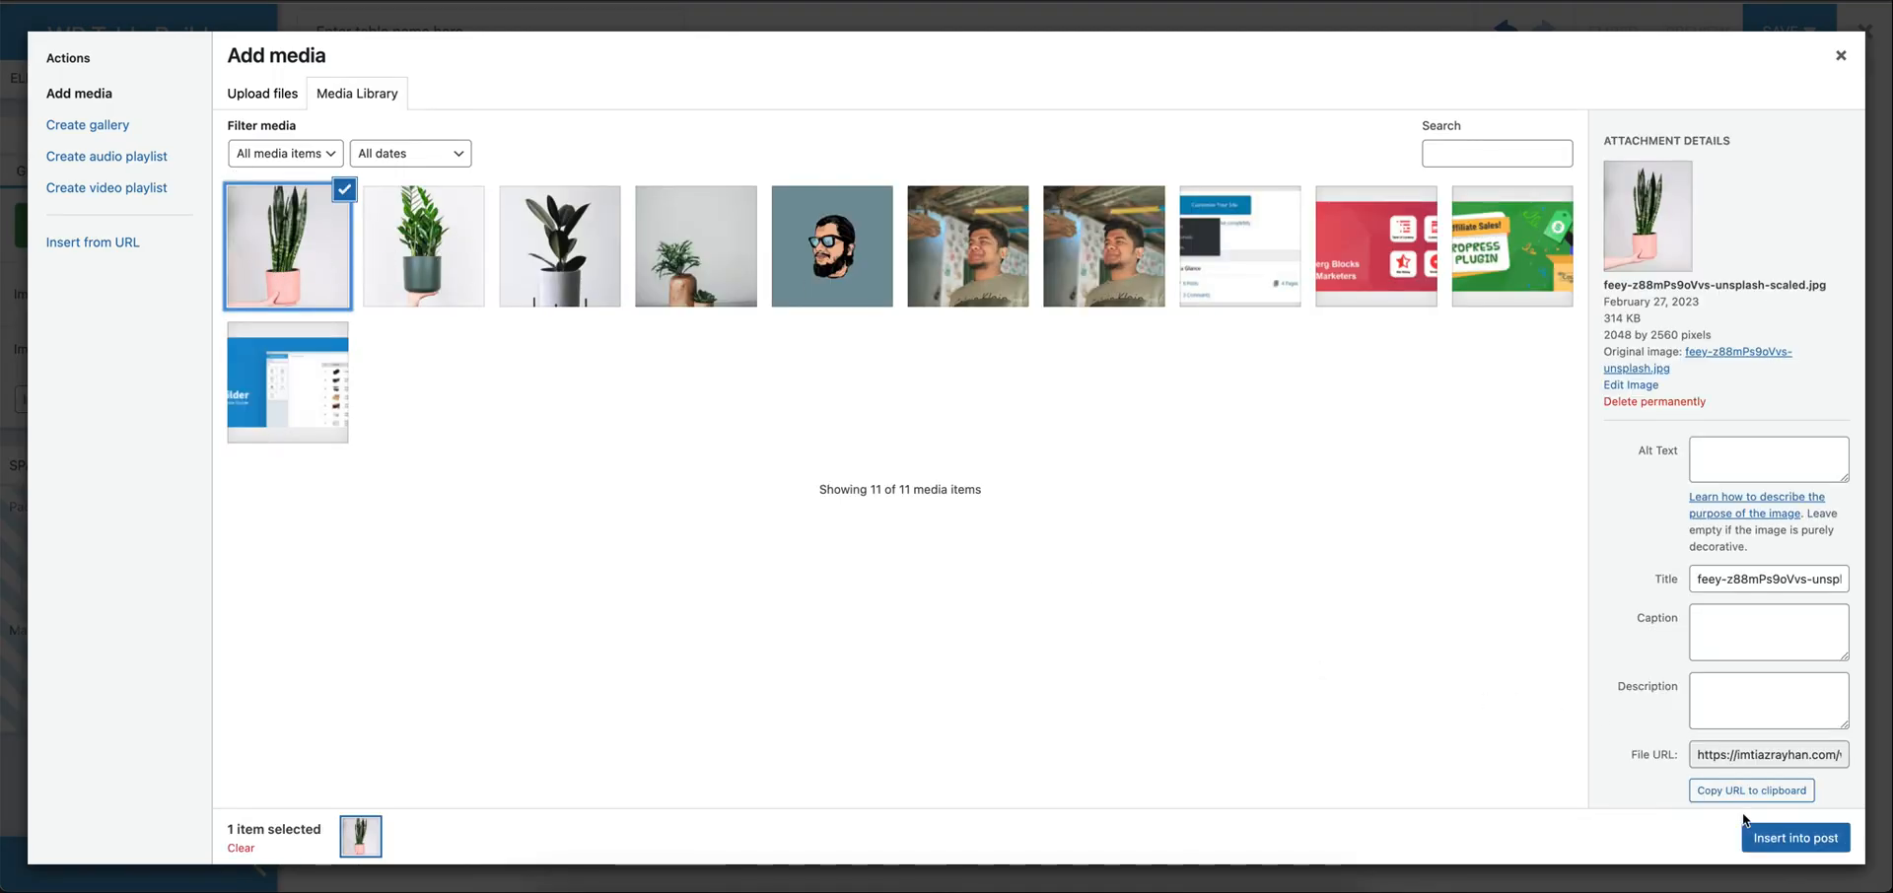
click(1795, 839)
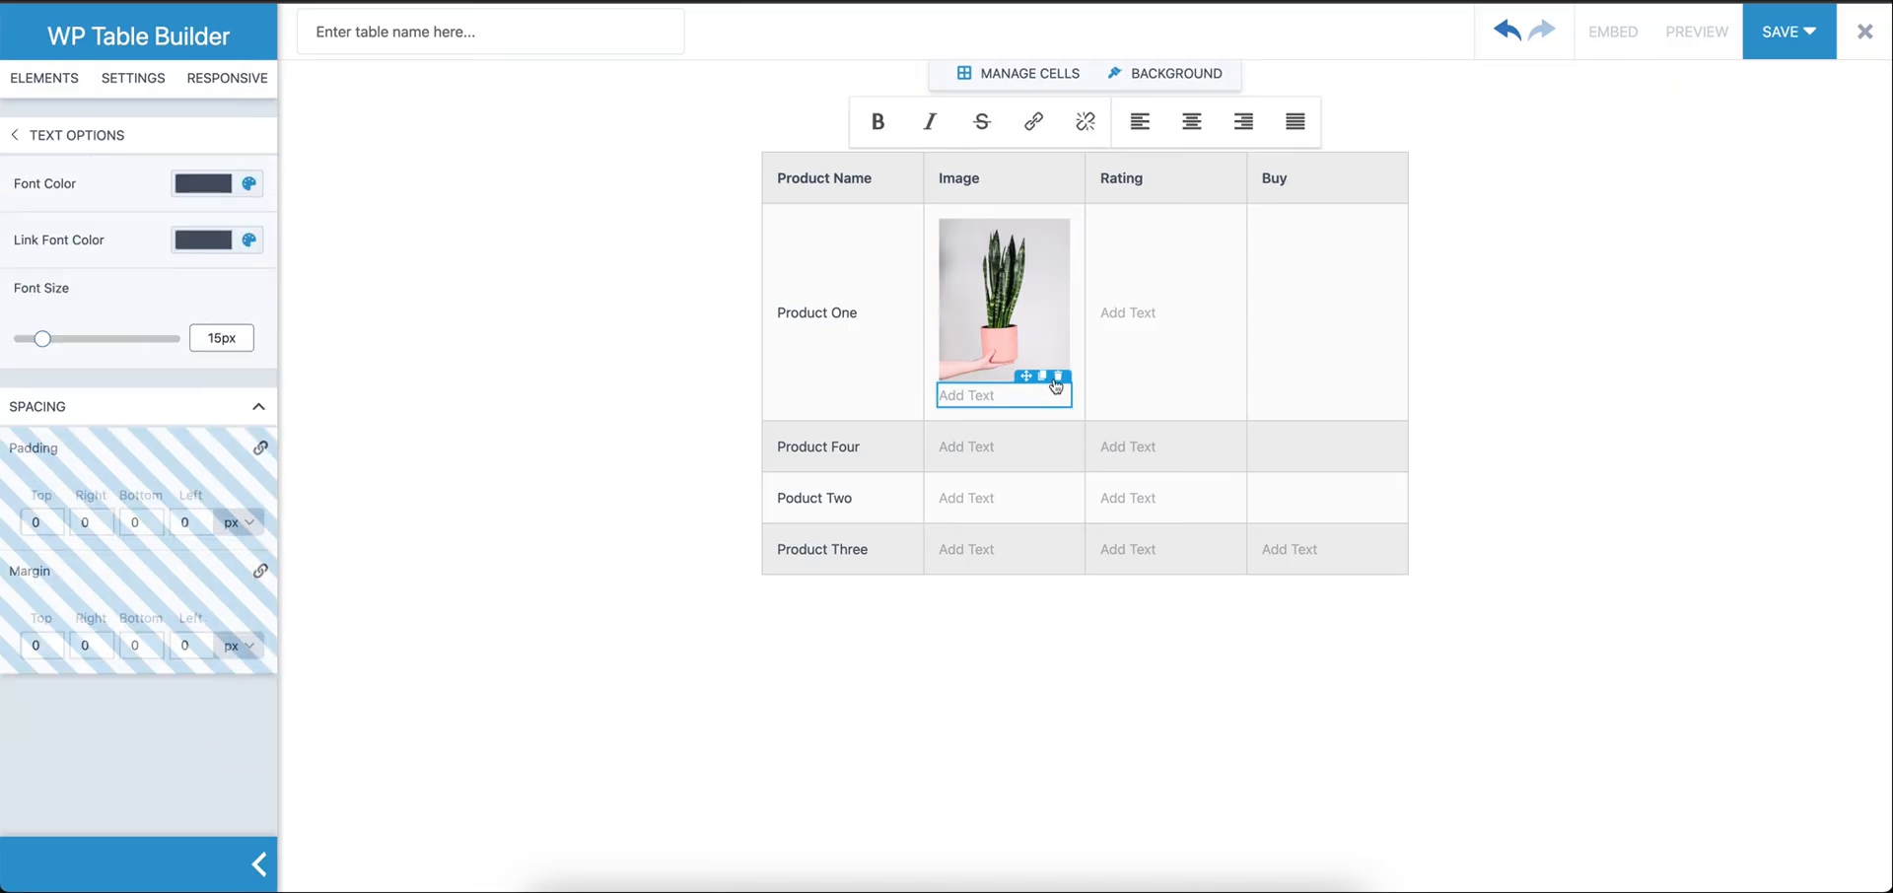
click(42, 77)
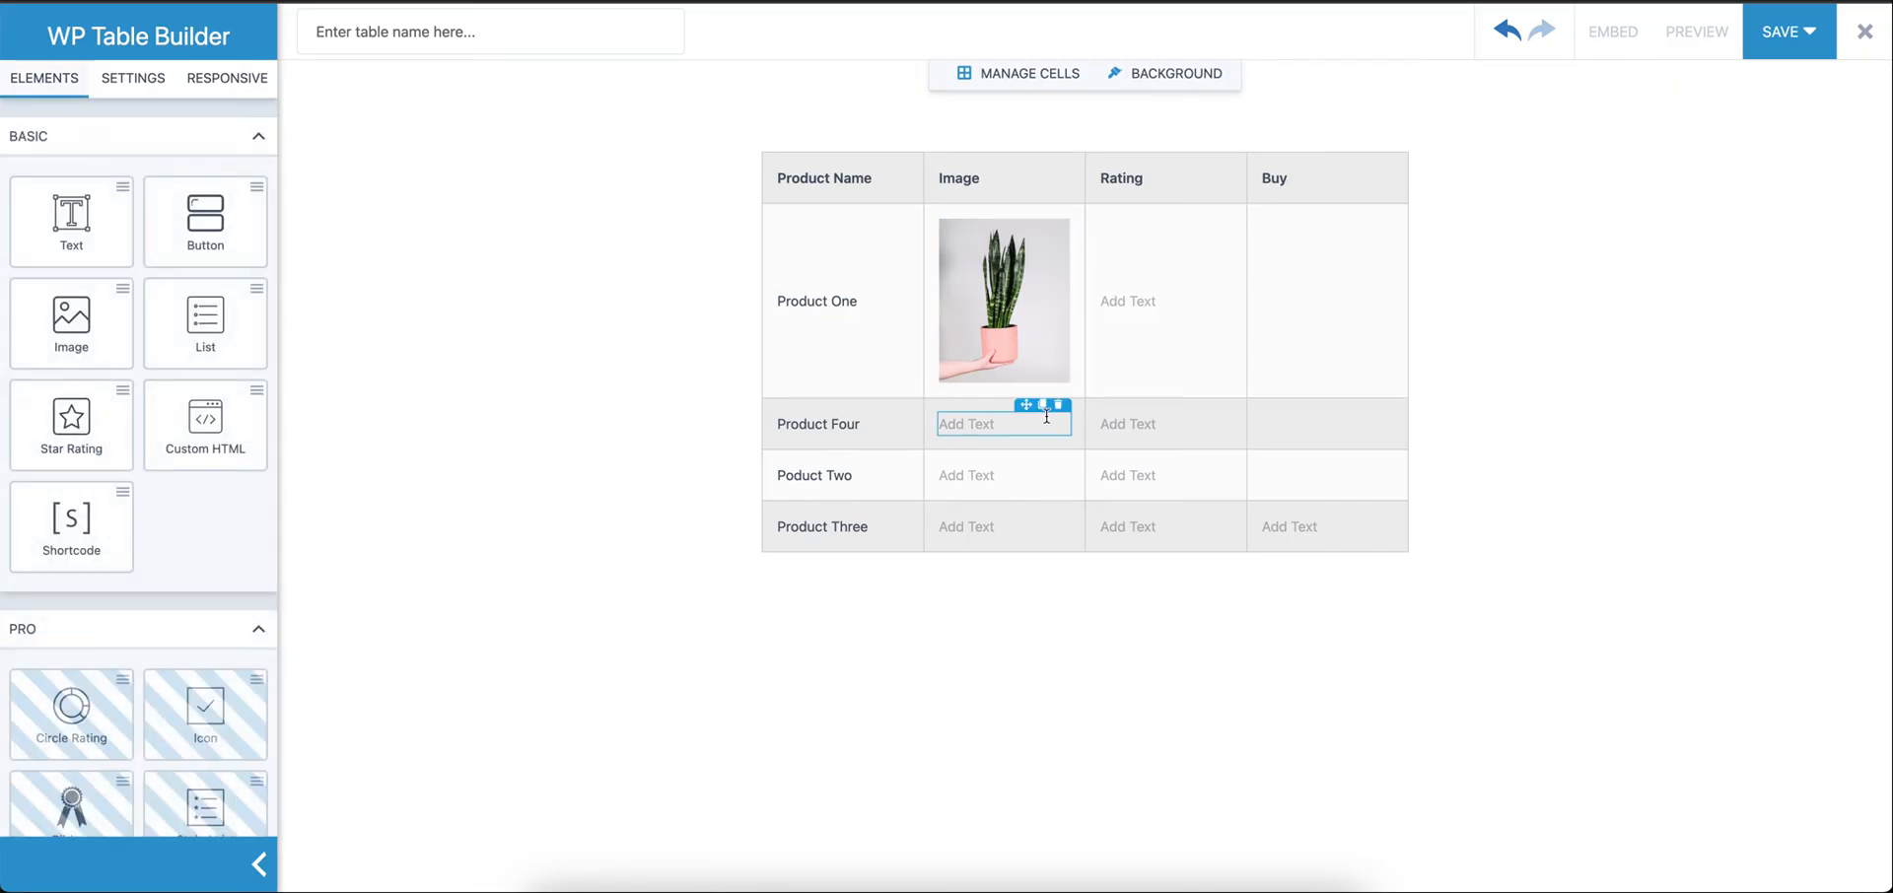
click(1002, 476)
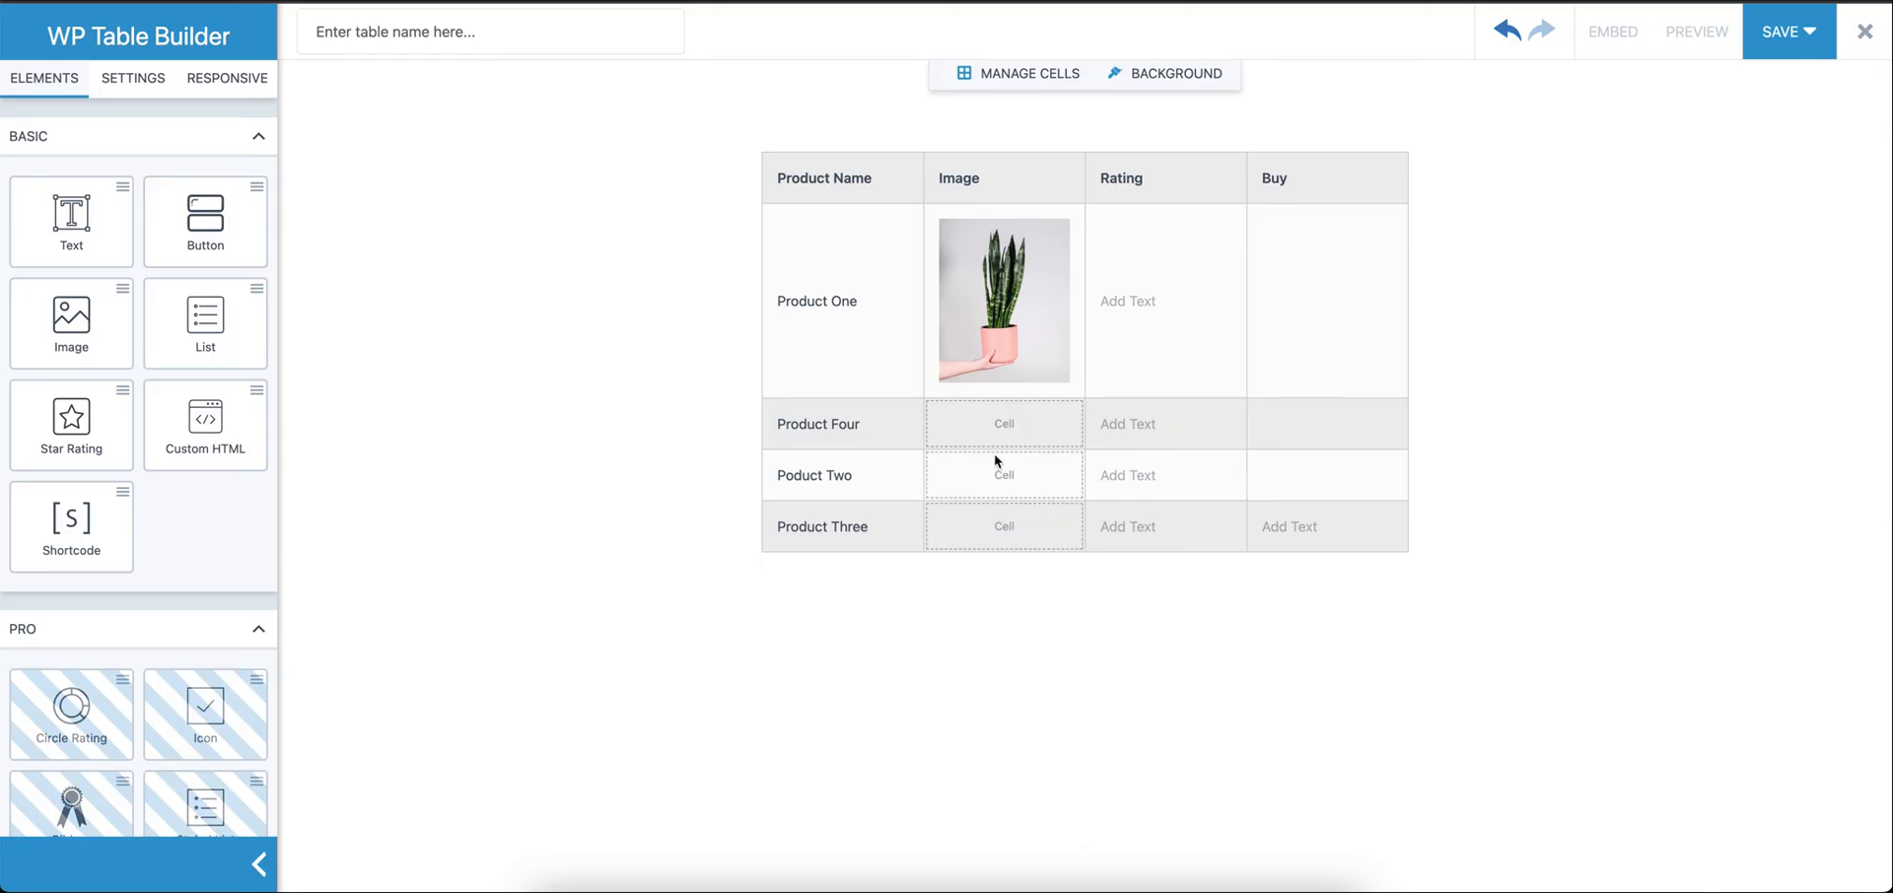
Copy the image to Product Four's row, replace it with the rubber plant photo, and give Poduct Two a different plant
click(1004, 300)
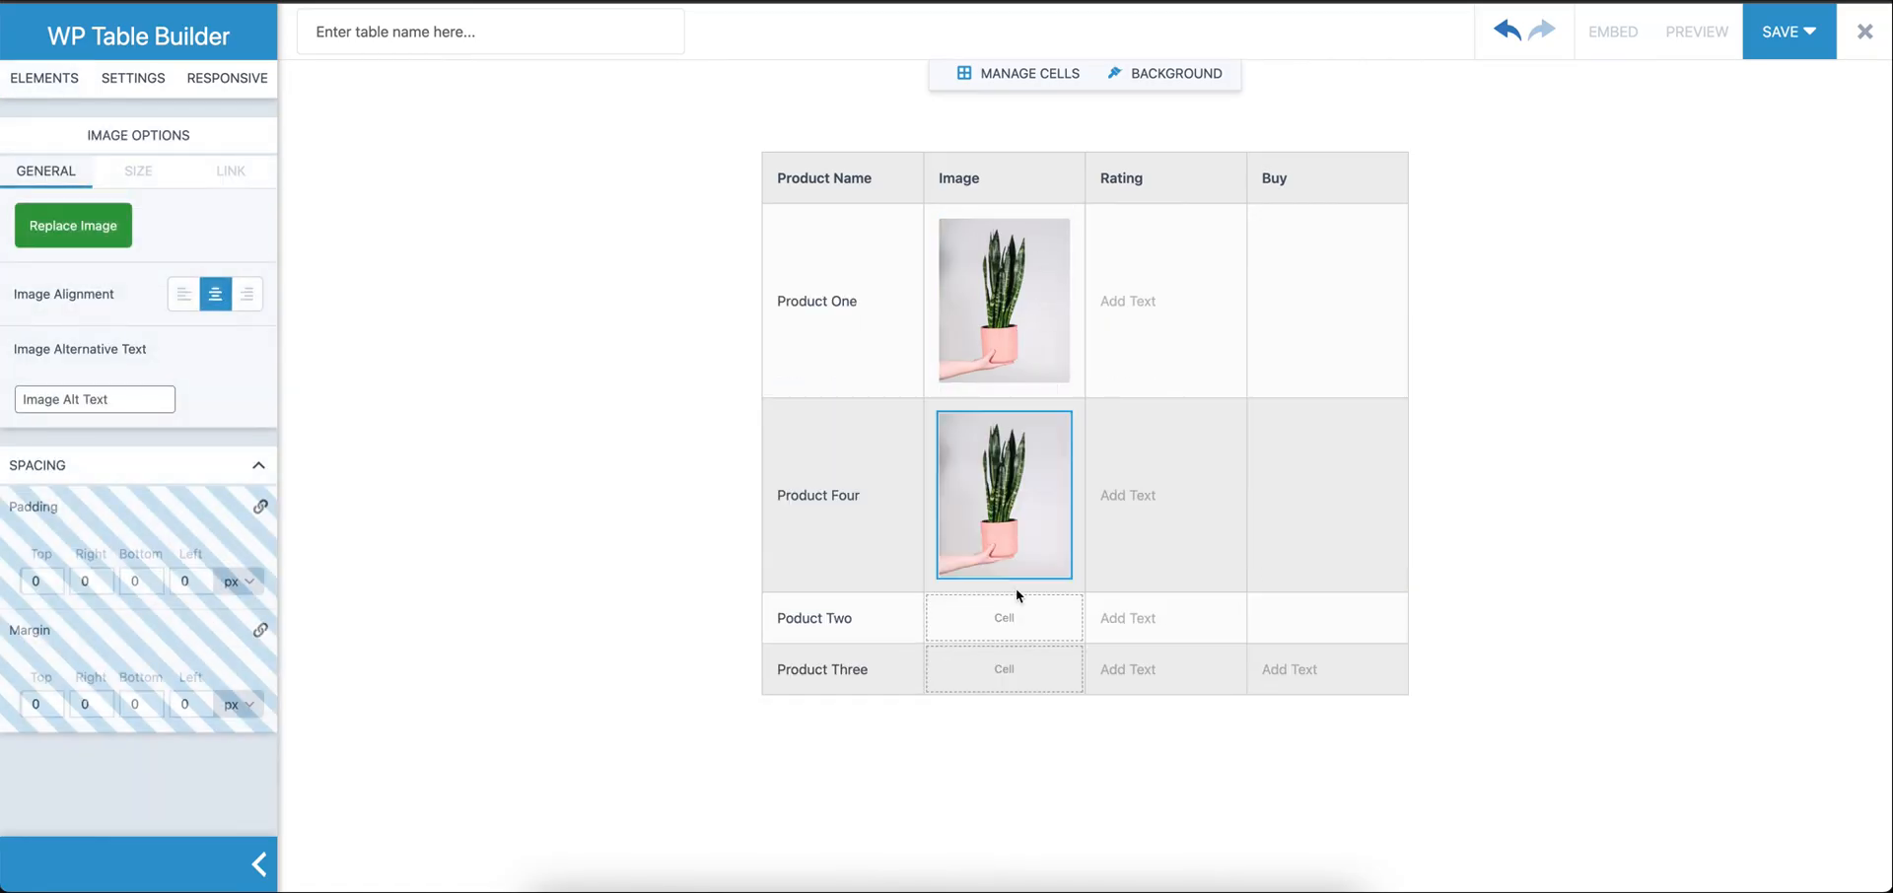
click(71, 225)
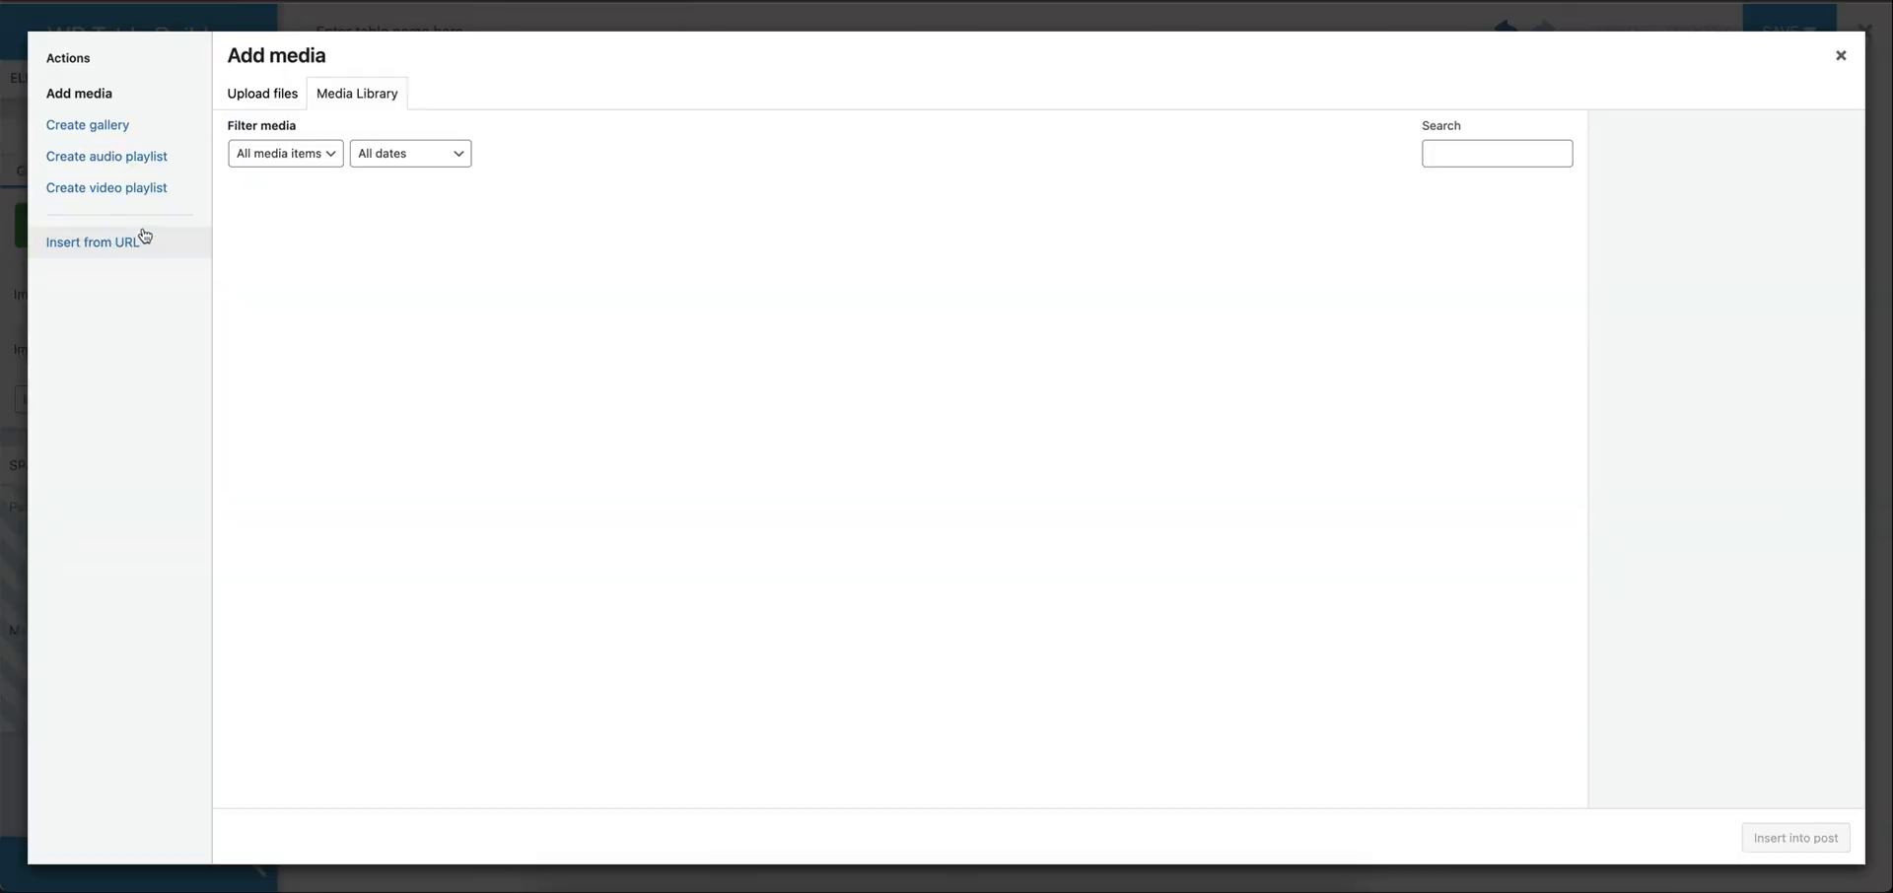
click(558, 247)
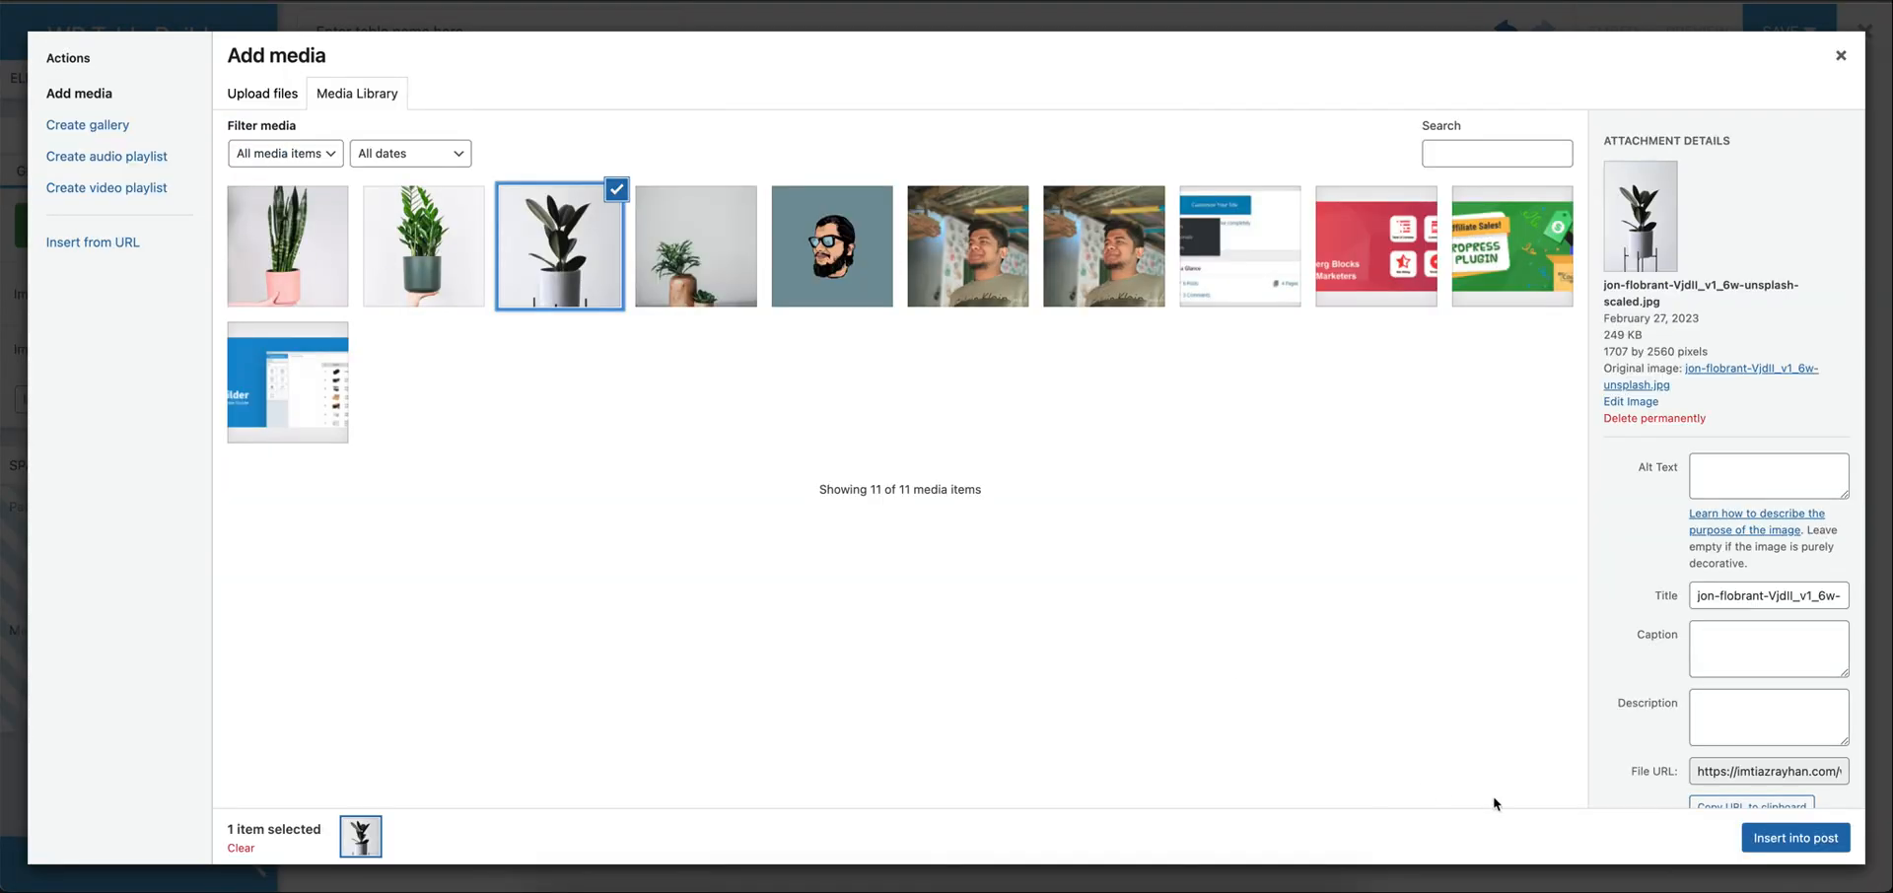
click(1794, 838)
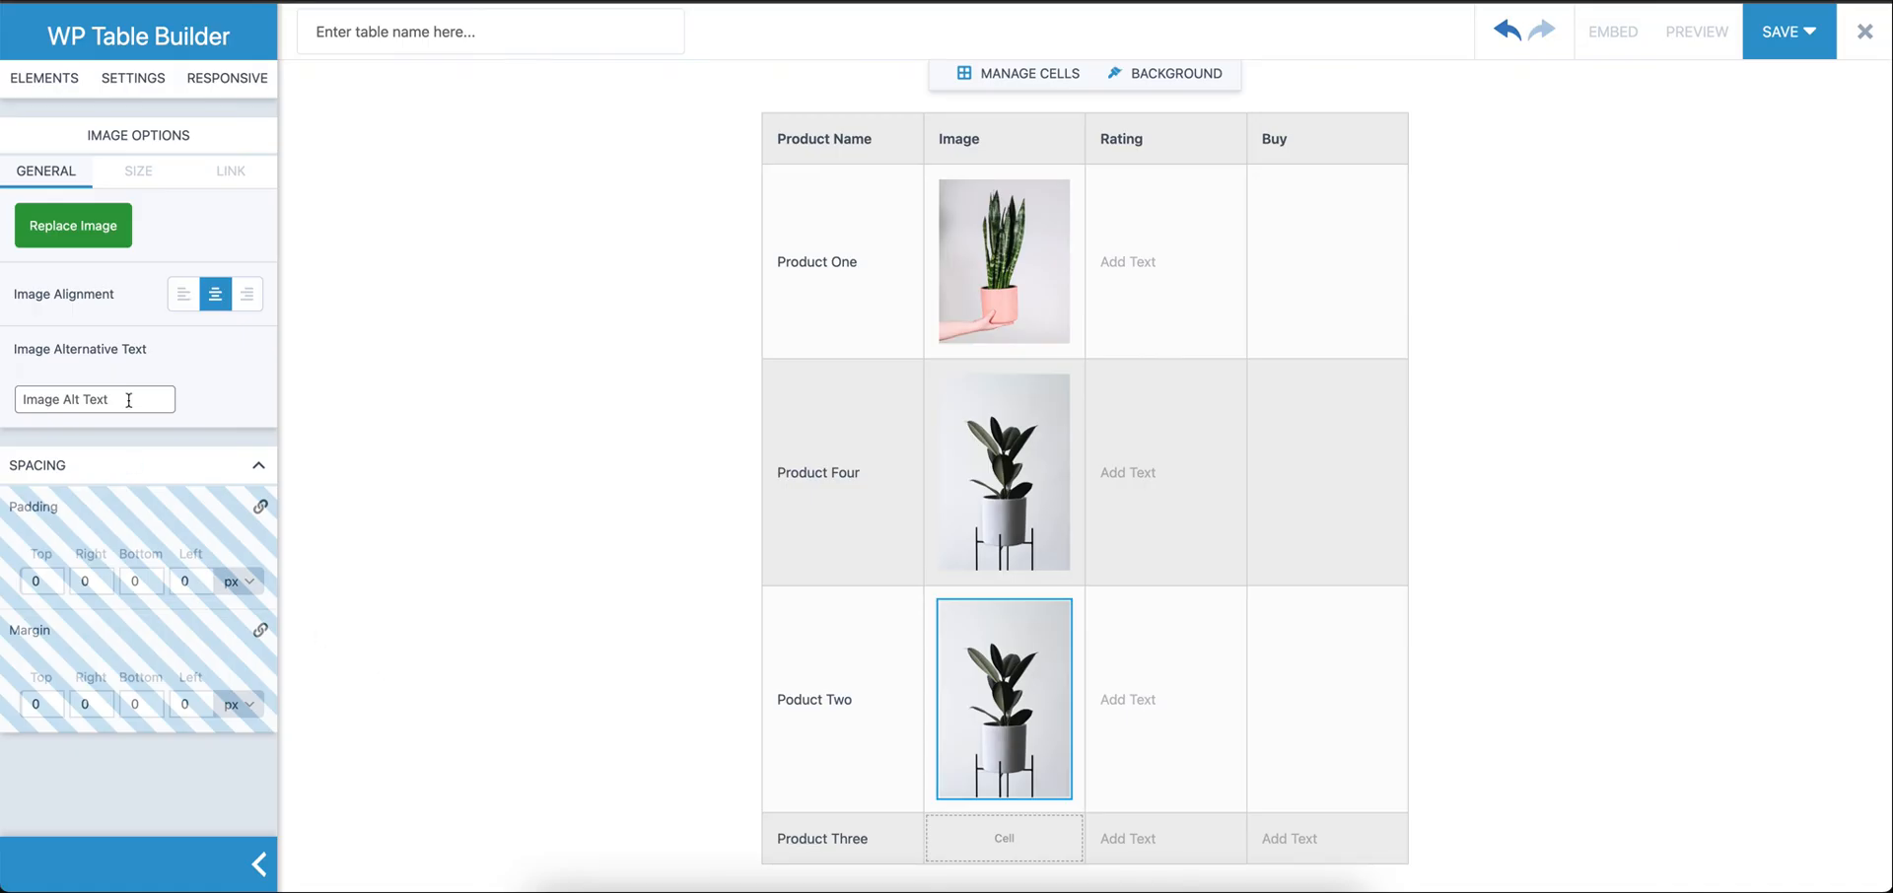
click(71, 224)
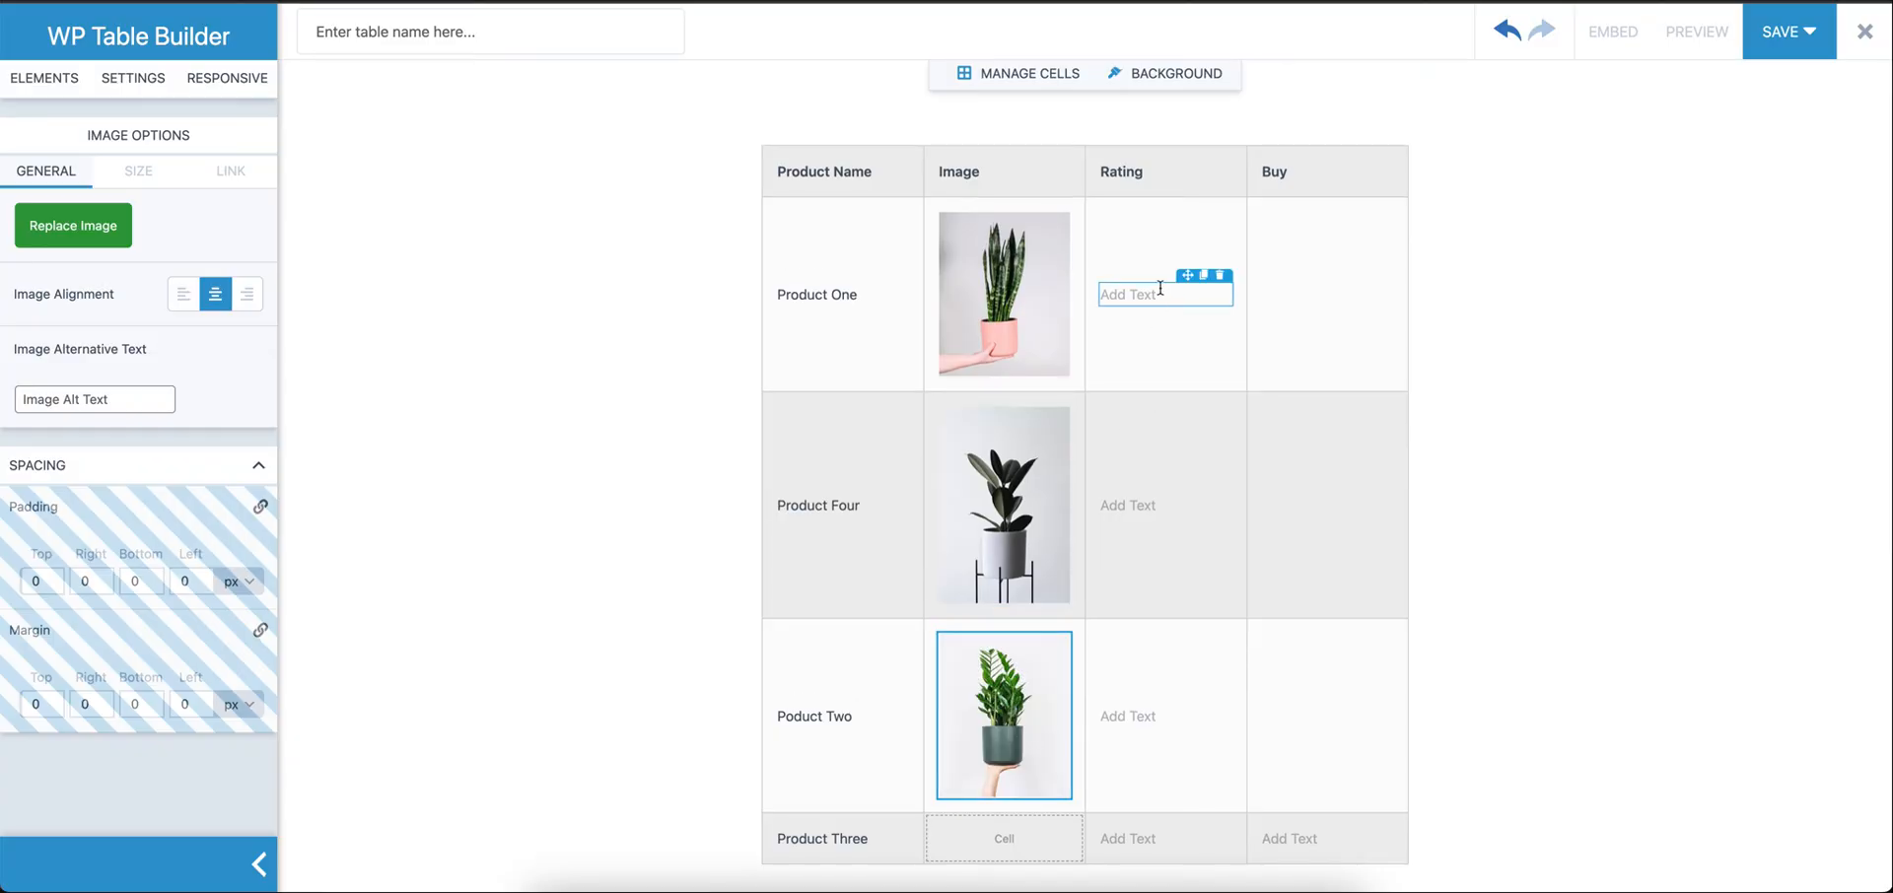
Add a star rating to Product One's Rating cell and set its star size to 21px
click(42, 79)
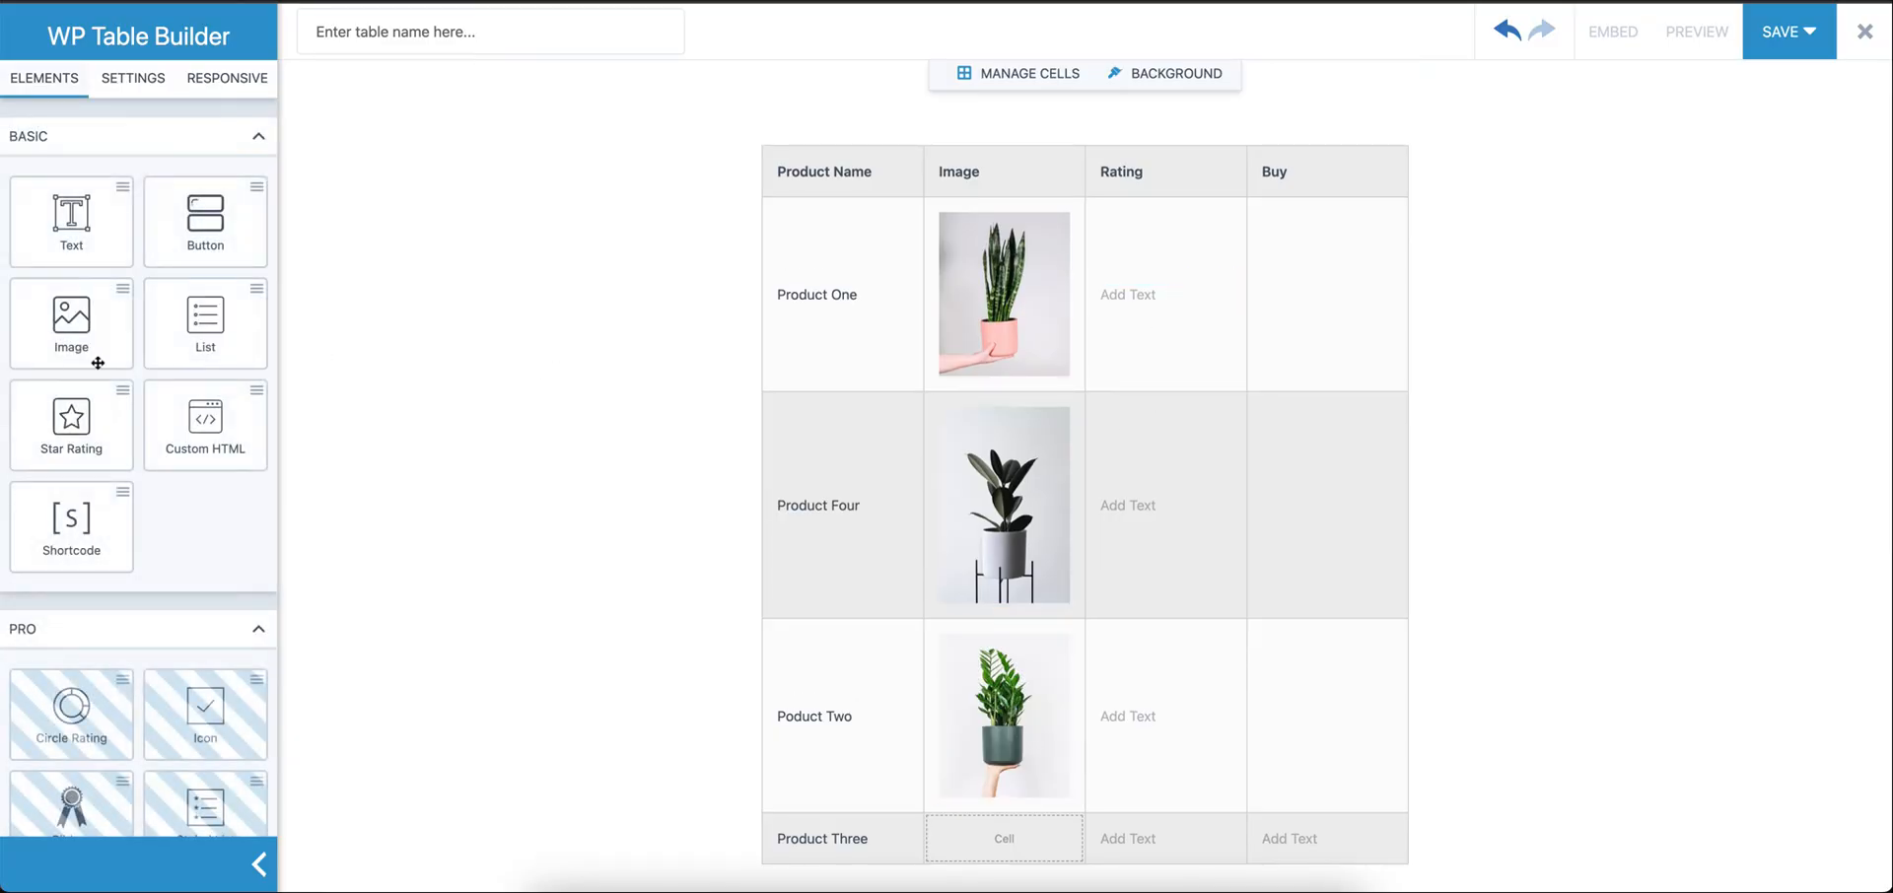
drag(71, 418, 1170, 330)
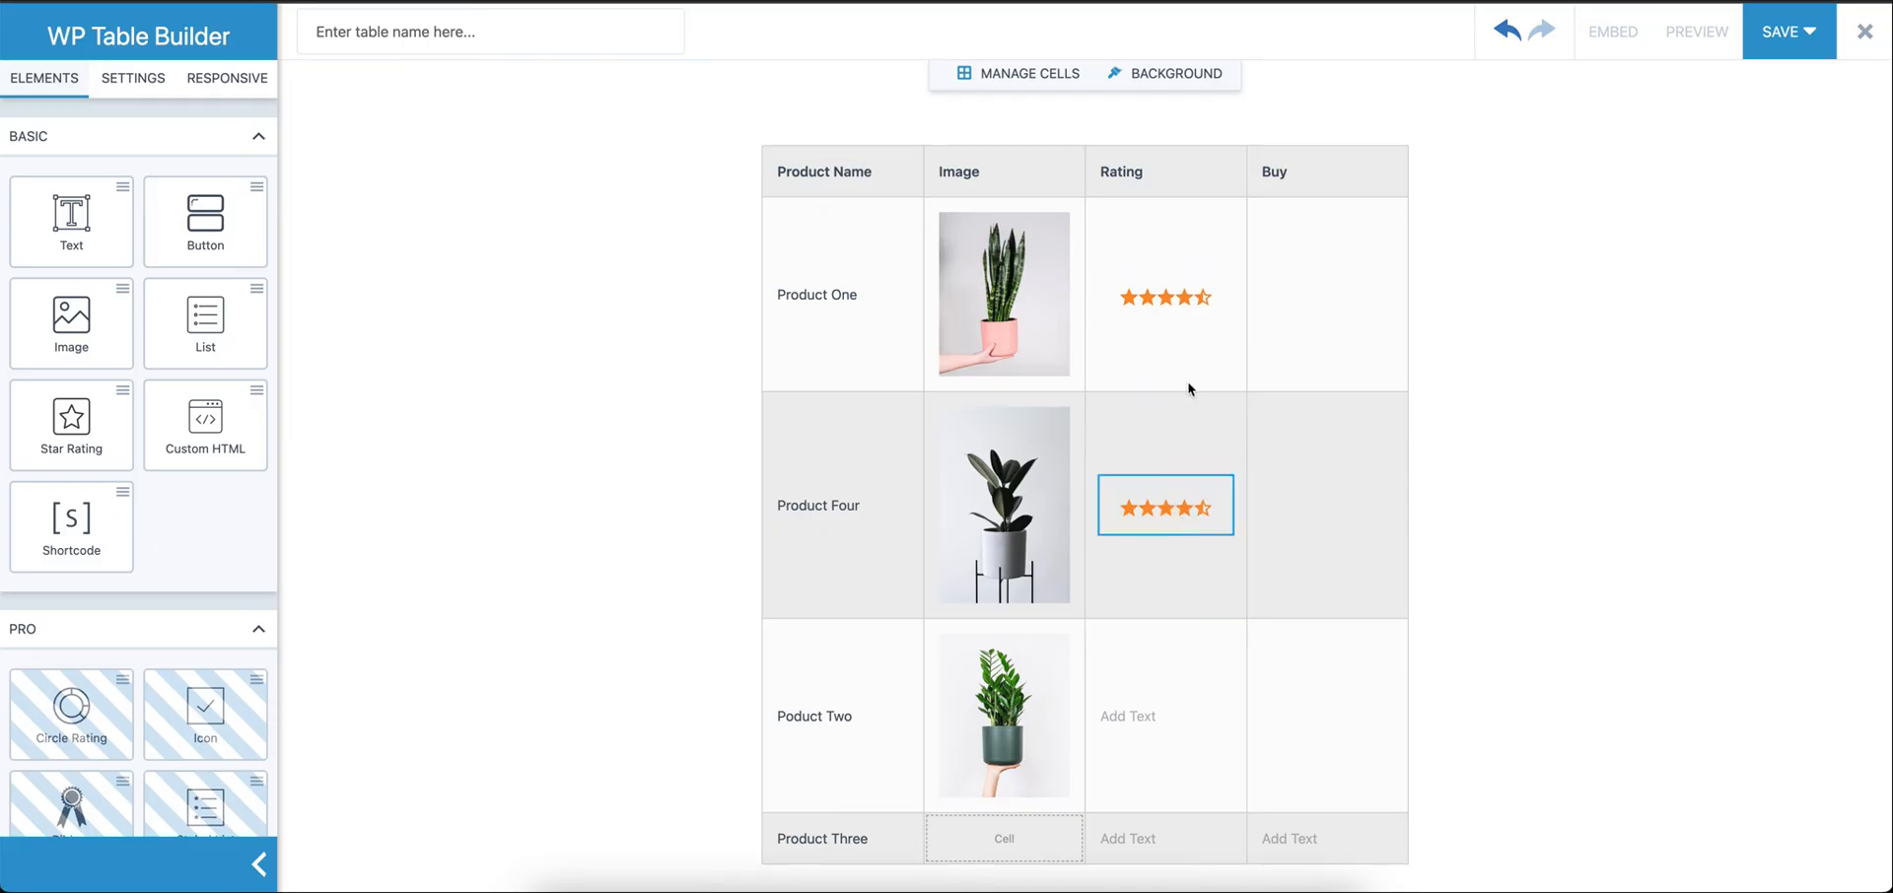
click(1186, 516)
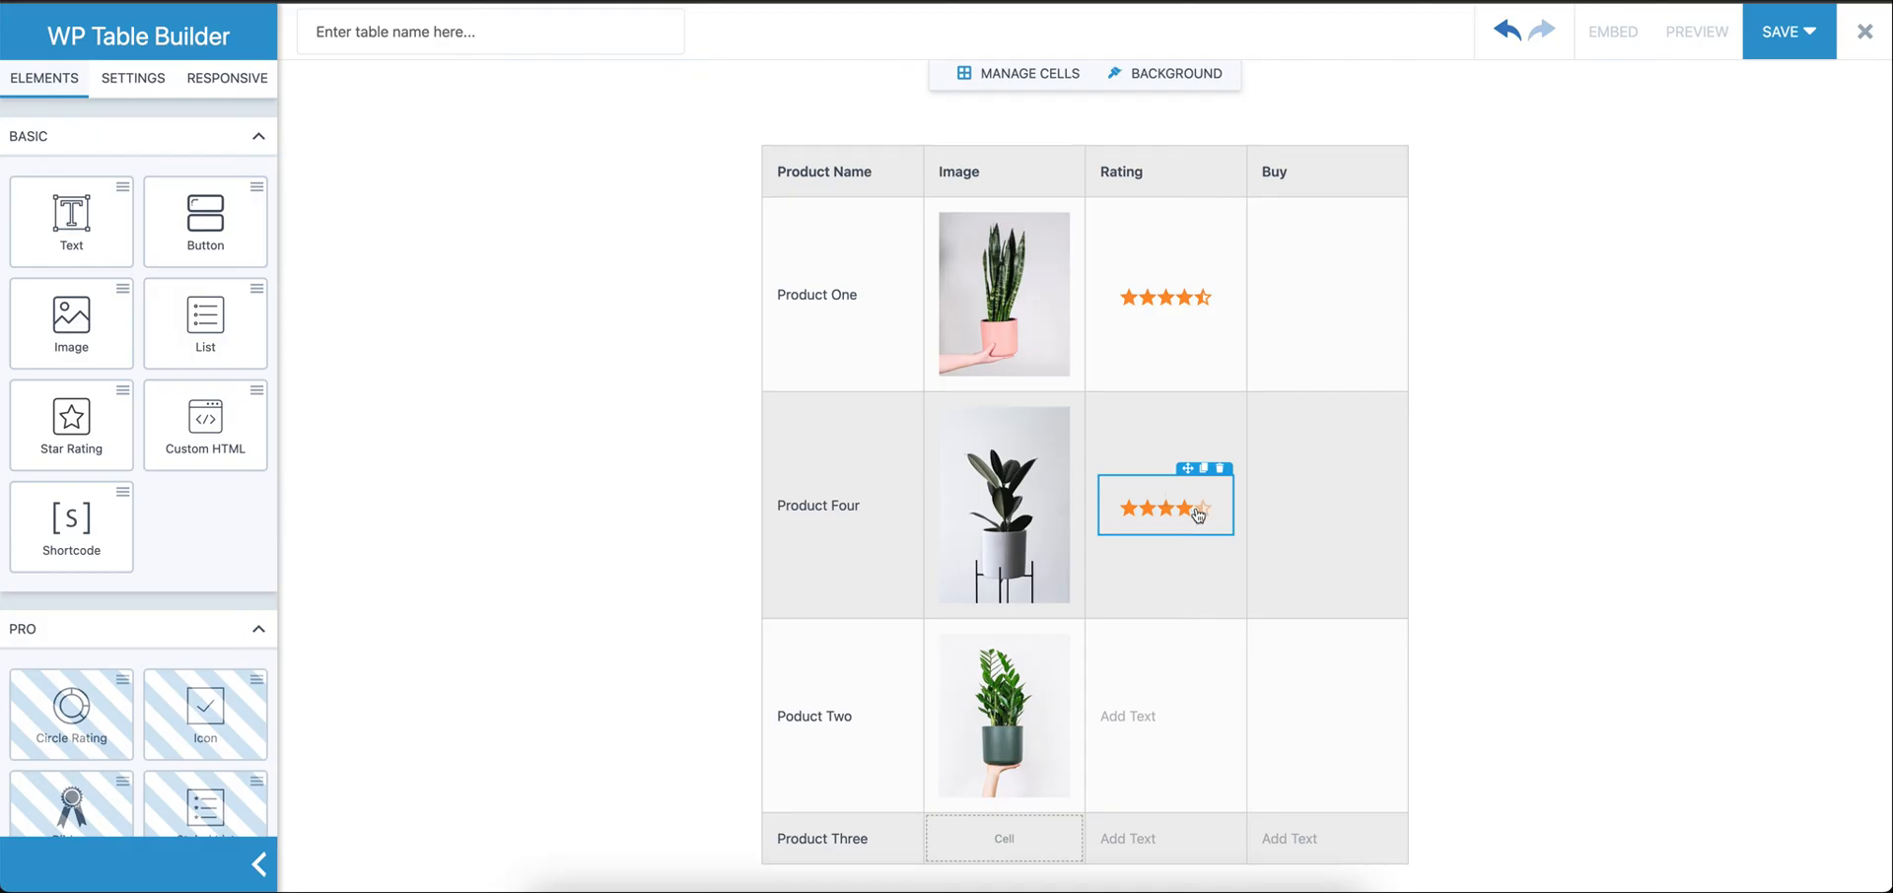
click(1164, 296)
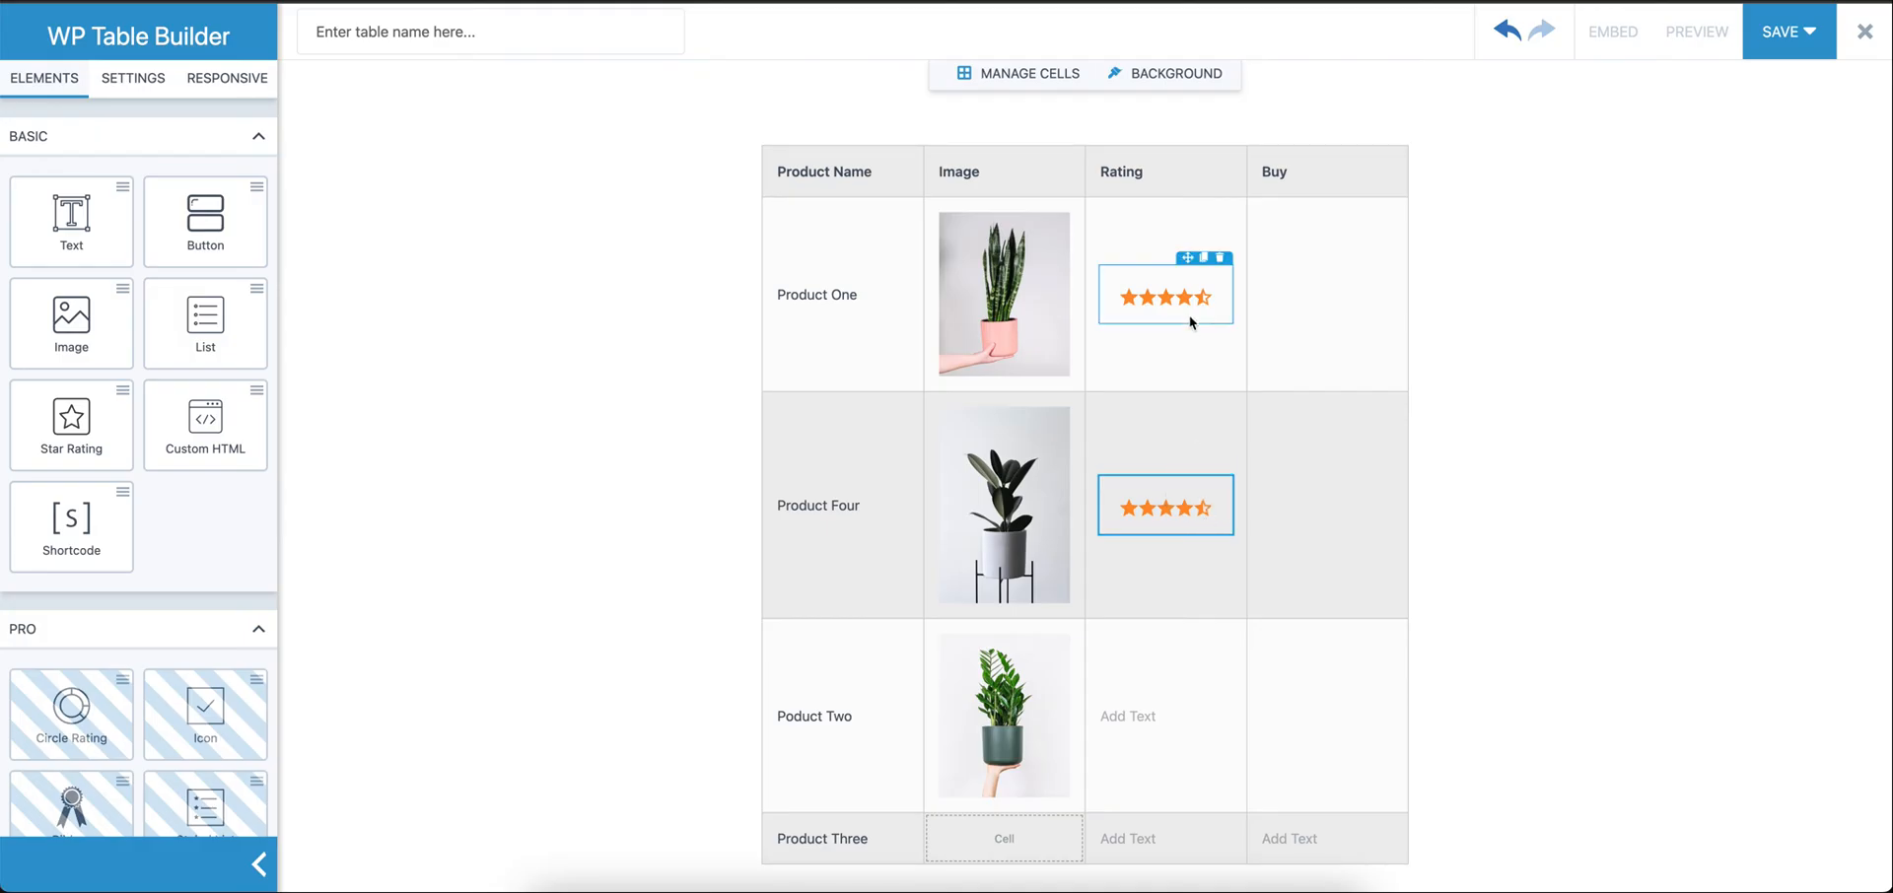
click(1164, 294)
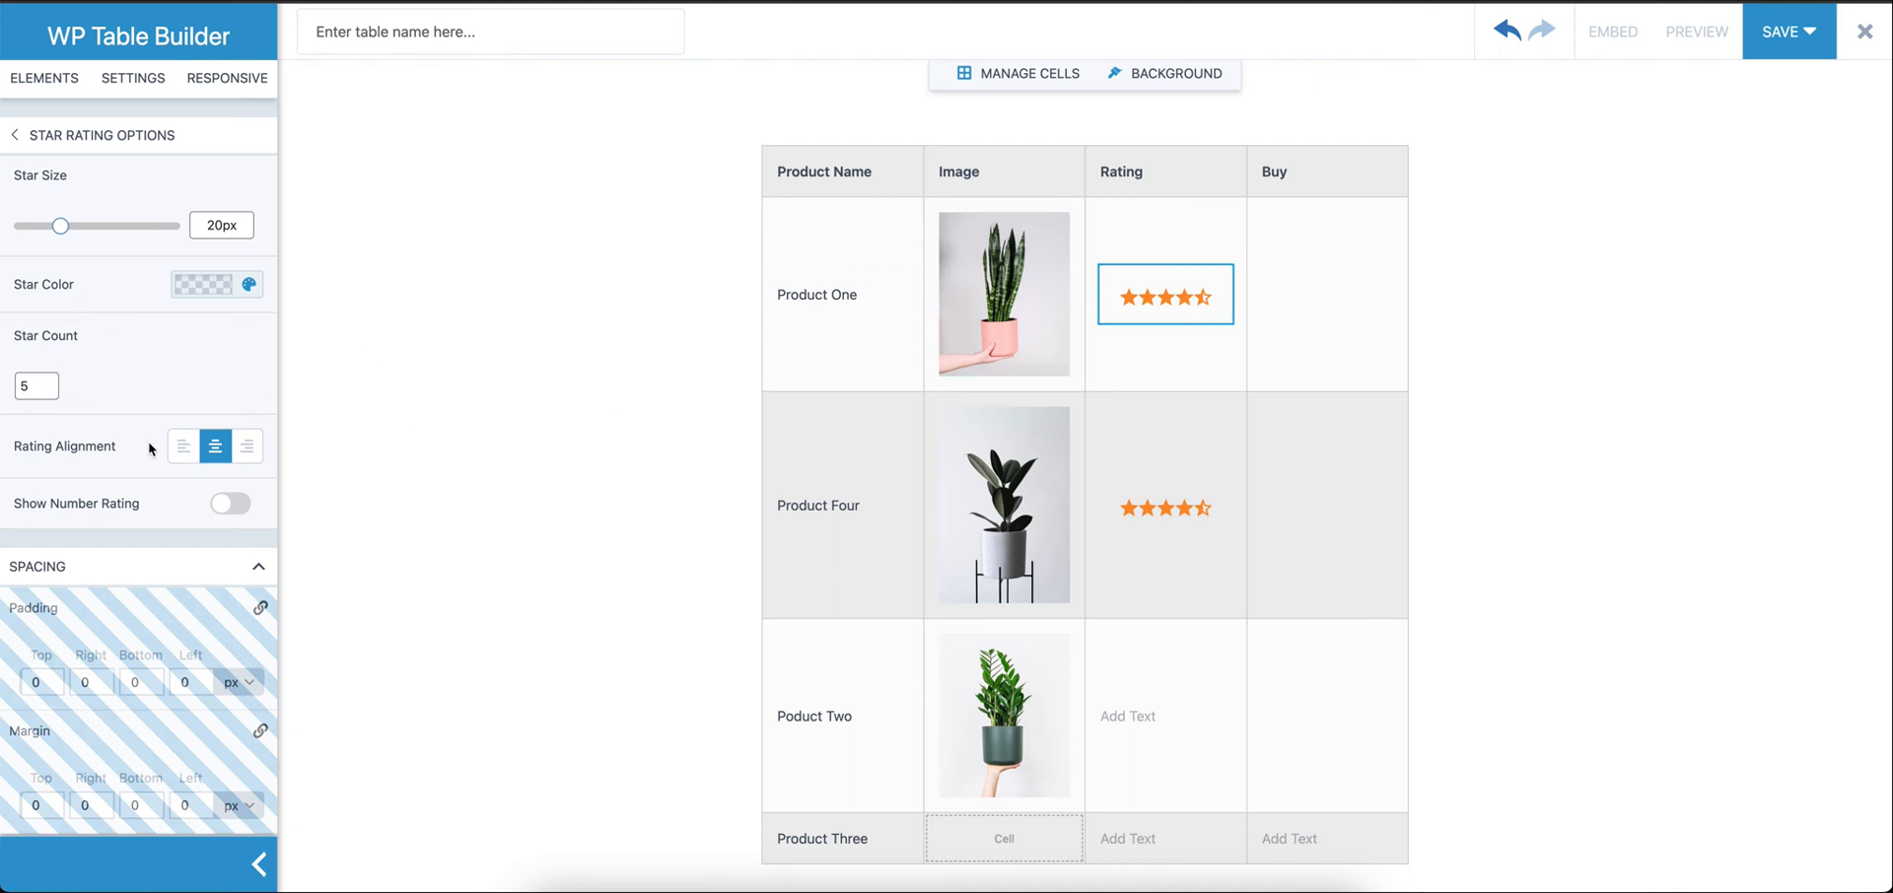
drag(61, 227, 53, 227)
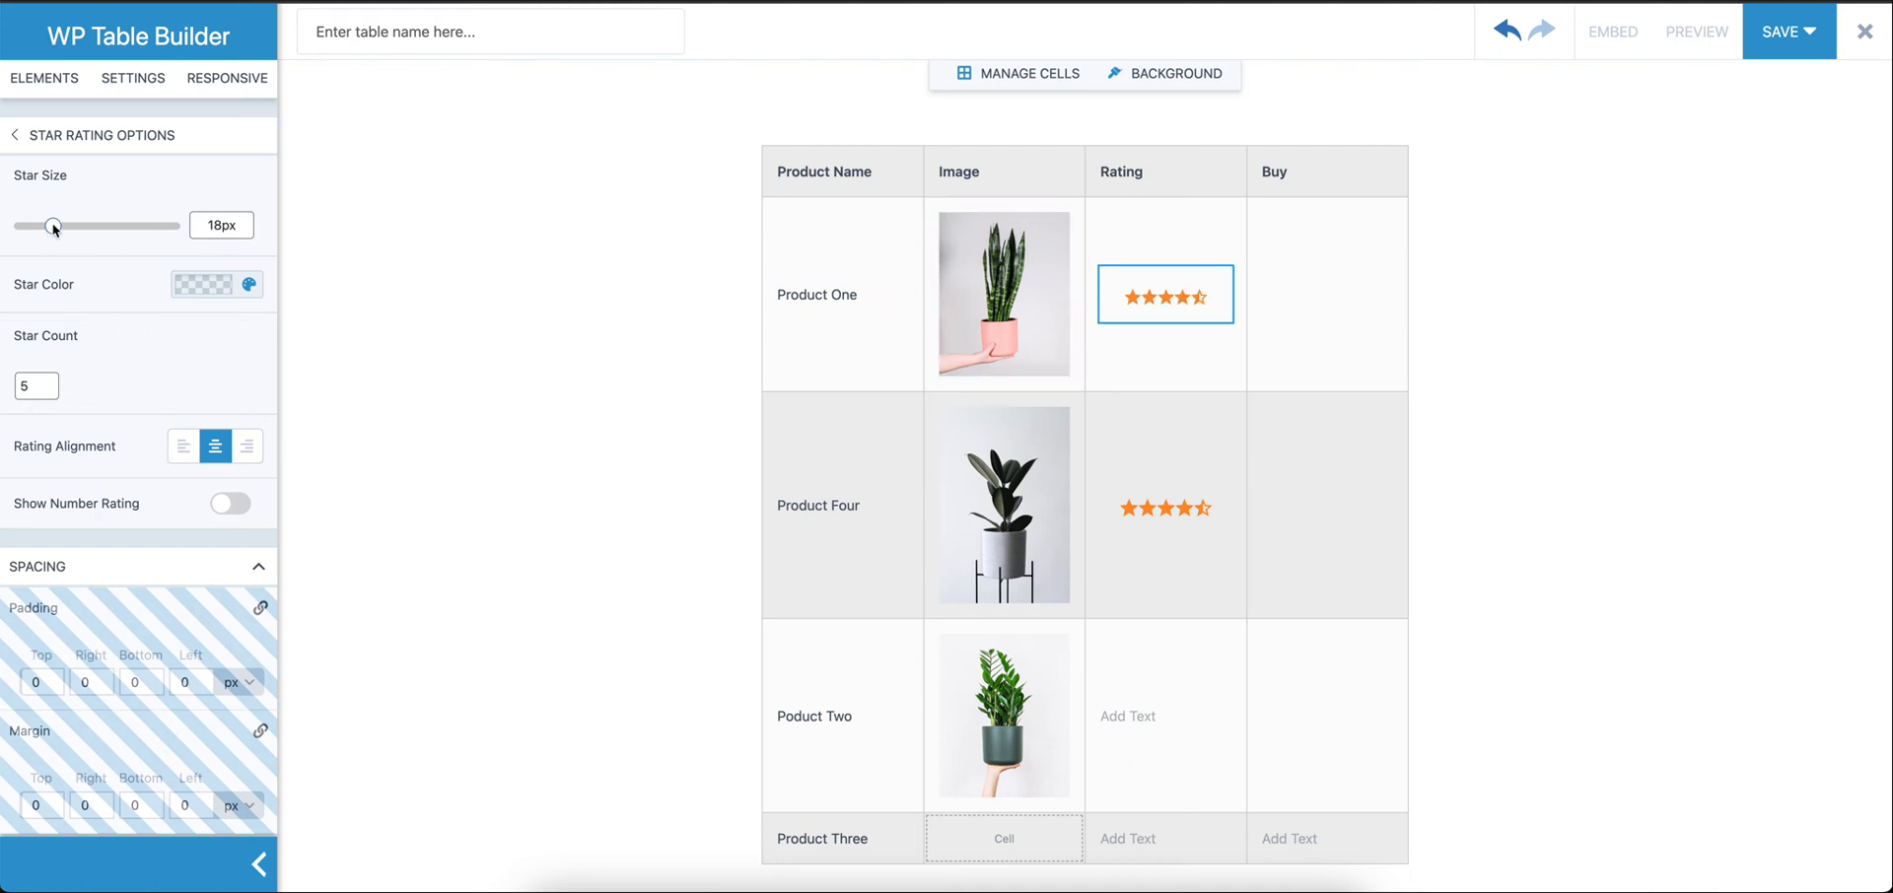
drag(53, 225, 65, 224)
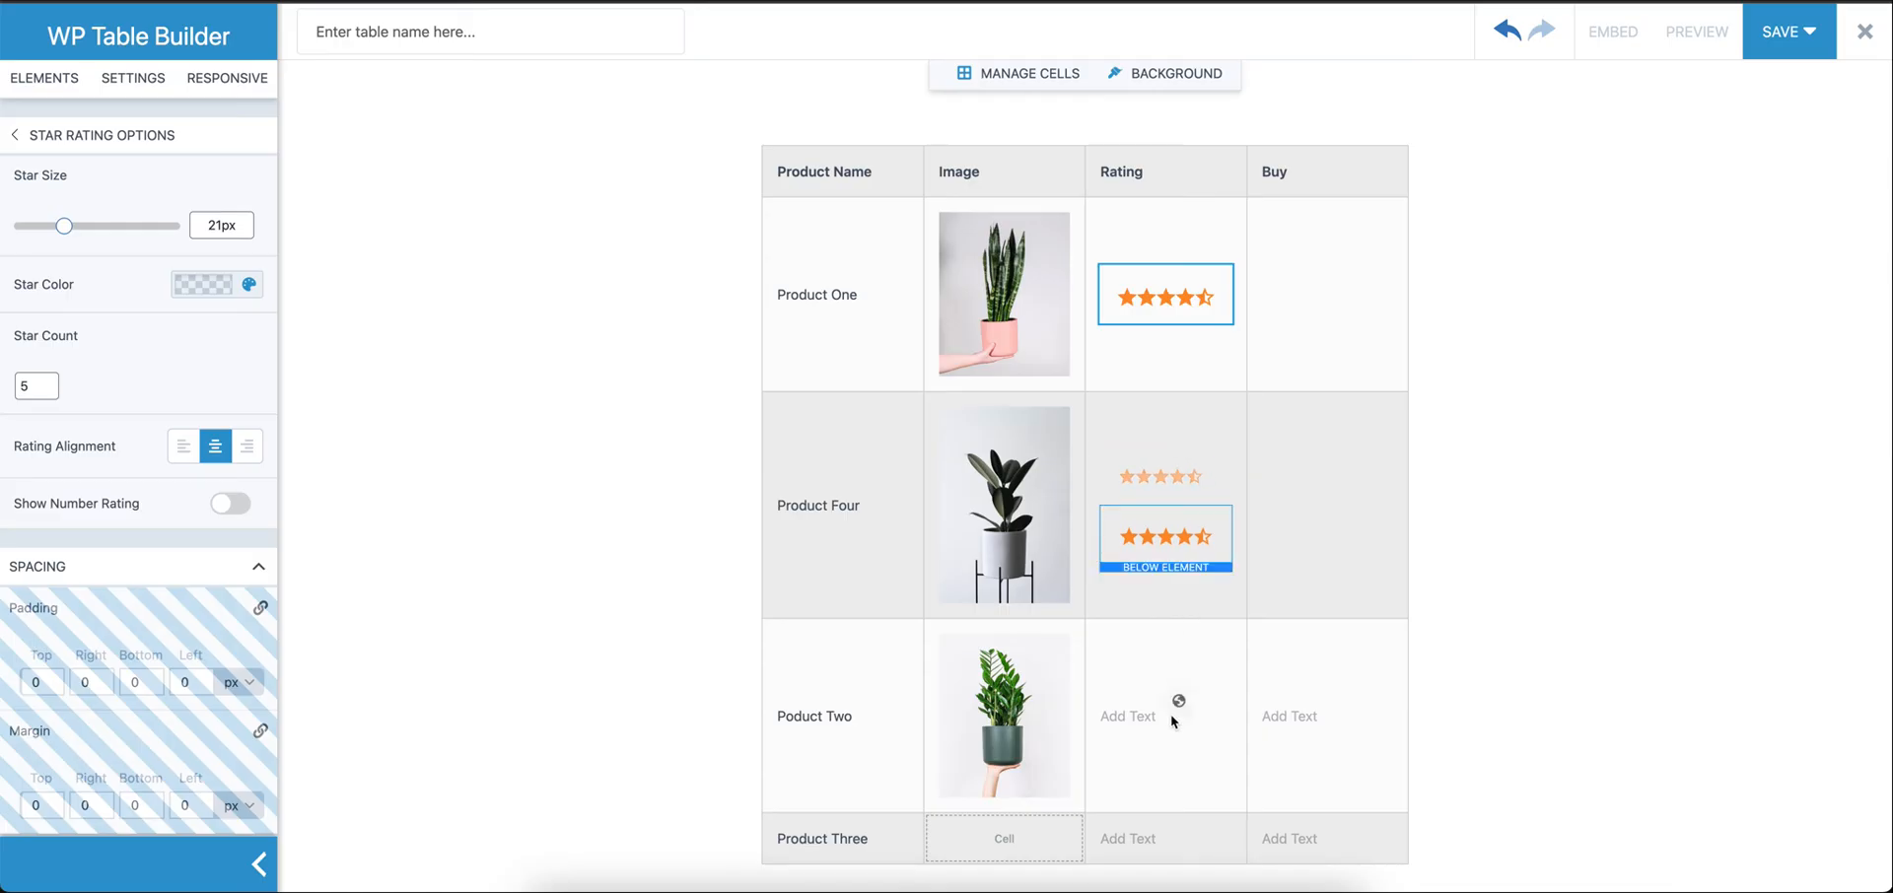
Add the star rating to Poduct Two's row and clear the leftover placeholder text
click(1128, 687)
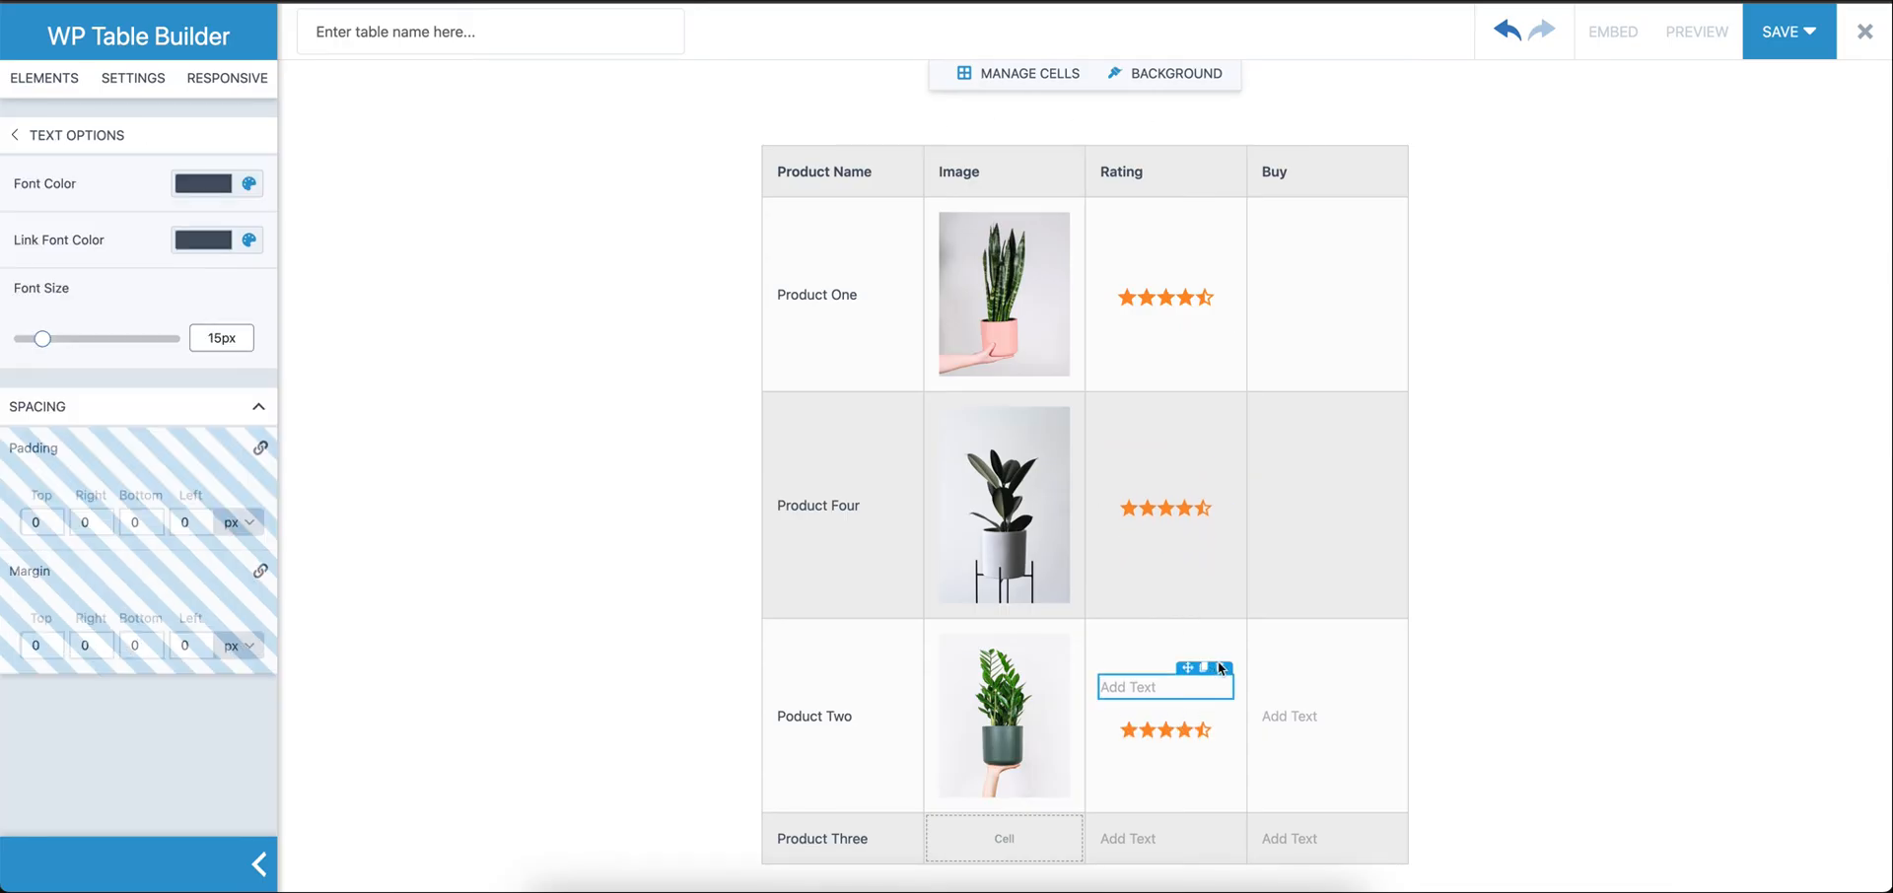
click(42, 77)
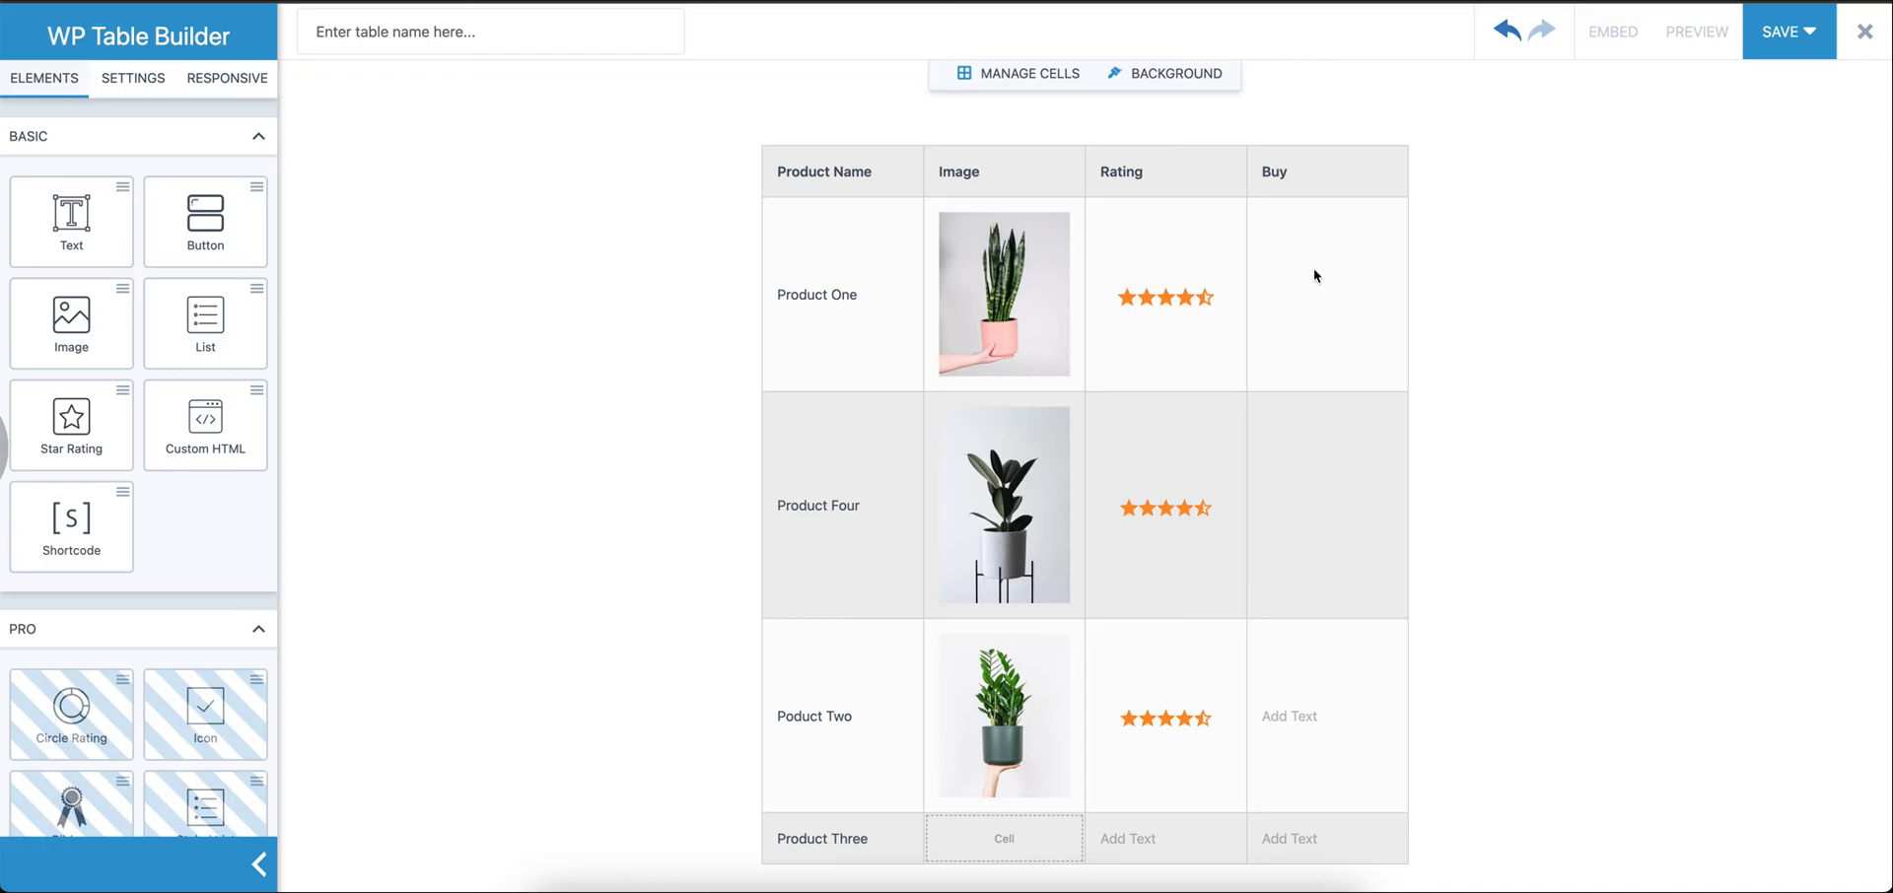
mouse_move(203, 221)
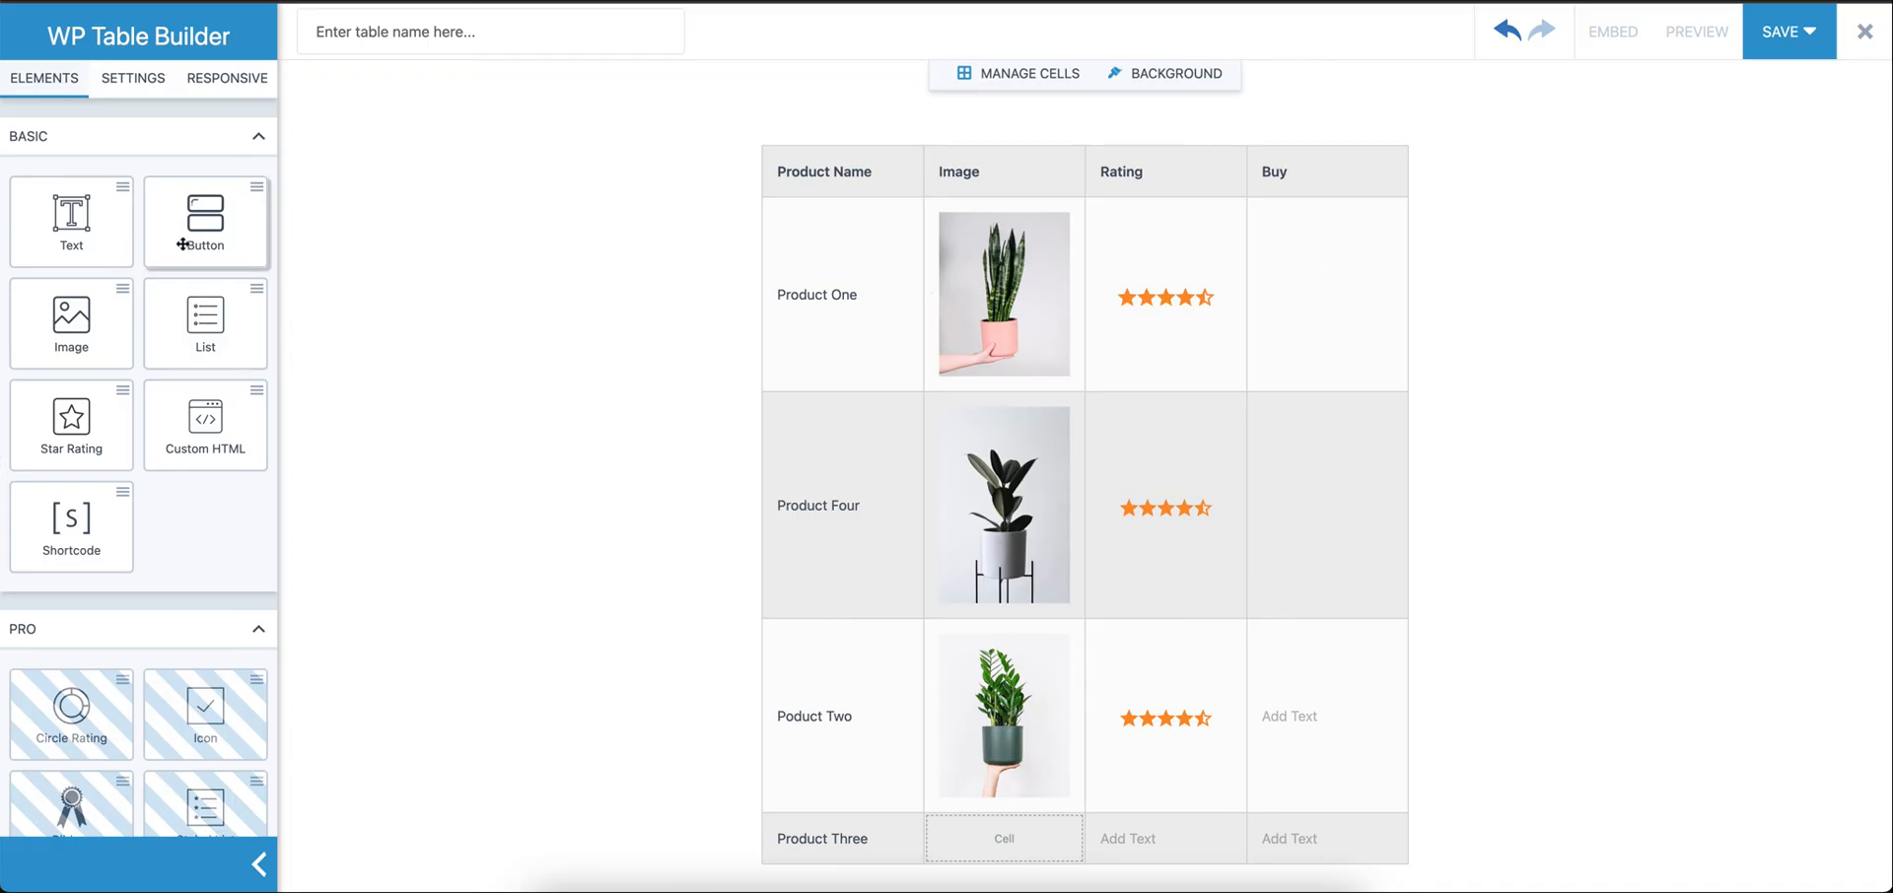
Add a Buy Now button to Product One's Buy cell and colour it orange
drag(203, 218, 1325, 306)
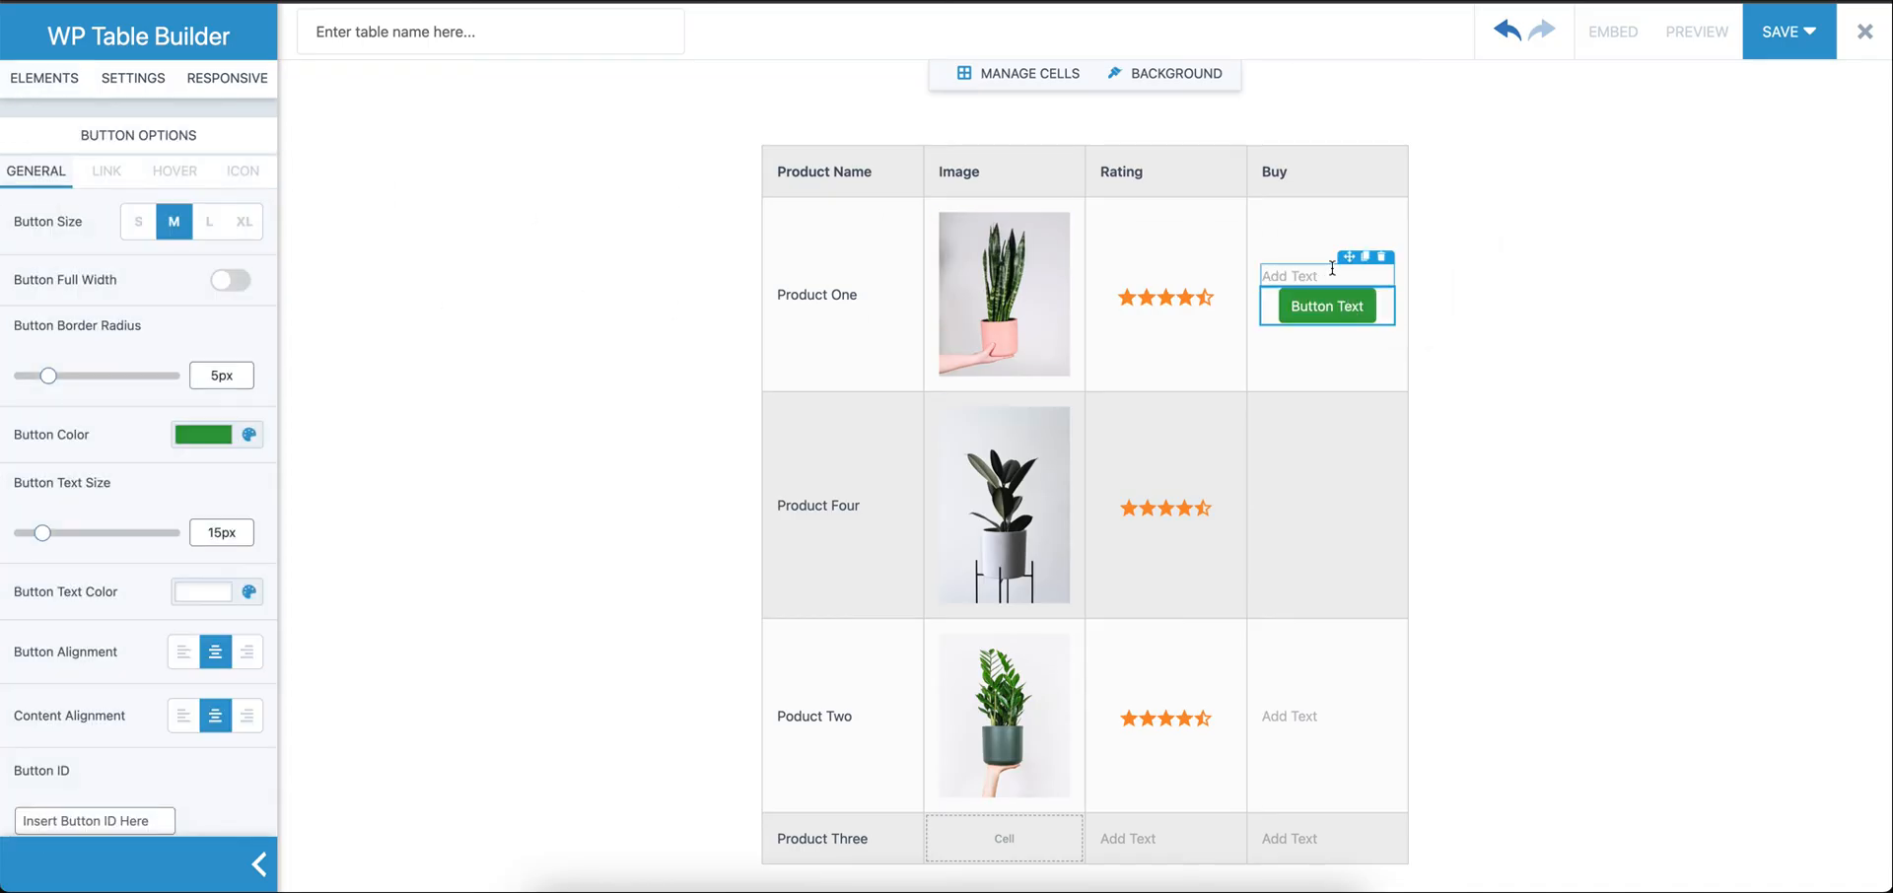
click(1325, 294)
text(Buy Now)
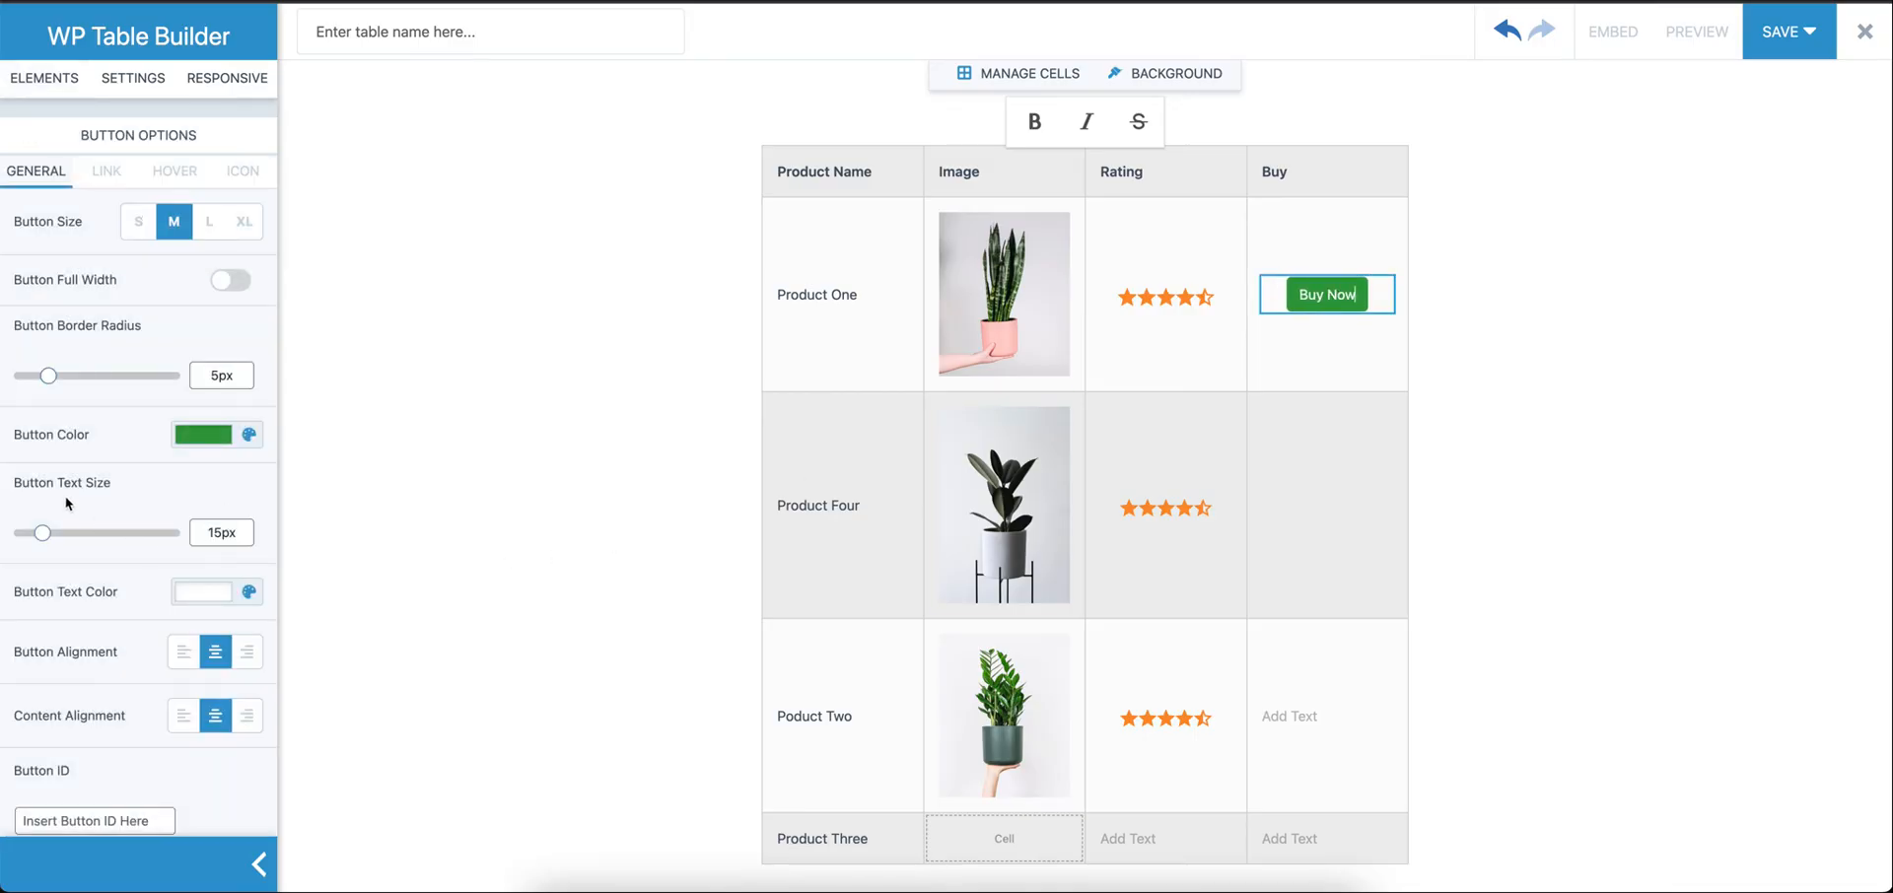
click(105, 169)
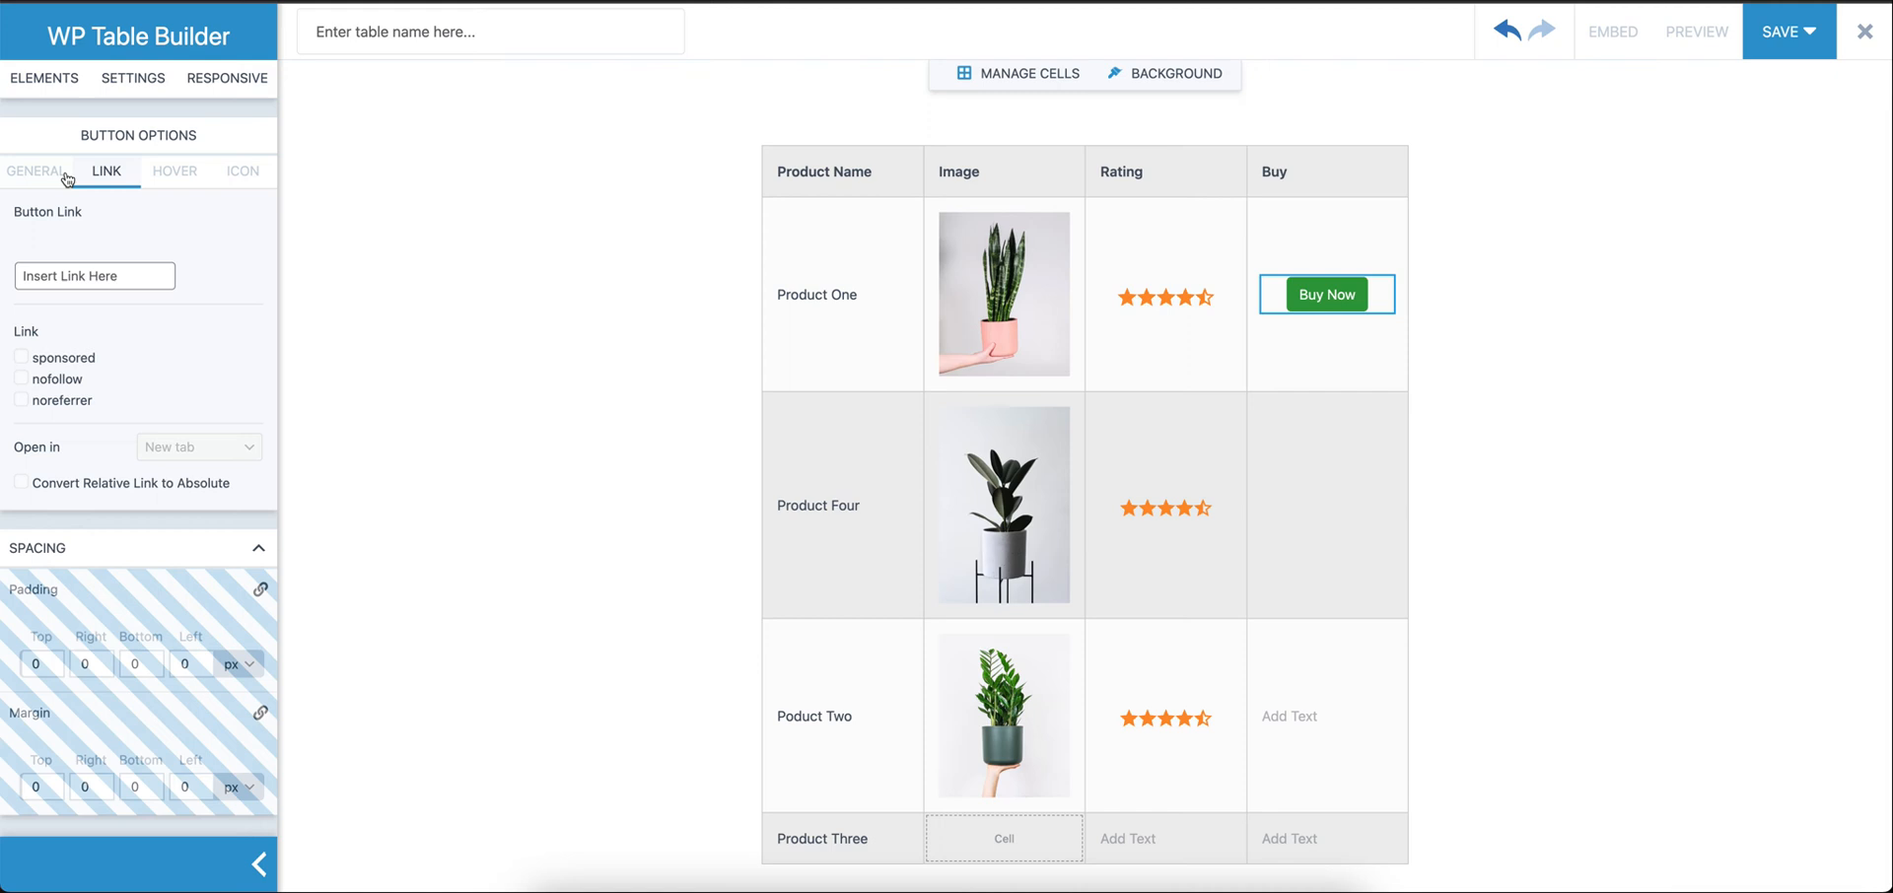
click(36, 170)
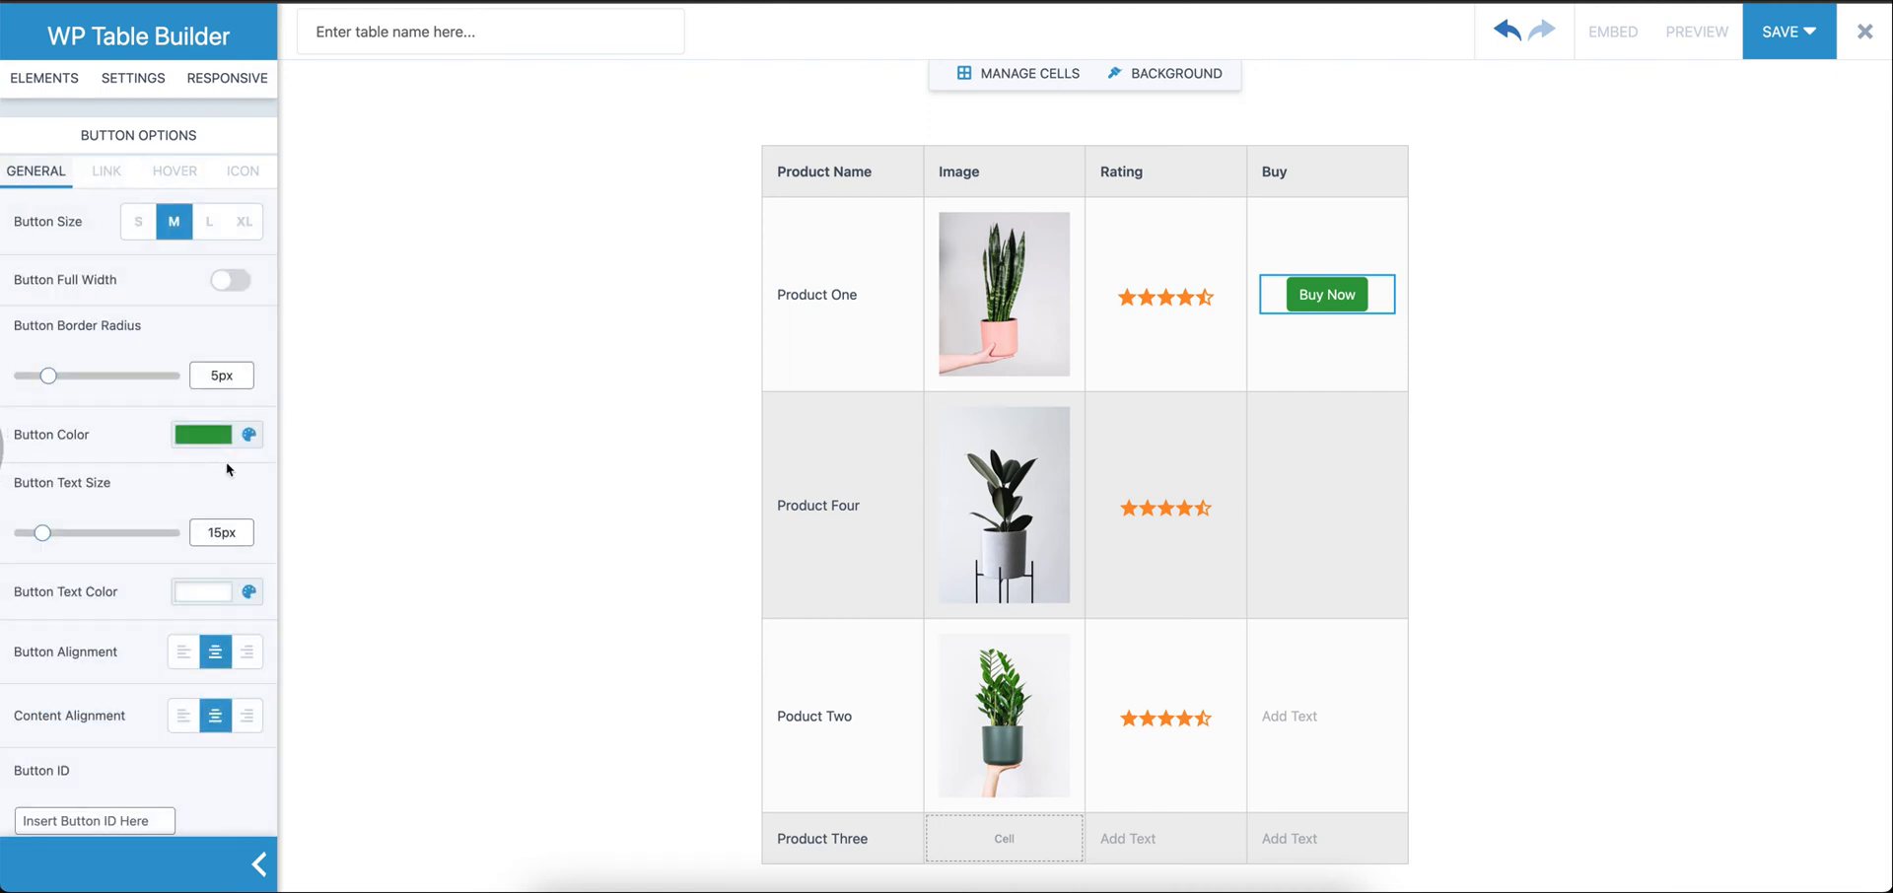
scroll(down, 3)
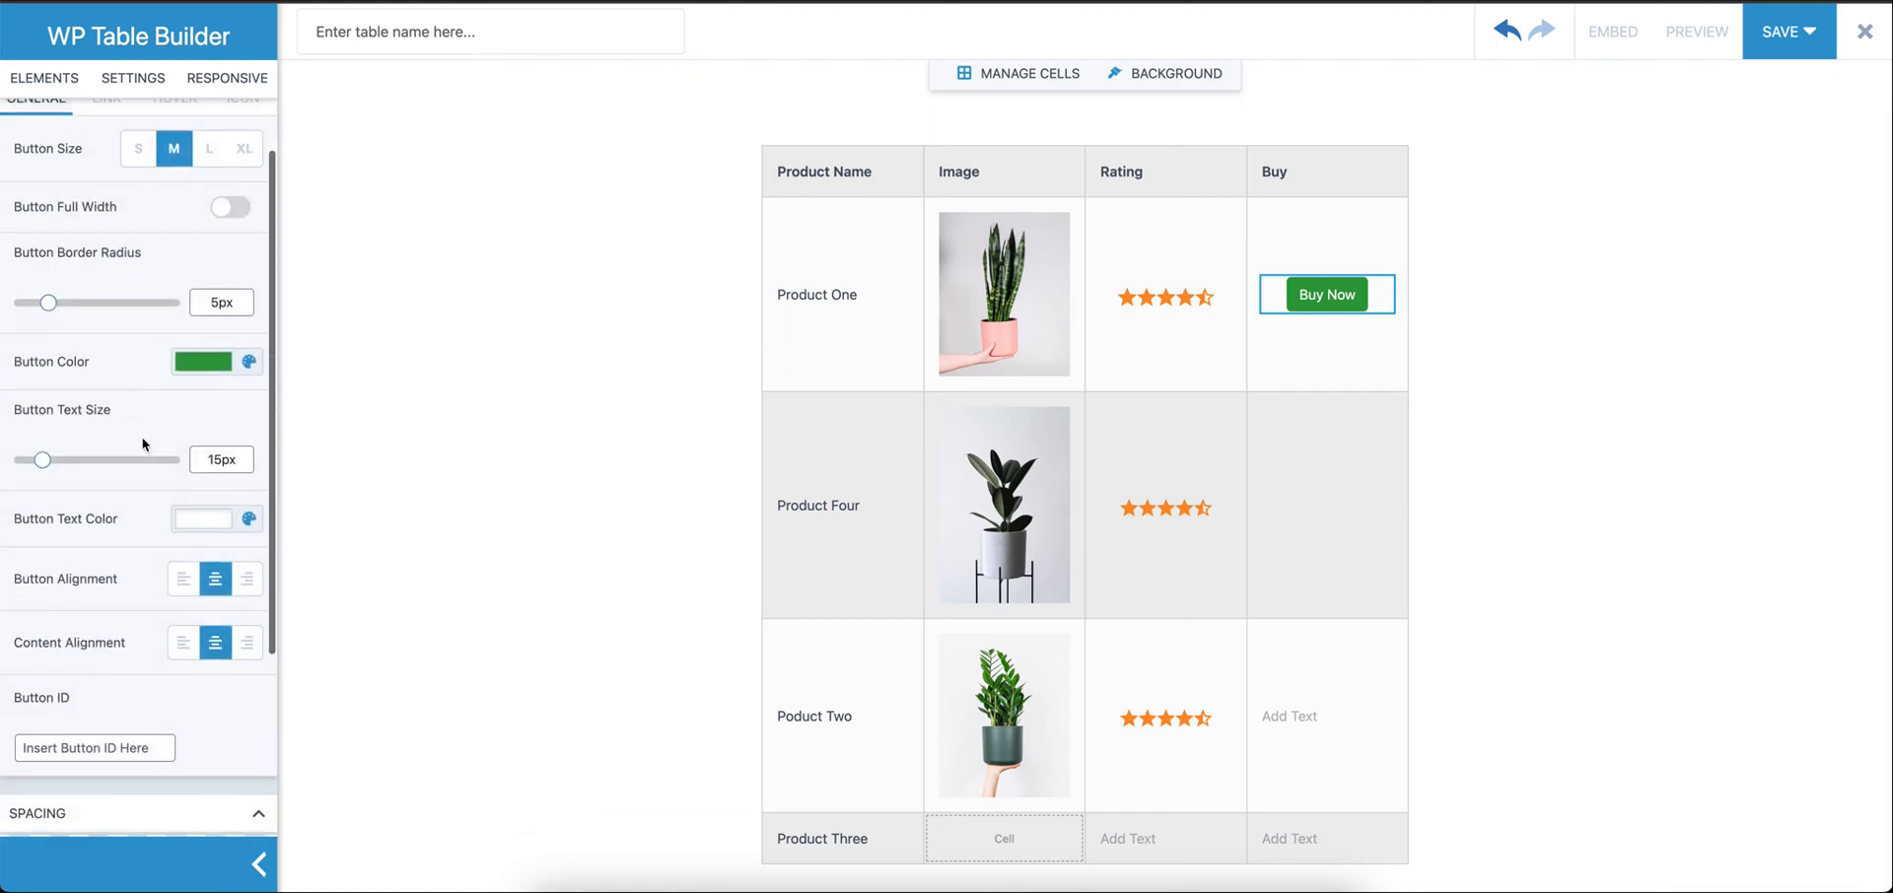
mouse_move(199, 452)
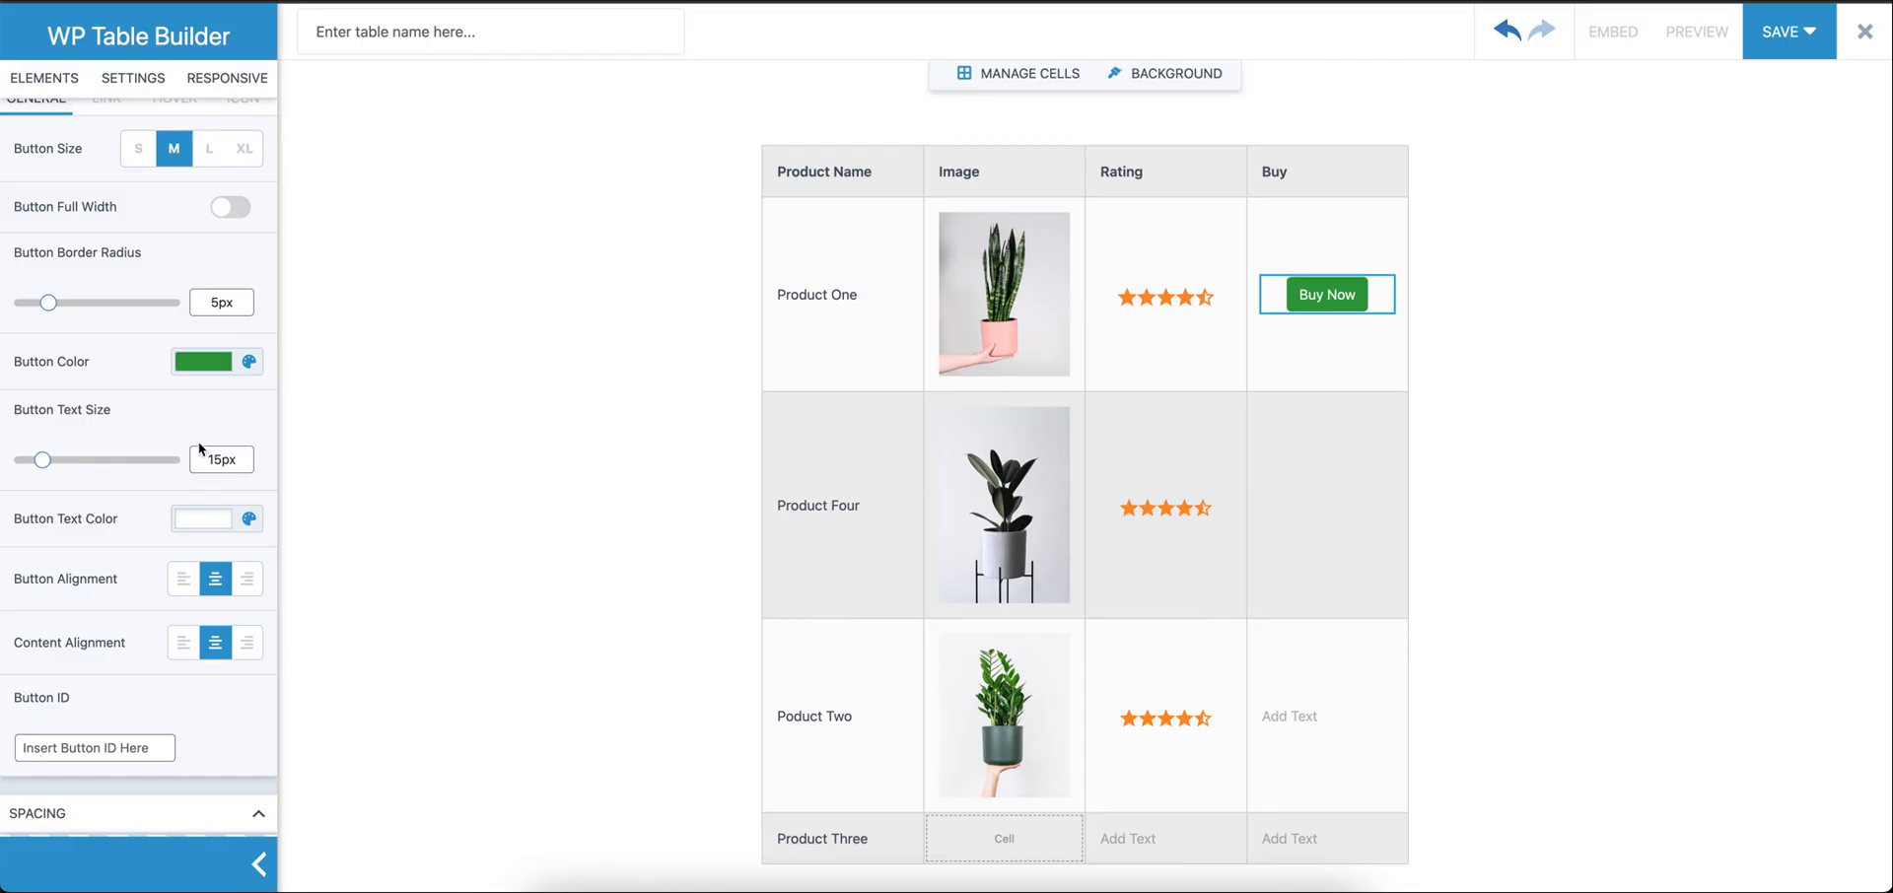
click(201, 361)
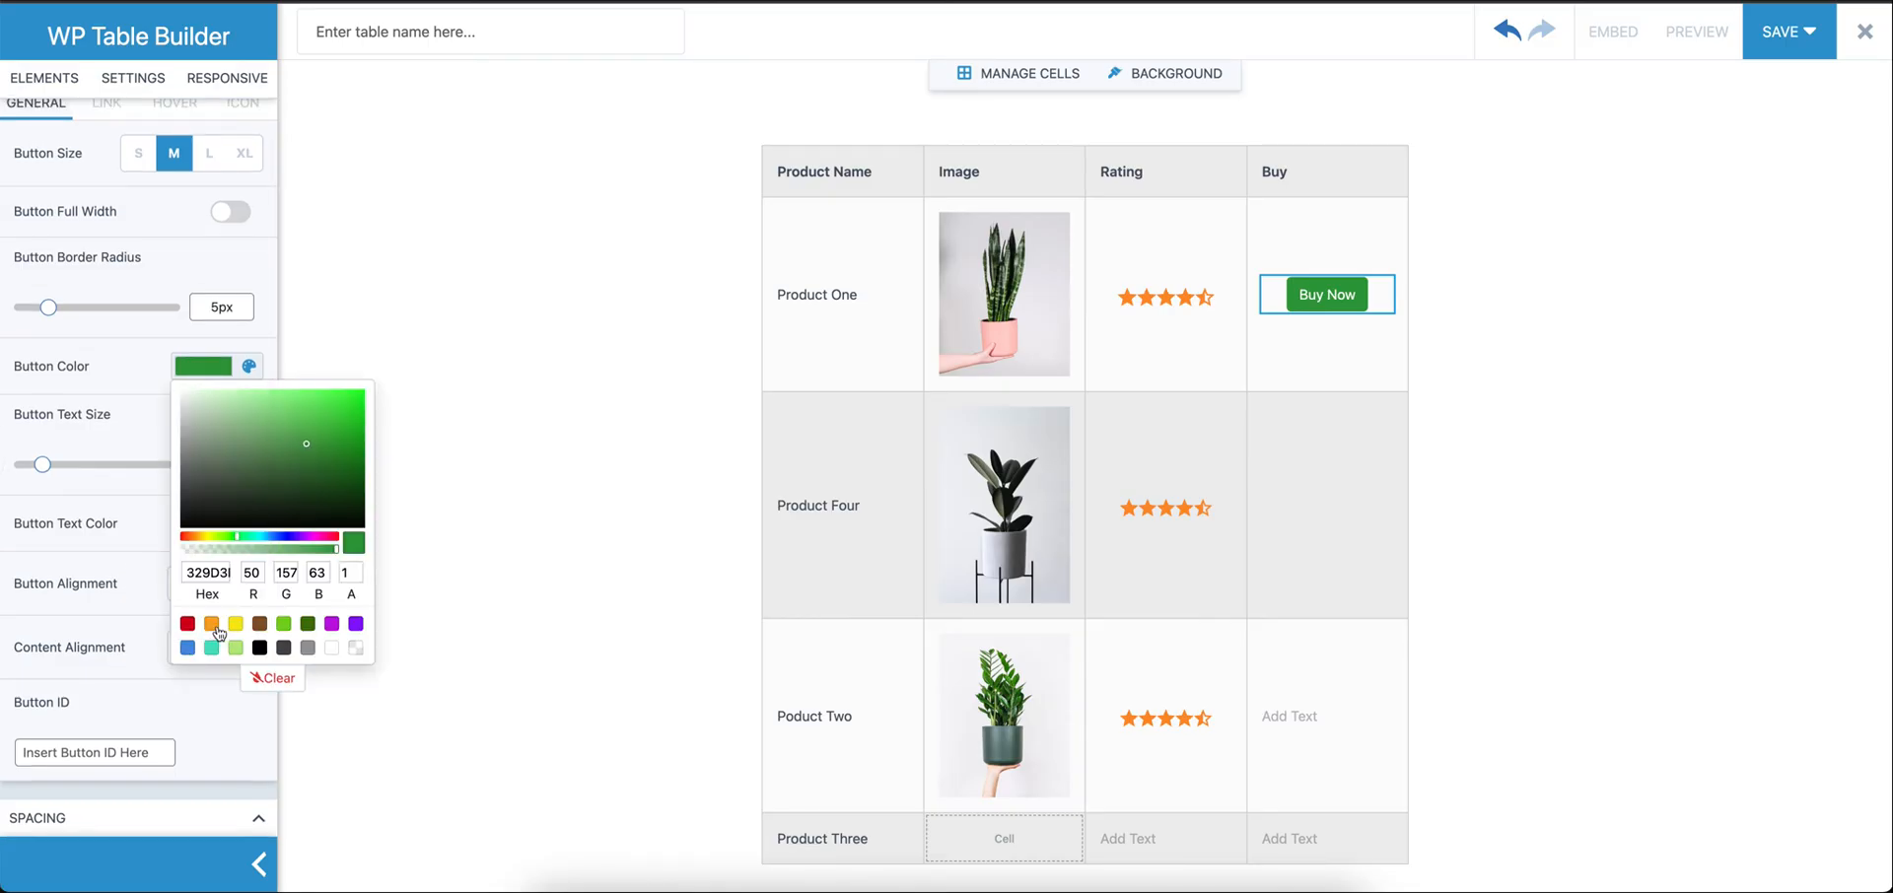
click(209, 623)
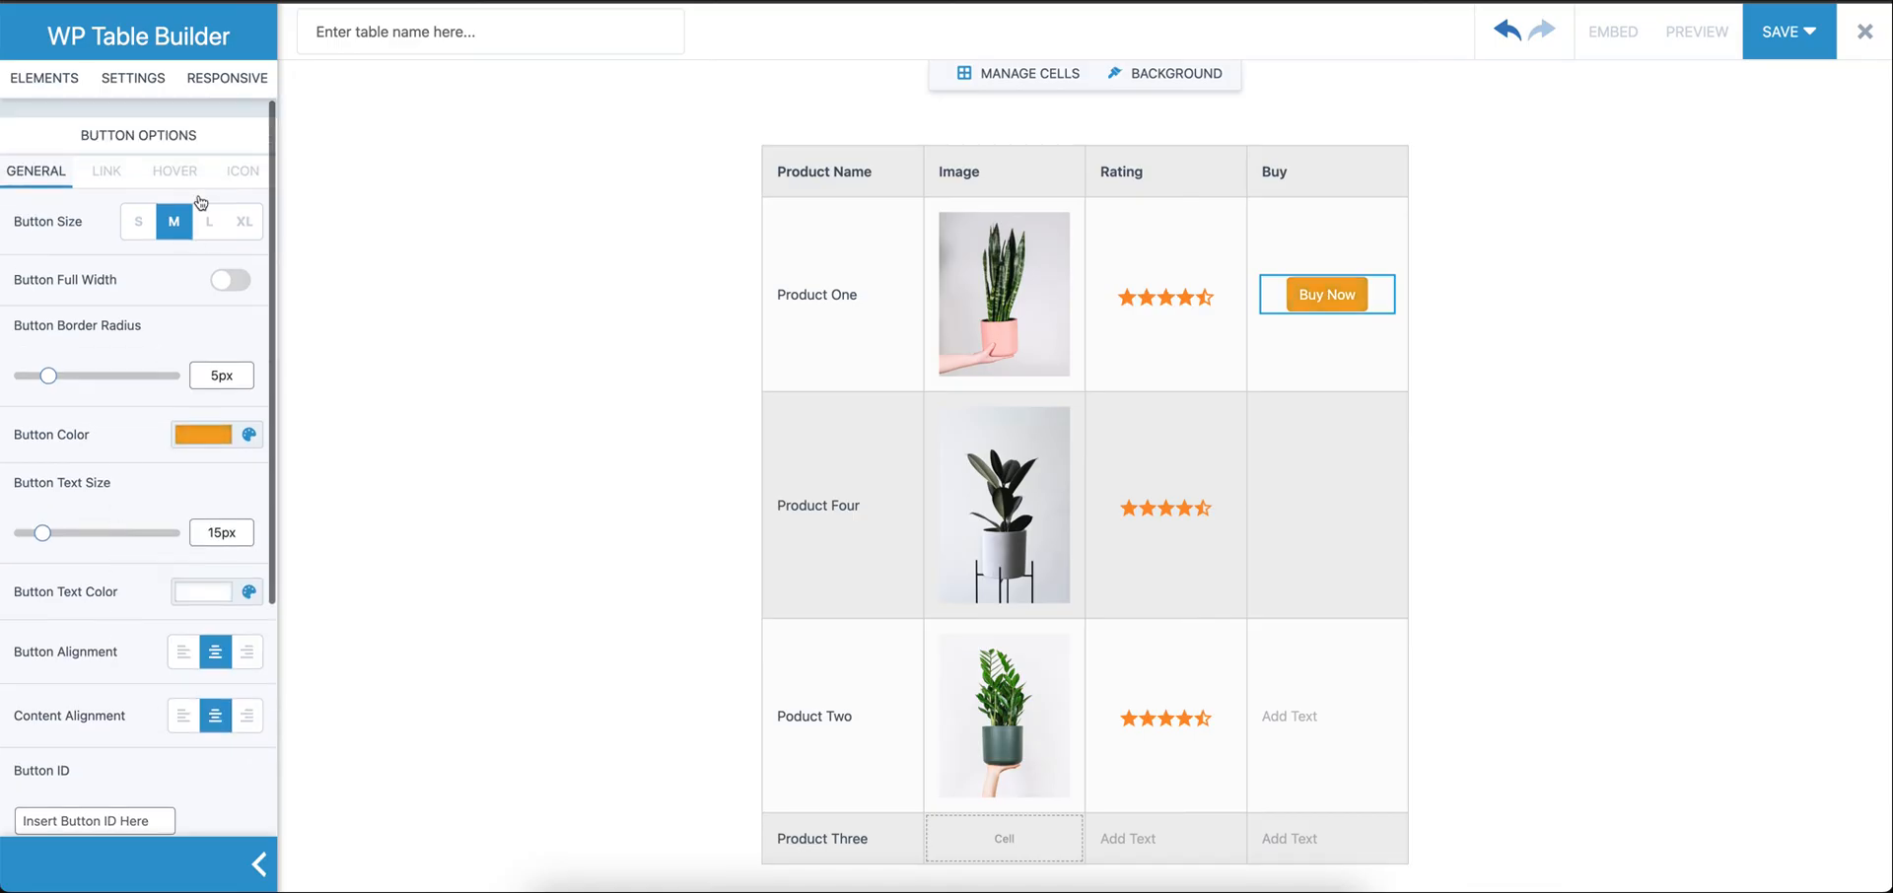
Copy the orange Buy Now button into the Product Four and Product Two rows
scroll(down, 3)
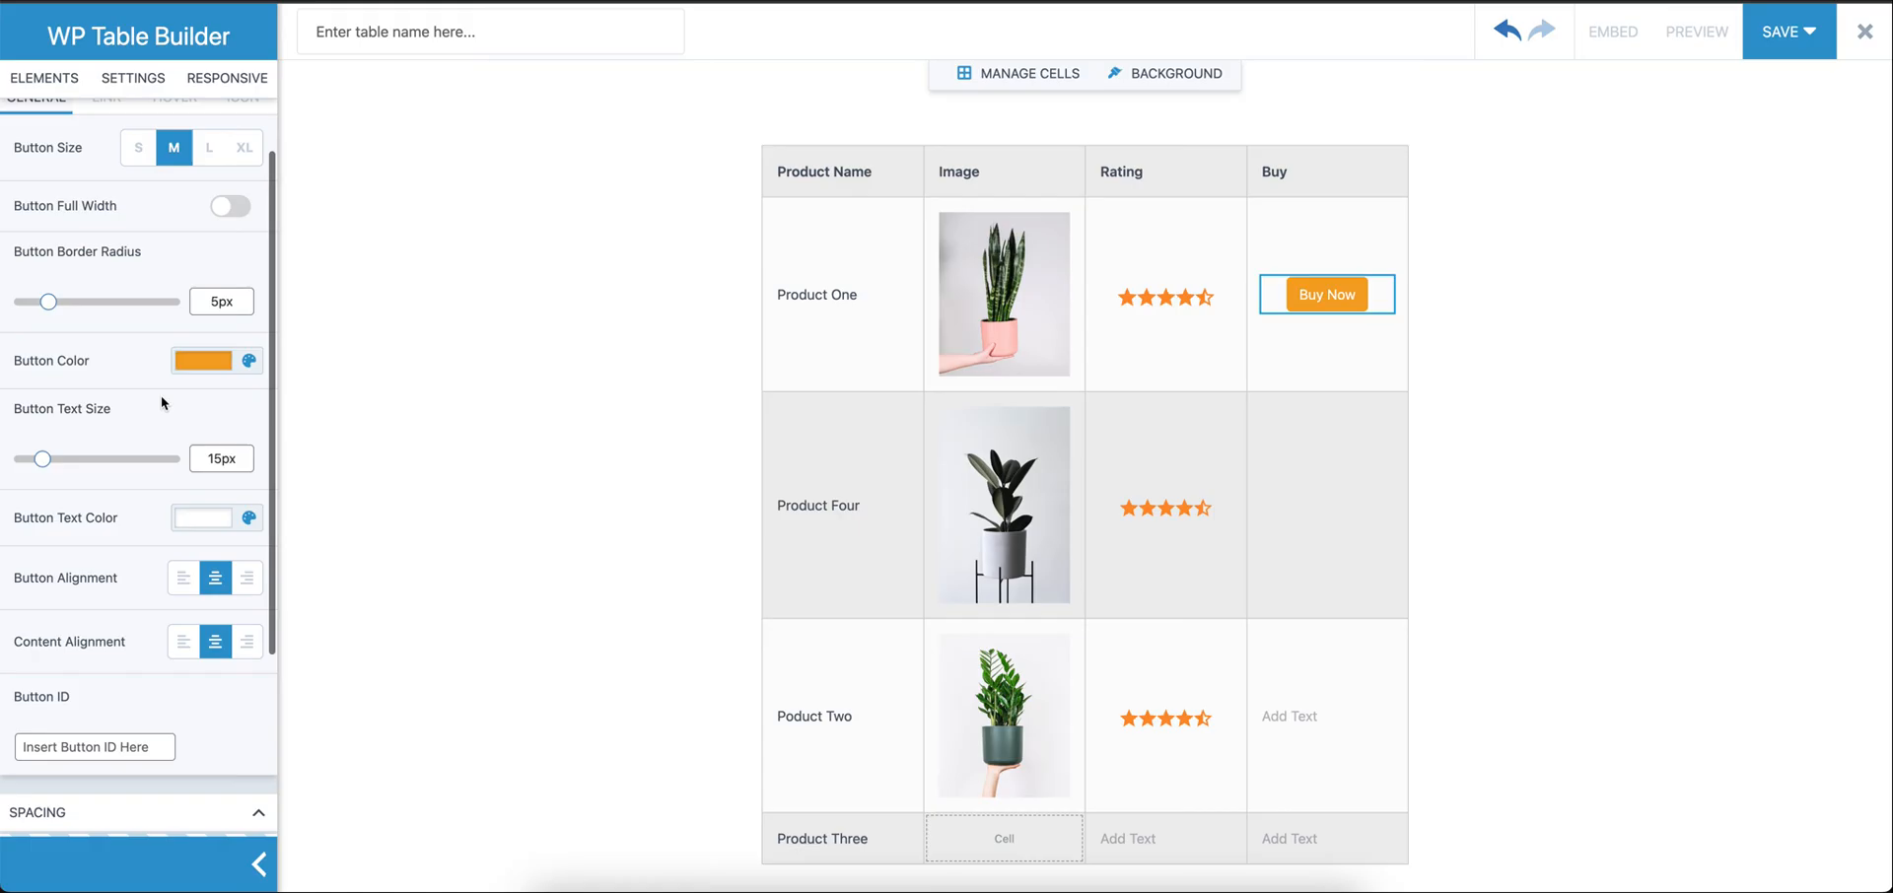
click(202, 518)
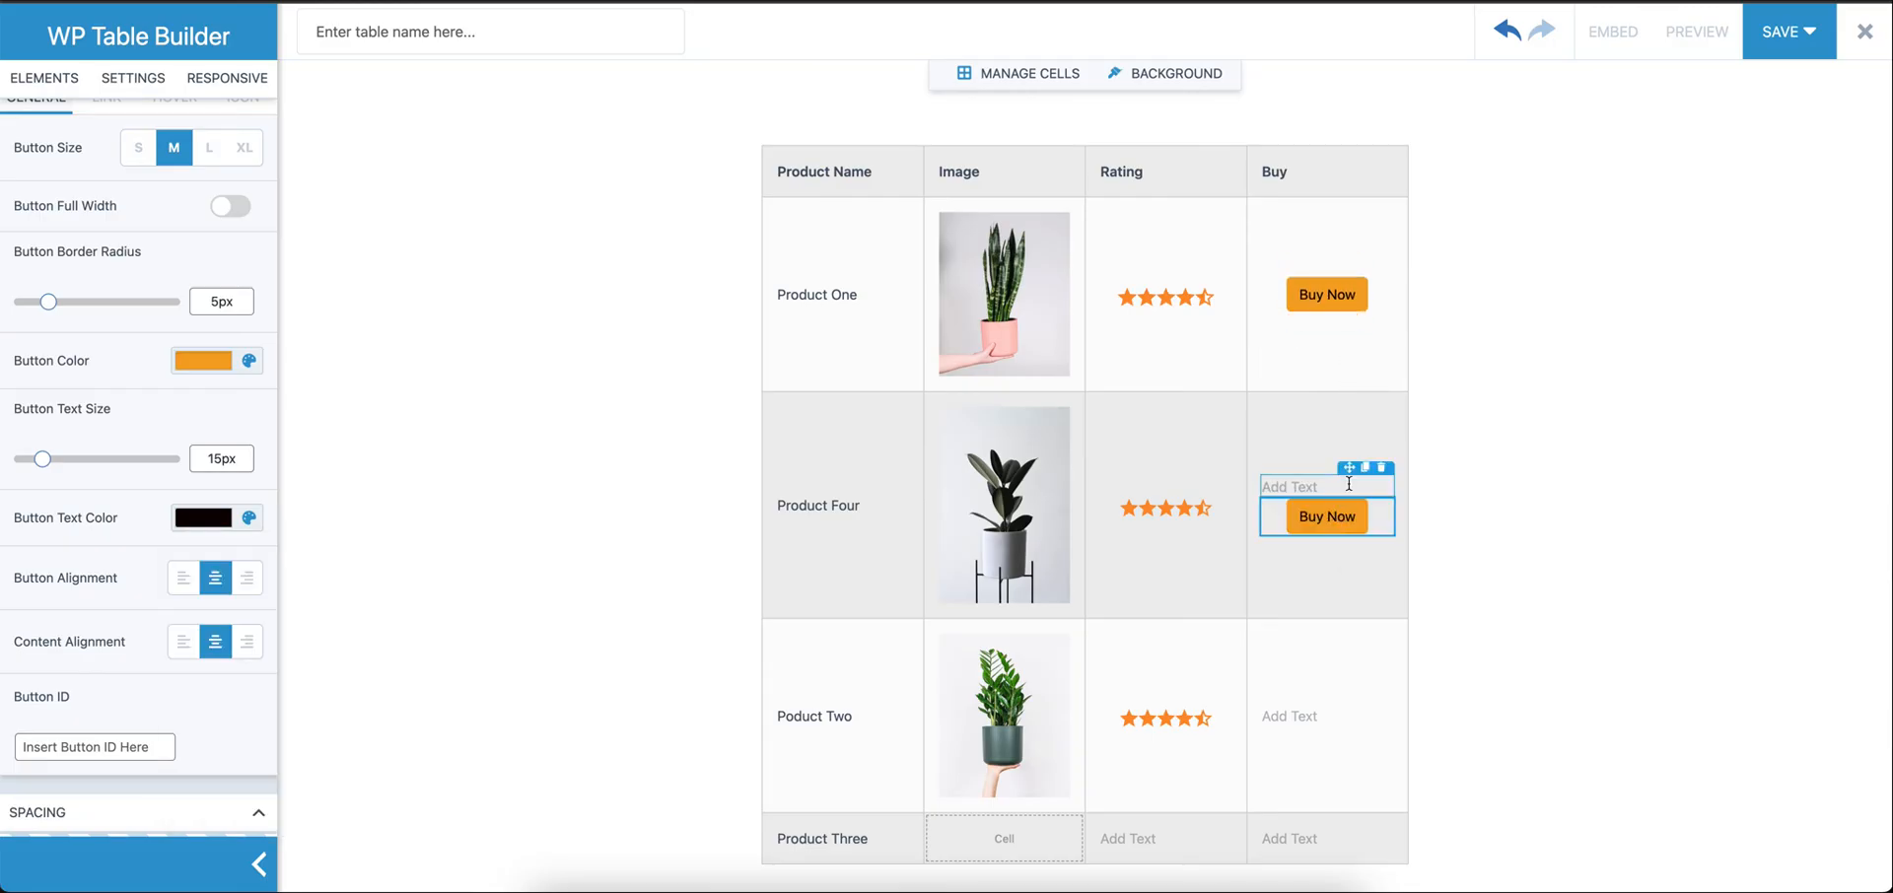
click(44, 77)
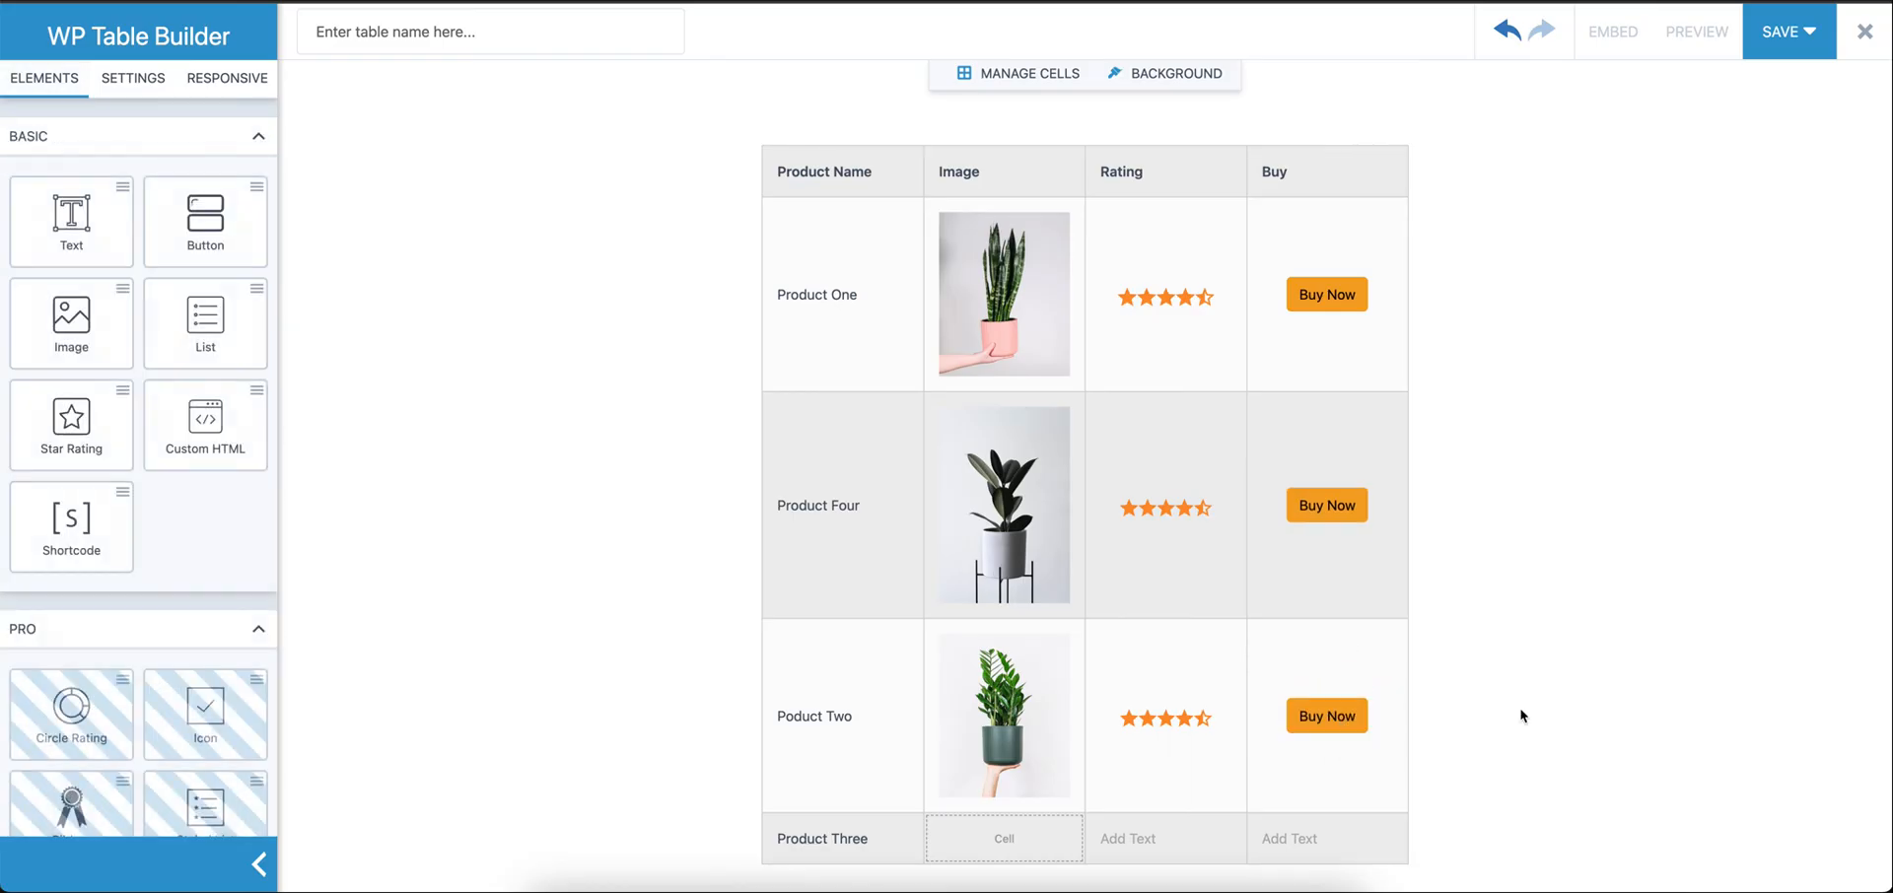
mouse_move(1426, 834)
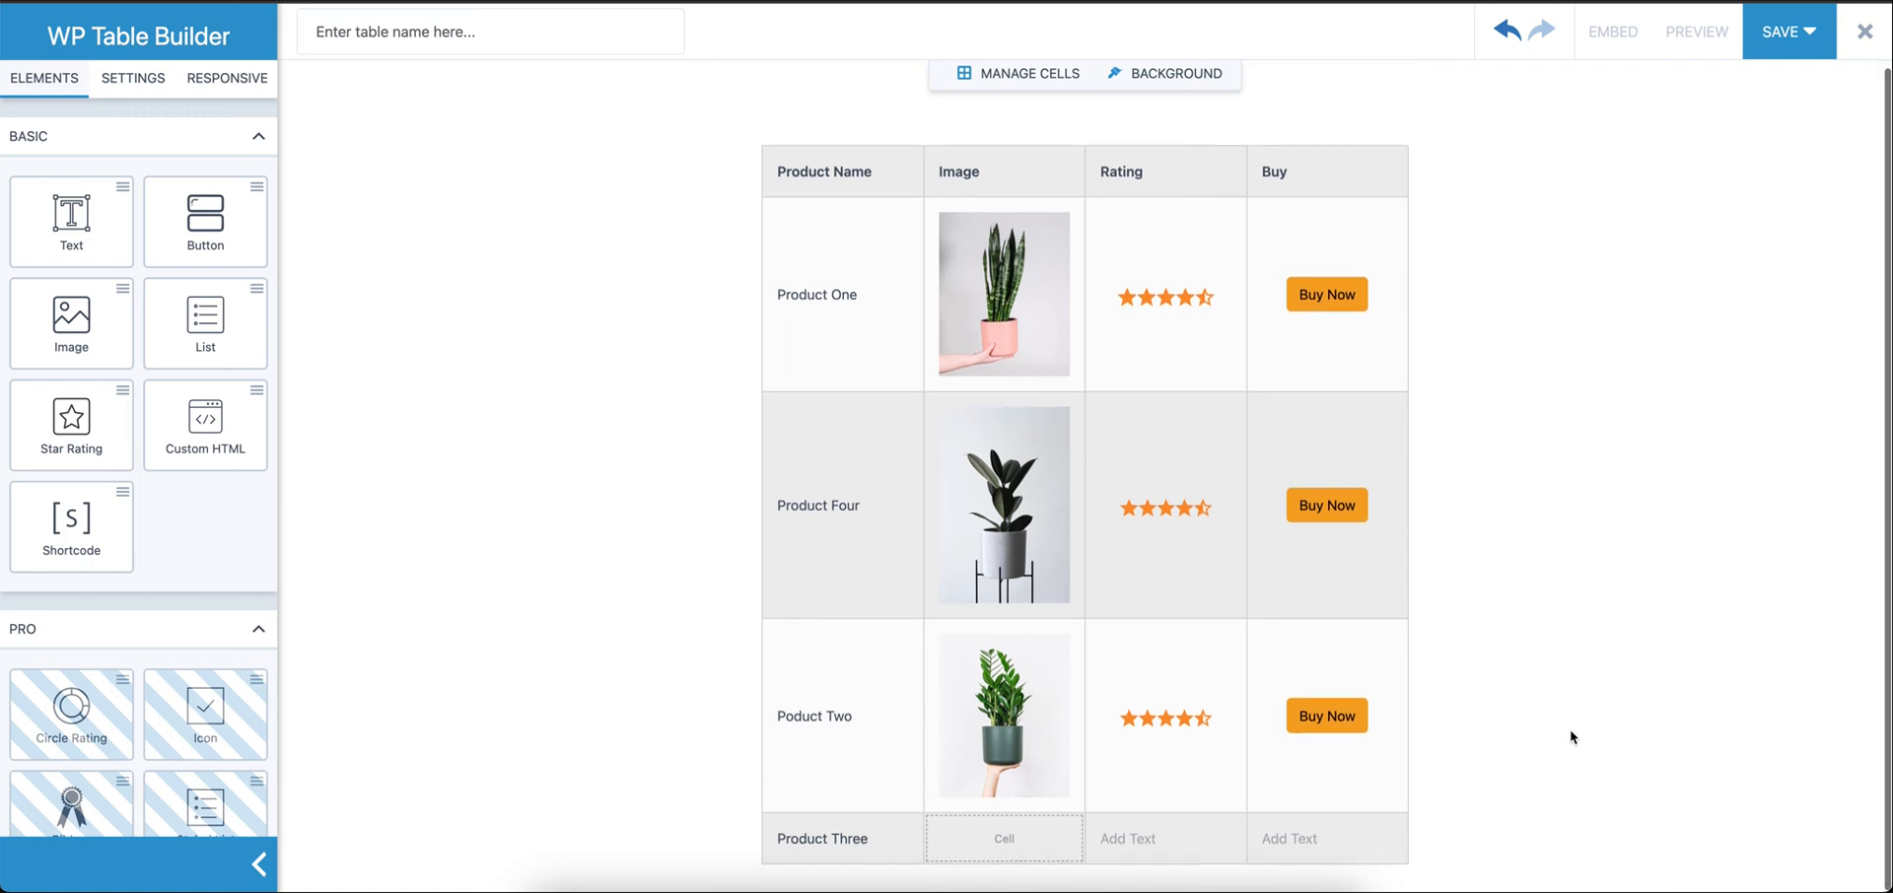
mouse_move(1030, 73)
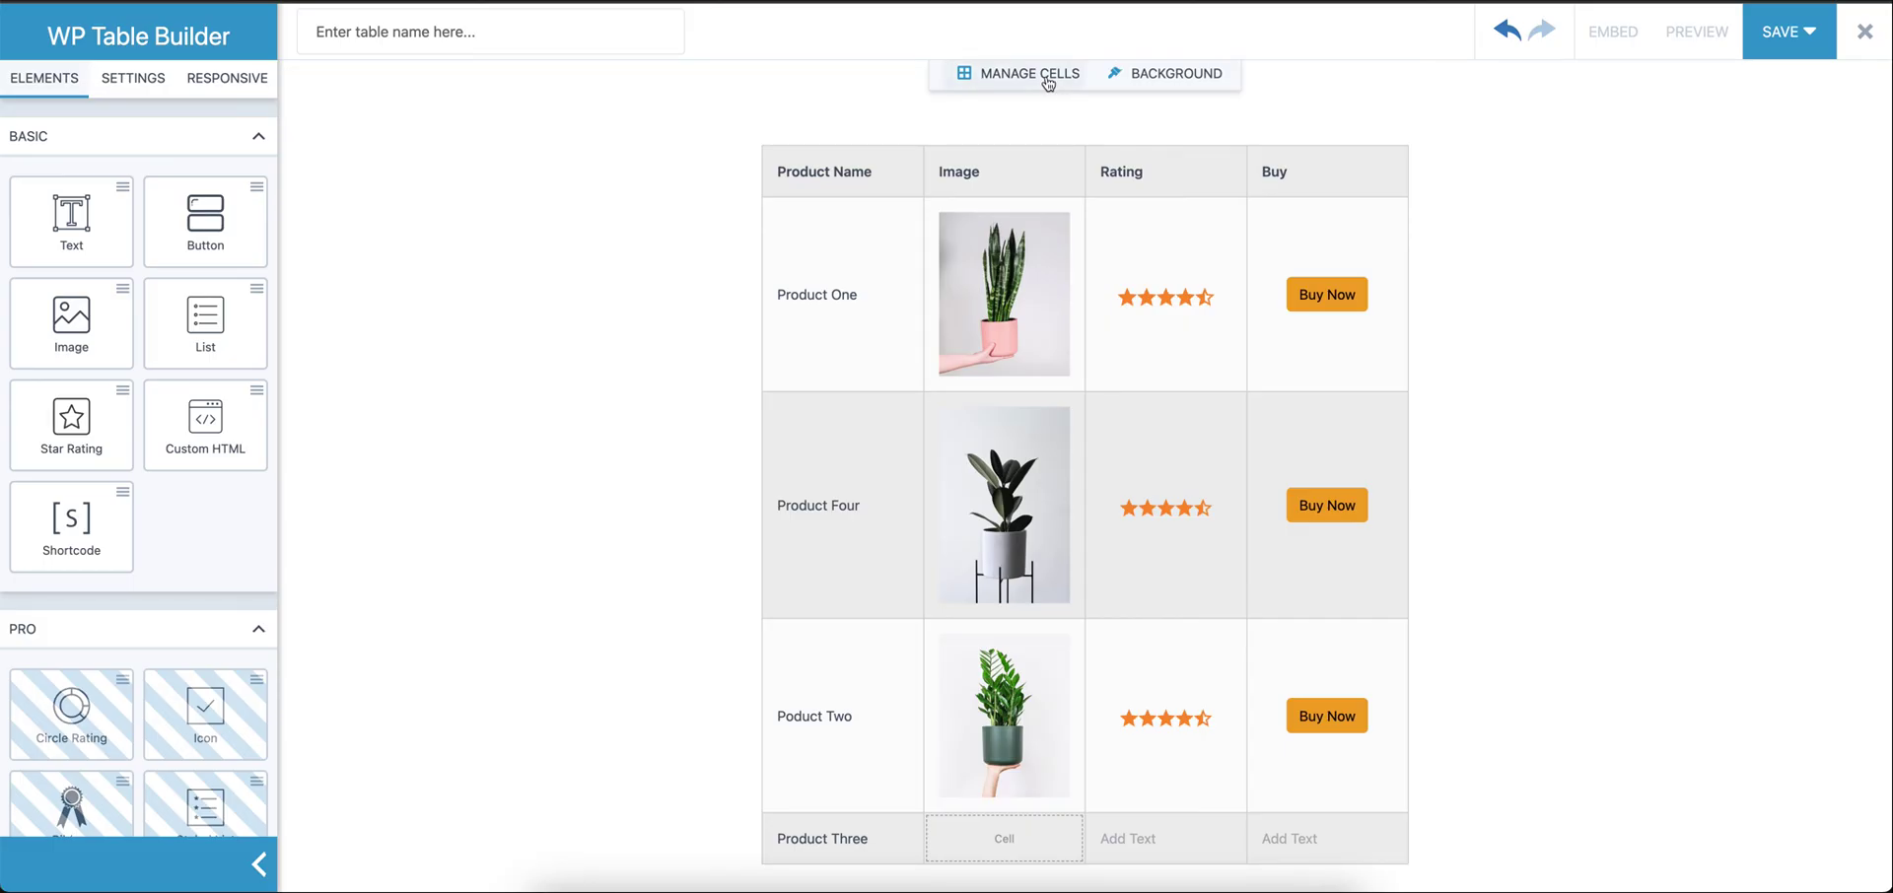
Use Manage Cells to remove the Product Three row, then close the cell editor
click(1024, 73)
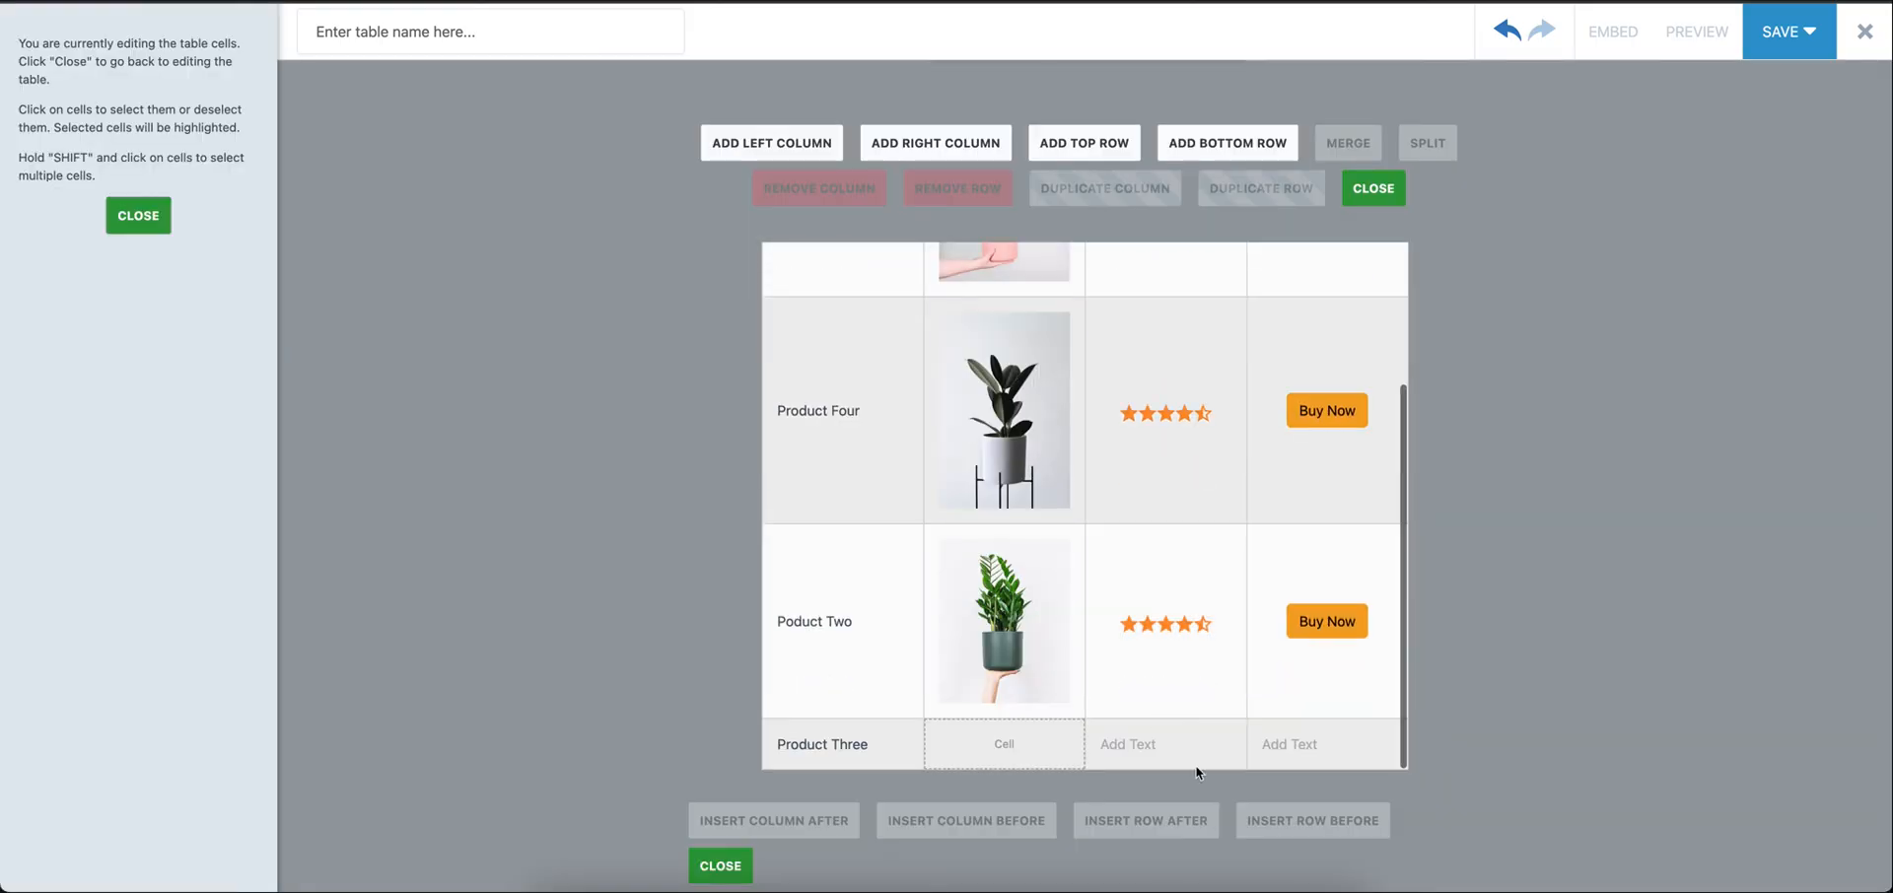
click(1164, 744)
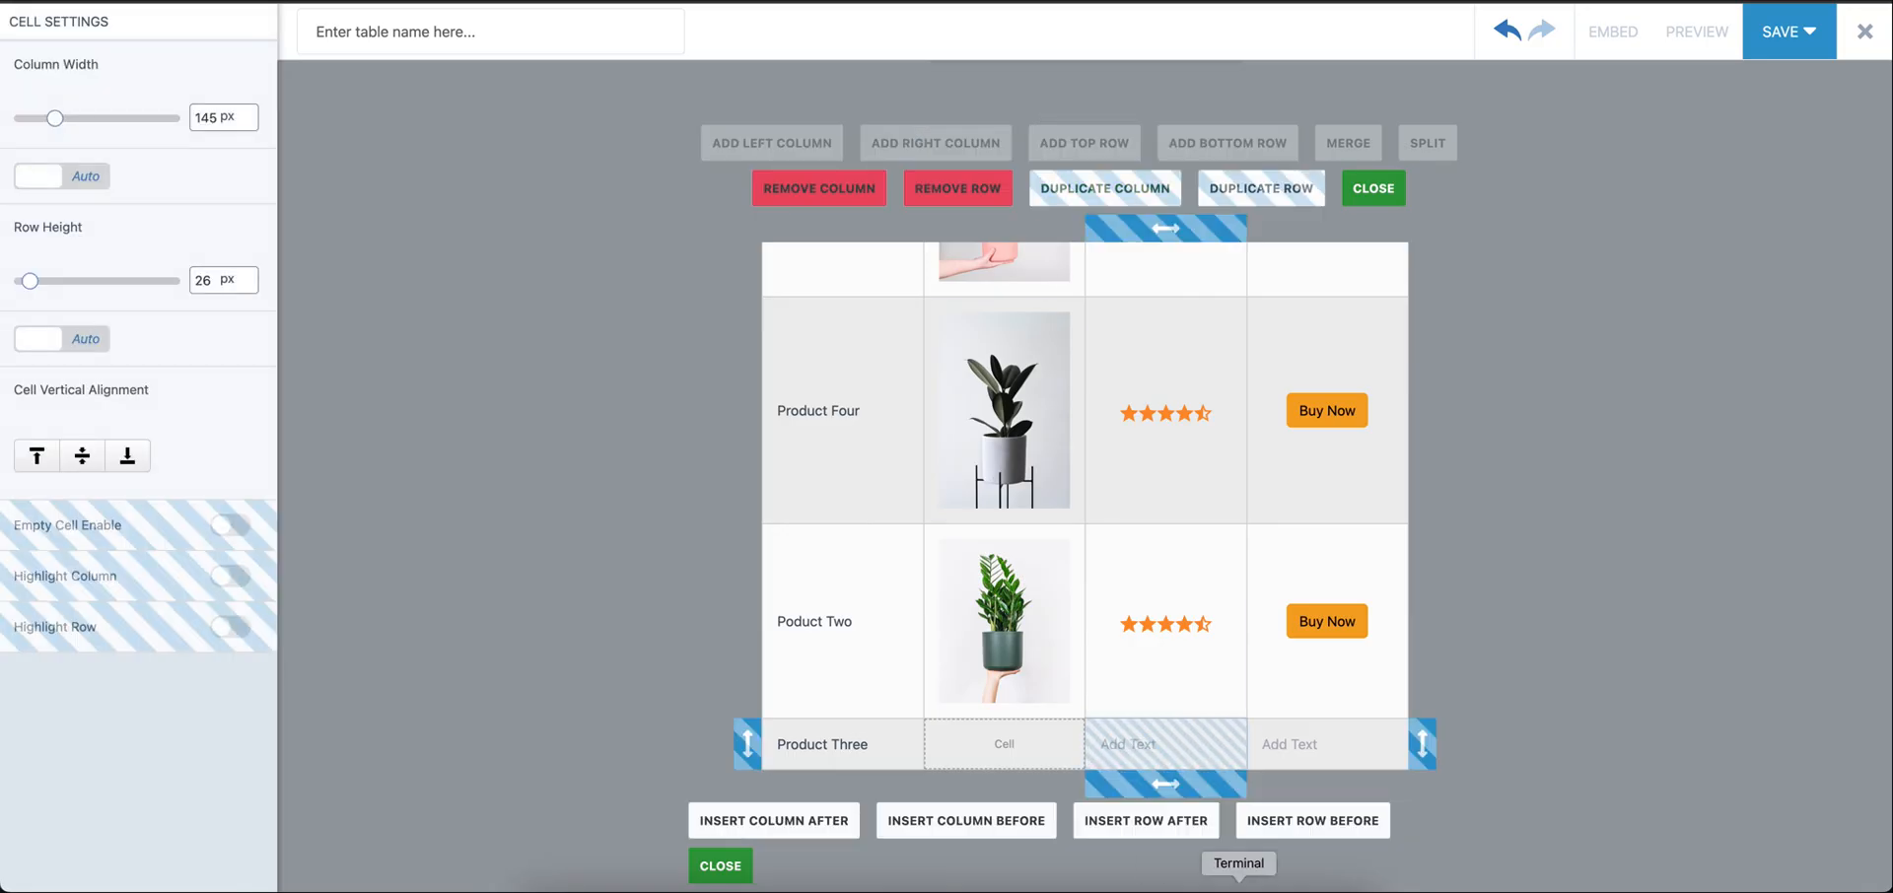
mouse_move(848, 148)
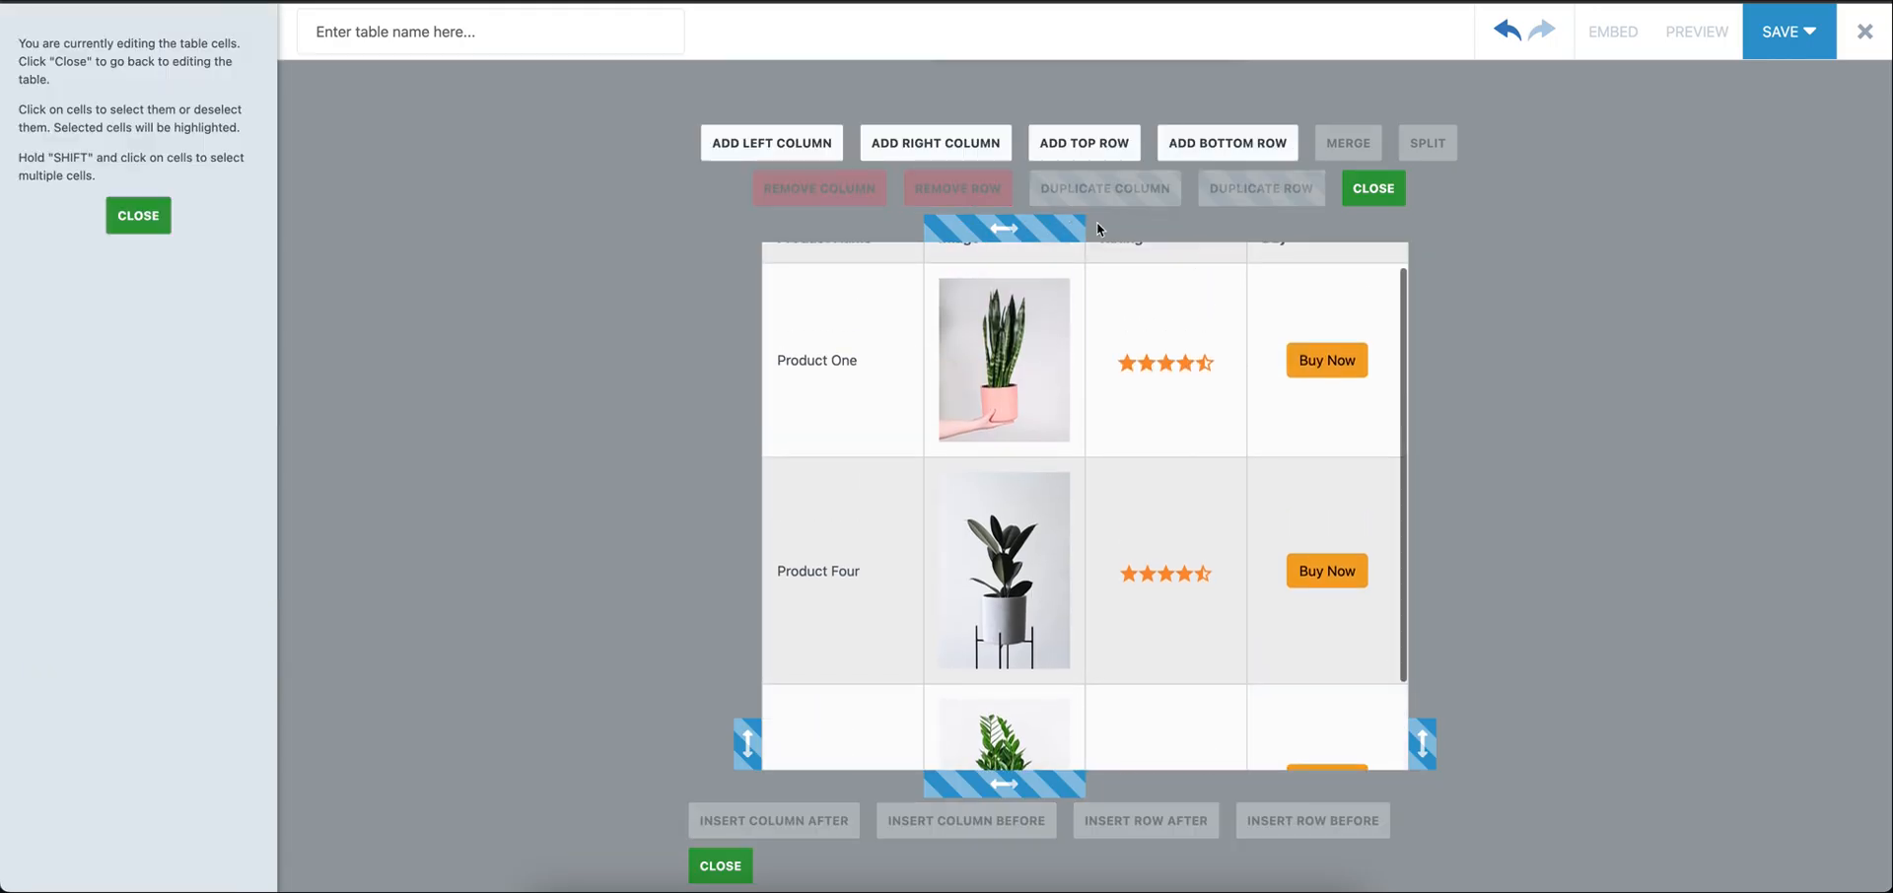
mouse_move(935, 142)
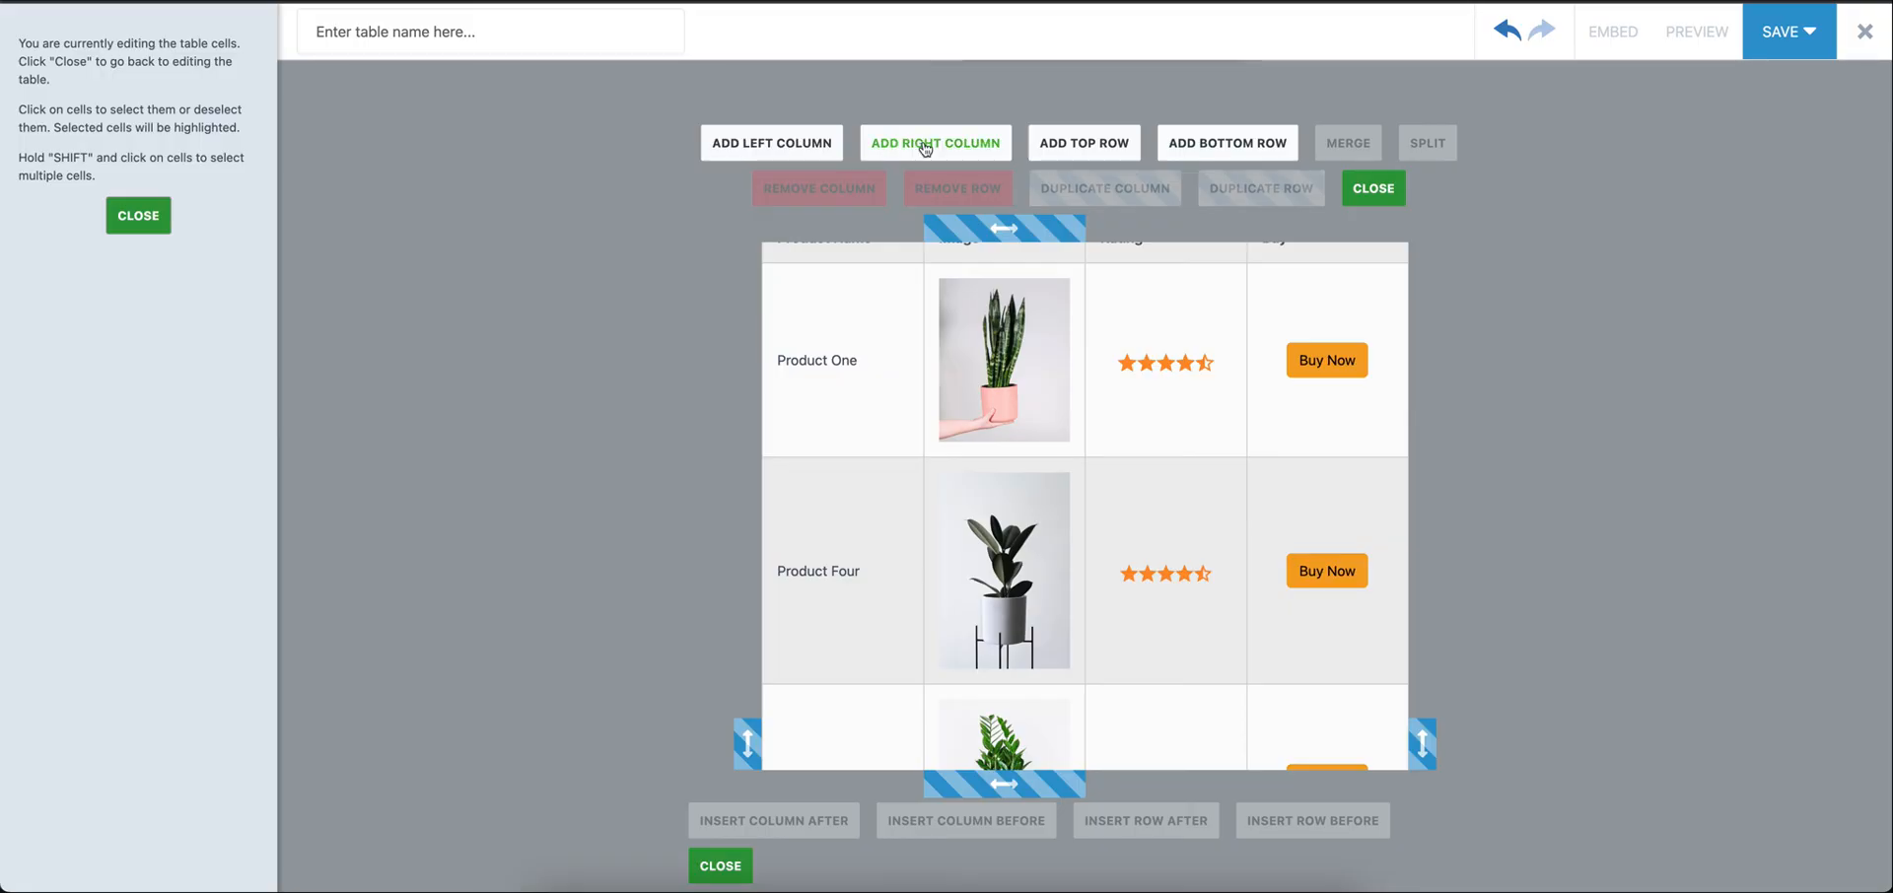
mouse_move(1227, 142)
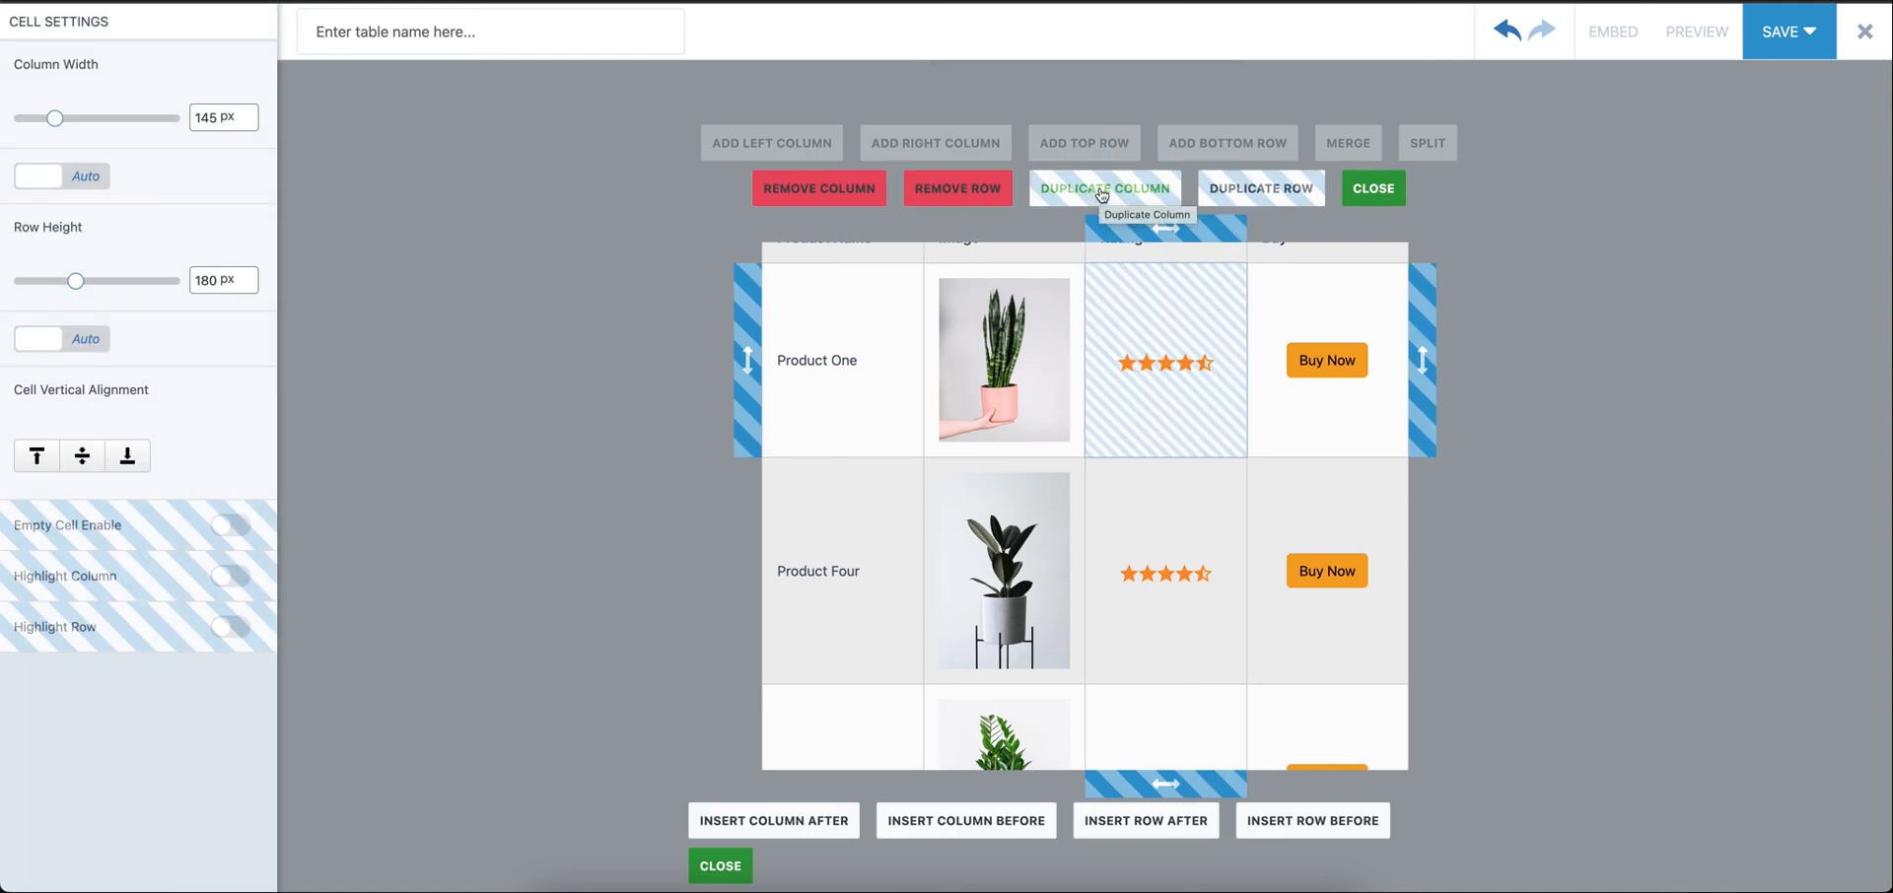
mouse_move(1260, 188)
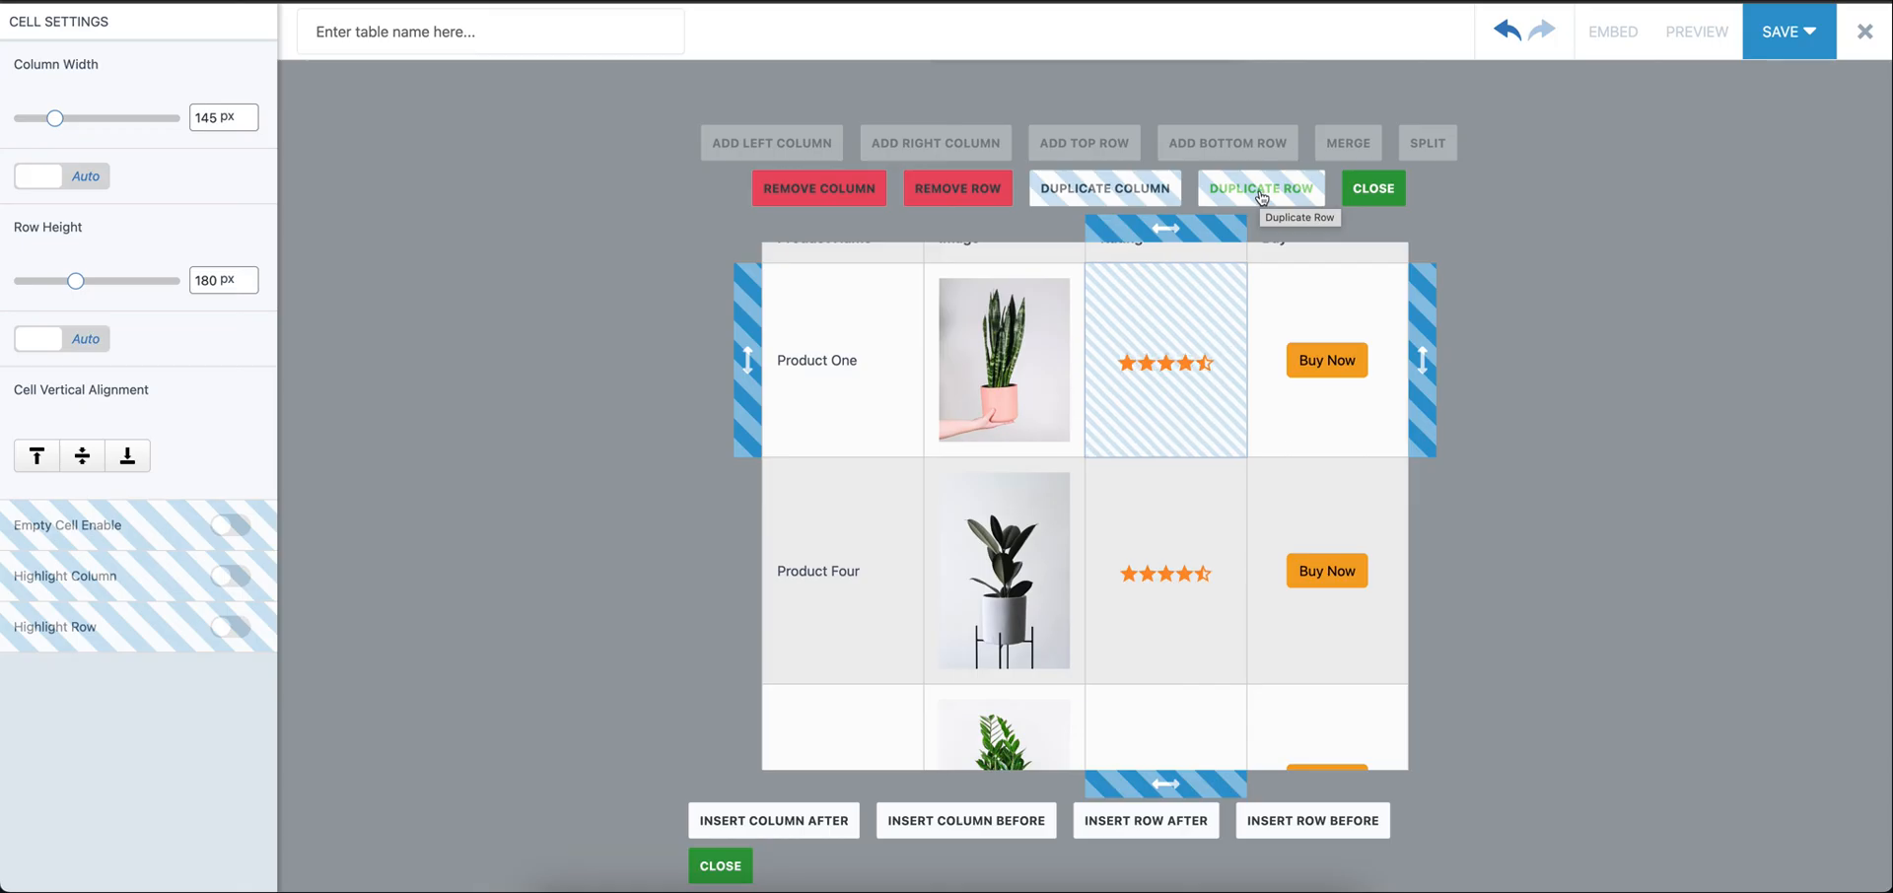
mouse_move(1229, 305)
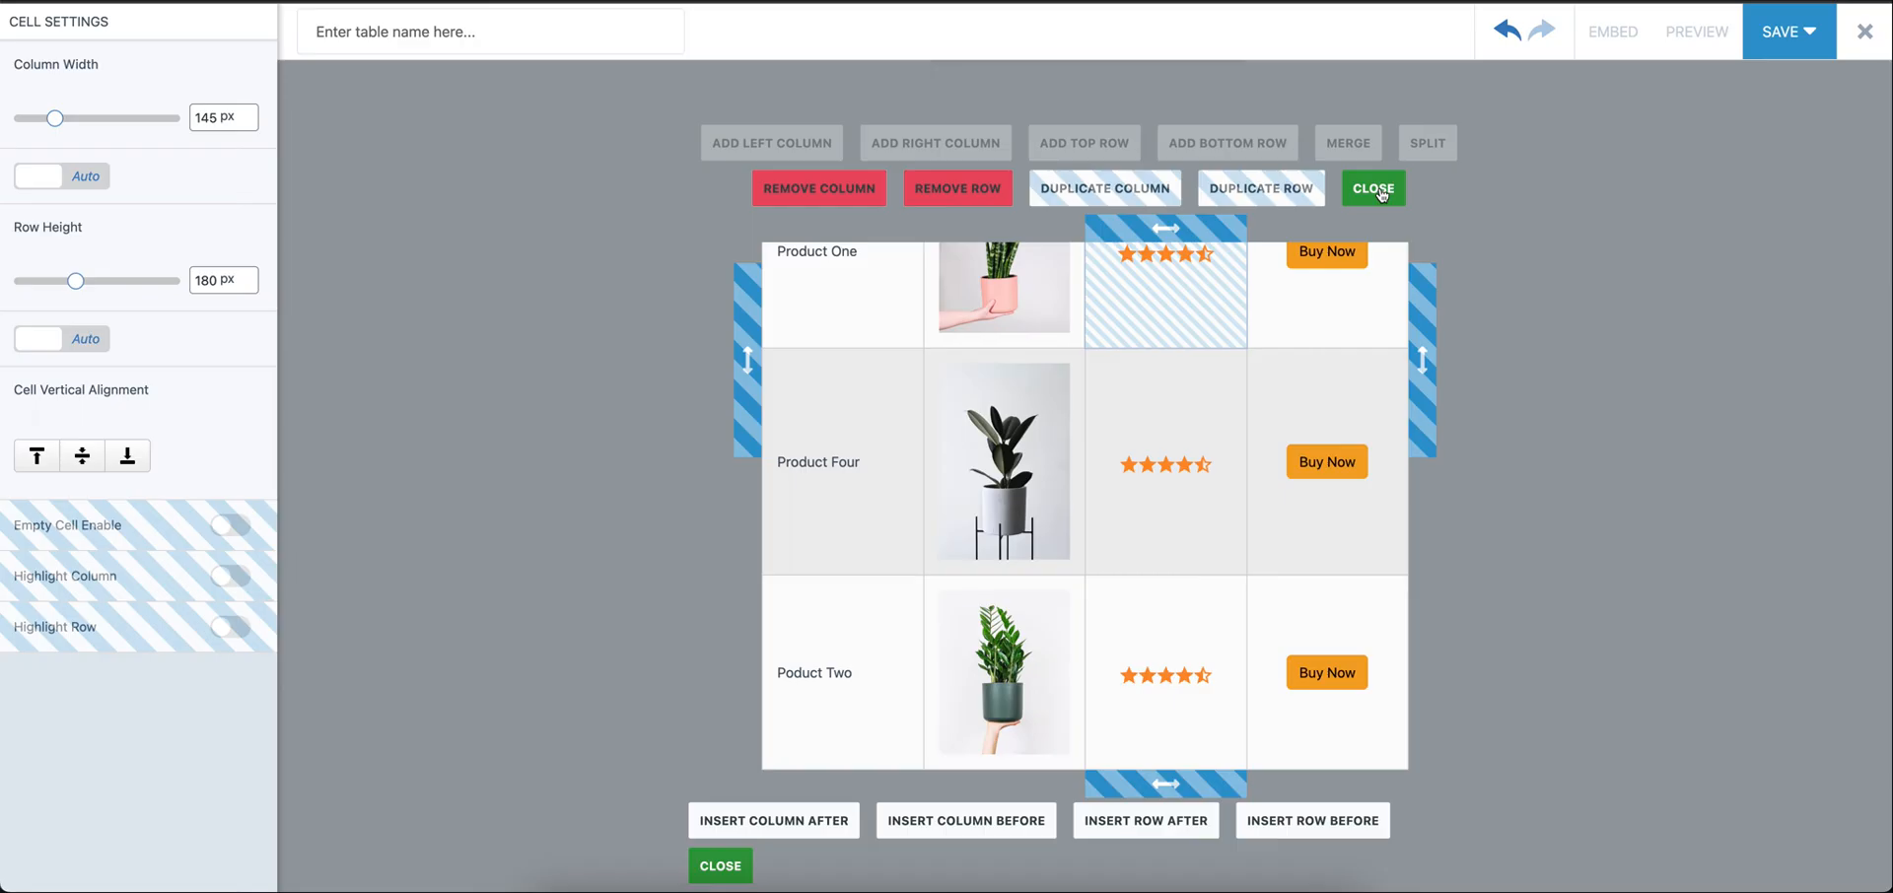
click(1372, 187)
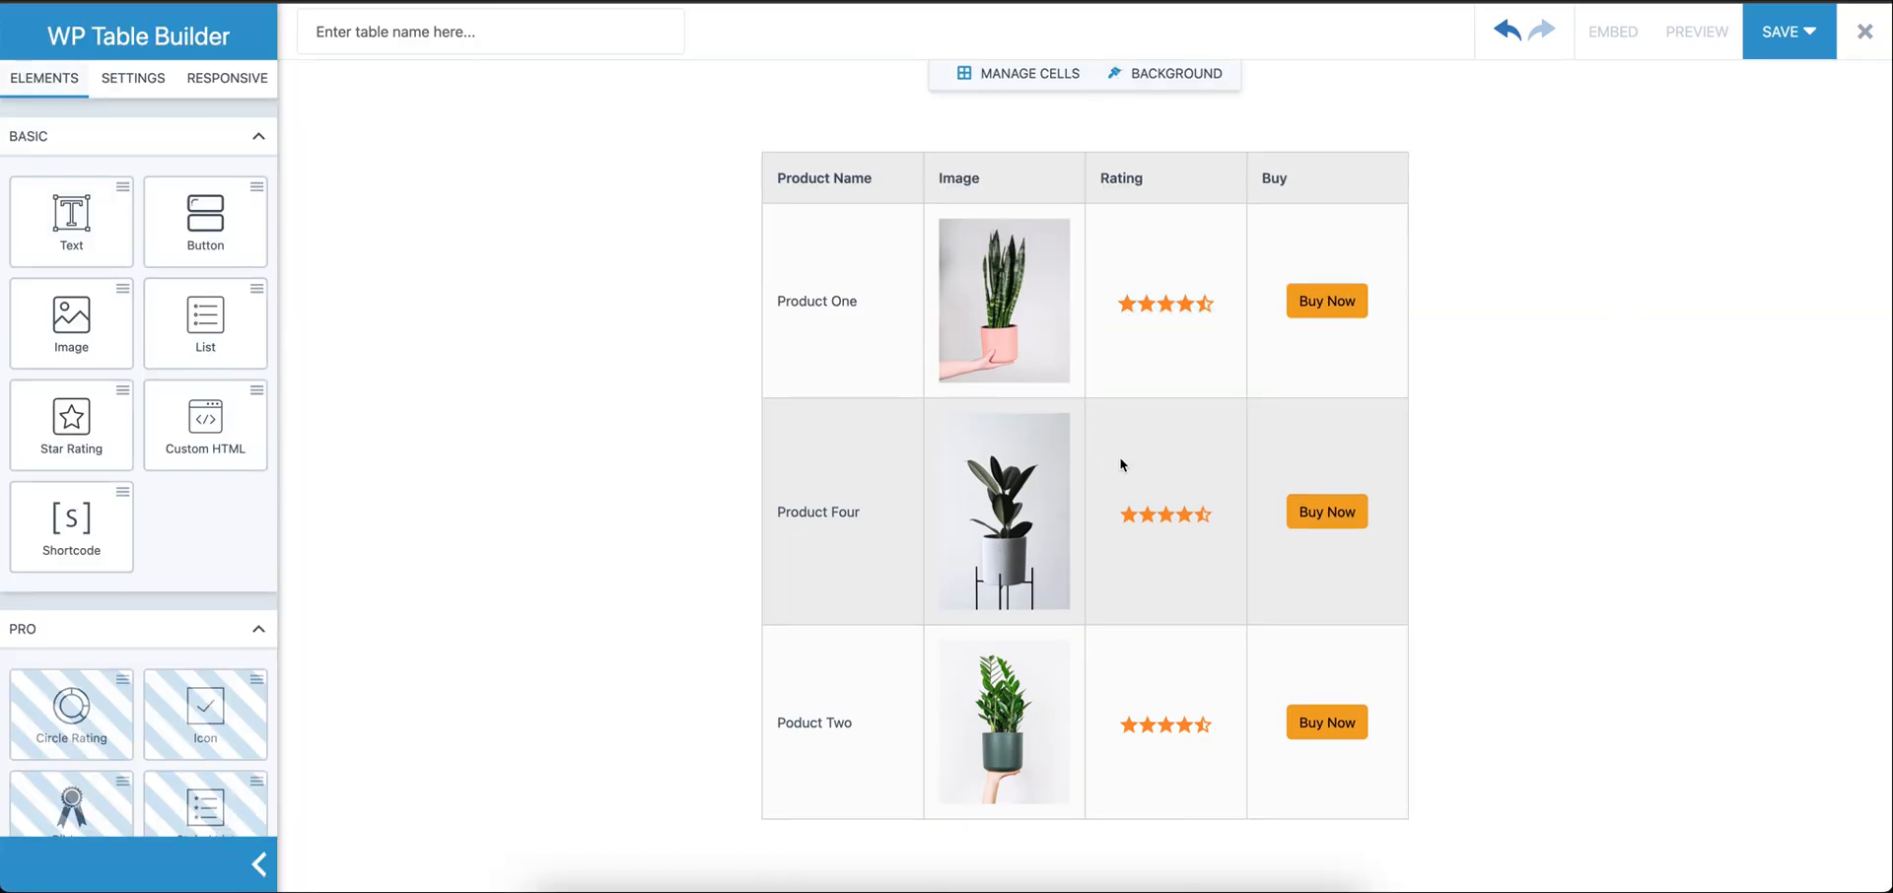
mouse_move(878, 114)
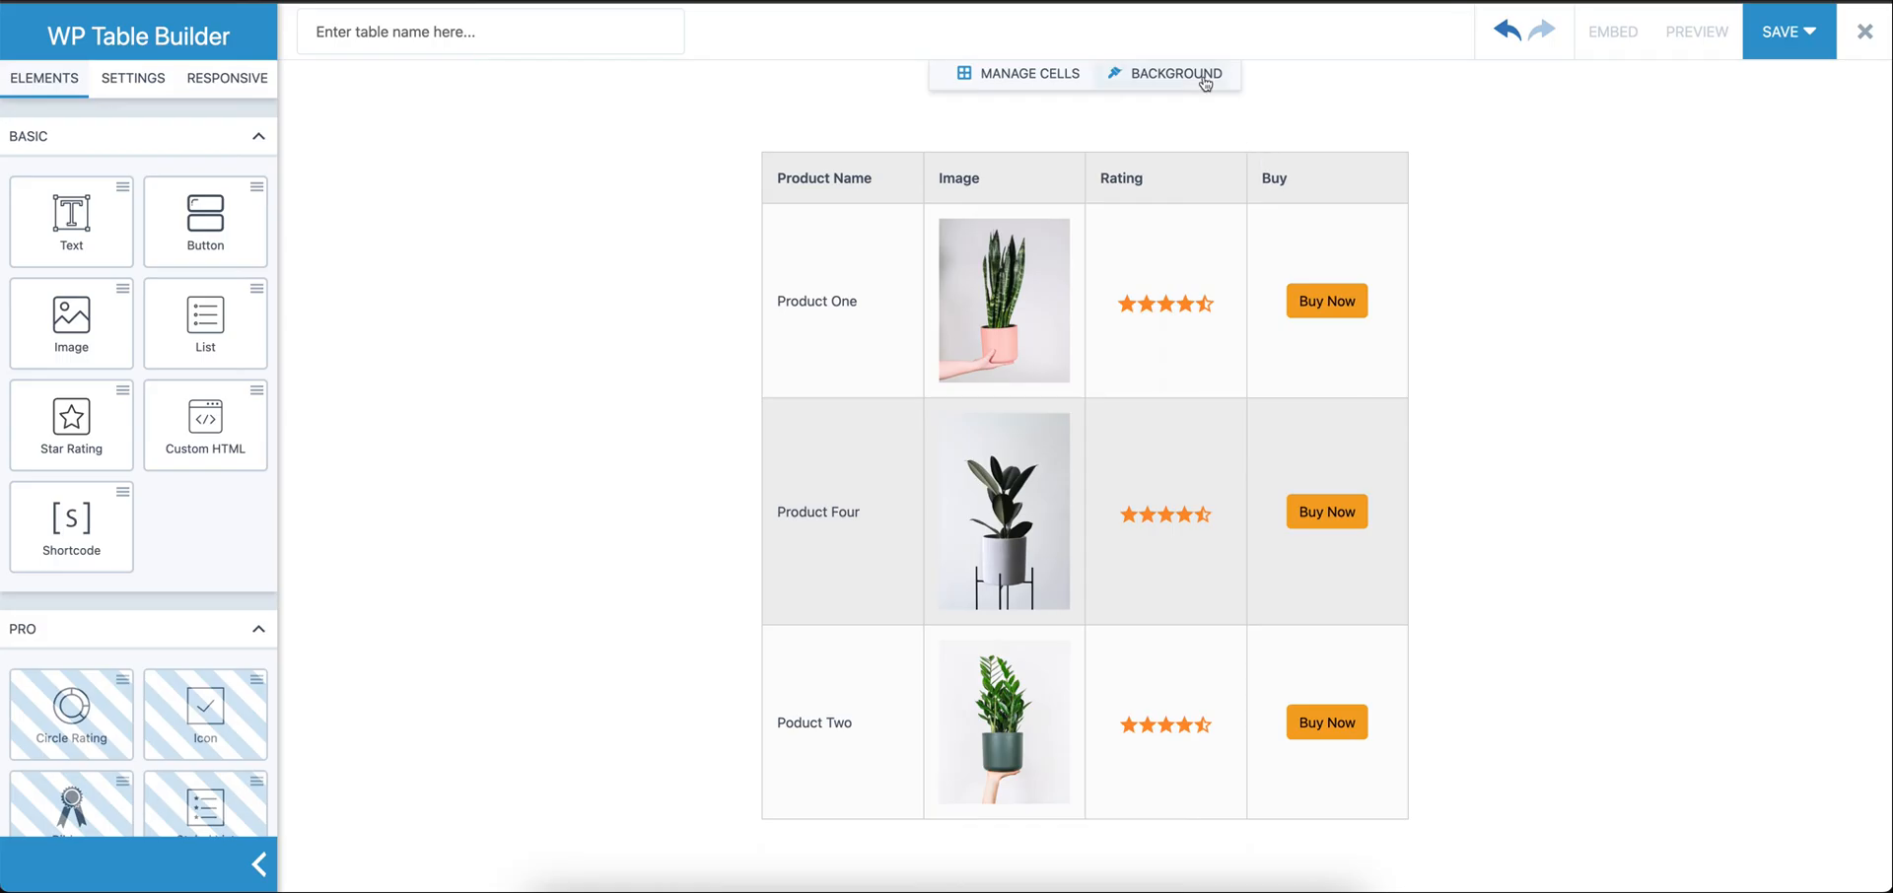
mouse_move(1189, 87)
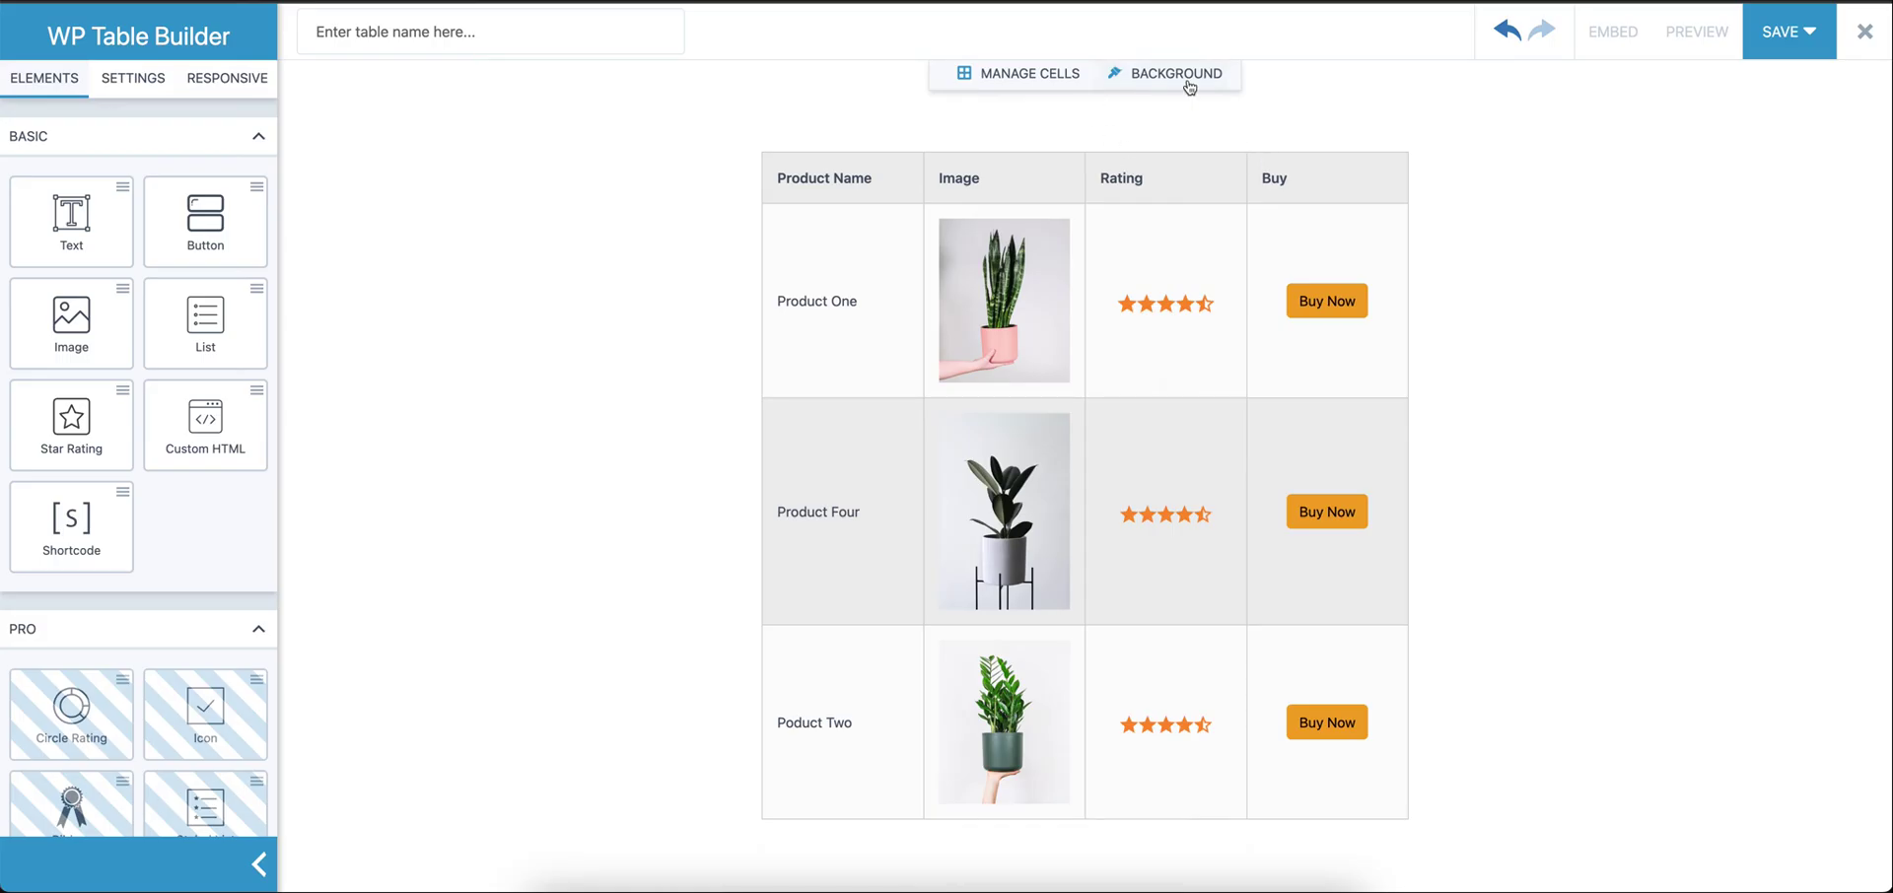
mouse_move(1177, 79)
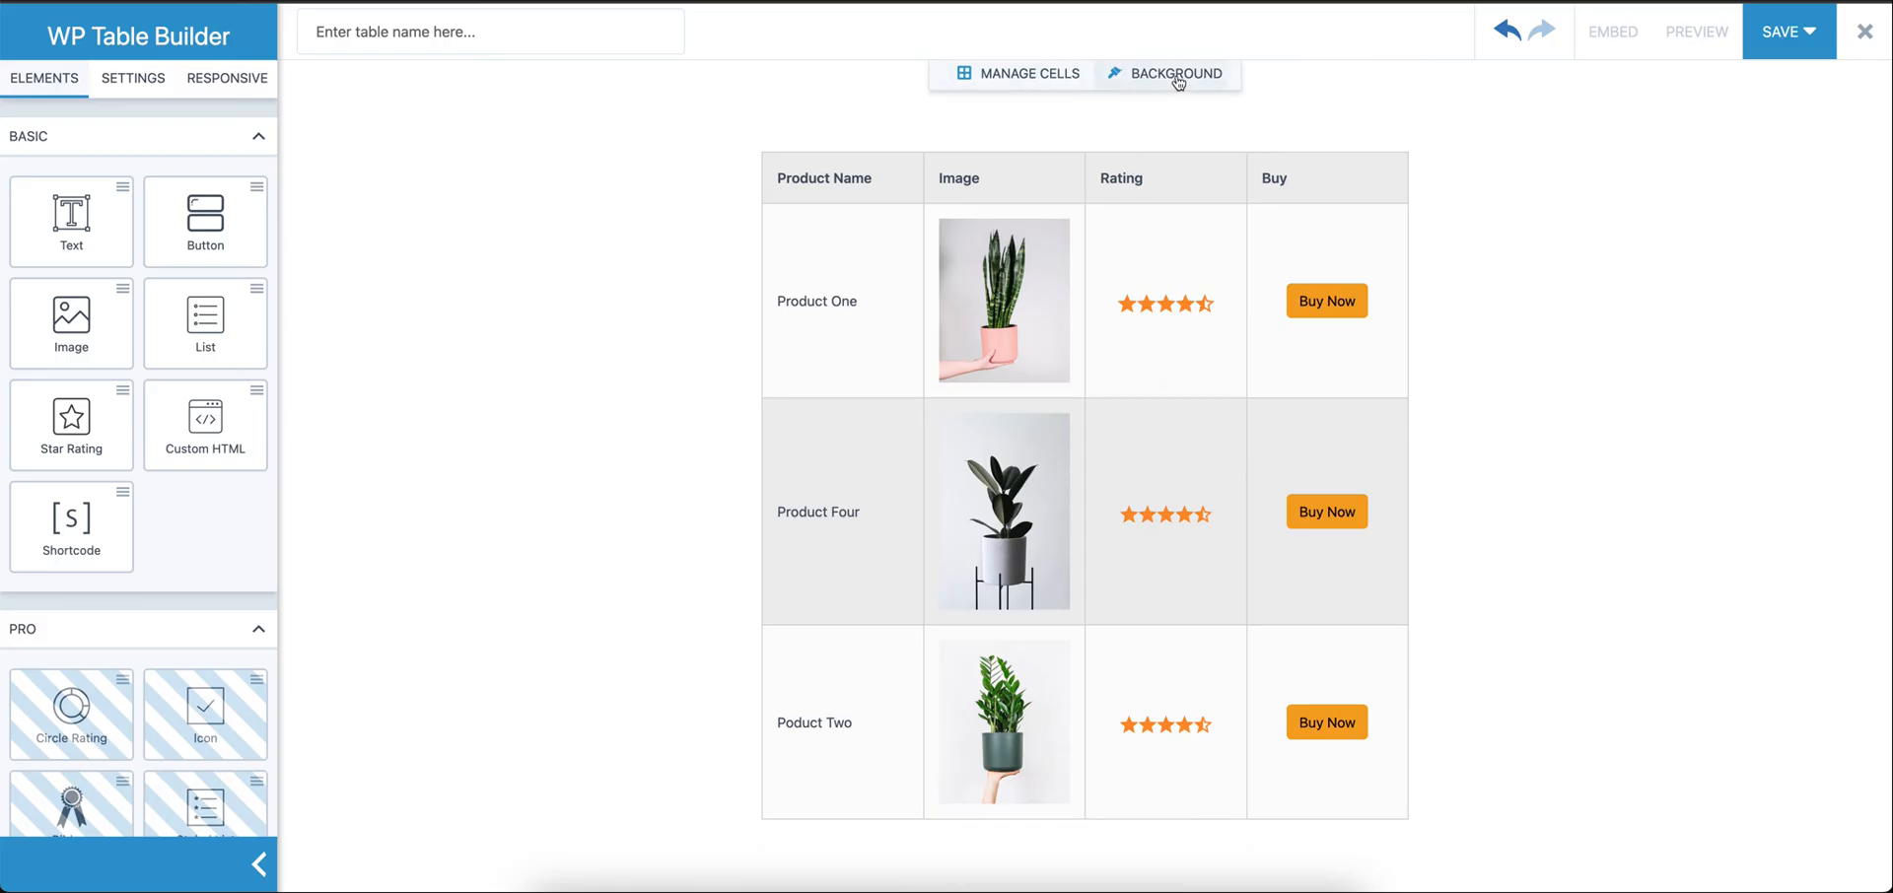
Set a black header background and pale pink even and odd row backgrounds in Background settings
click(1173, 73)
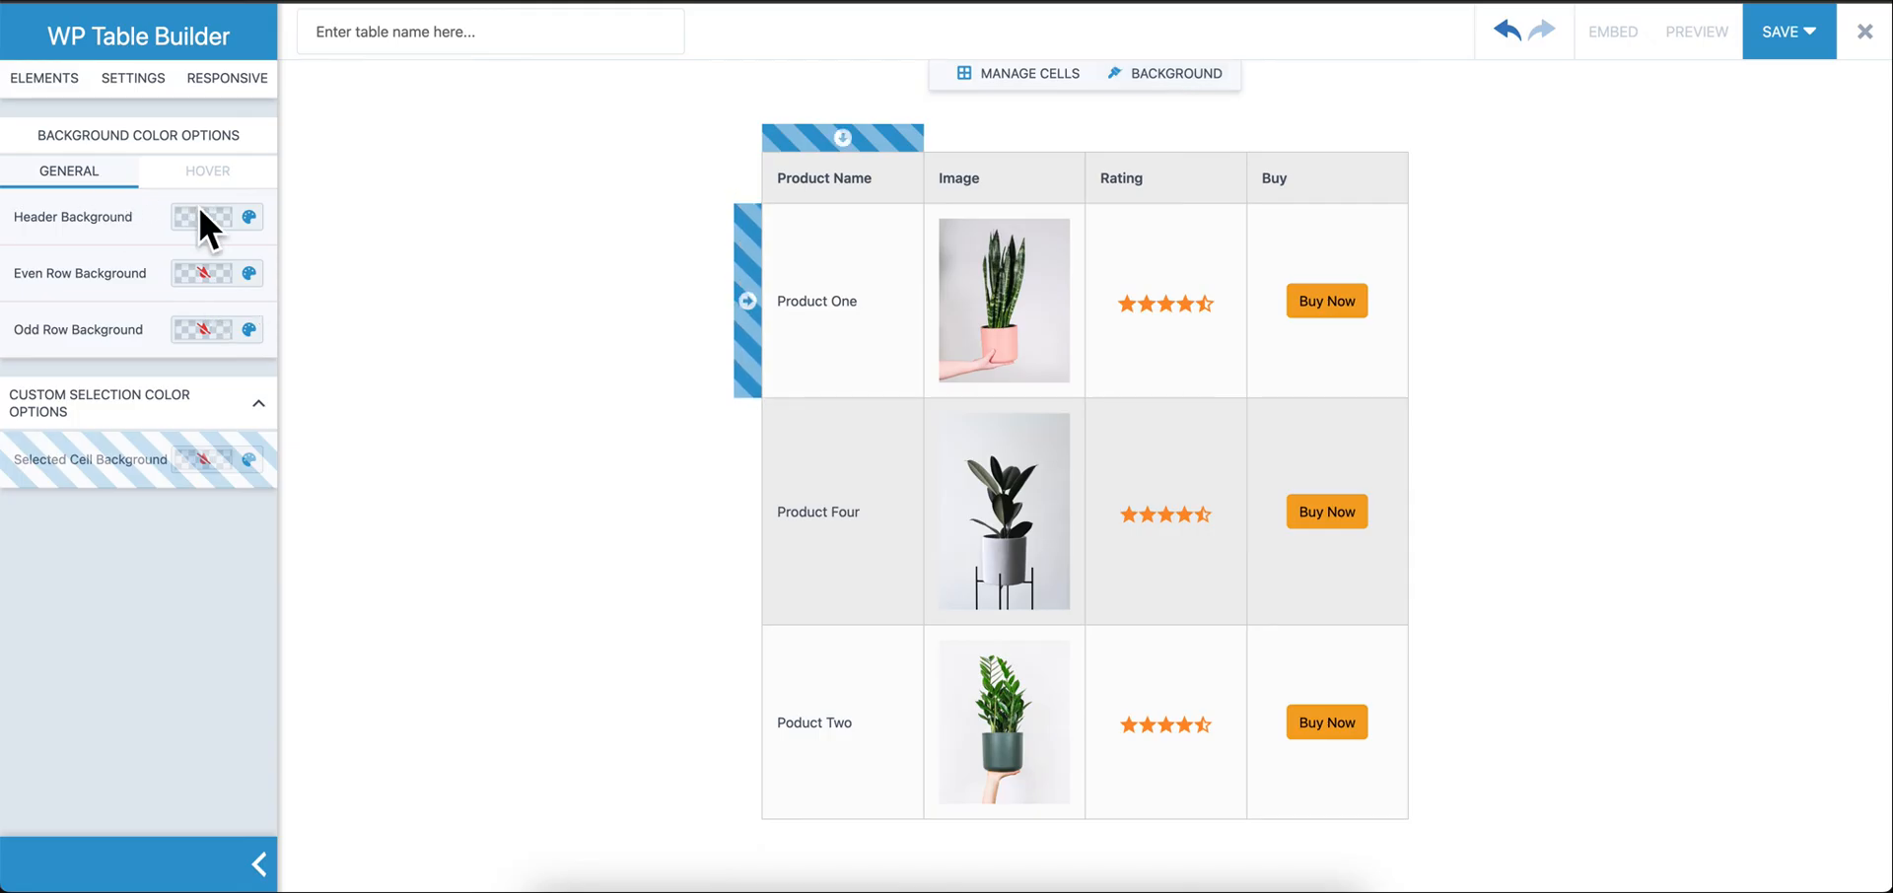
click(201, 217)
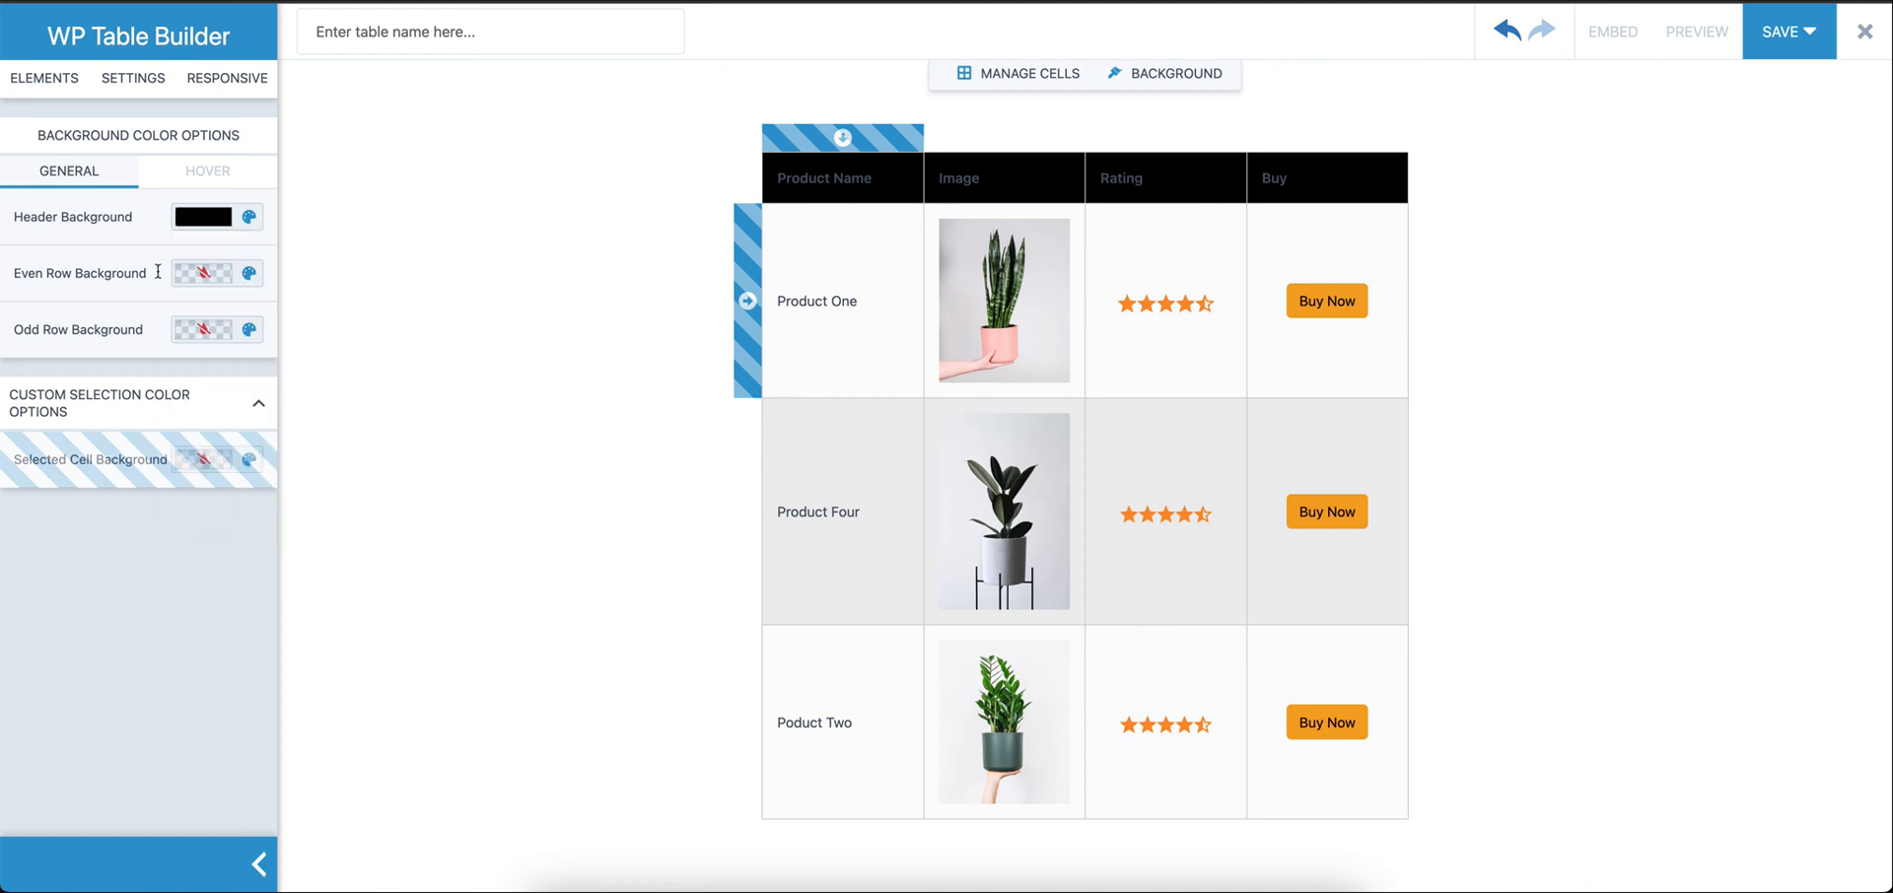
click(199, 272)
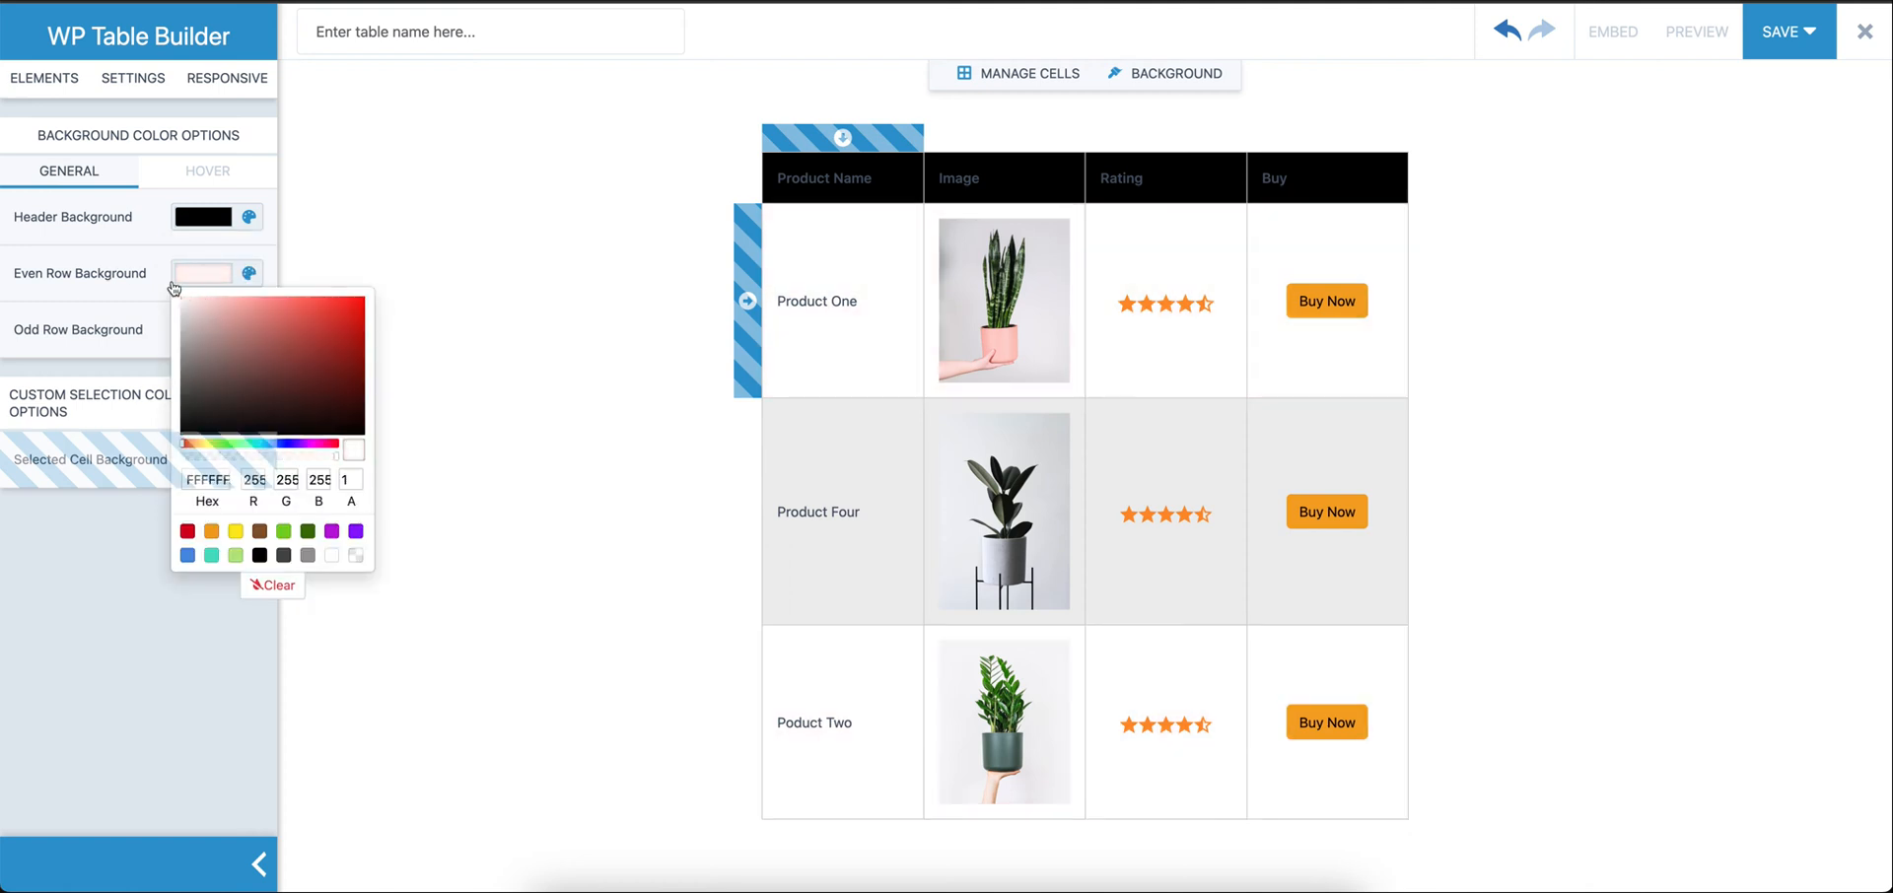
click(201, 329)
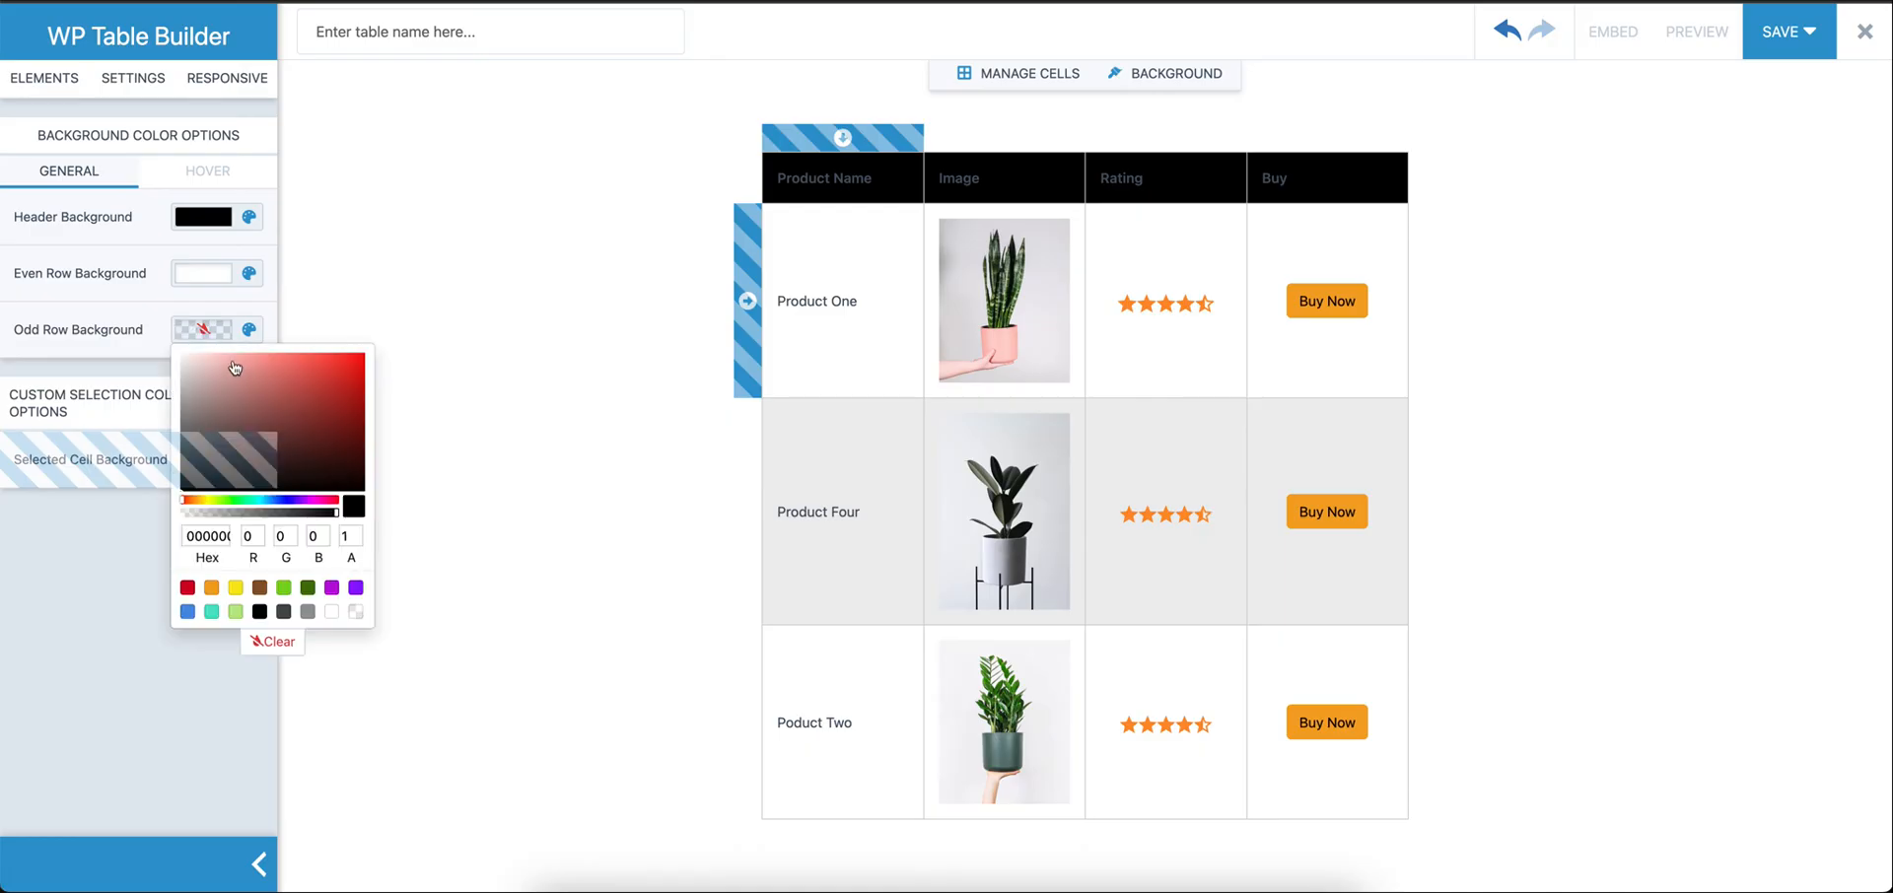
click(351, 505)
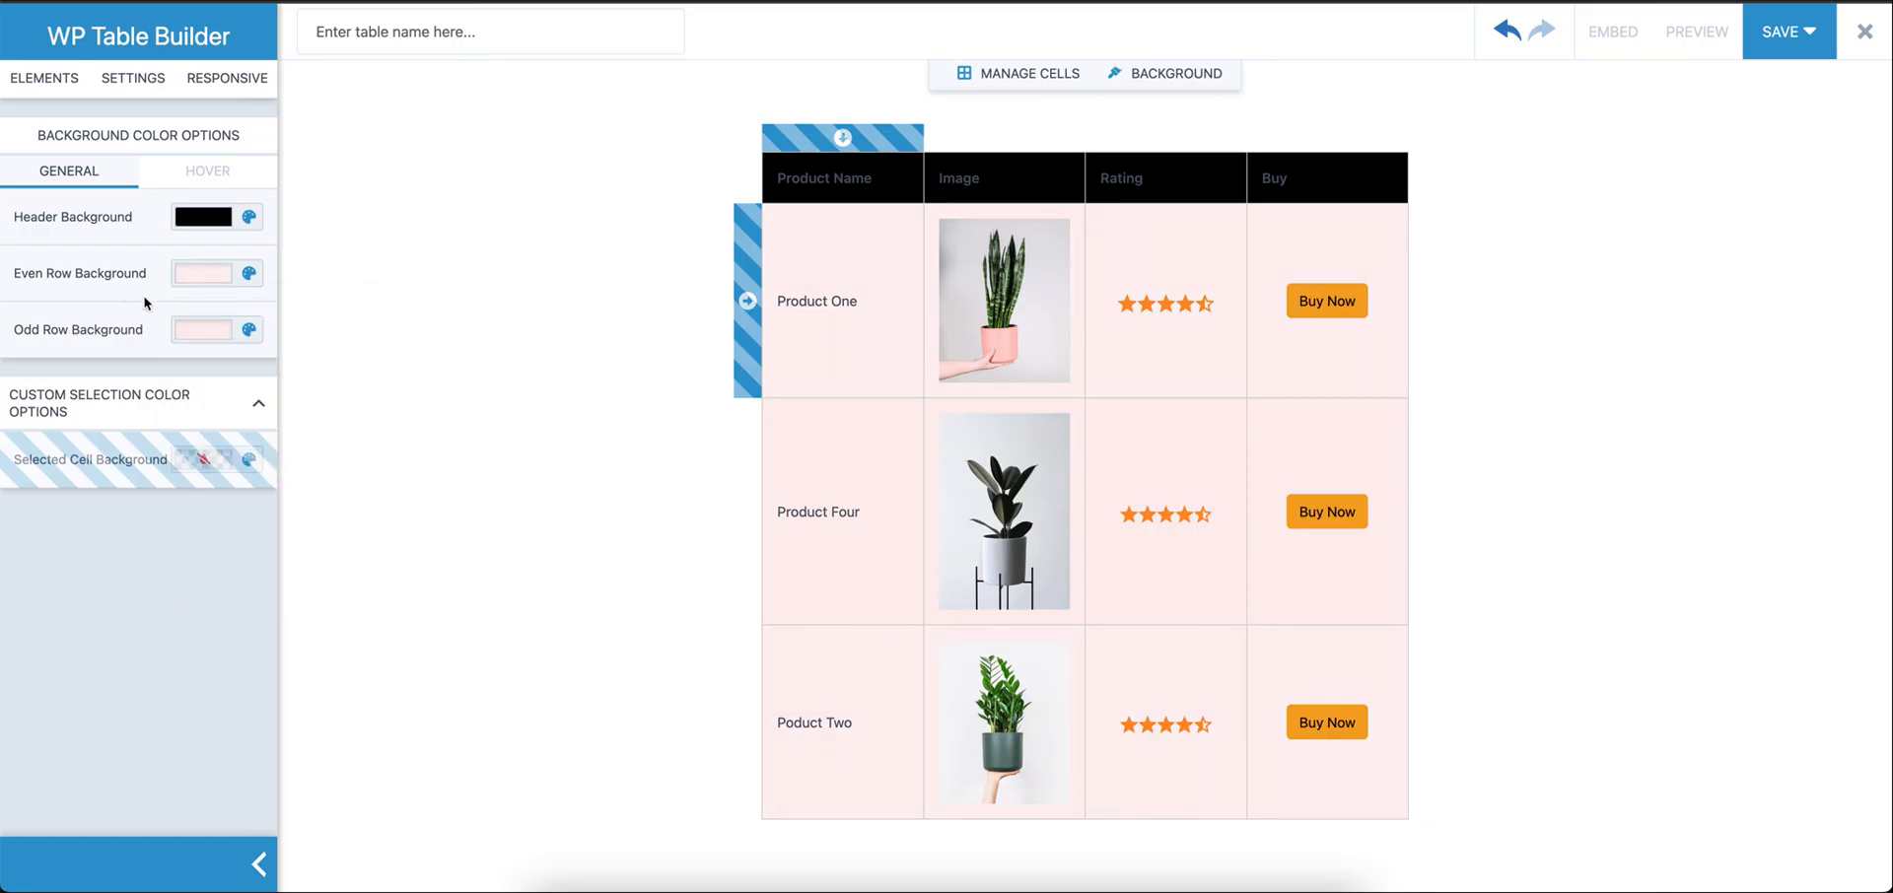
click(201, 330)
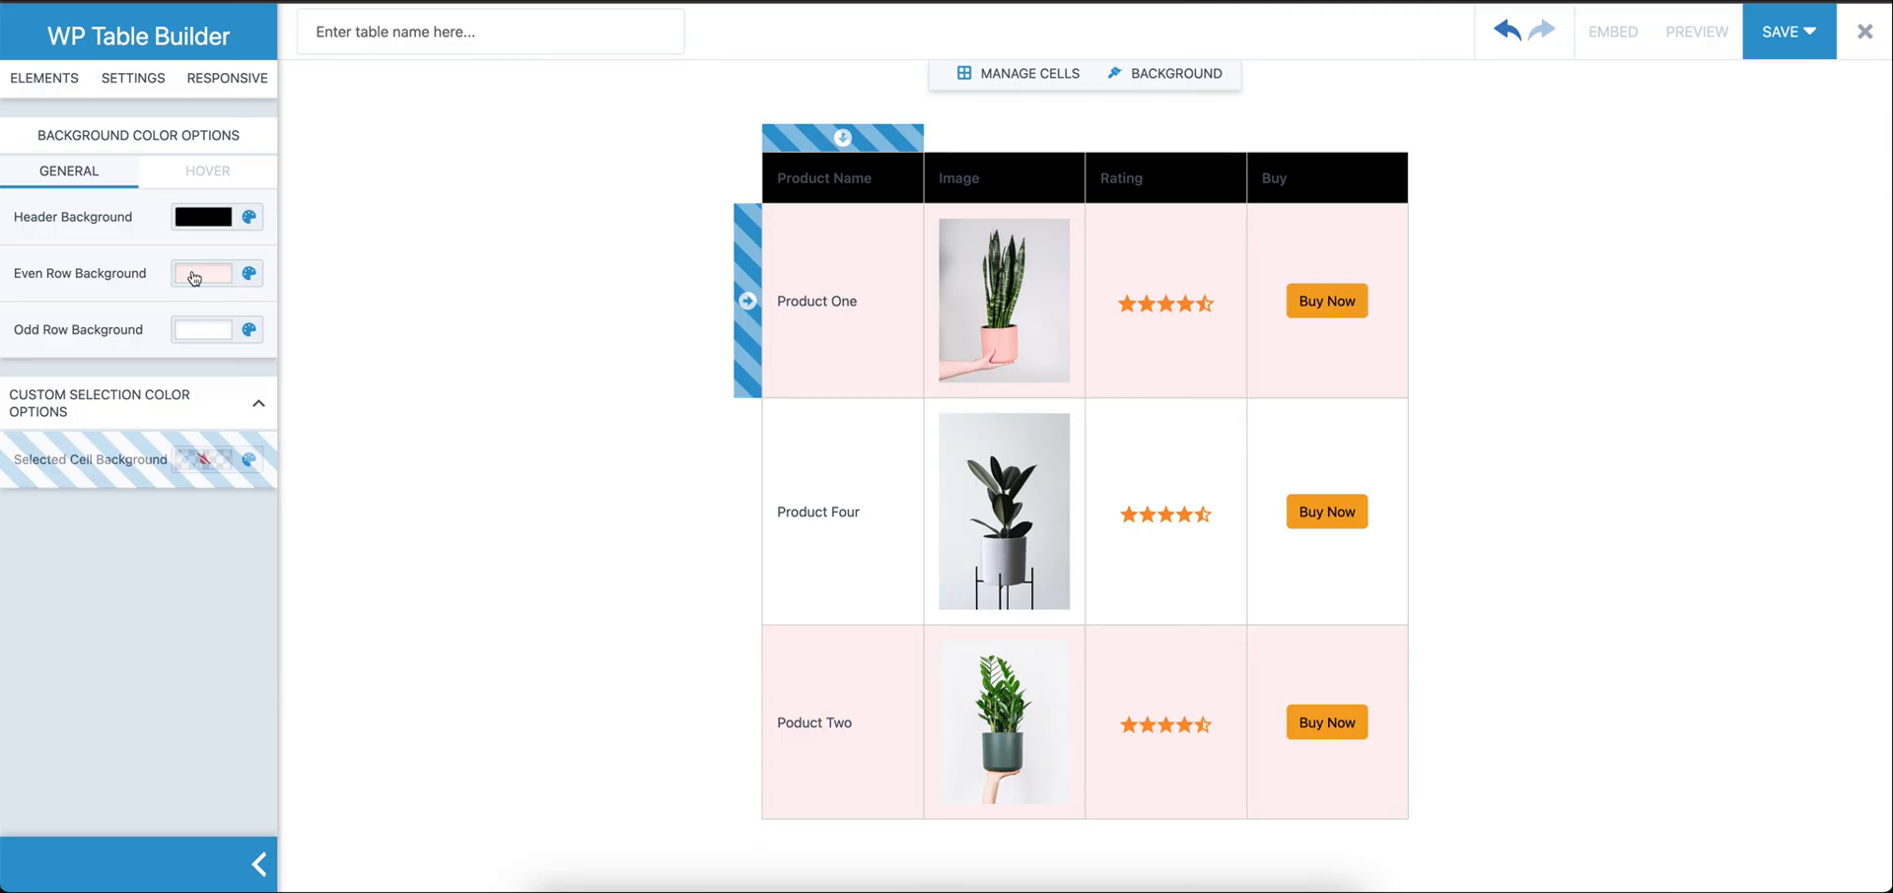
Review the Hover colour options, then select the Product Name header cell for recolouring
click(201, 272)
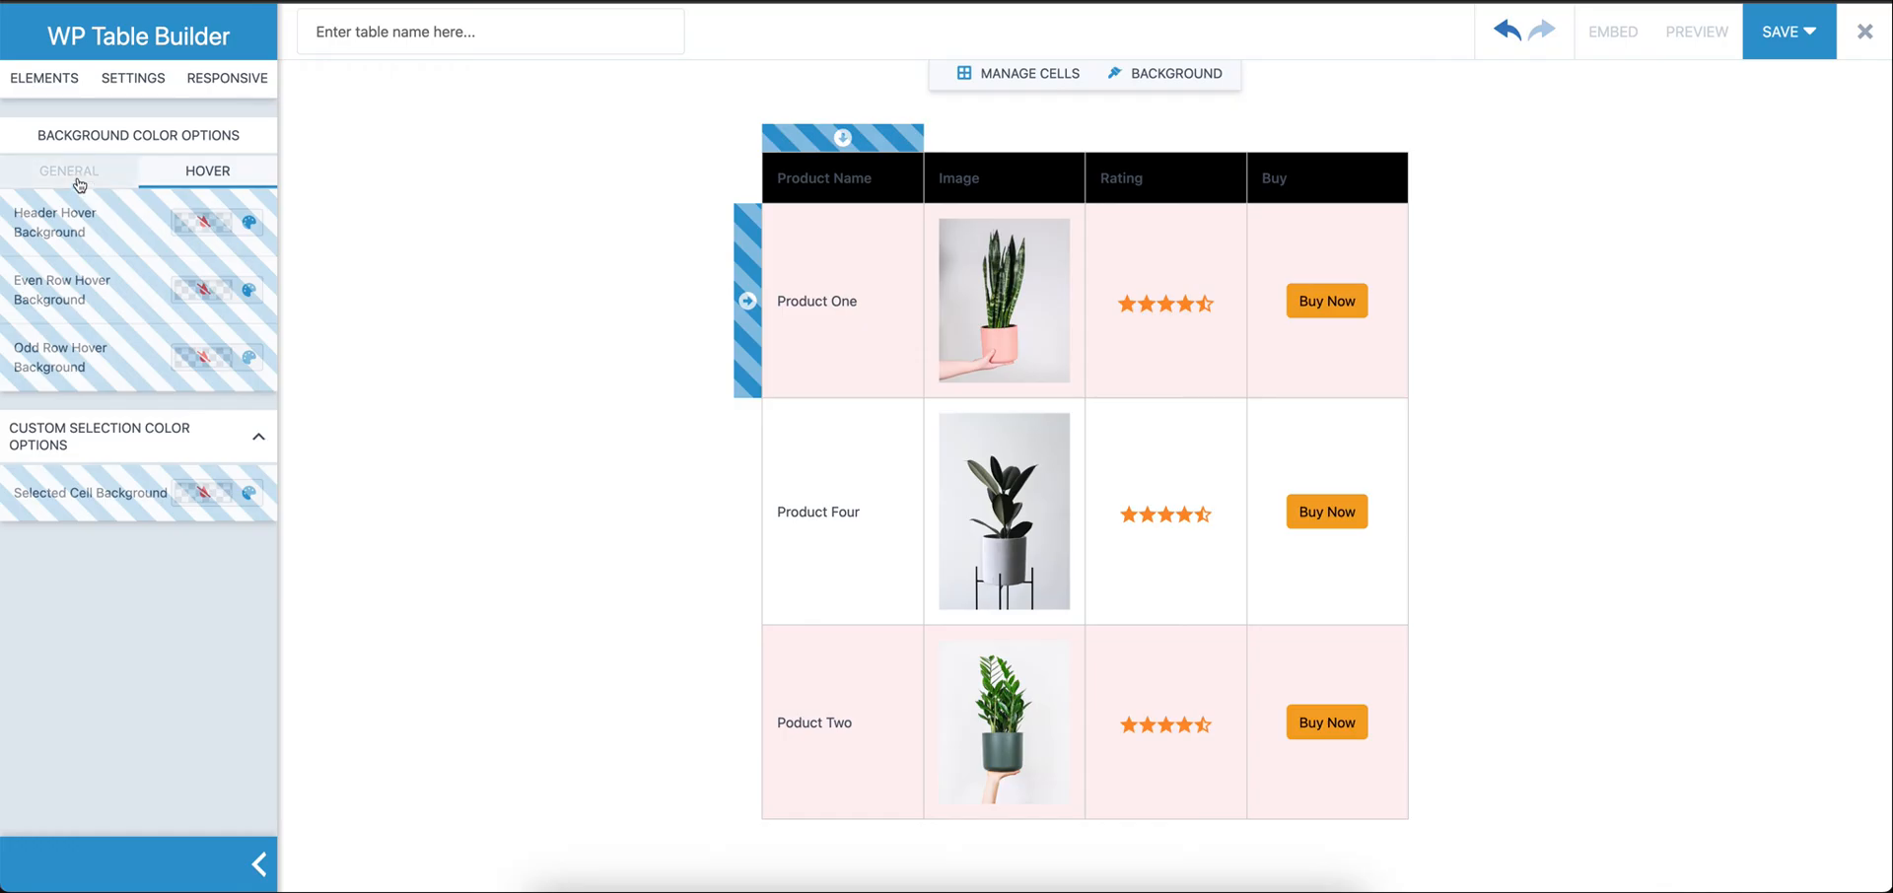
click(43, 79)
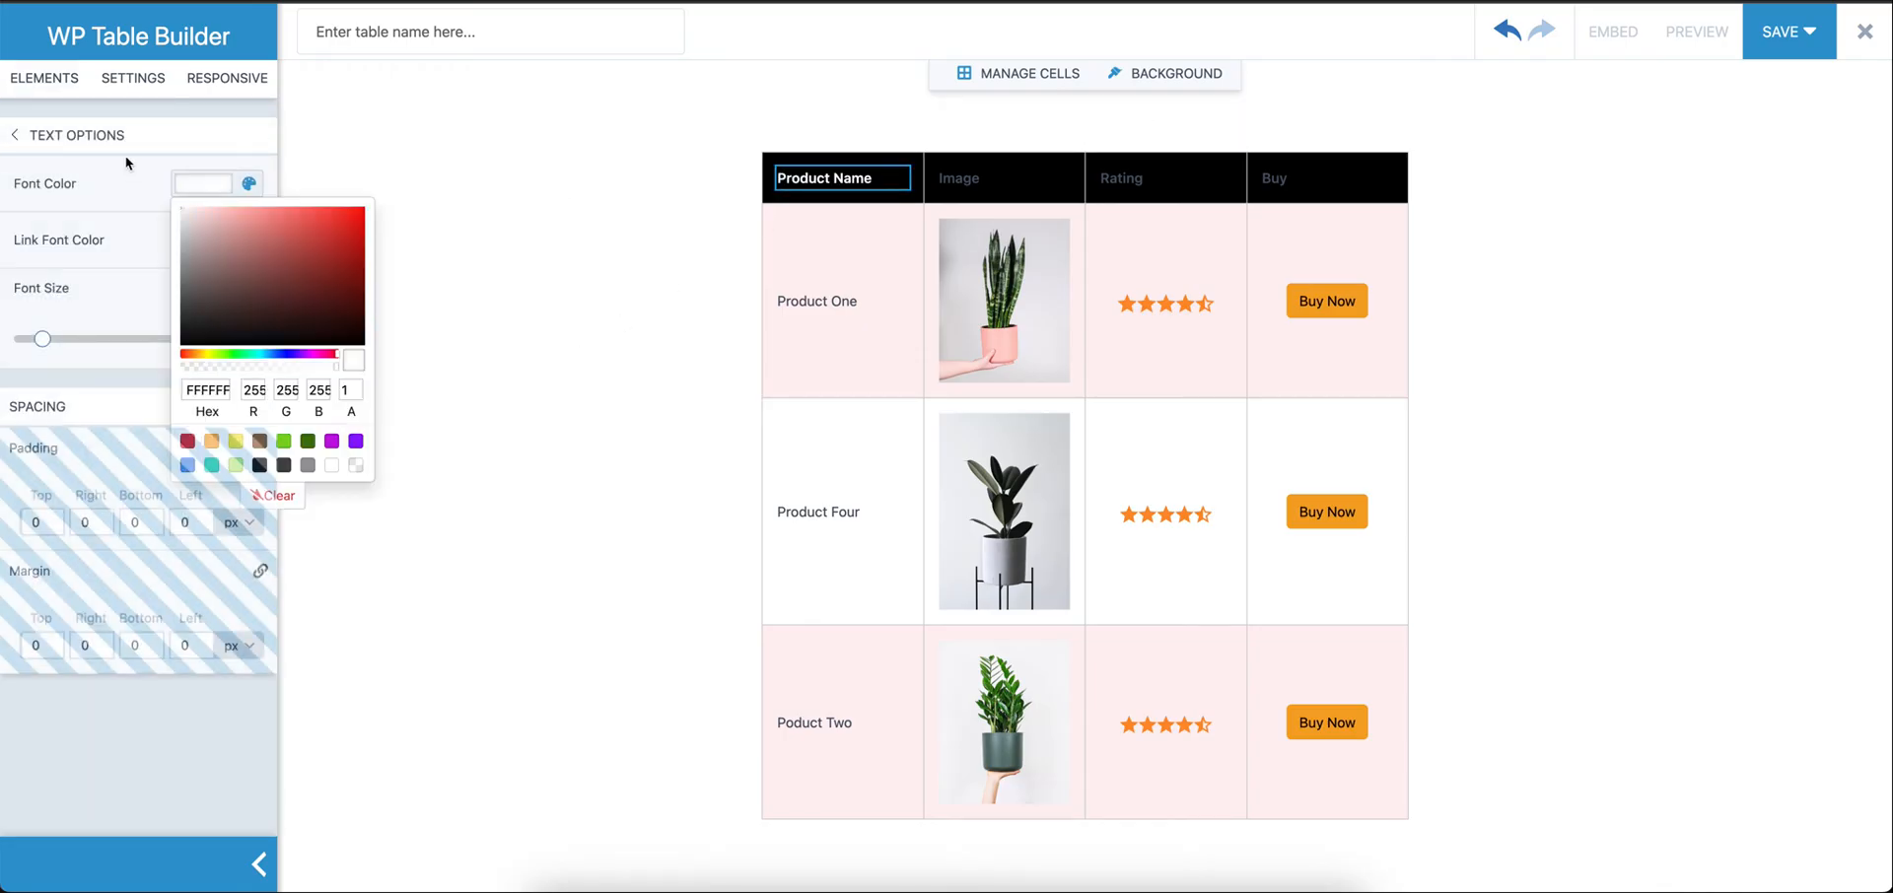
Set the Image, Rating and Buy header labels to white font like Product Name
click(217, 231)
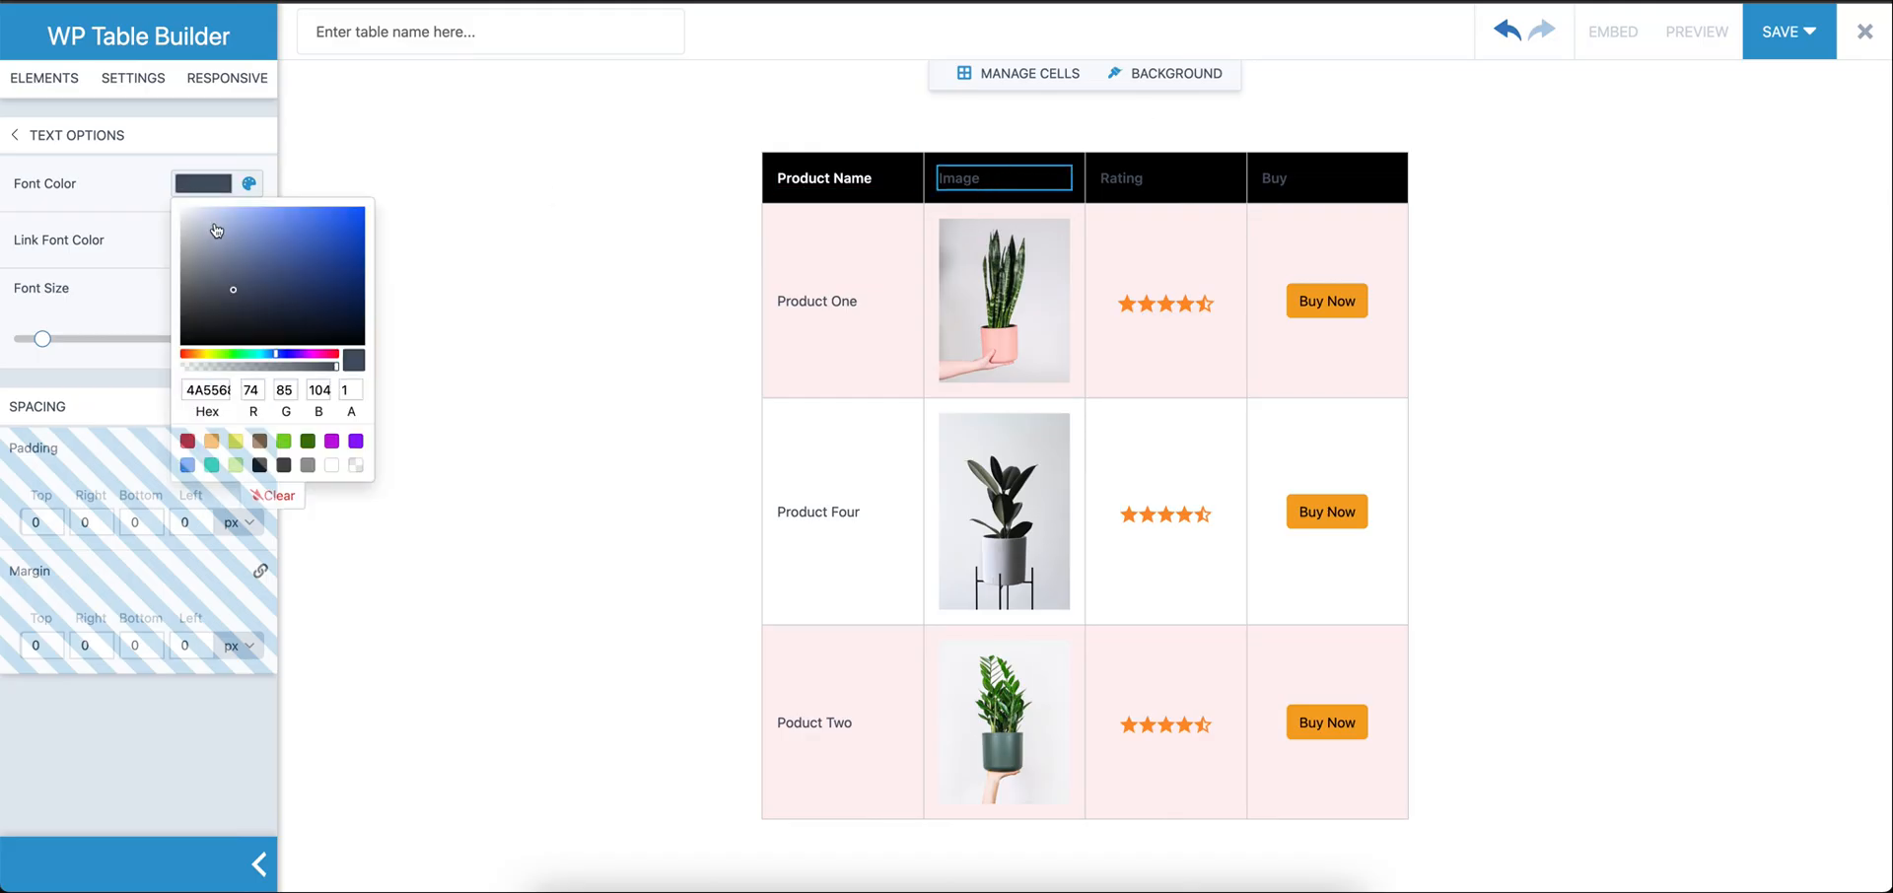
click(1163, 178)
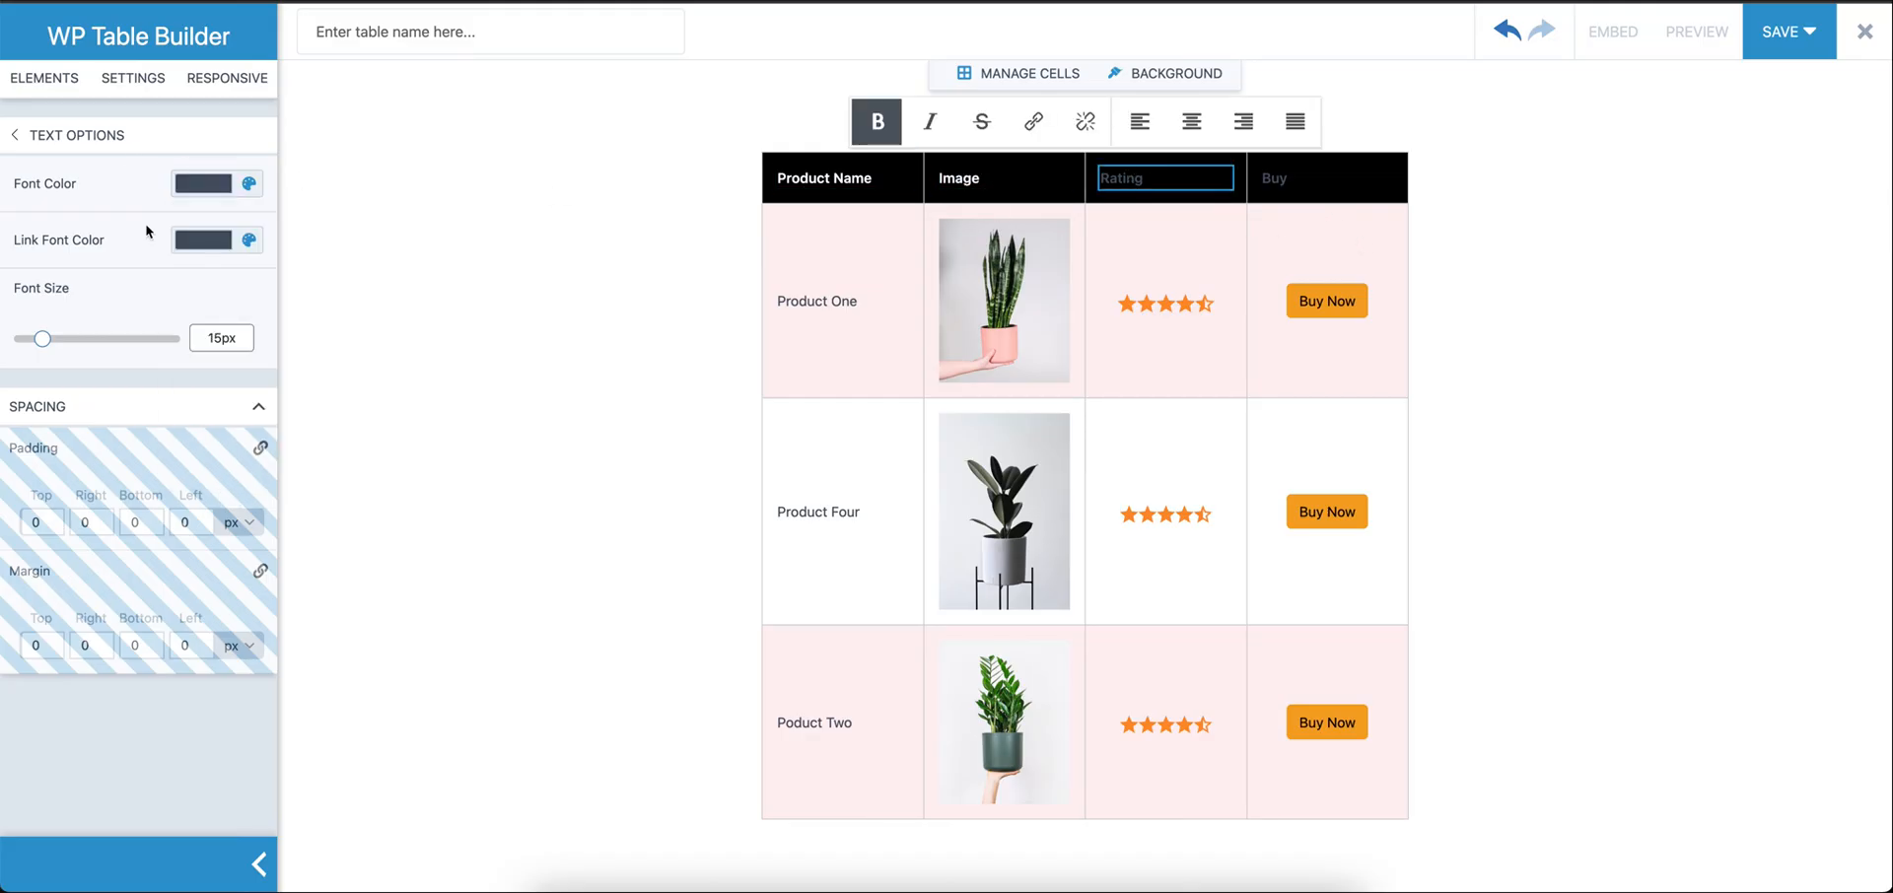
click(1326, 178)
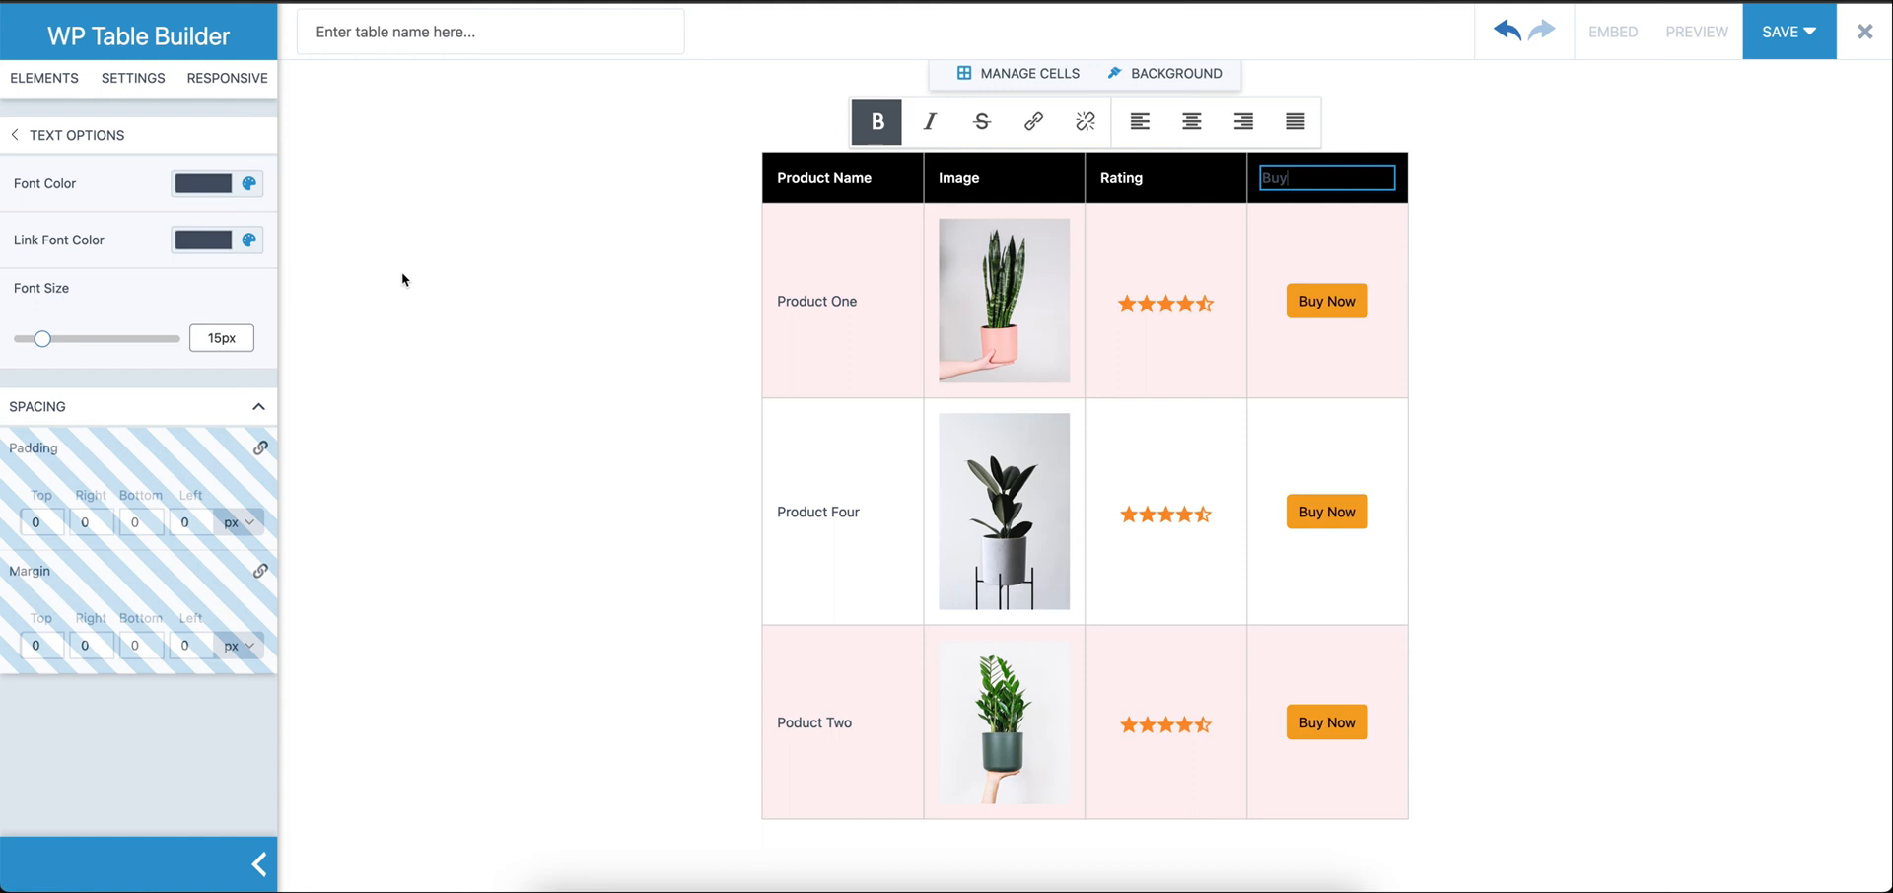
click(203, 182)
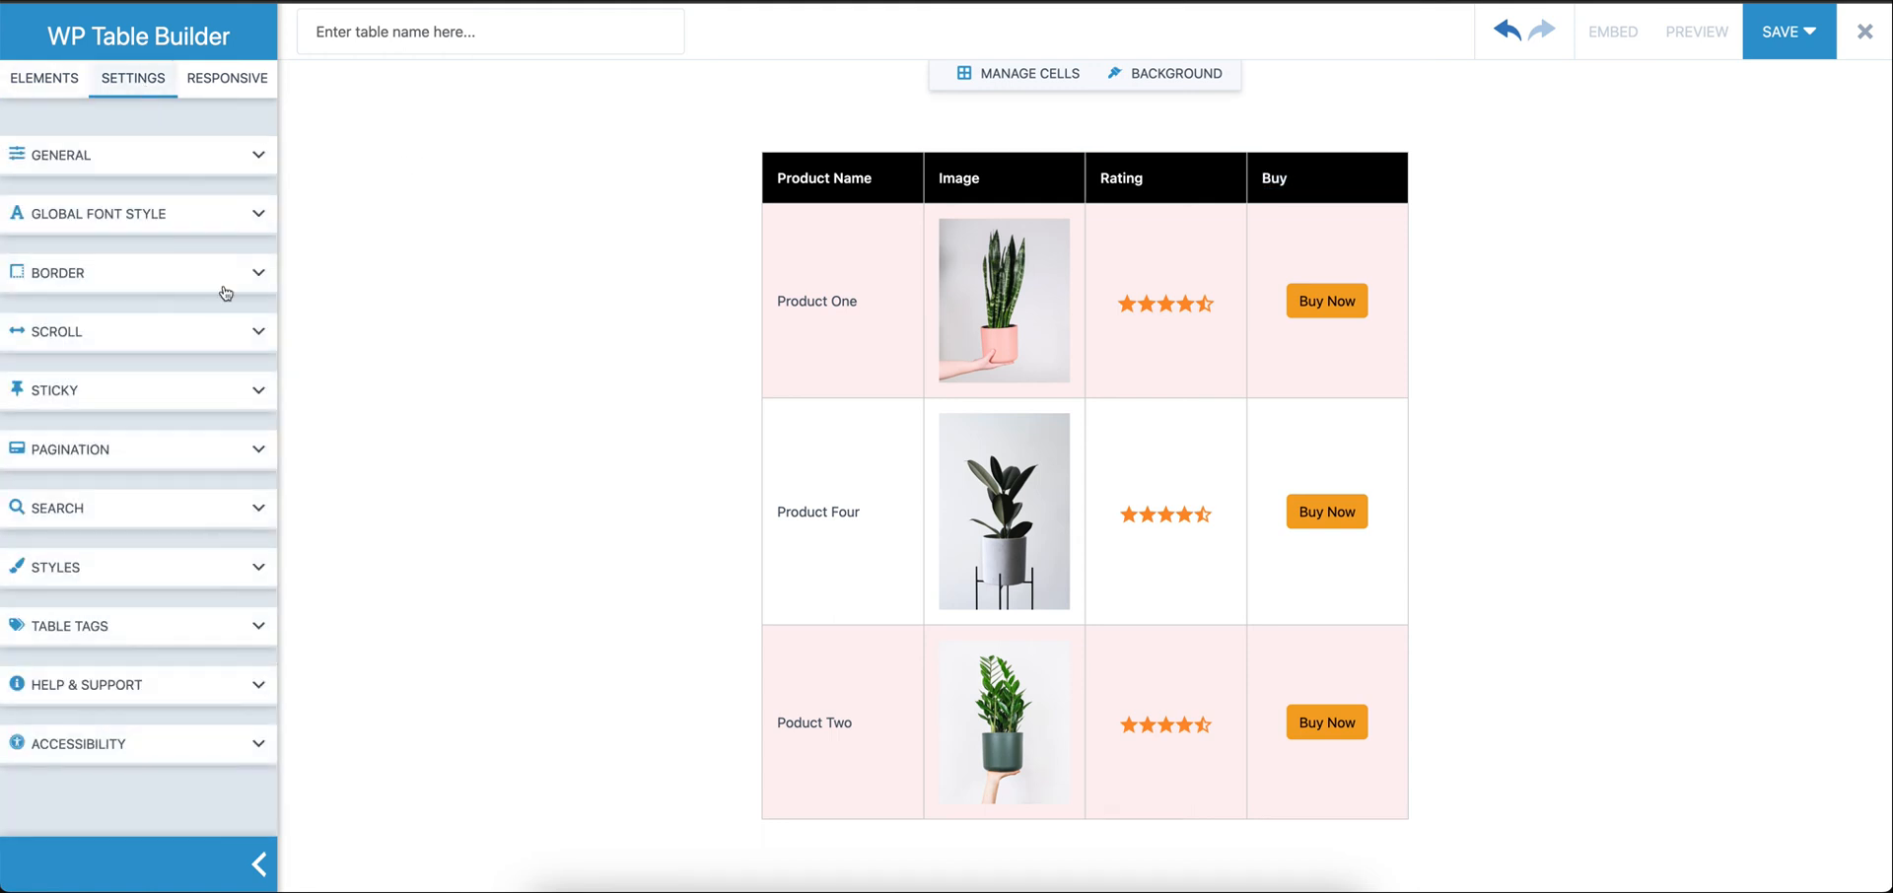
Set Table Border to 0 and switch off Header Inner Border
click(138, 272)
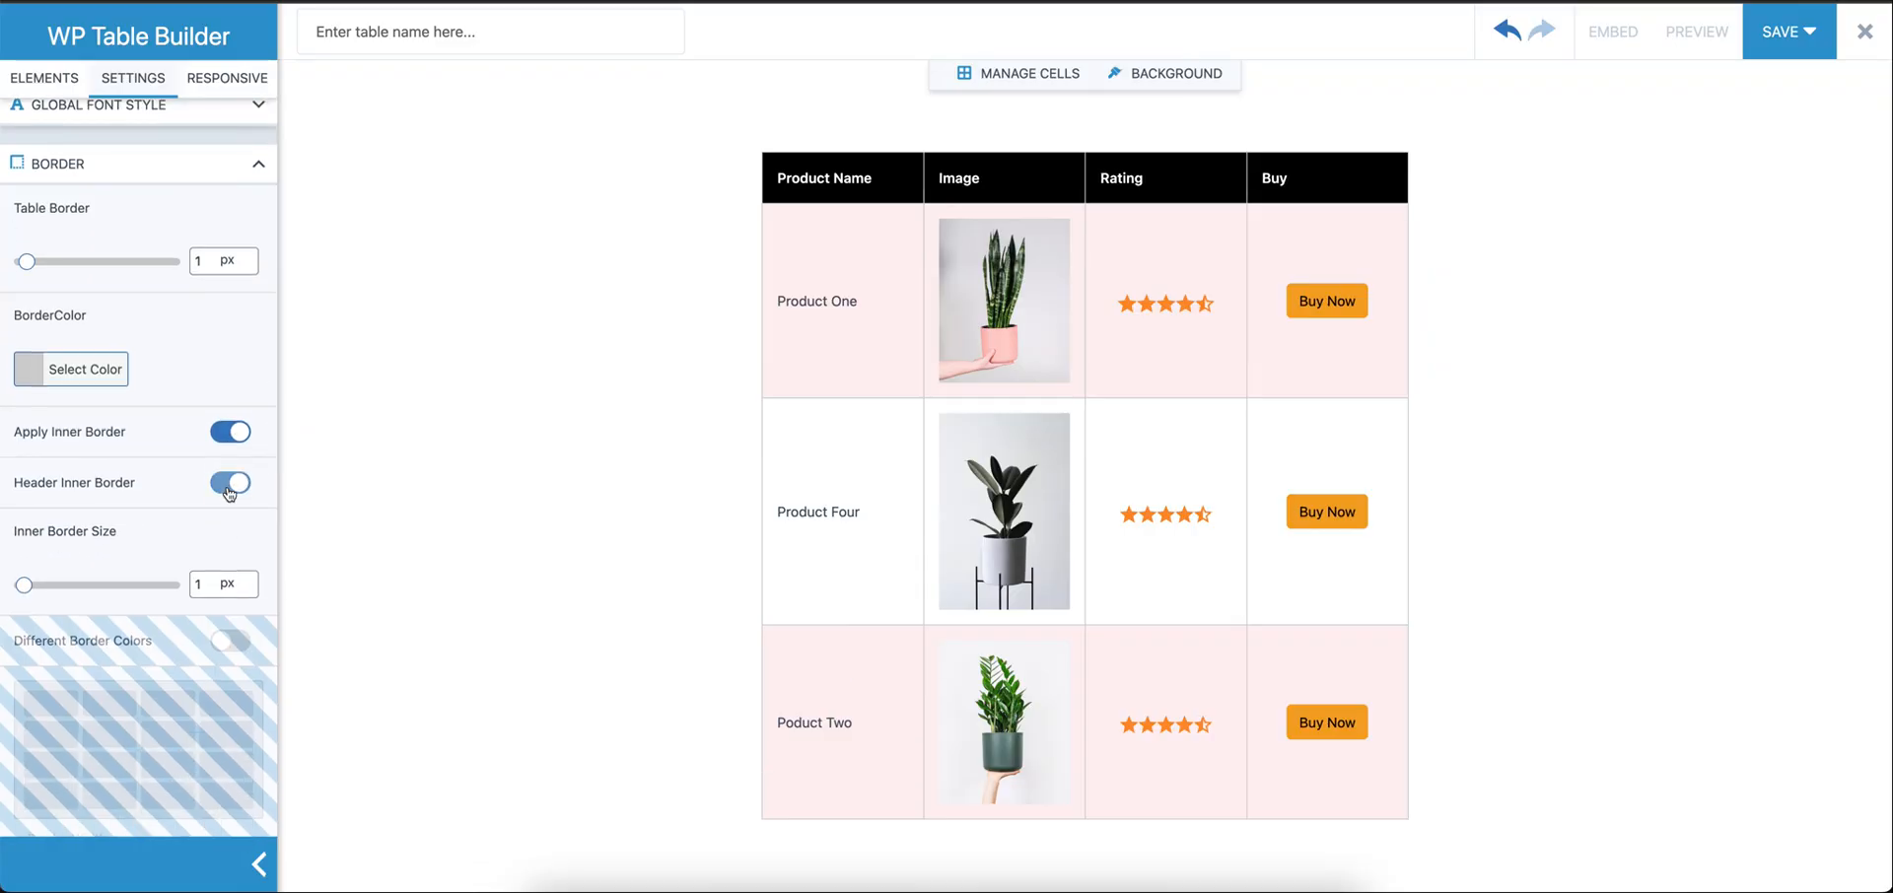
click(229, 465)
text(0)
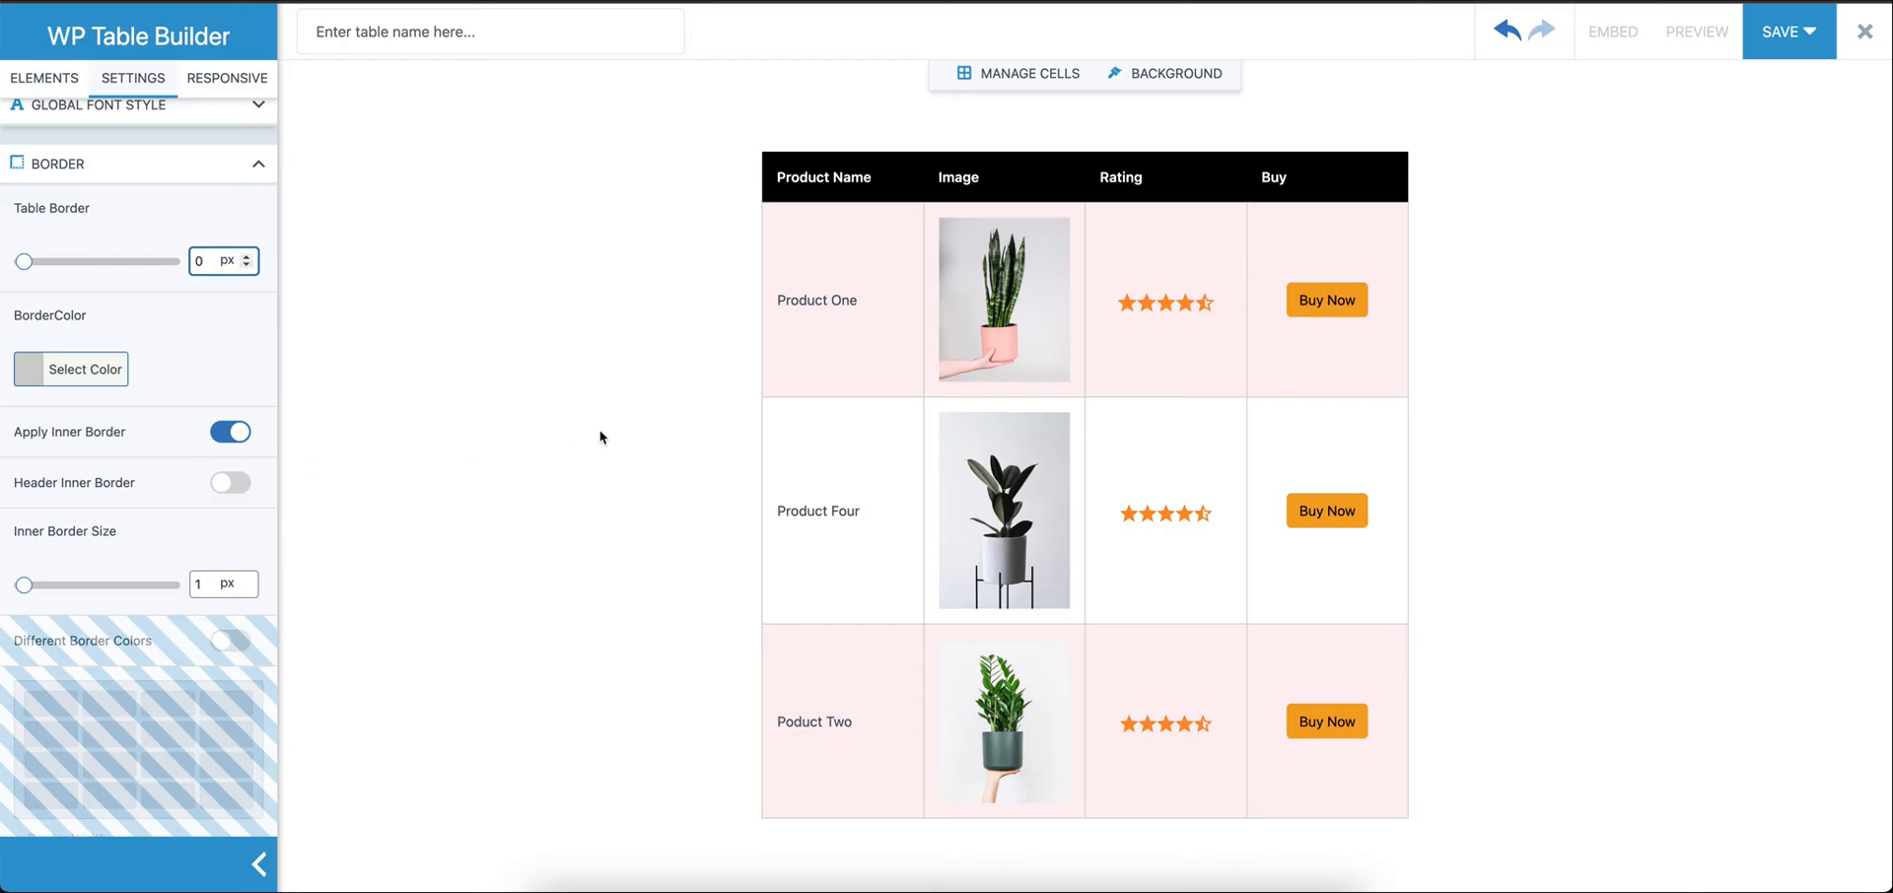
scroll(down, 3)
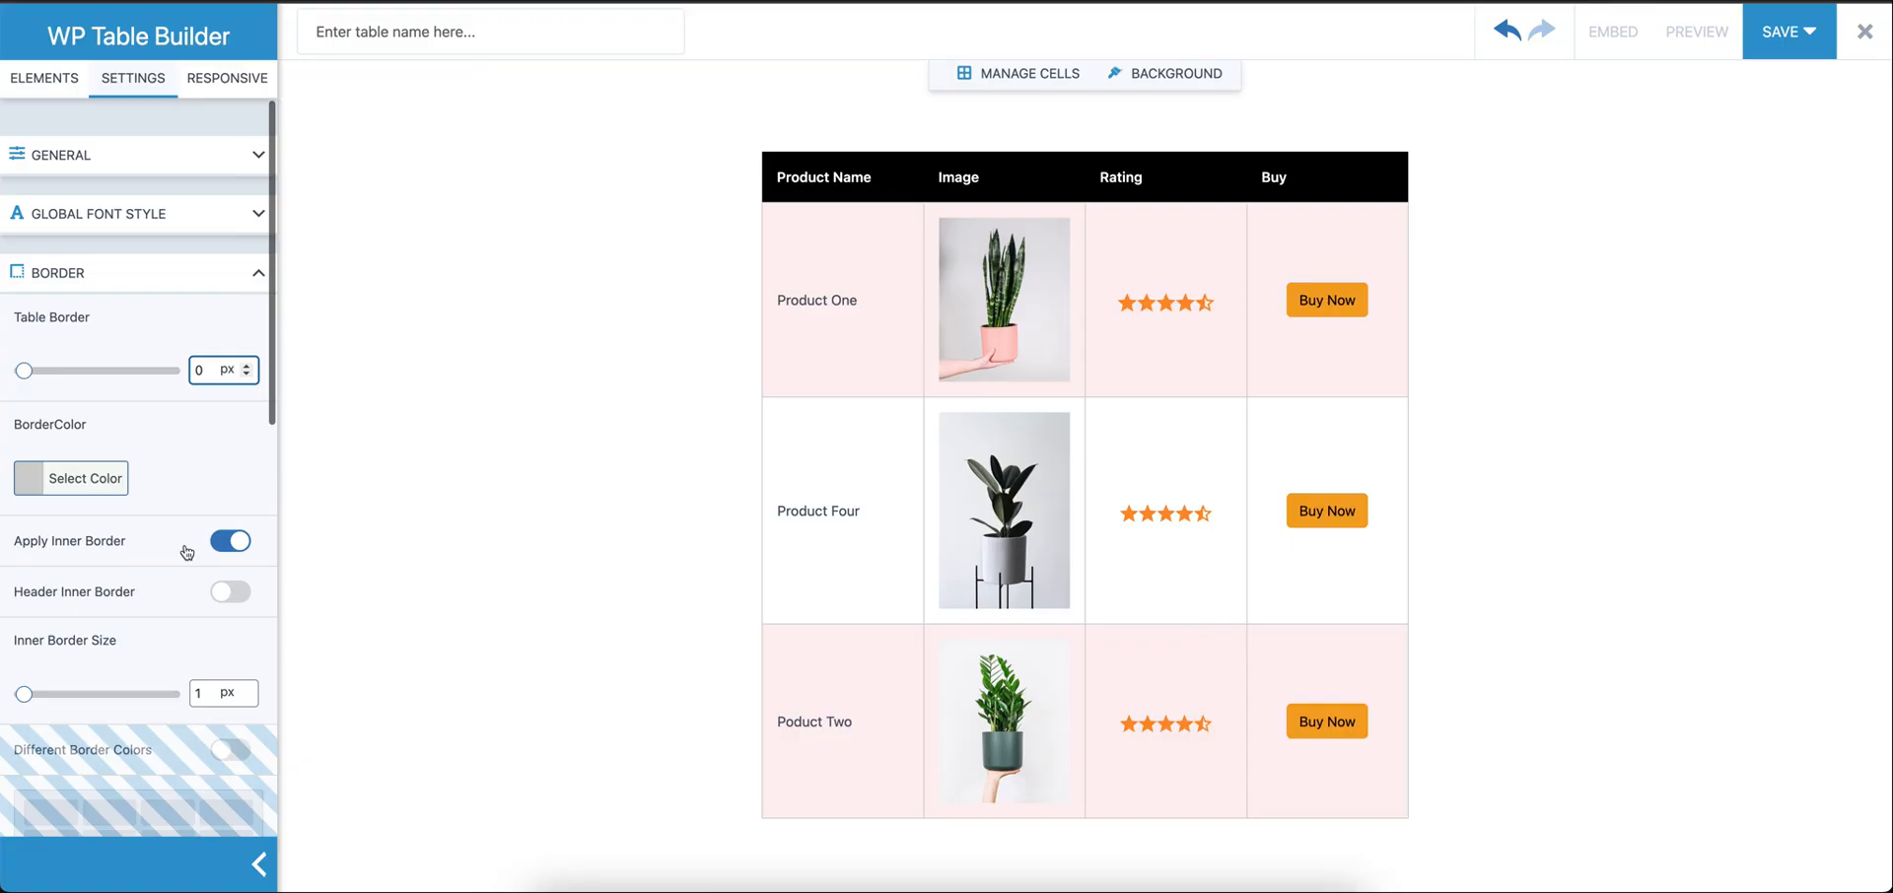
mouse_move(164, 219)
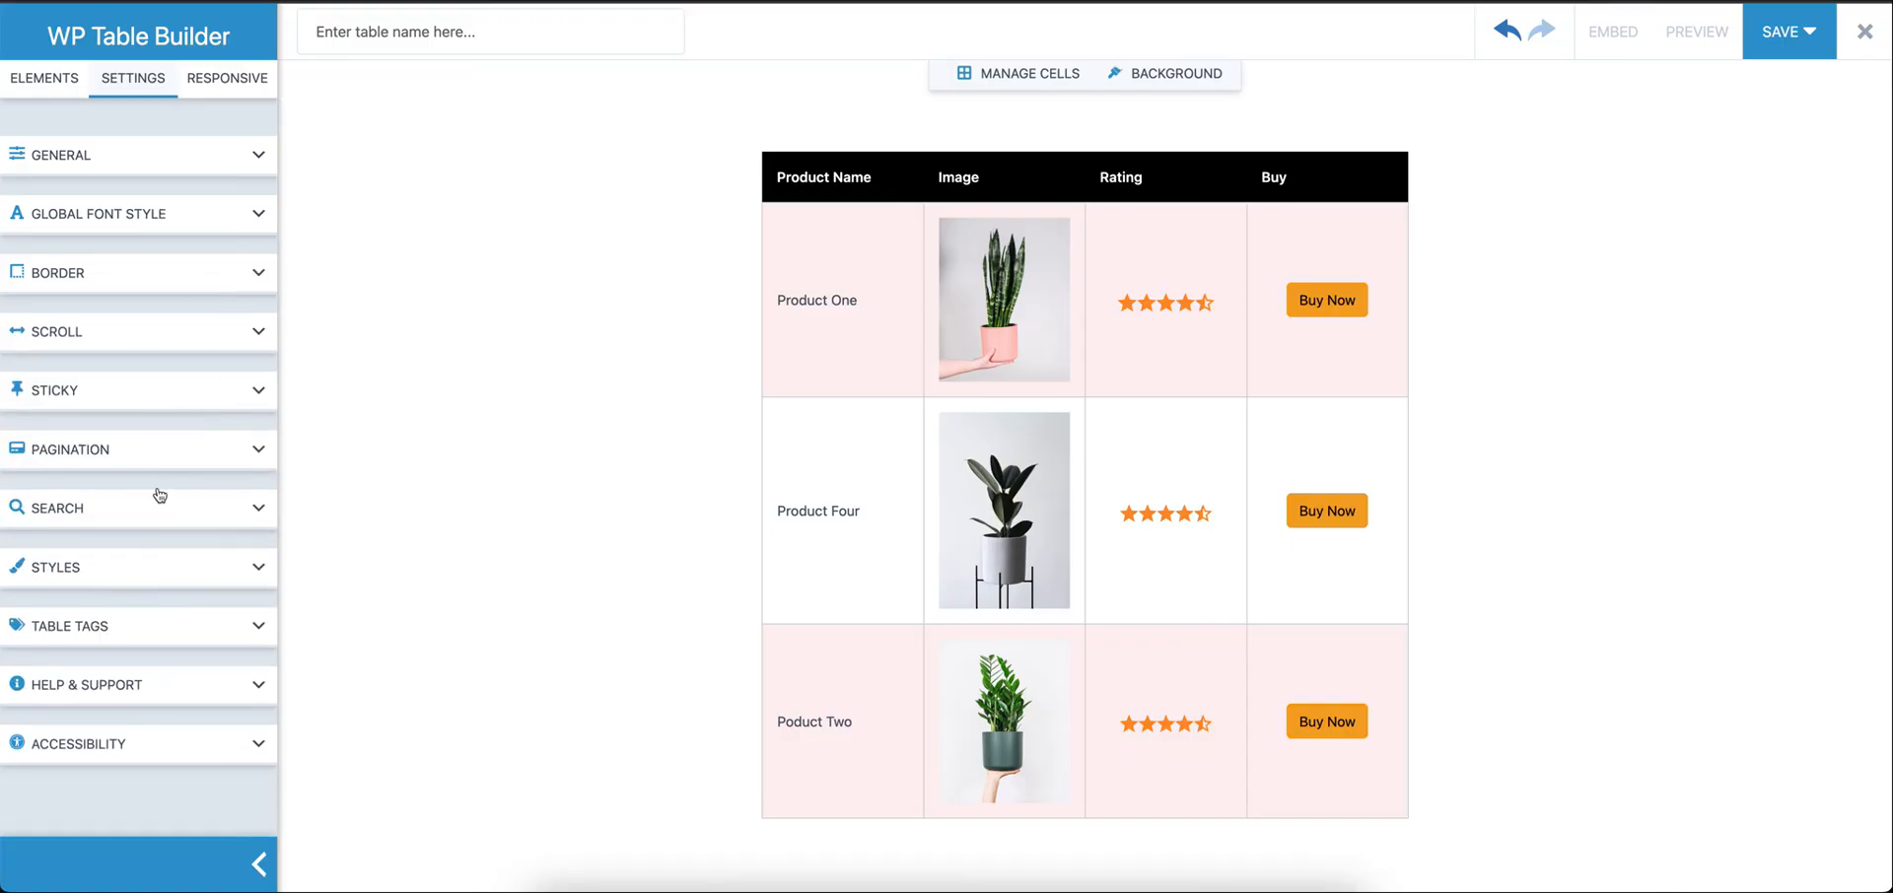
mouse_move(102, 398)
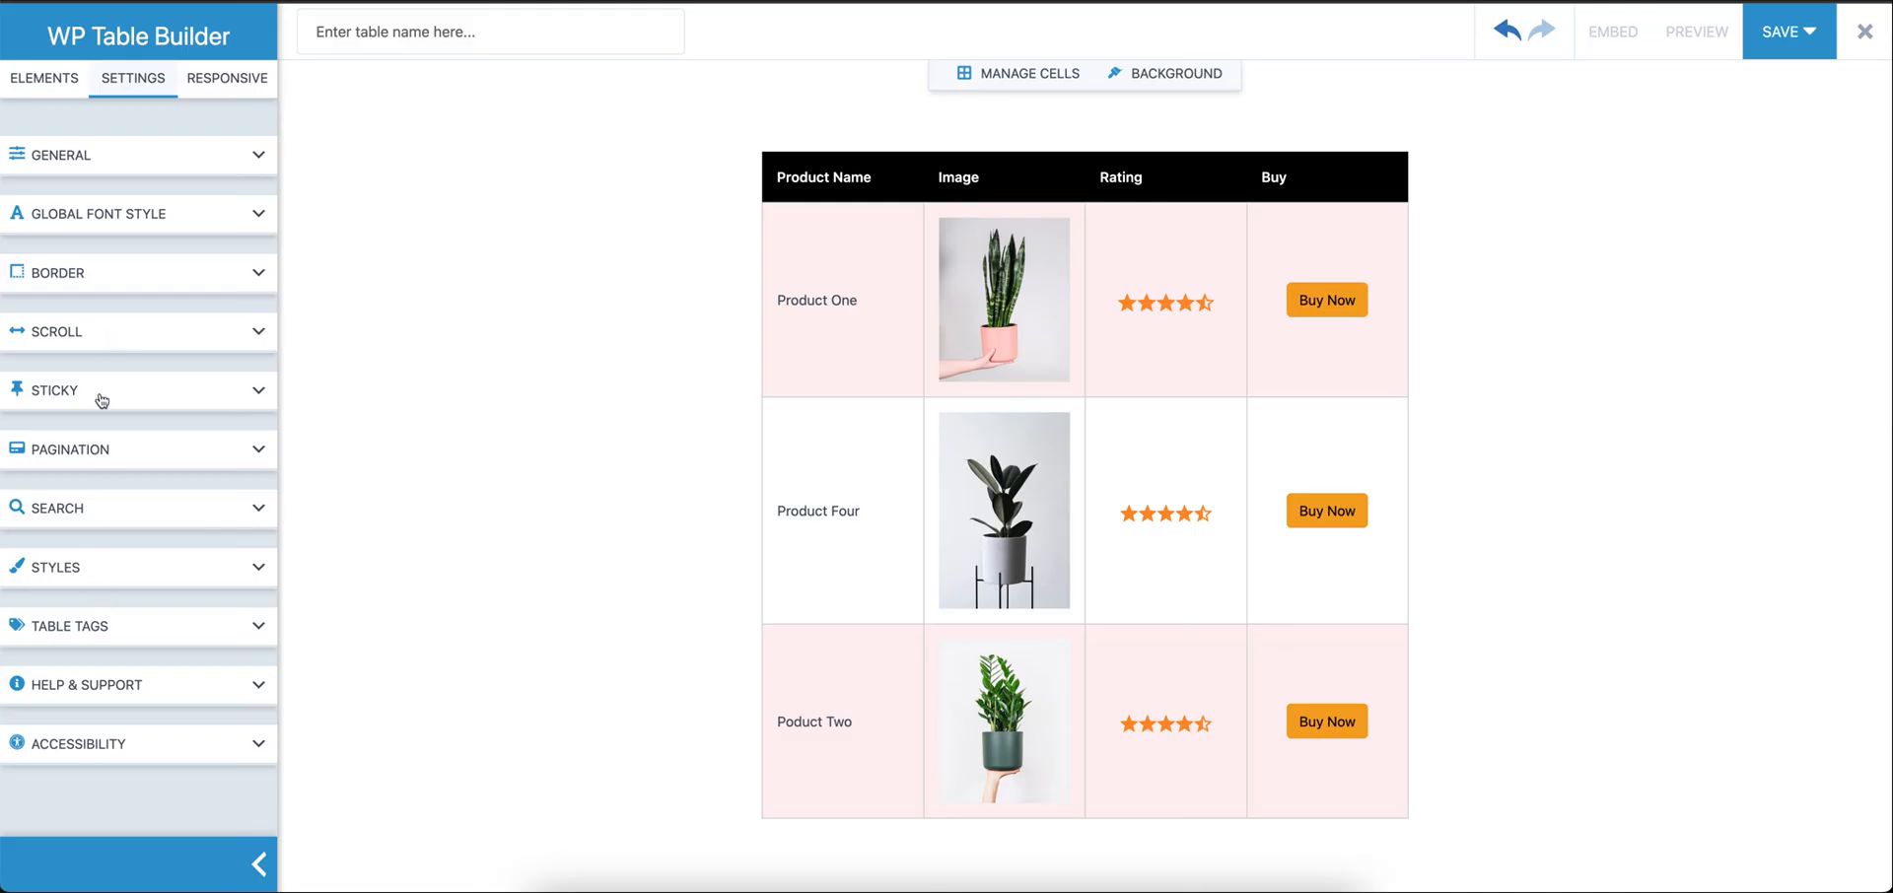
mouse_move(172, 223)
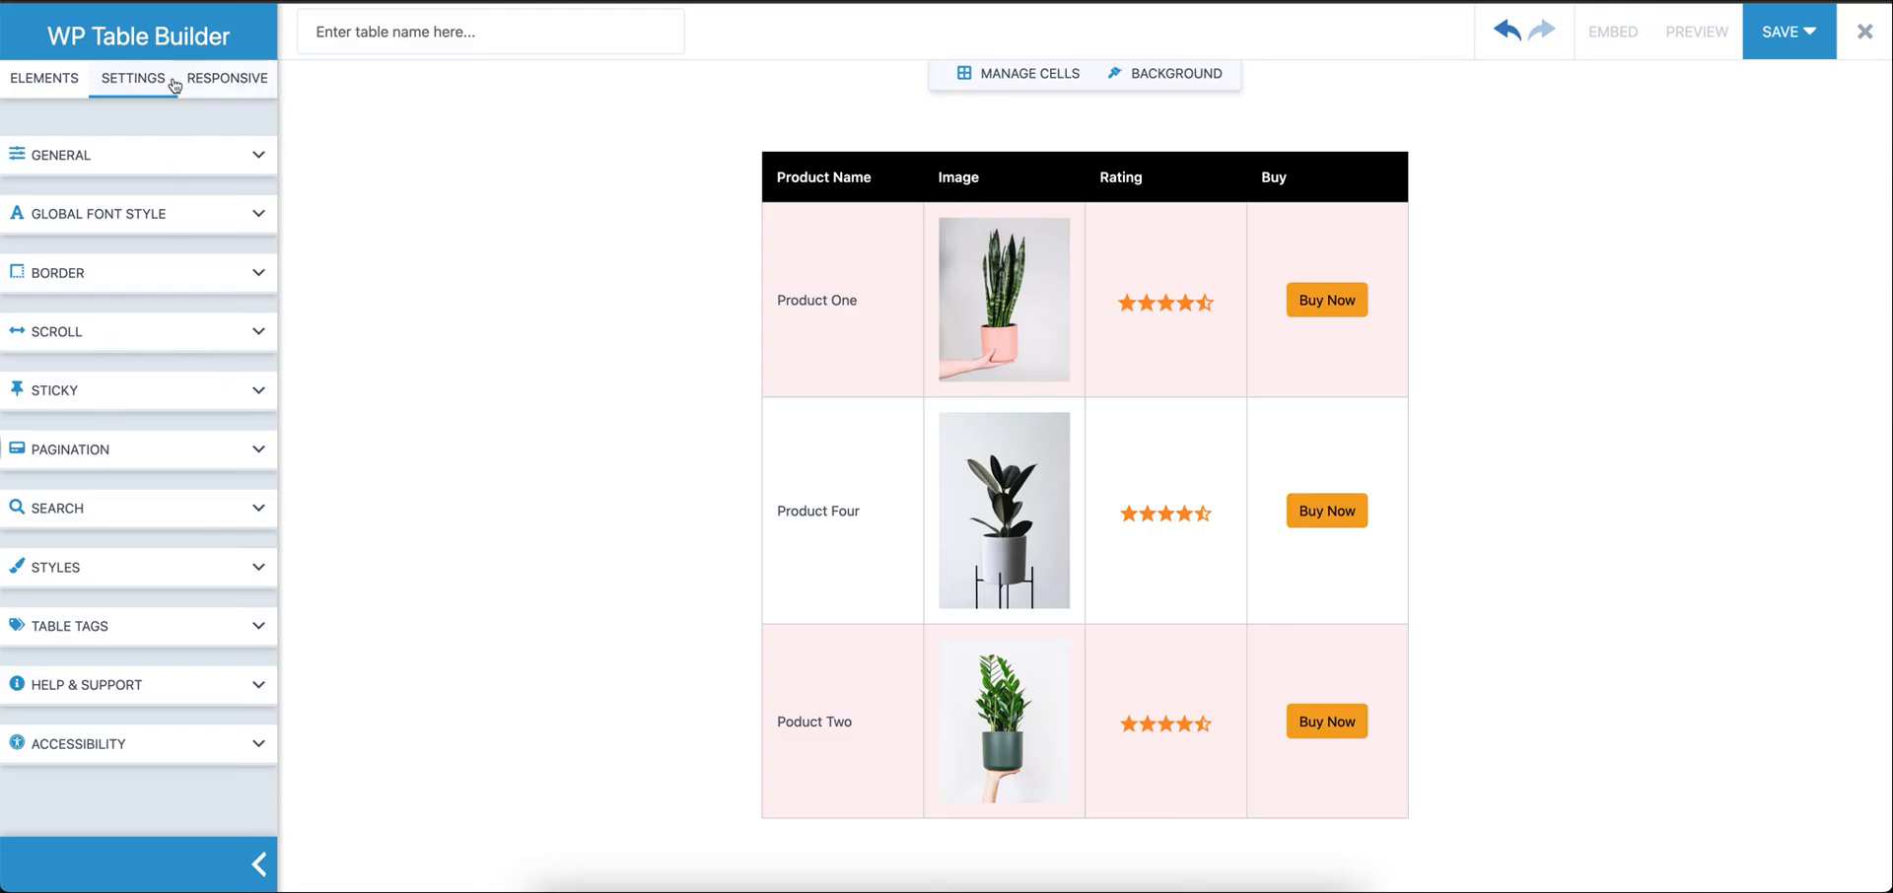
Name the table 'Product Table'
click(490, 31)
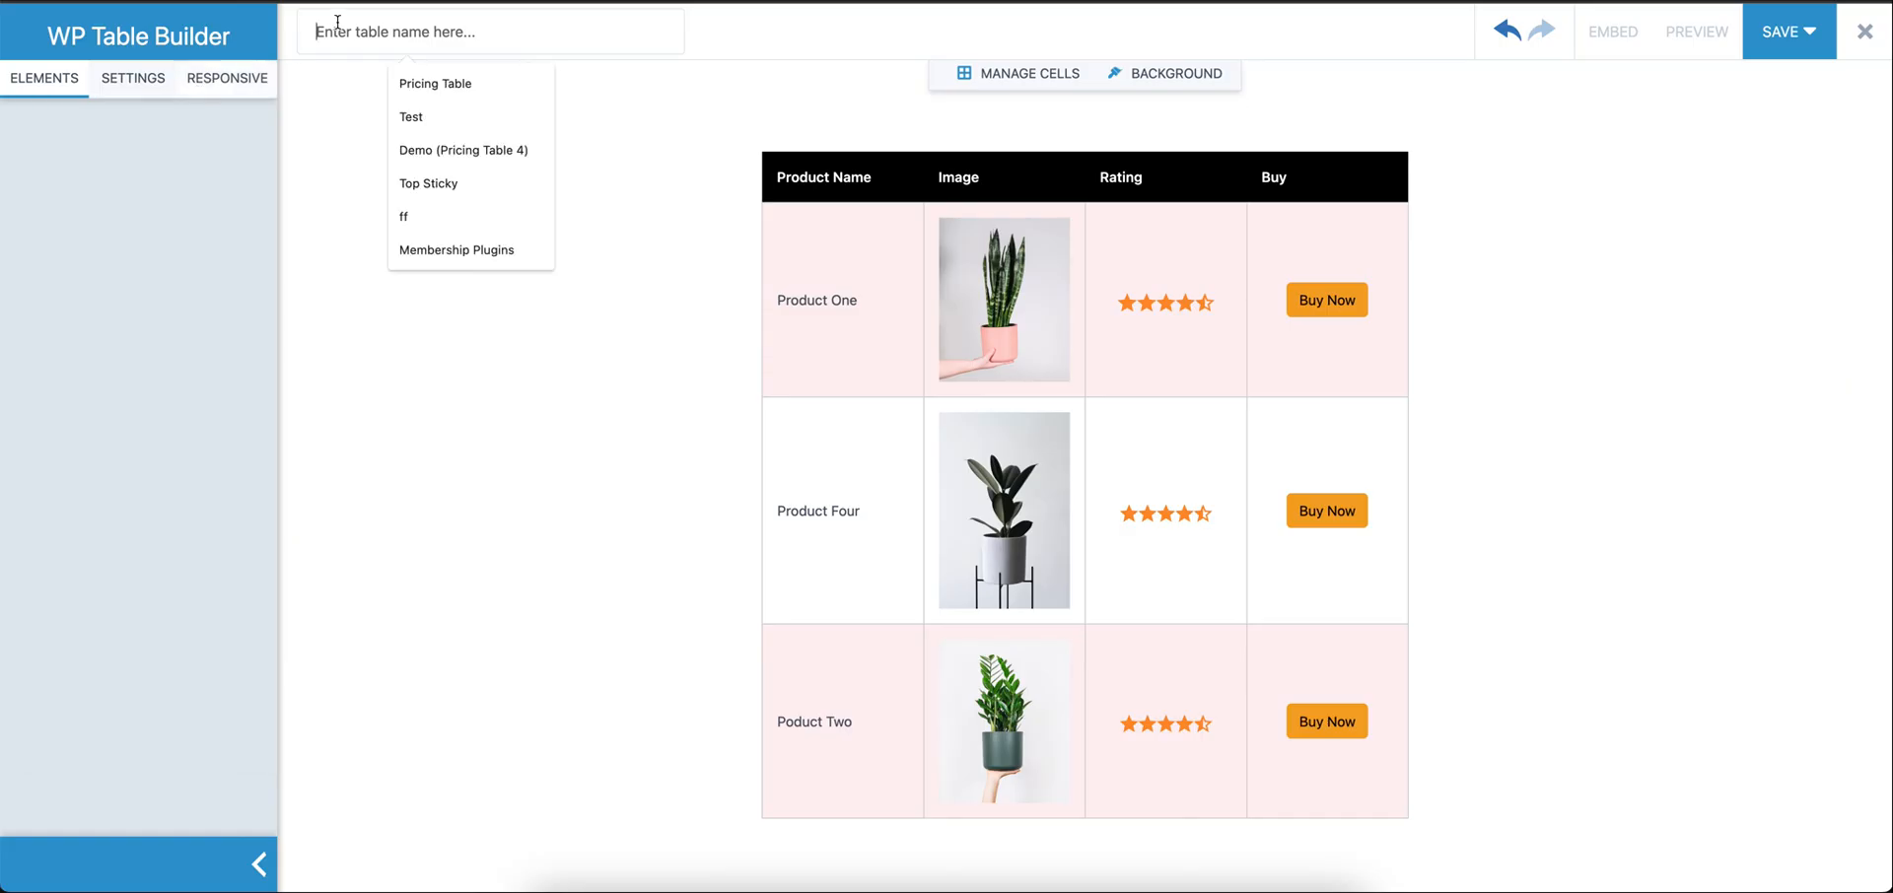
text(Product)
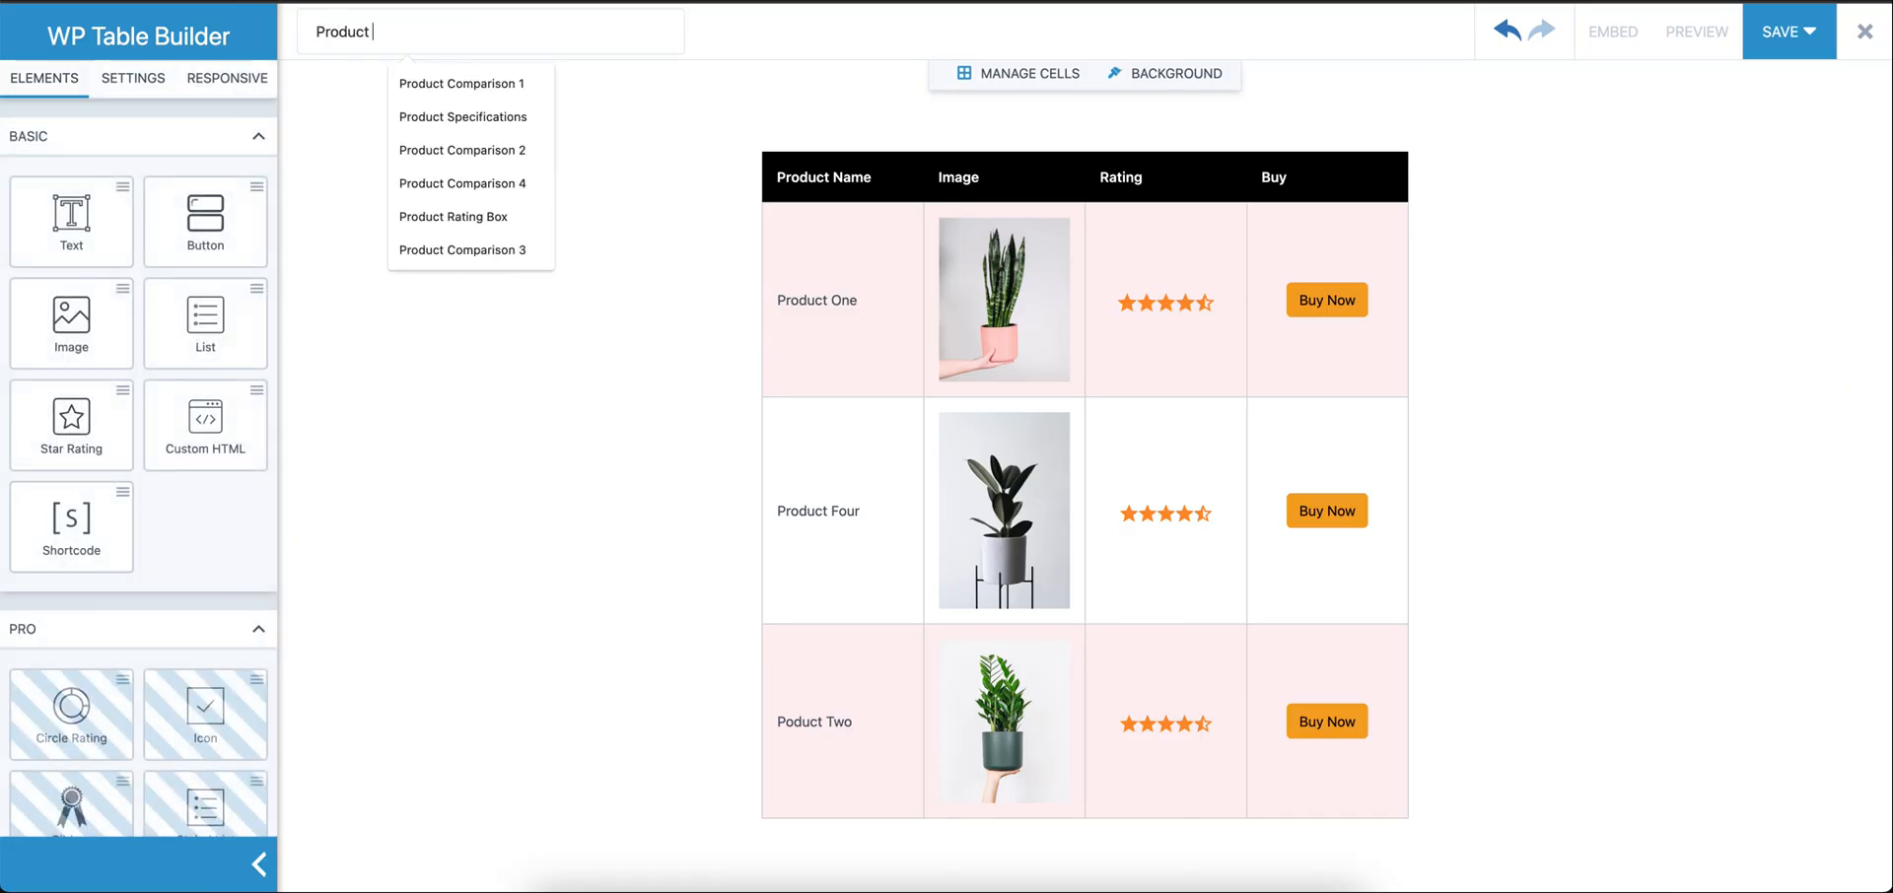
text(Table)
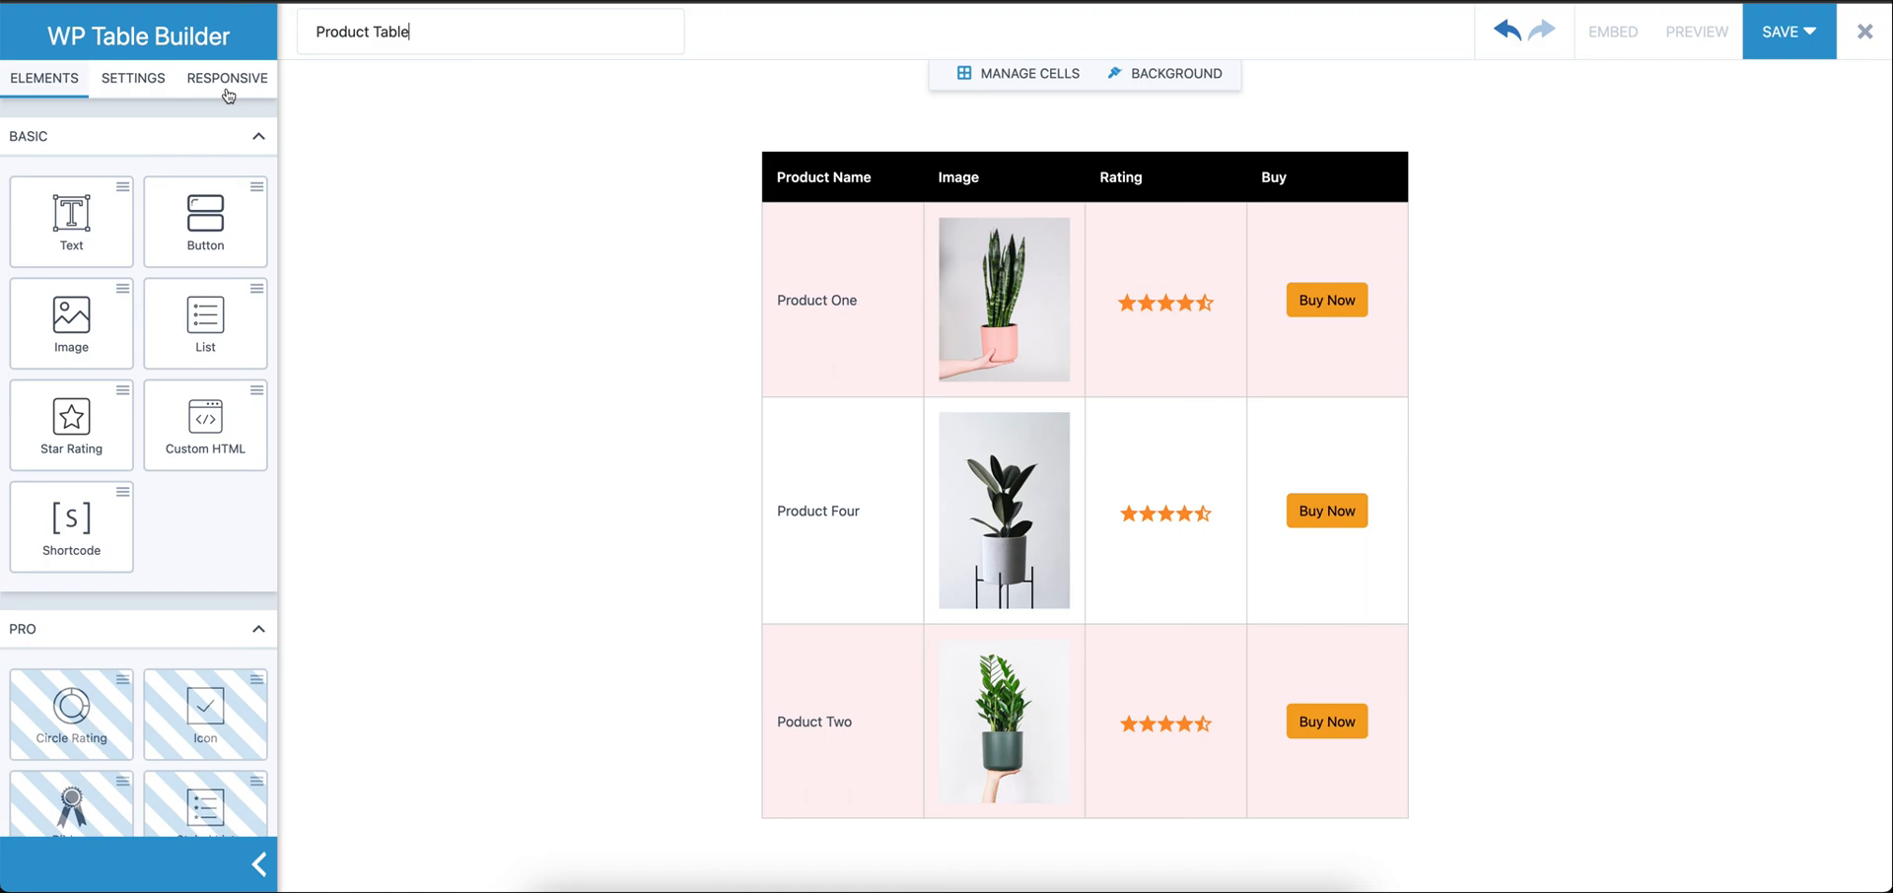
click(225, 79)
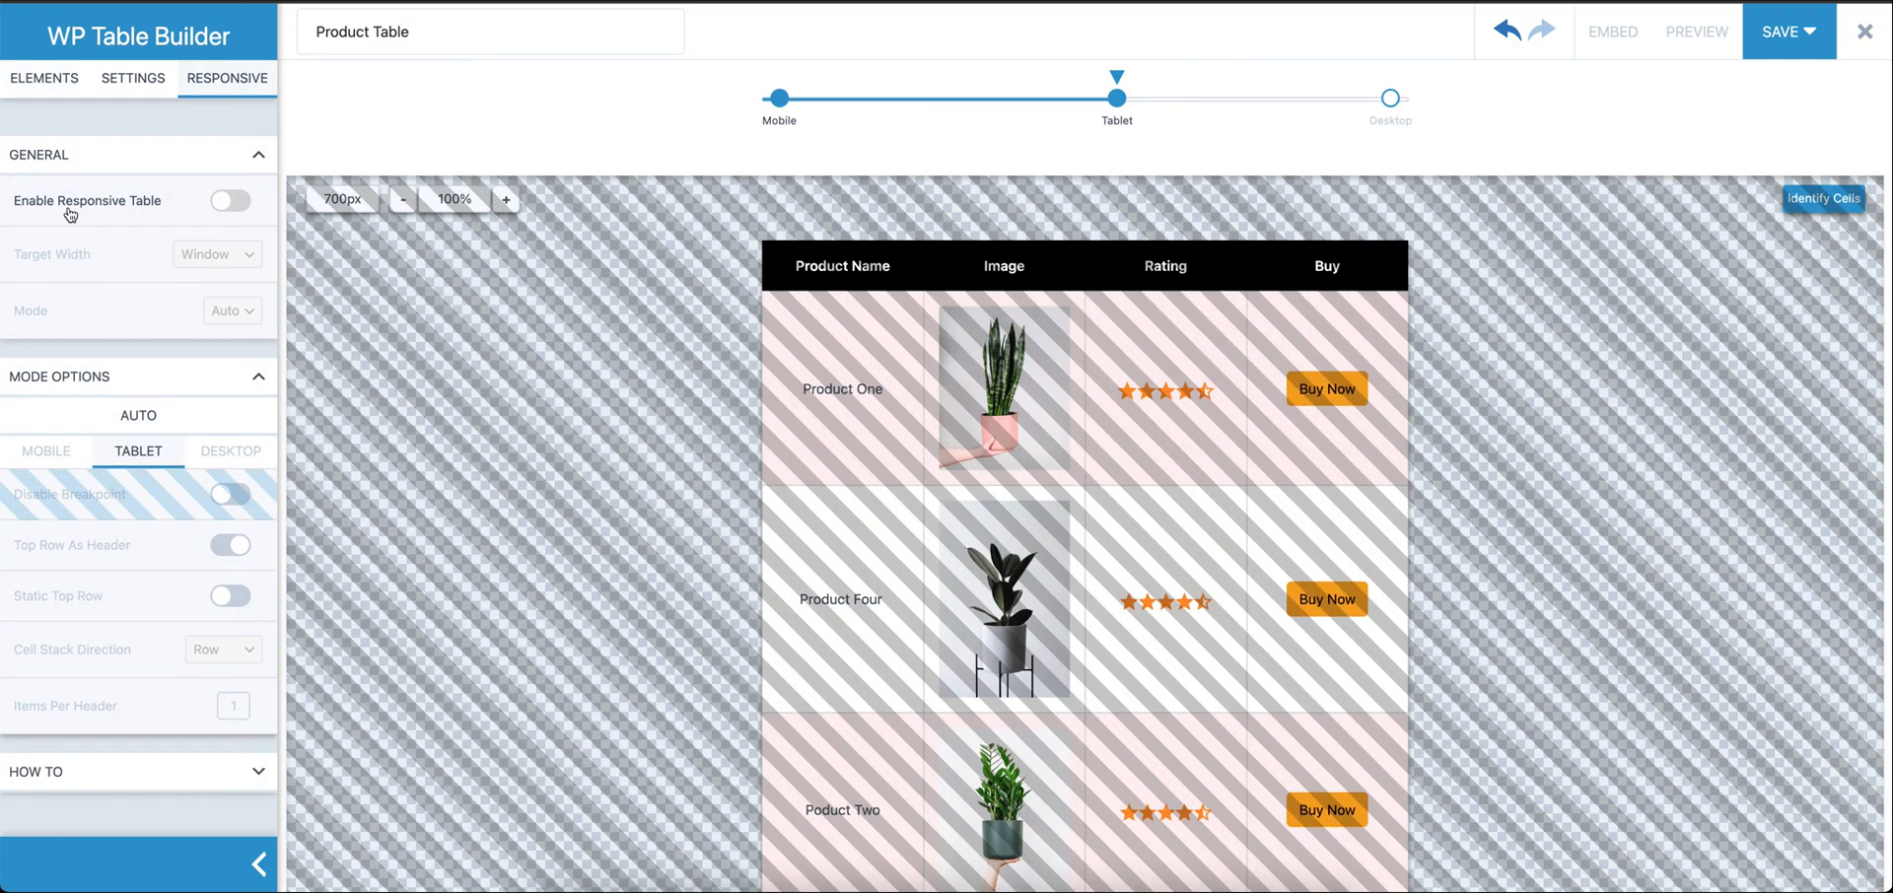
mouse_move(826, 348)
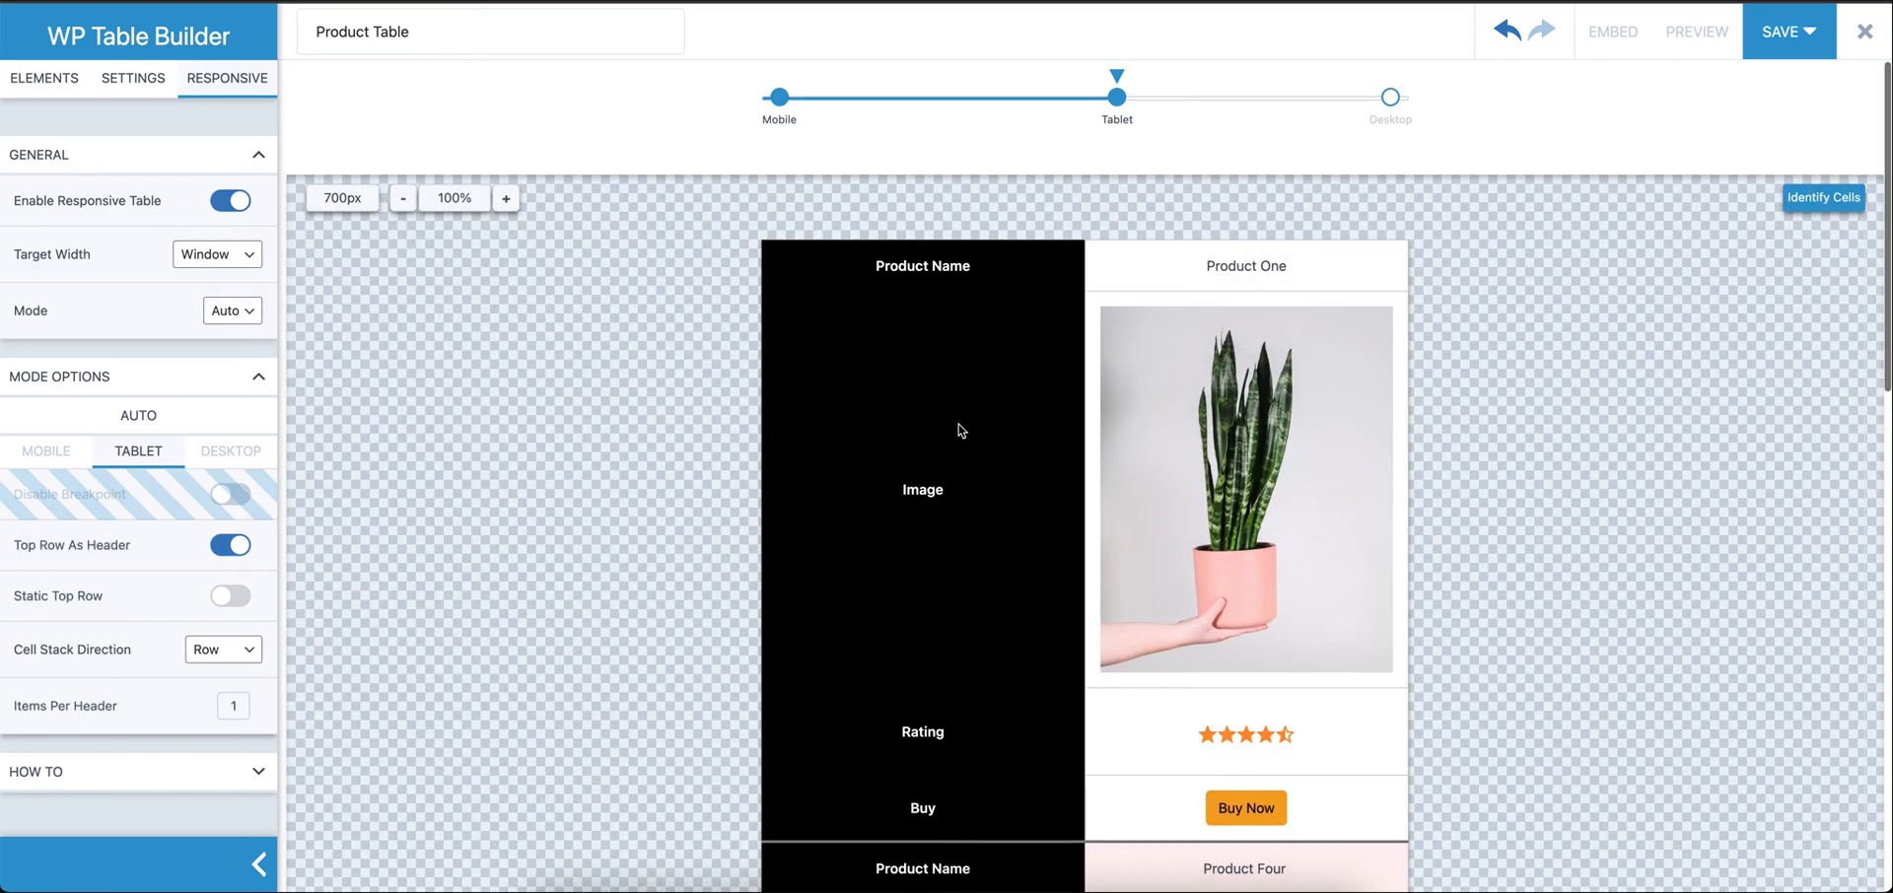
Enable Responsive Table with 3 items per header on tablet, preview it, and return to Elements
scroll(down, 3)
text(3)
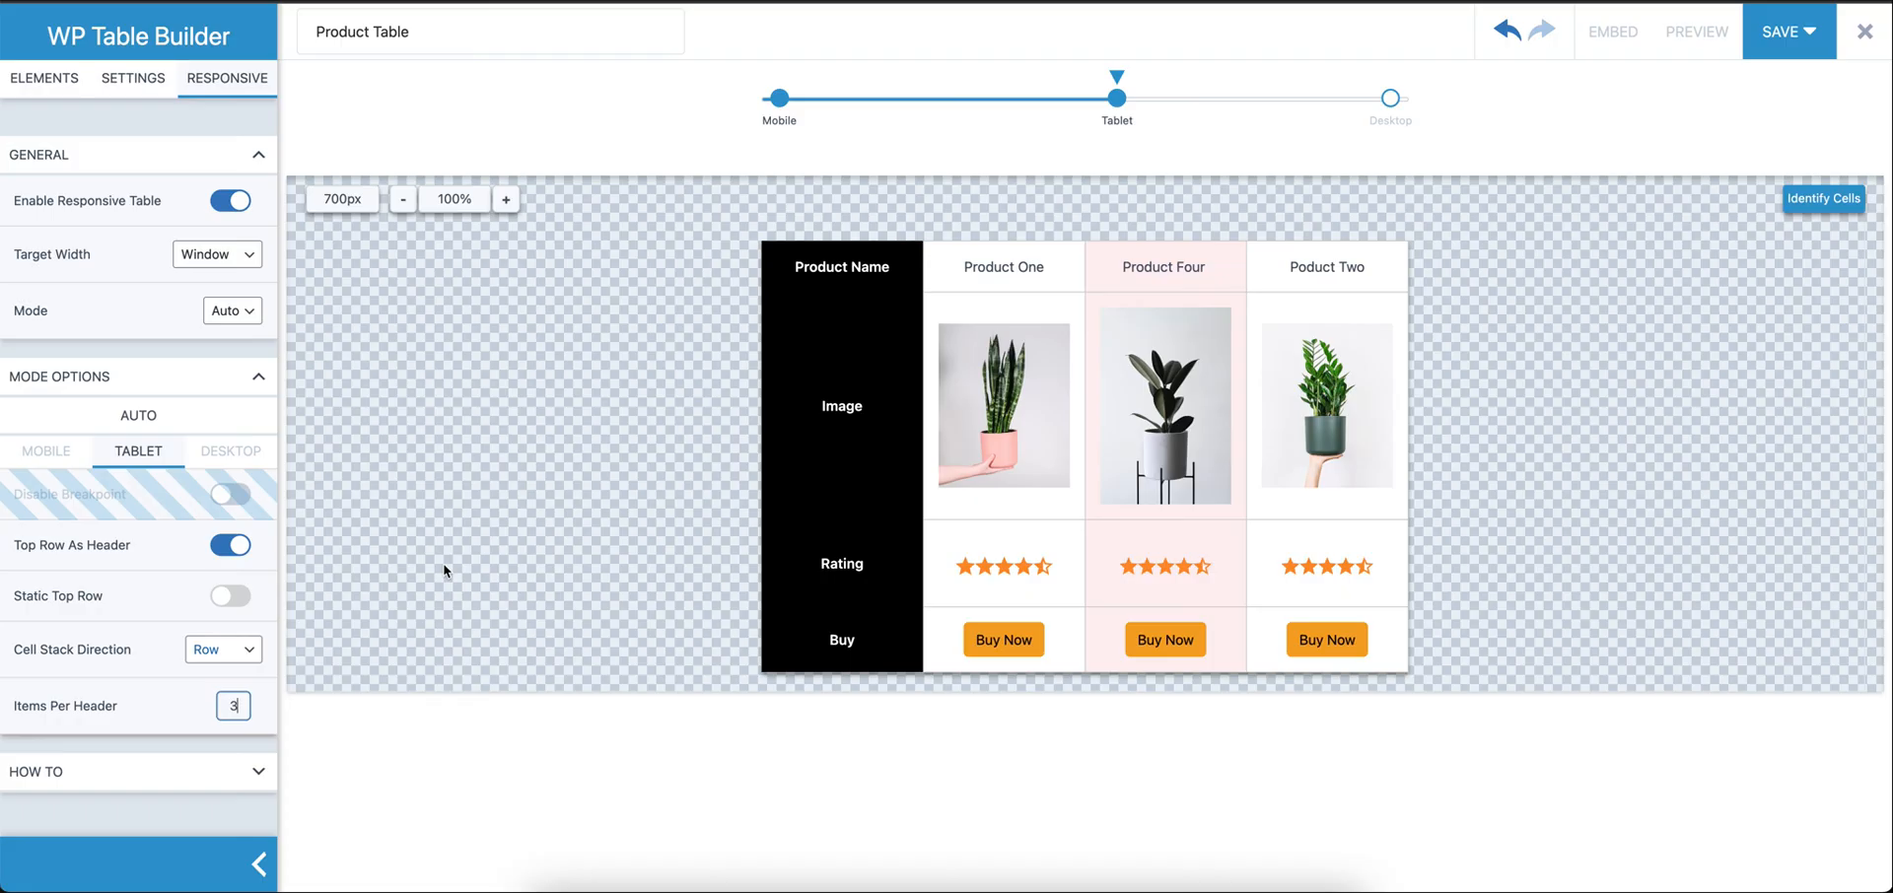
mouse_move(1032, 559)
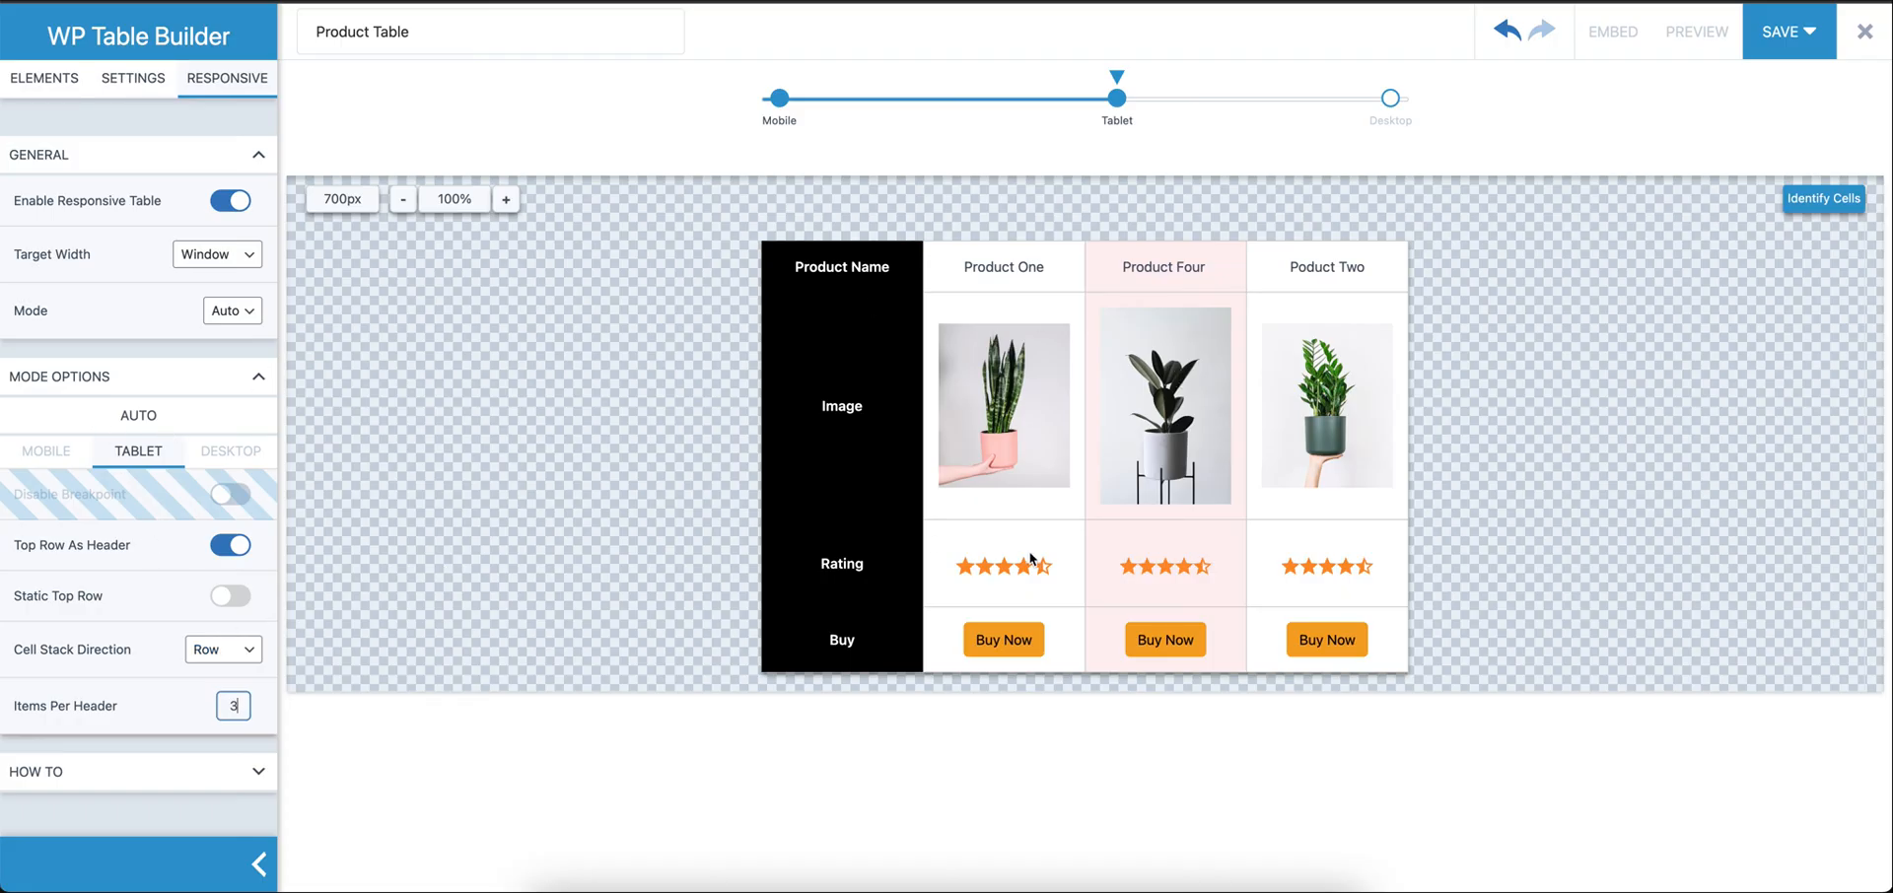
mouse_move(170, 564)
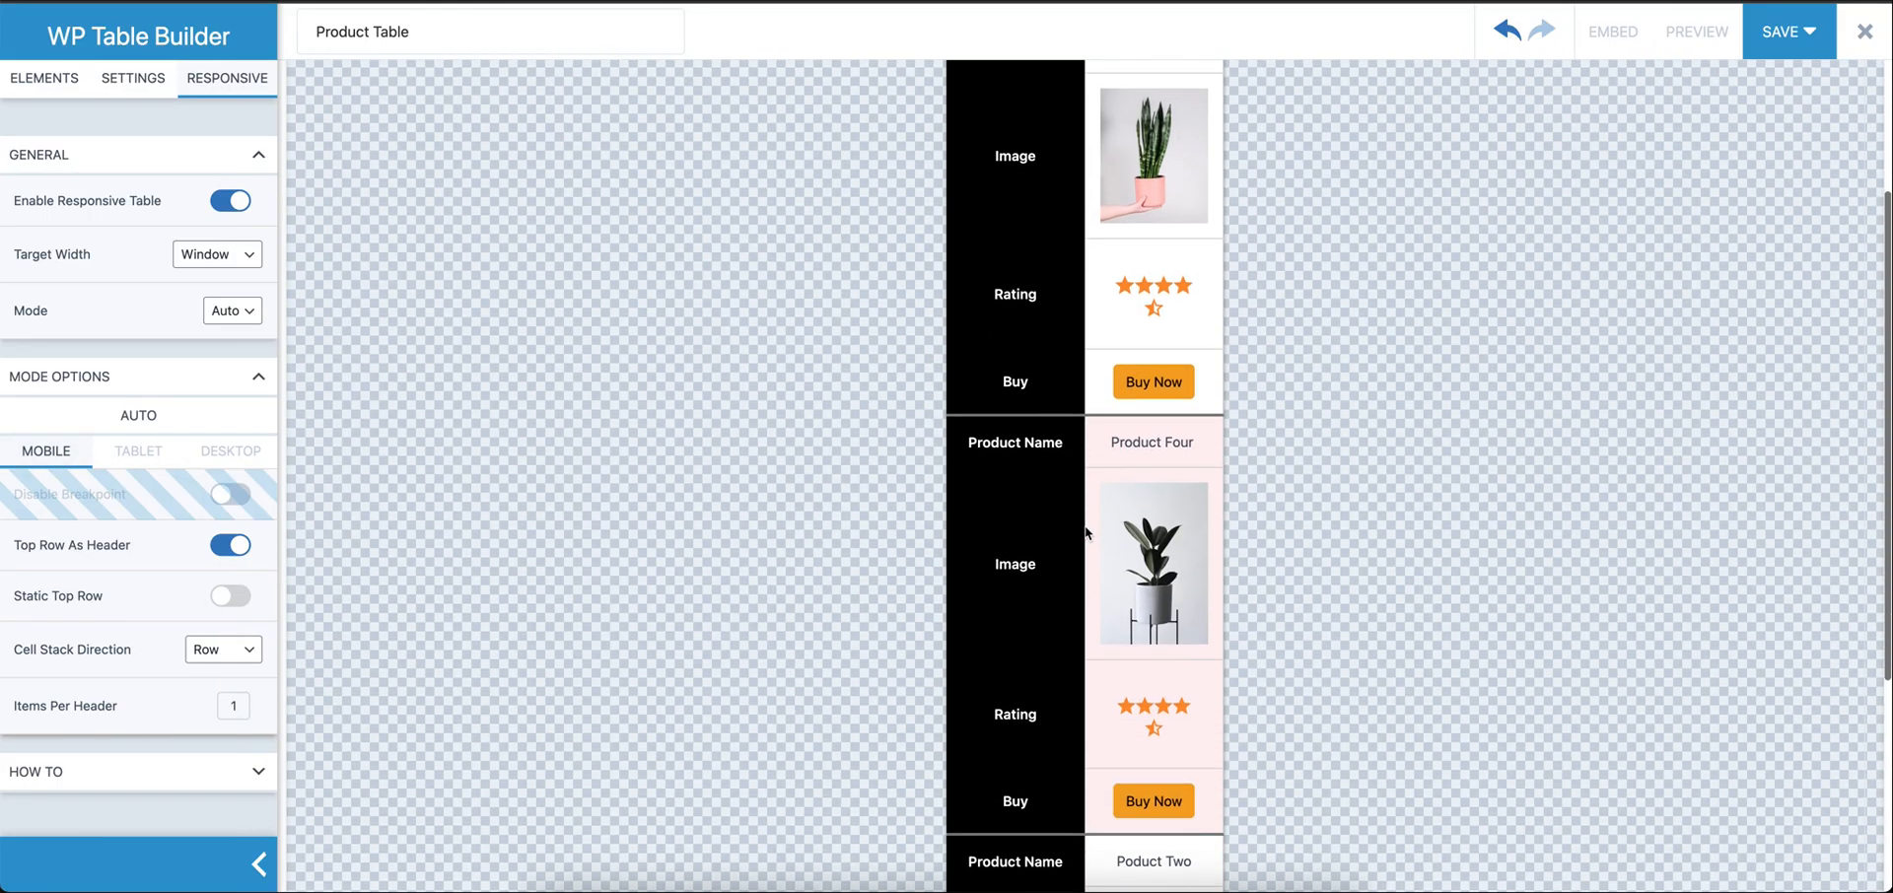
scroll(down, 3)
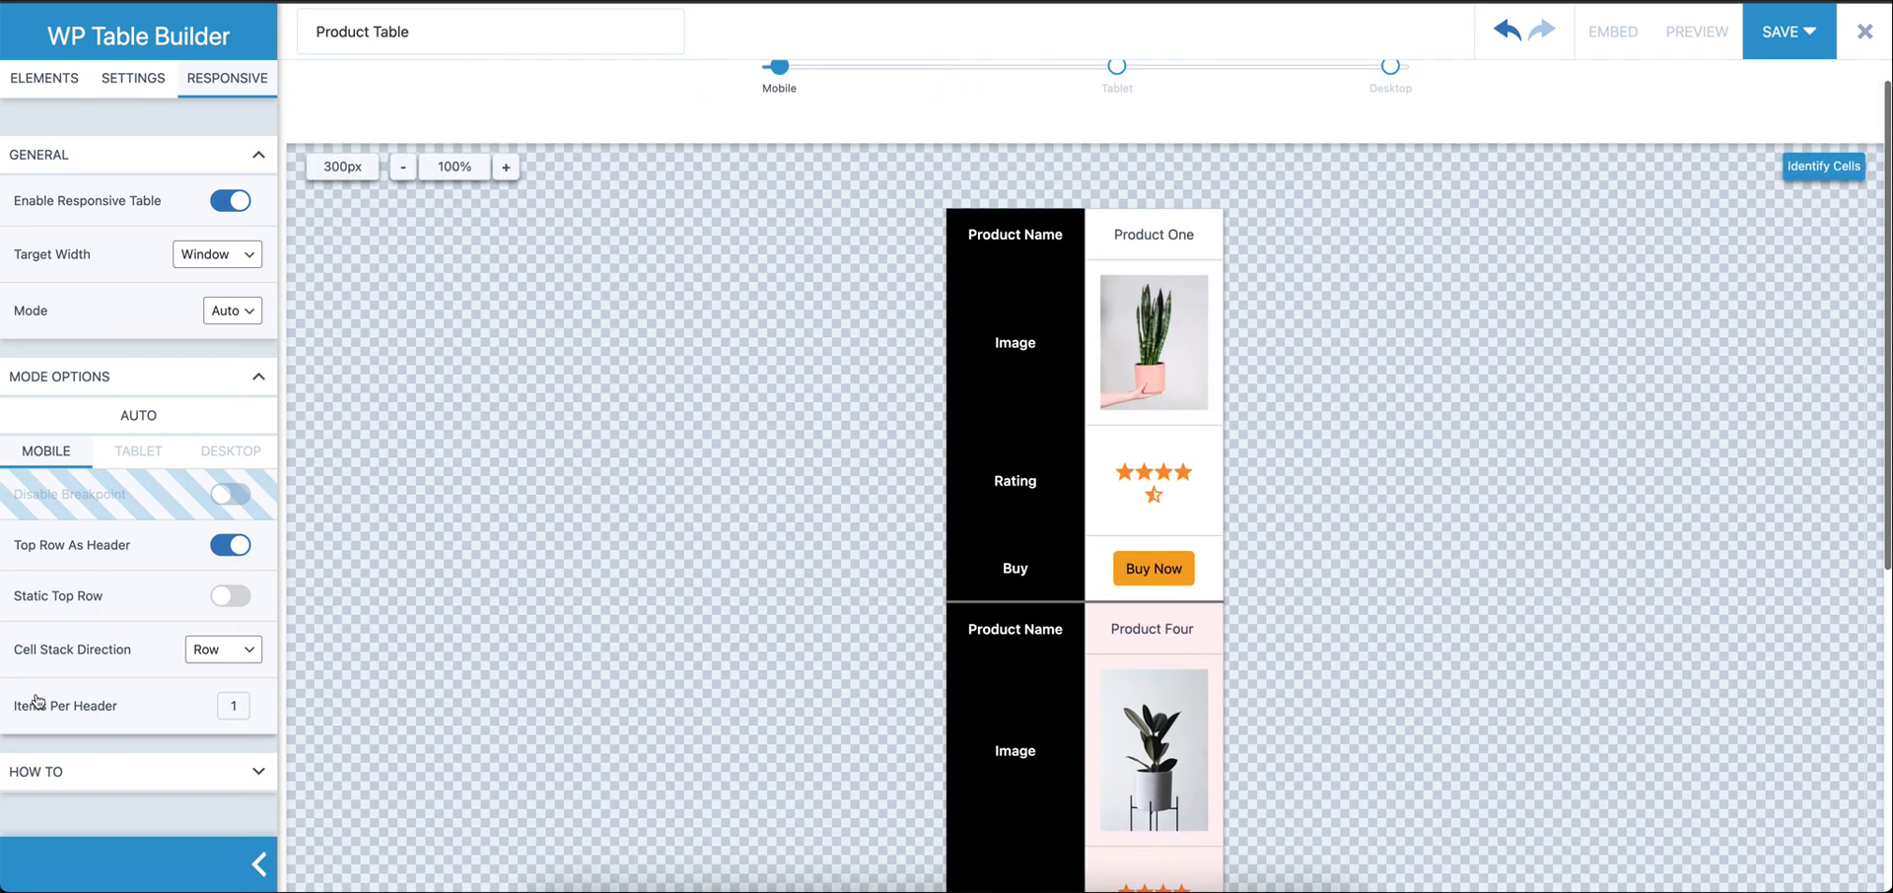
scroll(down, 3)
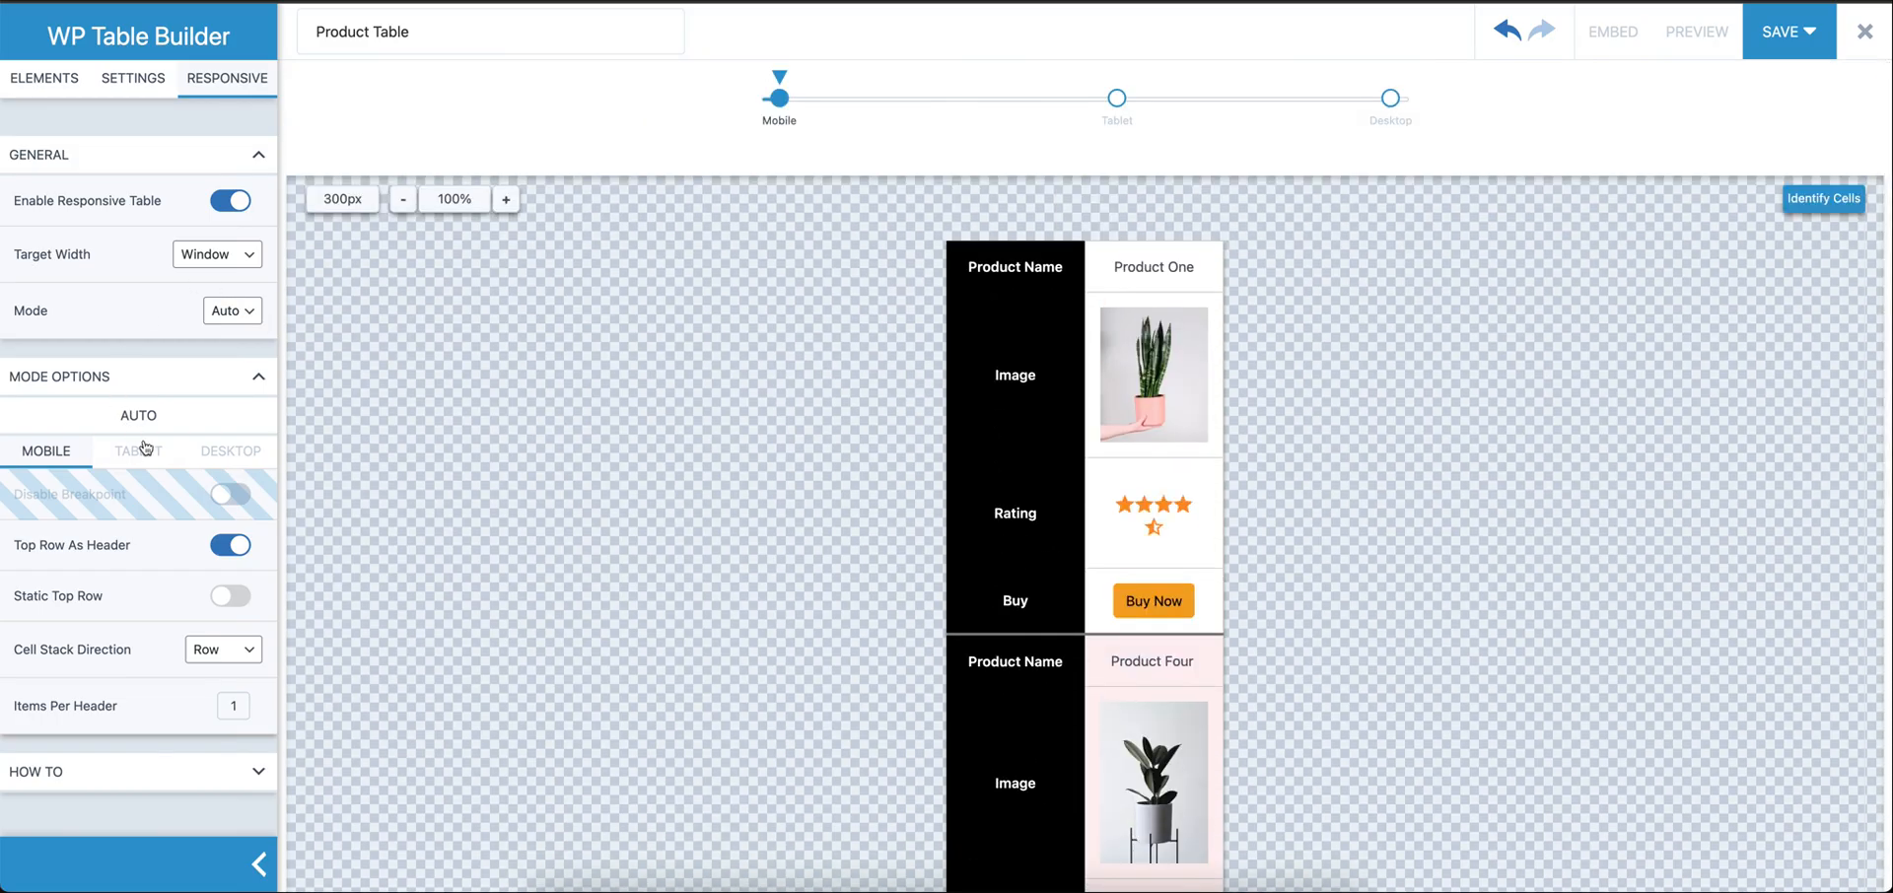
click(1116, 96)
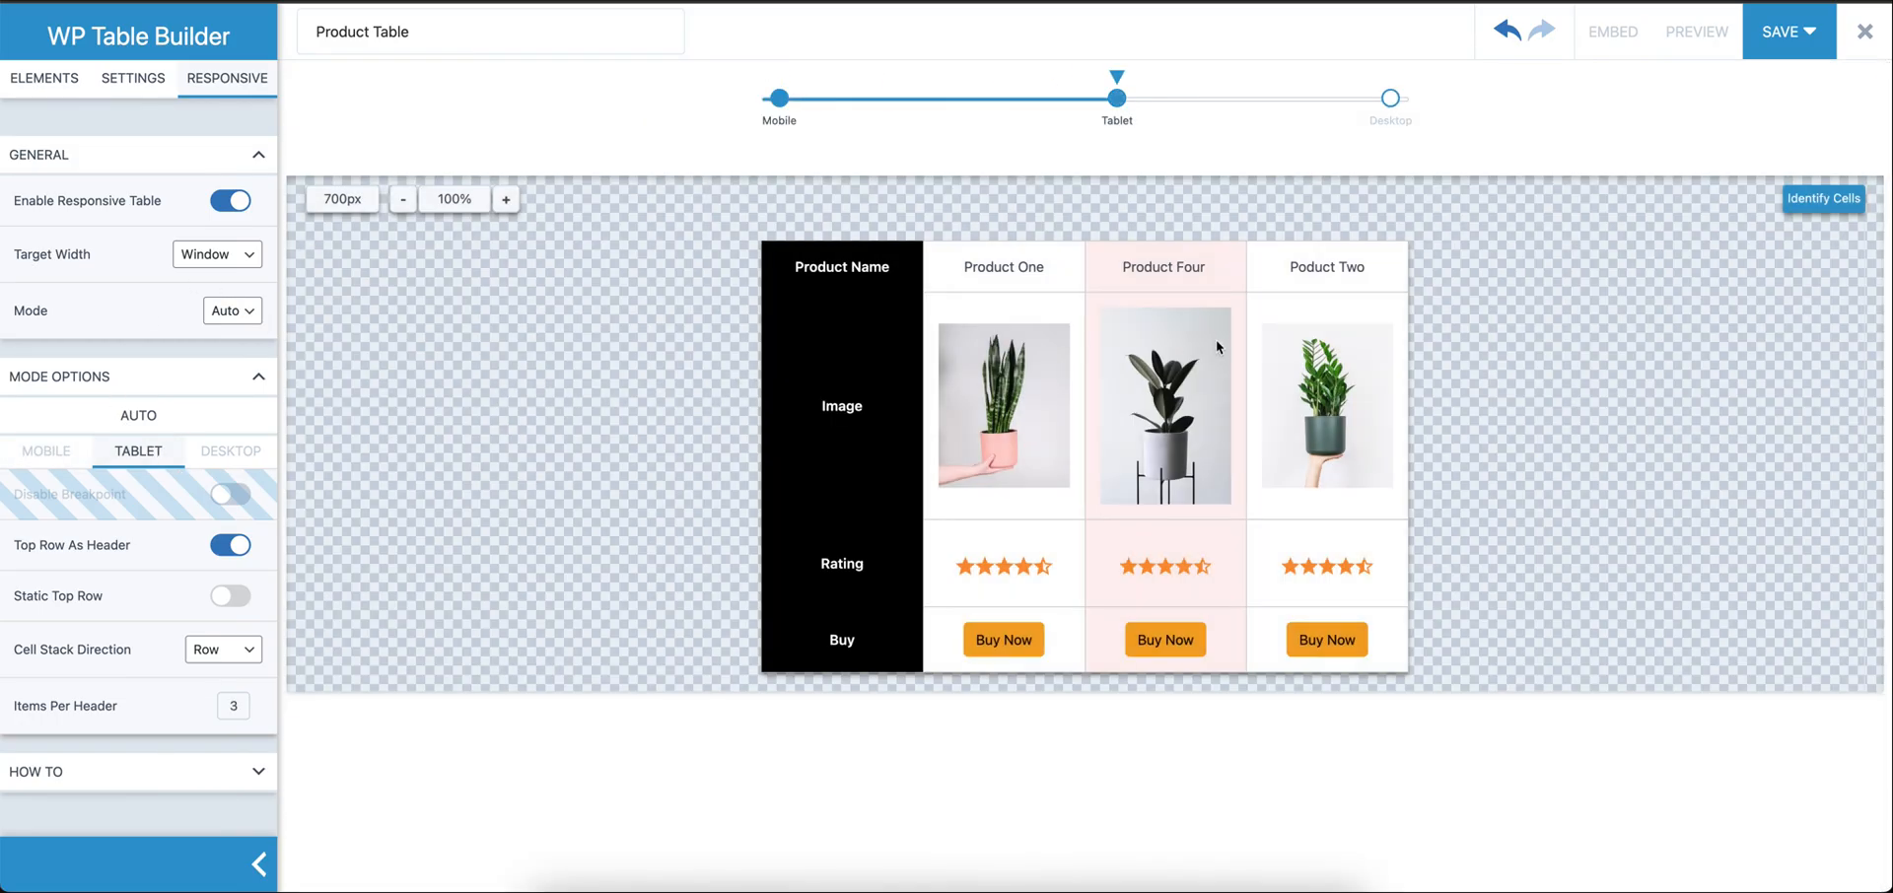
mouse_move(339, 120)
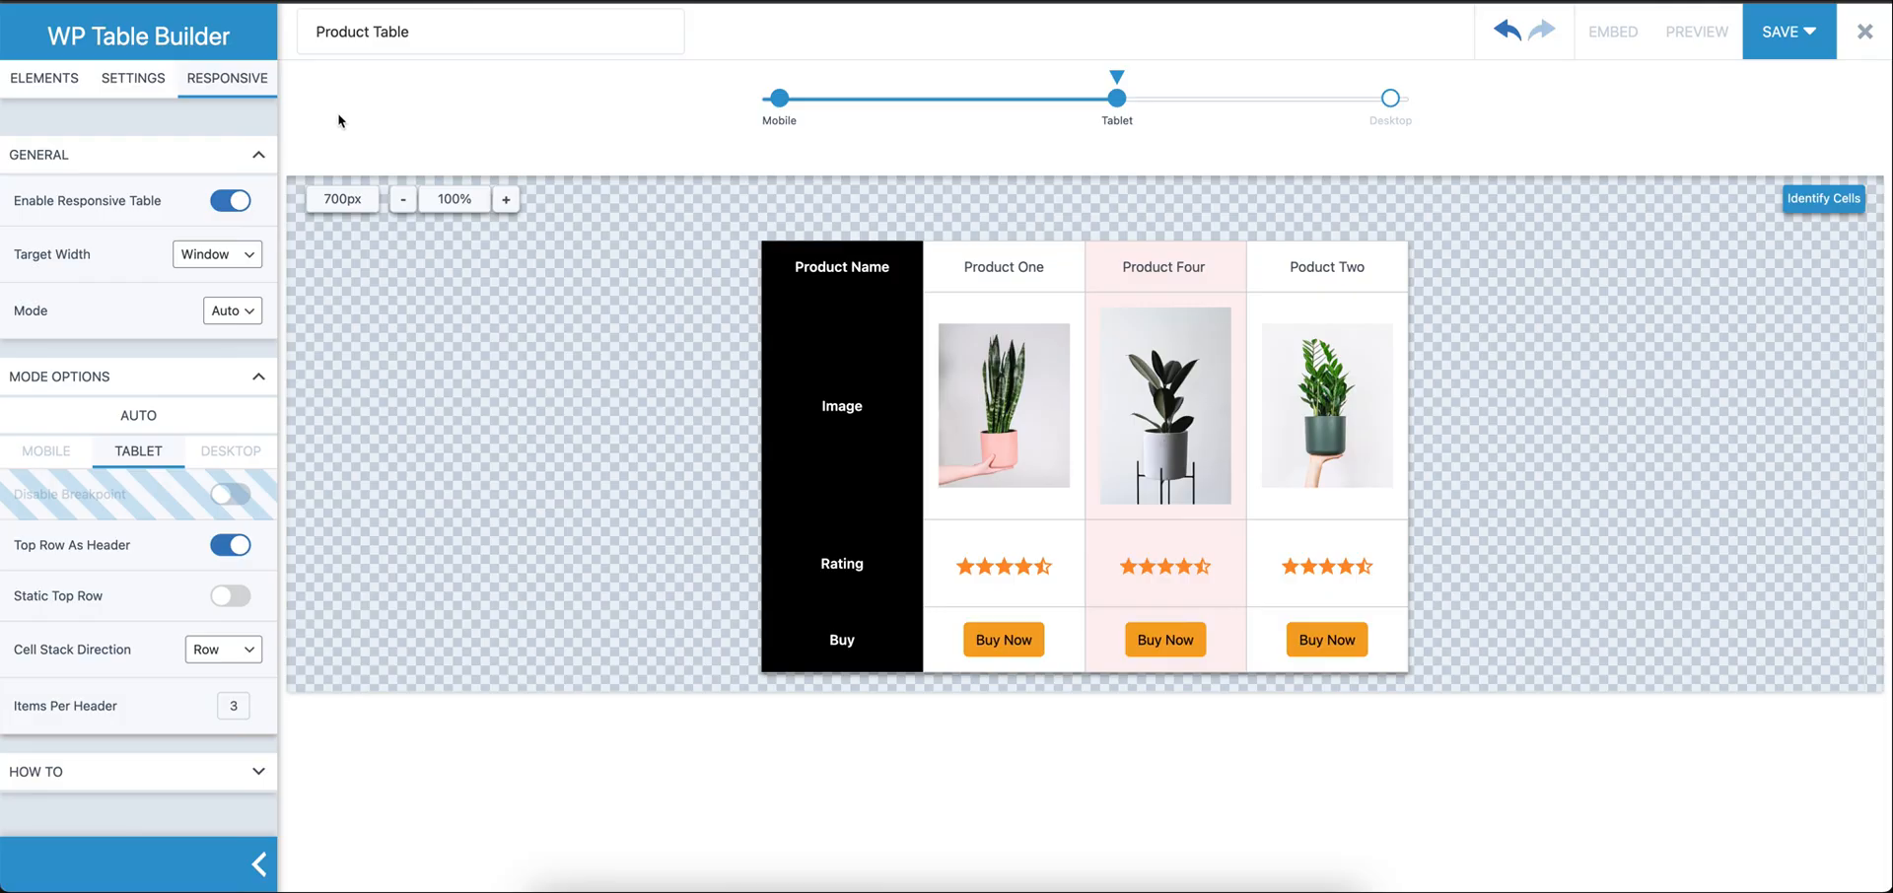
click(44, 79)
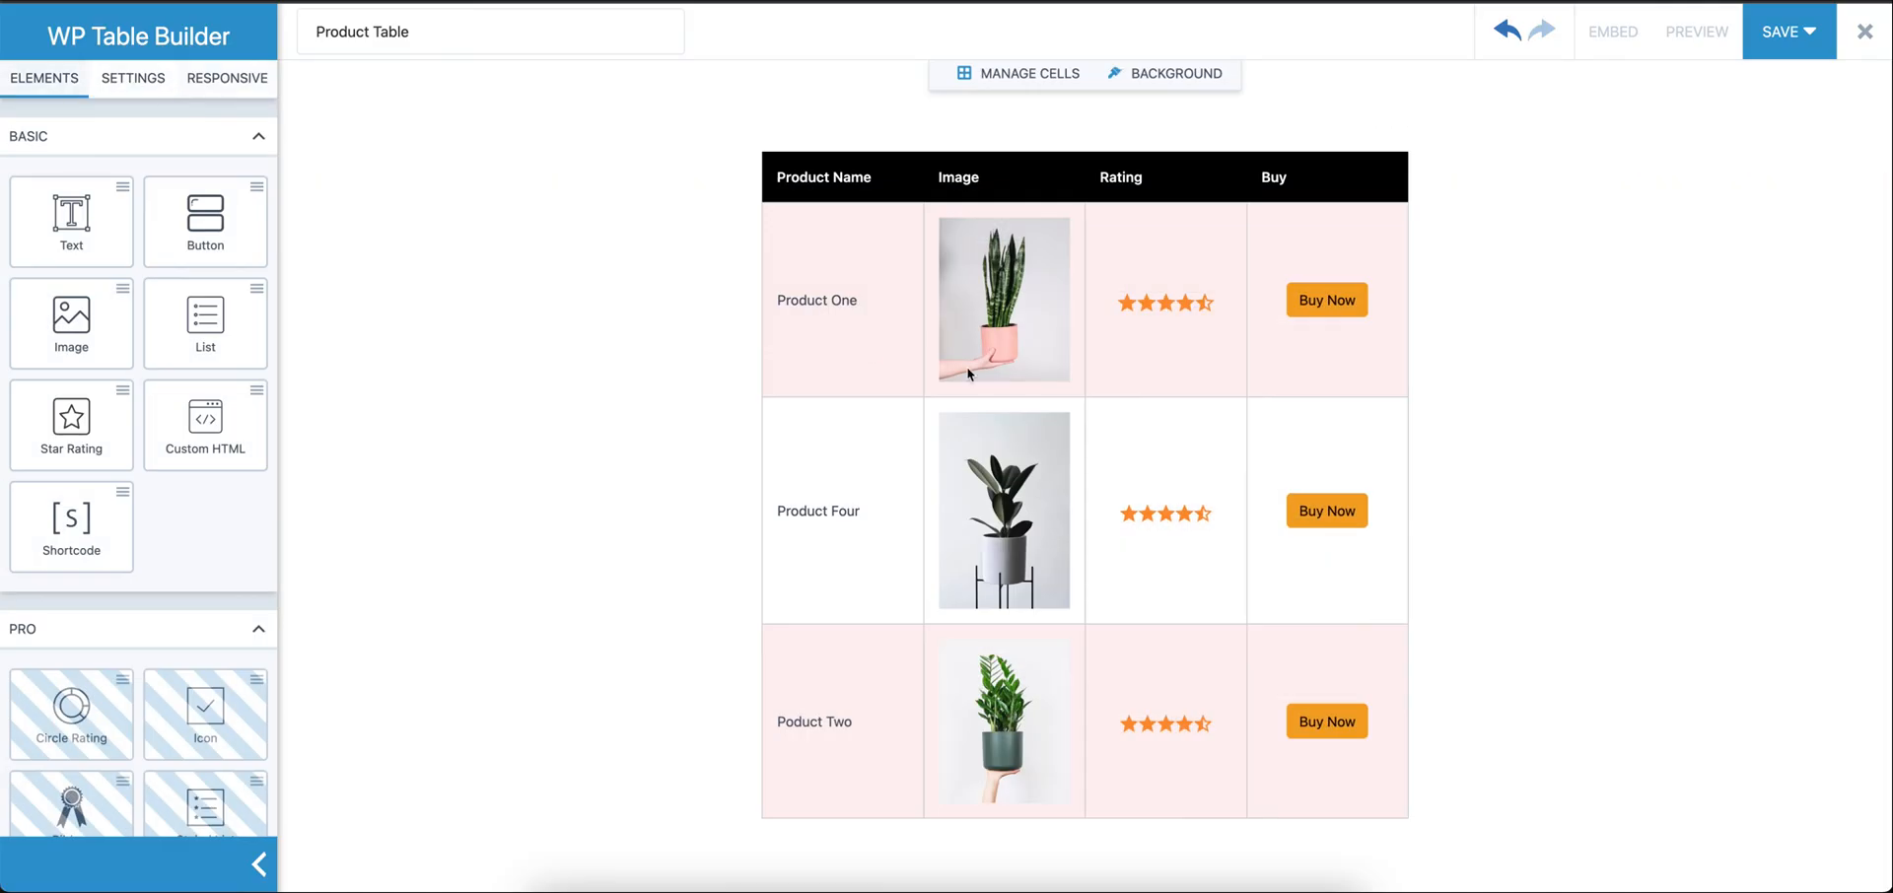
mouse_move(1870, 422)
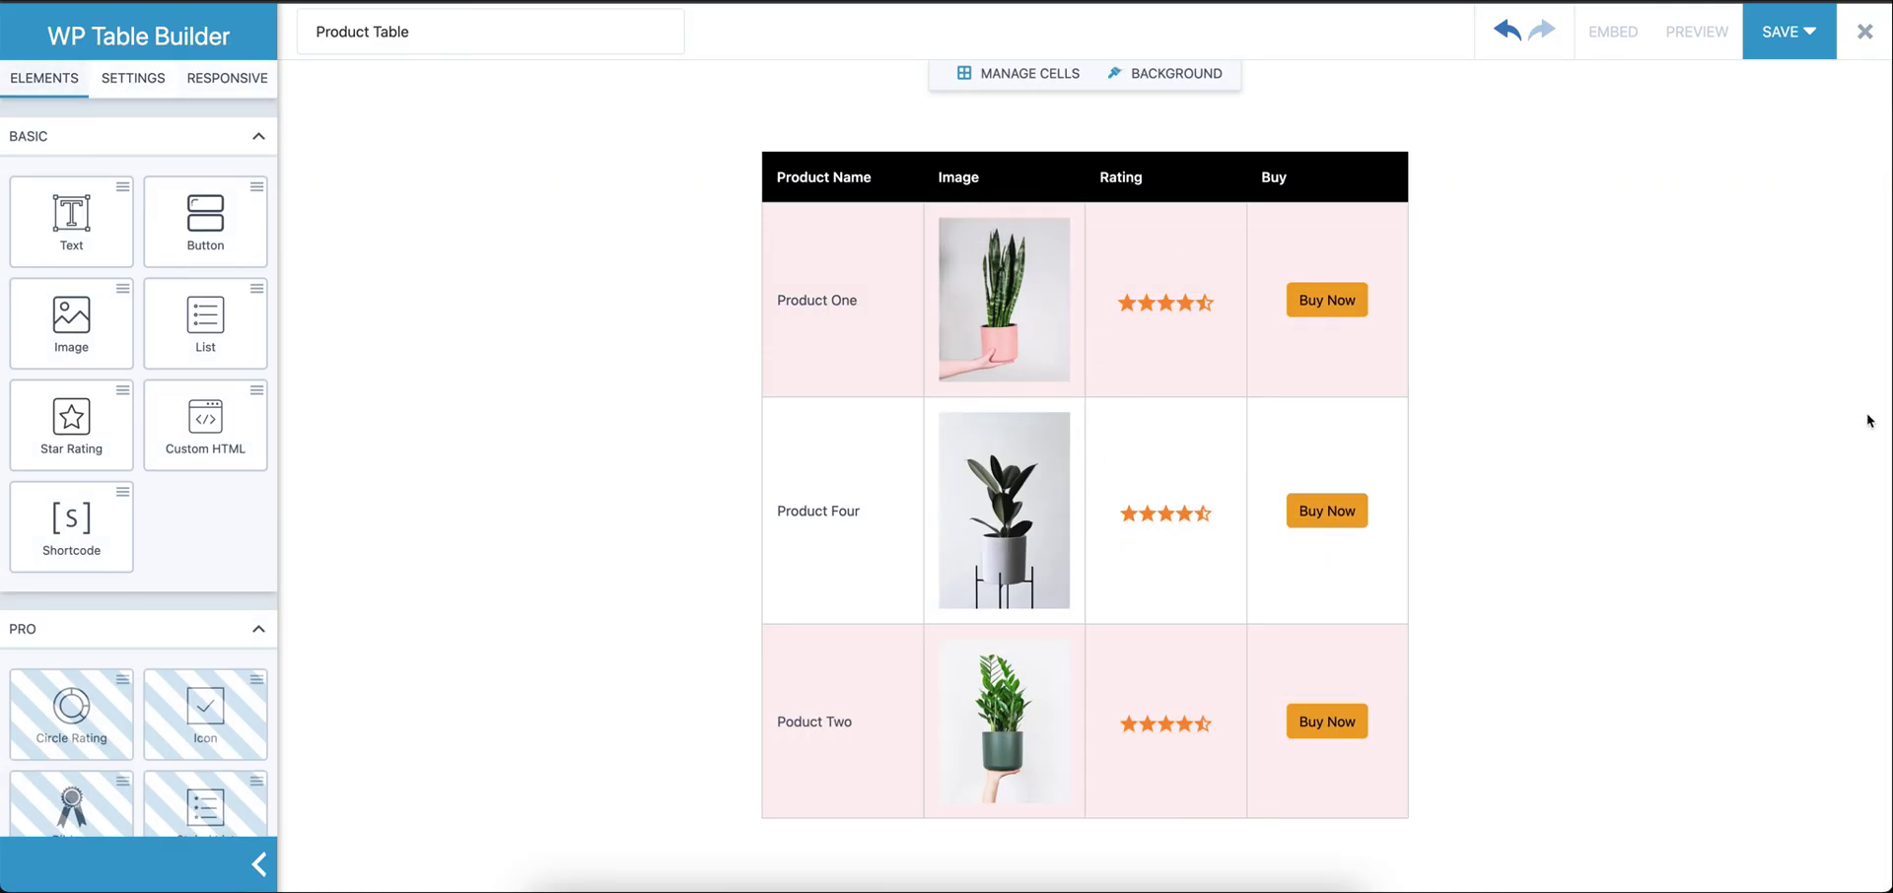
mouse_move(1668, 351)
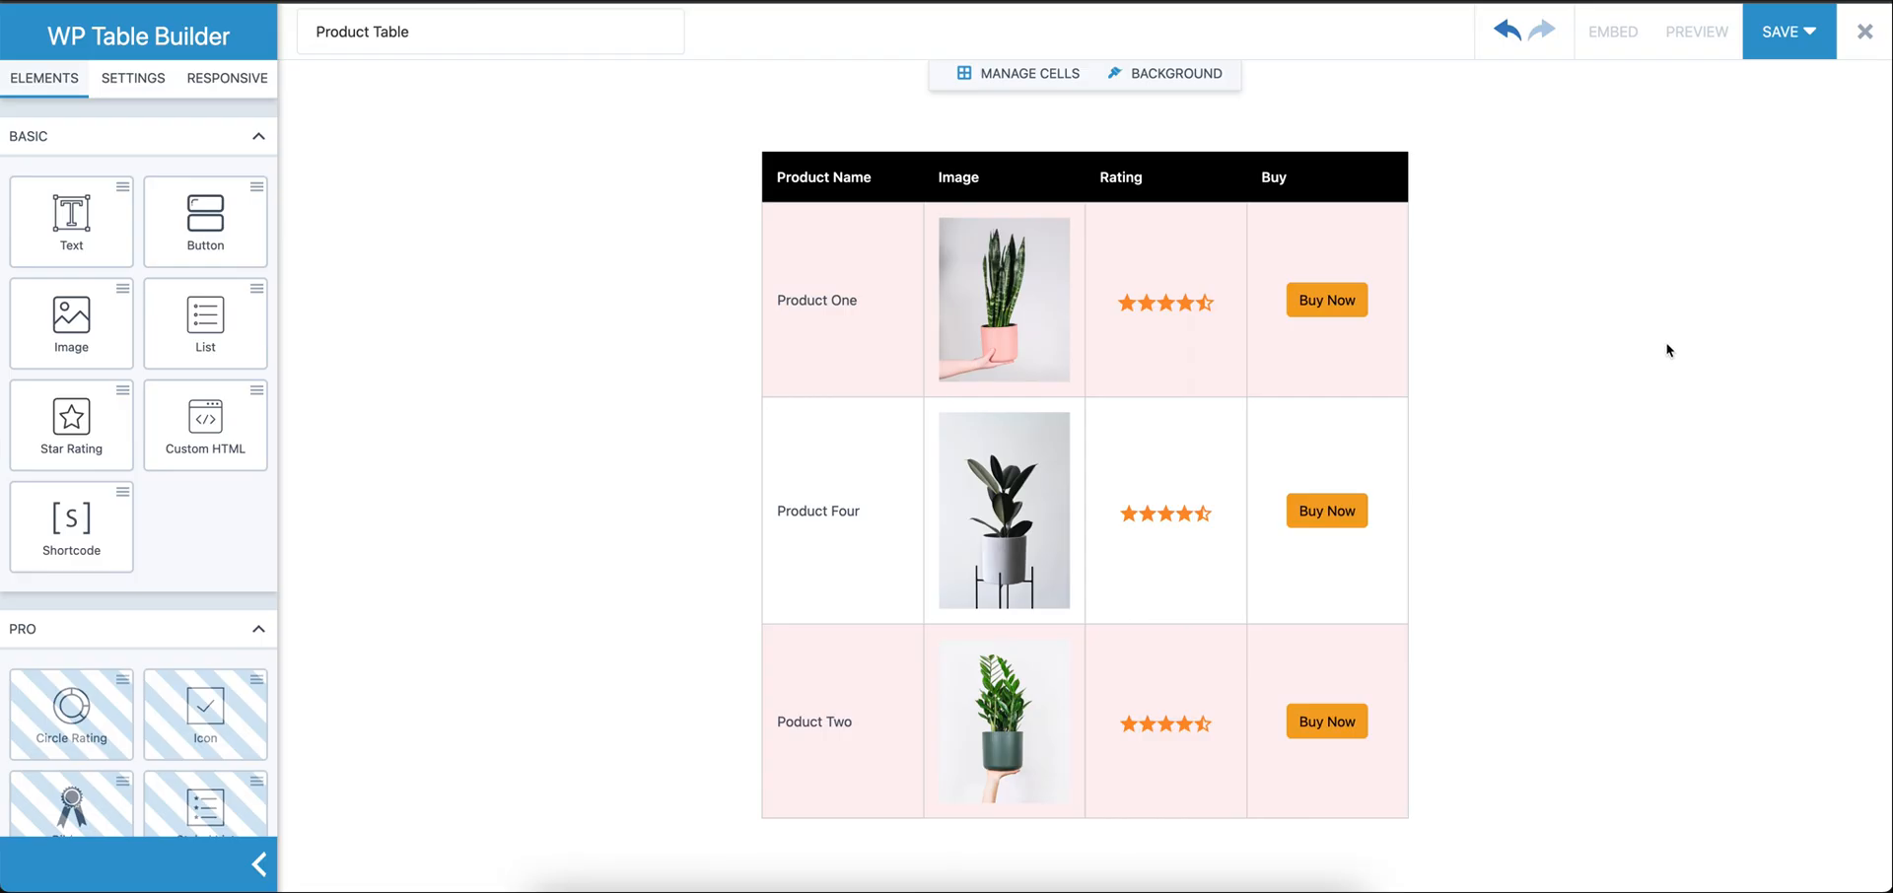
Save the Product Table and preview it on its own page
click(1789, 31)
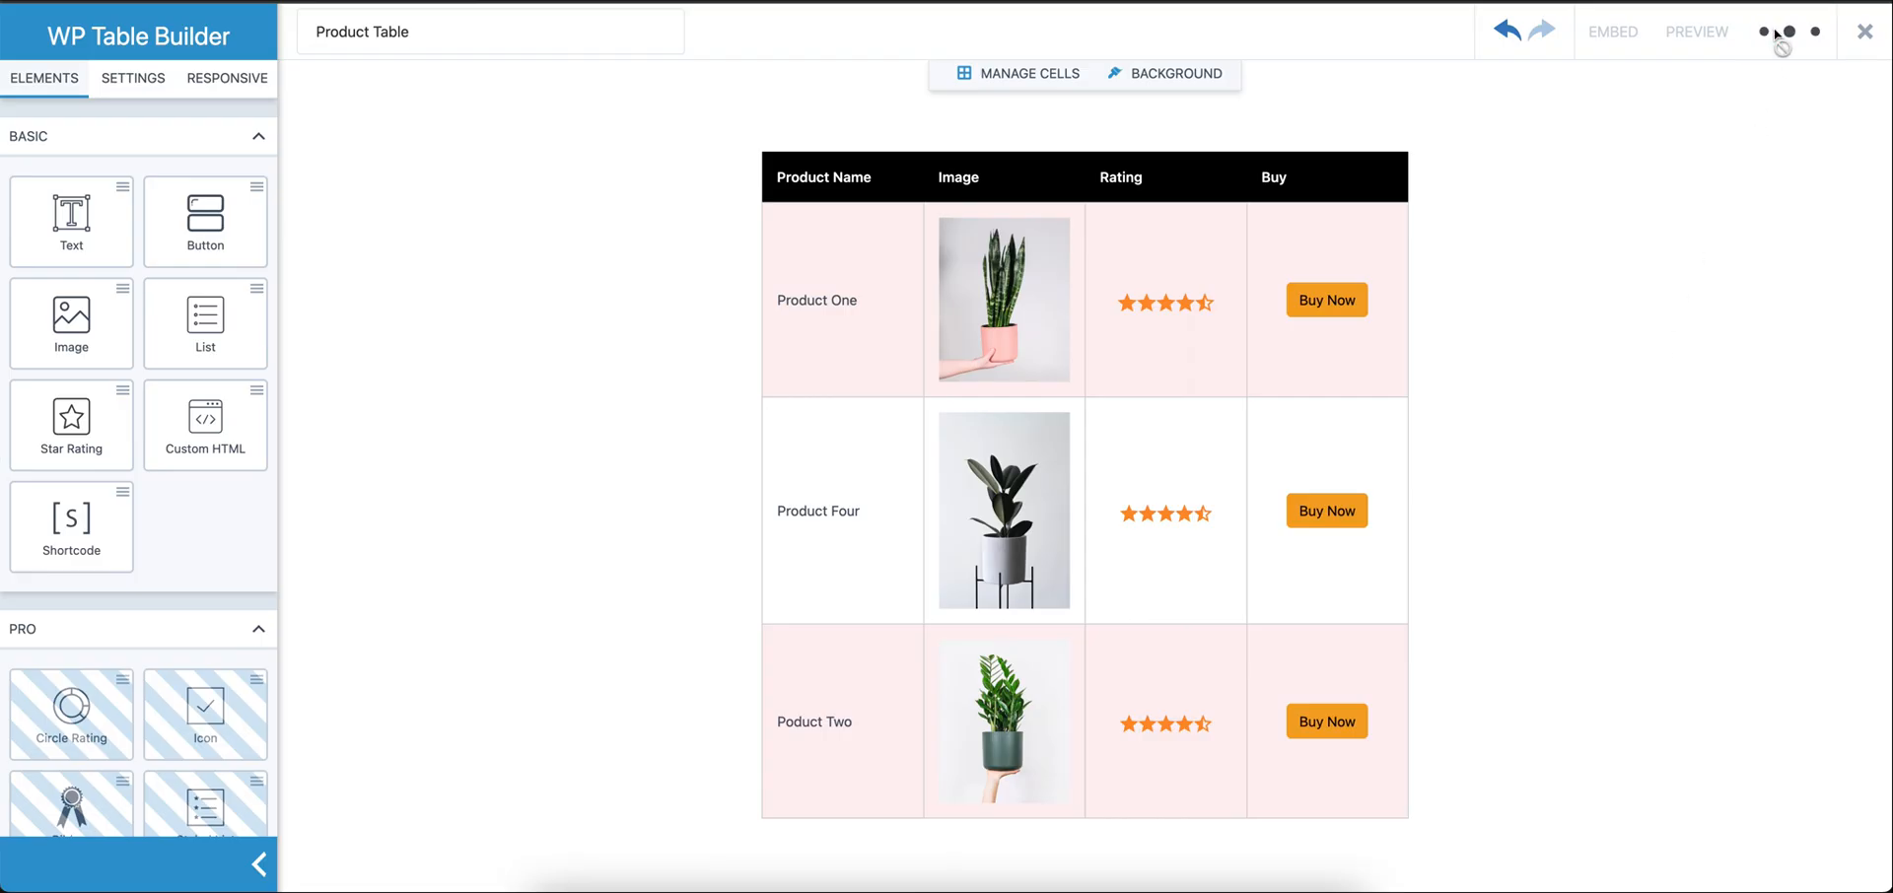
click(1789, 31)
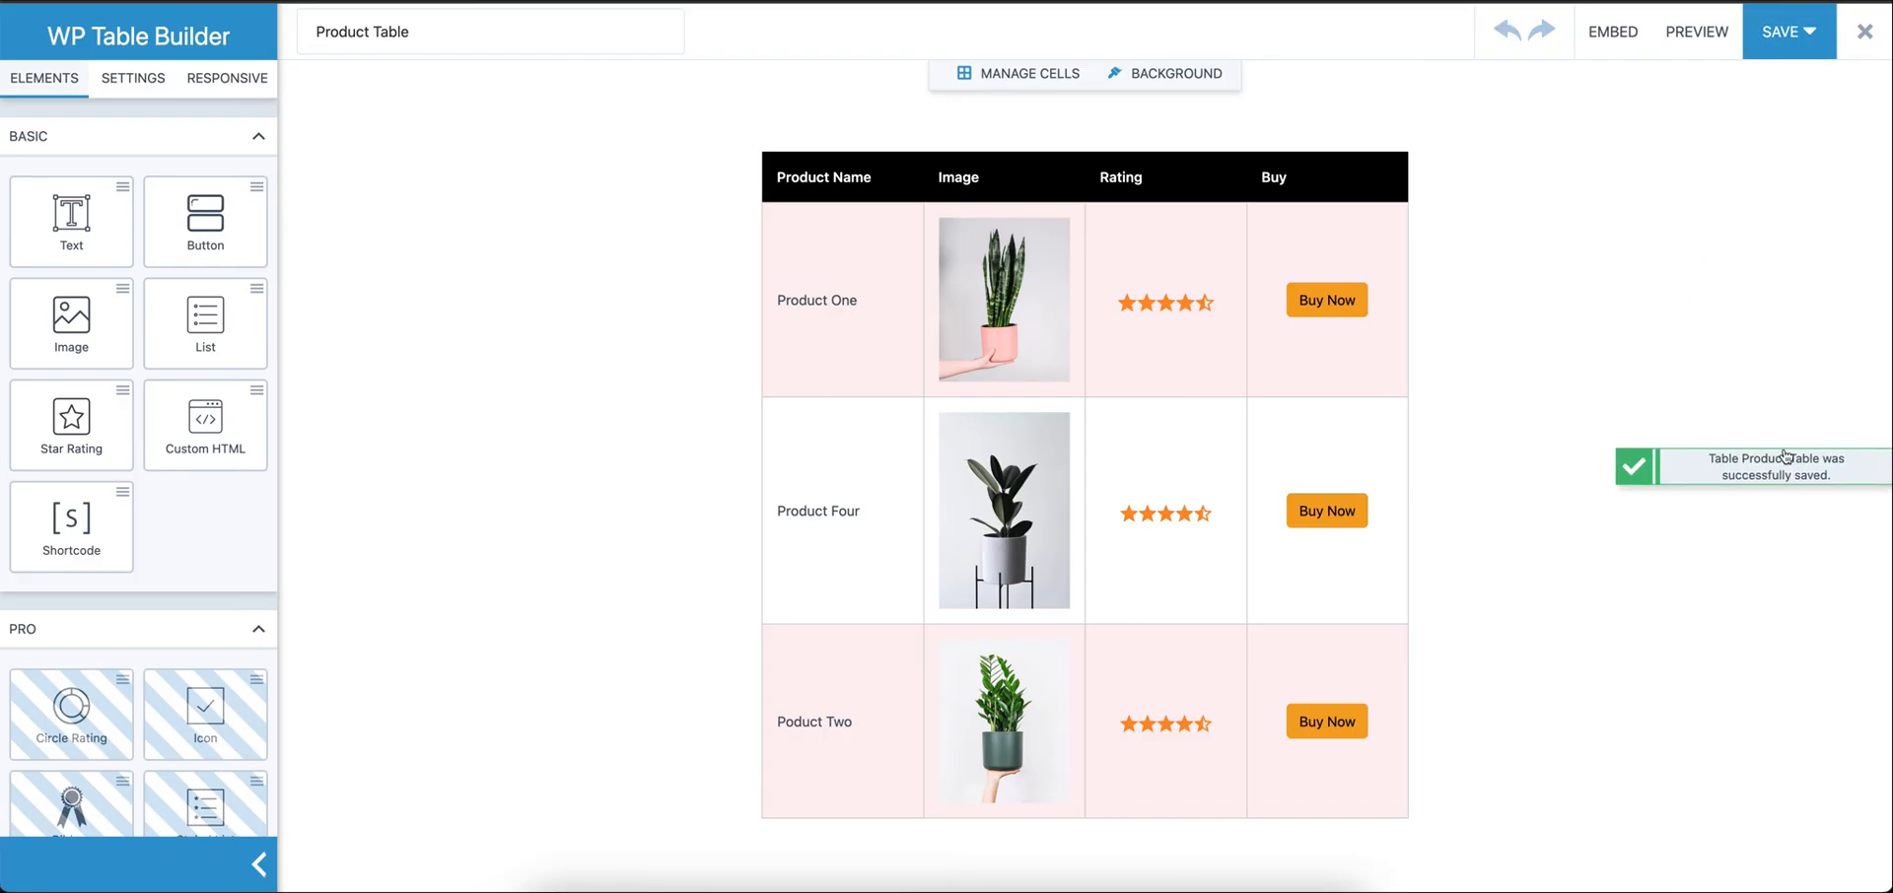
click(1696, 32)
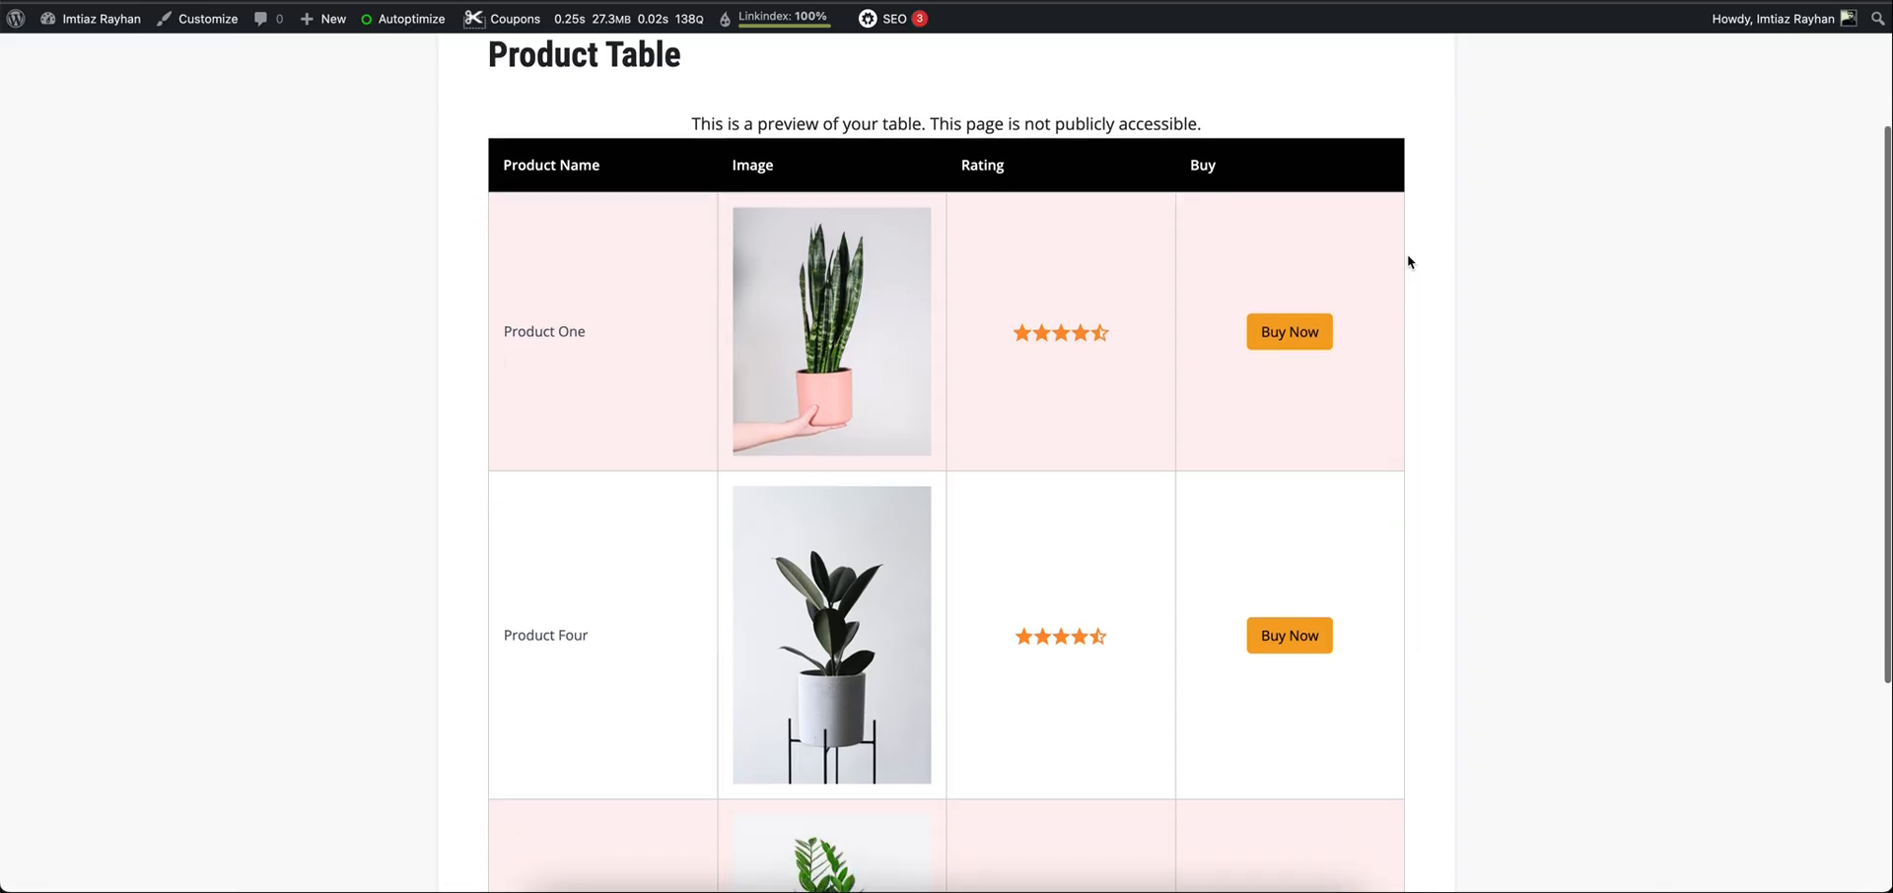
scroll(up, 3)
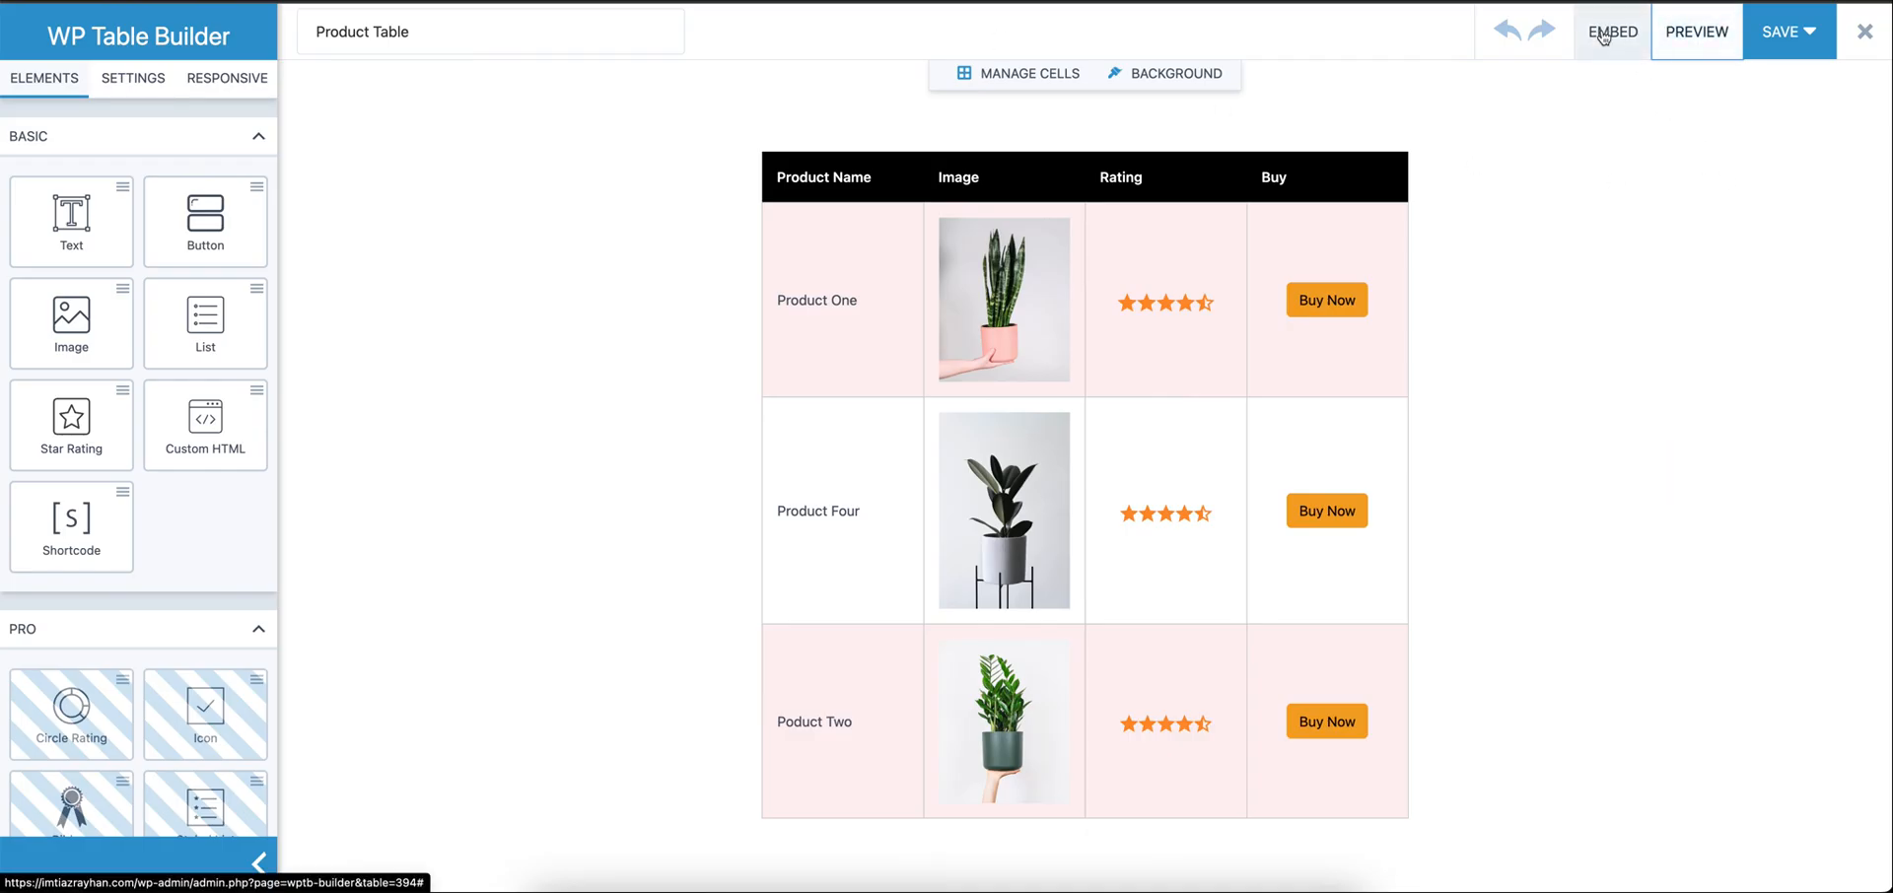
mouse_move(1616, 116)
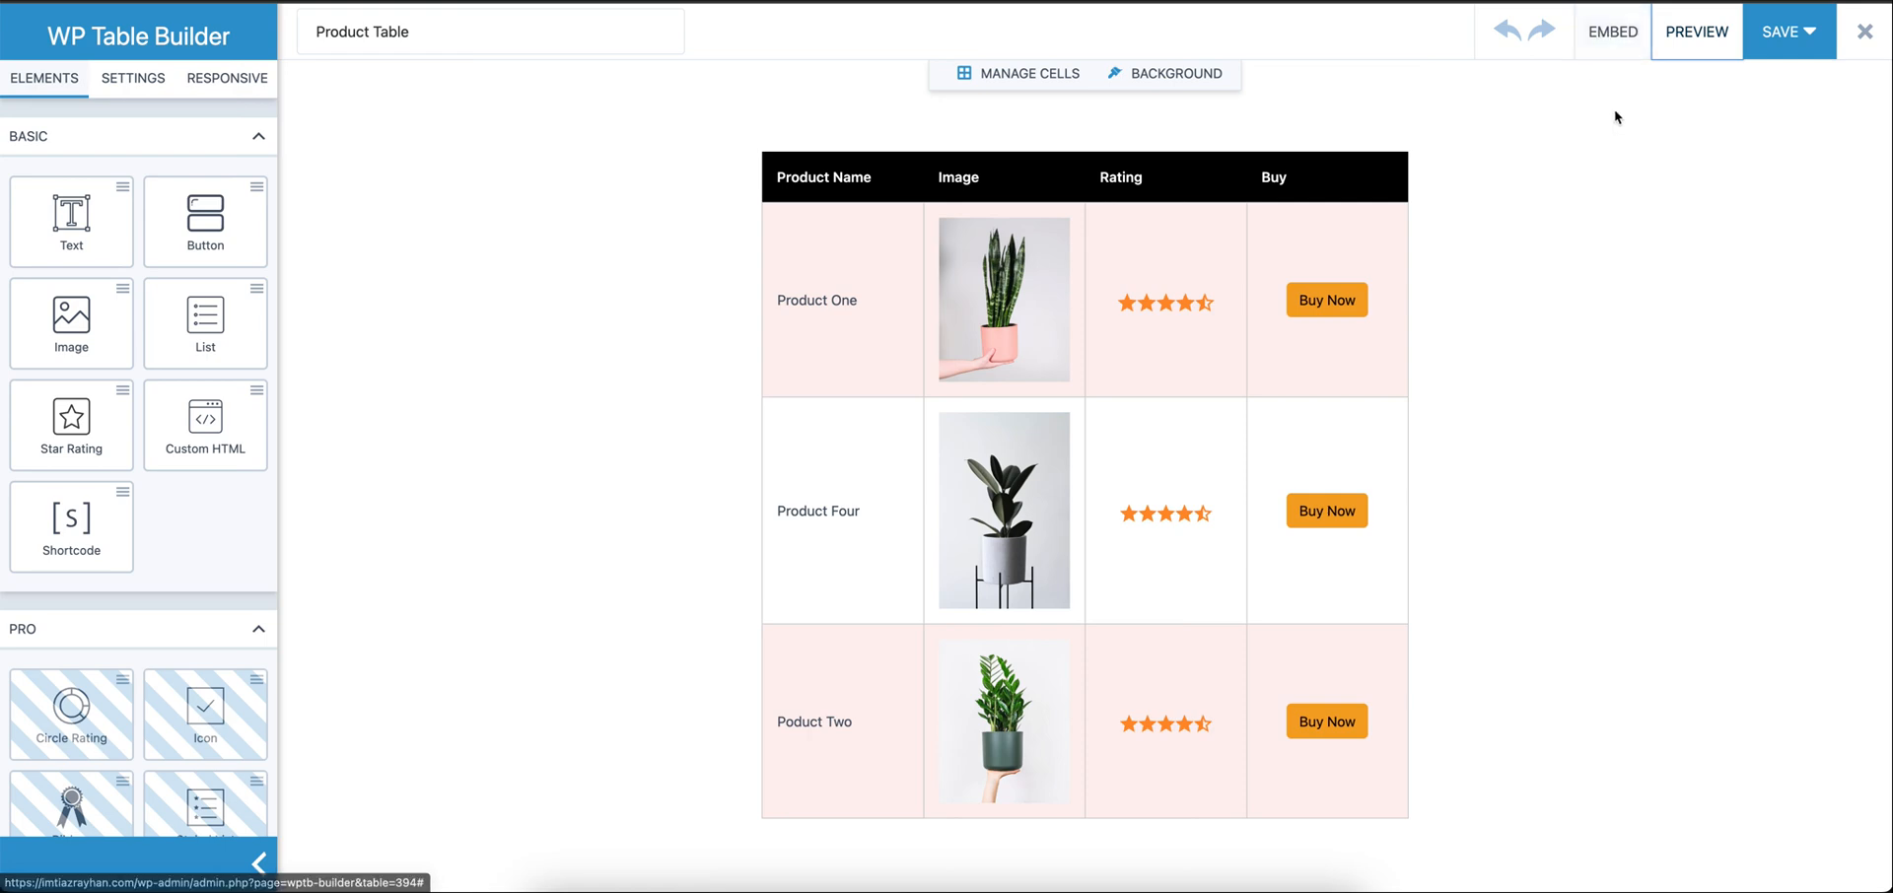
mouse_move(1611, 31)
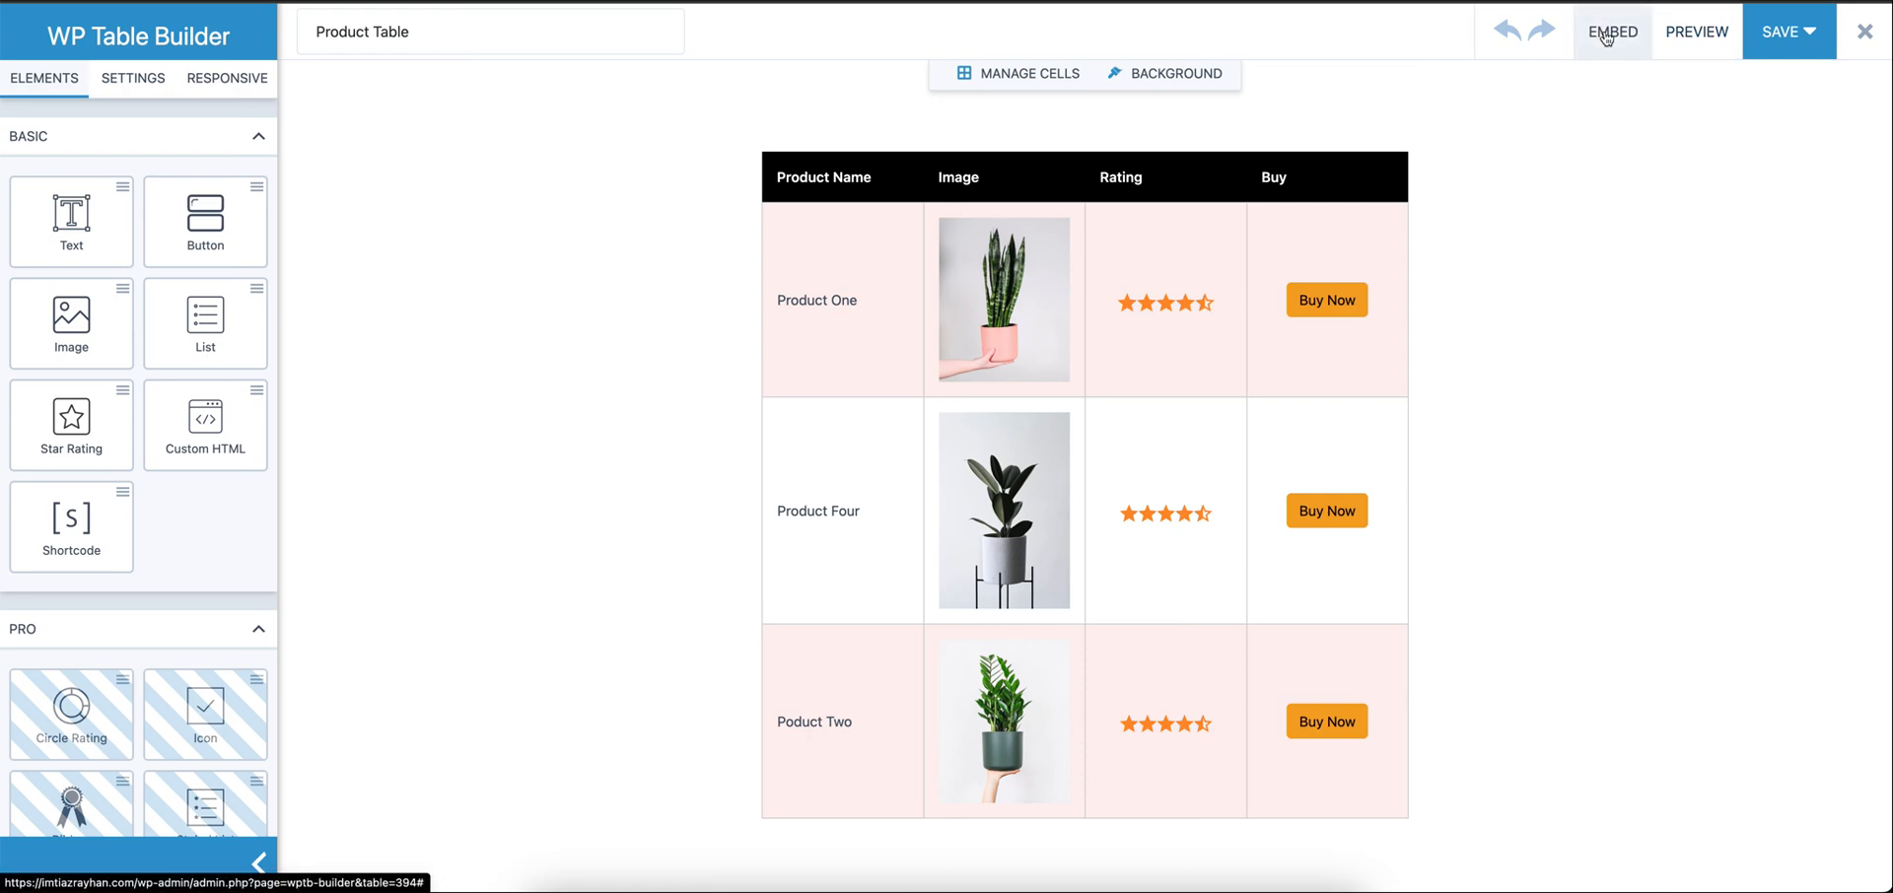
Copy the embed shortcode [wptb id=394] from the Shortcode dialog and close it
click(1611, 31)
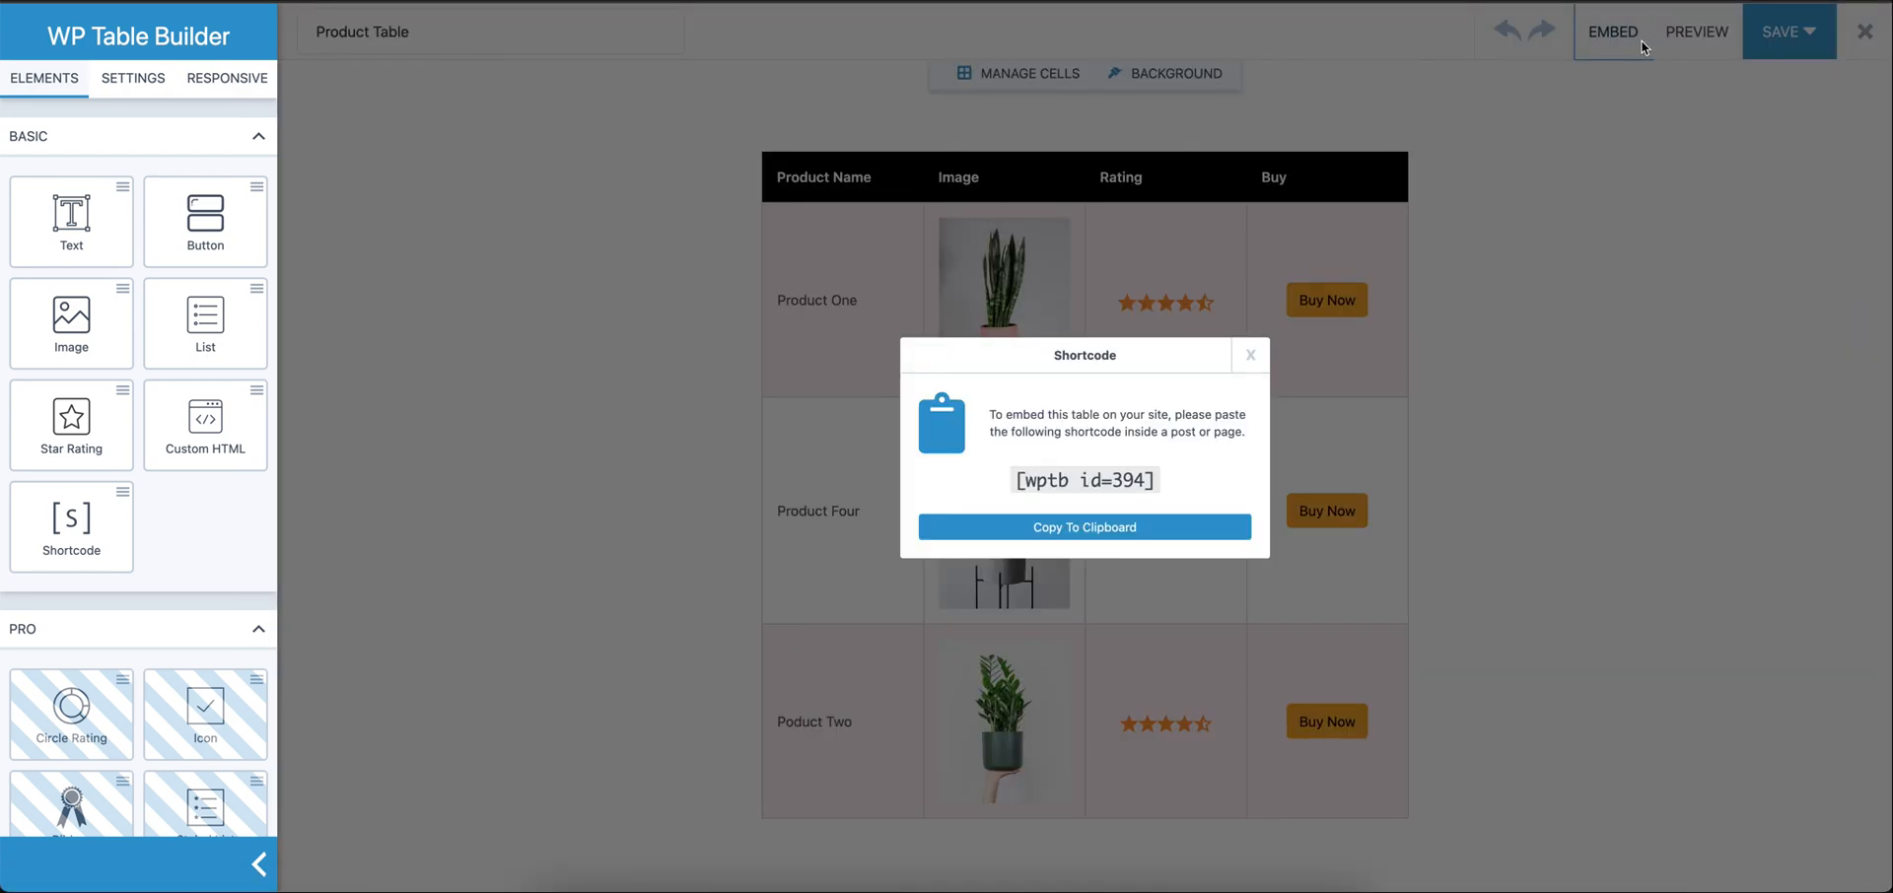
mouse_move(1108, 367)
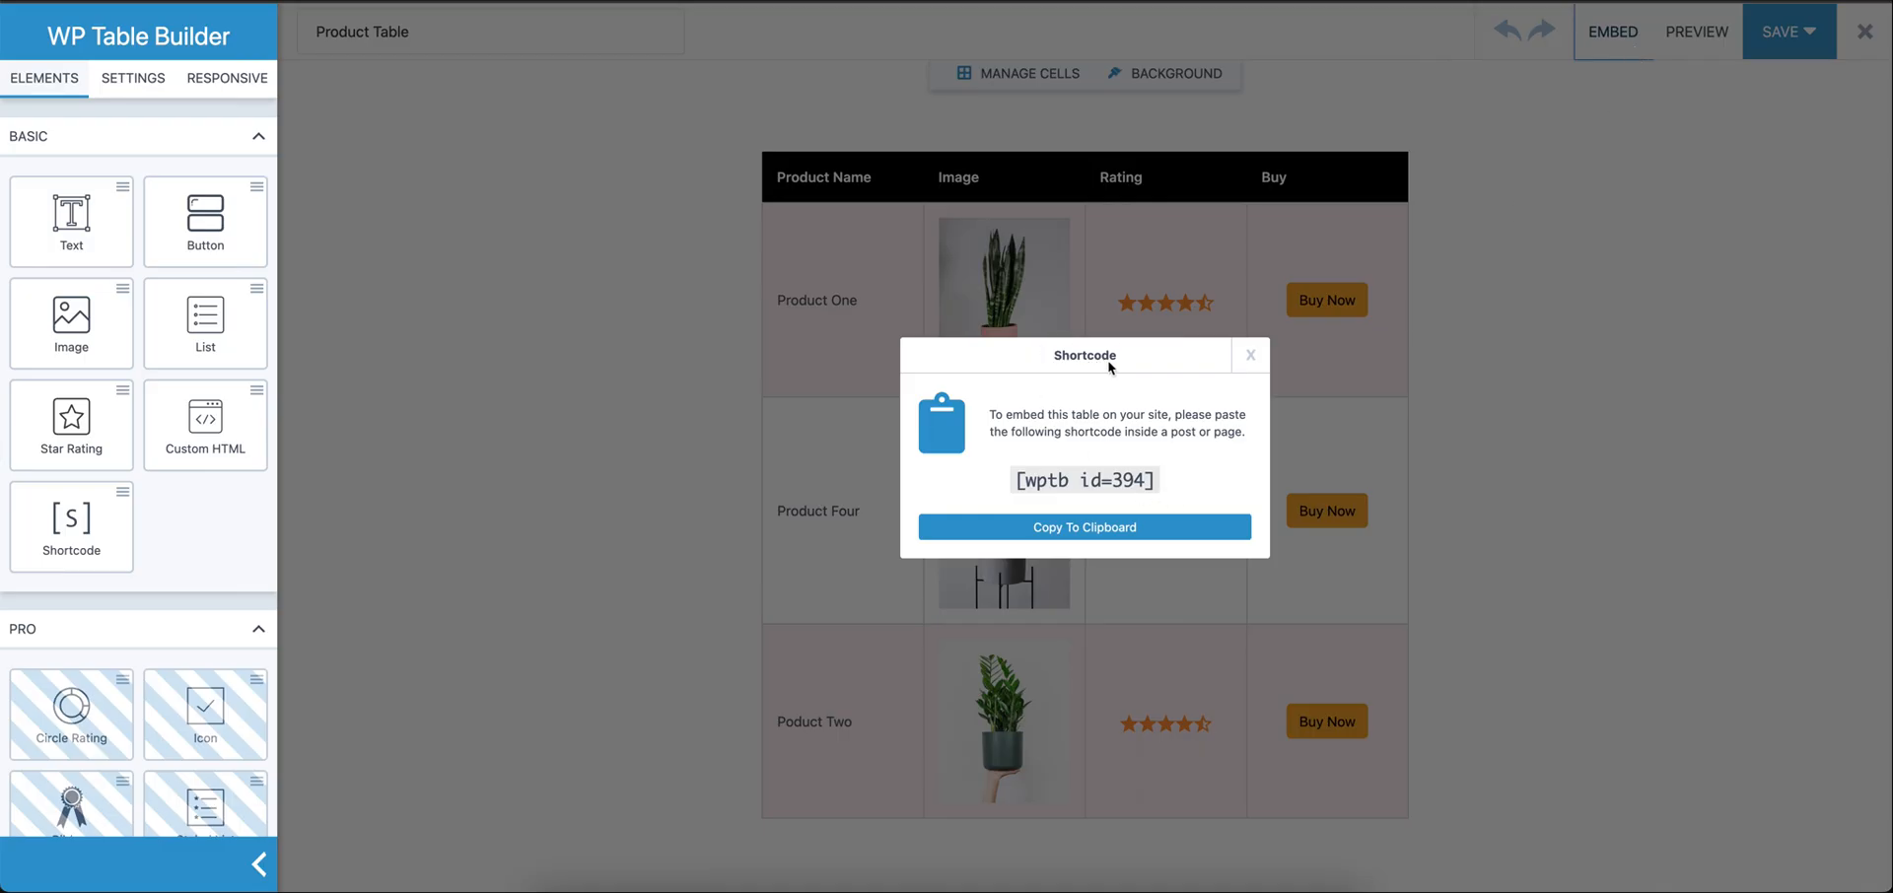
click(1082, 526)
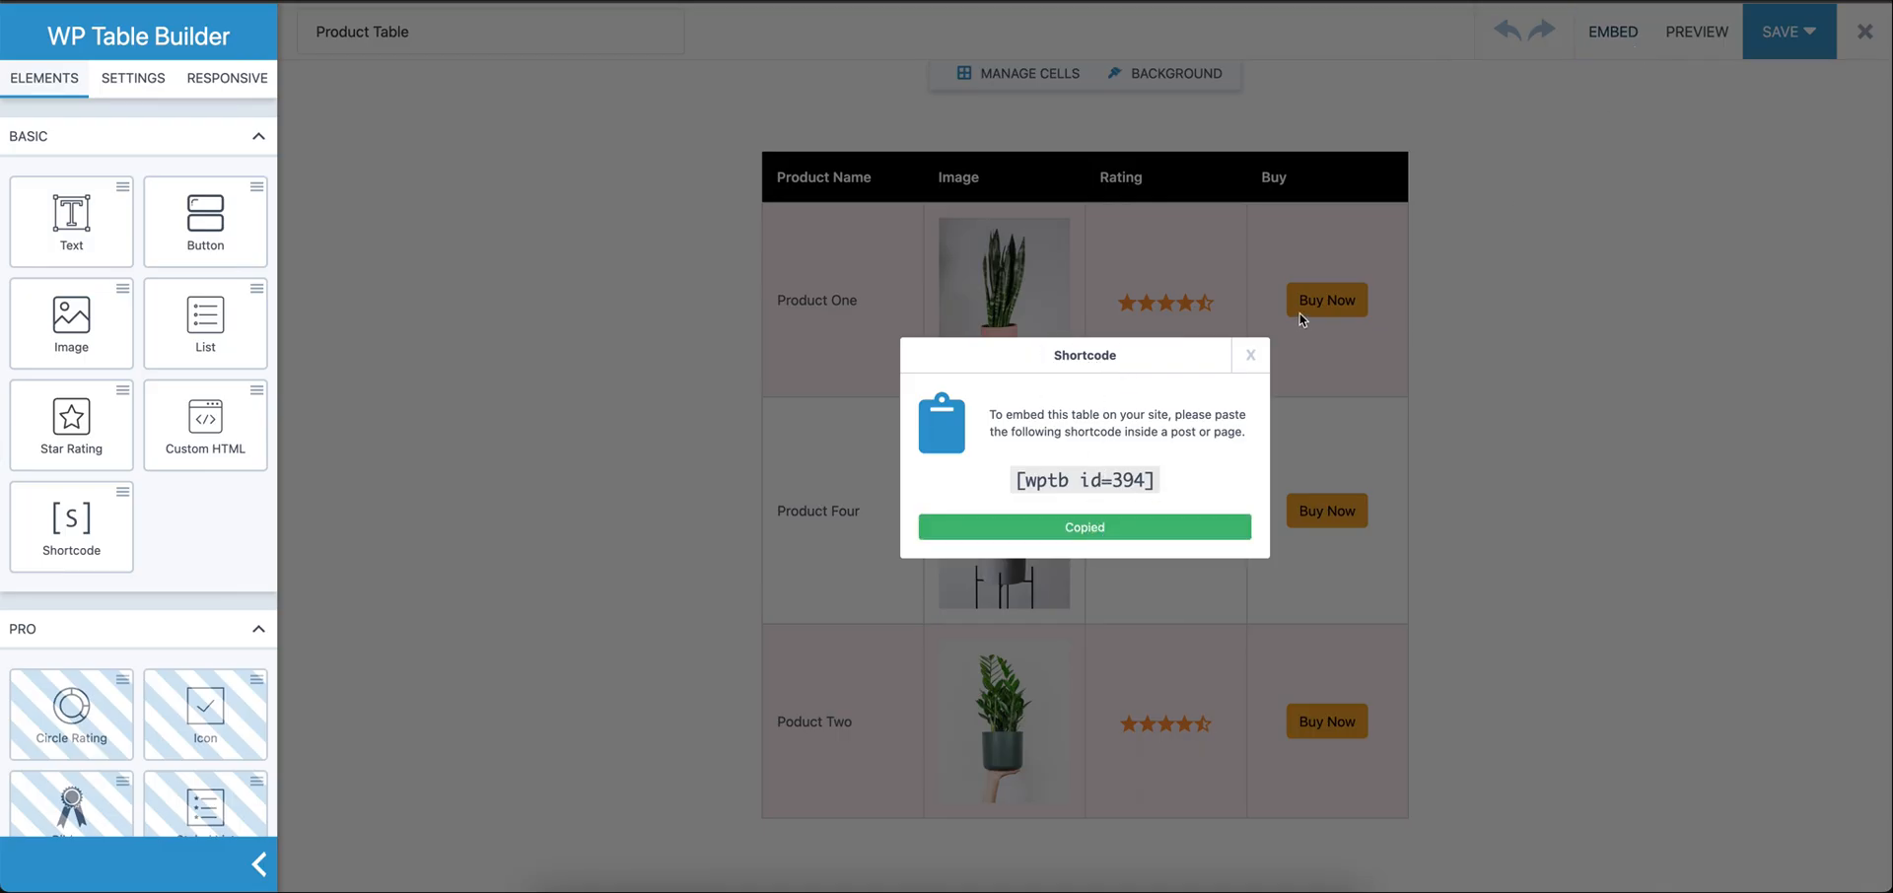
click(1250, 355)
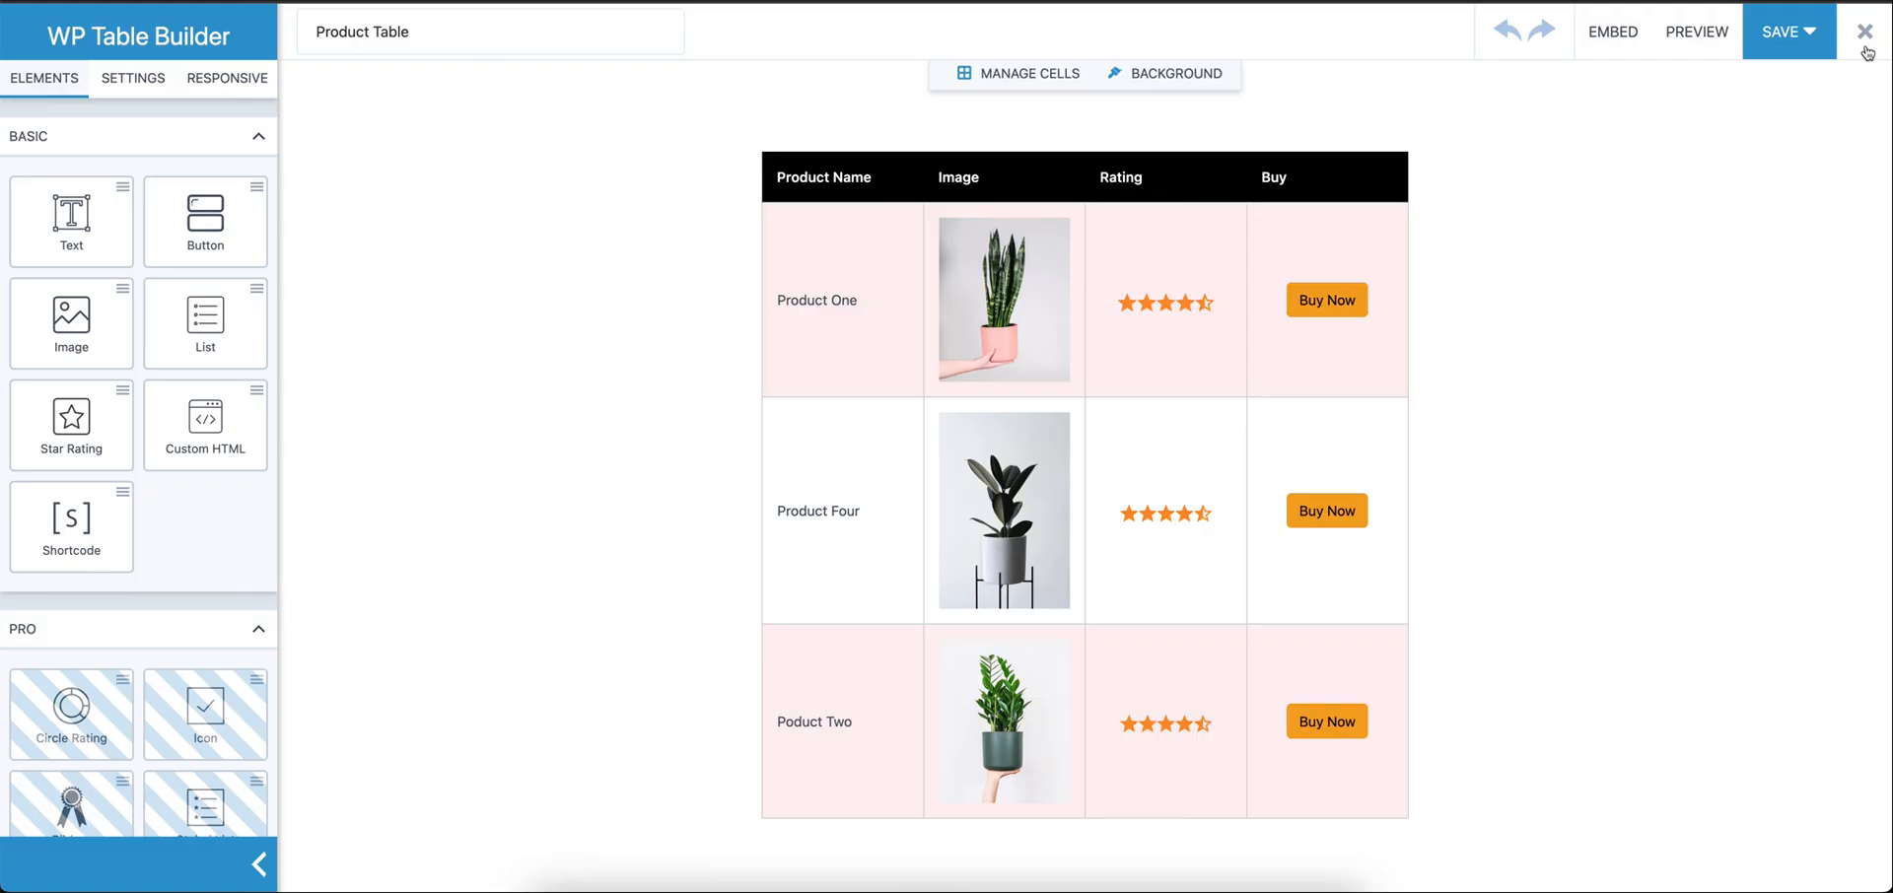
Leave the builder and title a new post 'Table Demo' holding the Product Table block (ID 394)
click(1864, 30)
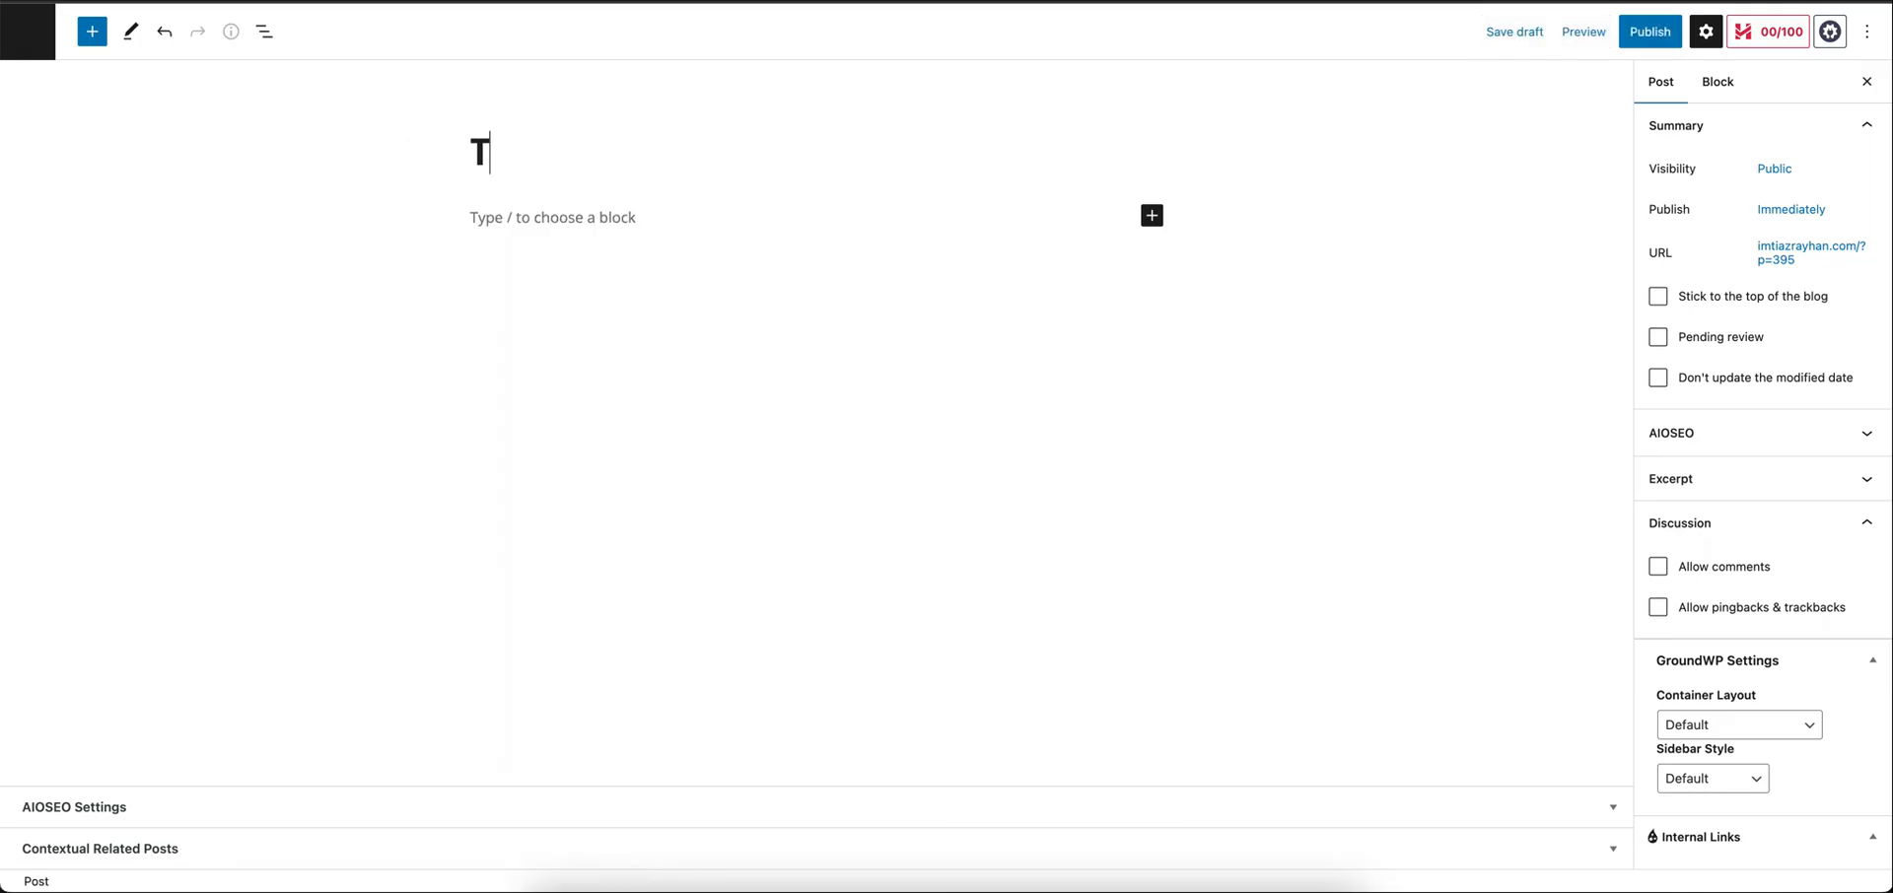
text(able Demo)
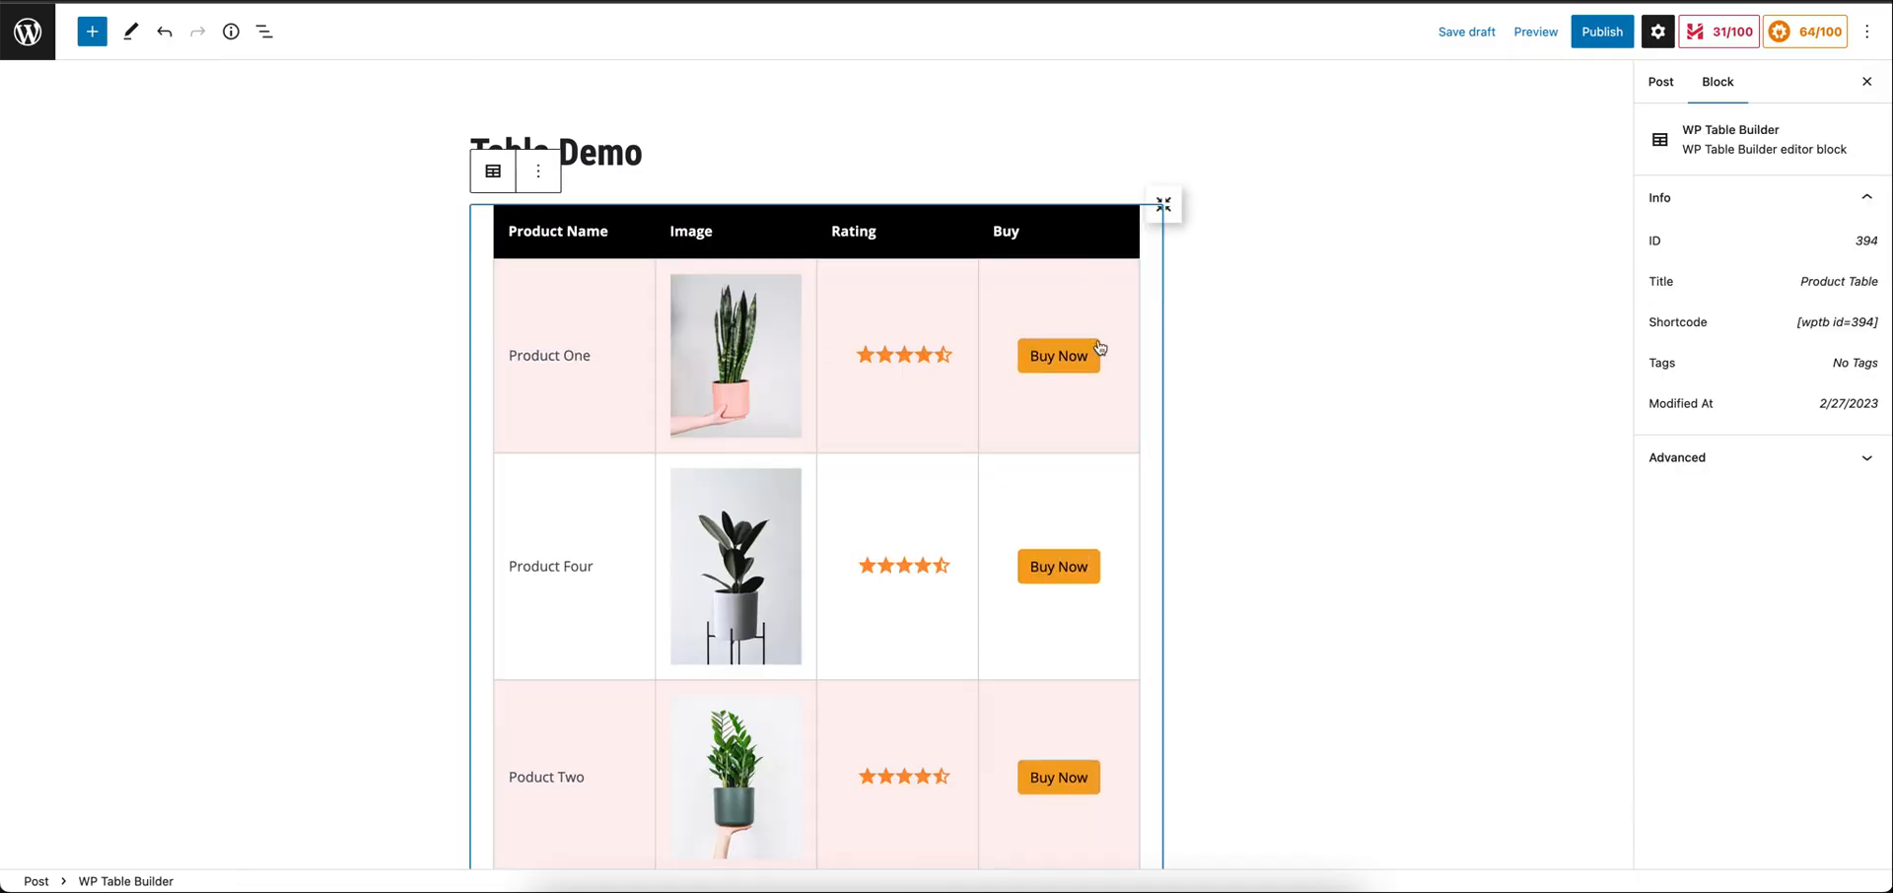
mouse_move(639, 262)
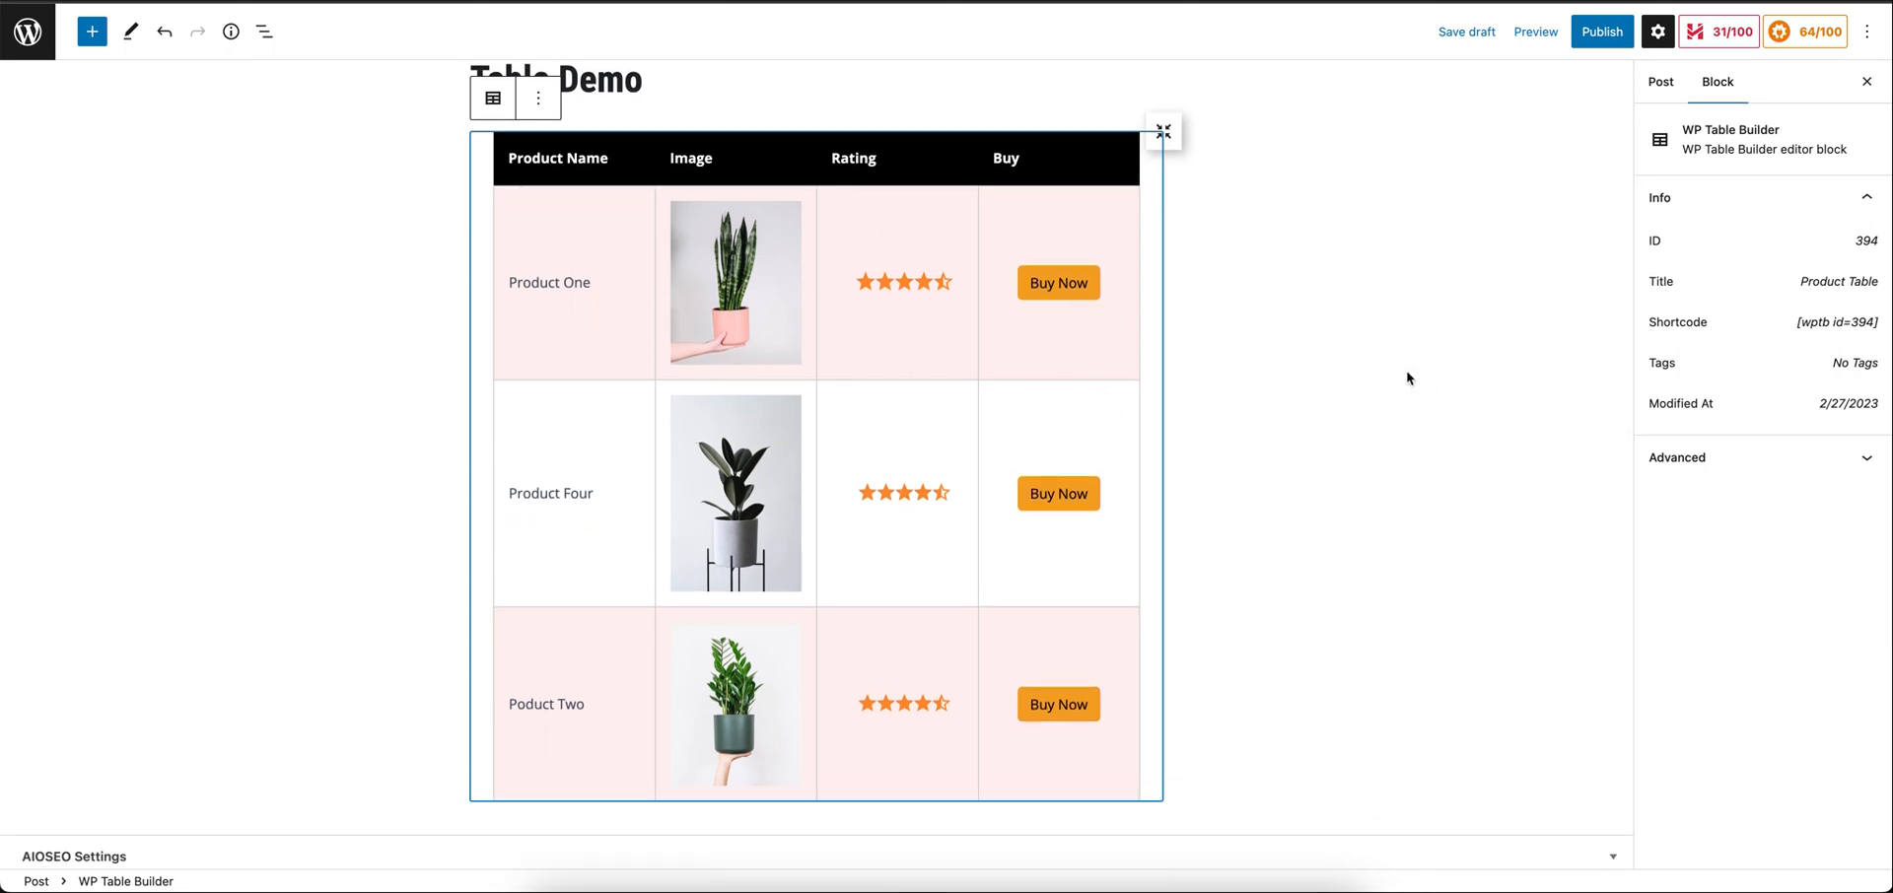
mouse_move(777, 432)
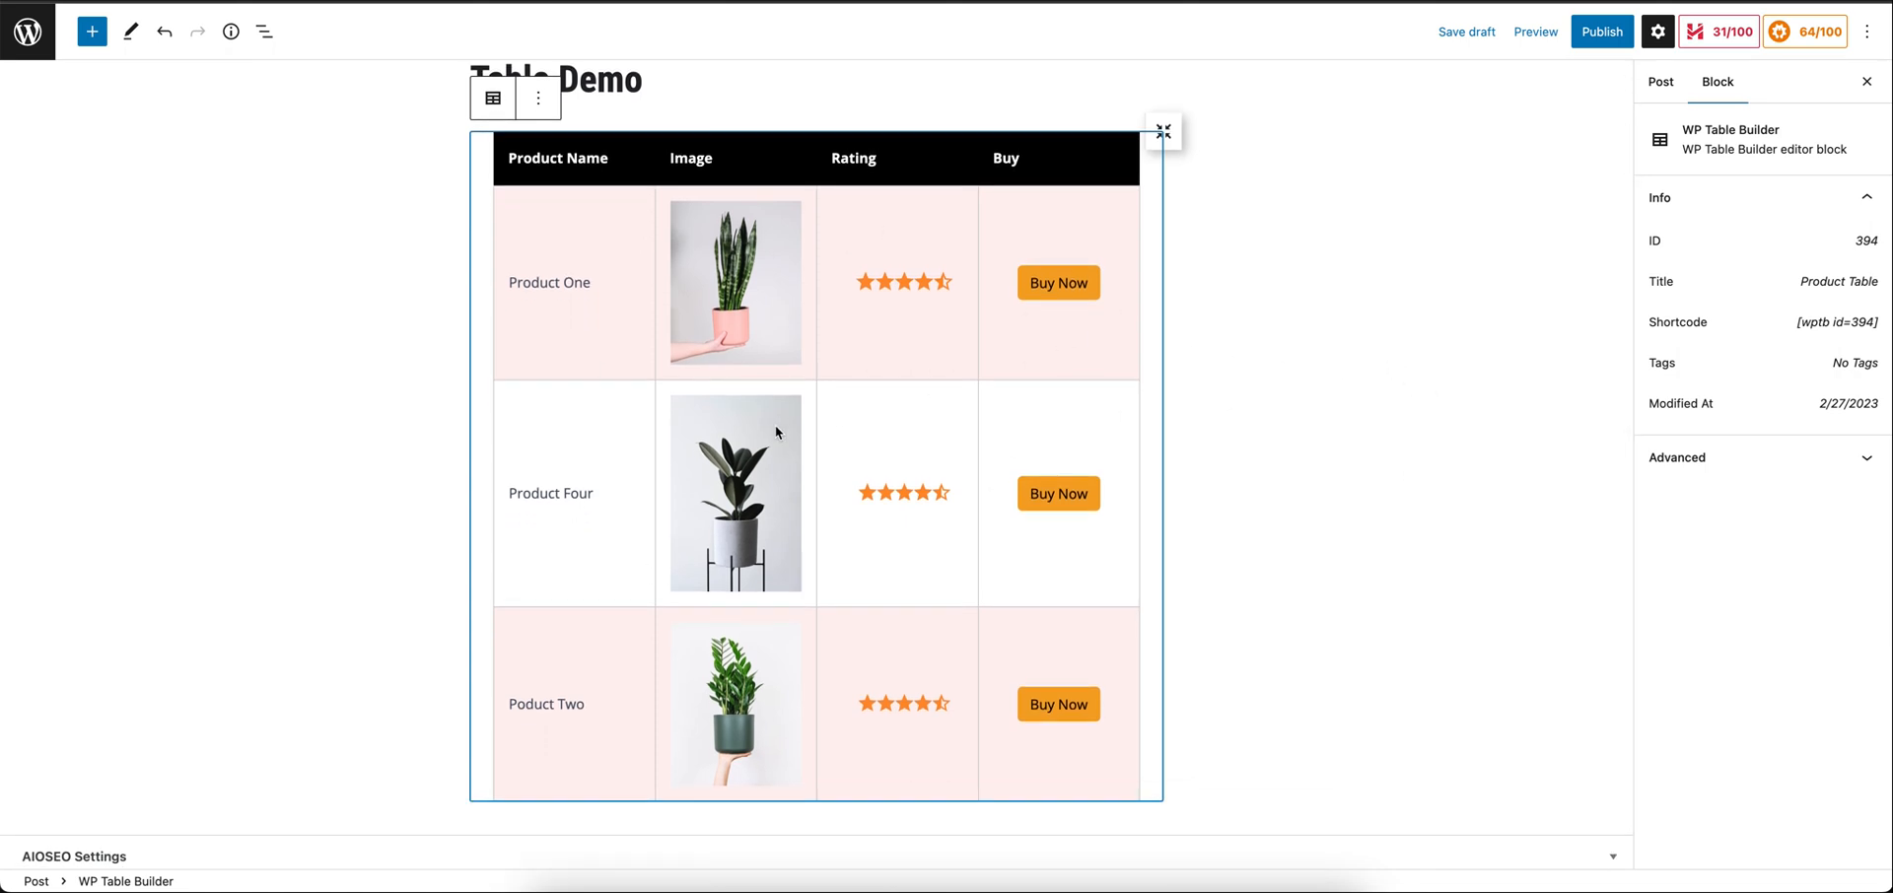
mouse_move(1002, 395)
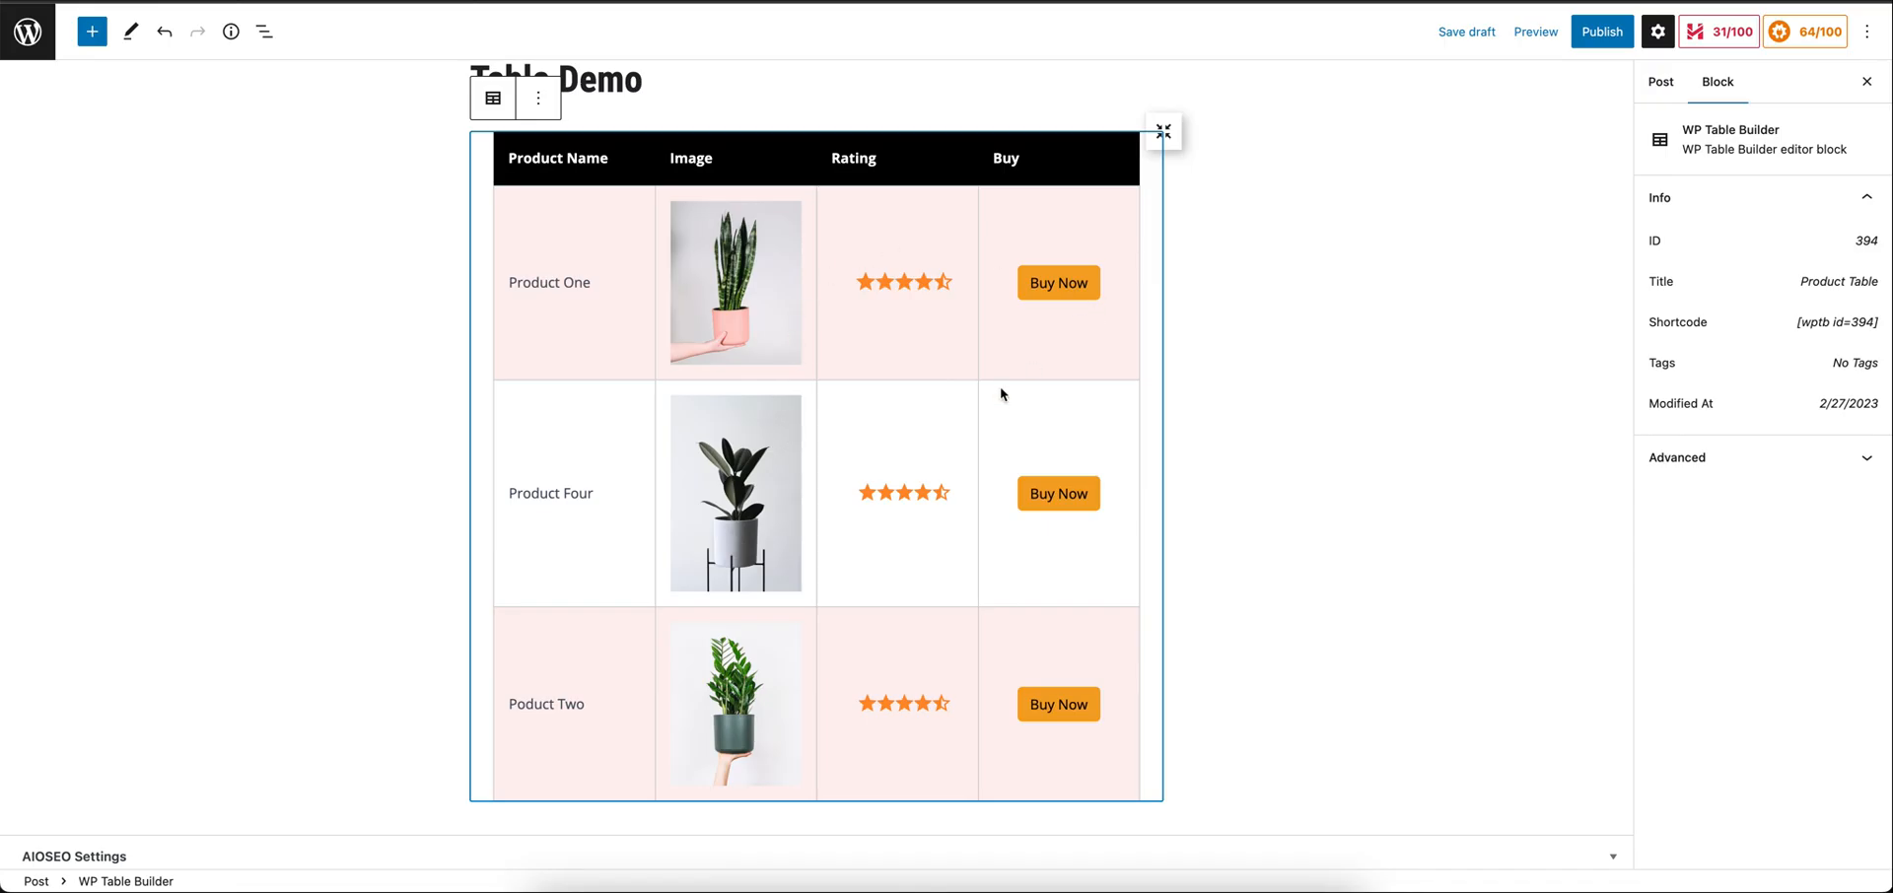
mouse_move(1466, 131)
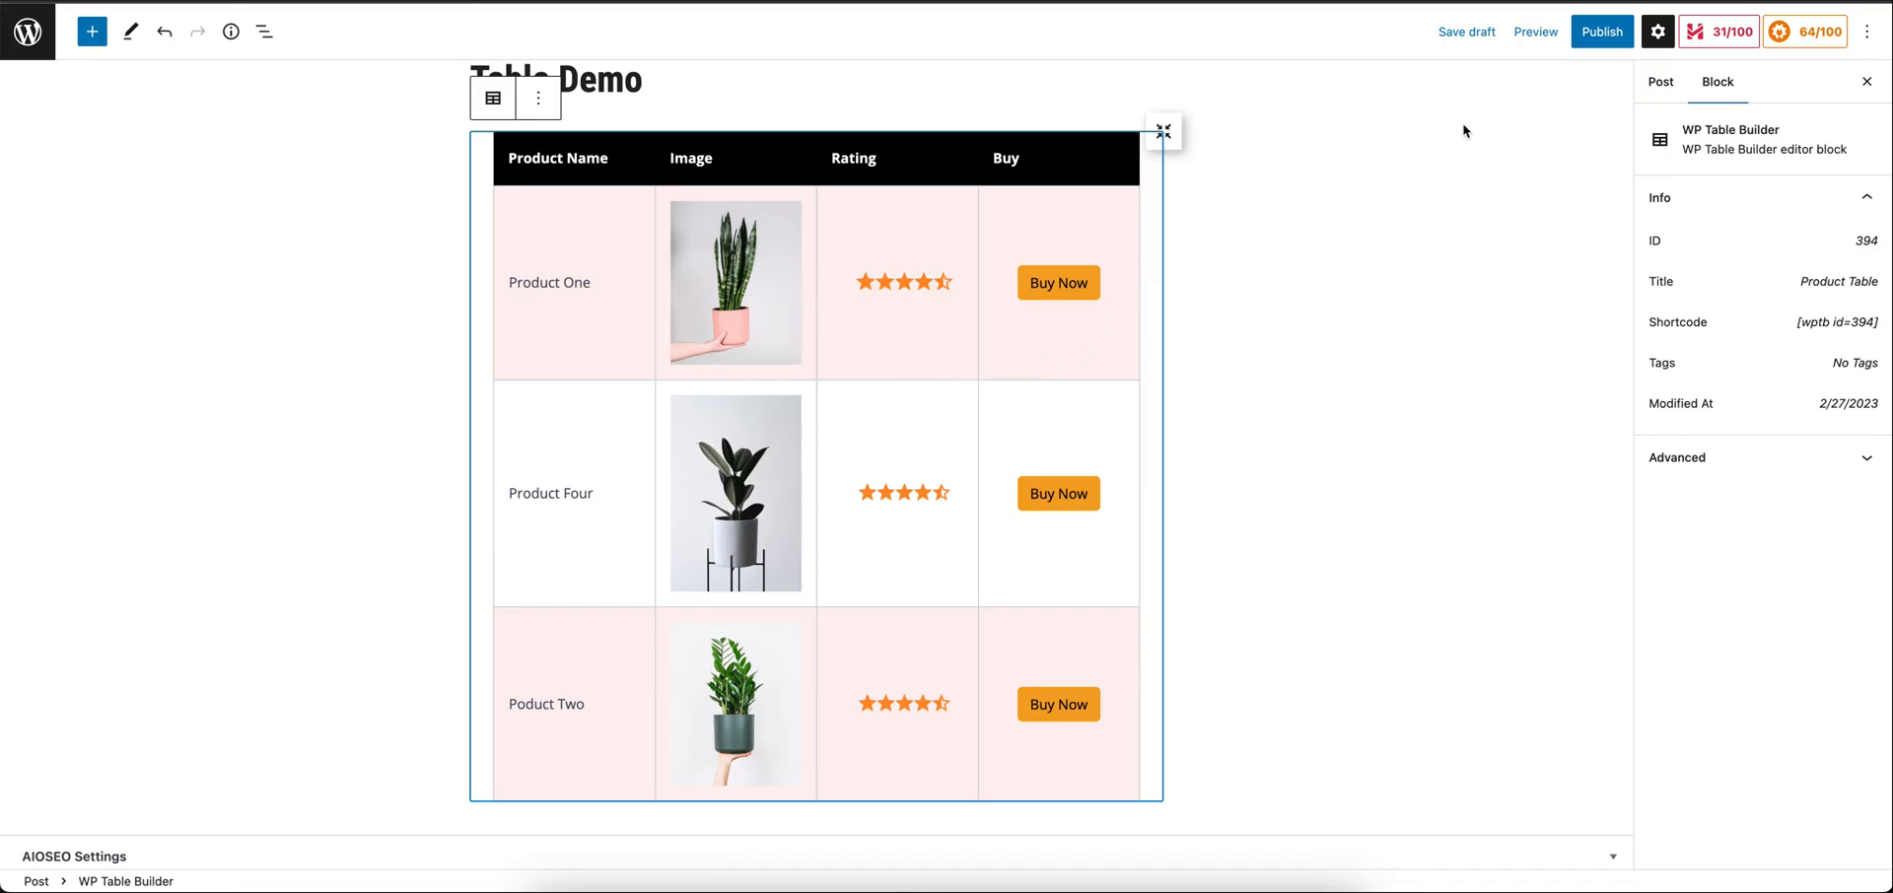
mouse_move(1261, 329)
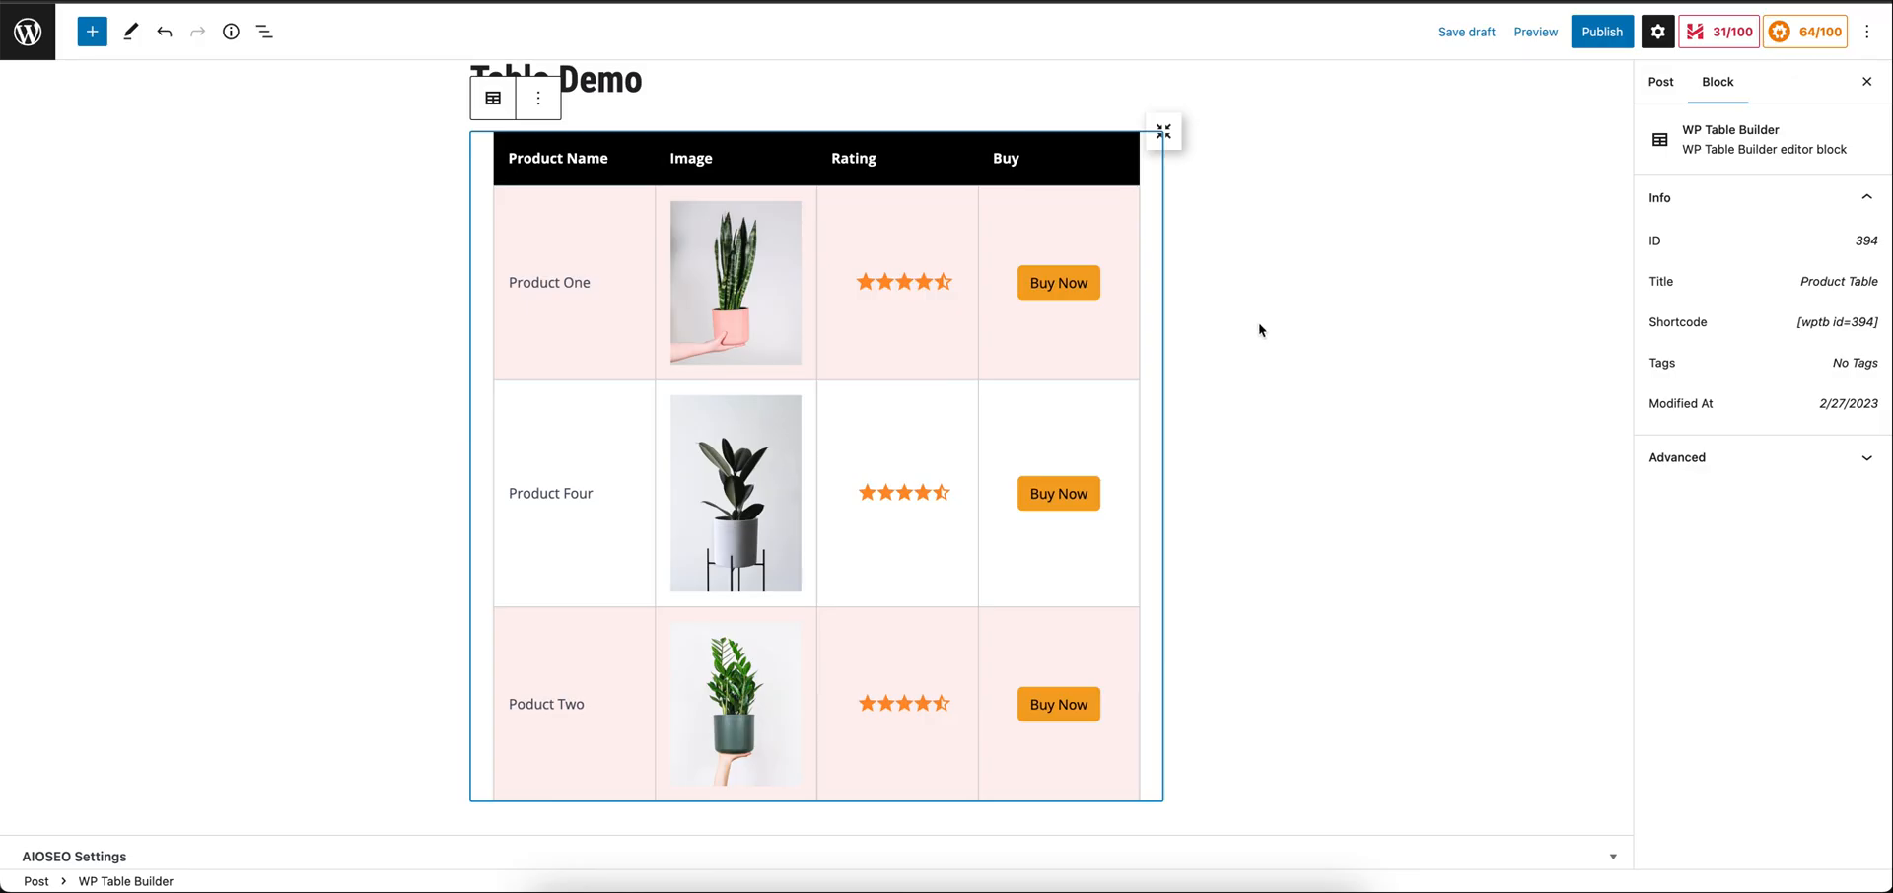
mouse_move(830, 339)
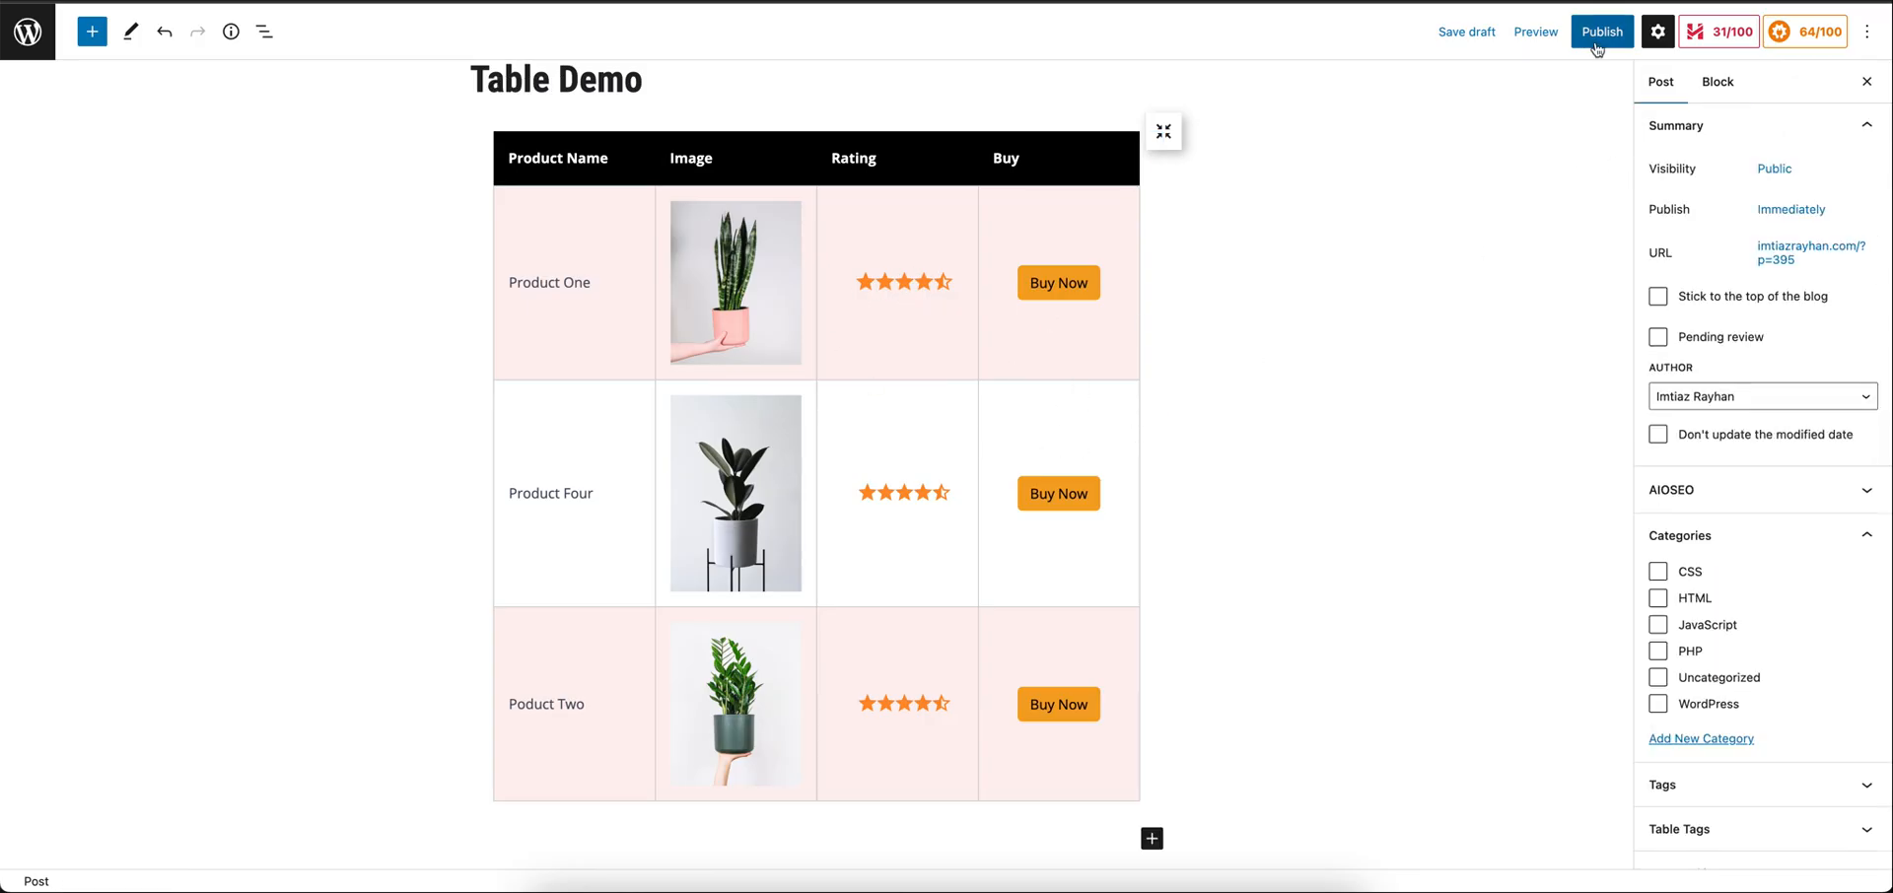
Publish the Table Demo post and confirm in the pre-publish panel
click(1602, 31)
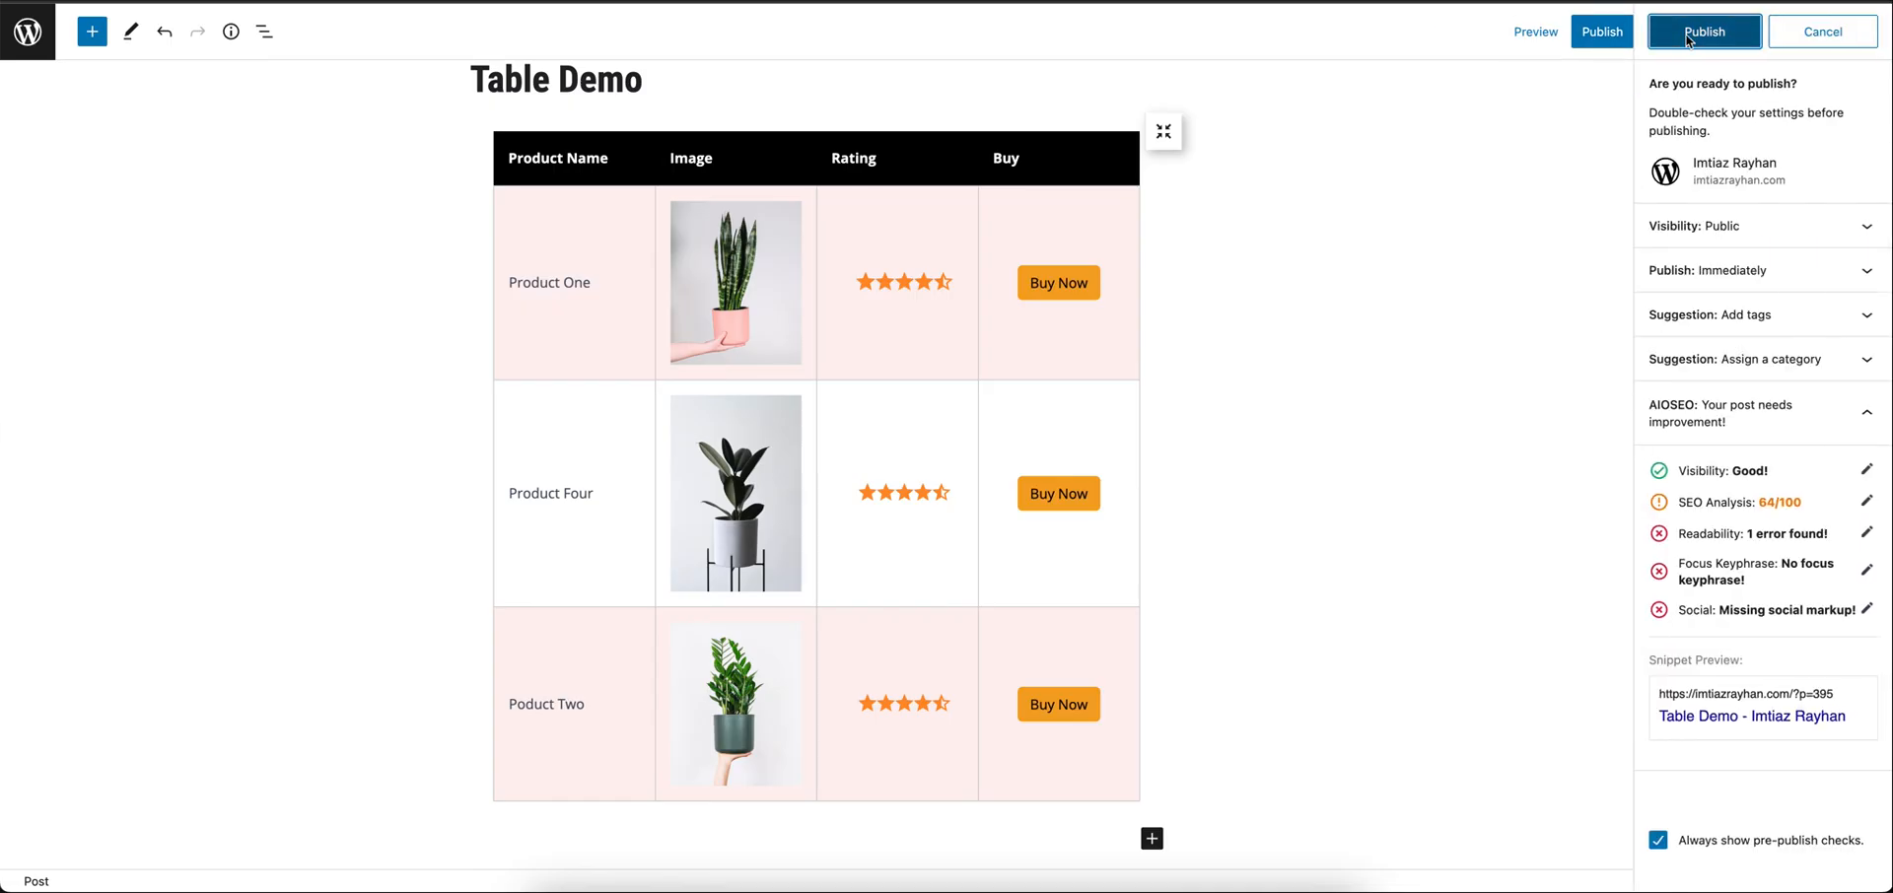
click(1704, 31)
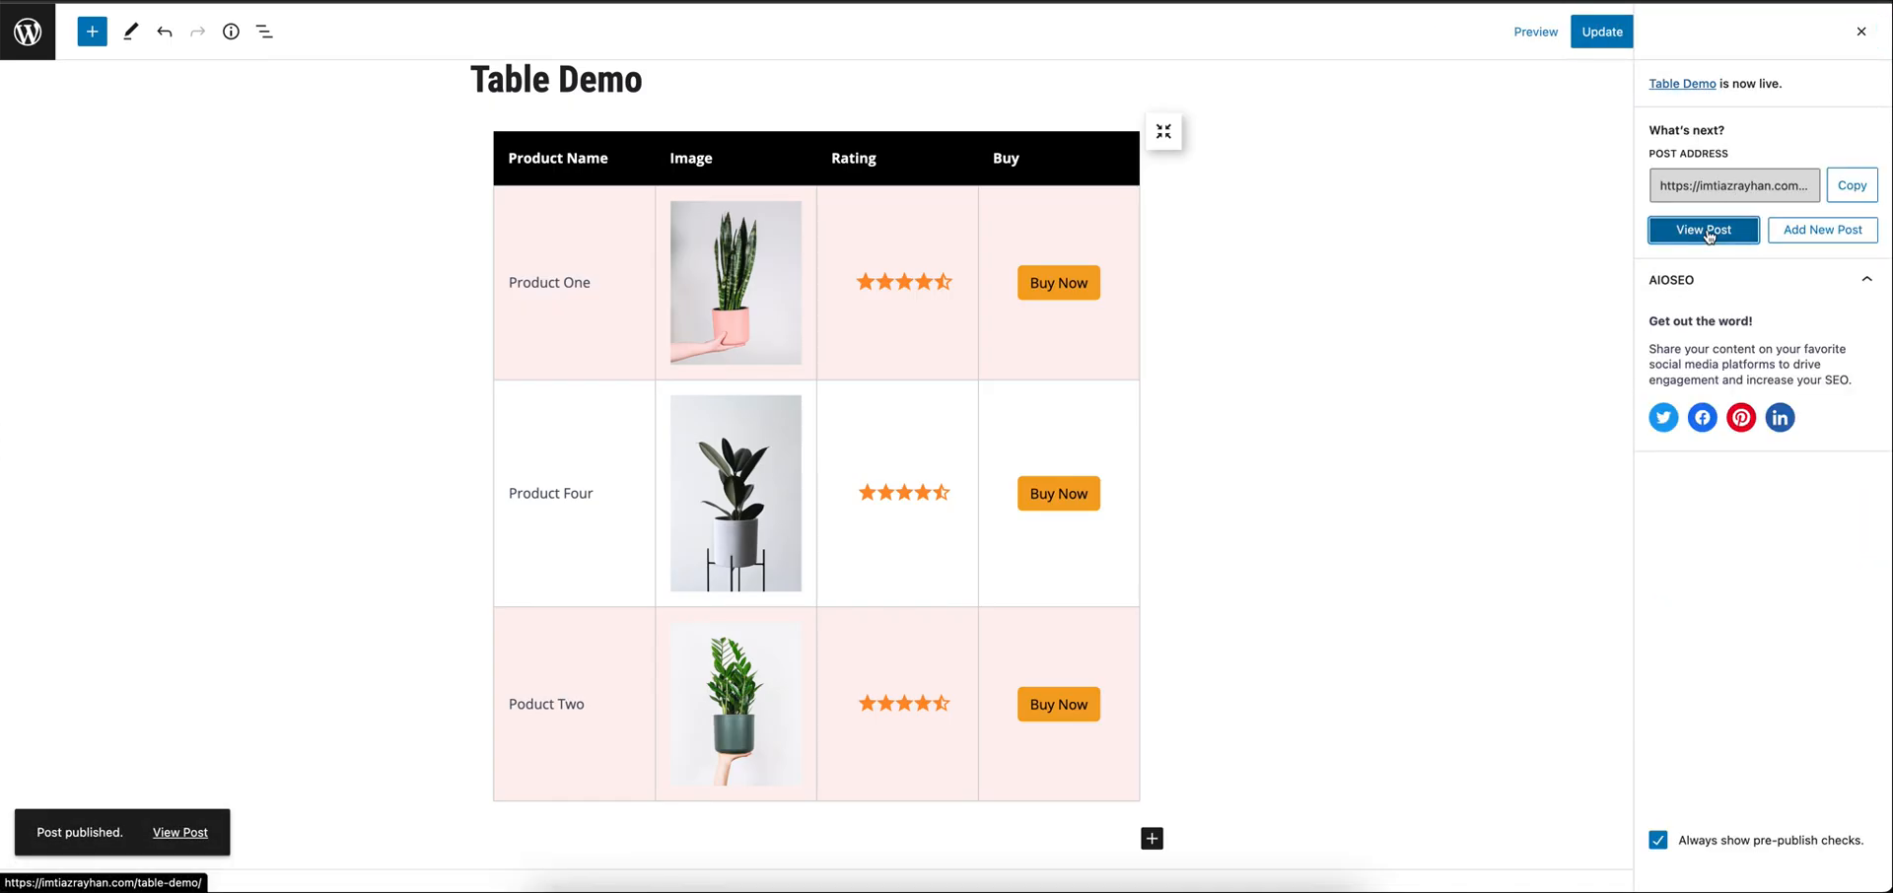
View the live Table Demo post and scroll through the embedded Product Table
click(1702, 229)
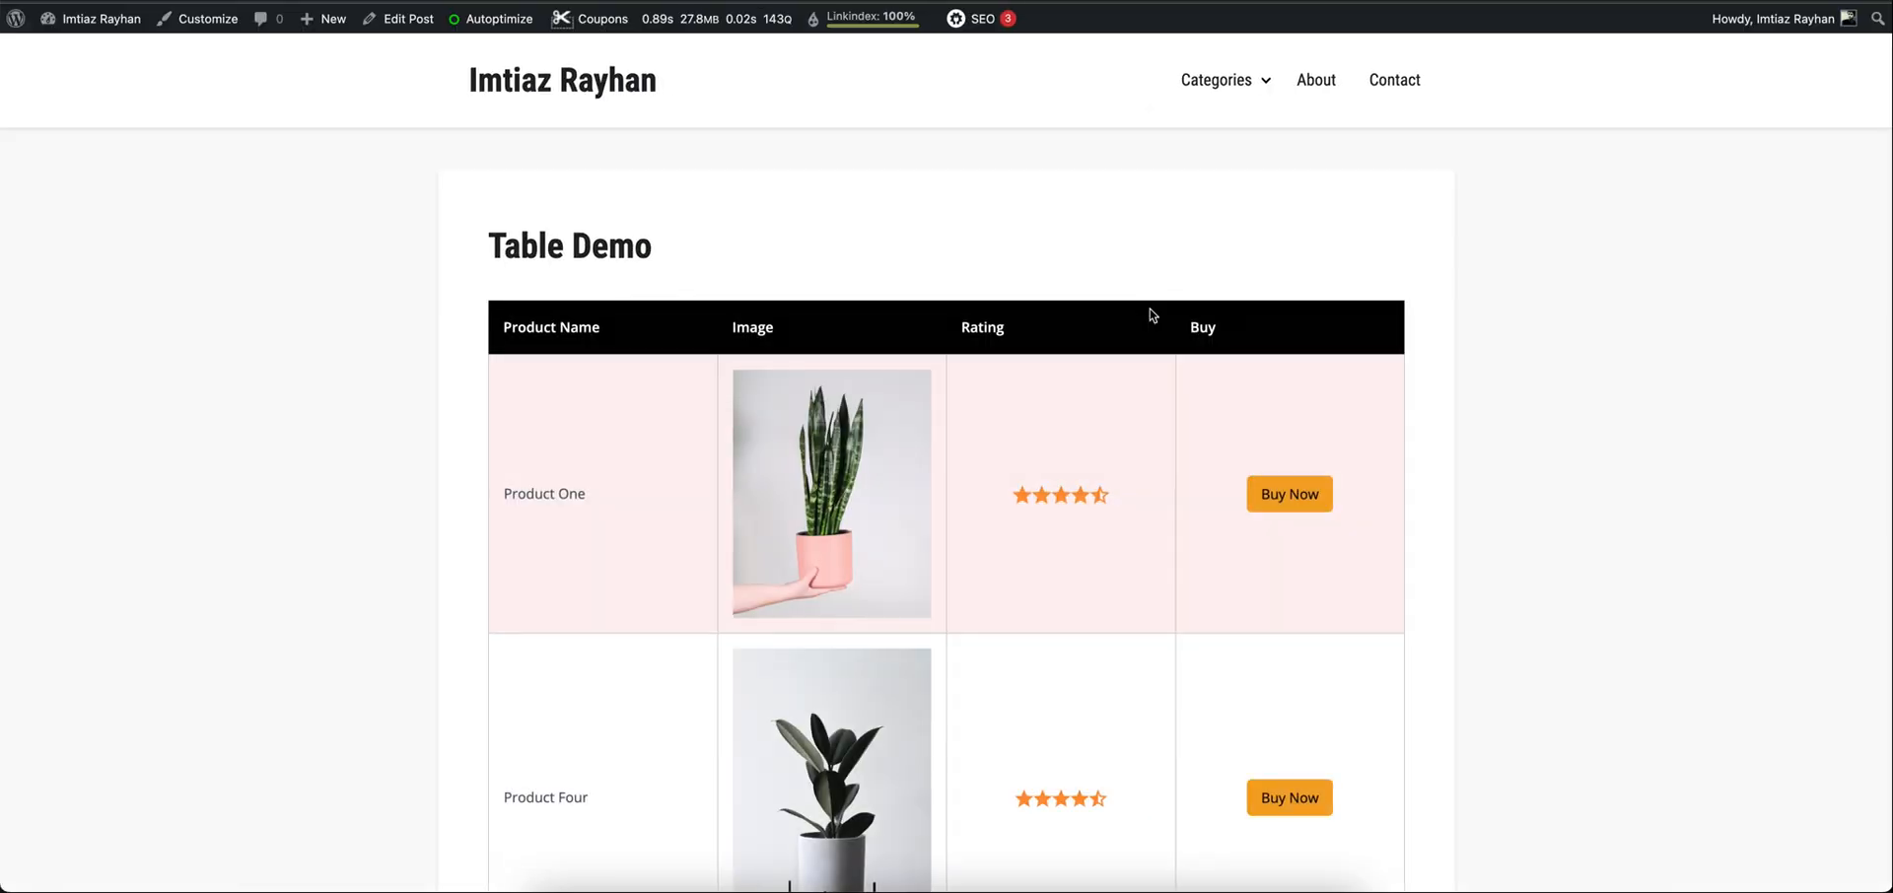
scroll(down, 3)
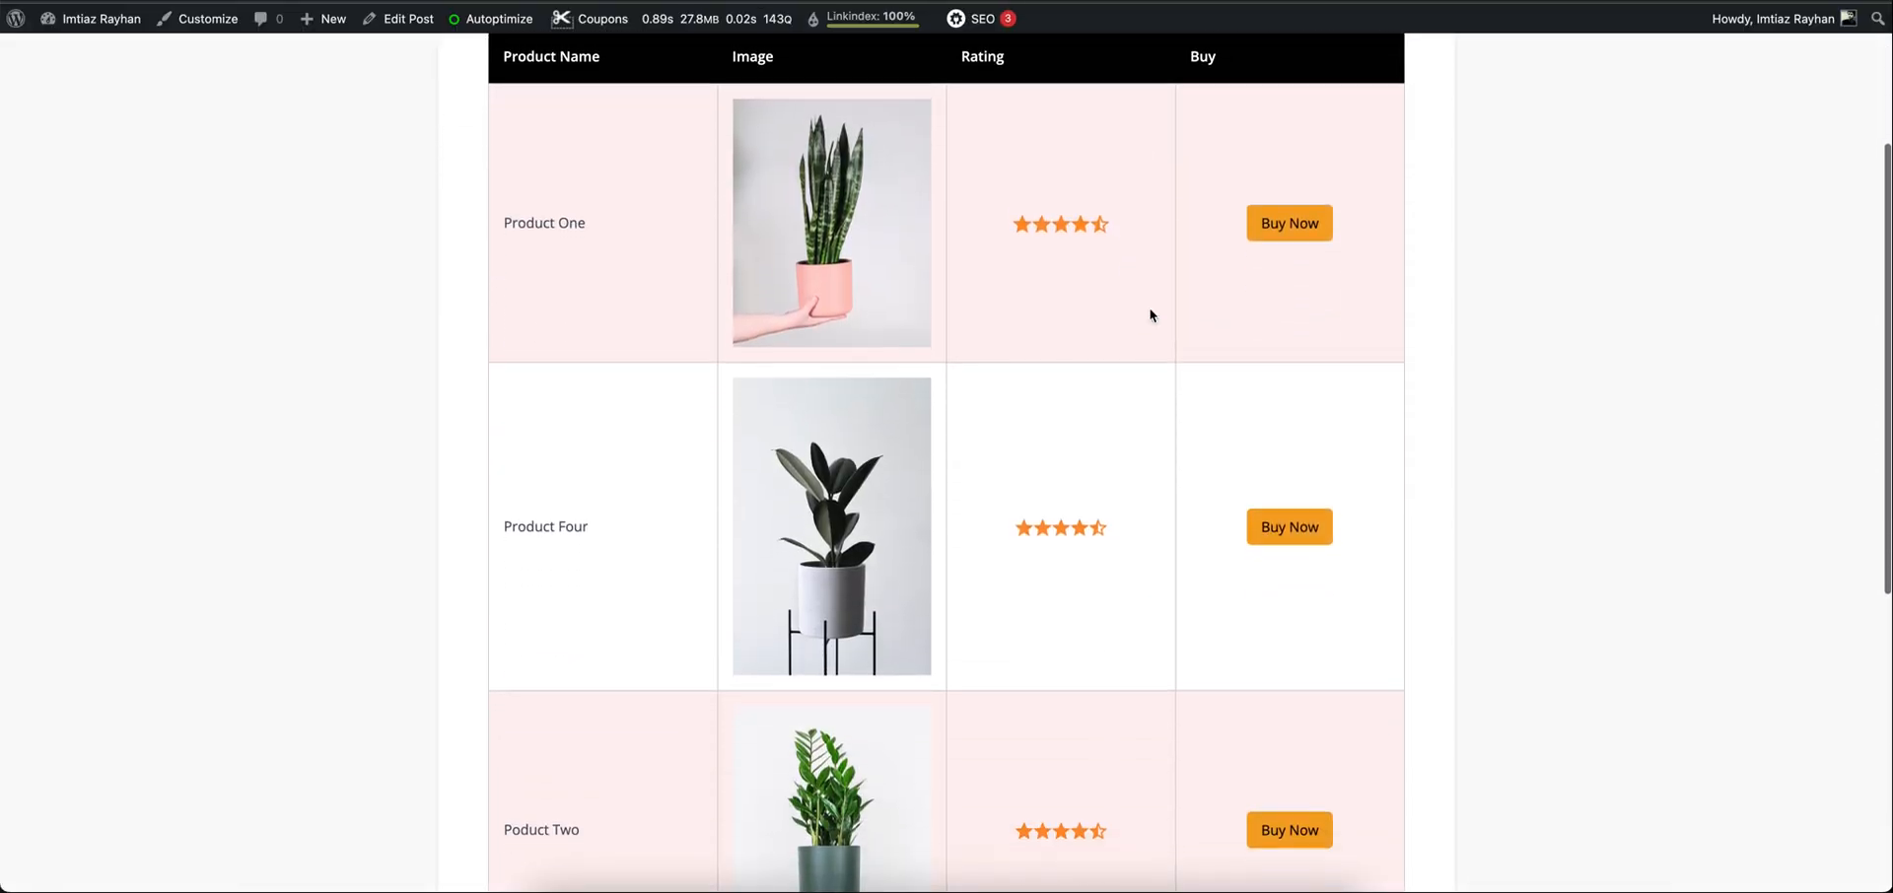
scroll(down, 3)
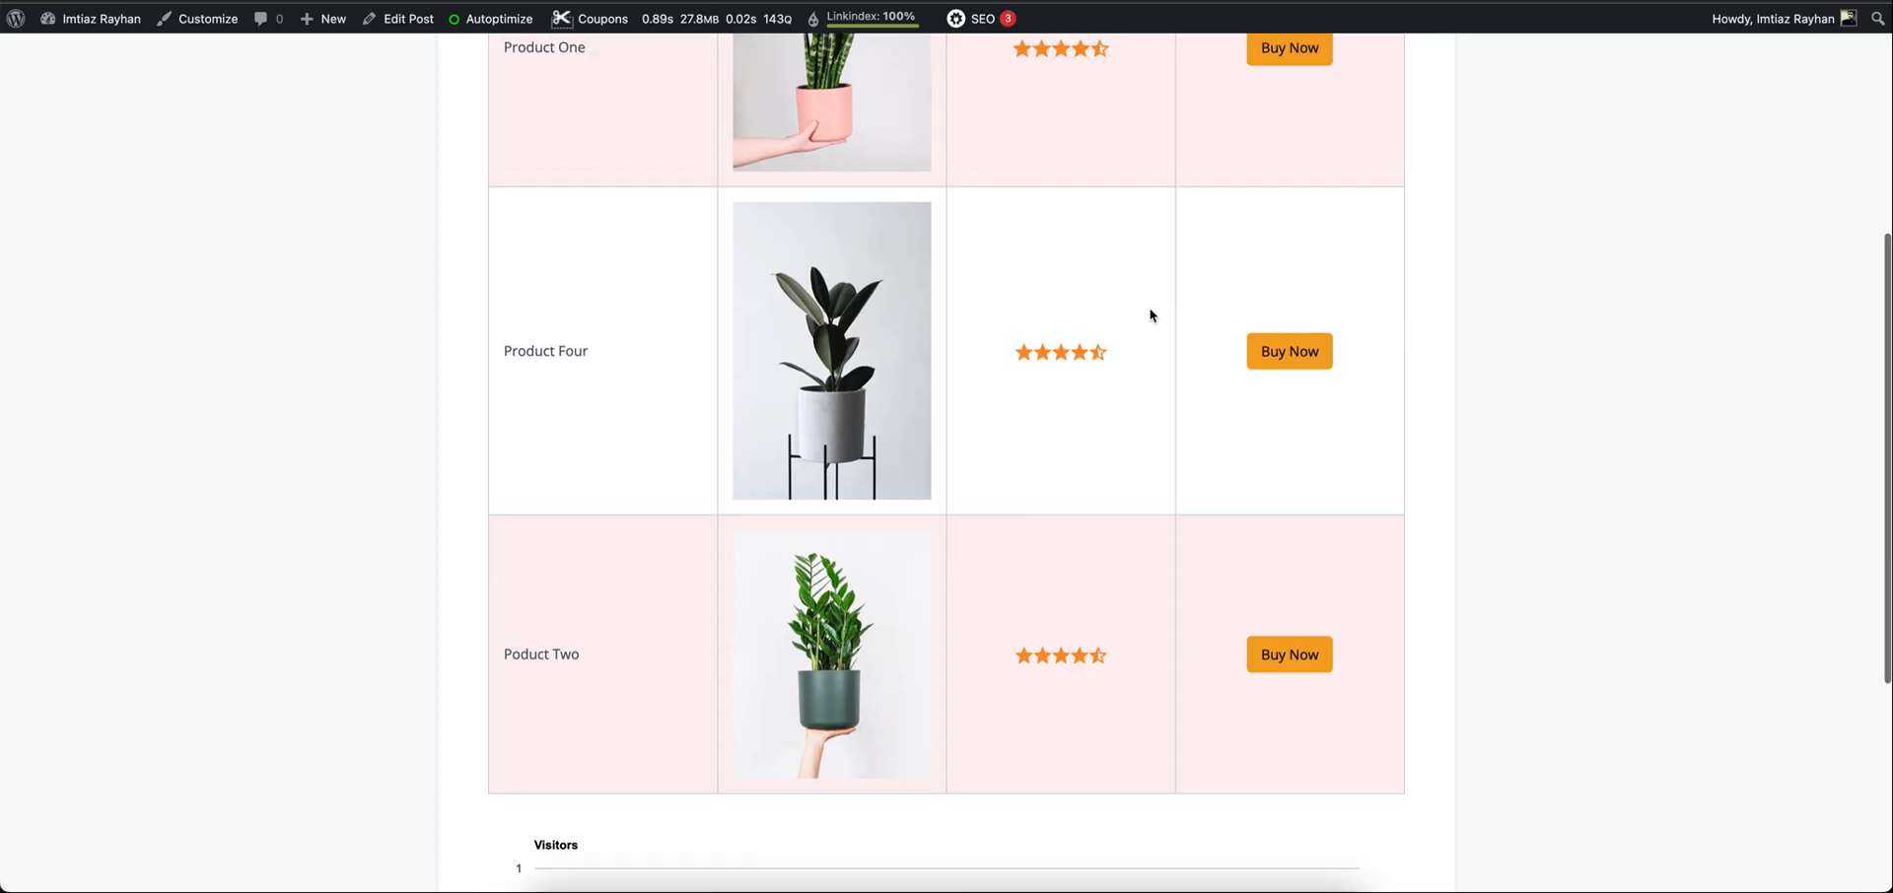
scroll(up, 3)
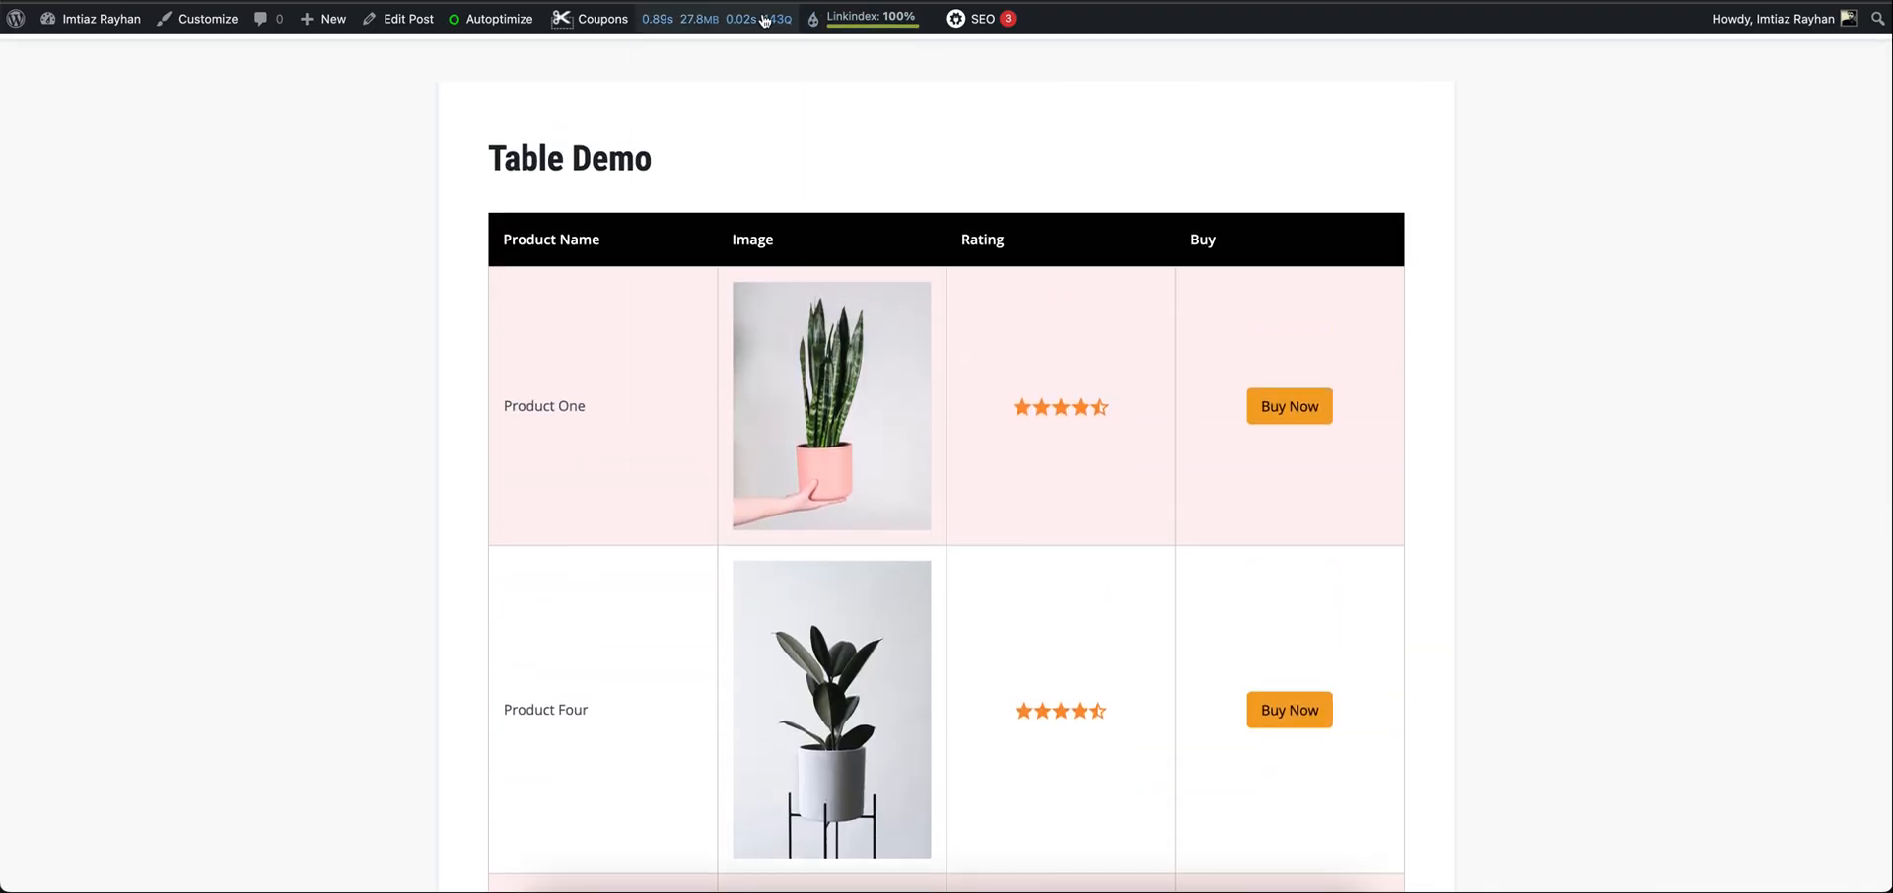
mouse_move(406, 18)
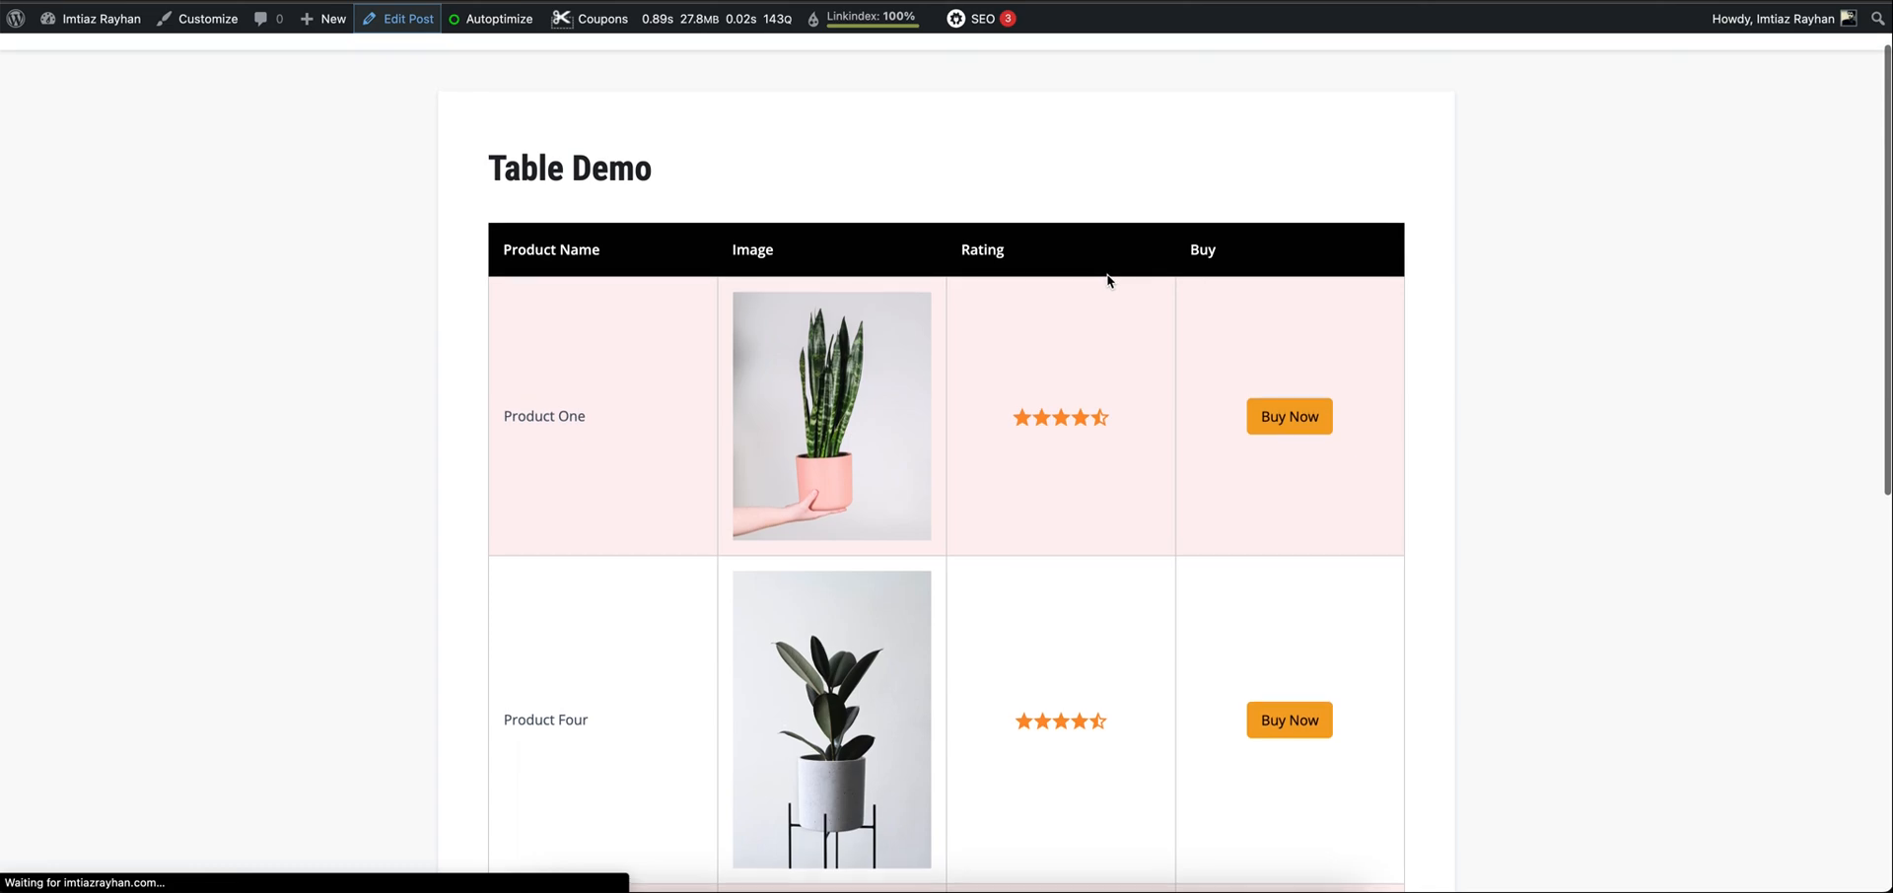
Reopen Table Demo via Edit Post and minimize the table block's live preview
click(407, 18)
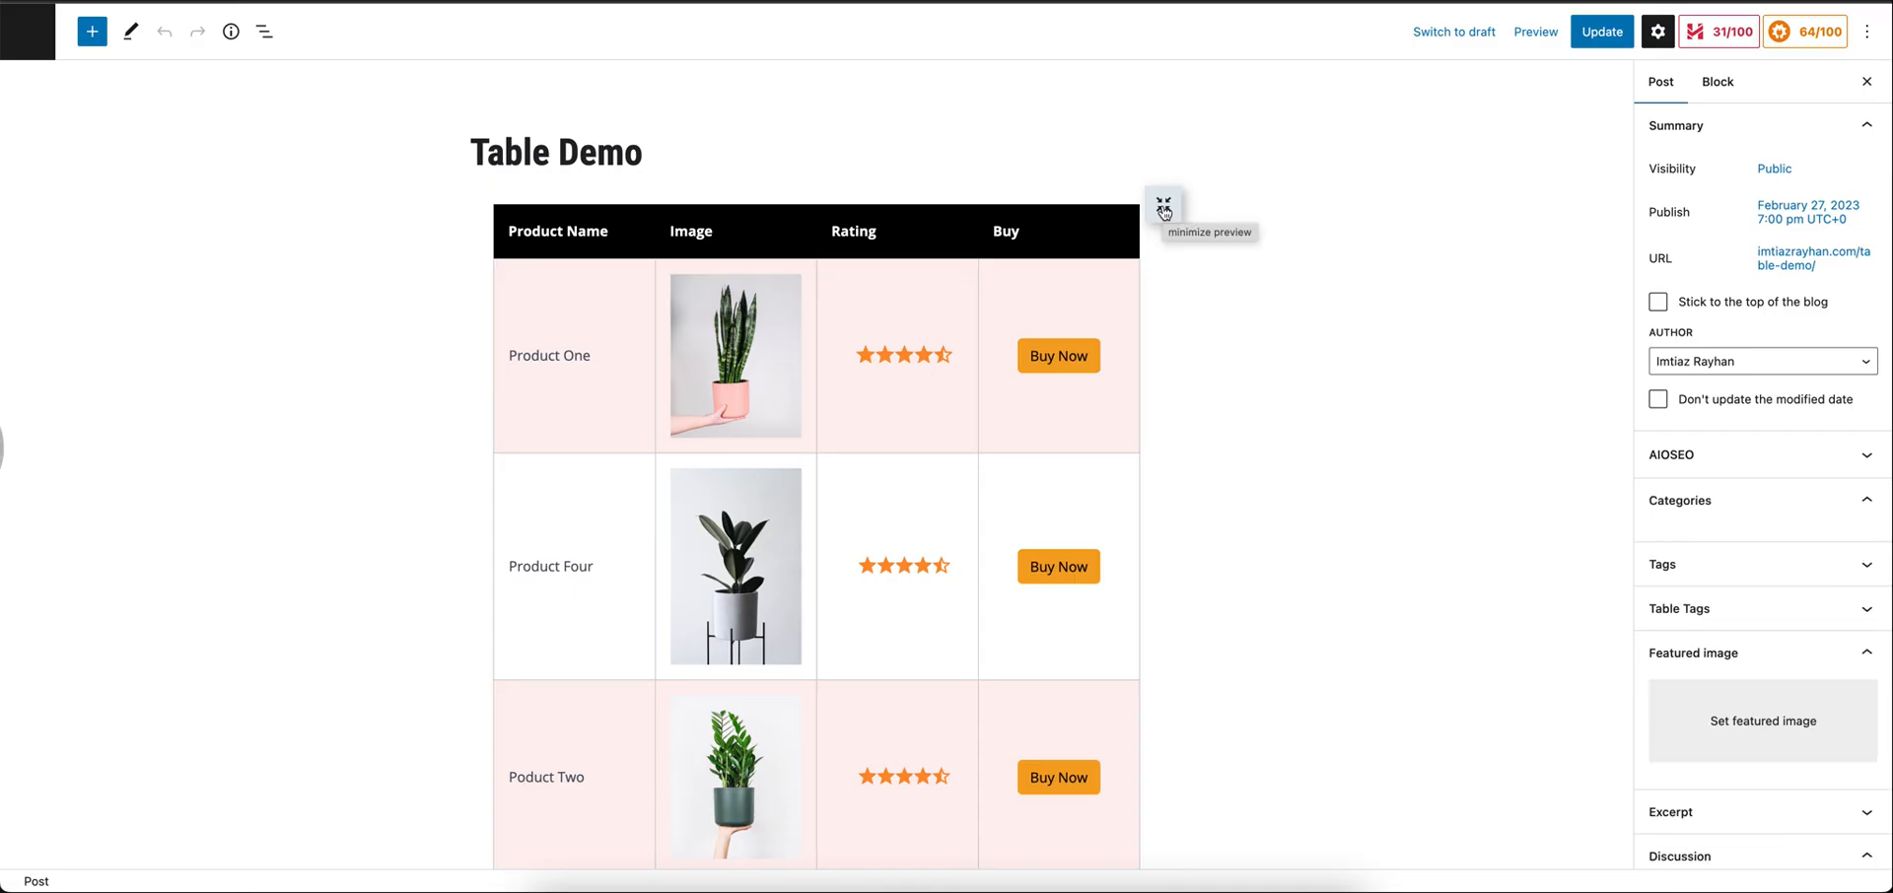
click(1164, 197)
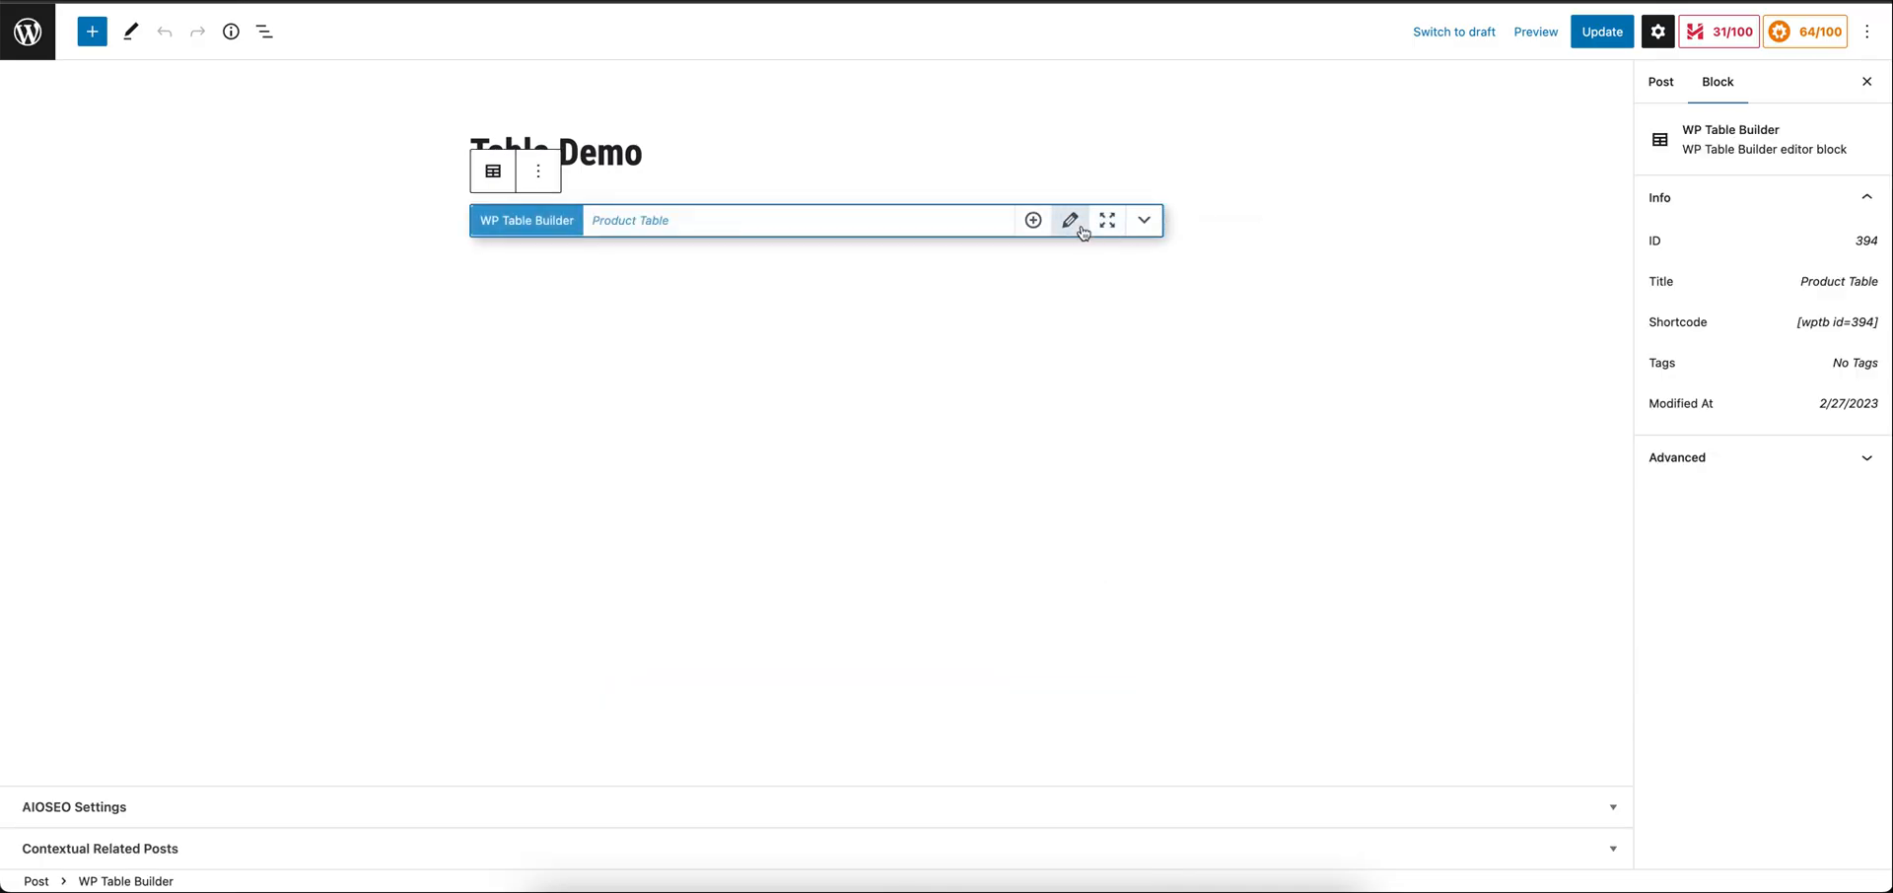
mouse_move(1069, 219)
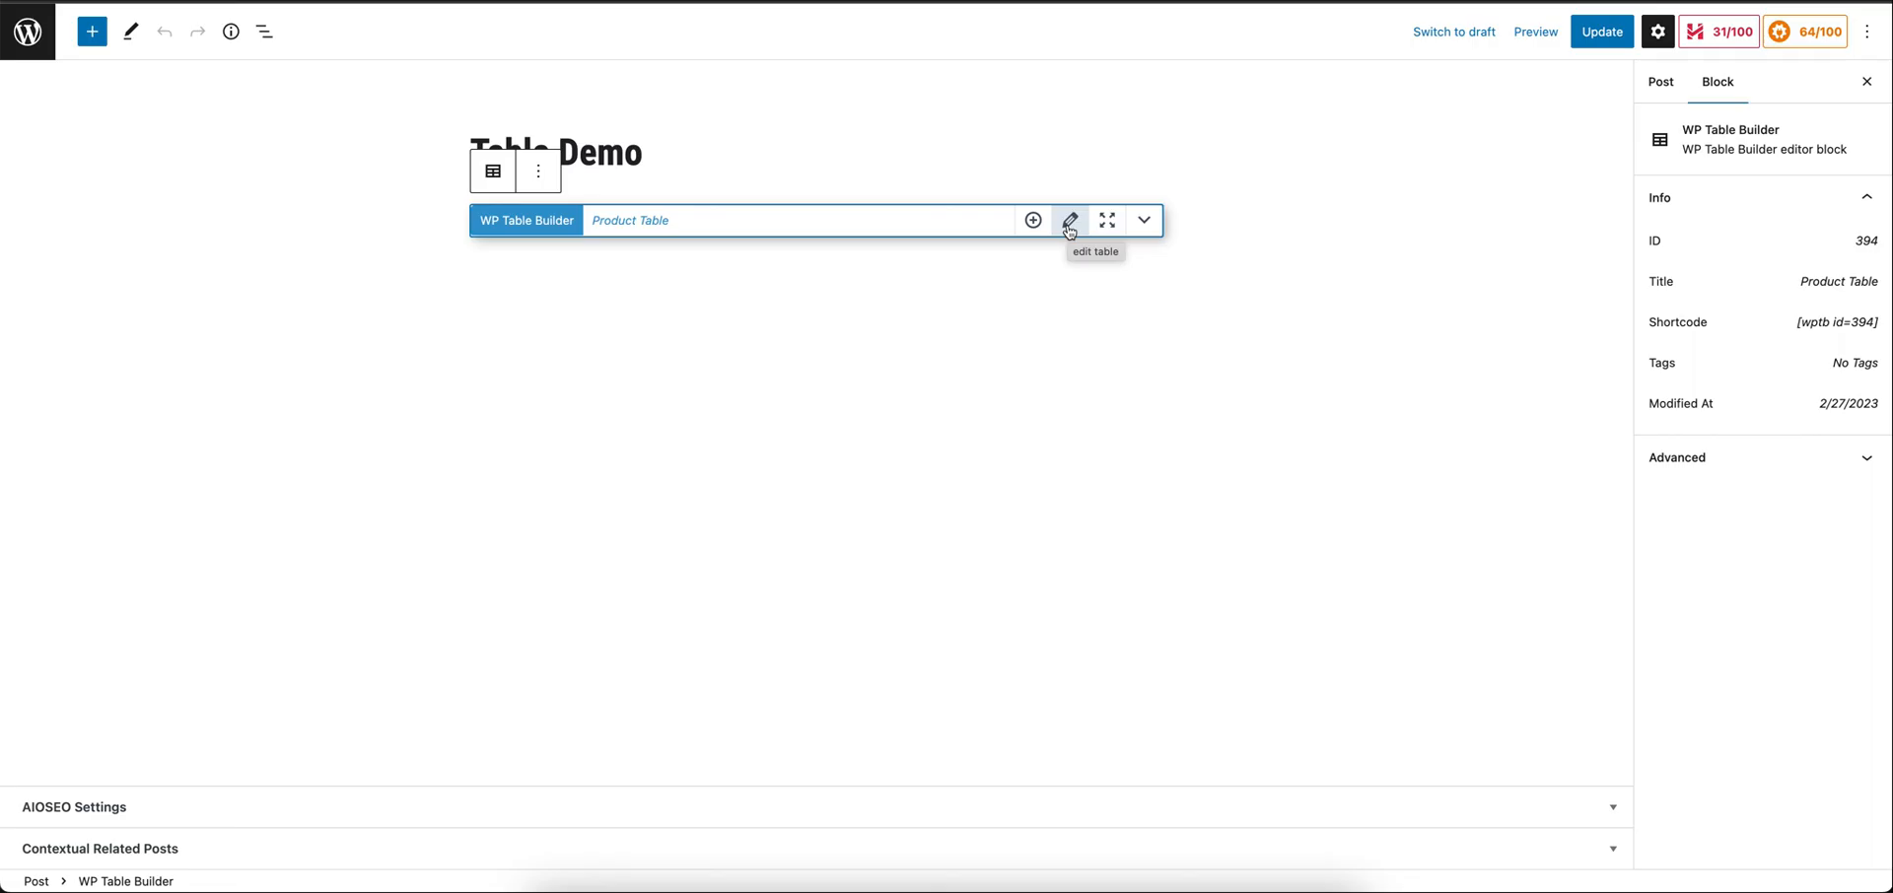
click(1069, 219)
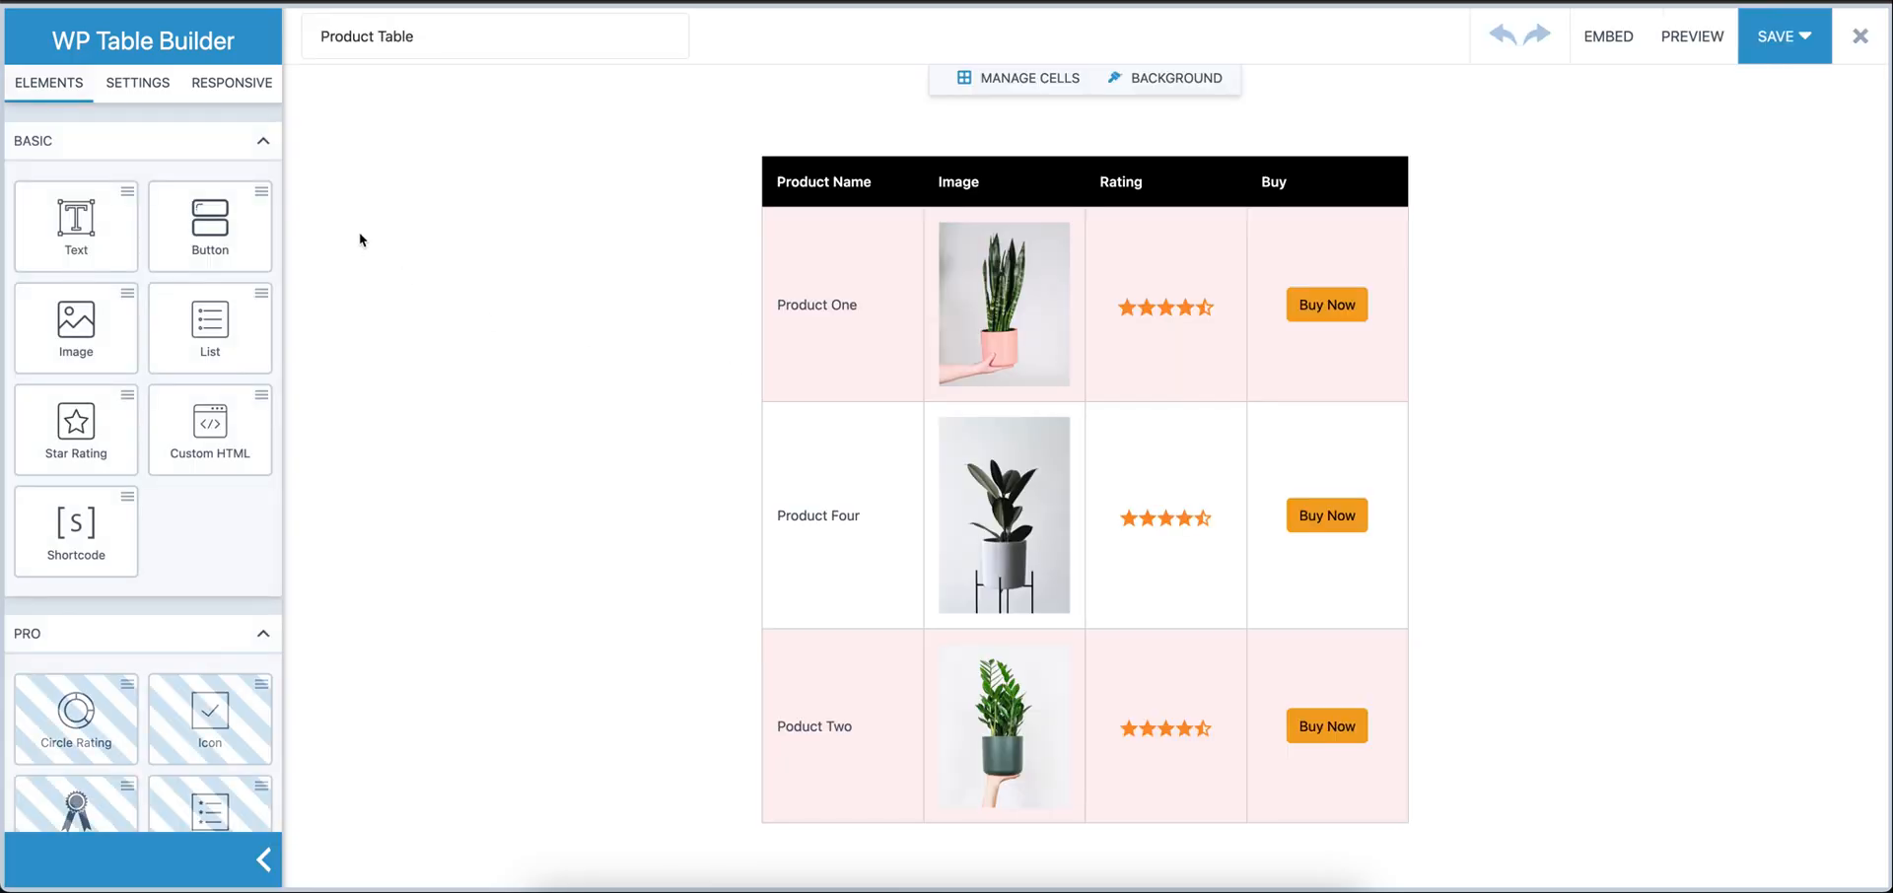
mouse_move(714, 197)
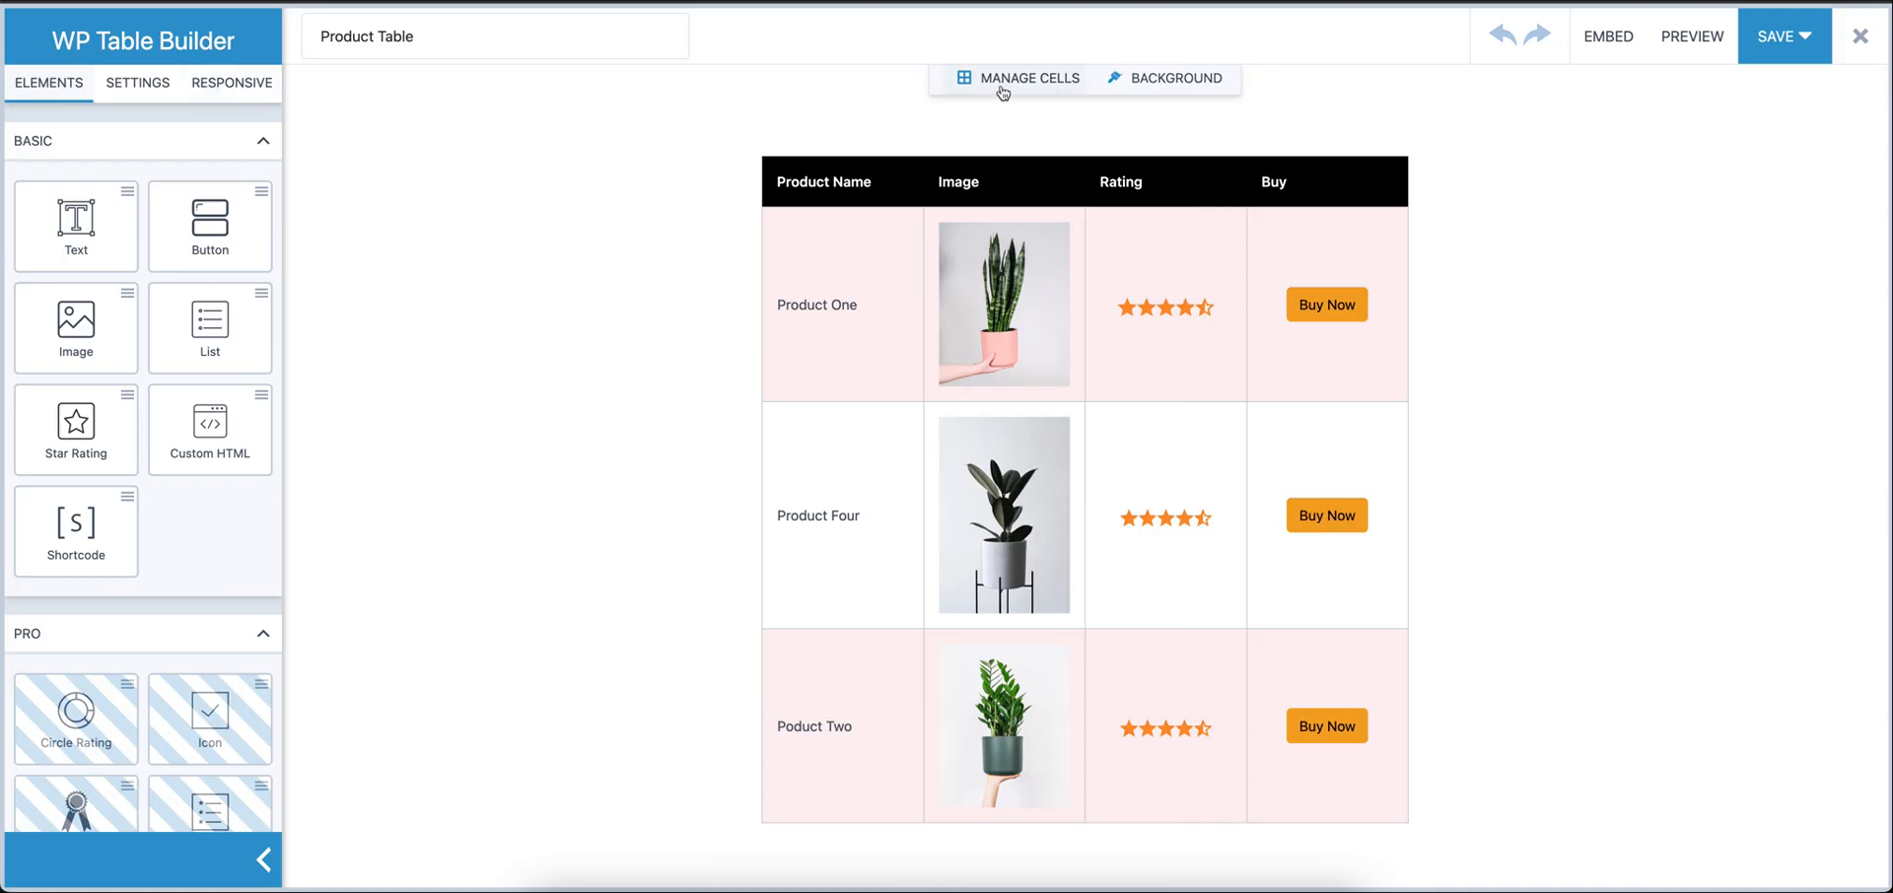
click(1030, 77)
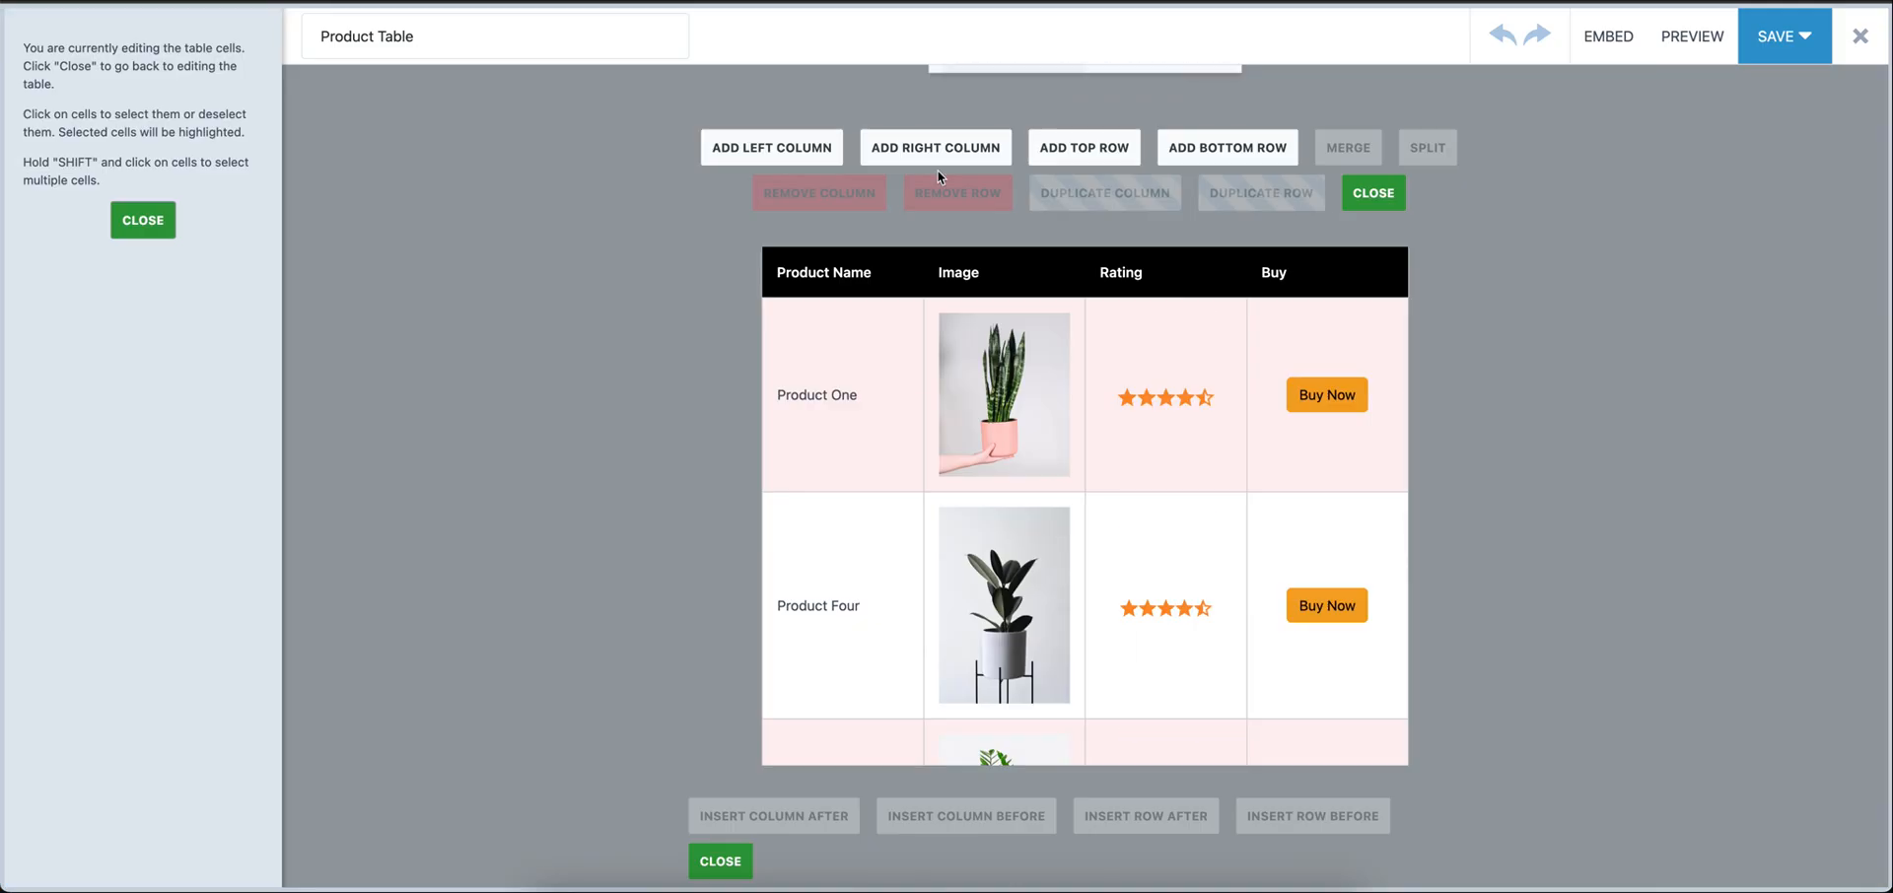
click(816, 394)
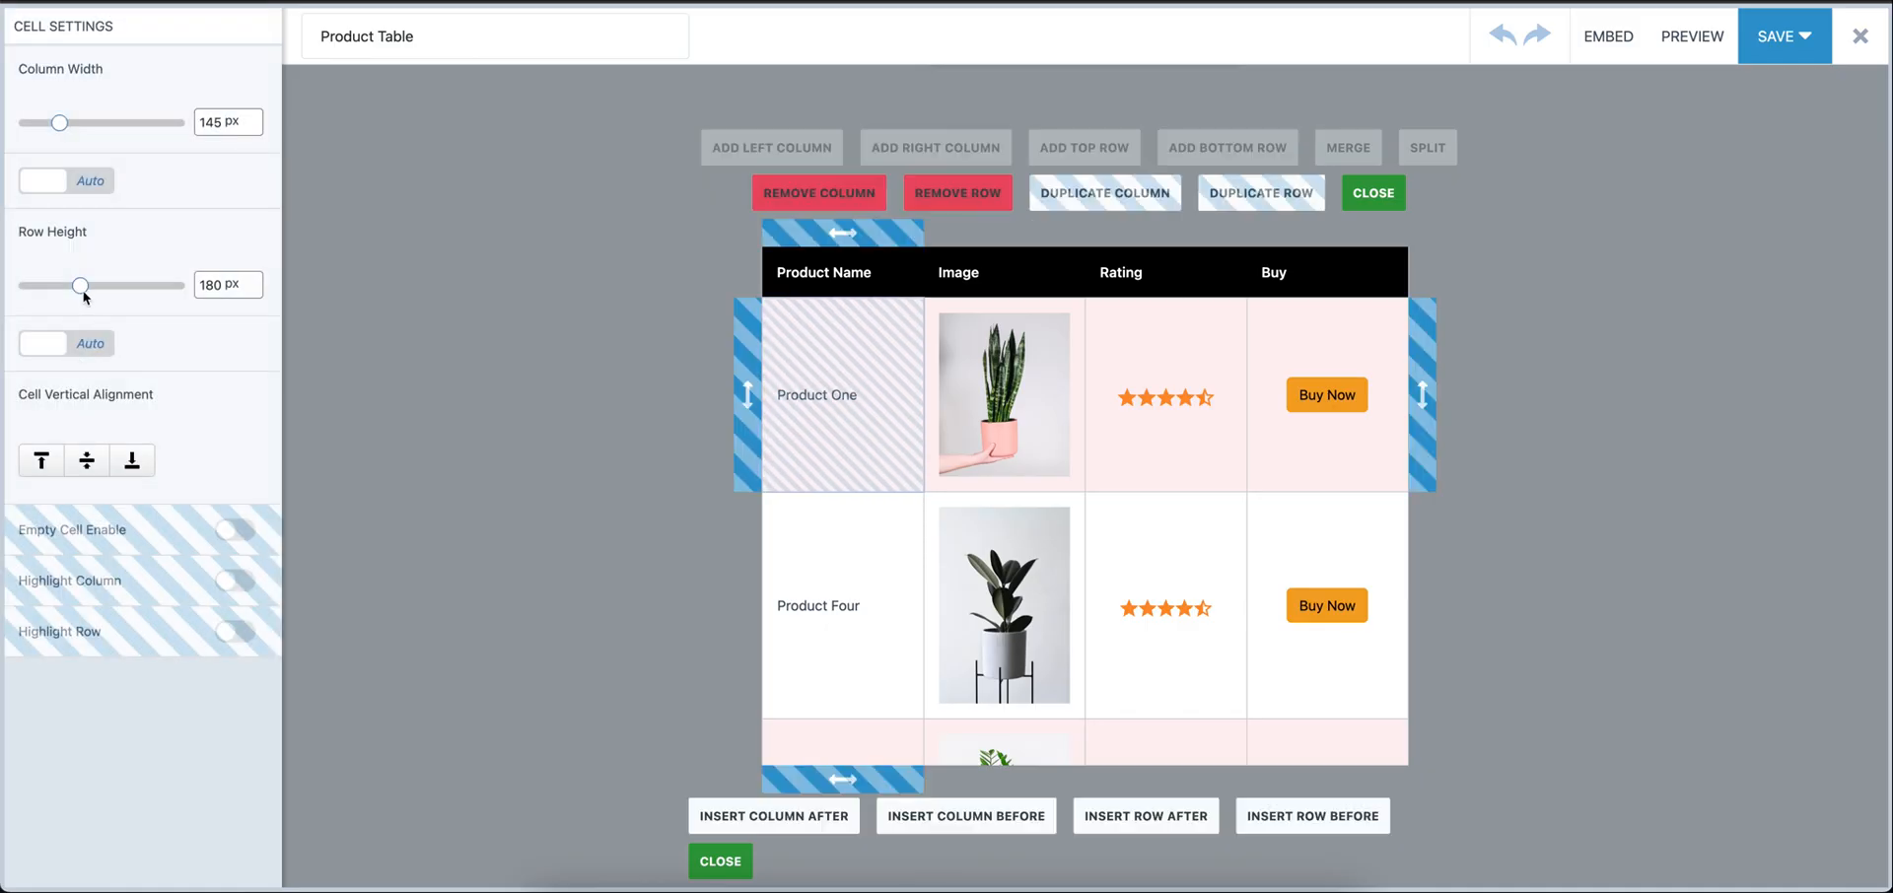
drag(79, 284, 83, 284)
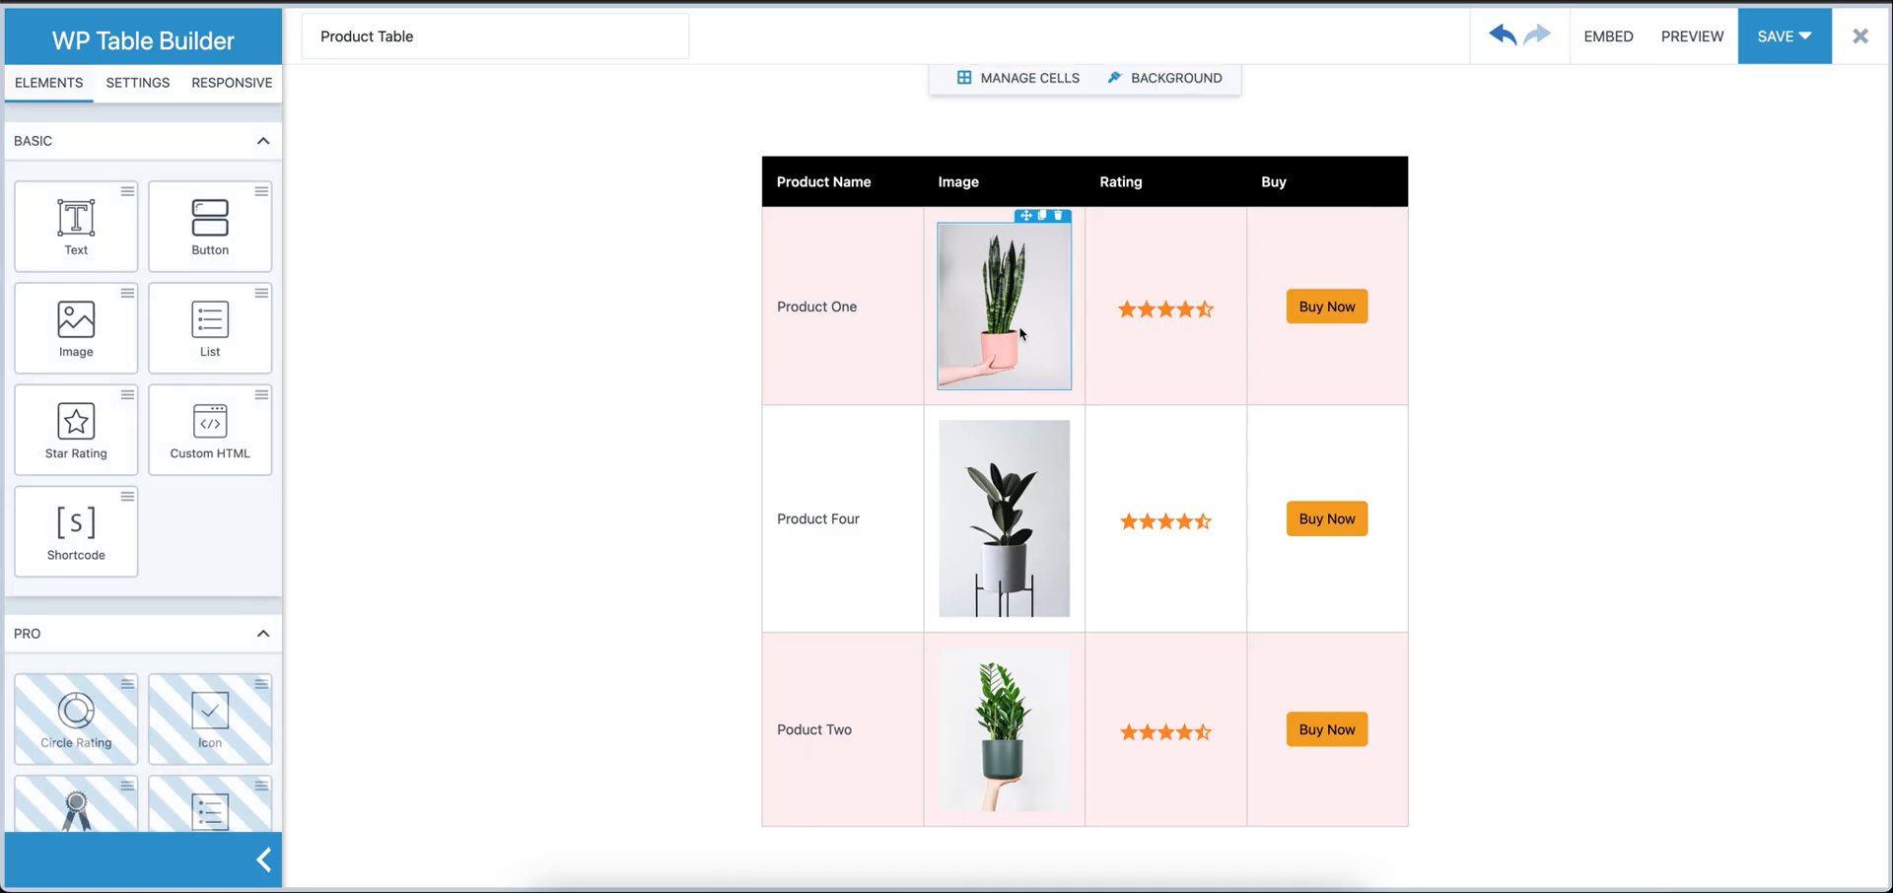
Shrink the Product One plant image to about 50% and the Product Four image to about 57%
click(1002, 304)
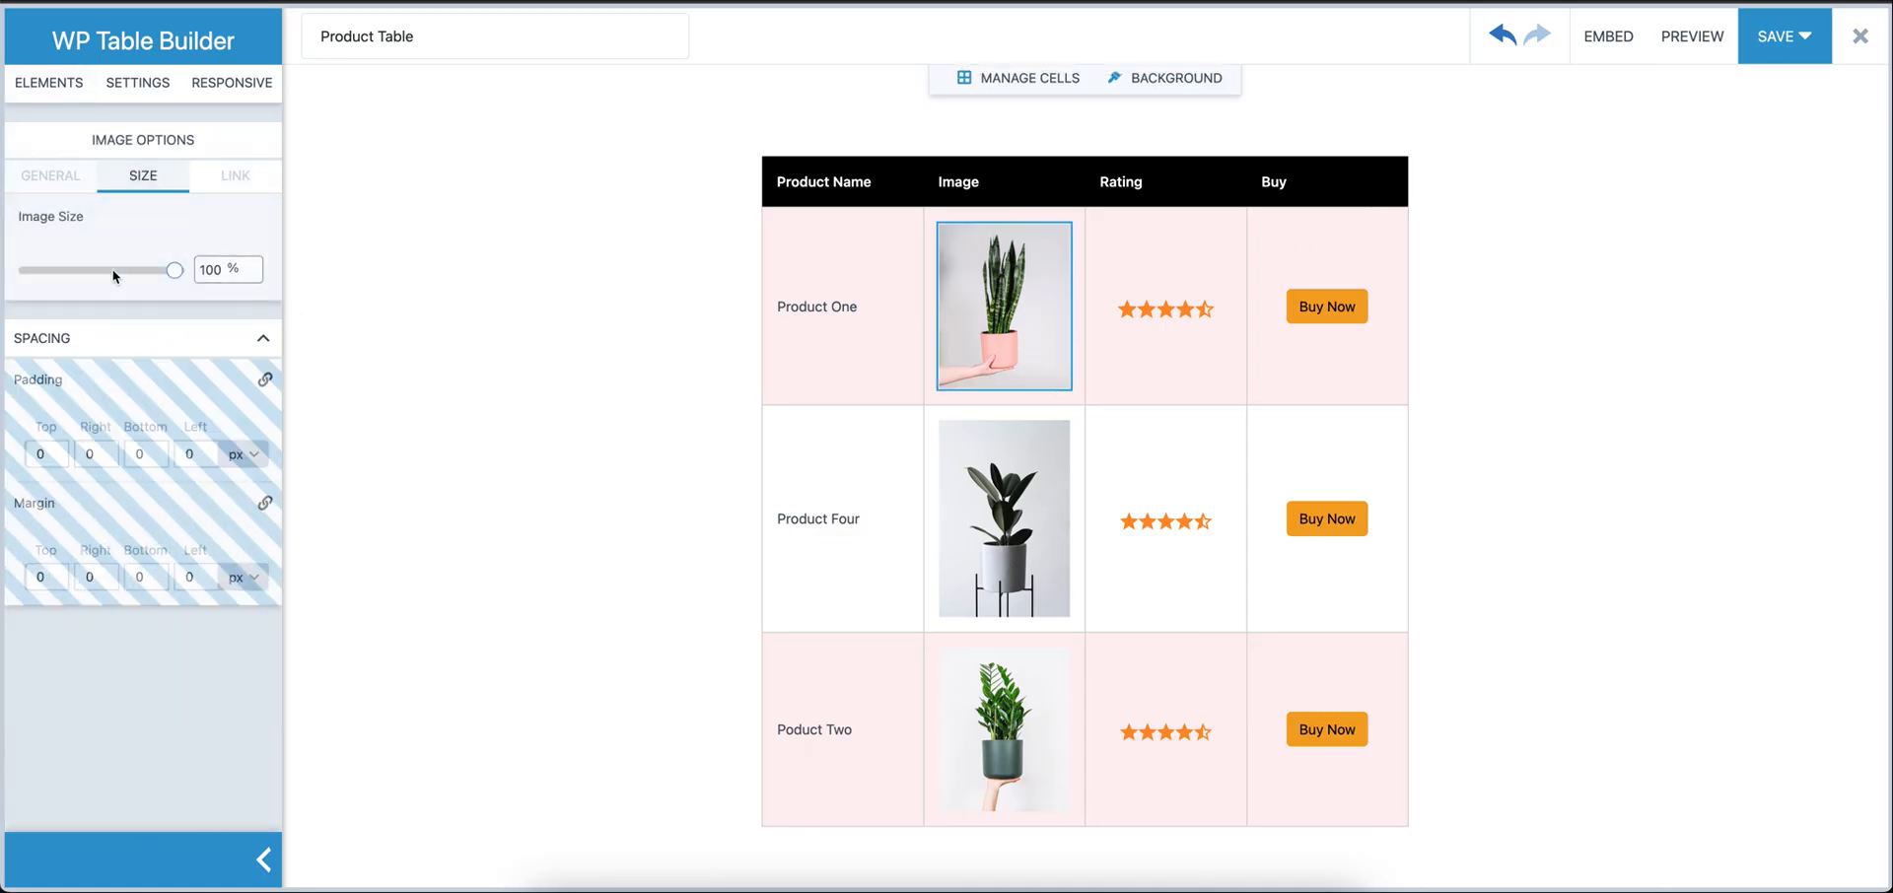
drag(175, 271, 94, 270)
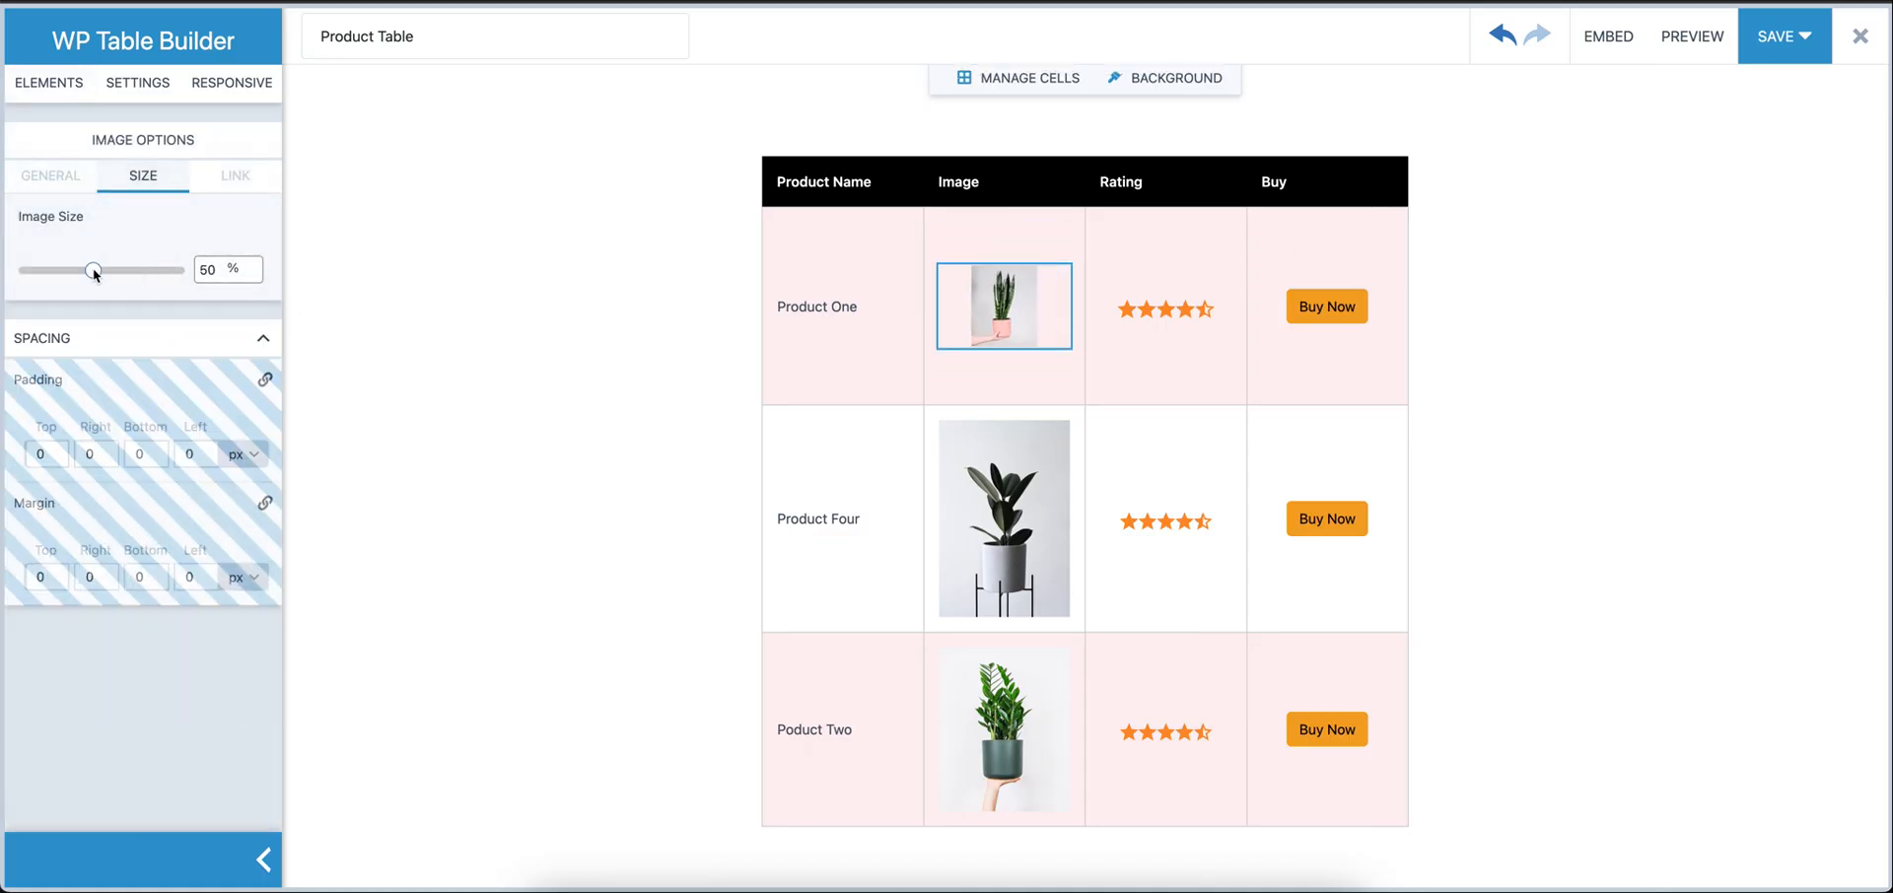
click(1002, 517)
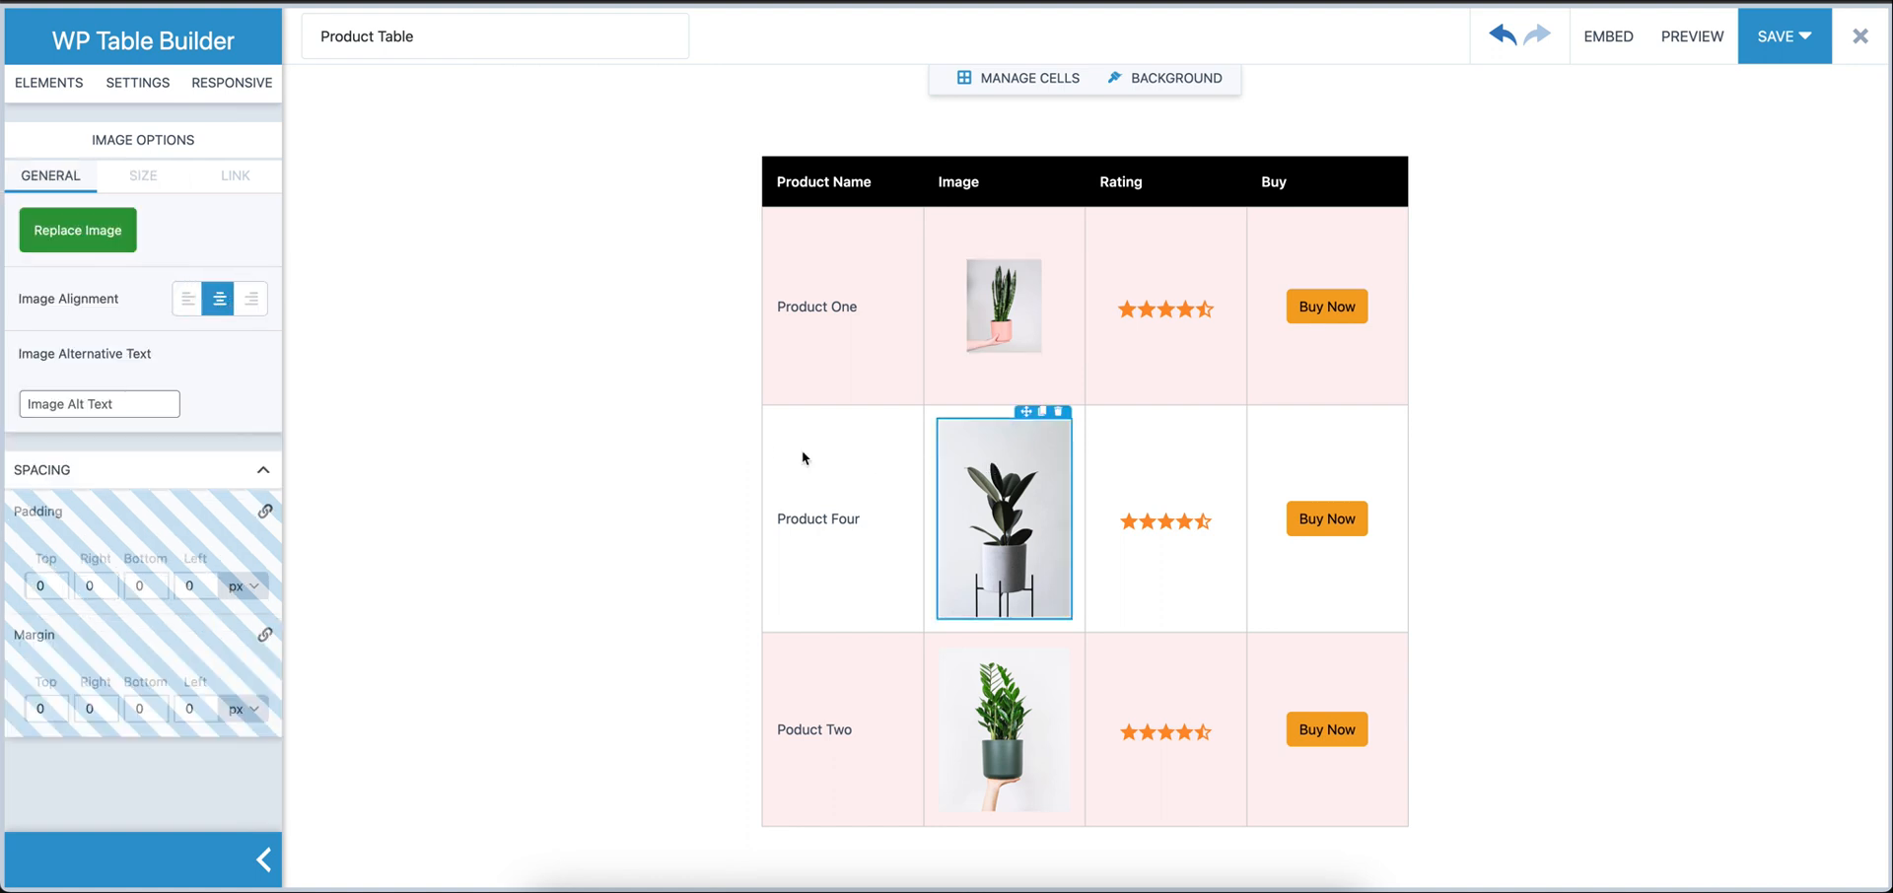
click(142, 175)
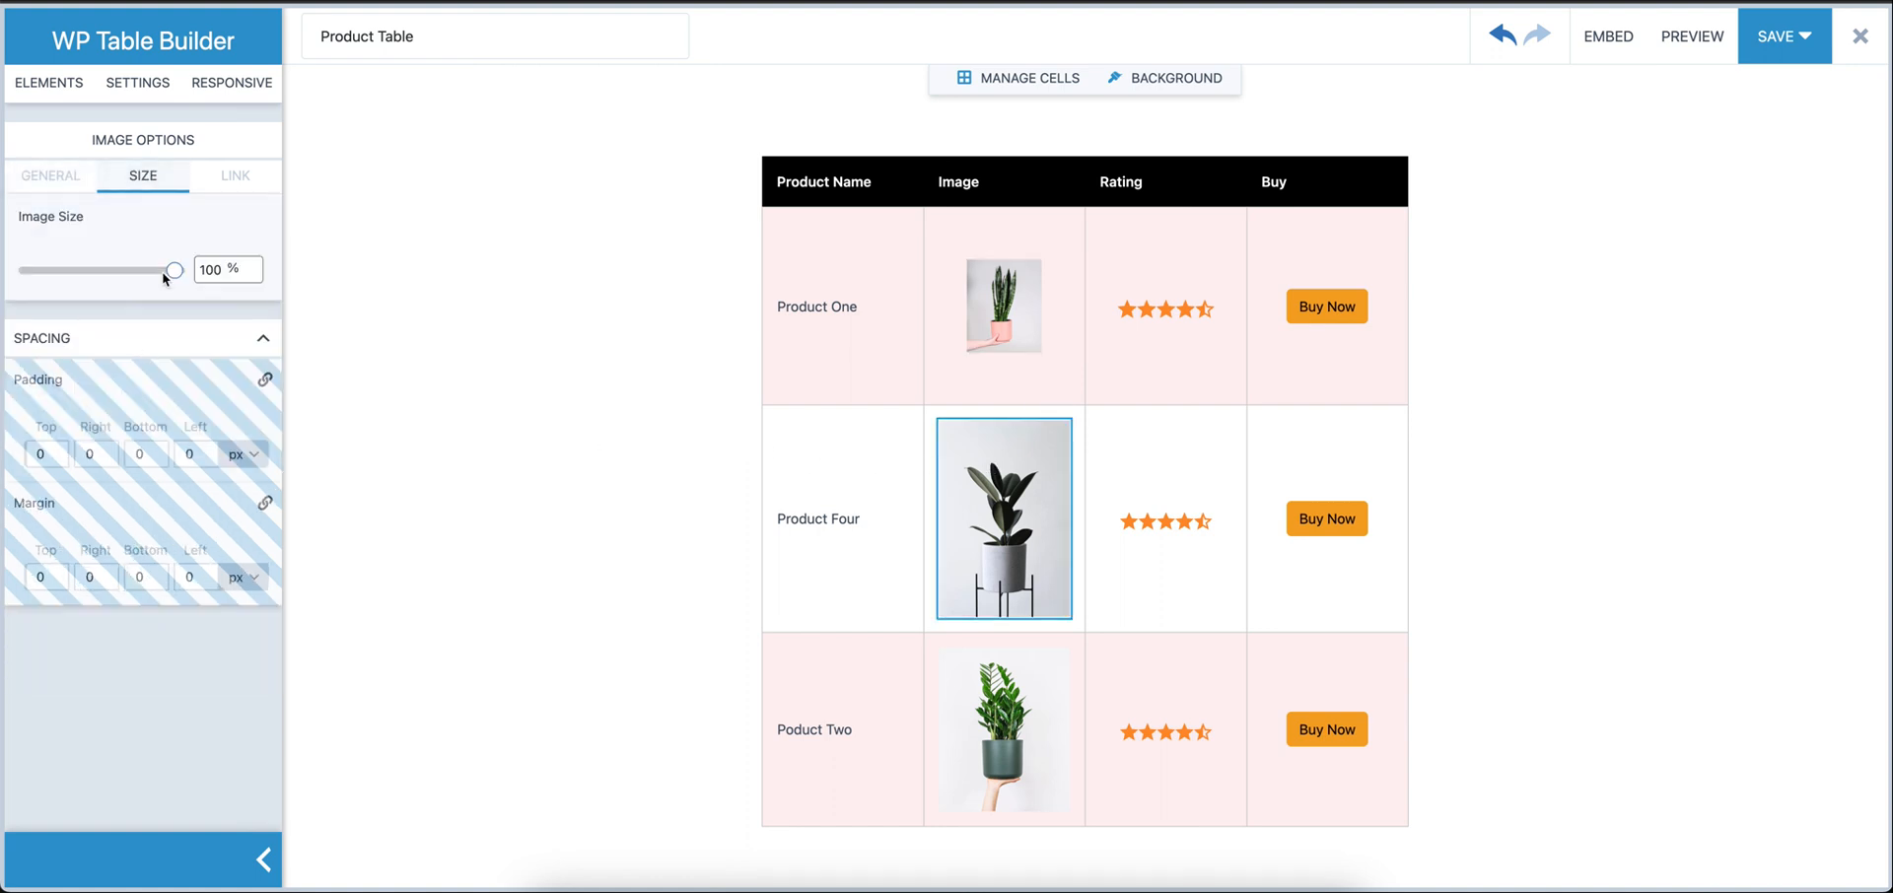
drag(179, 271, 107, 270)
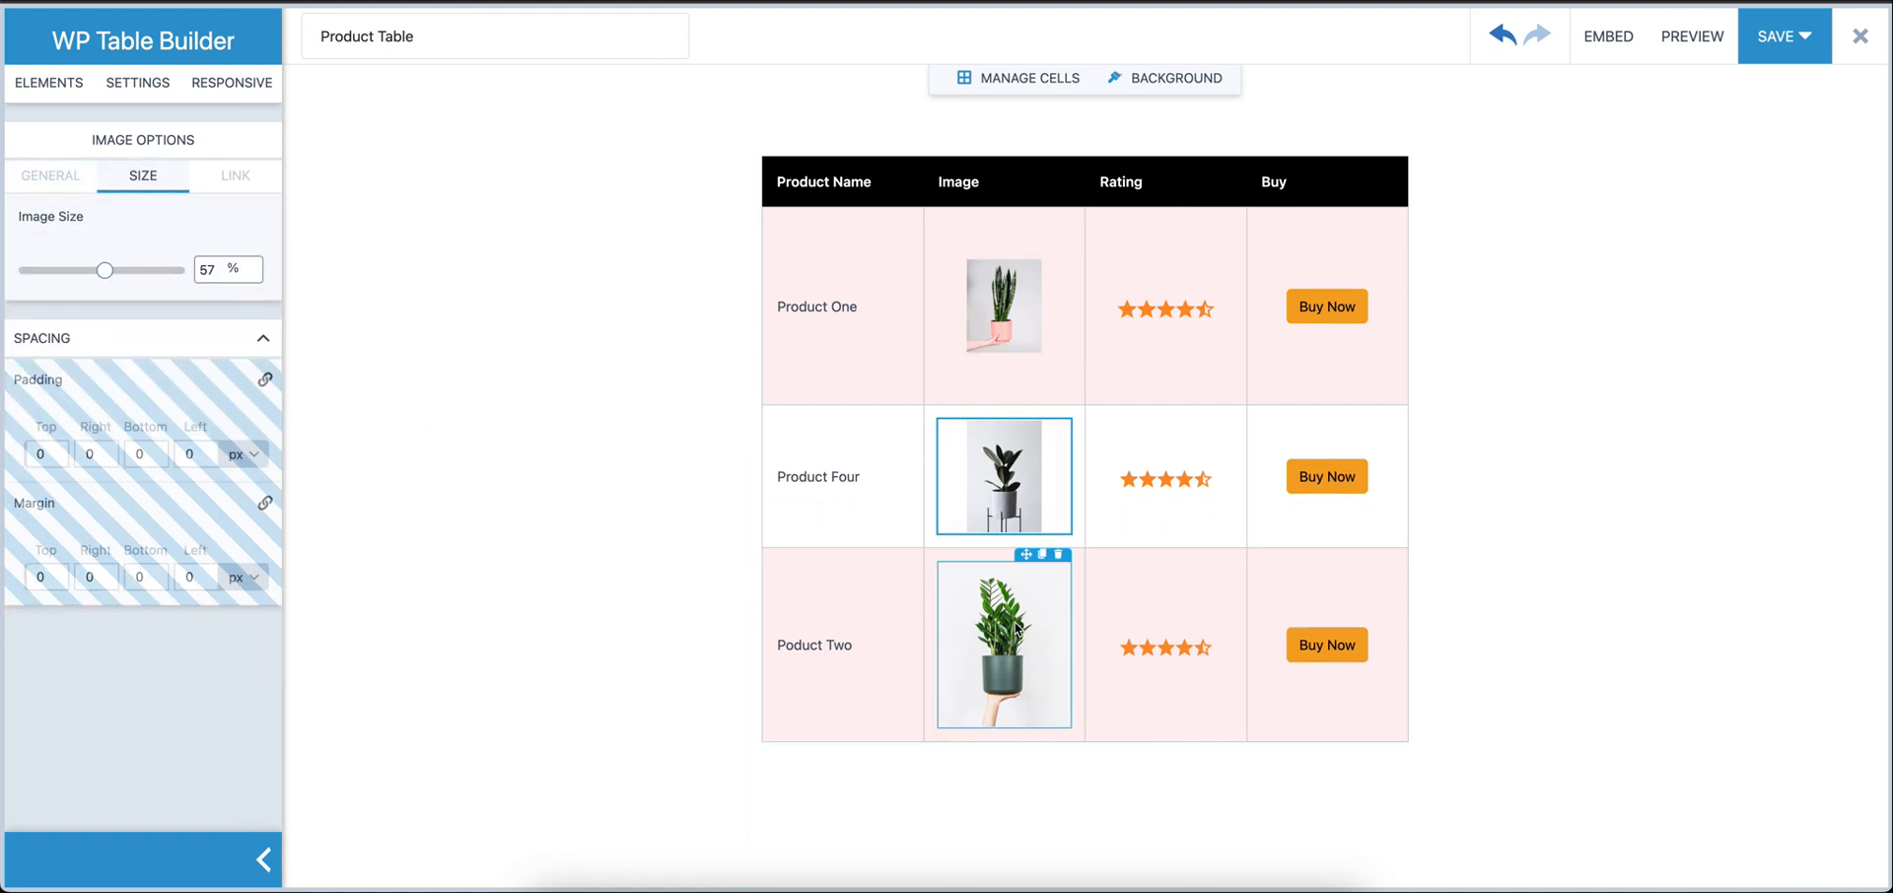
Shrink the Product Two plant image to about 58% and finish image editing
drag(104, 270, 163, 271)
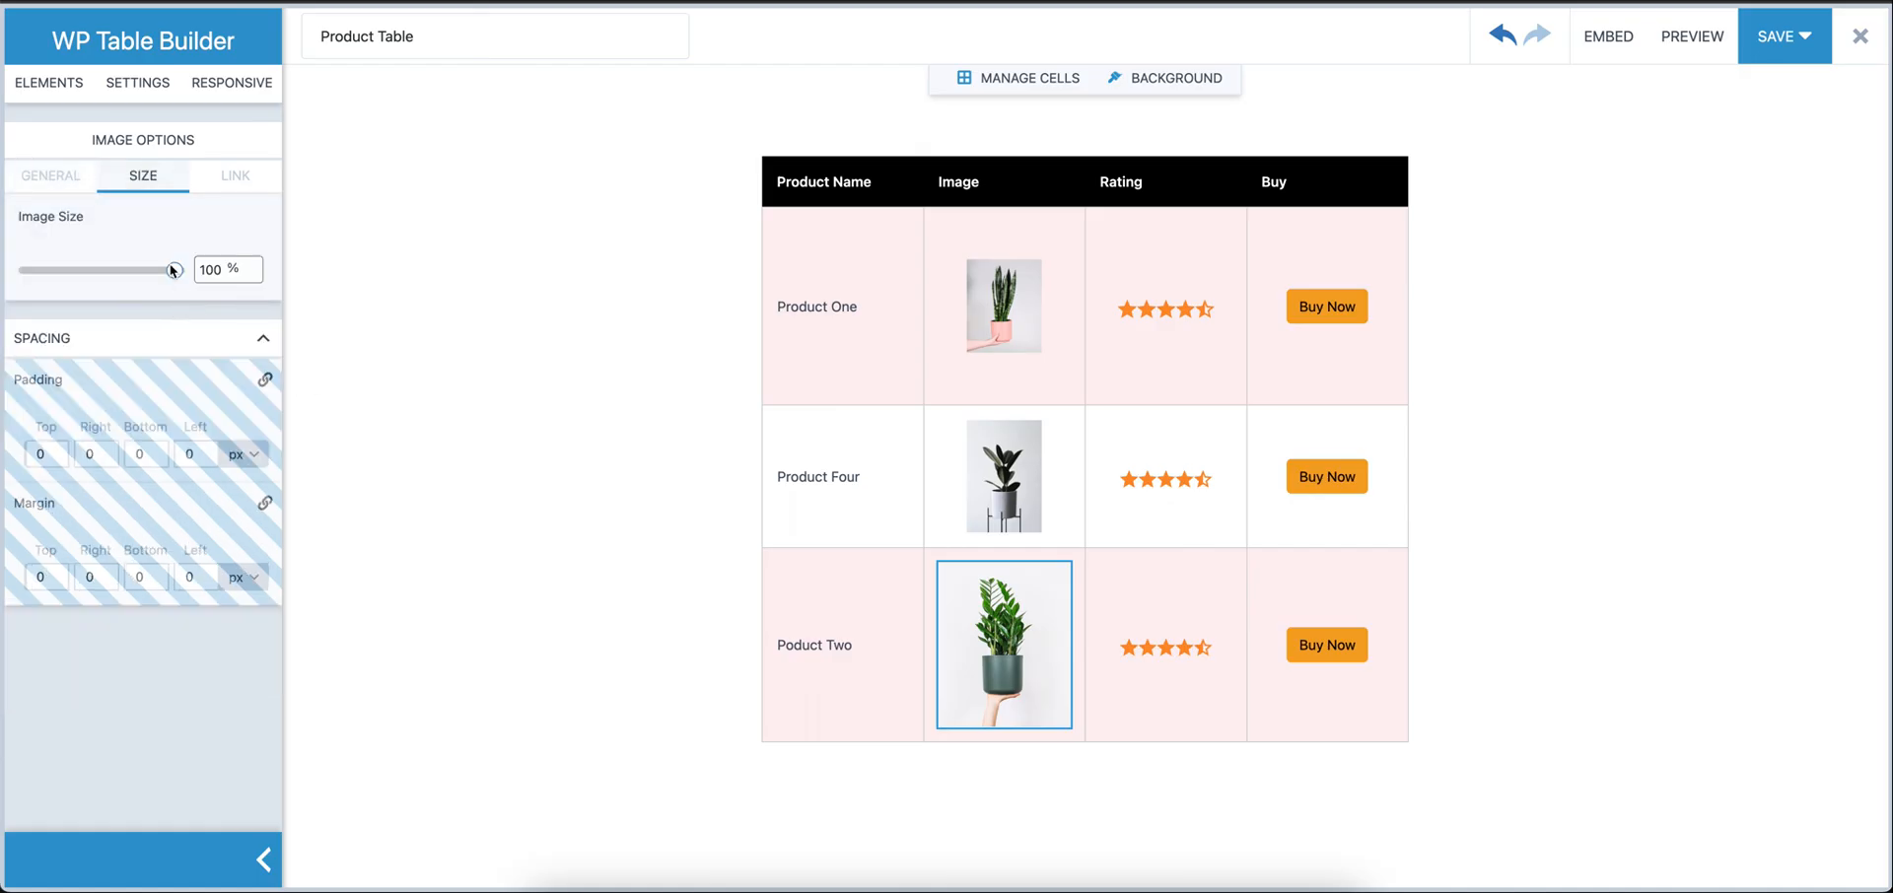
drag(173, 270, 106, 270)
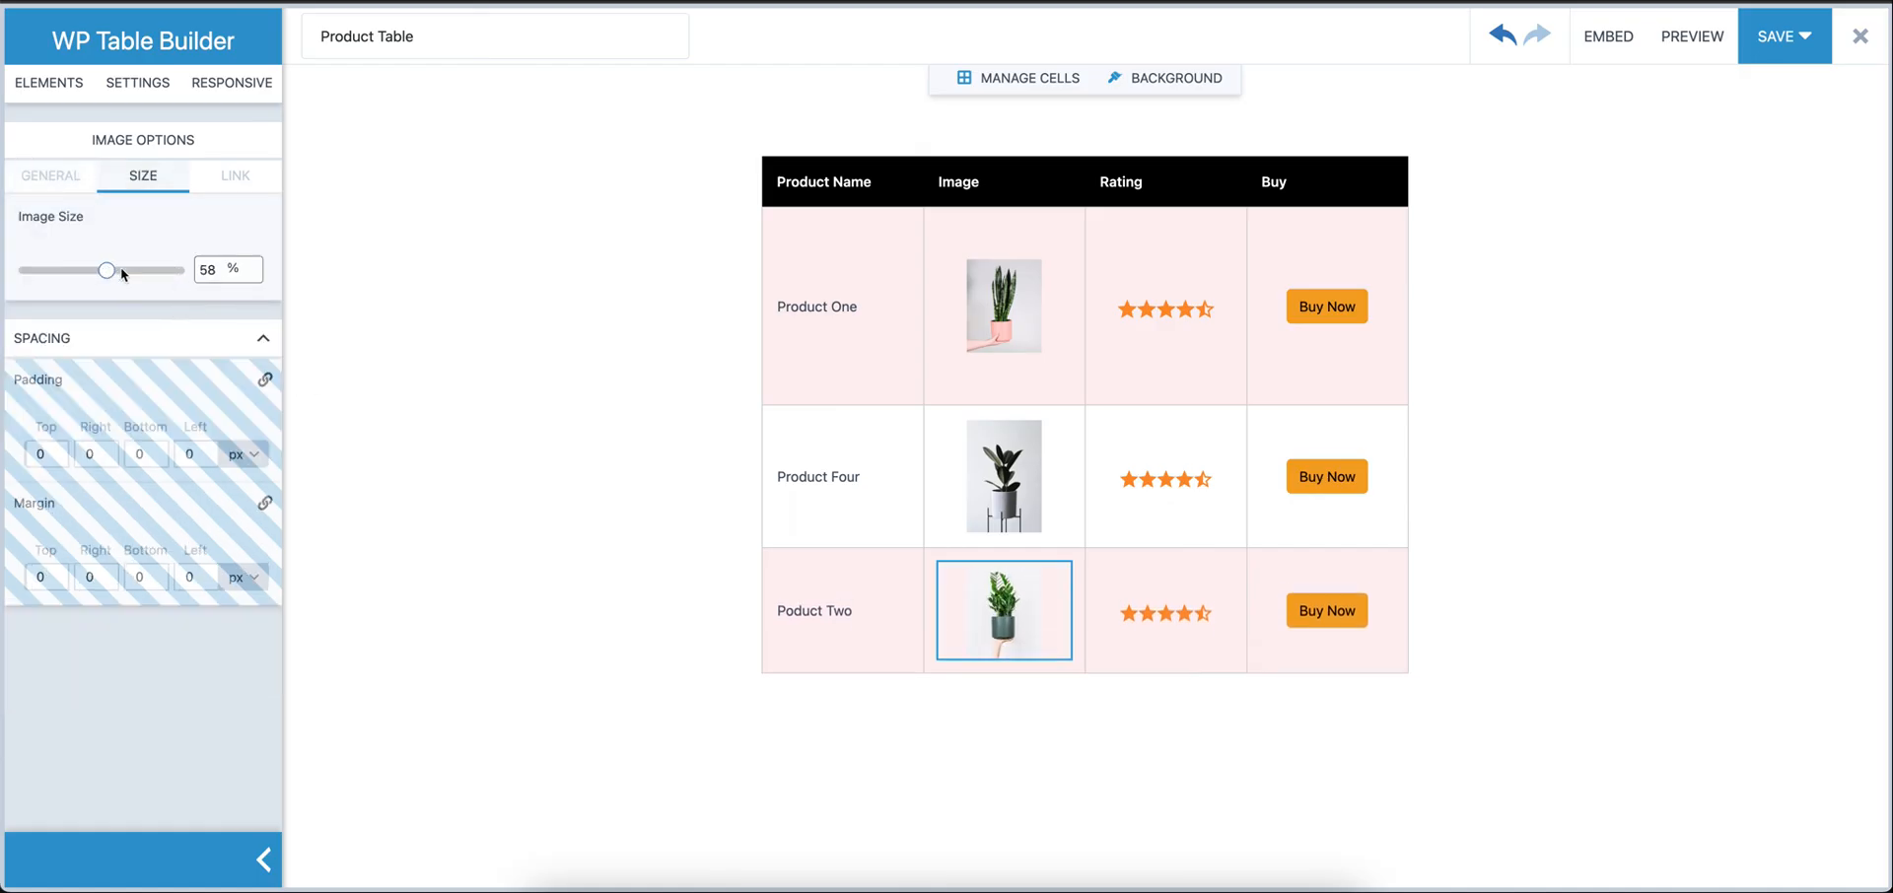
click(1004, 306)
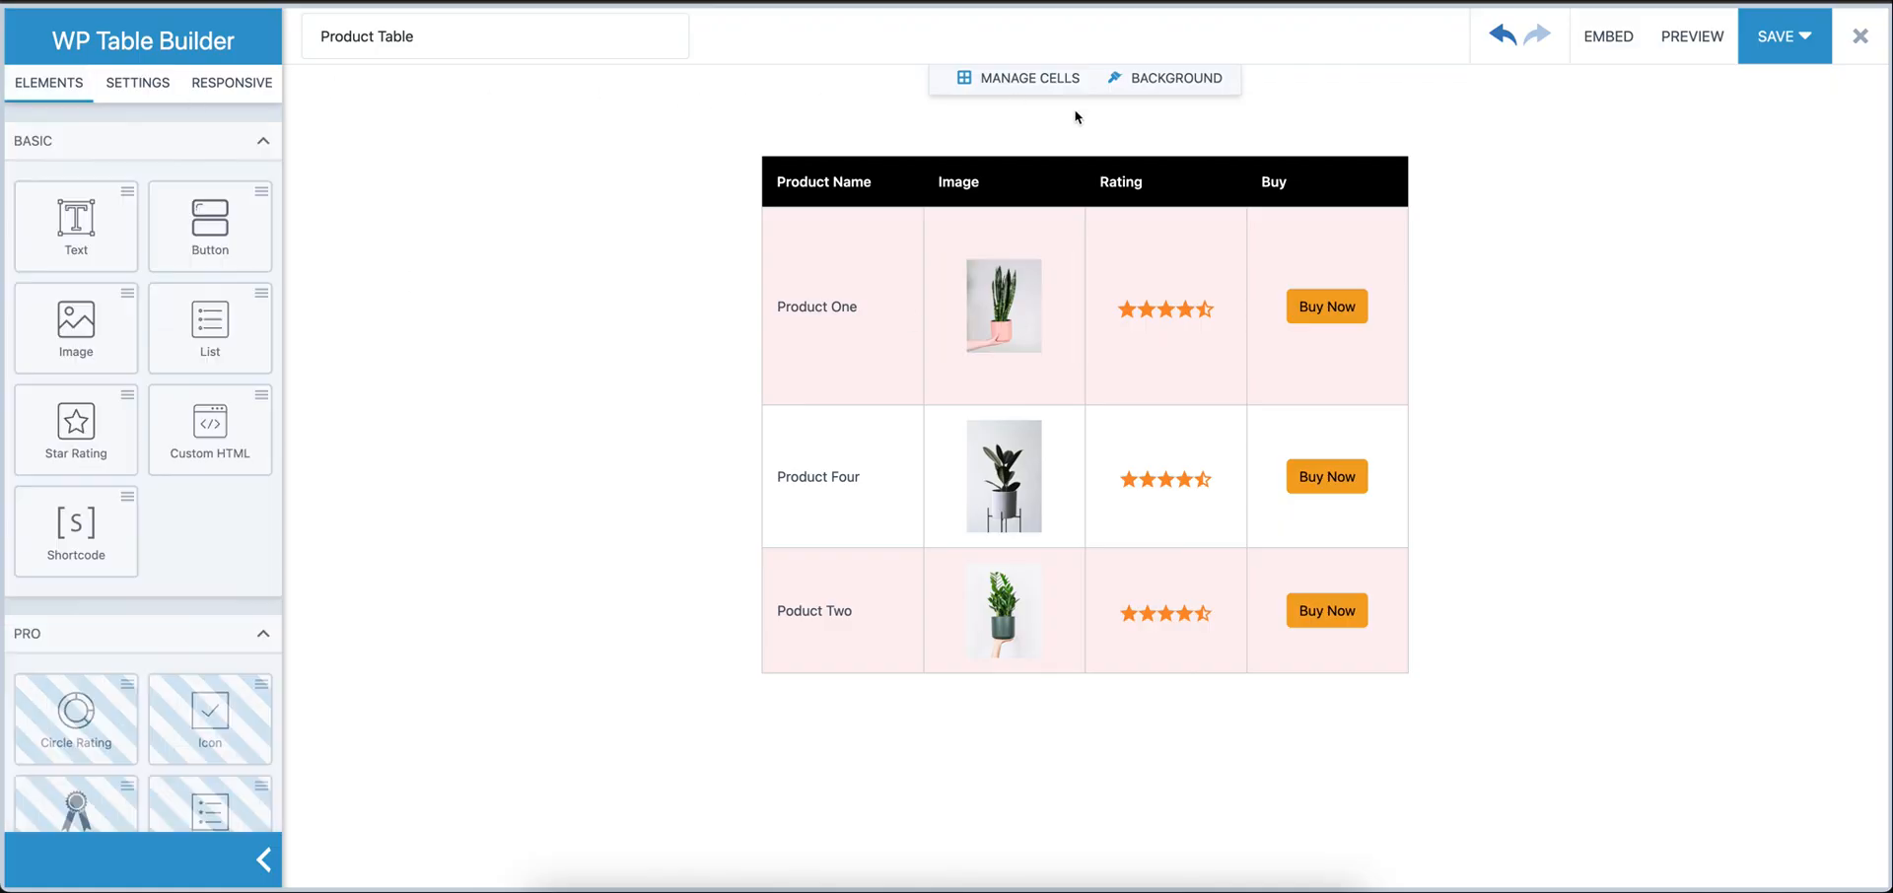
In Manage Cells set a fixed row height of 125 px, then save the Product Table
click(1028, 76)
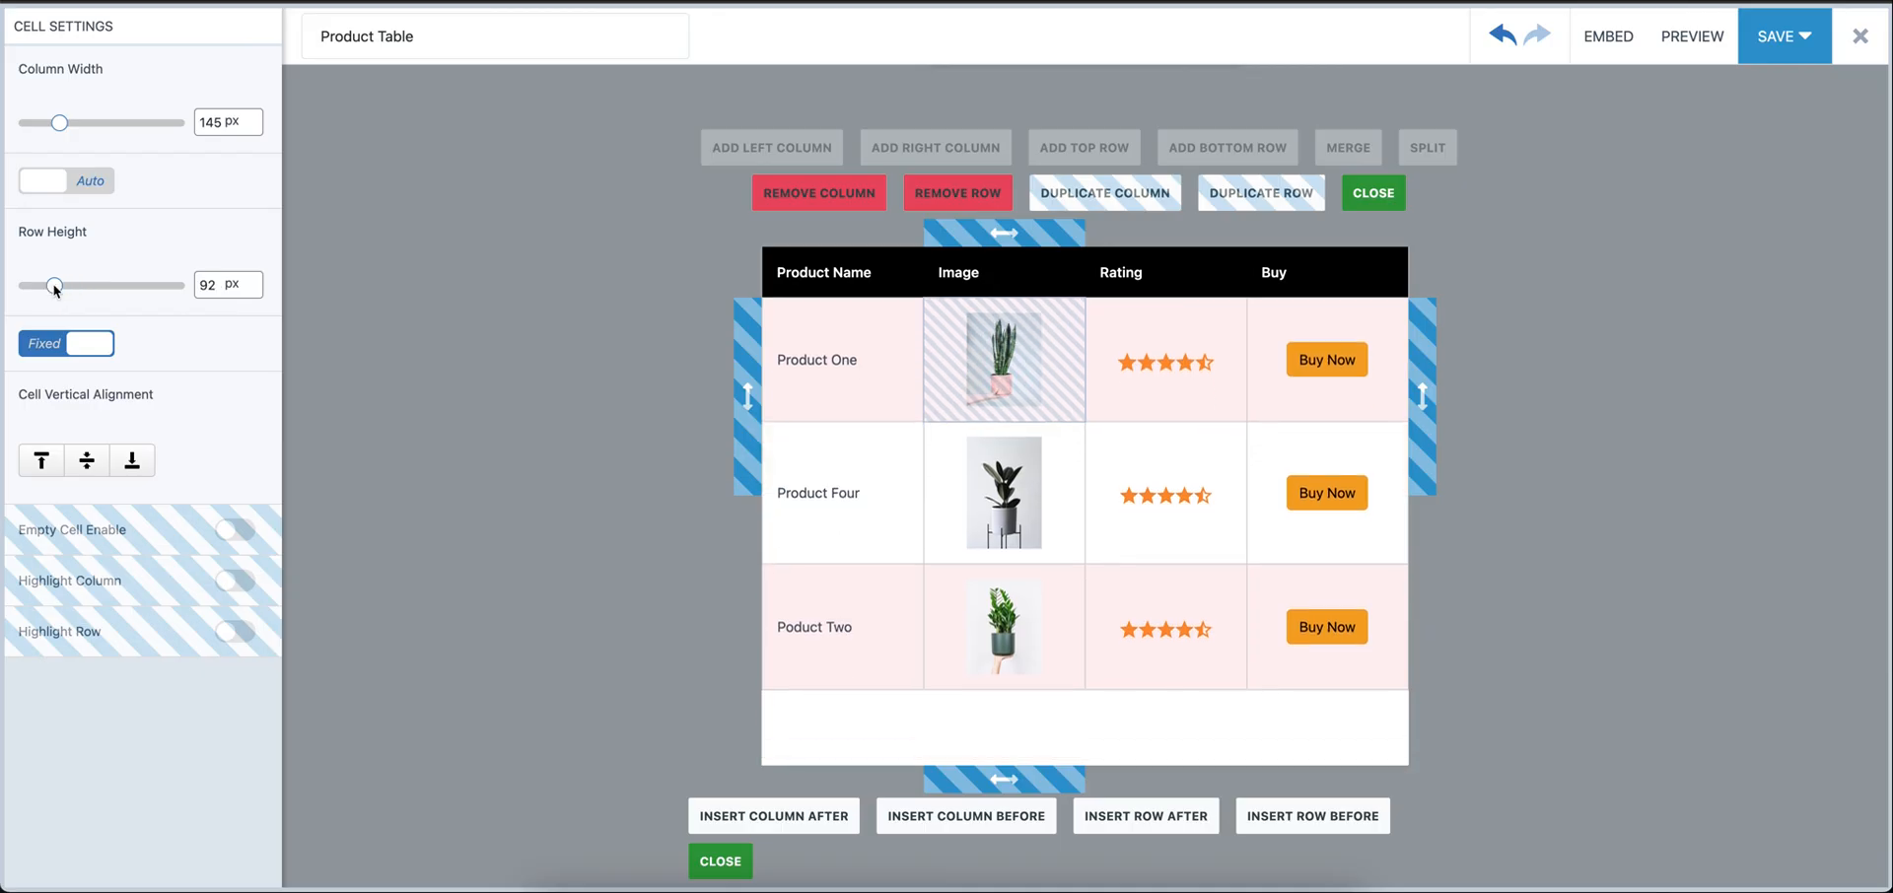
drag(53, 284, 65, 284)
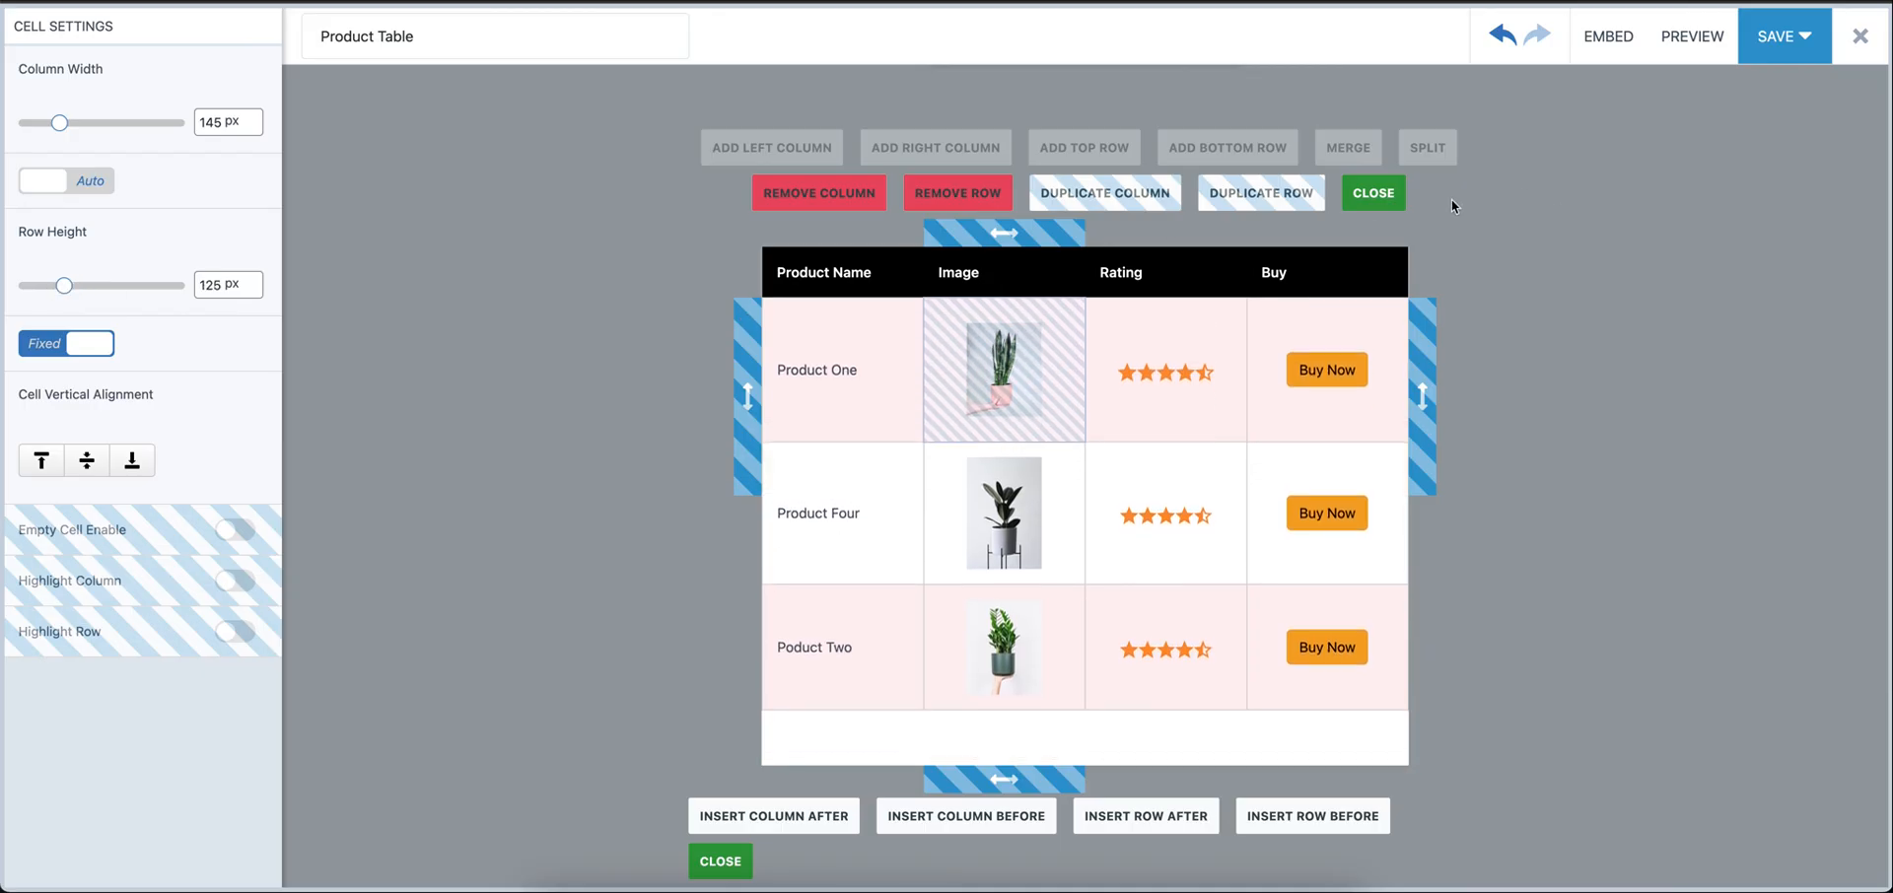
click(1371, 193)
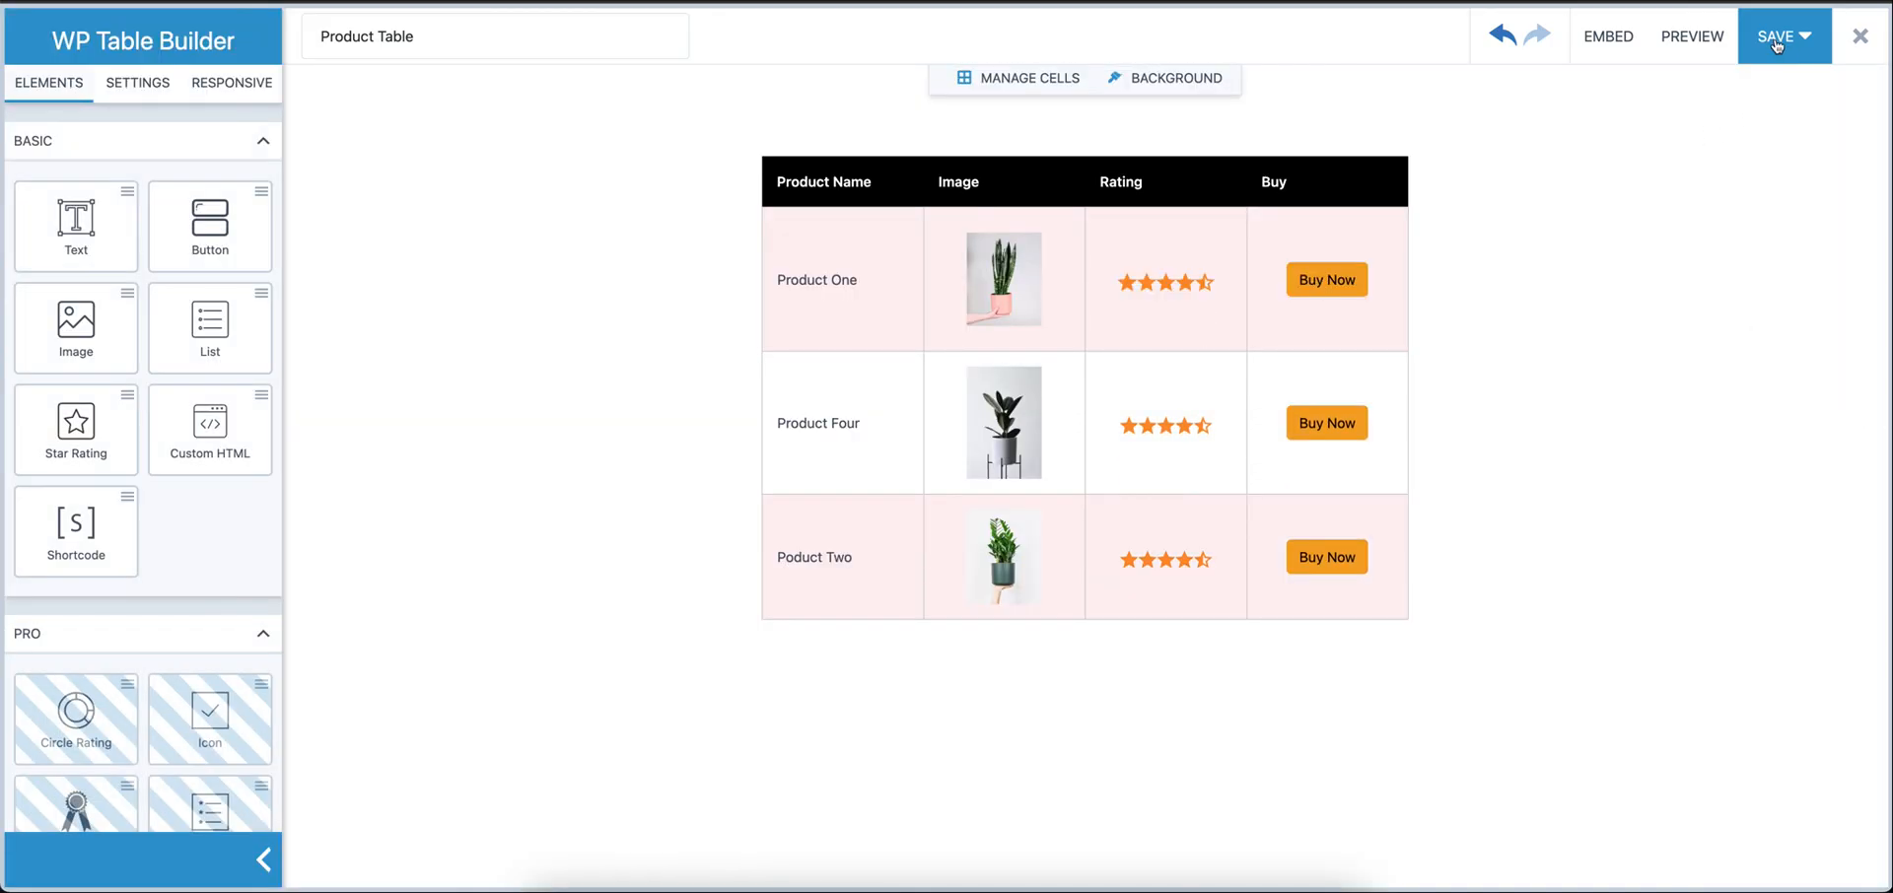
click(1777, 36)
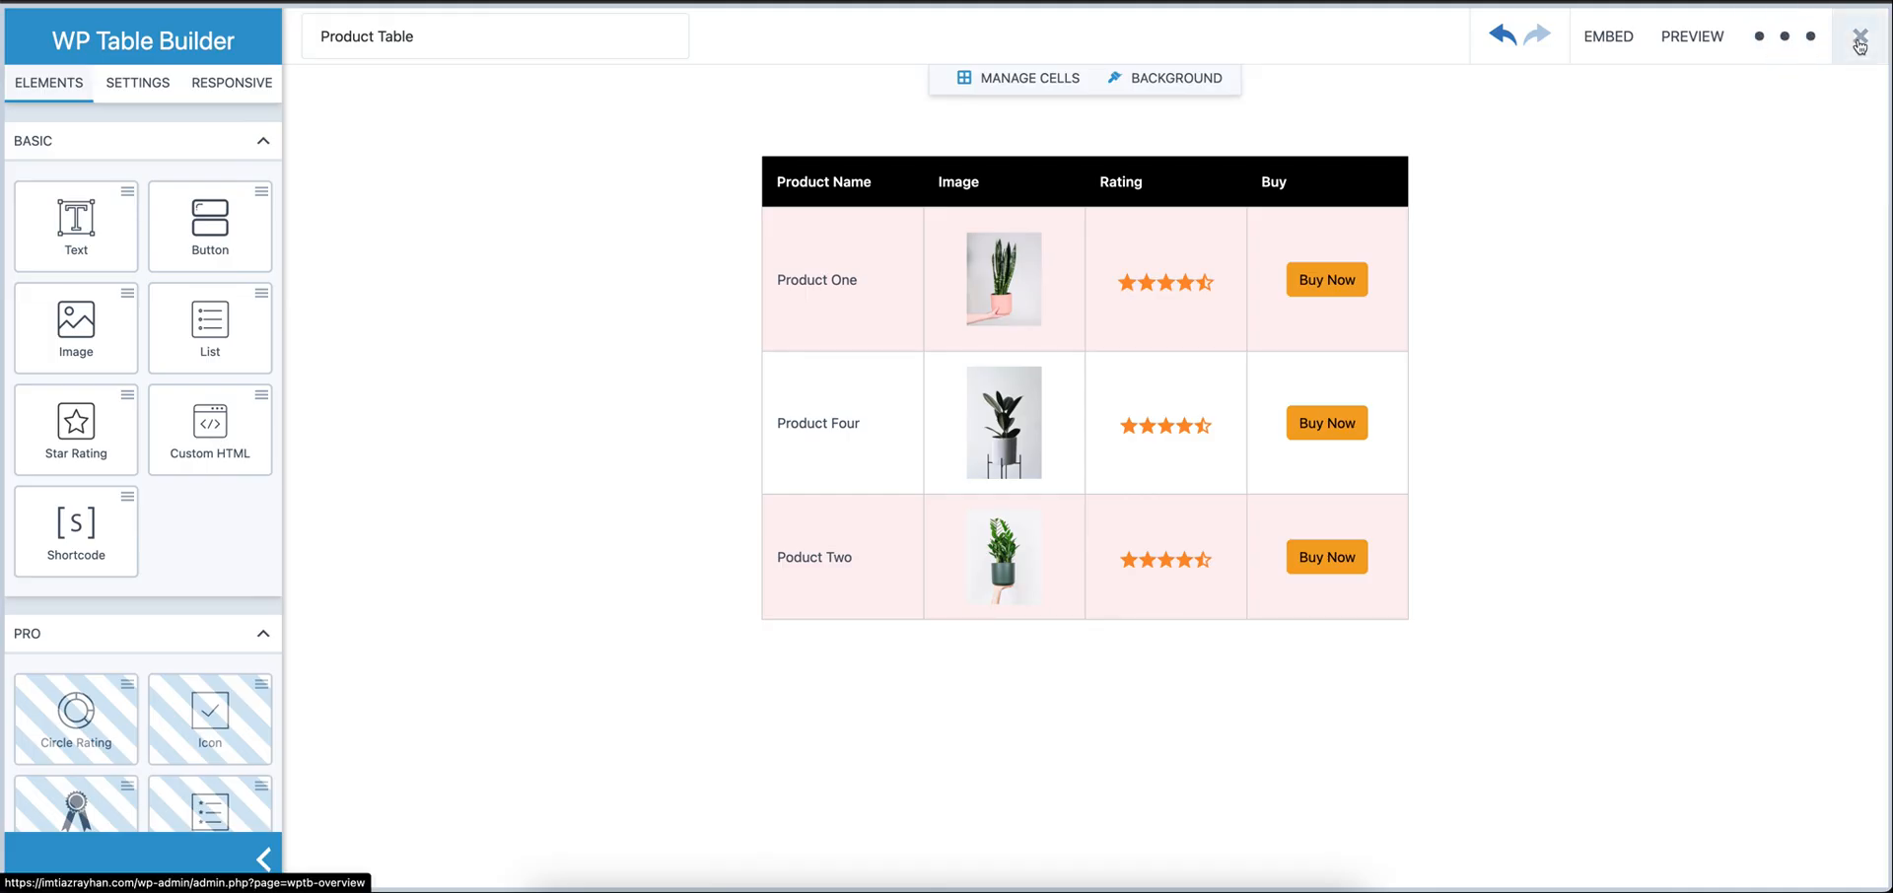
Return to the Table Demo post, update it, and view the live page with the compact table
click(1858, 39)
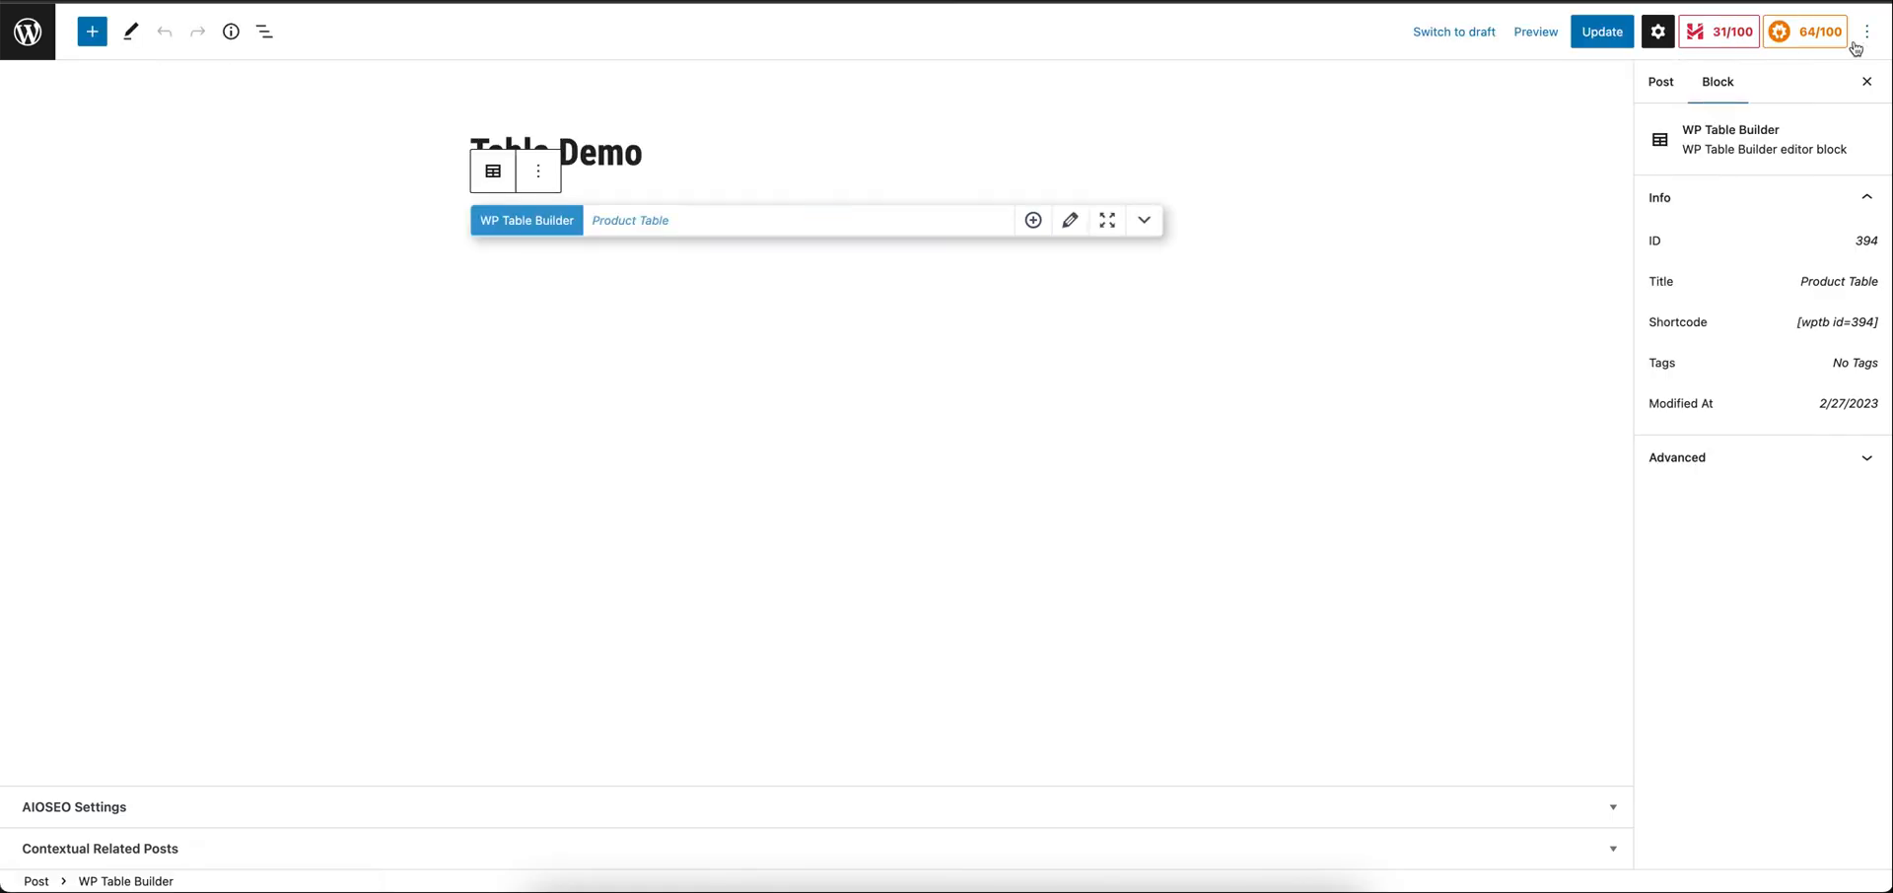
mouse_move(973, 428)
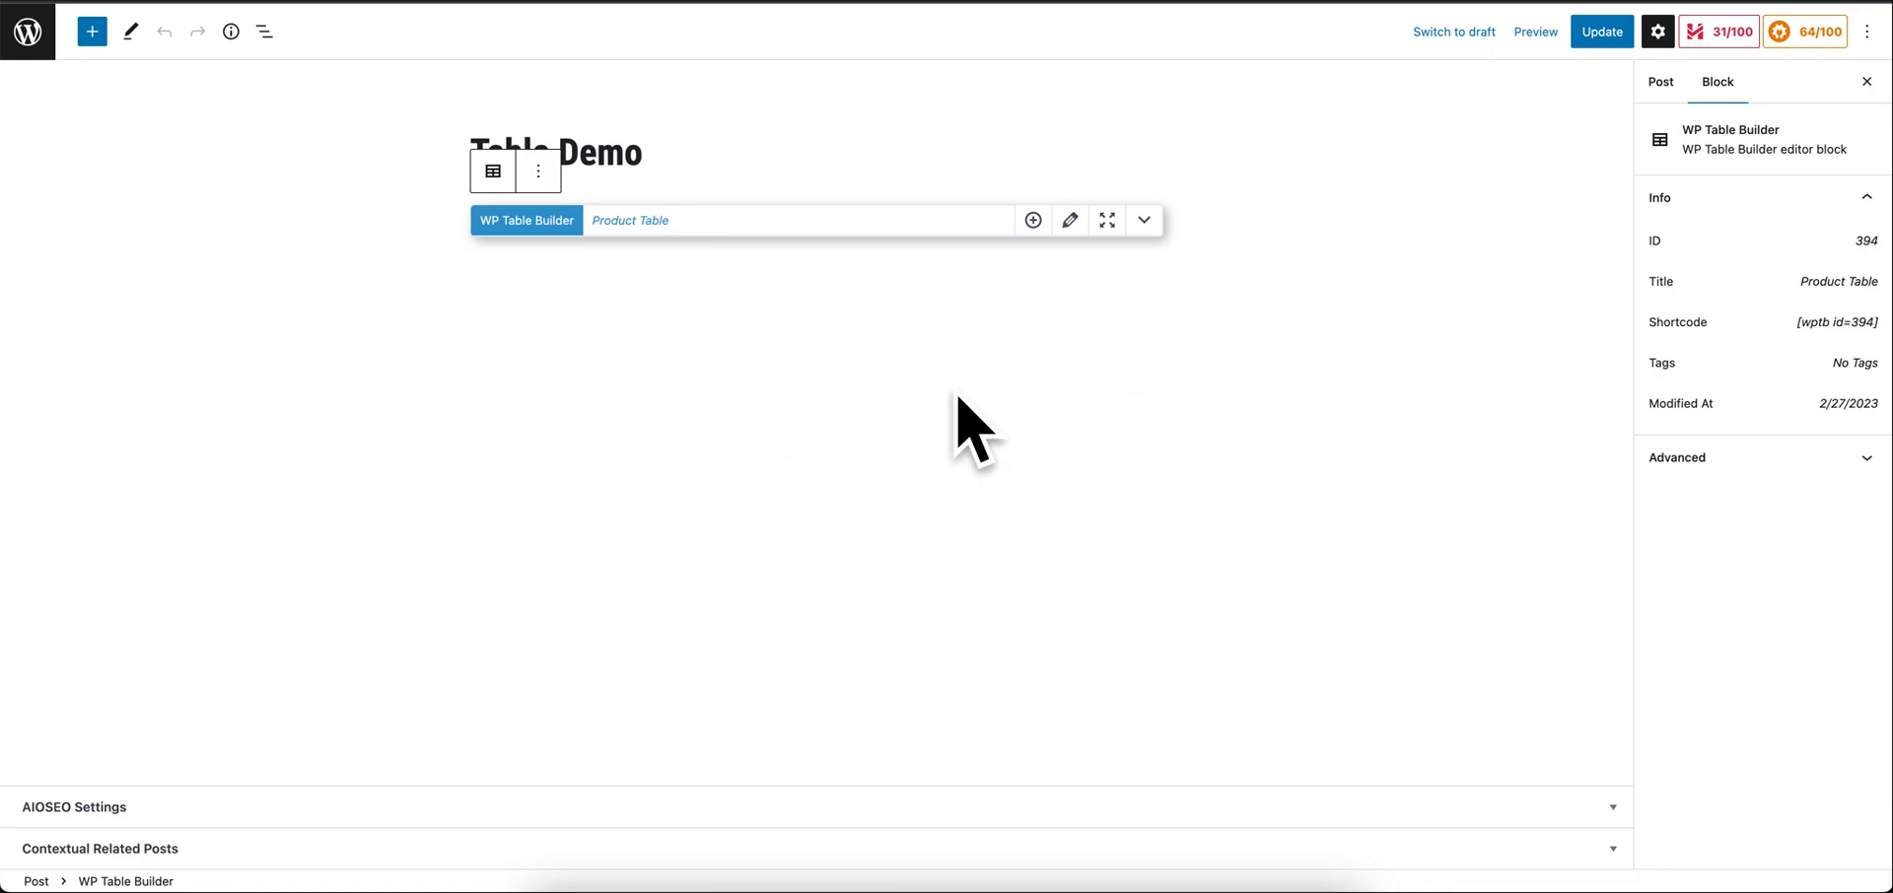
mouse_move(783, 280)
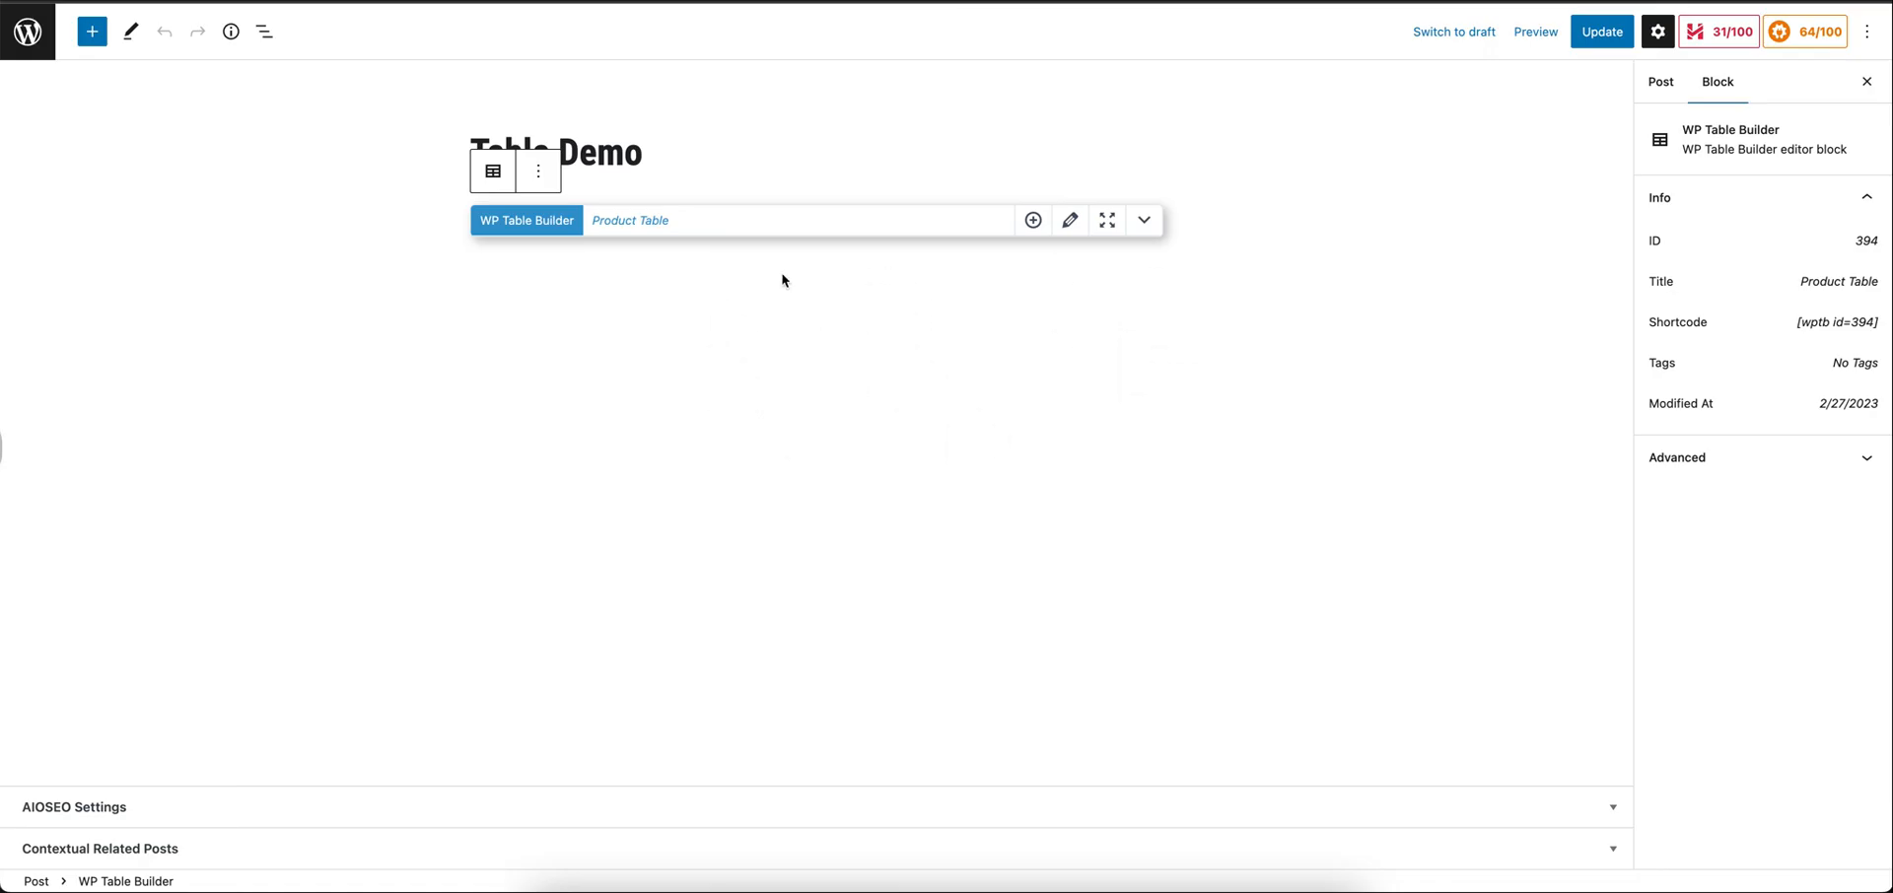
mouse_move(729, 207)
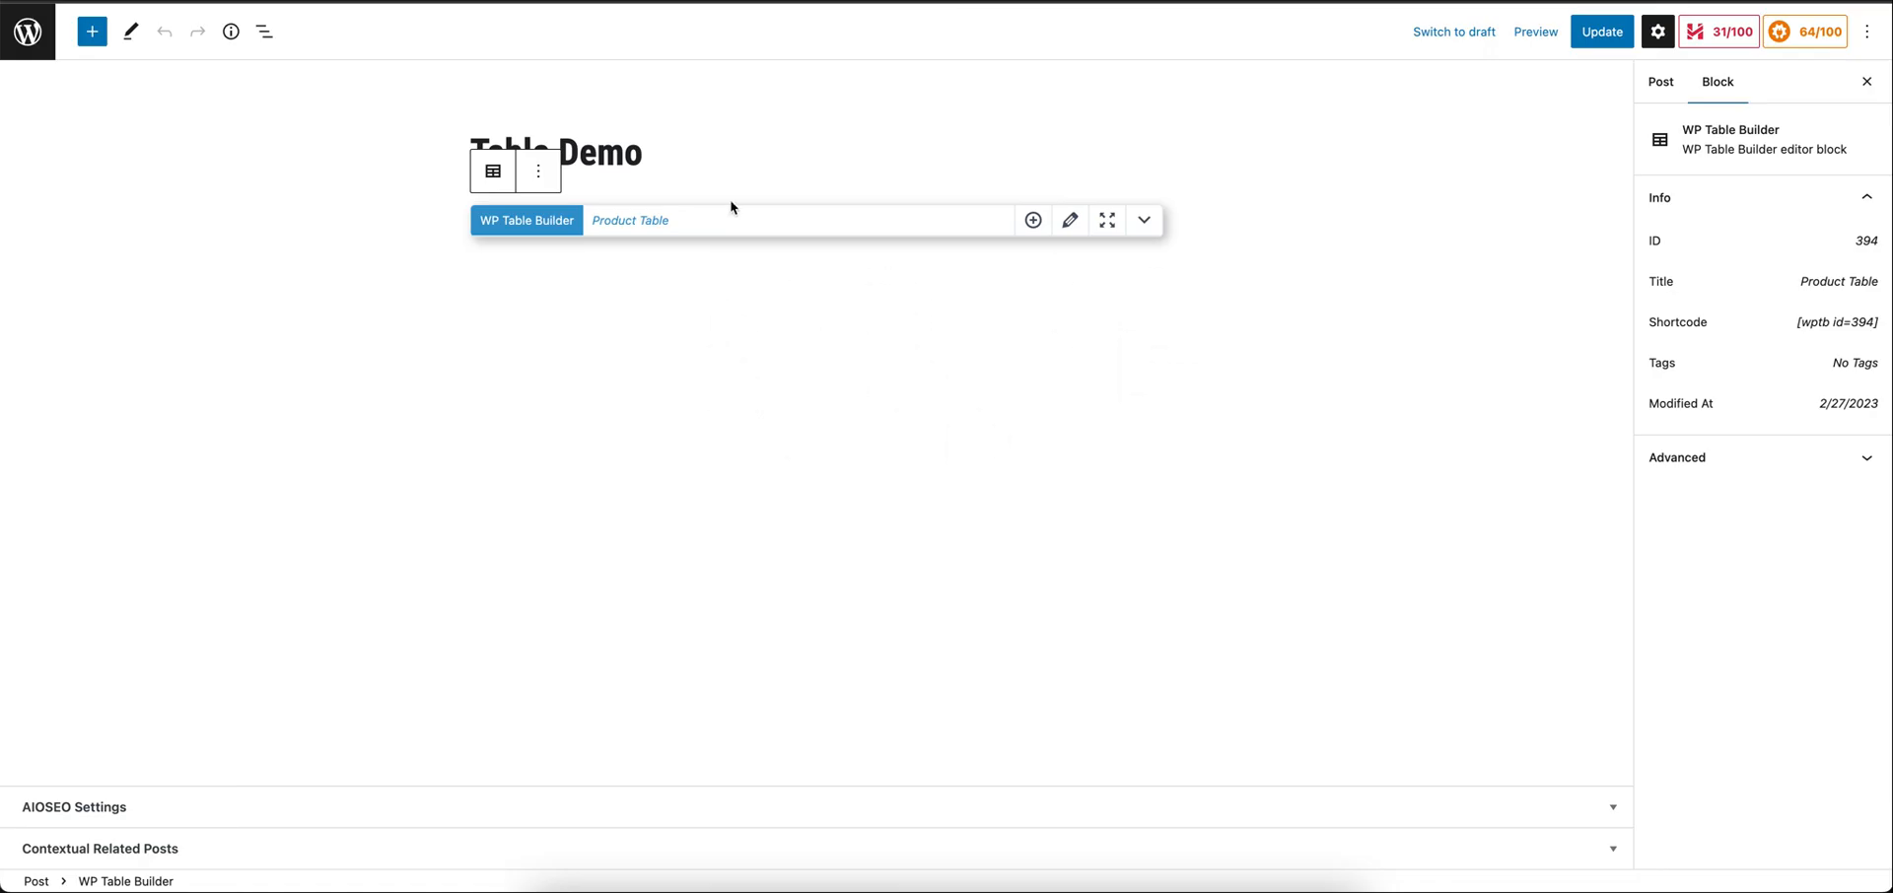
mouse_move(1031, 219)
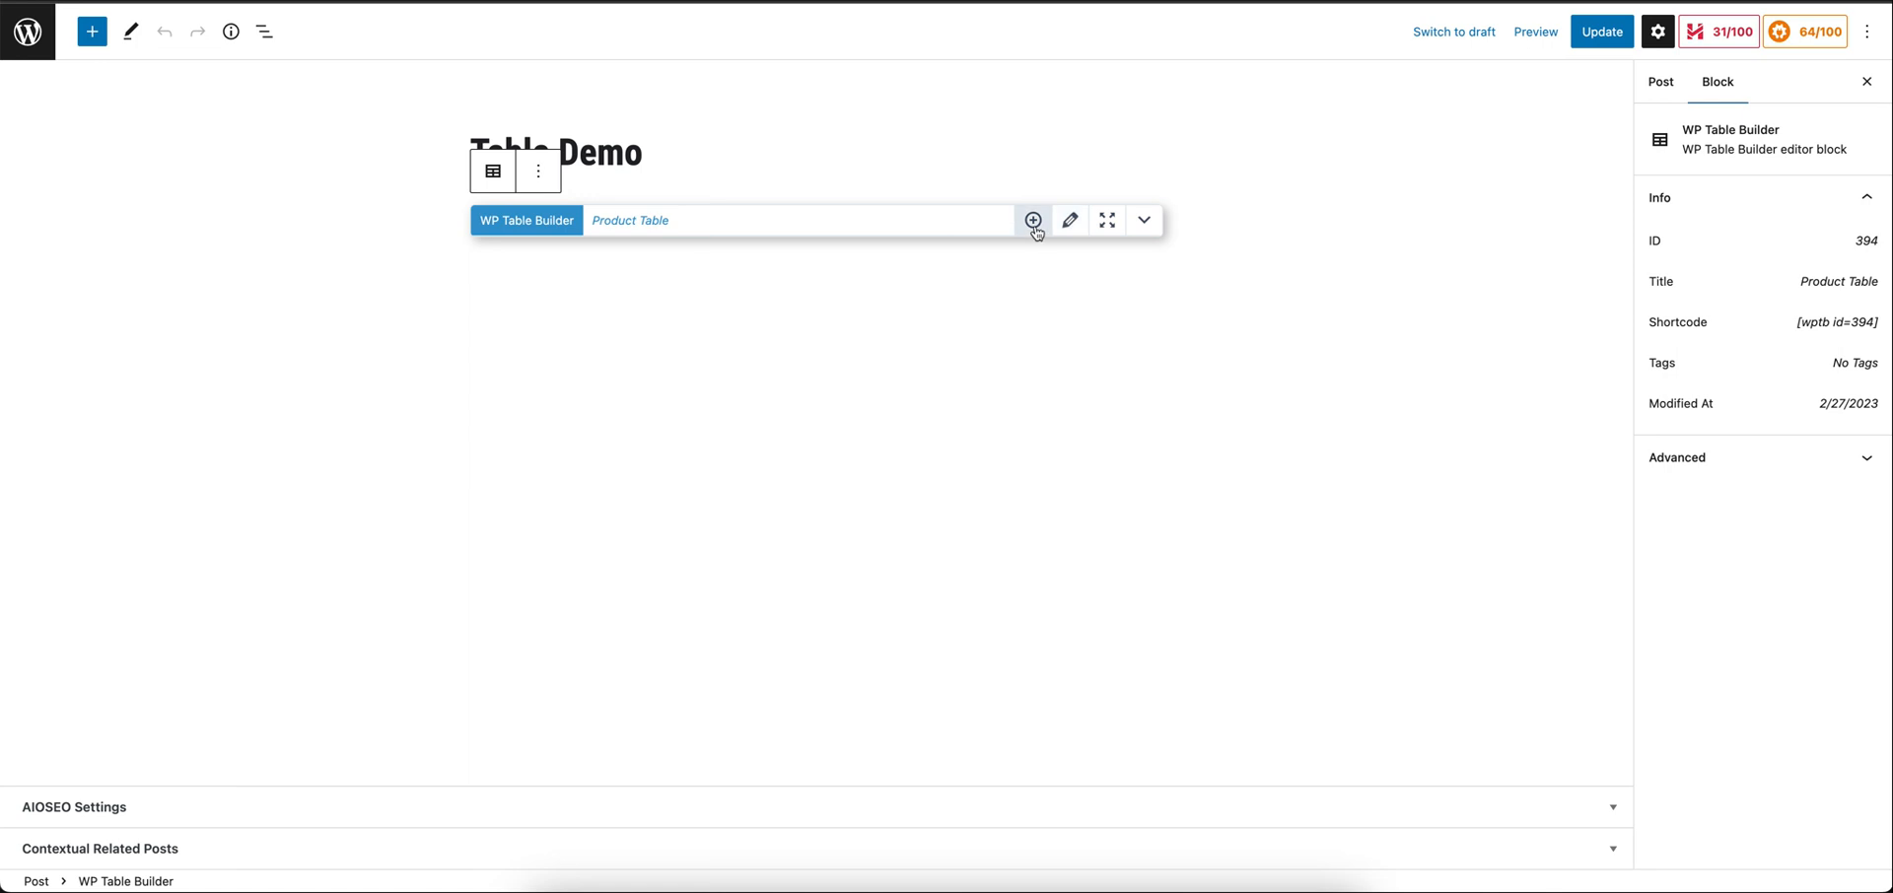
mouse_move(1032, 219)
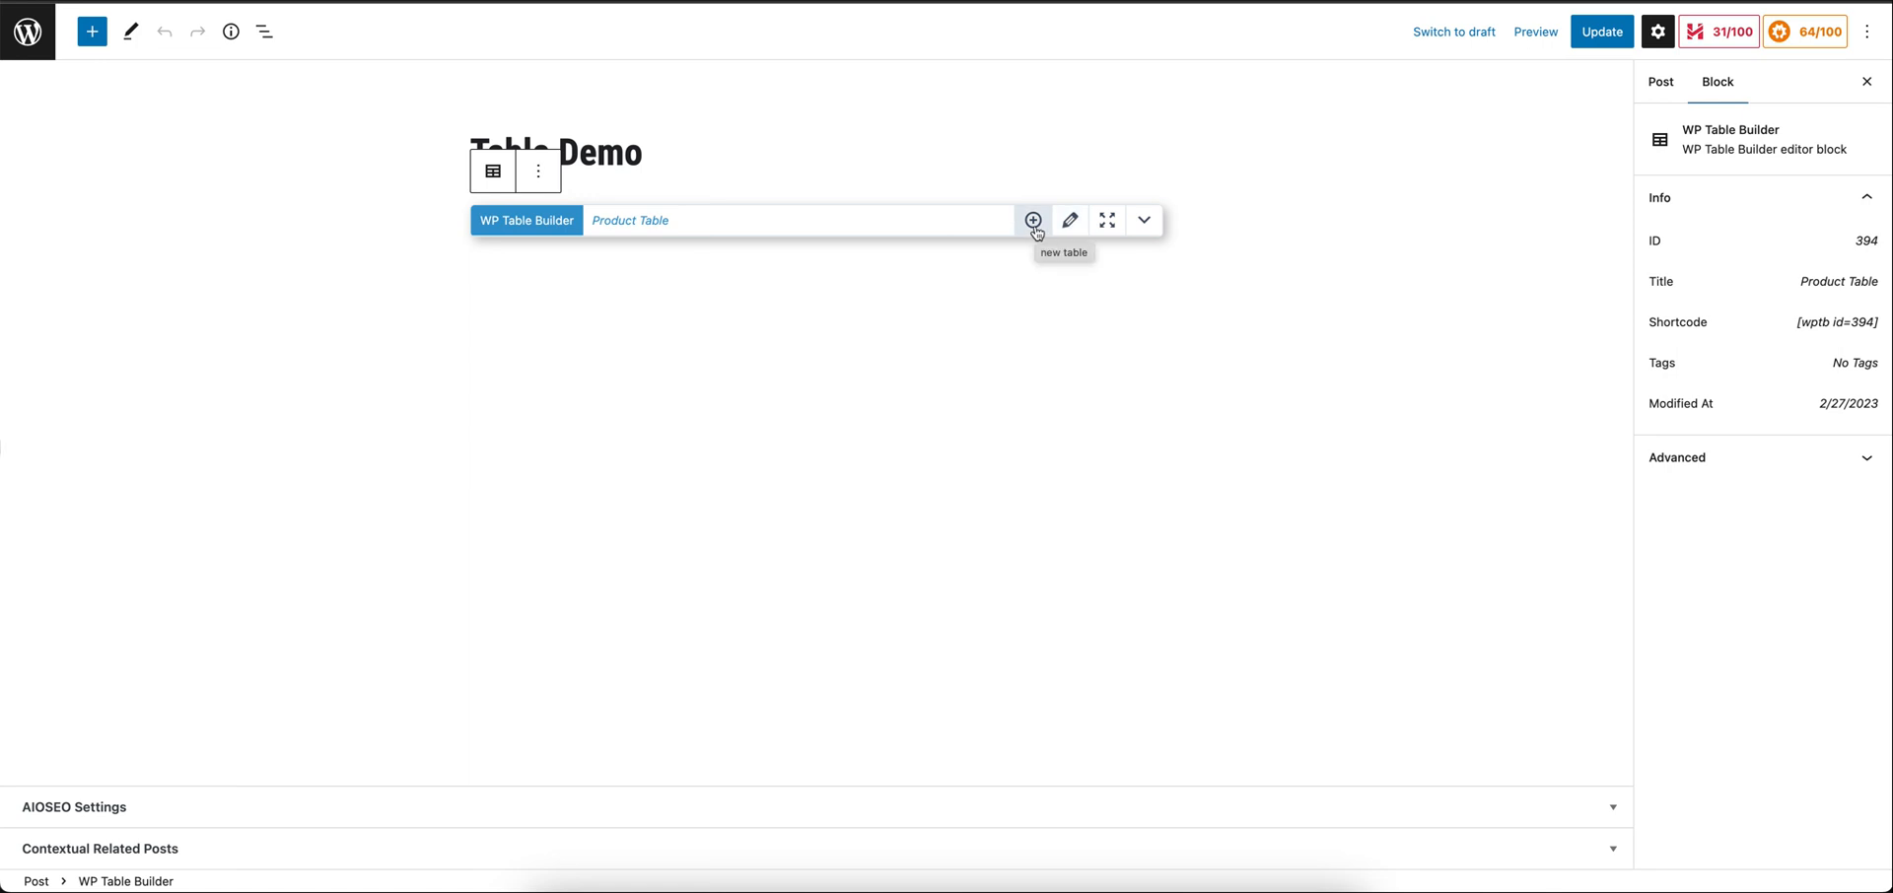
mouse_move(890, 282)
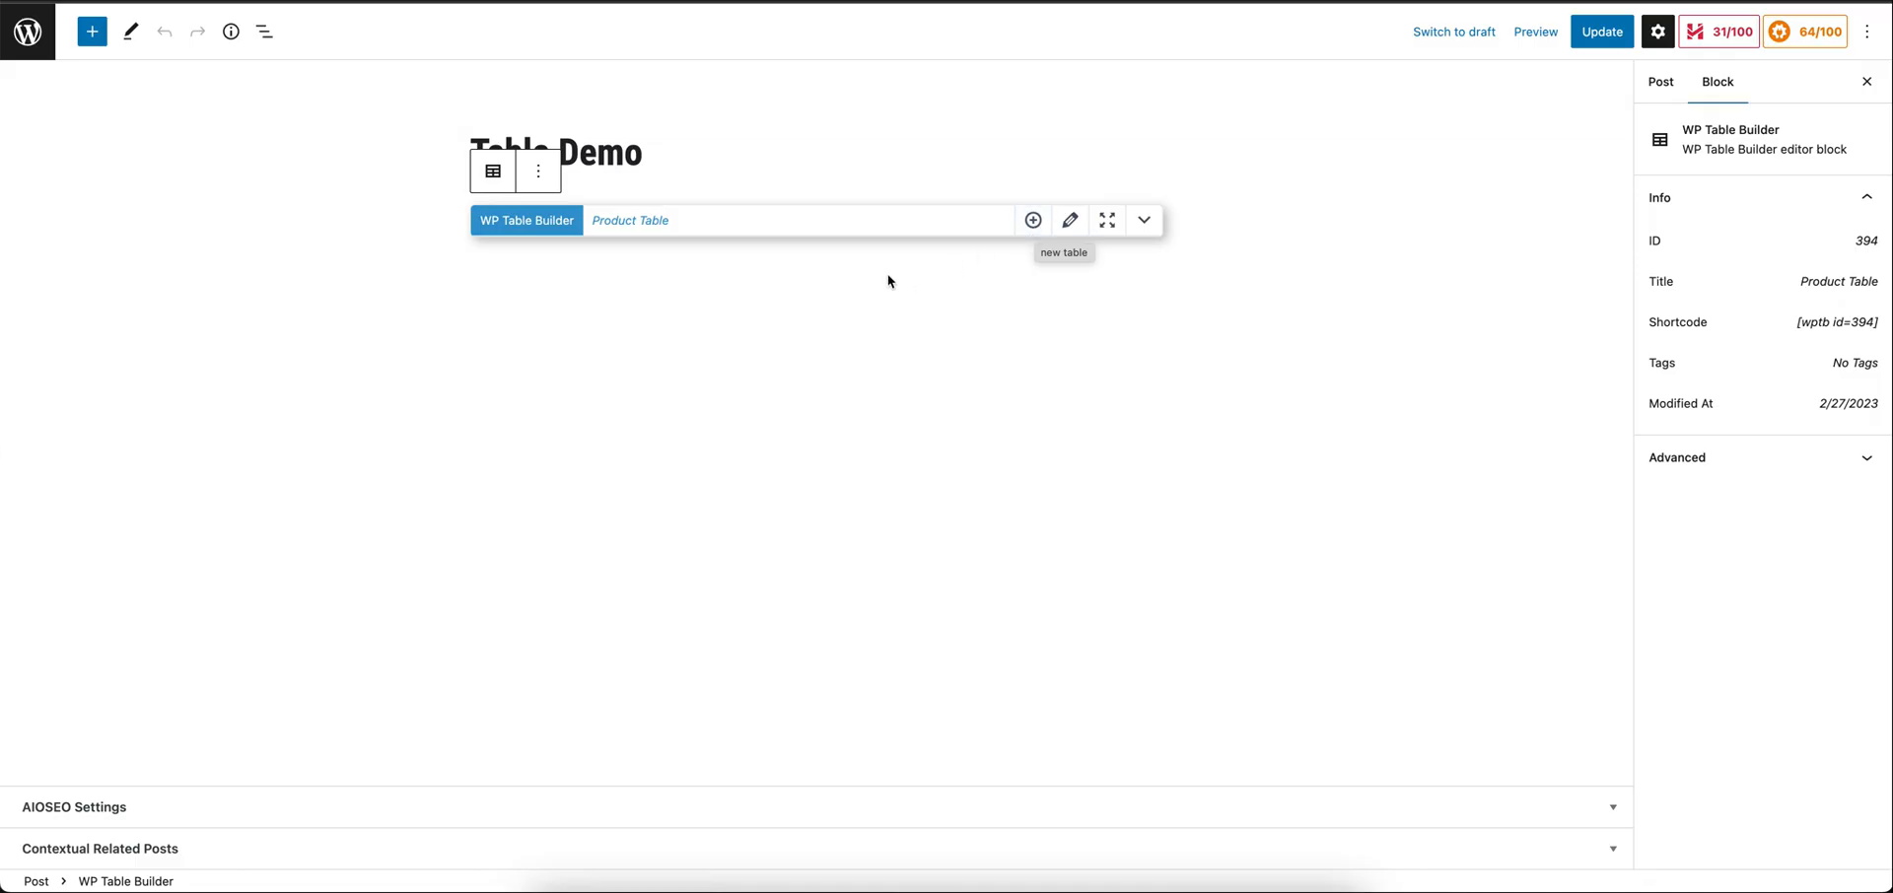
mouse_move(861, 282)
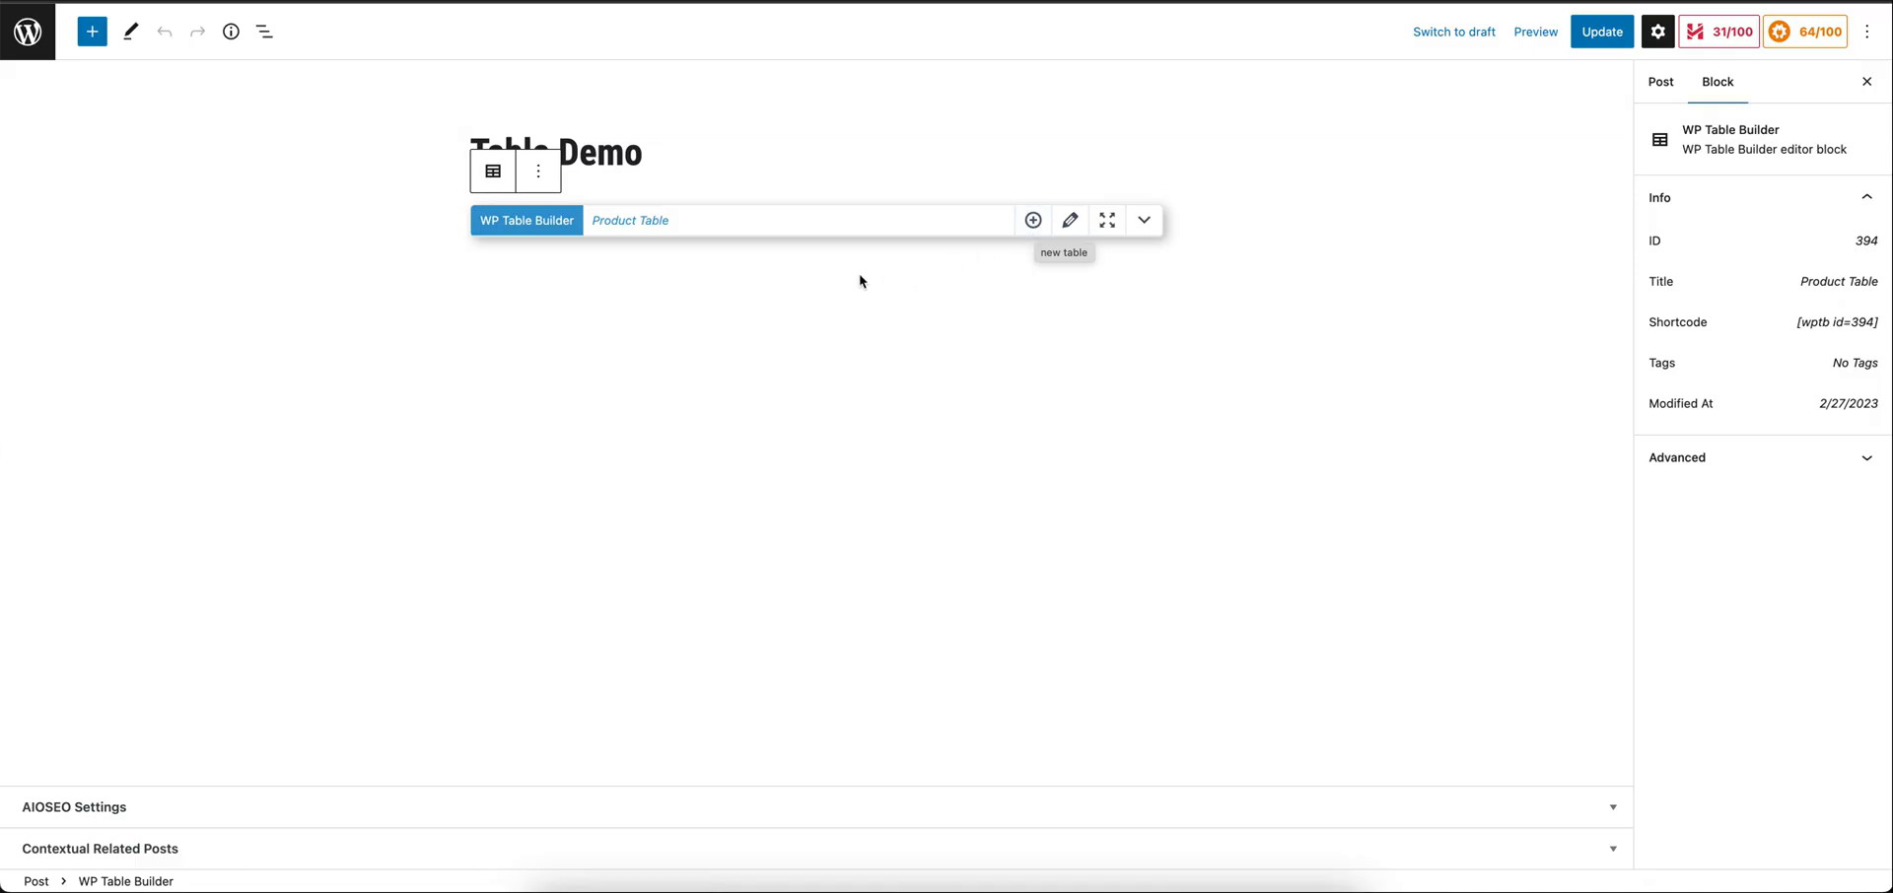
mouse_move(1154, 255)
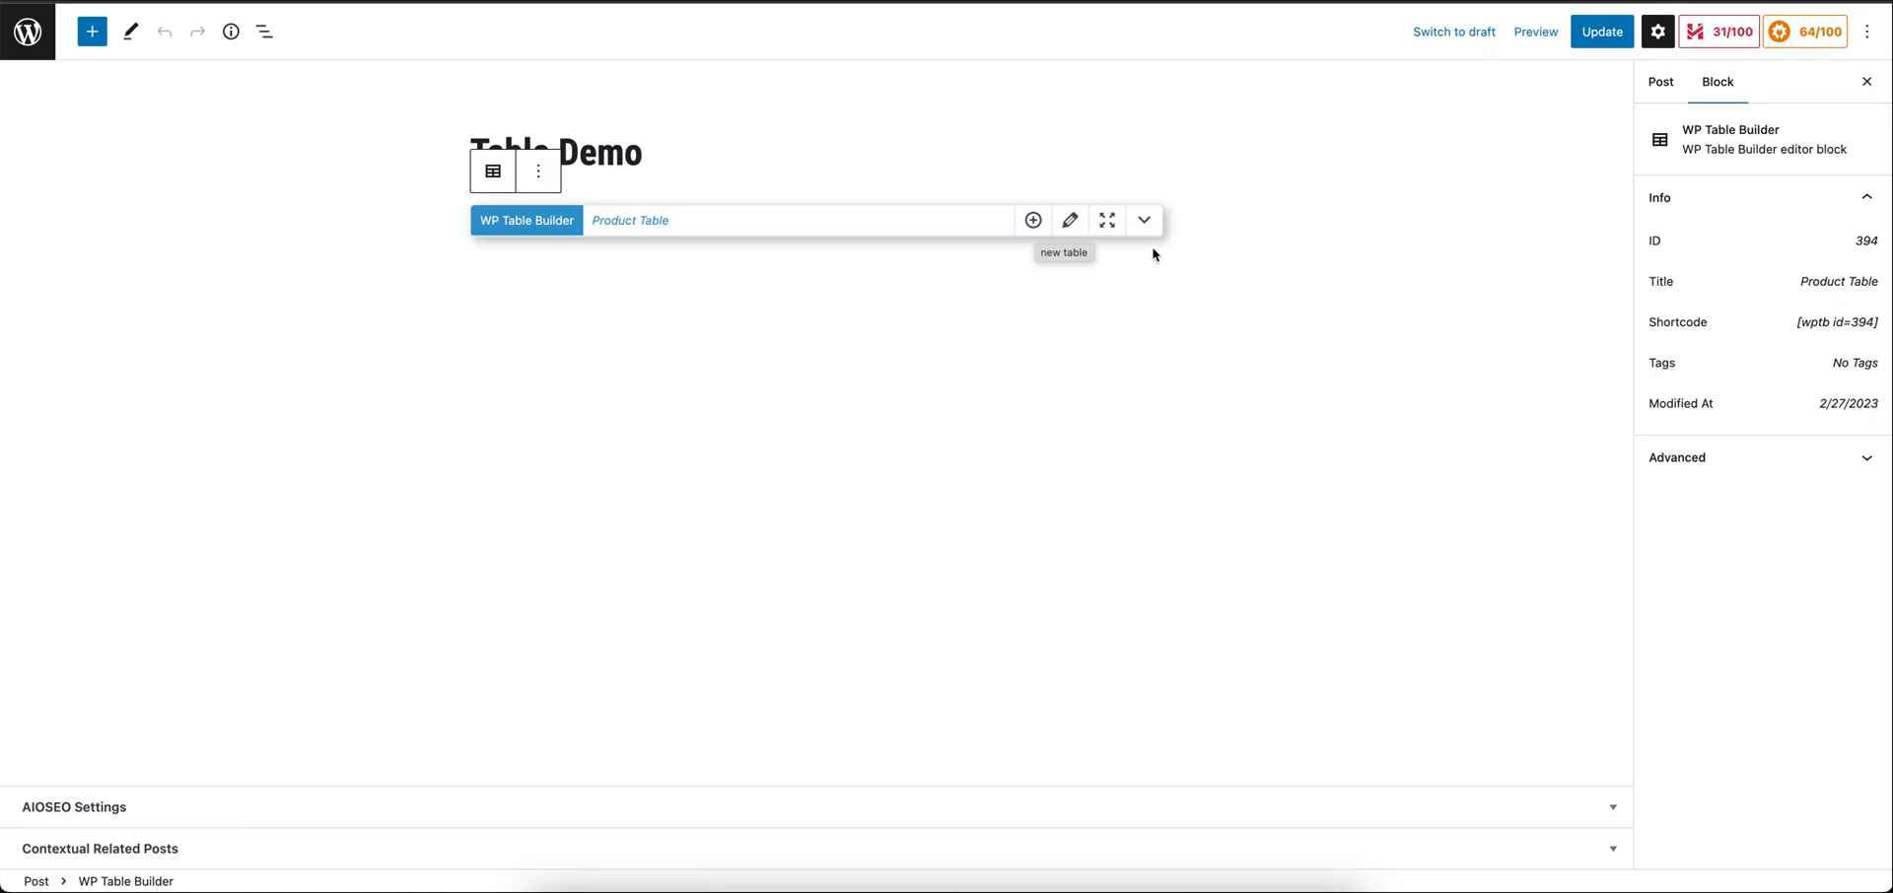
click(1601, 32)
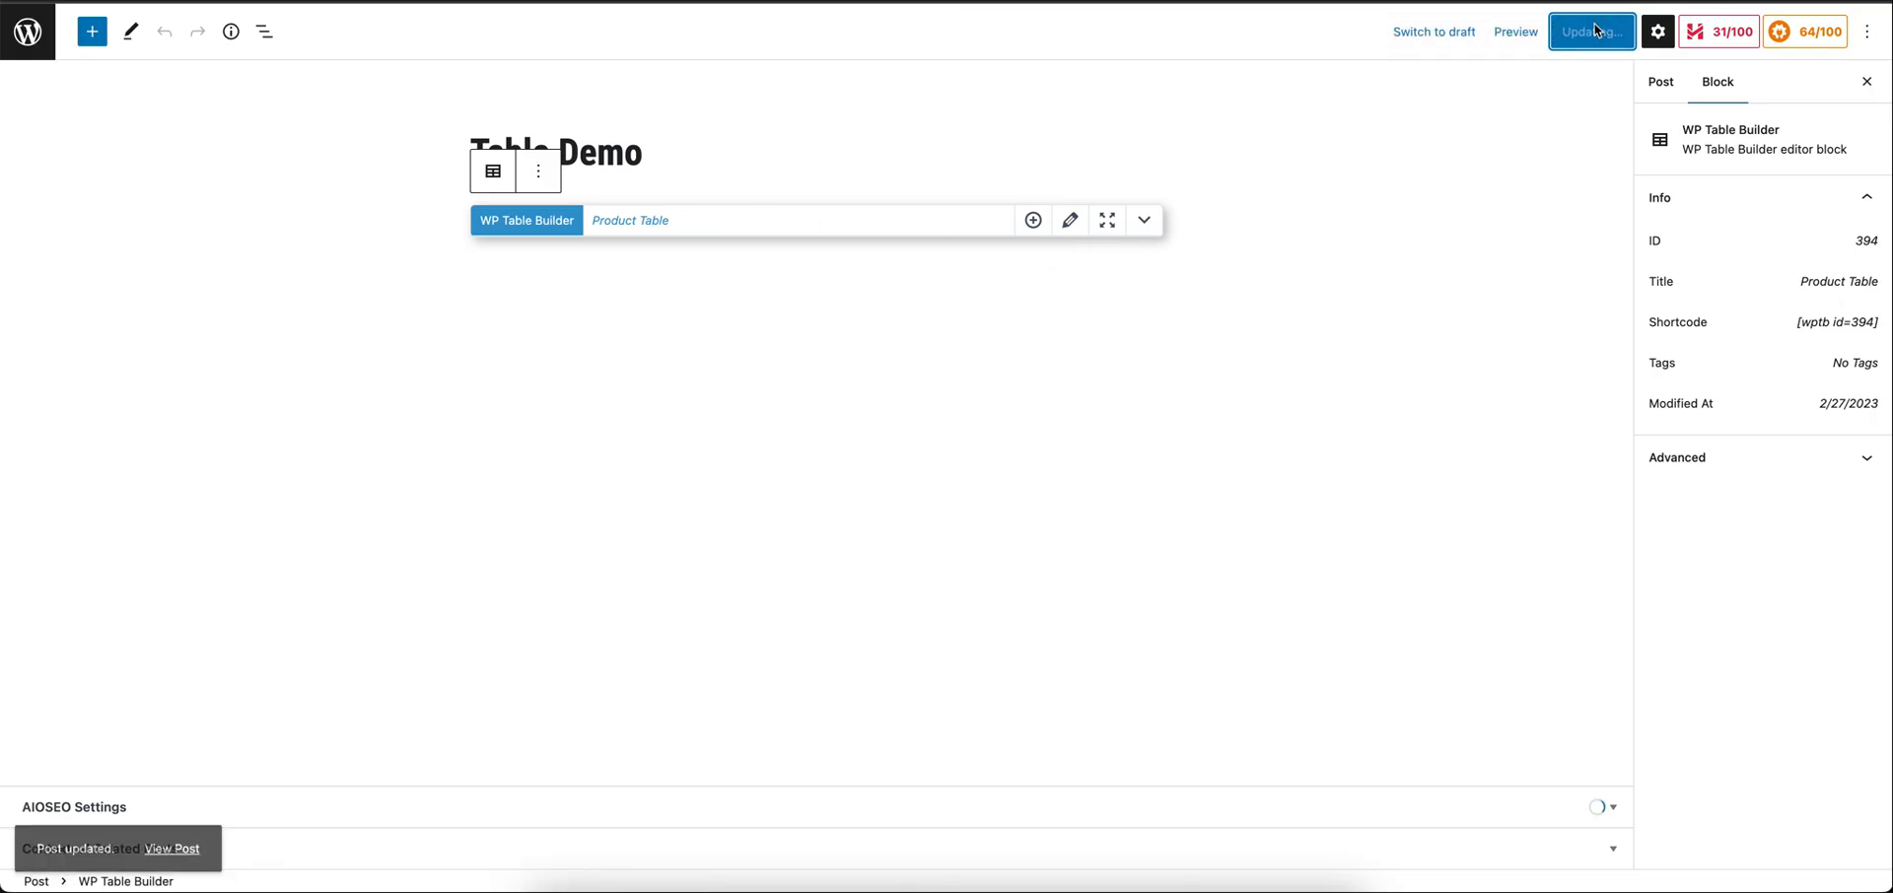
click(1591, 29)
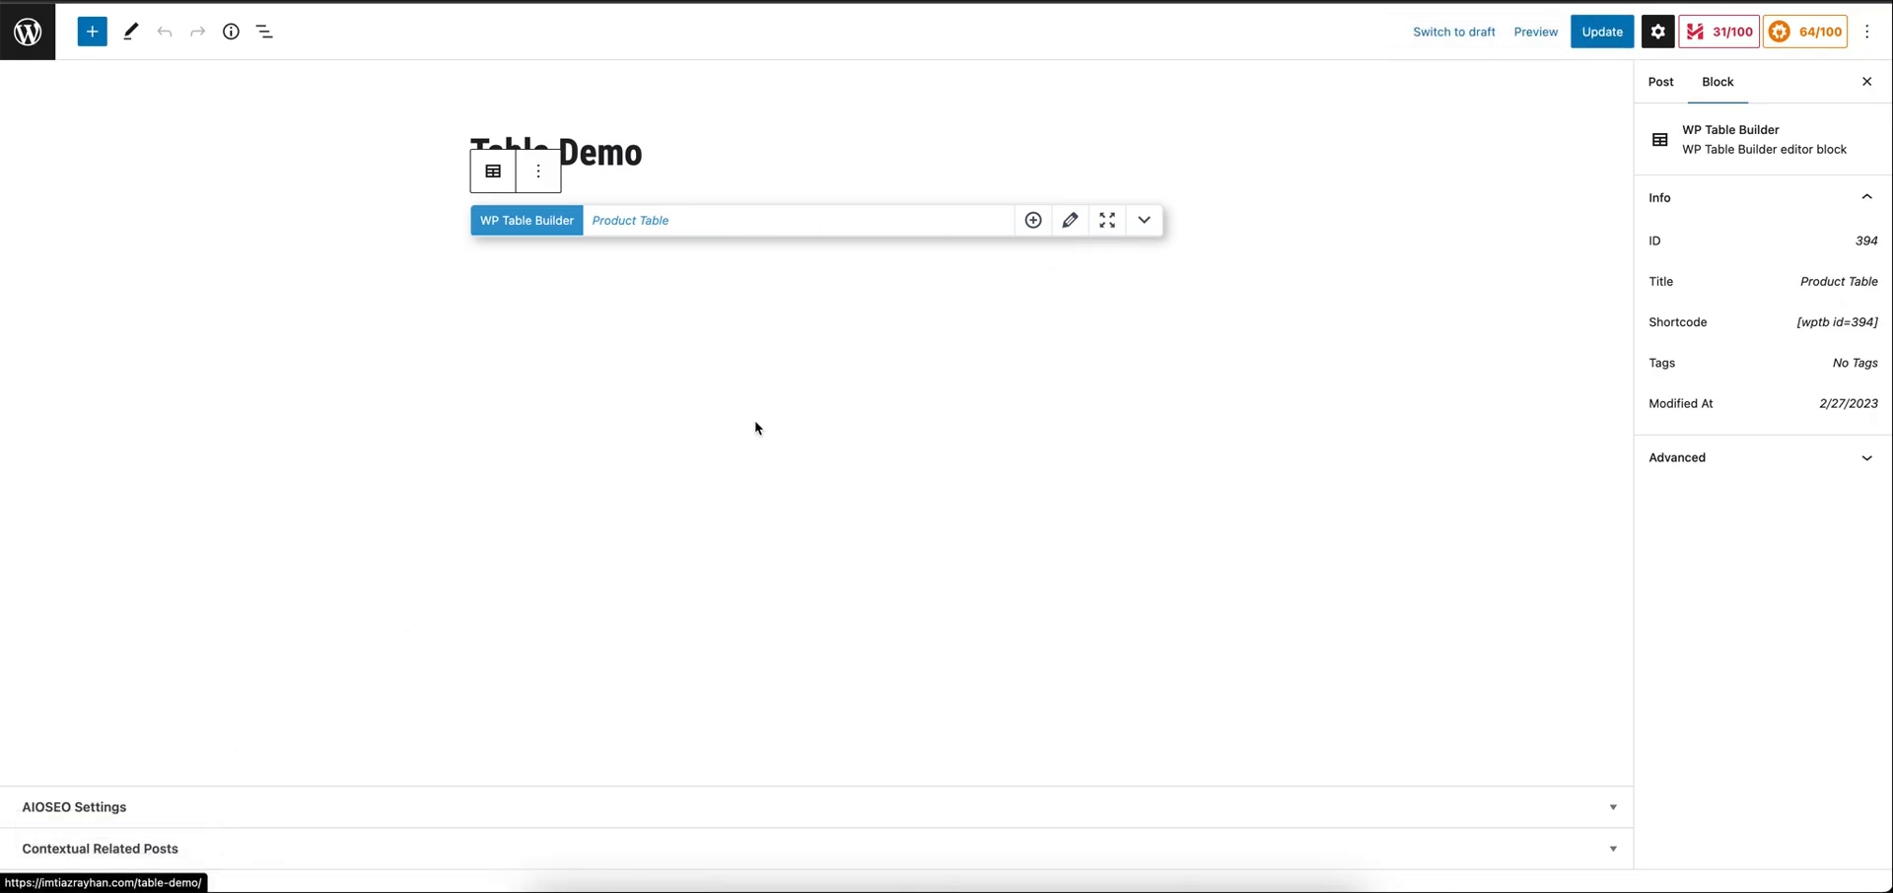
click(1535, 31)
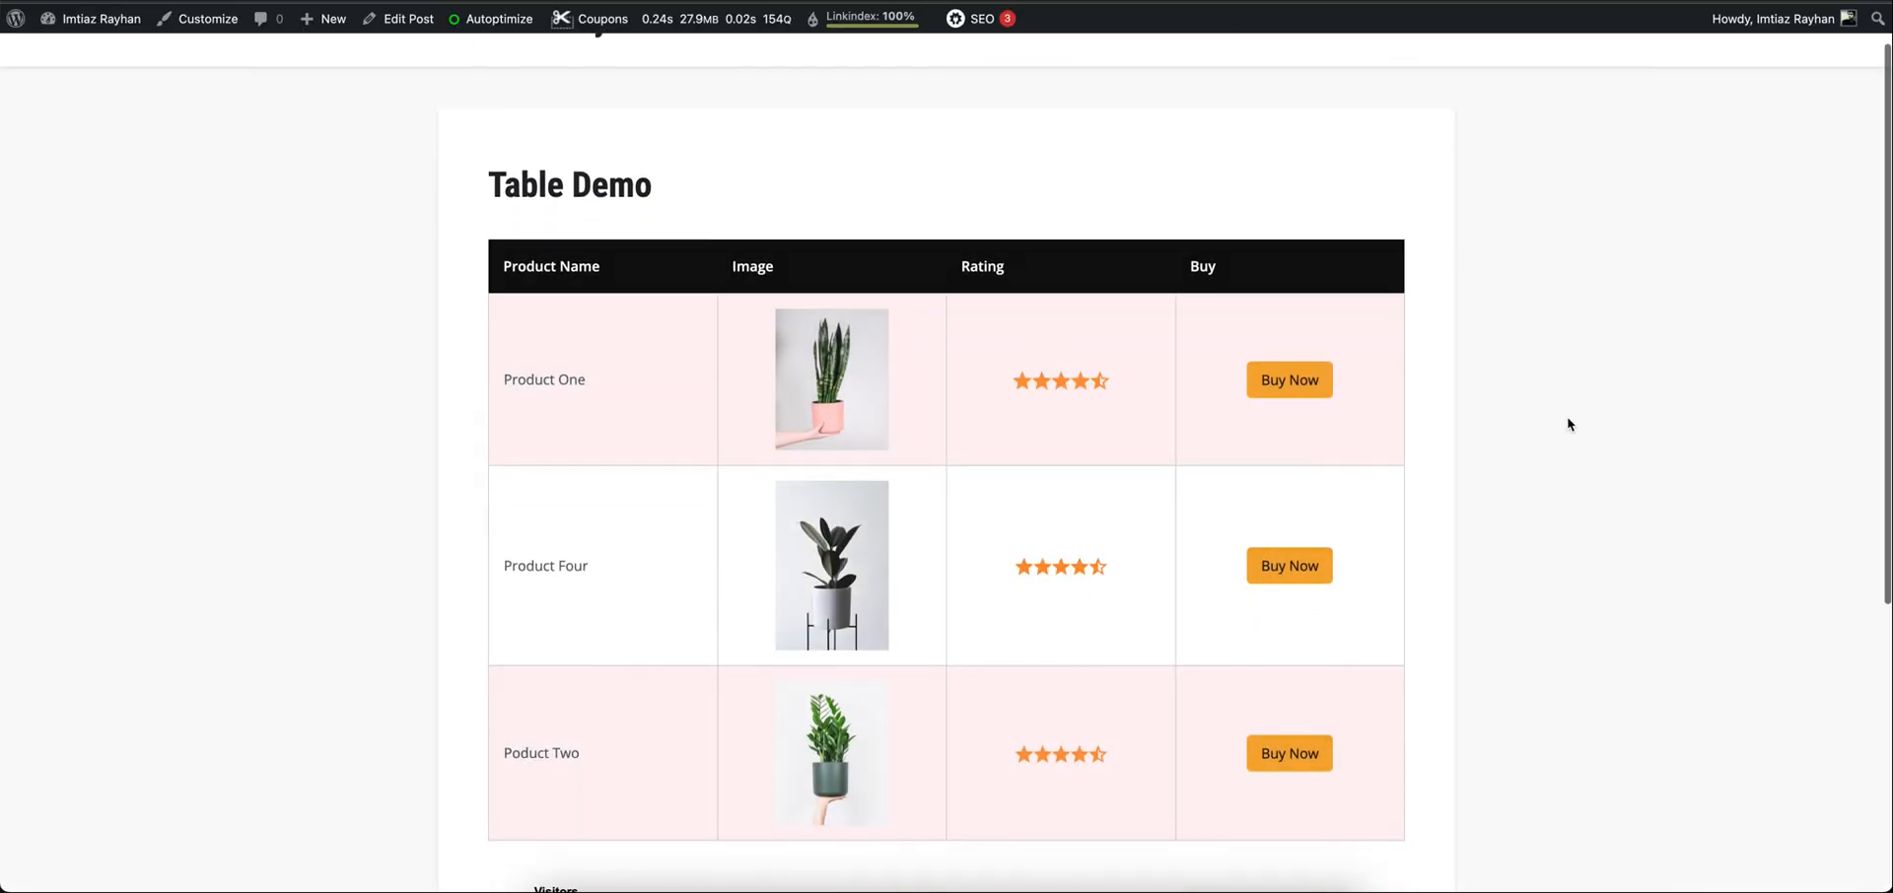